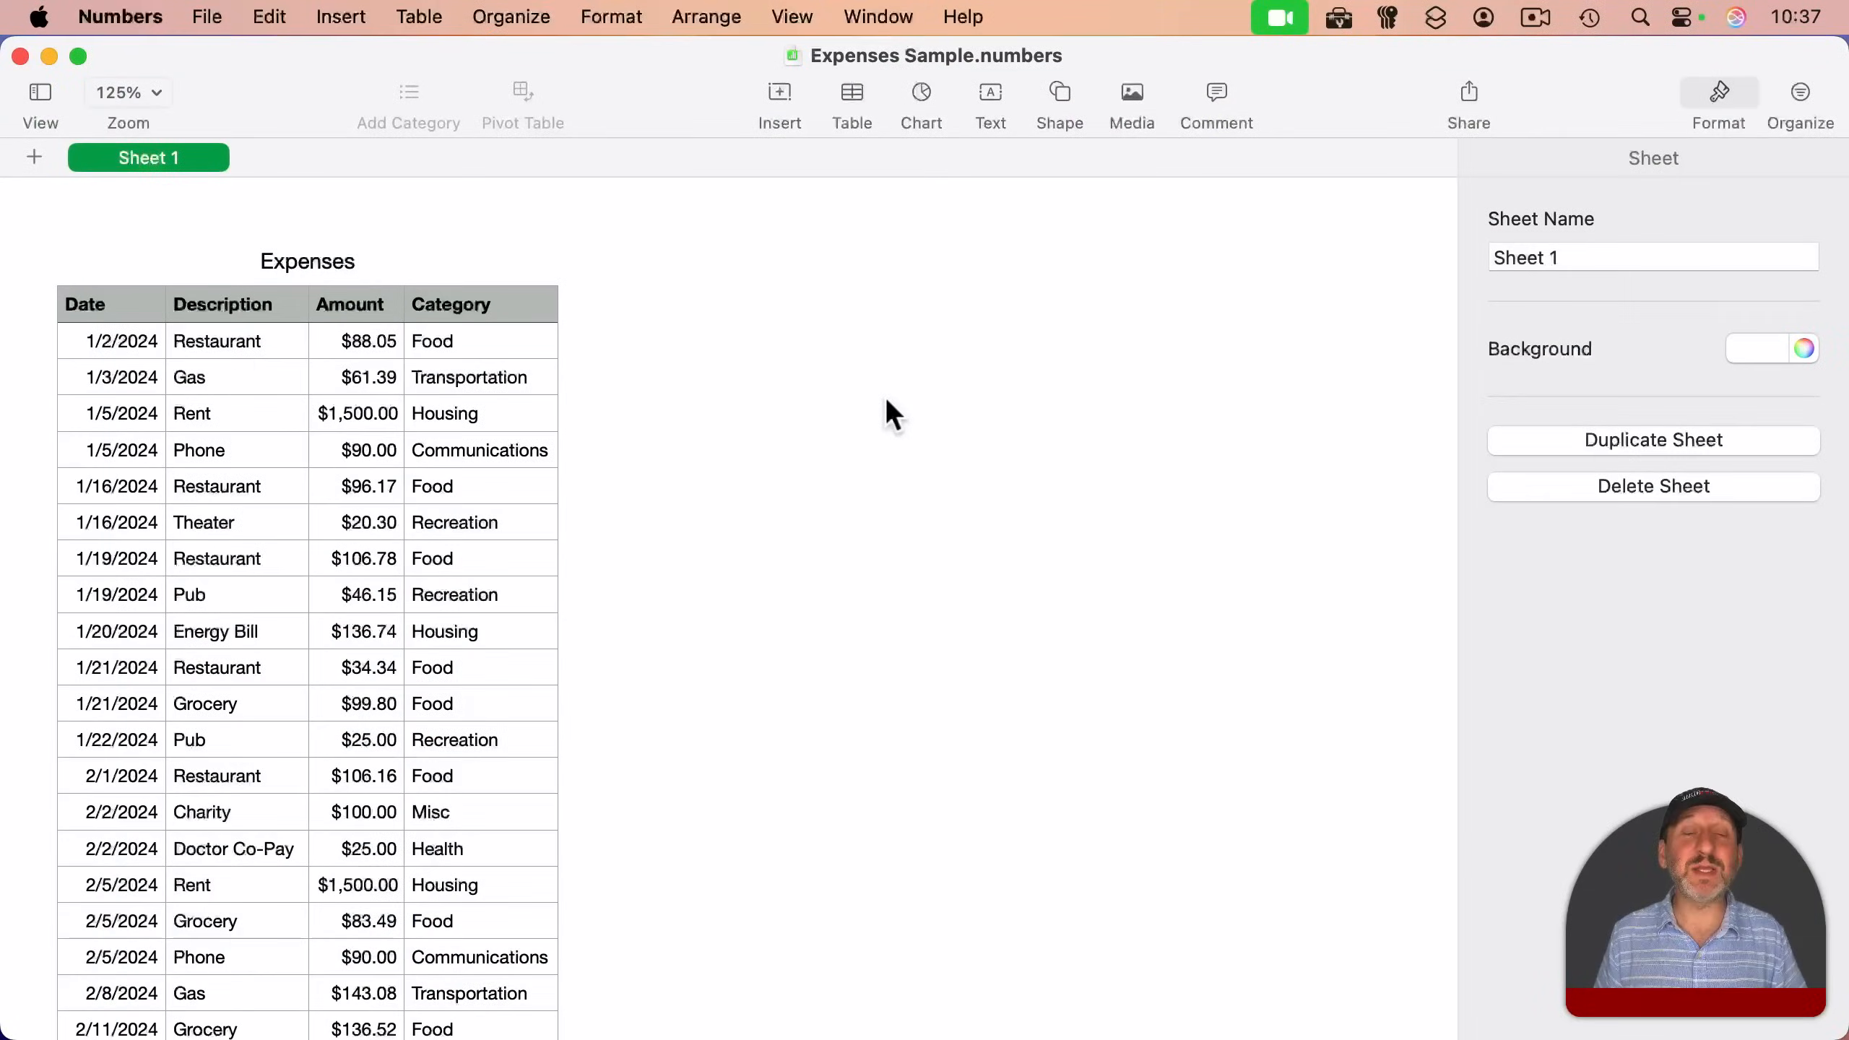
{"action": "mouse_move", "coordinate": [148, 348]}
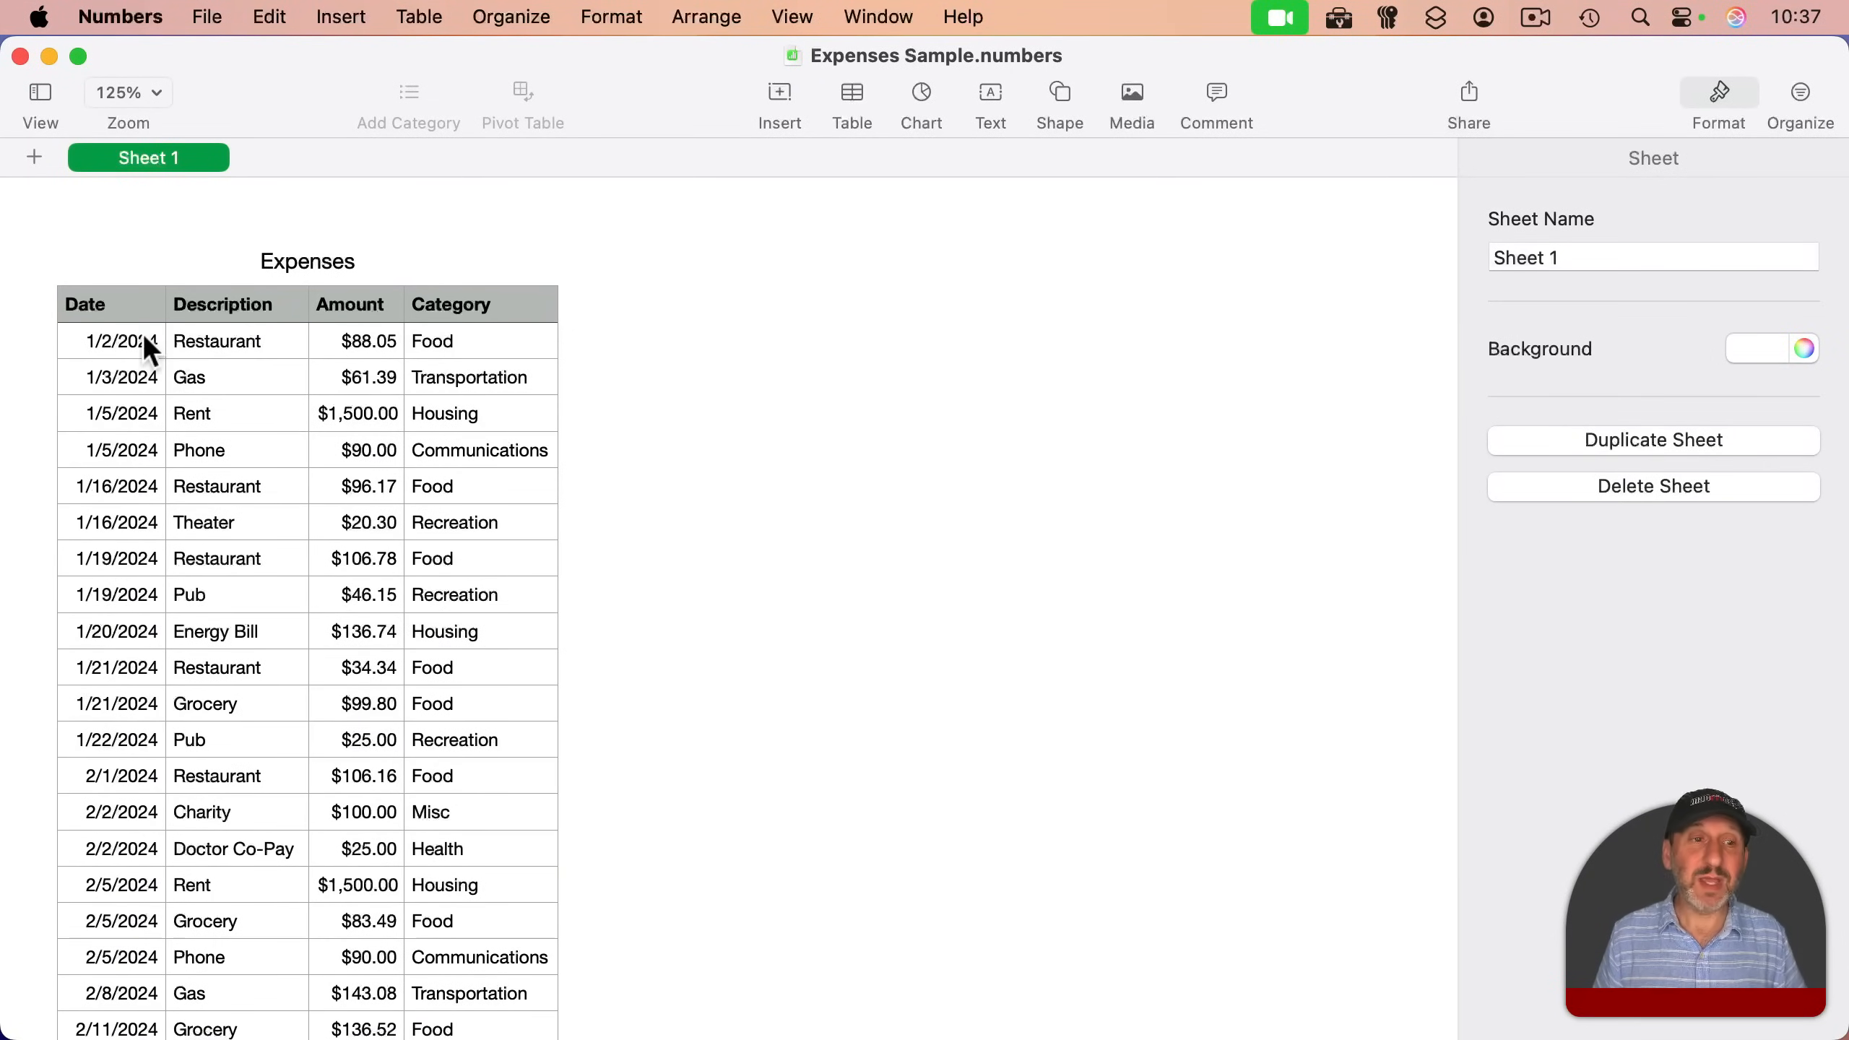
{"action": "mouse_move", "coordinate": [110, 361]}
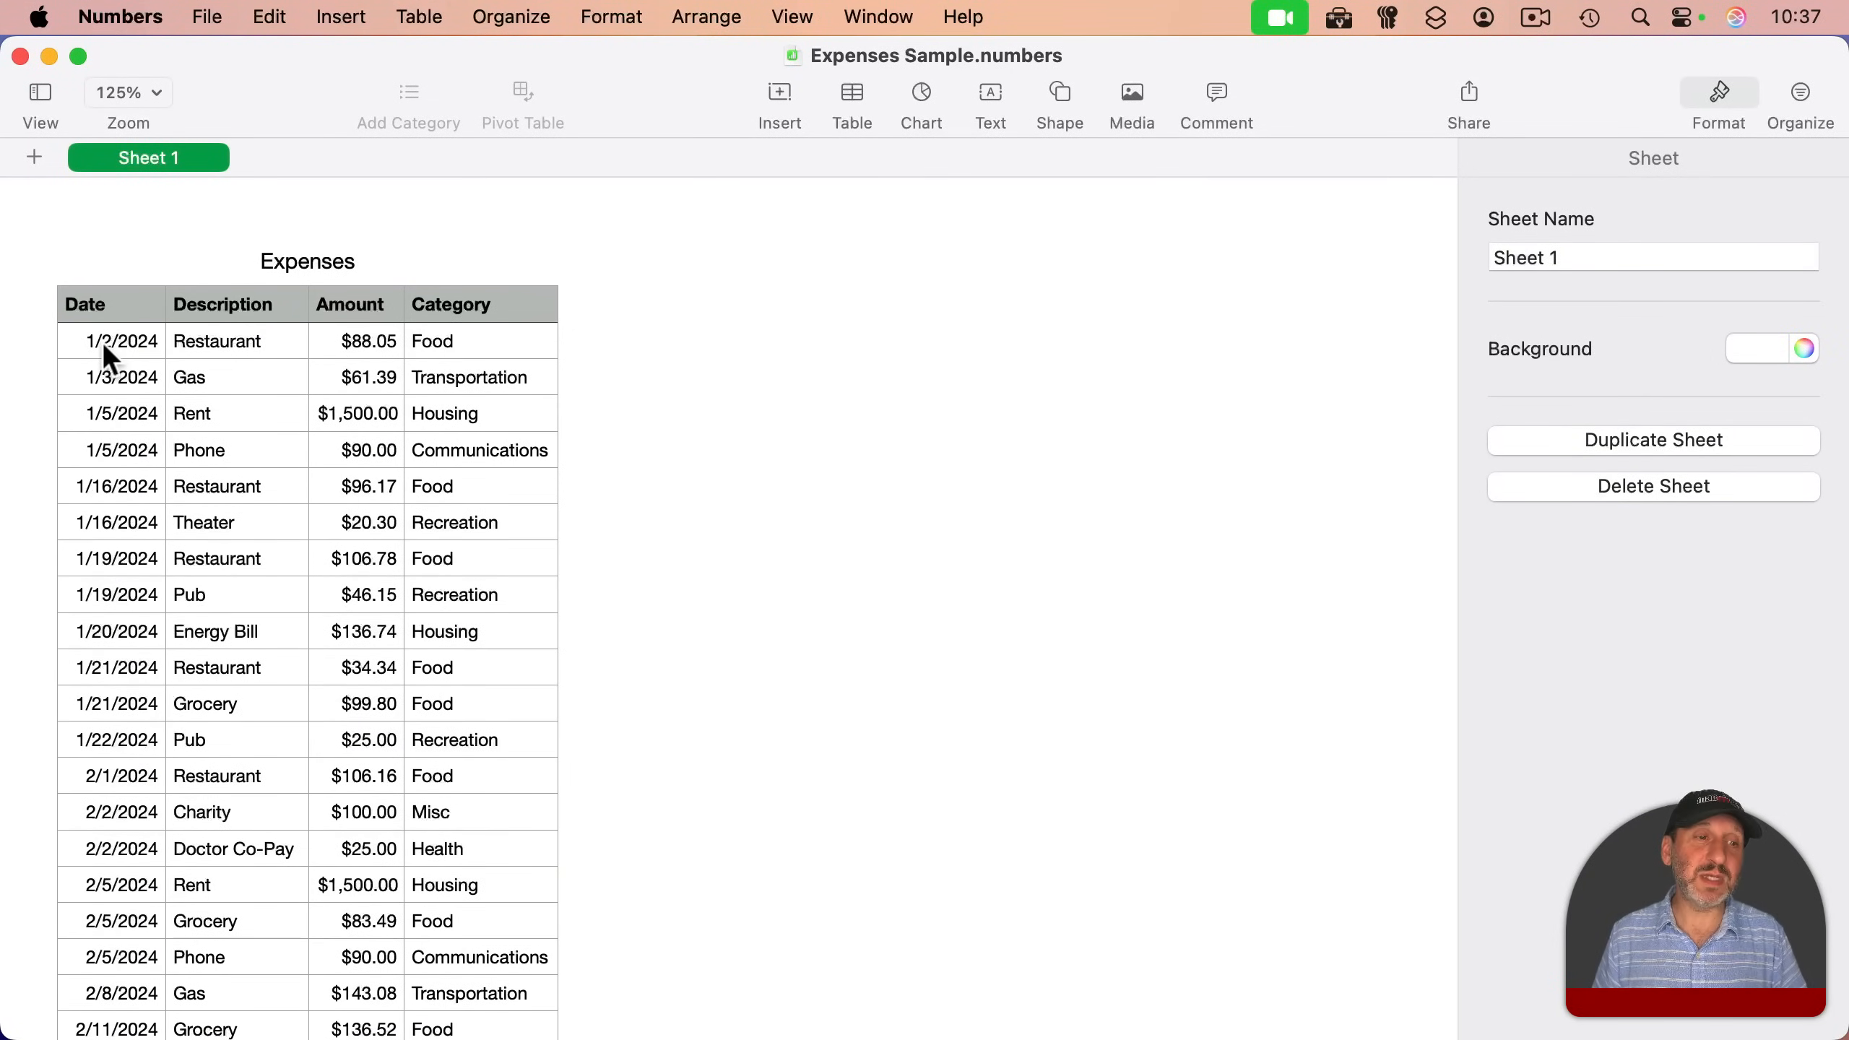
{"action": "mouse_move", "coordinate": [333, 361]}
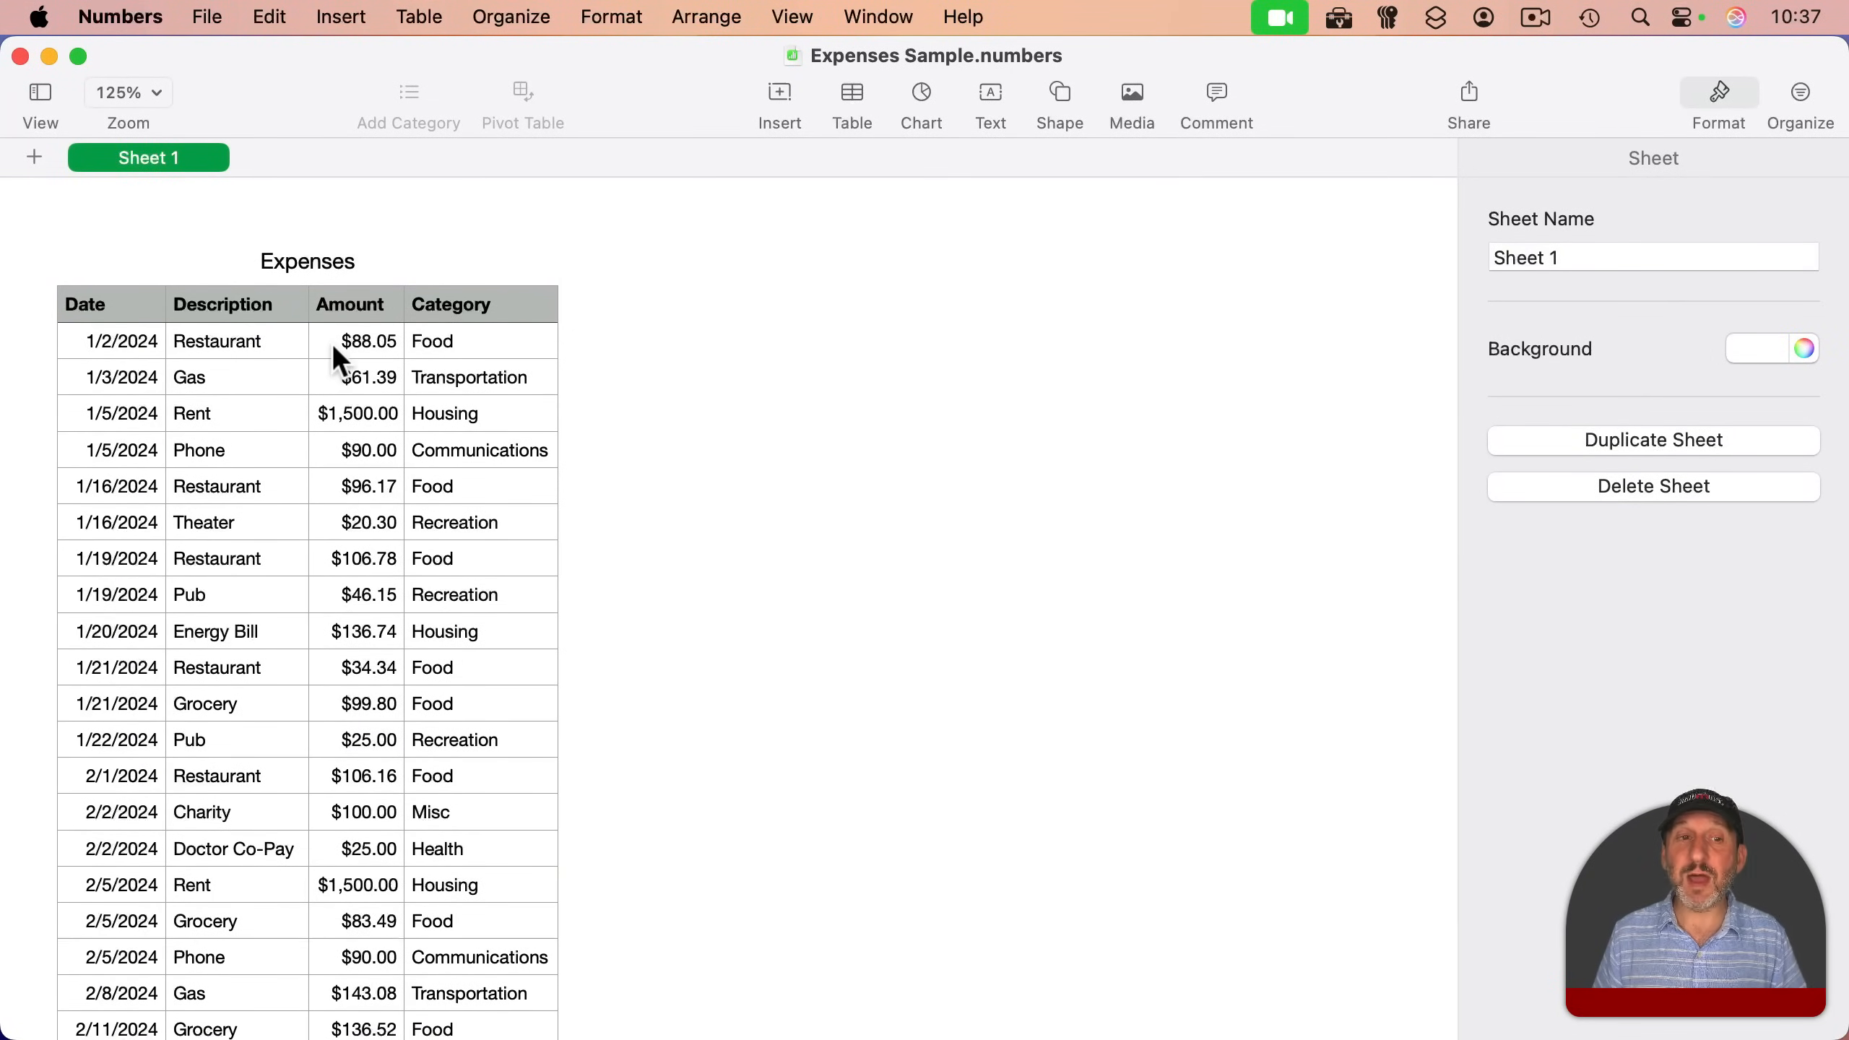
{"action": "mouse_move", "coordinate": [483, 380]}
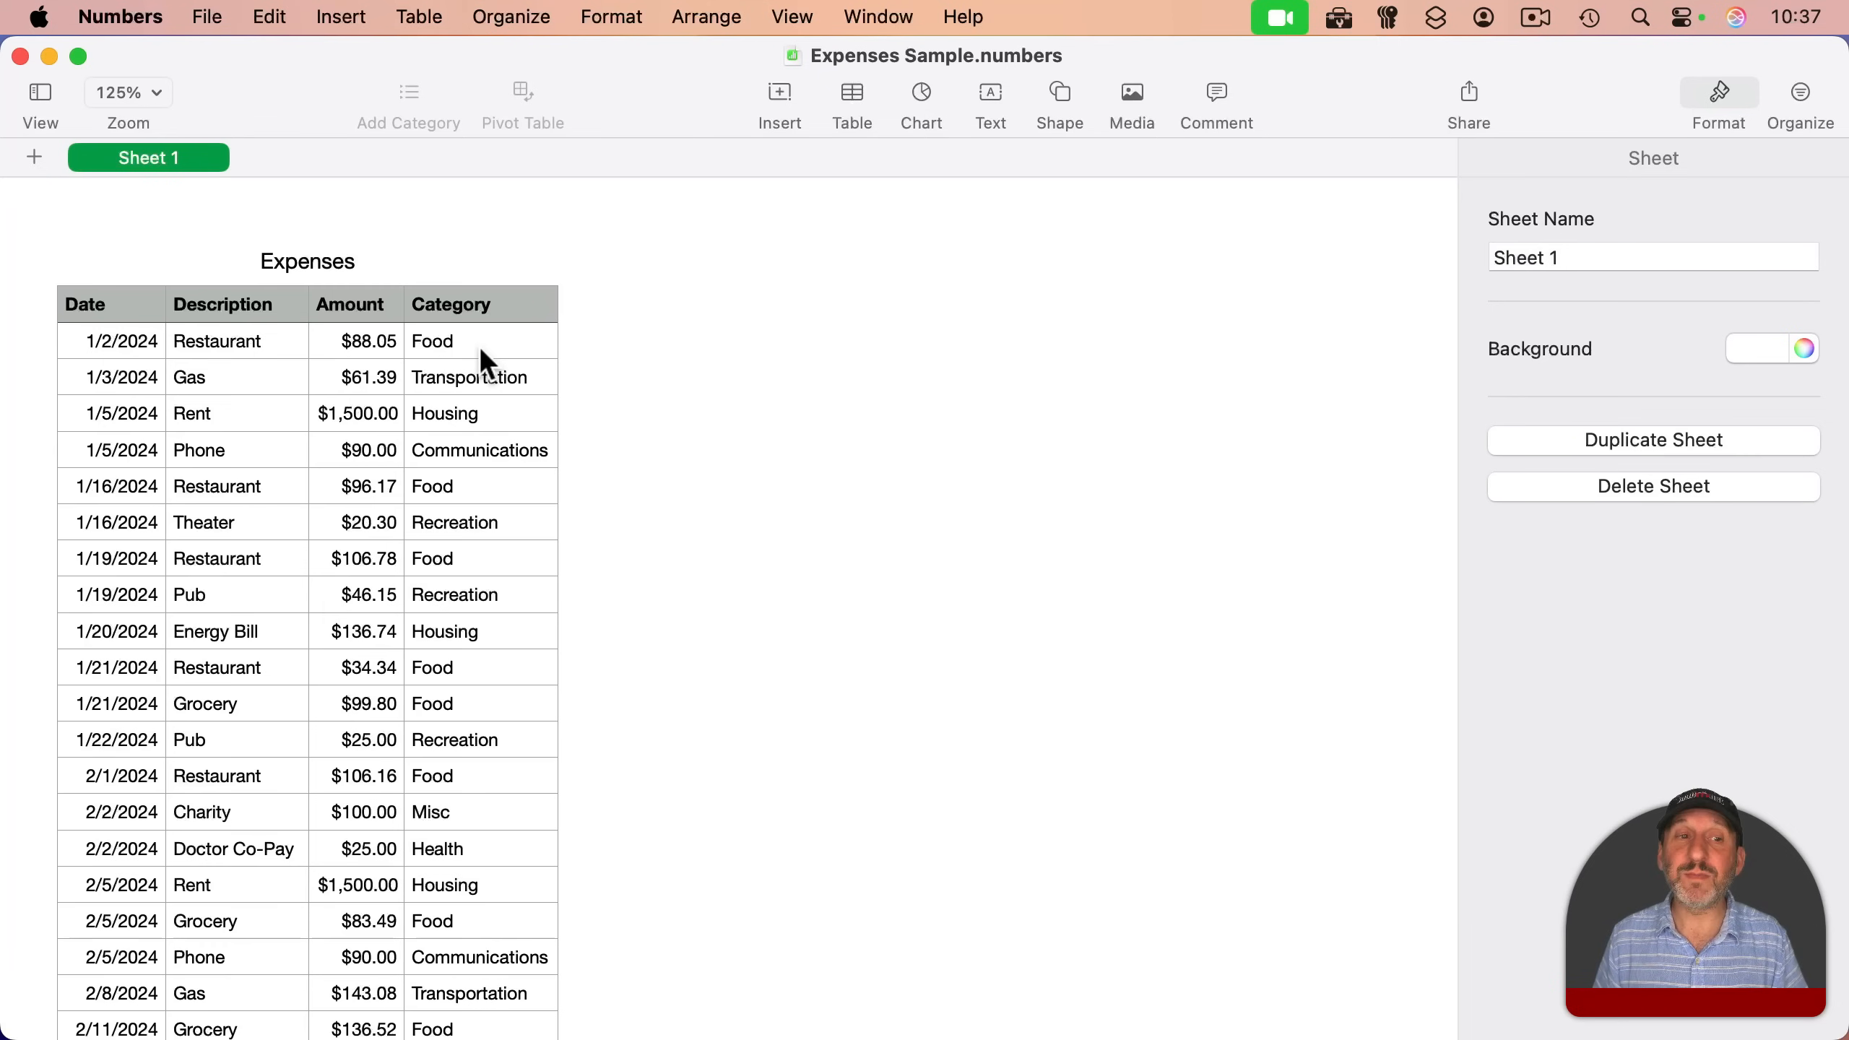
- Search the spreadsheet for the text 'pub'
{"action": "scroll", "scroll_direction": "down", "scroll_amount": 3}
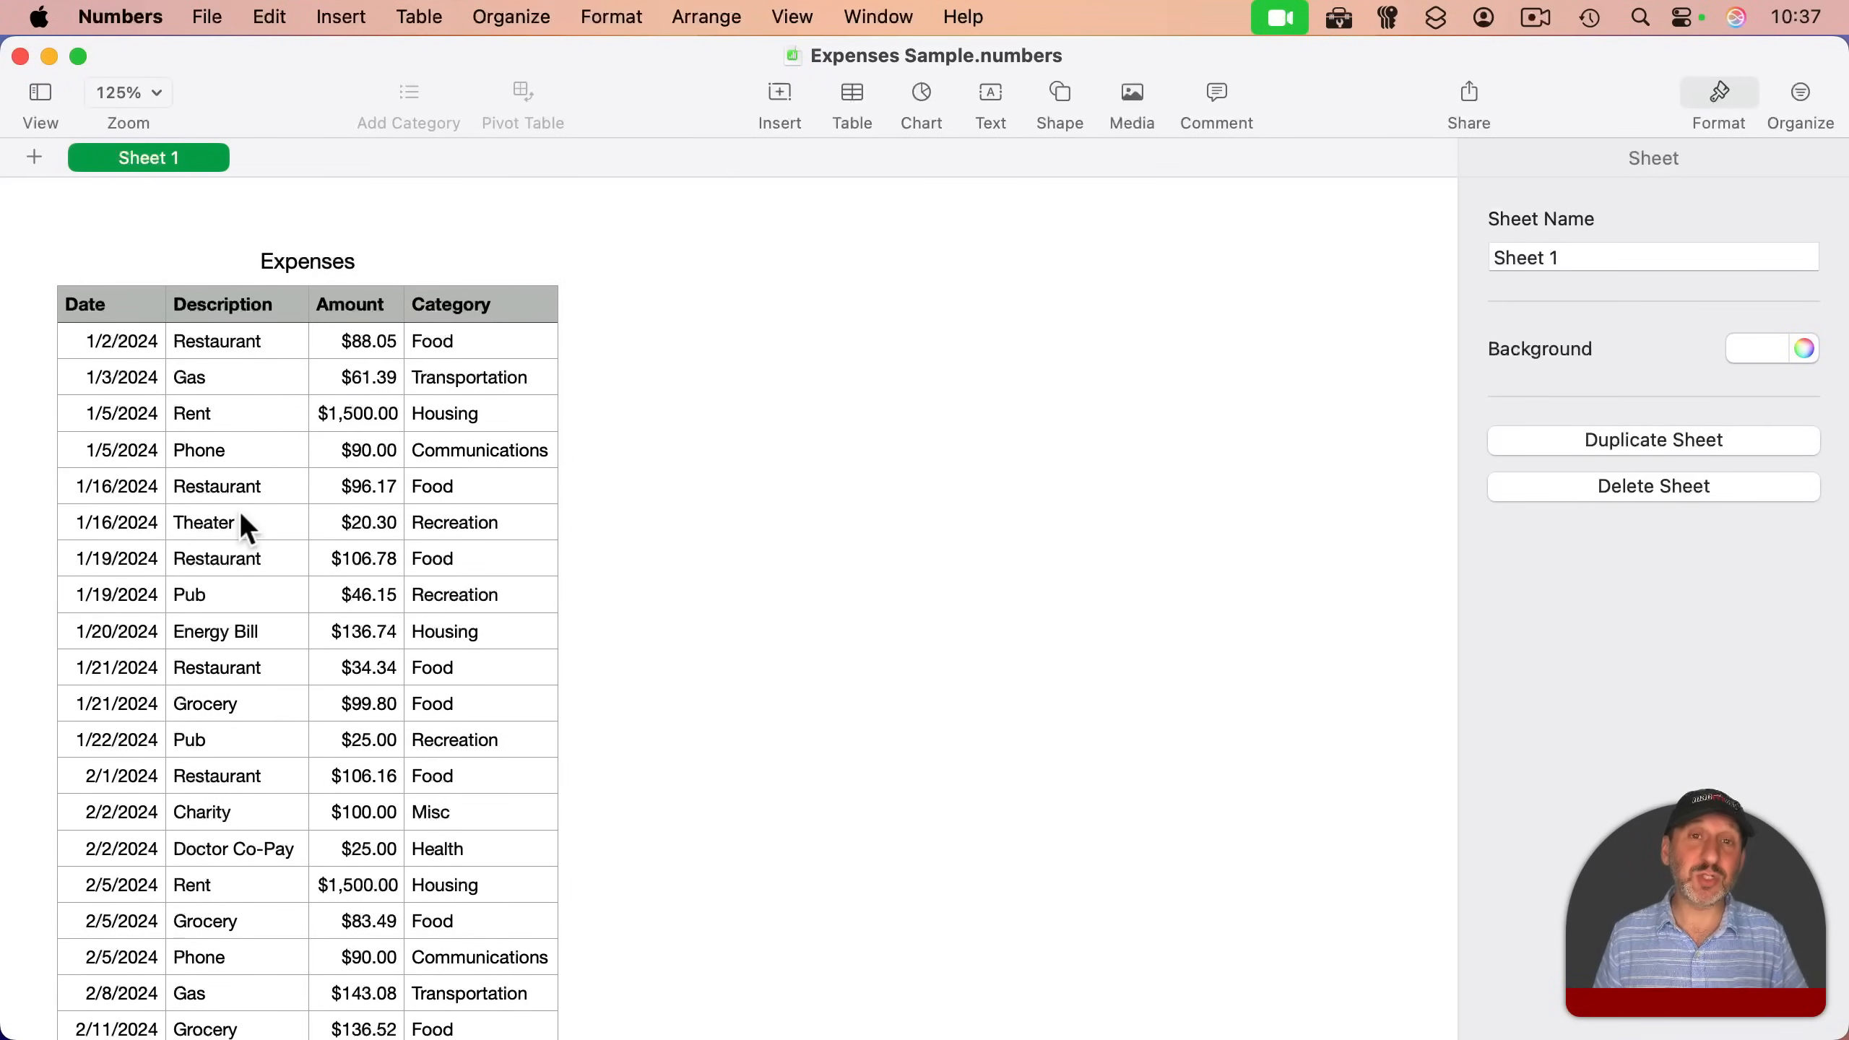
{"action": "key", "text": "Cmd+f"}
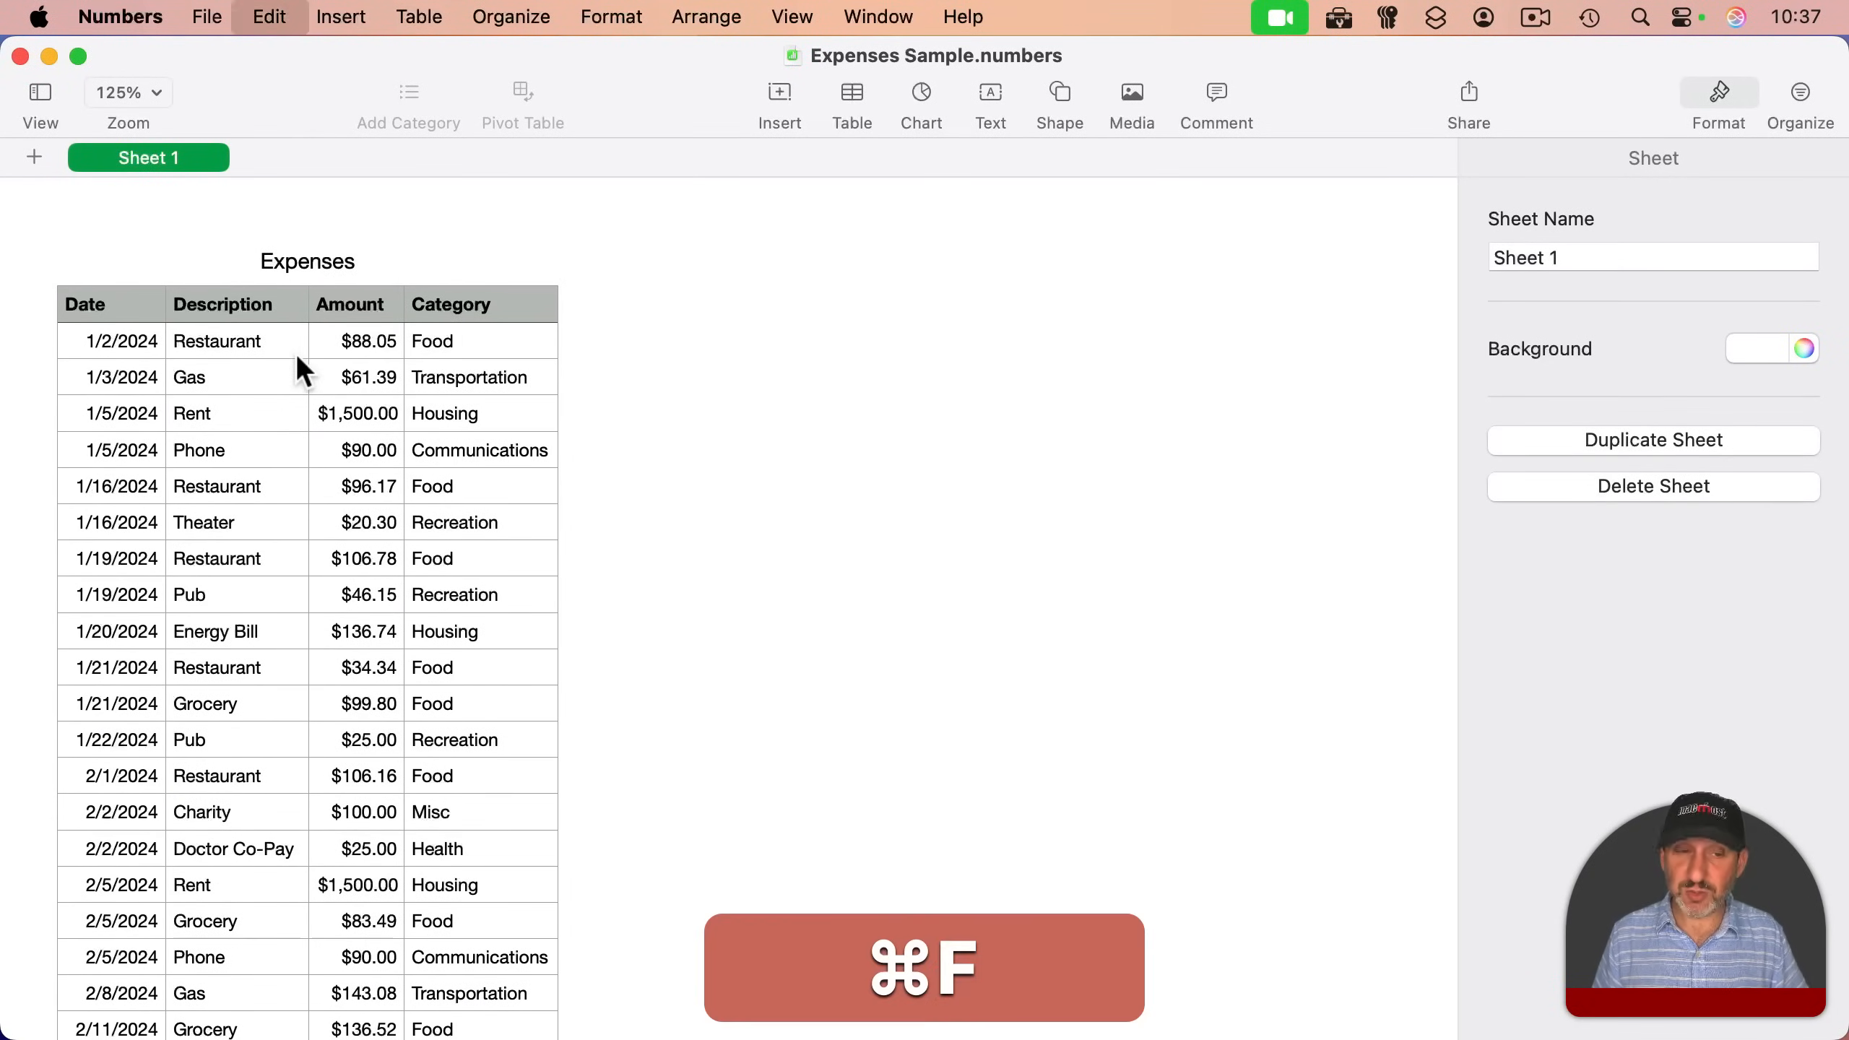
{"action": "key", "text": "cmd+f"}
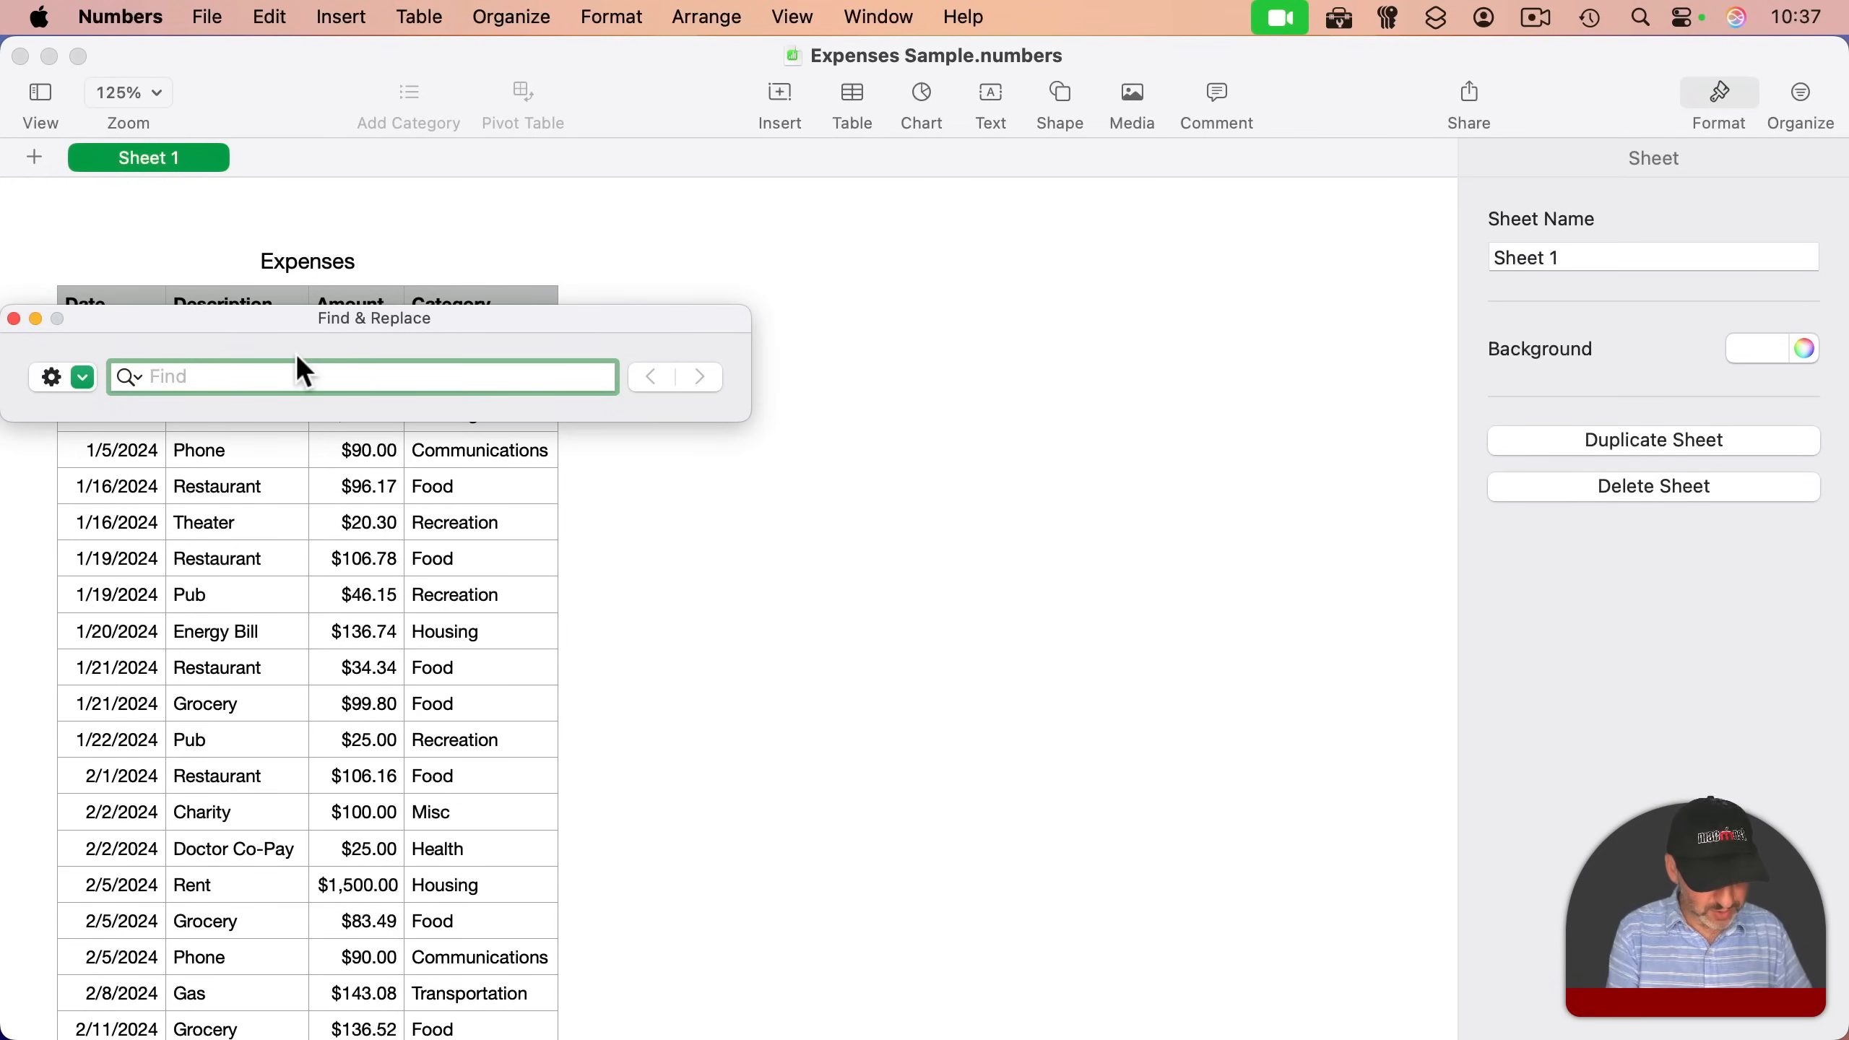
{"action": "type", "text": "pub"}
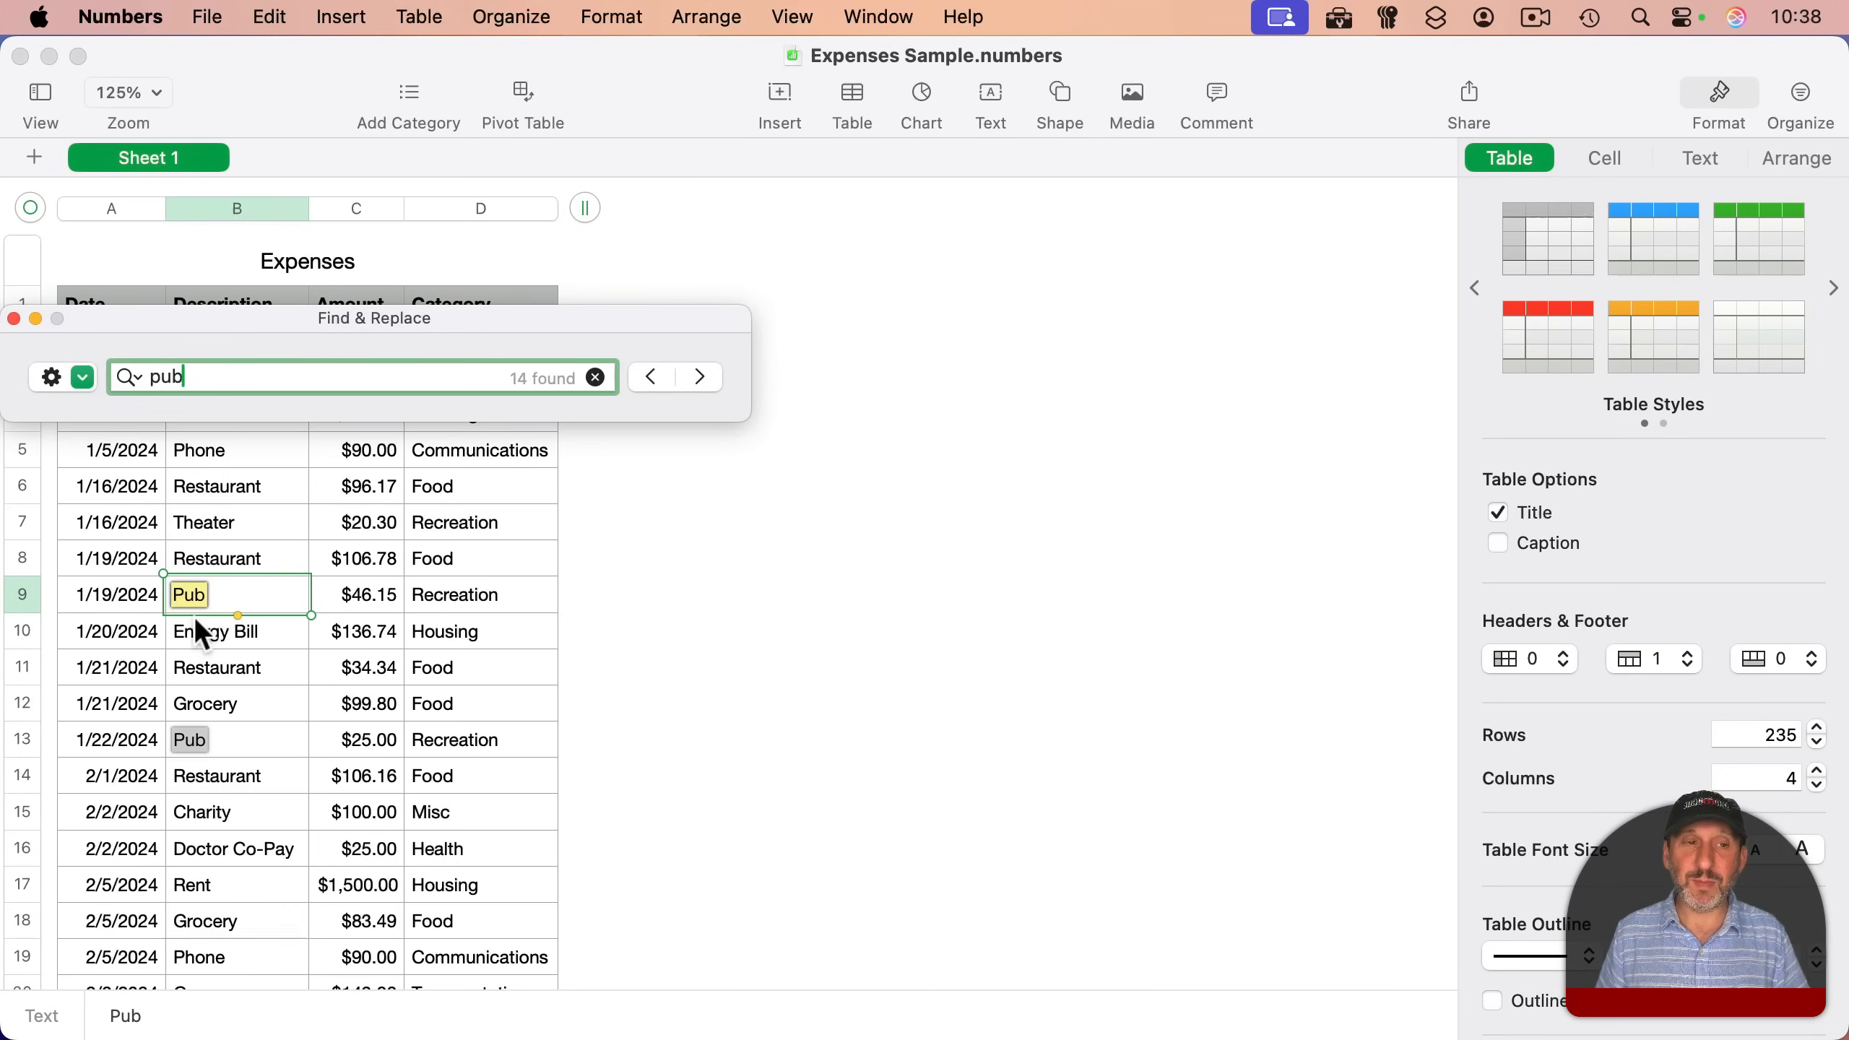
- Dismiss the search and select the Category header cell in column D
{"action": "left_click", "coordinate": [689, 412]}
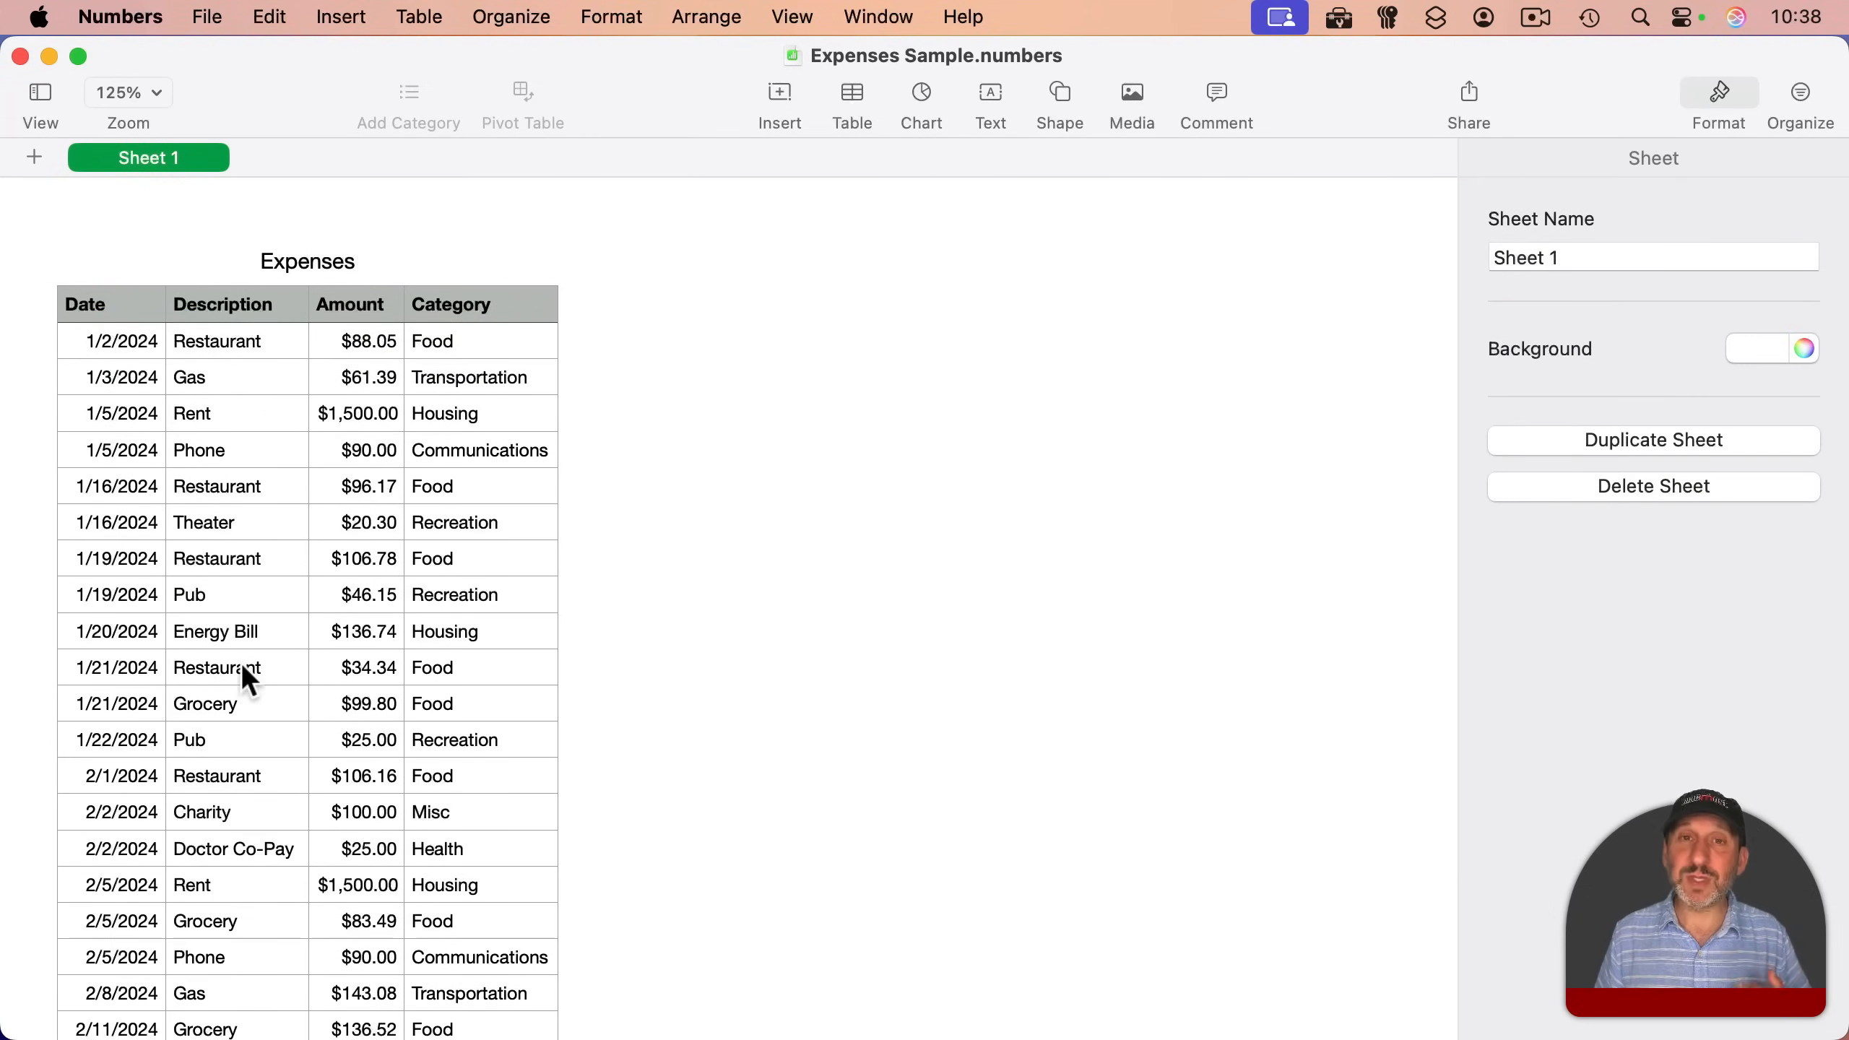
{"action": "mouse_move", "coordinate": [240, 358]}
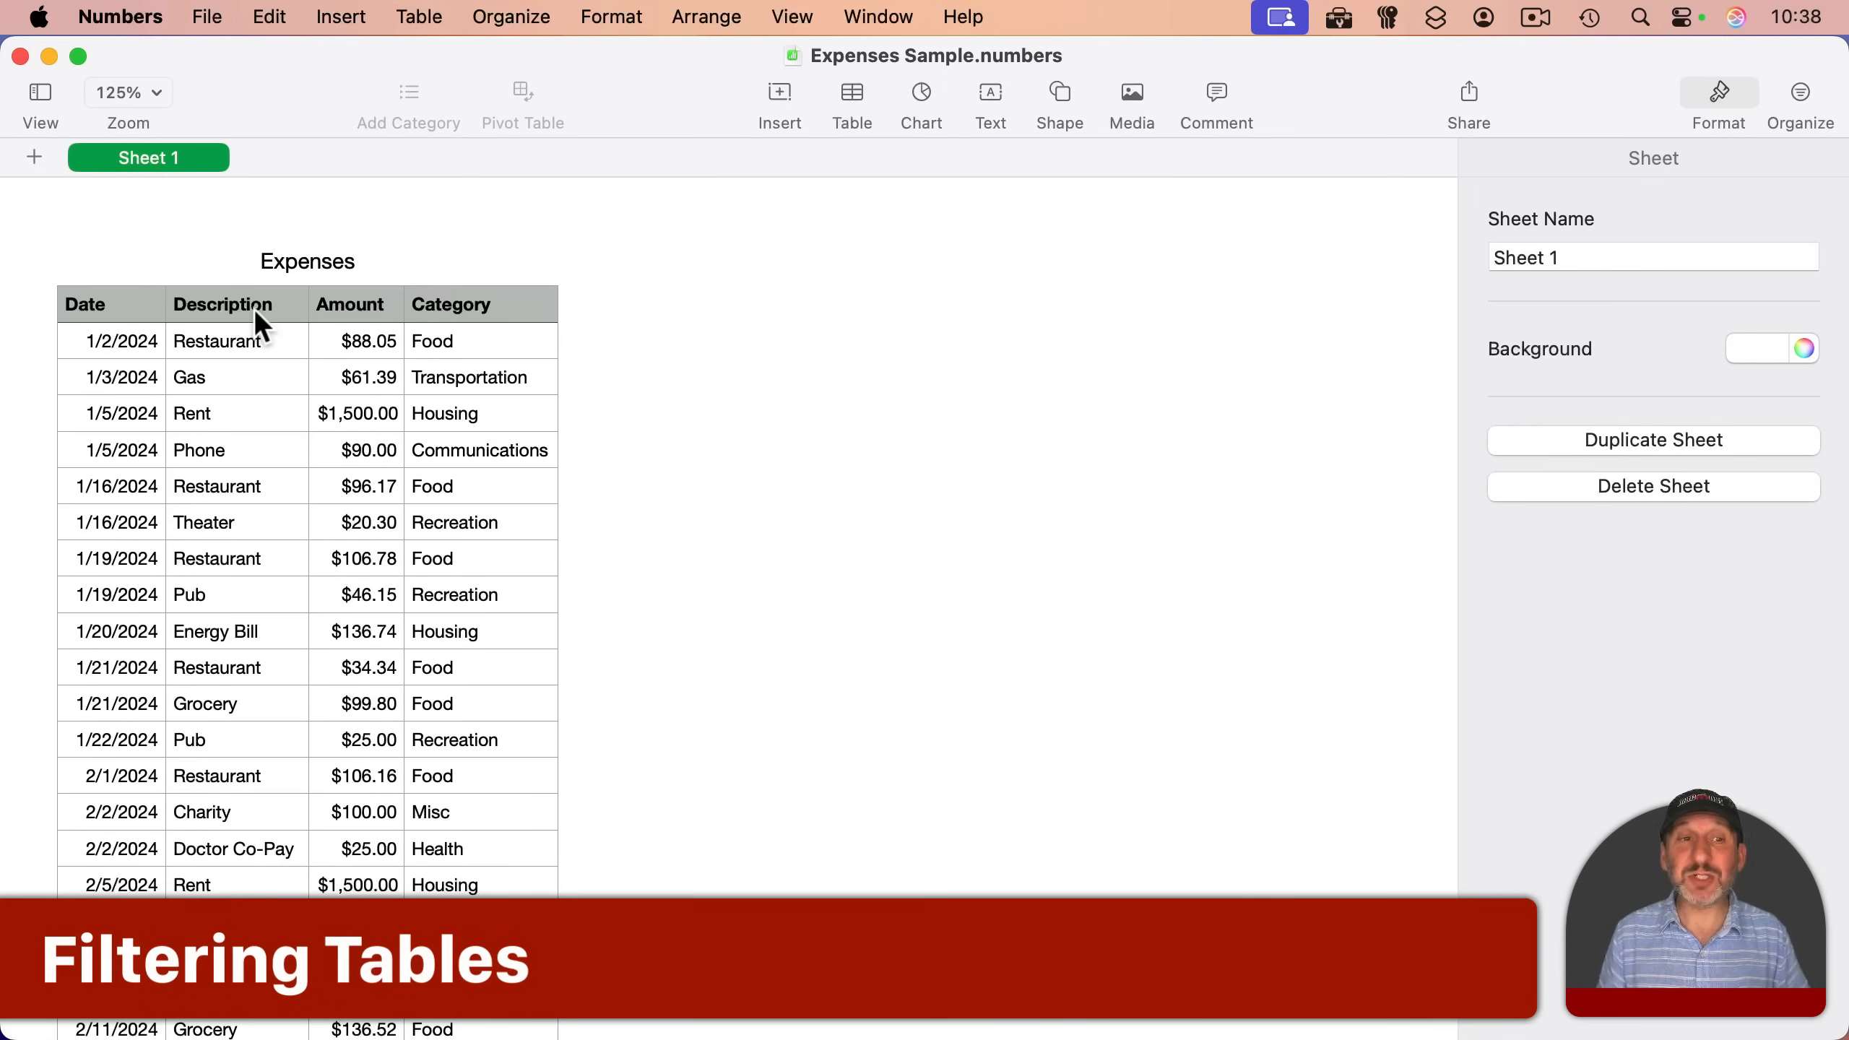
{"action": "left_click", "coordinate": [222, 304]}
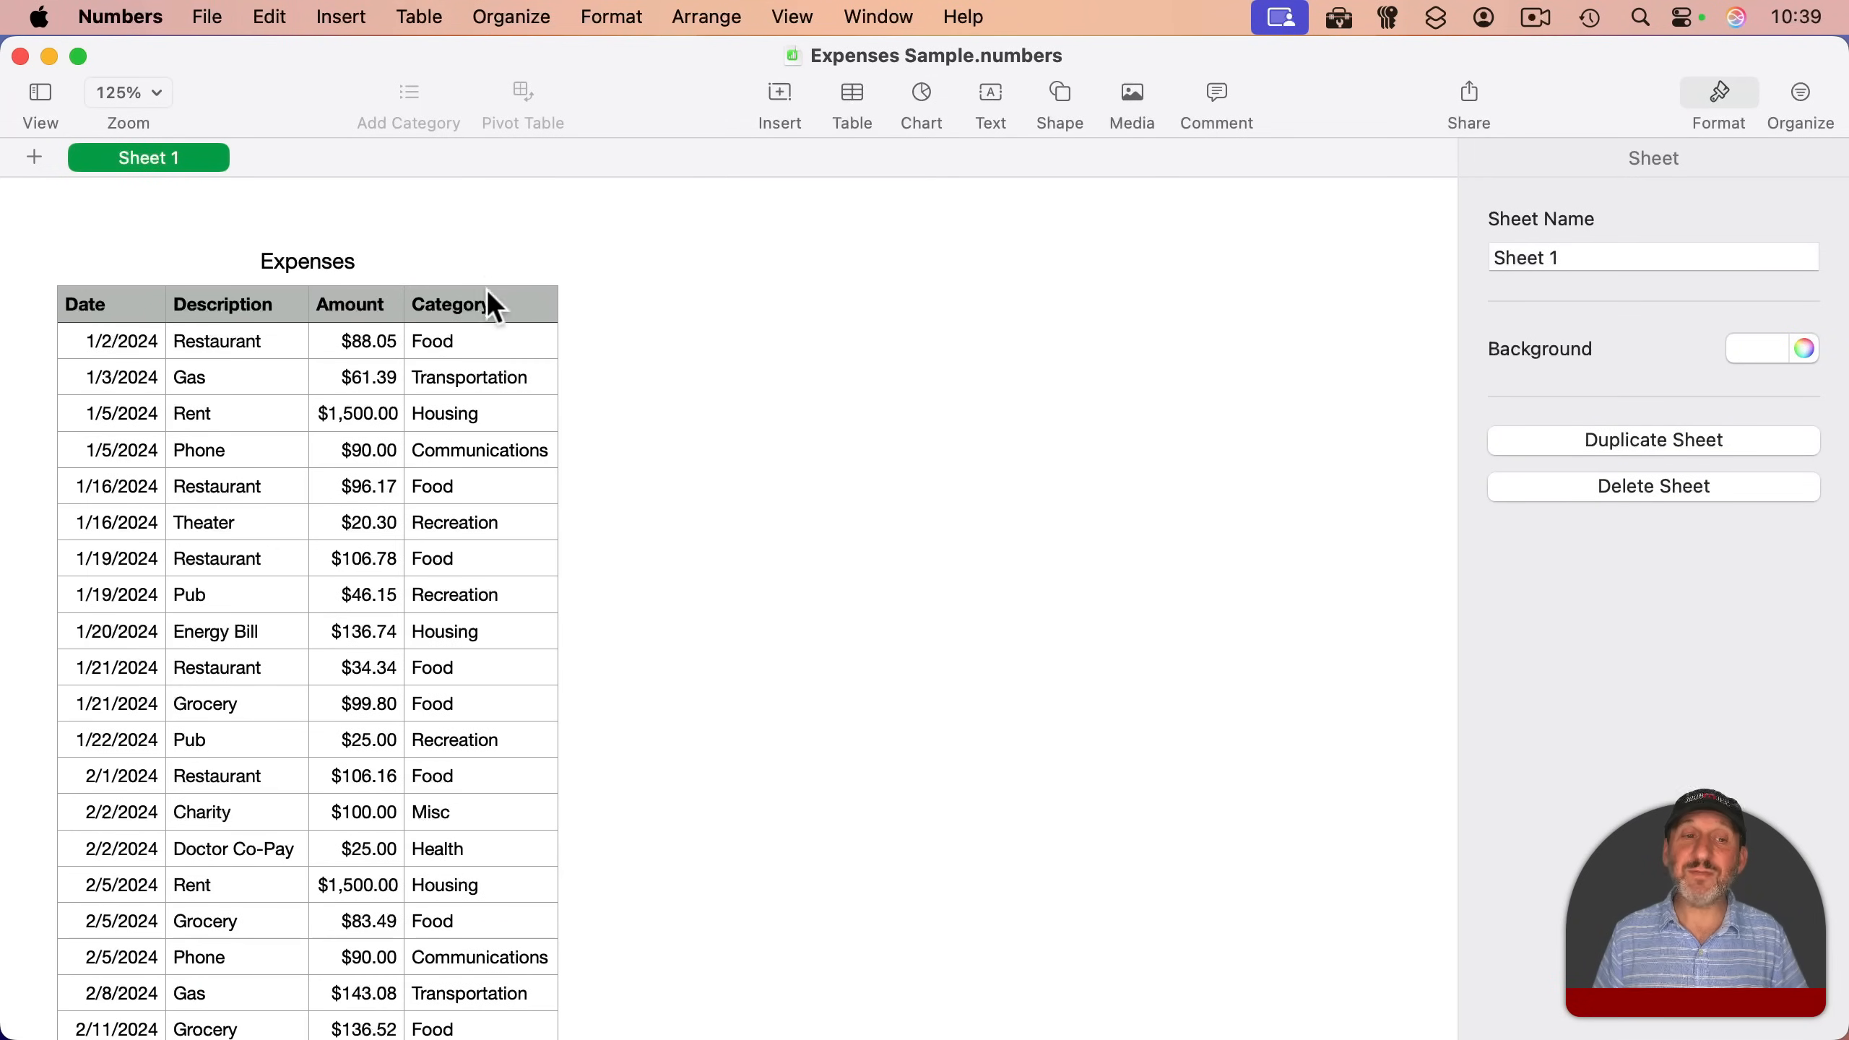
{"action": "mouse_move", "coordinate": [508, 464]}
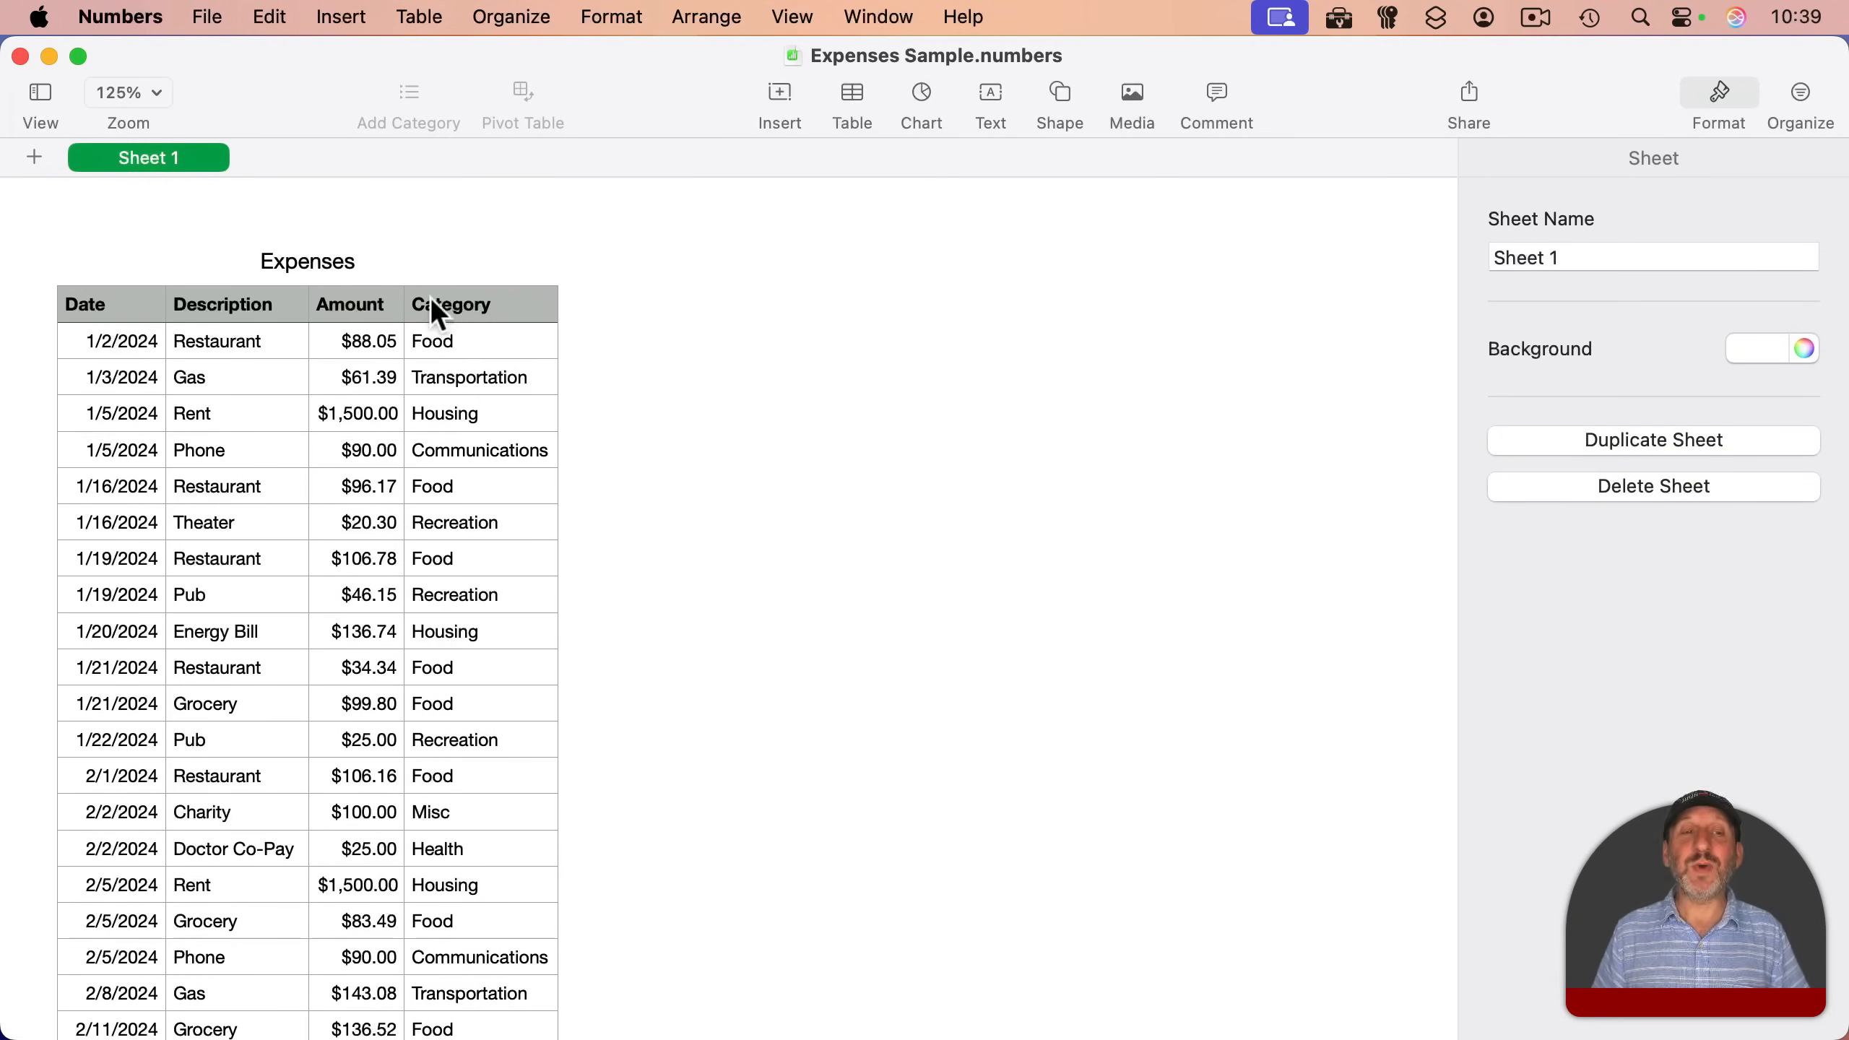
{"action": "left_click", "coordinate": [450, 304]}
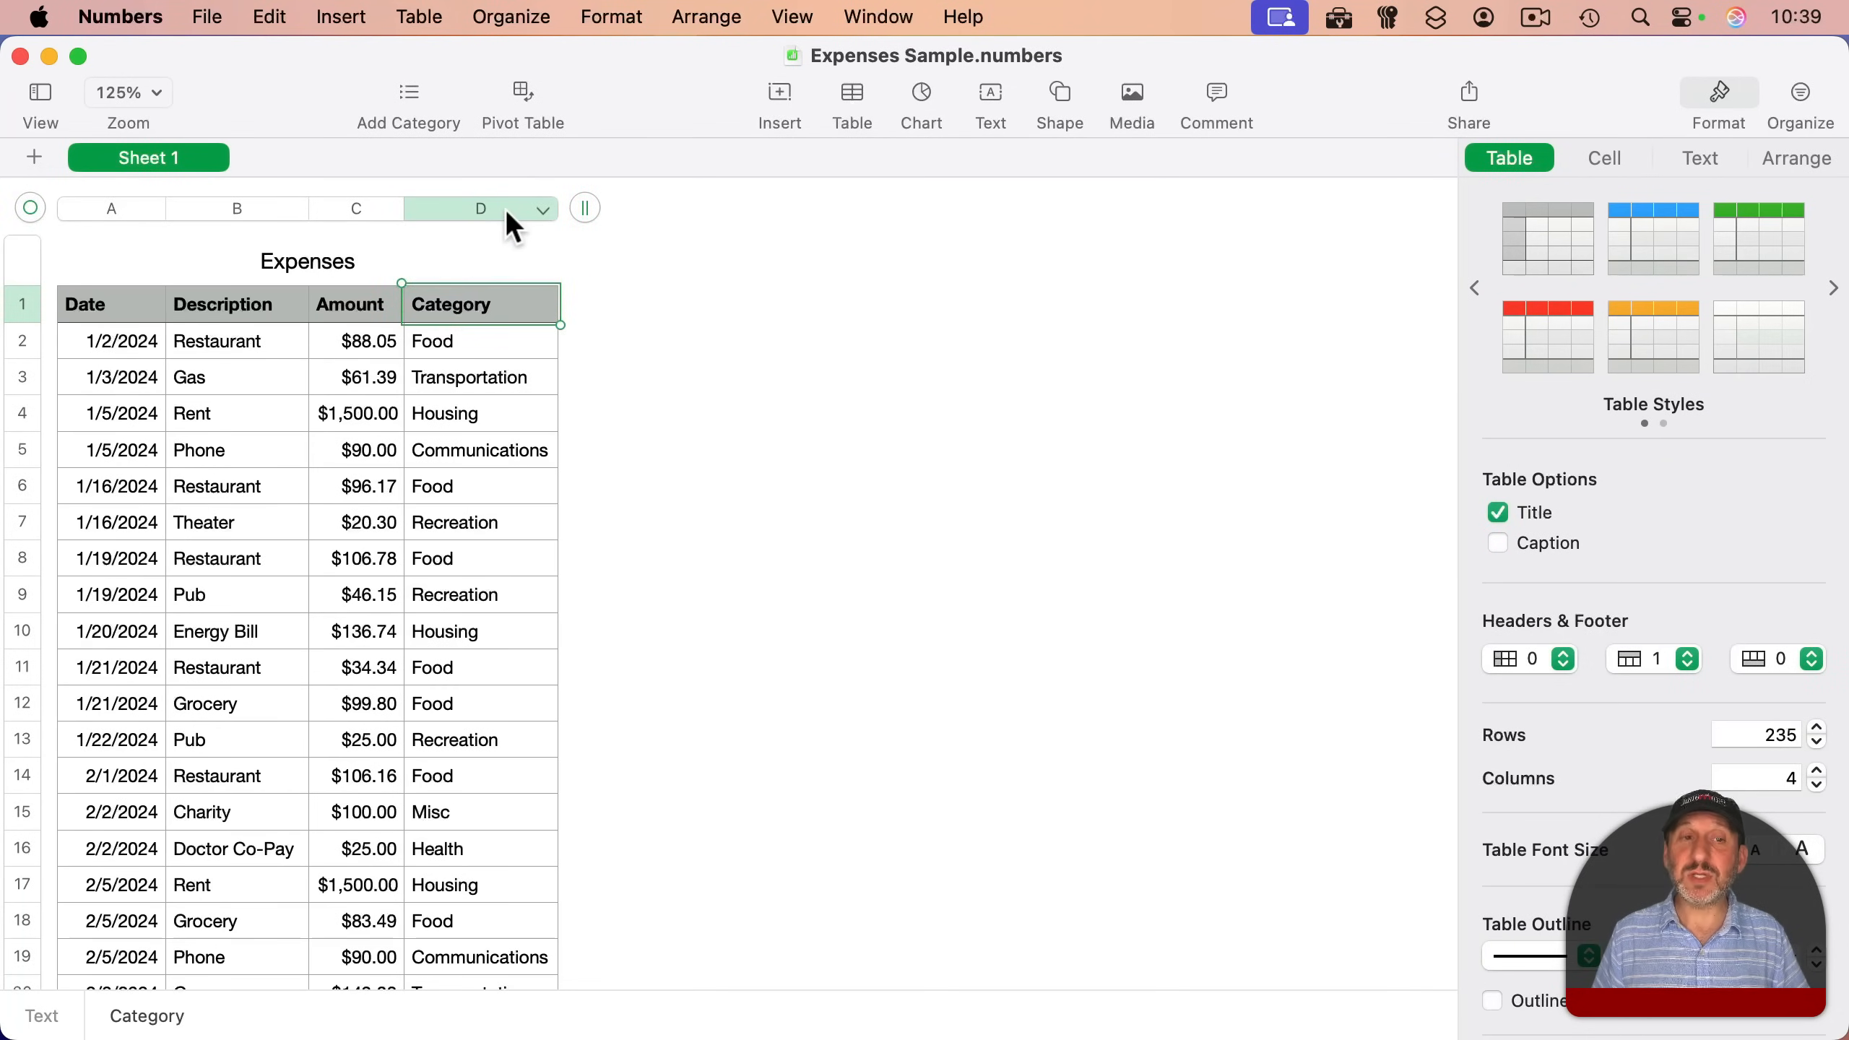
{"action": "mouse_move", "coordinate": [547, 221]}
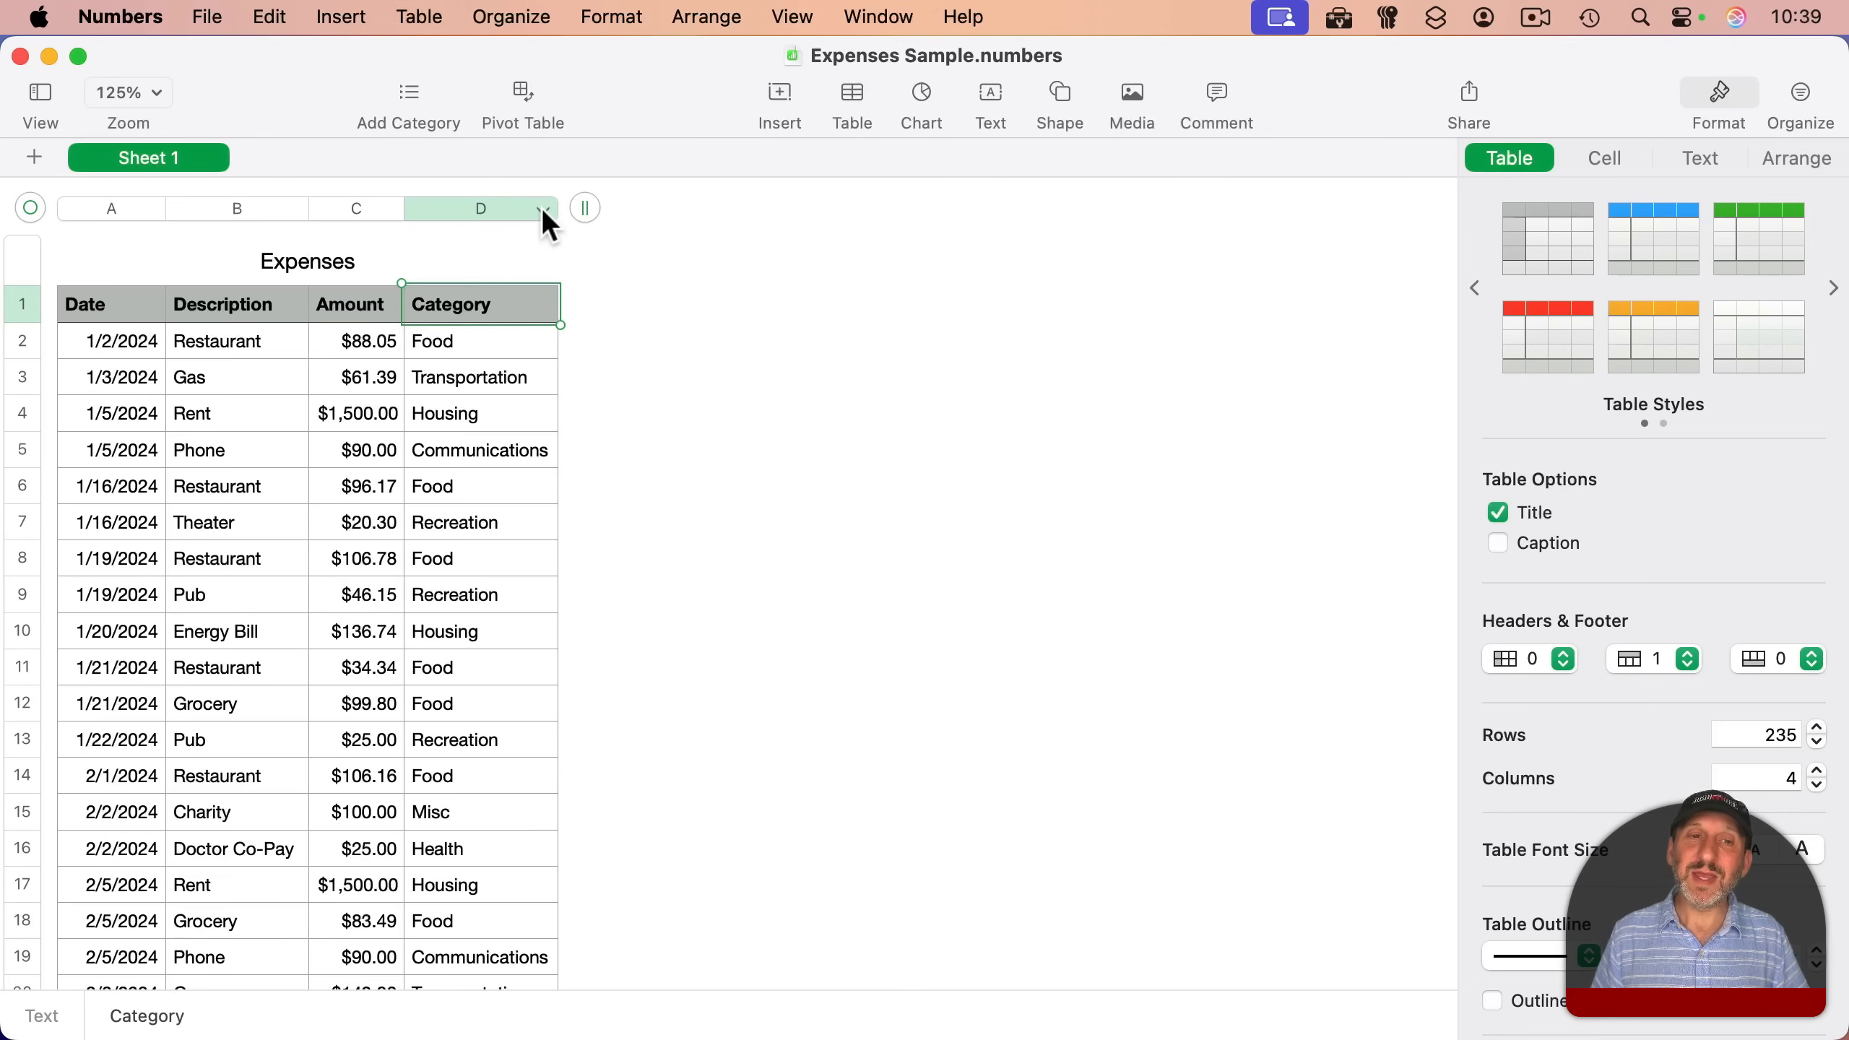
- Quick Filter the Category column: deselect all categories, then check only Transportation
{"action": "left_click", "coordinate": [544, 209]}
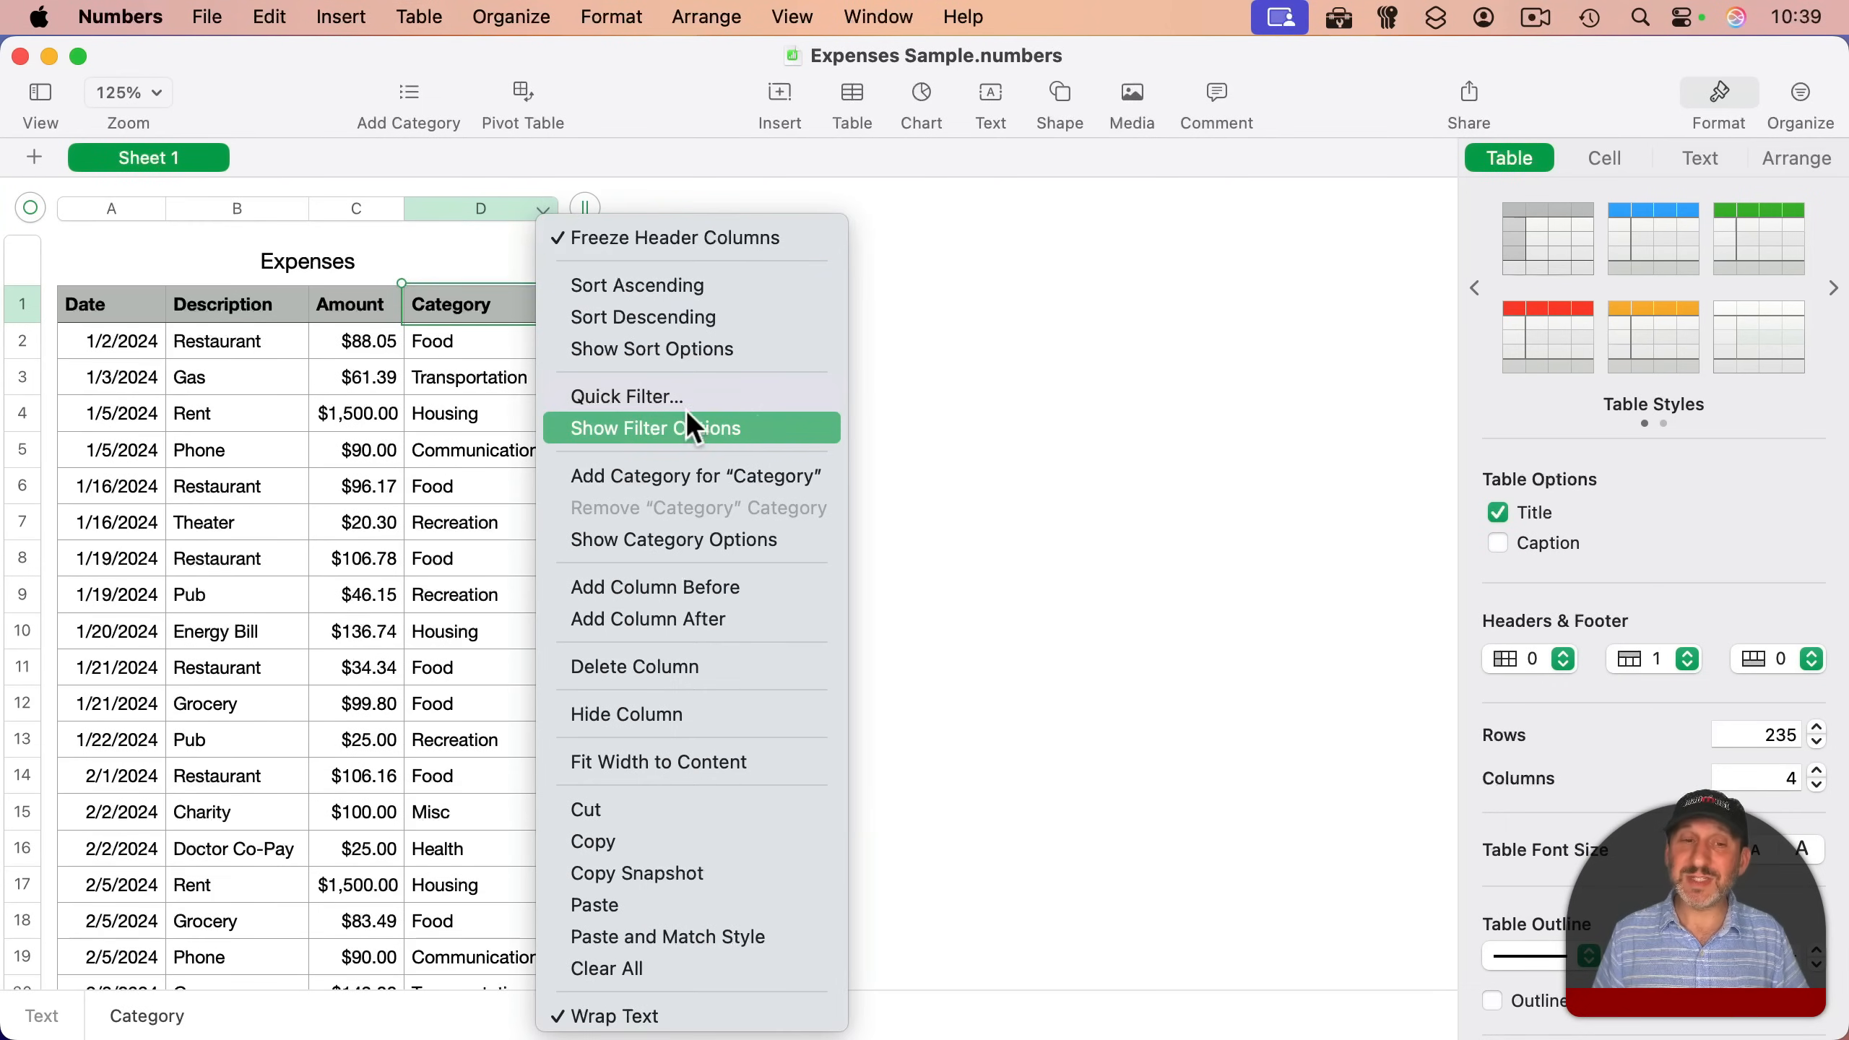
{"action": "left_click", "coordinate": [654, 429]}
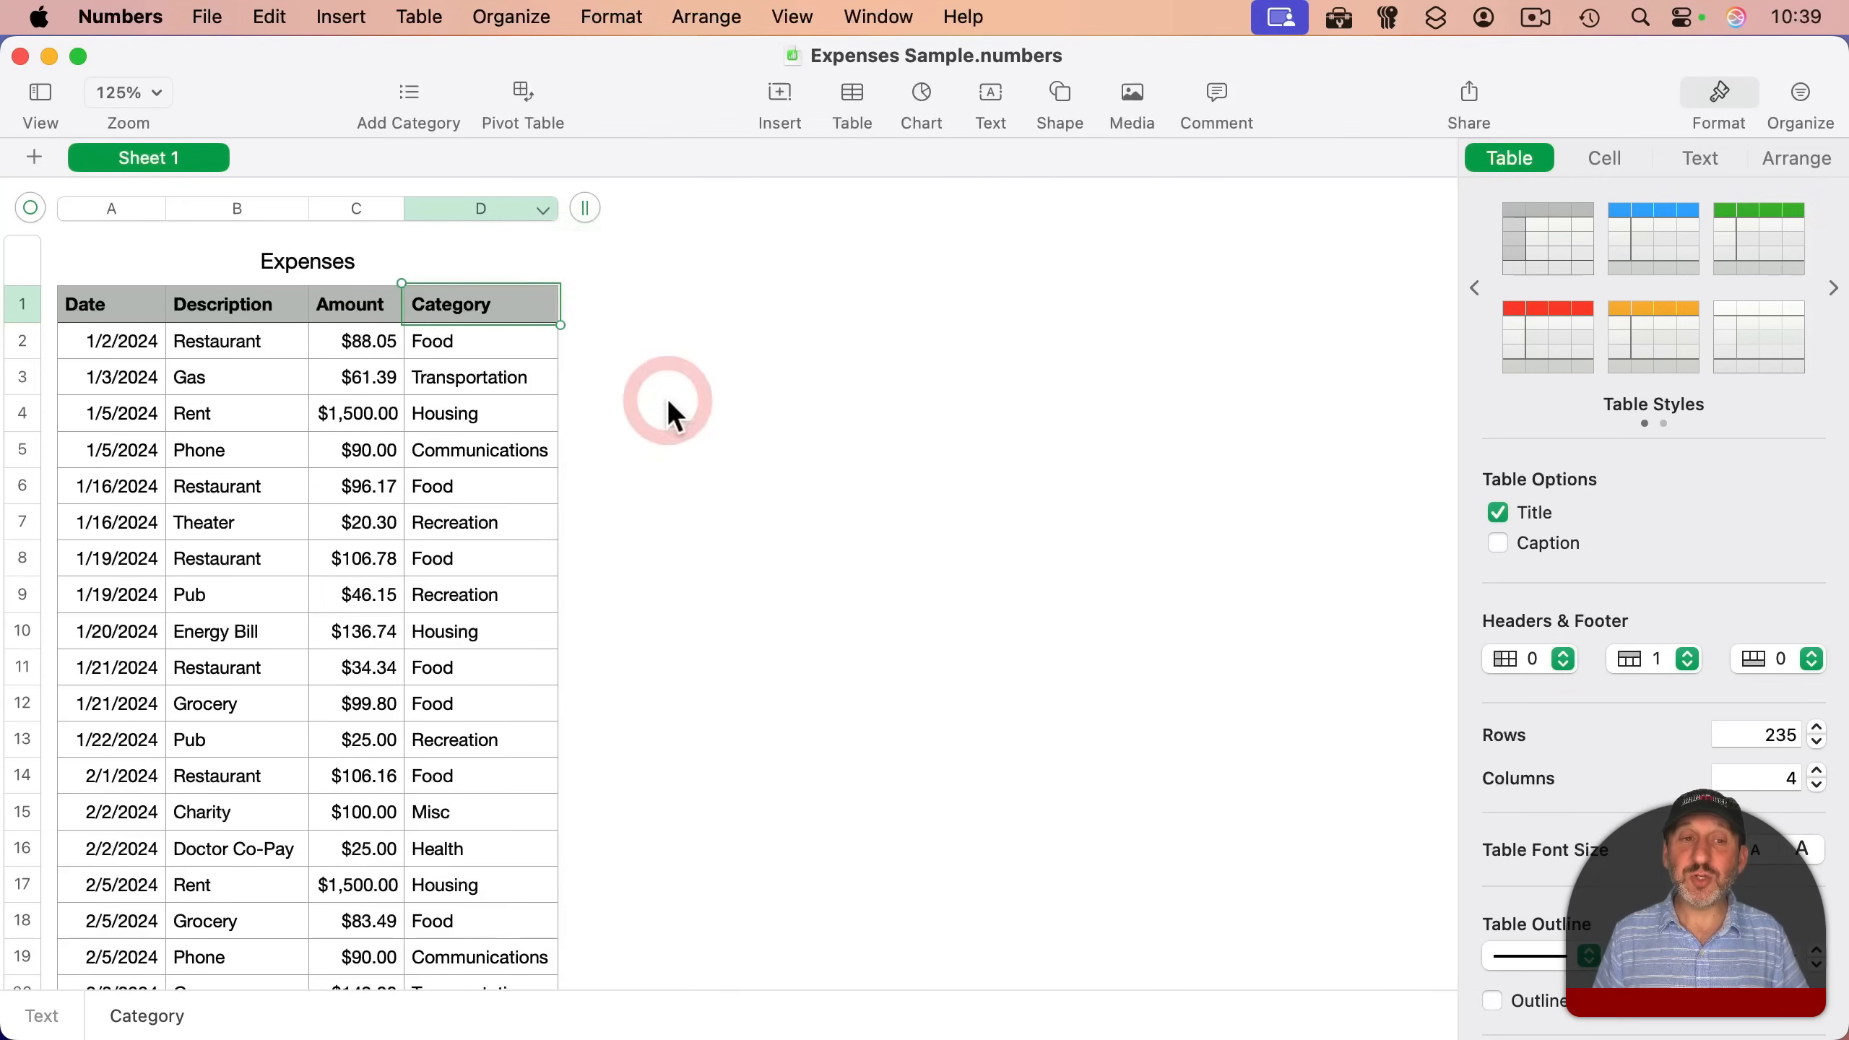
{"action": "left_click", "coordinate": [542, 208]}
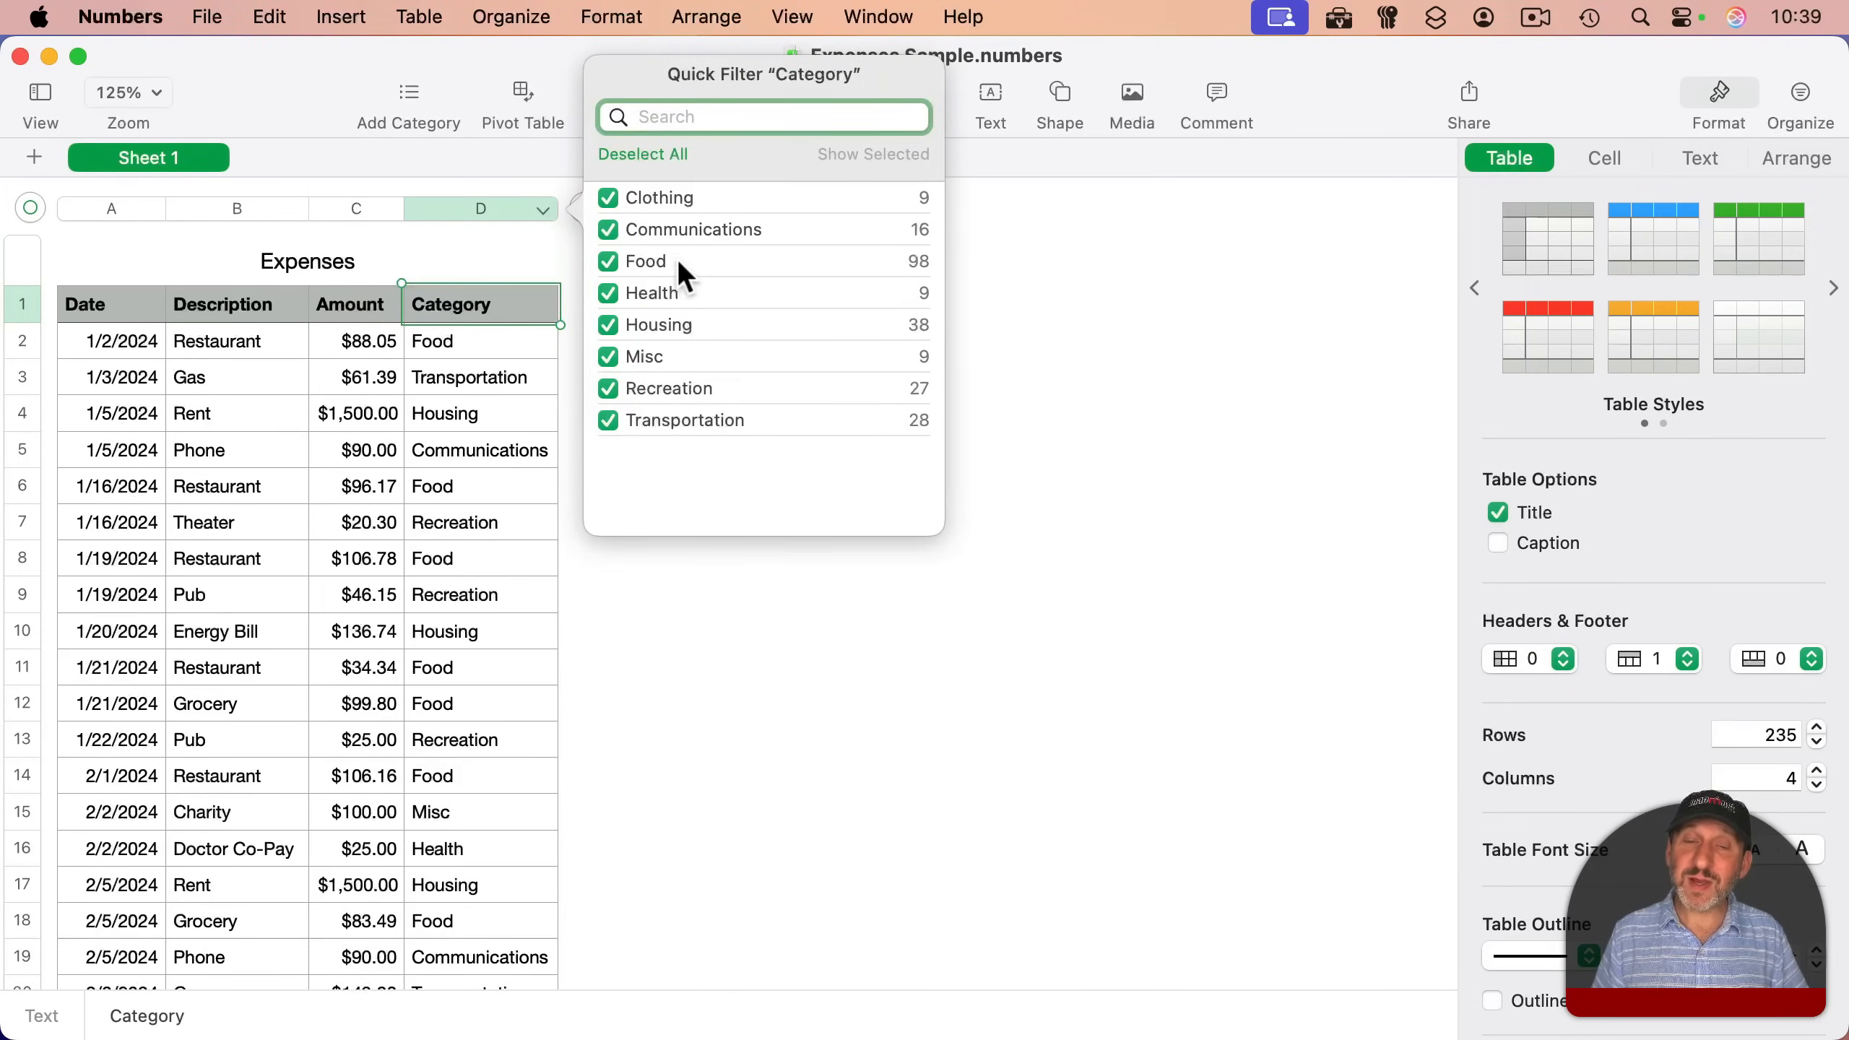
{"action": "mouse_move", "coordinate": [880, 260]}
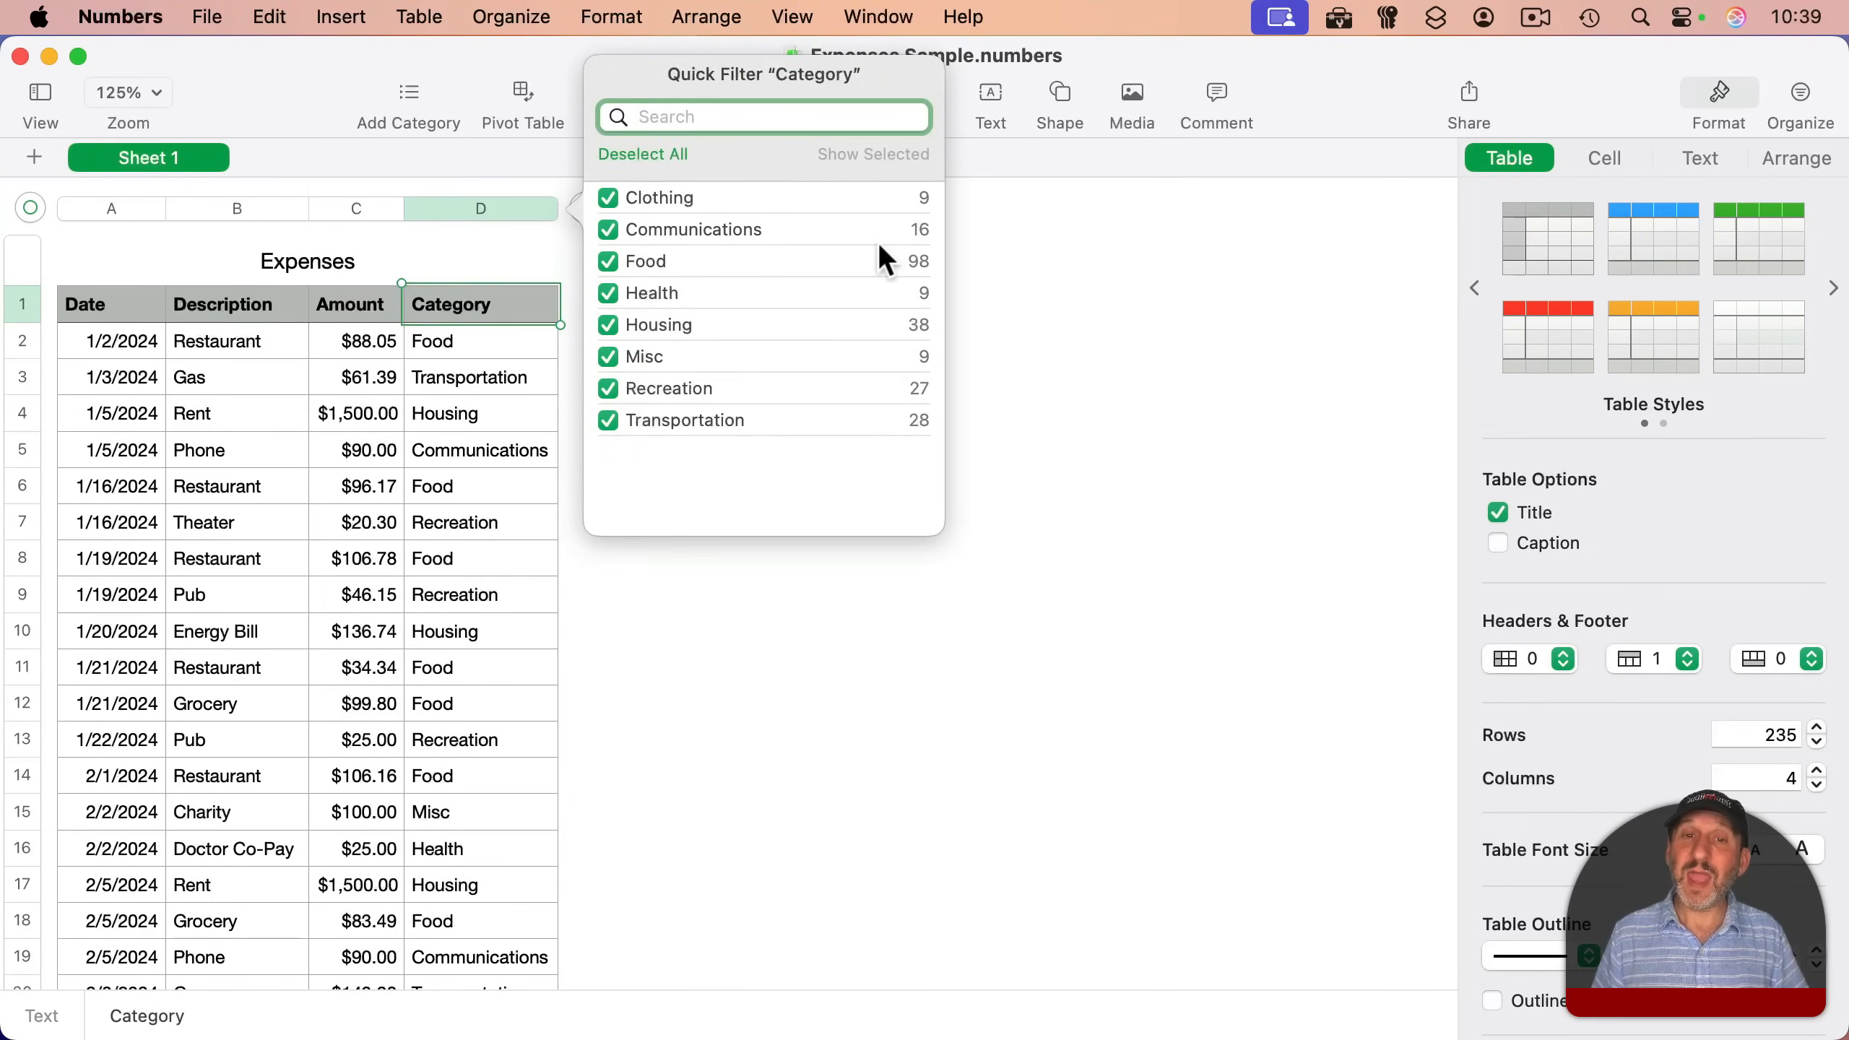
{"action": "mouse_move", "coordinate": [929, 443]}
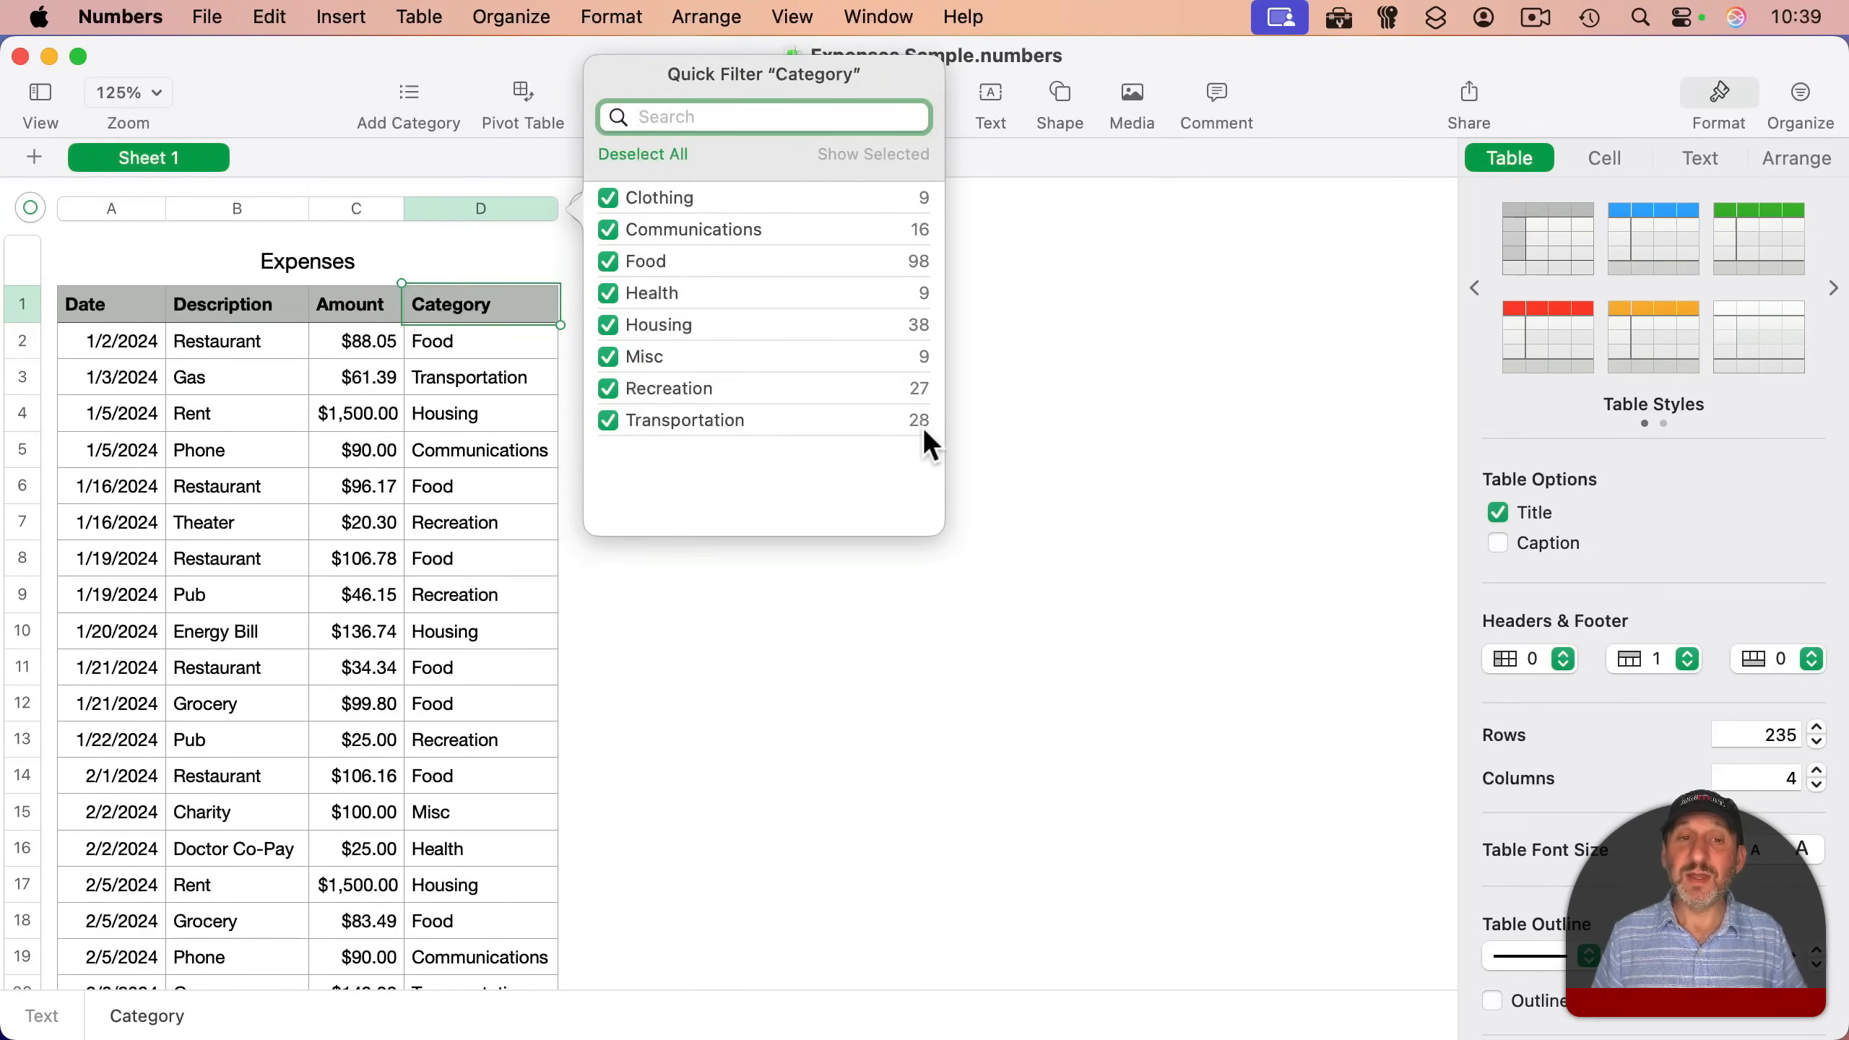
{"action": "mouse_move", "coordinate": [874, 357]}
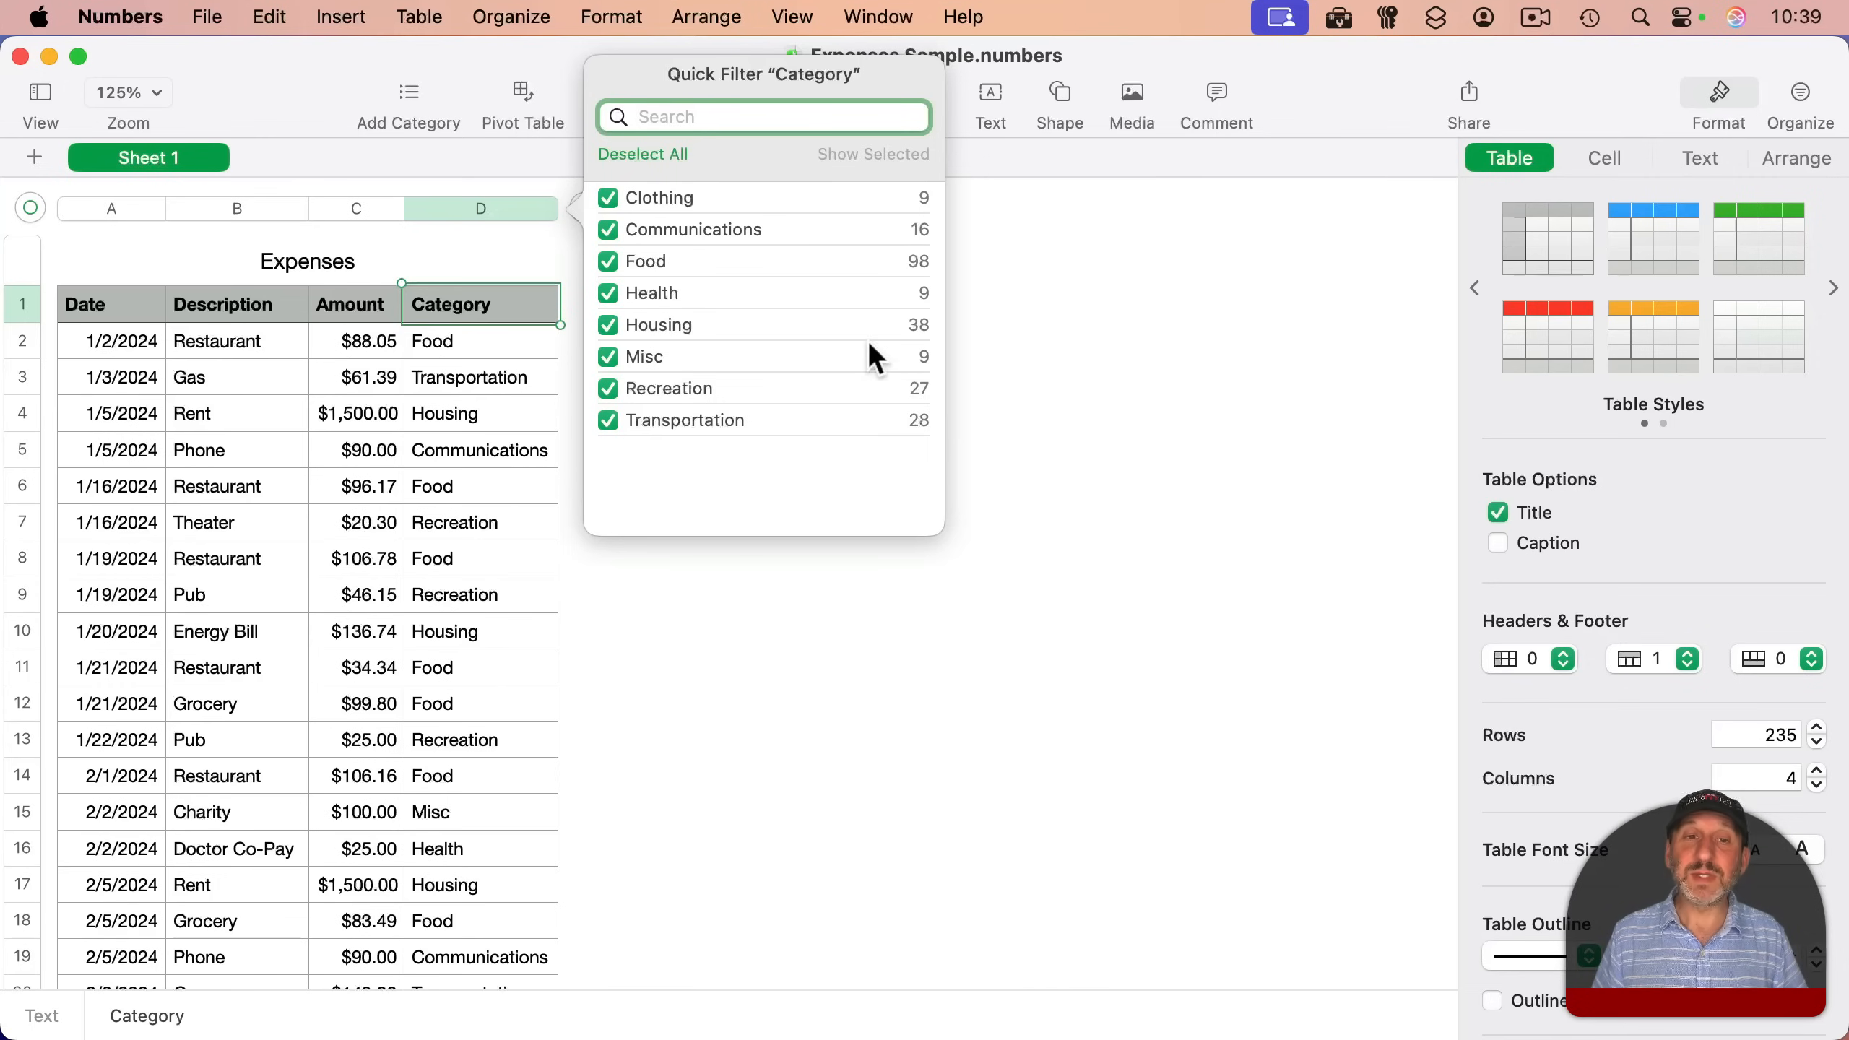
{"action": "mouse_move", "coordinate": [927, 448]}
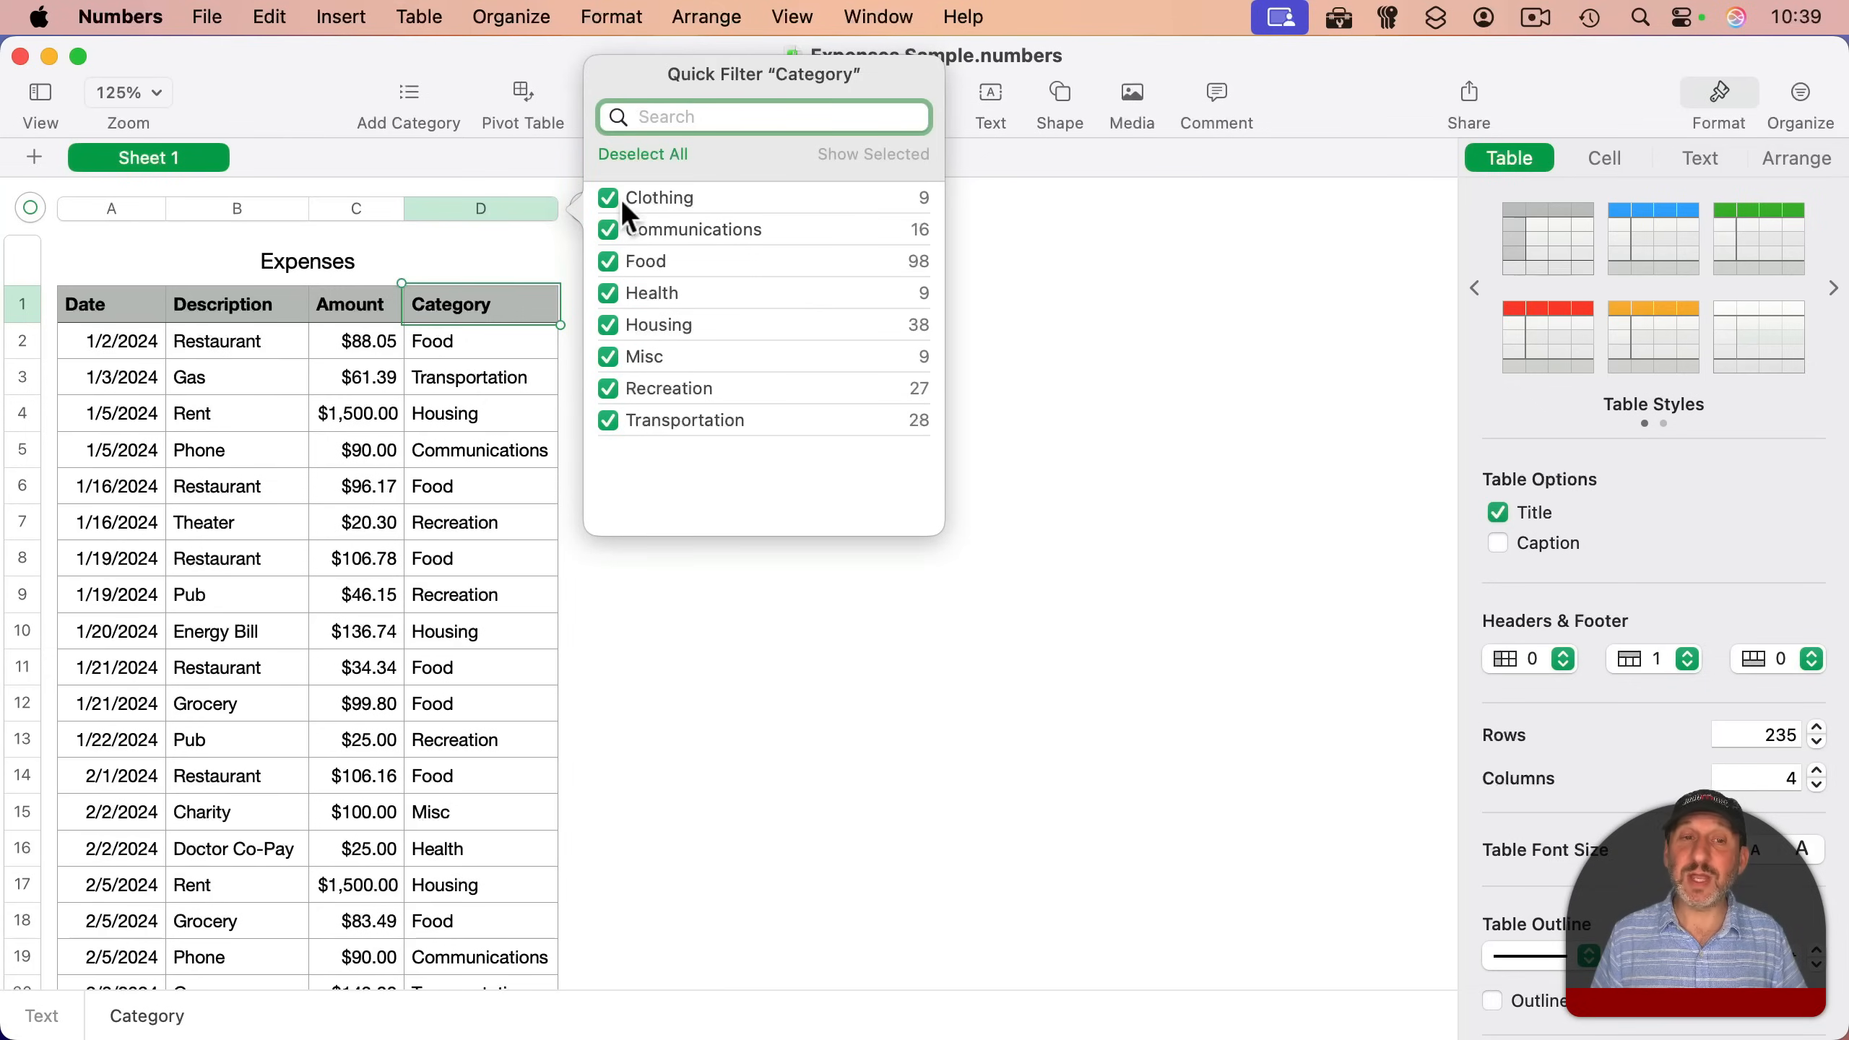
{"action": "left_click", "coordinate": [637, 155]}
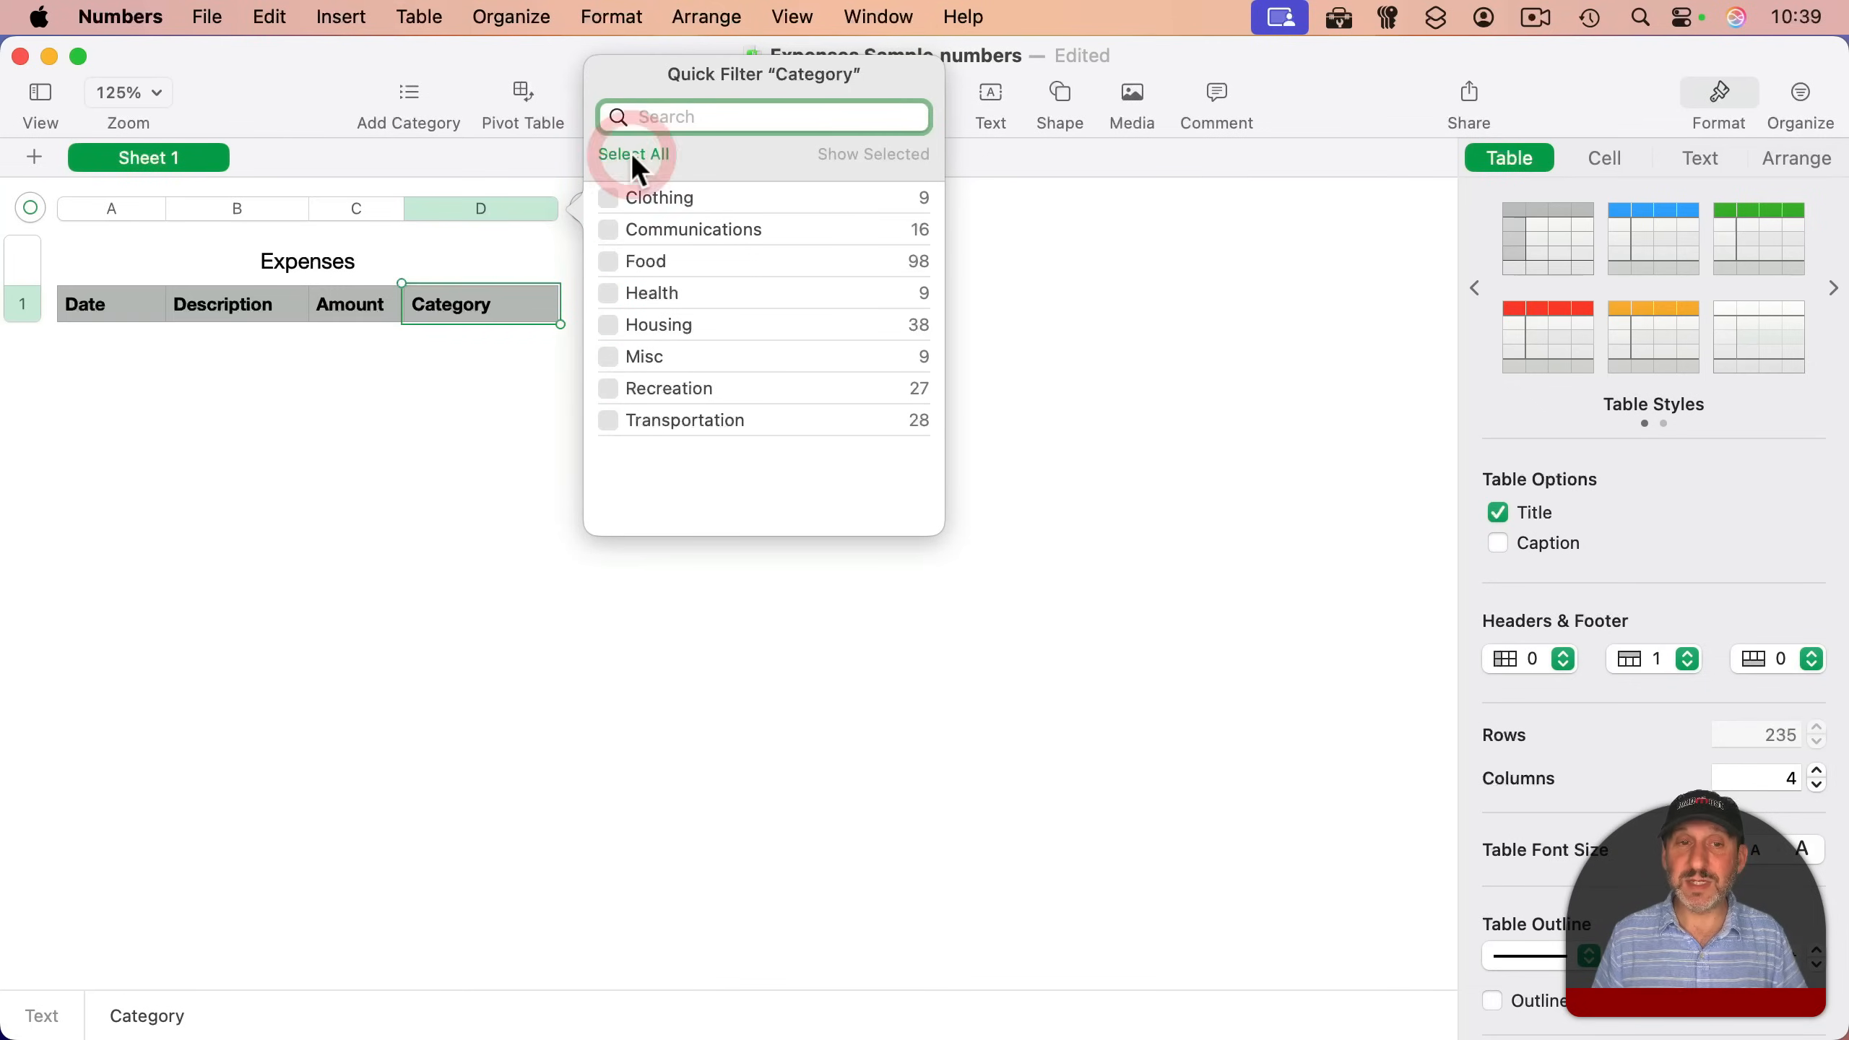
{"action": "left_click", "coordinate": [607, 420]}
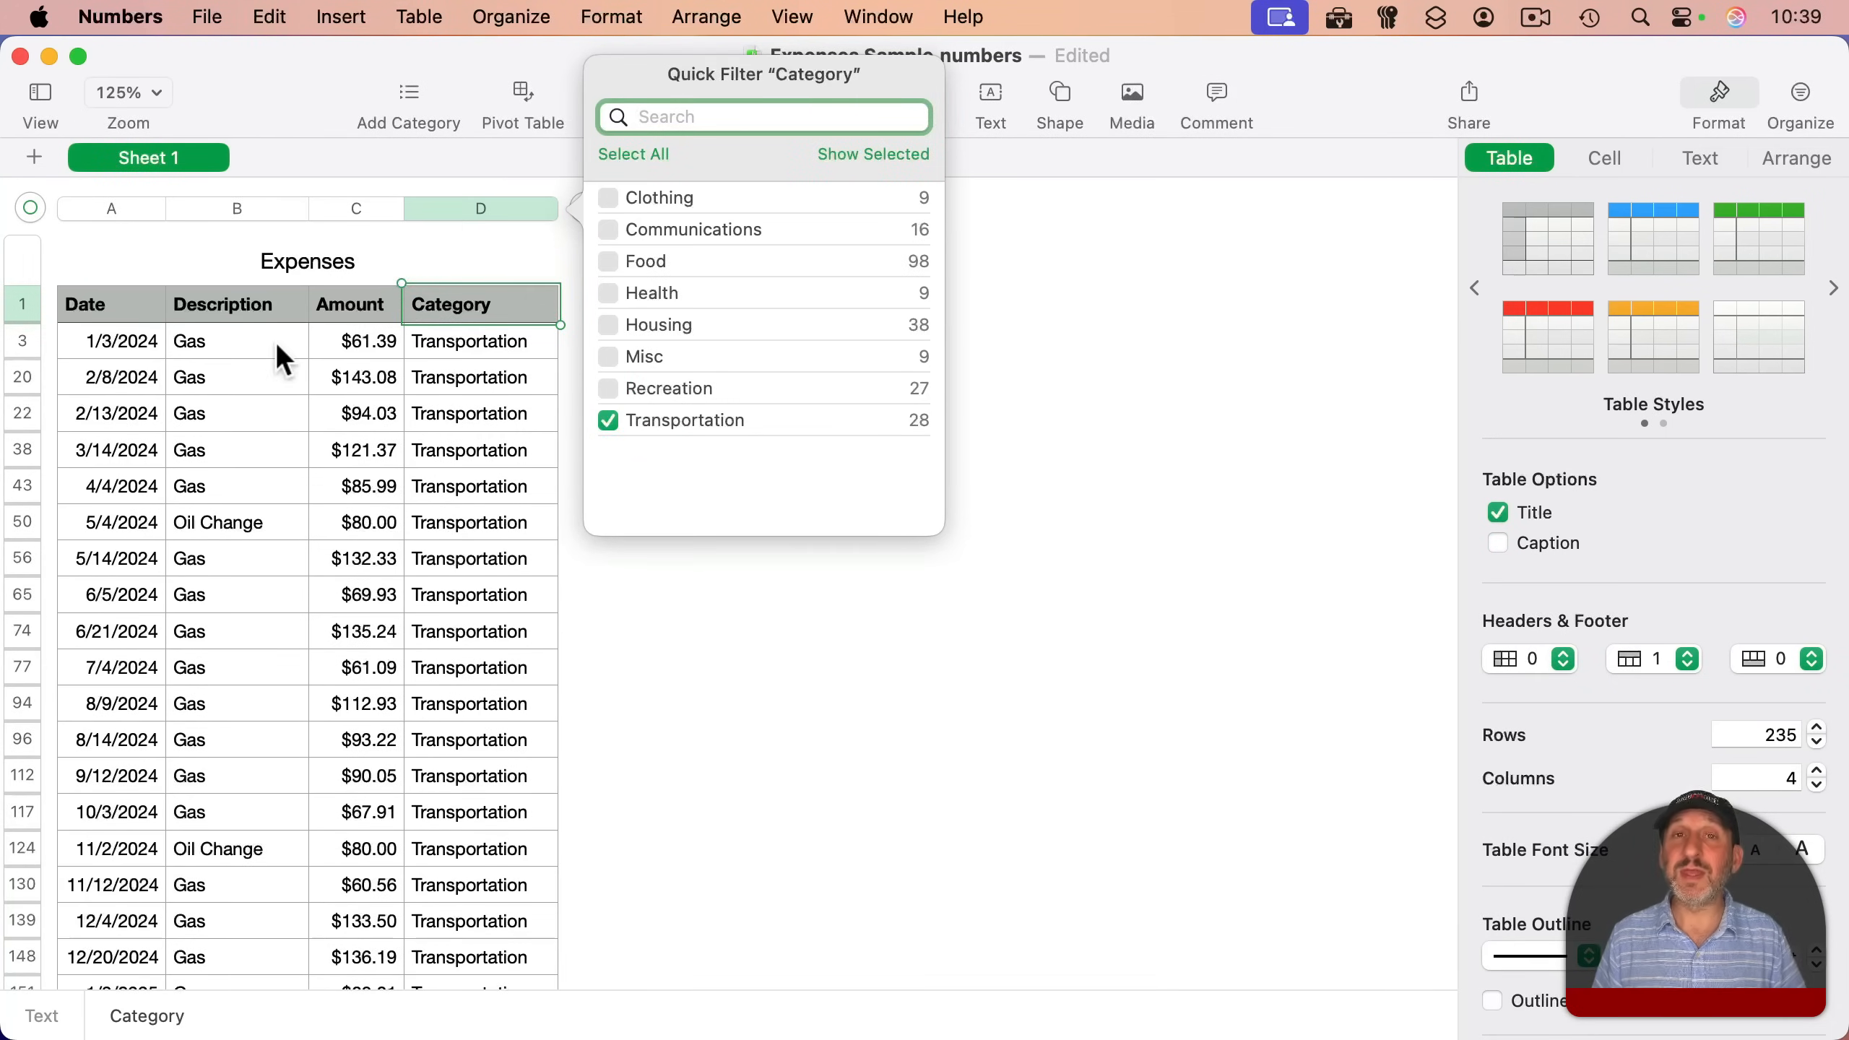
{"action": "mouse_move", "coordinate": [483, 694]}
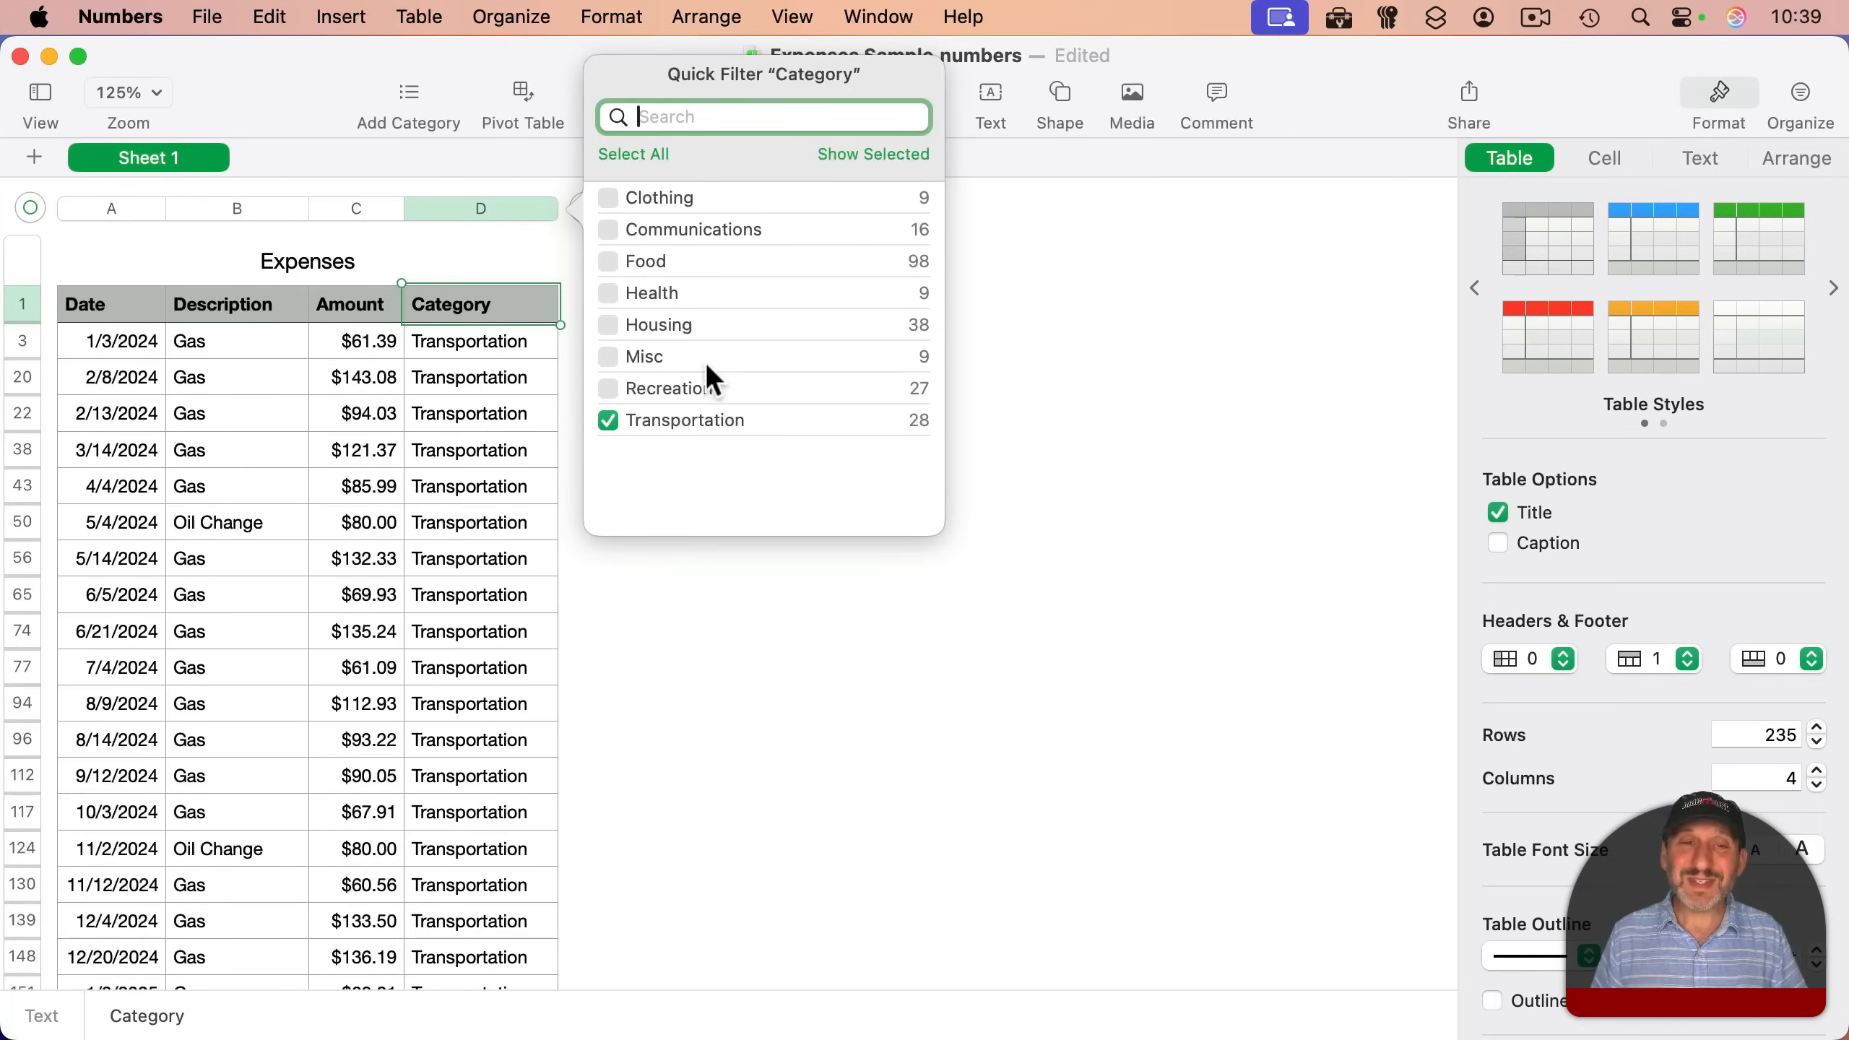
{"action": "mouse_move", "coordinate": [648, 221]}
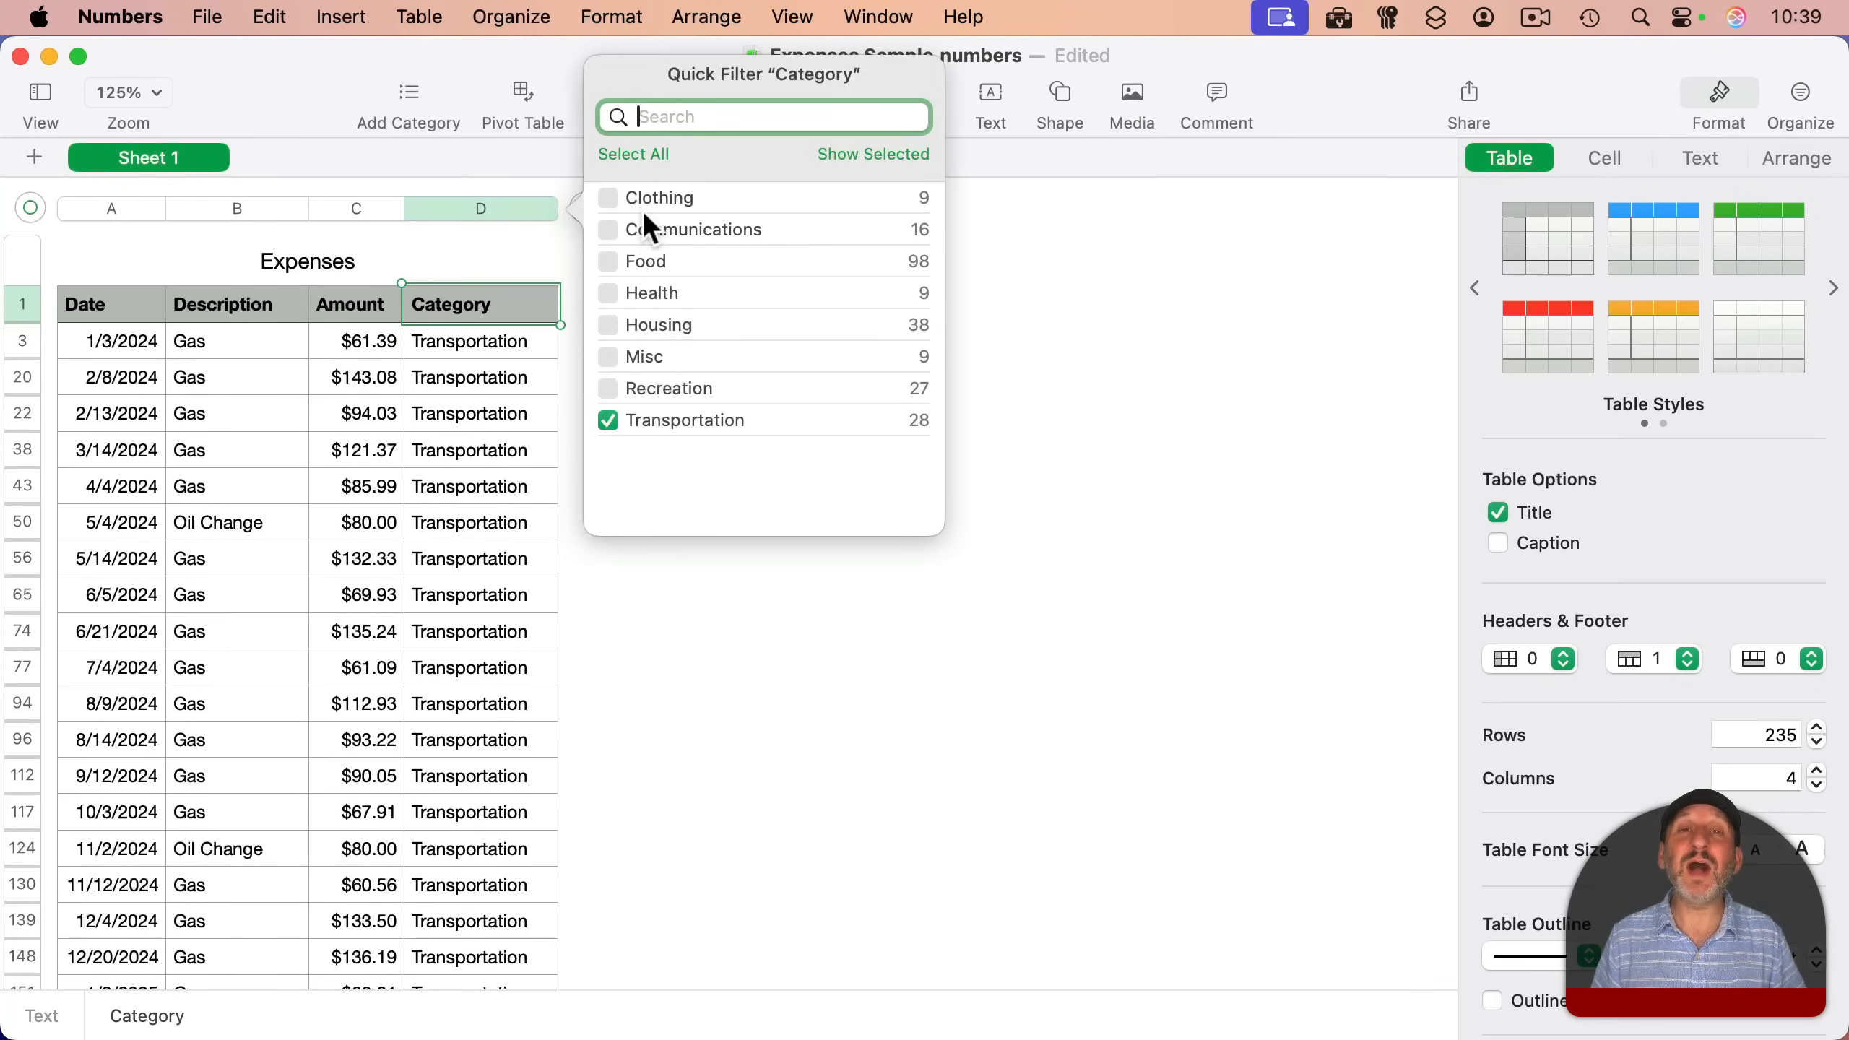
{"action": "mouse_move", "coordinate": [668, 209]}
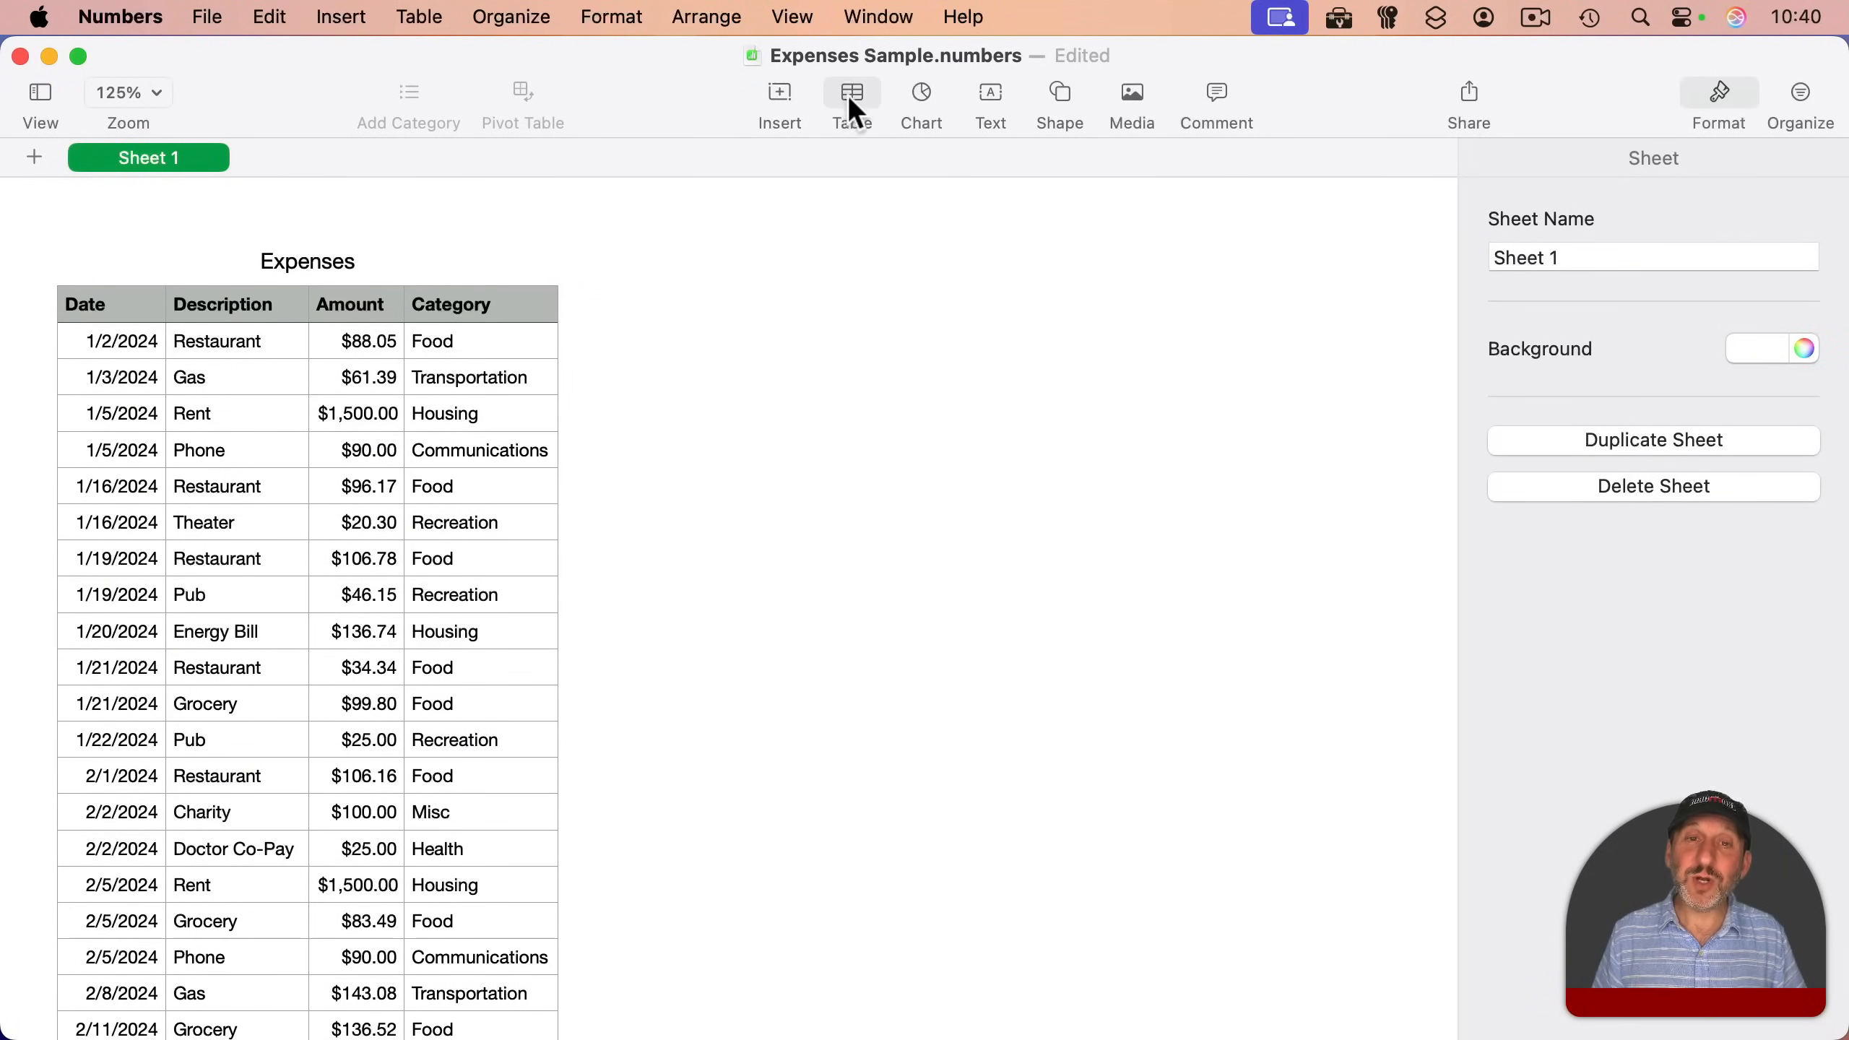
- Insert a plain table titled 'Description Search' holding the search term 'Charity'
{"action": "left_click", "coordinate": [852, 92]}
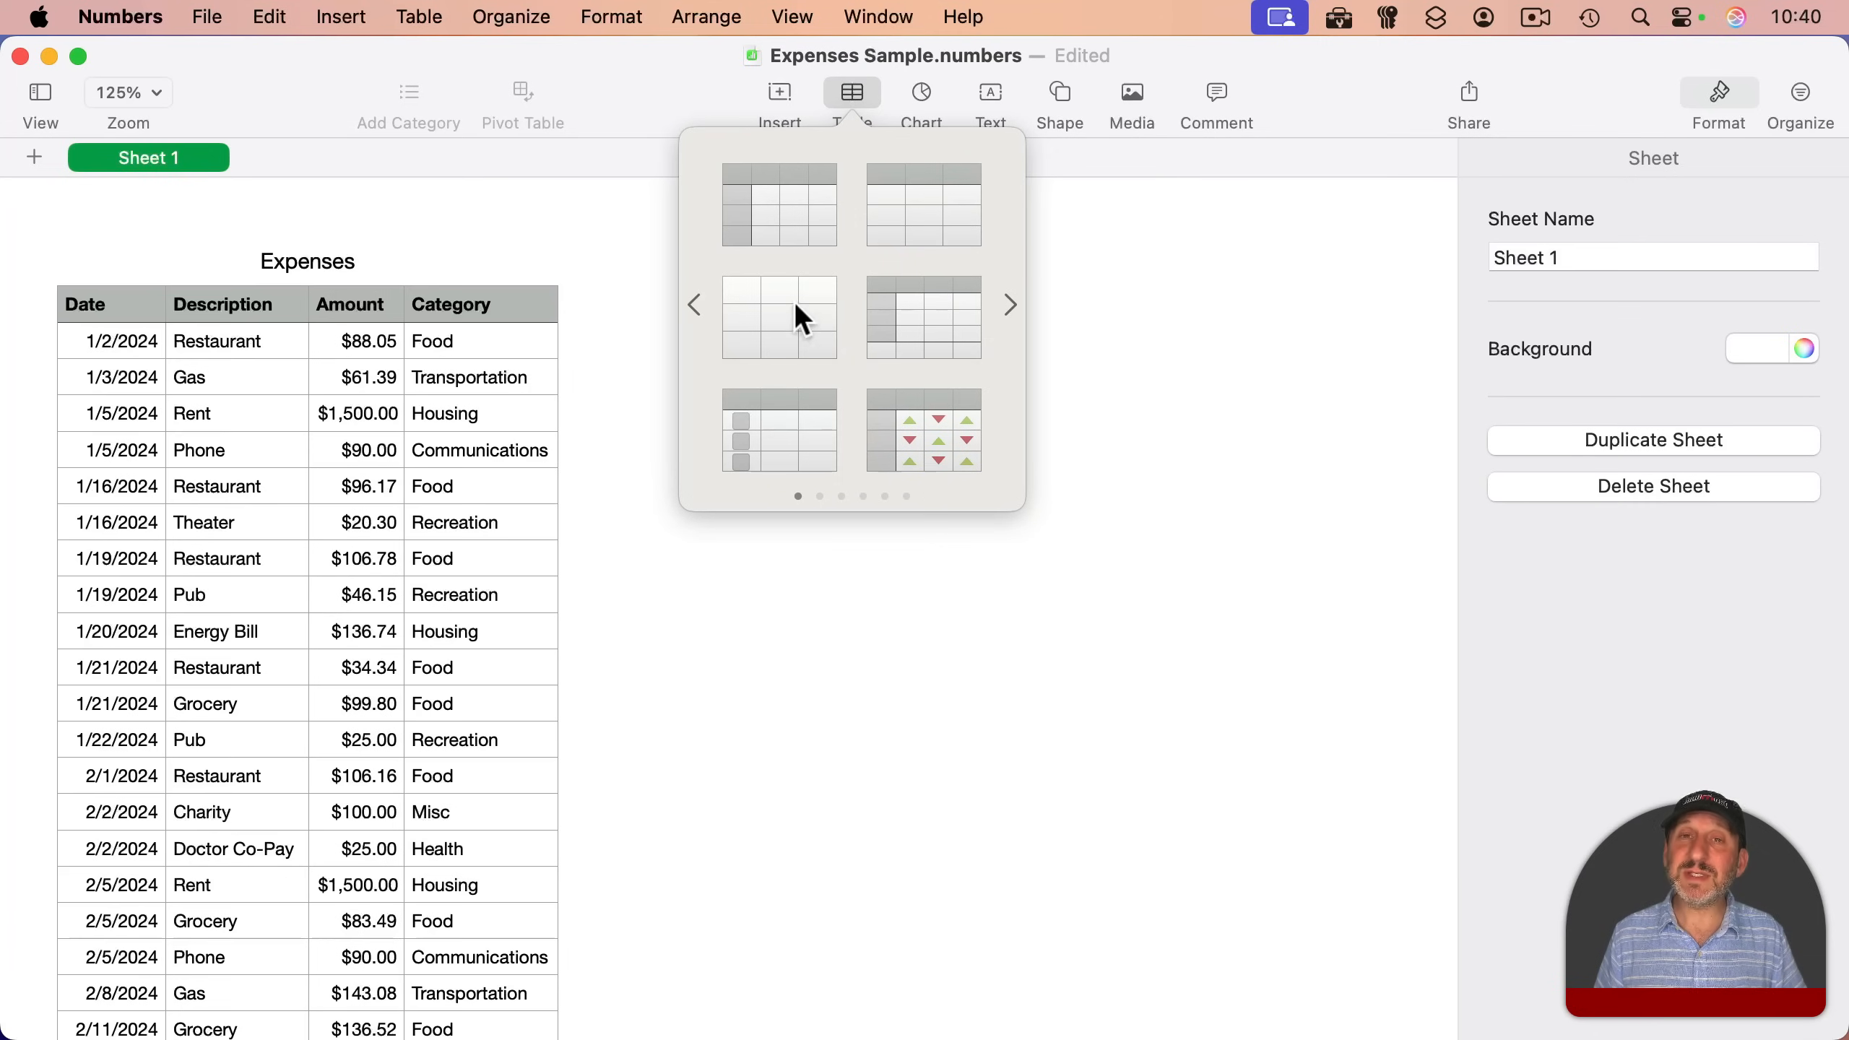
{"action": "mouse_move", "coordinate": [772, 329]}
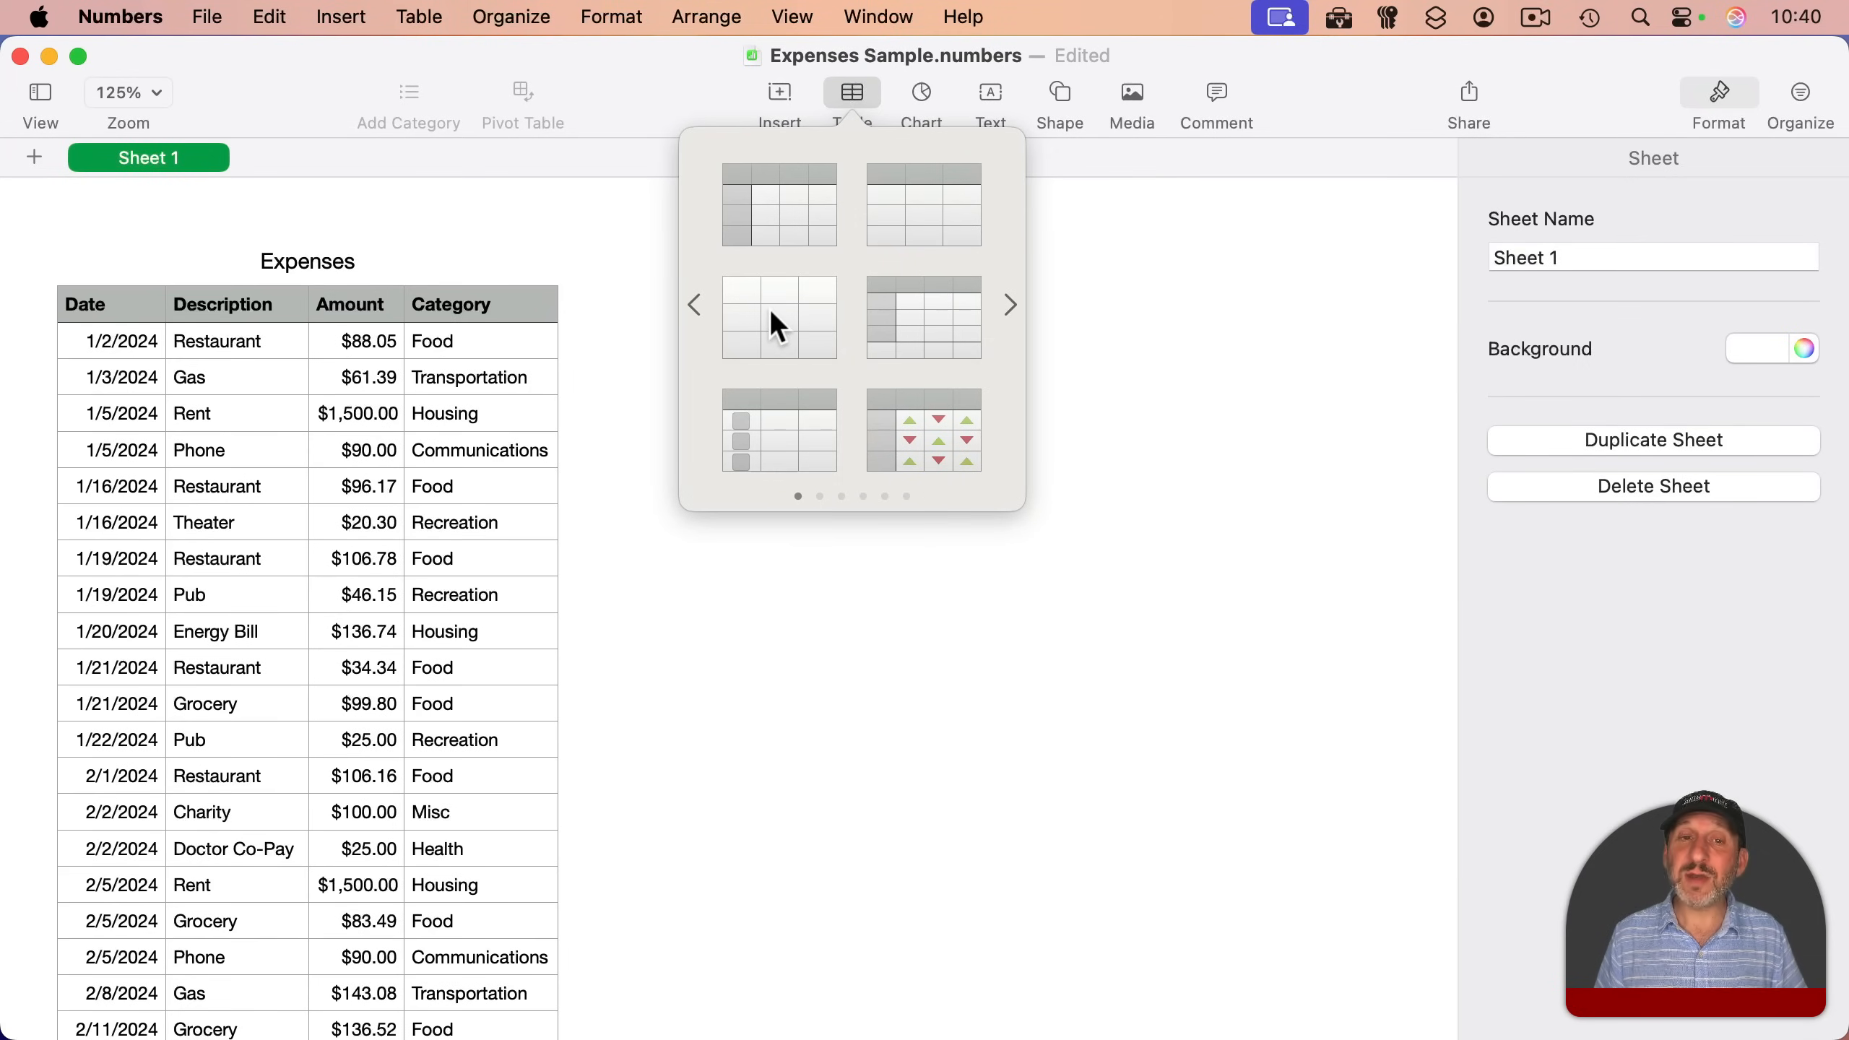
{"action": "left_click", "coordinate": [779, 318]}
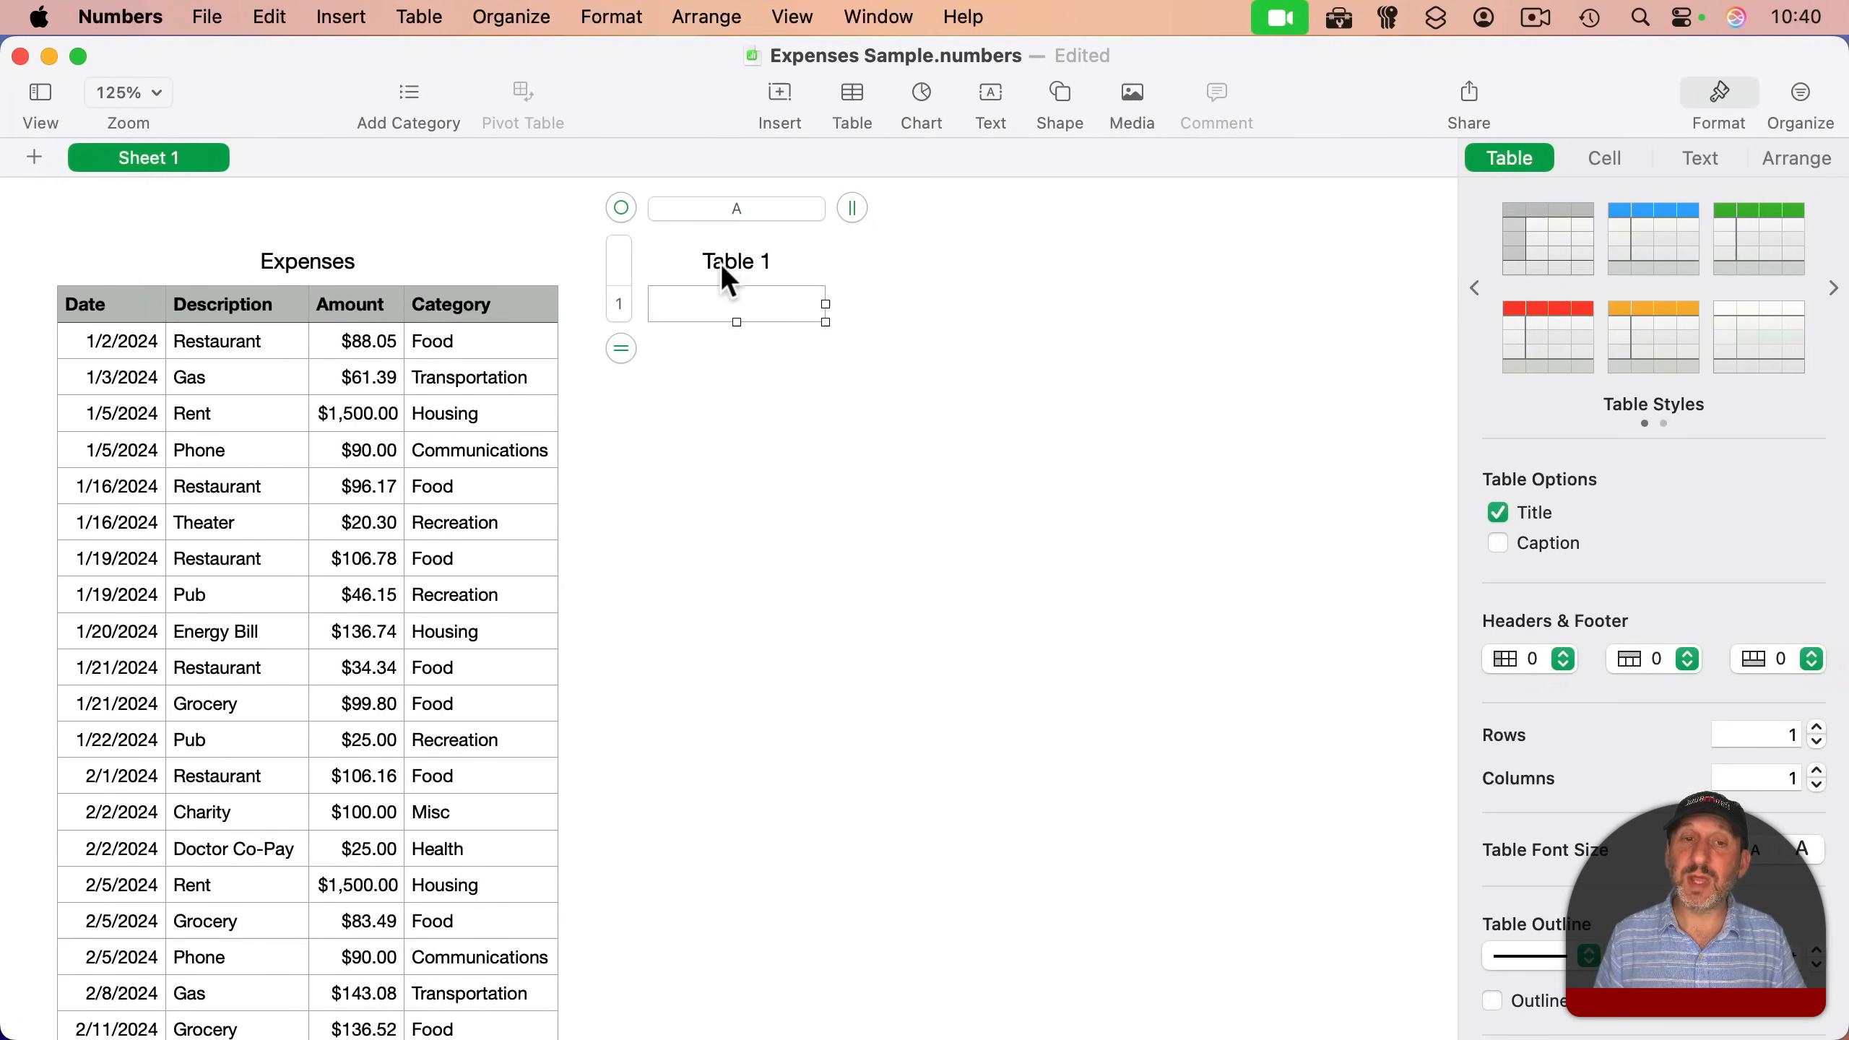
{"action": "double_click", "coordinate": [737, 261]}
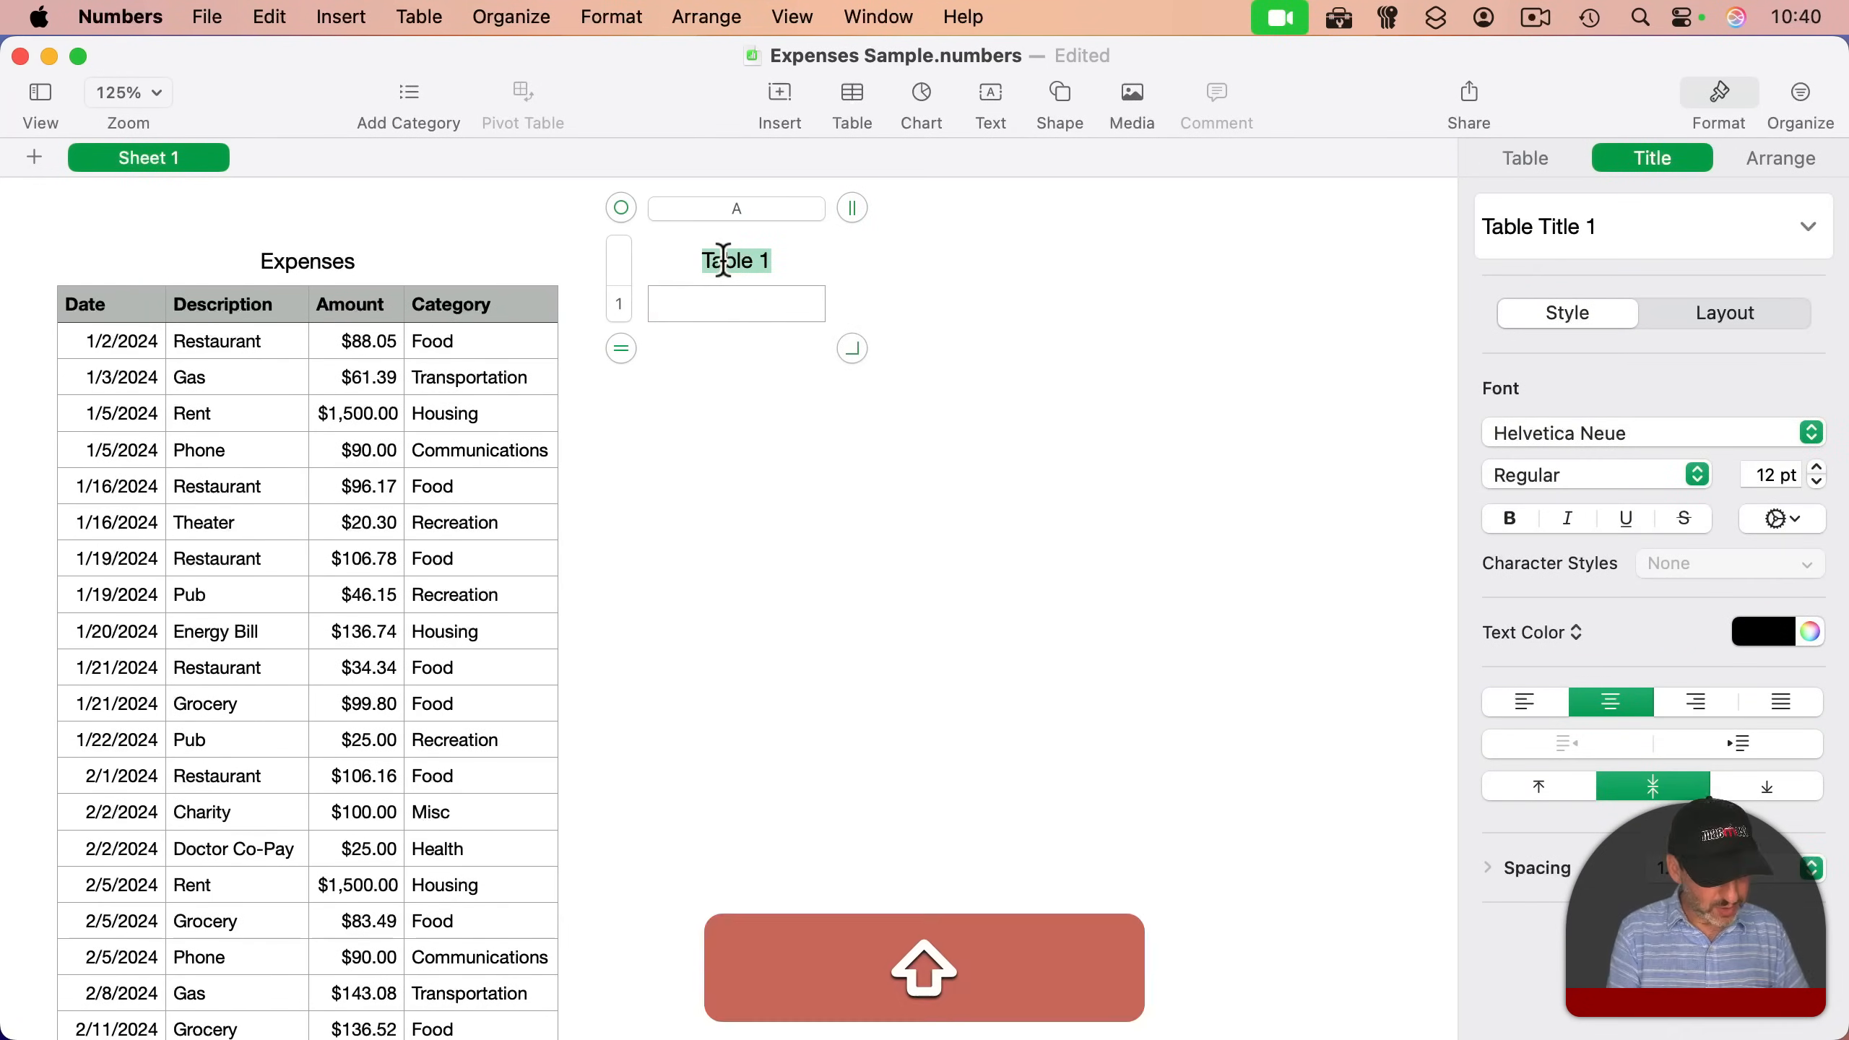
{"action": "type", "text": "Description Search"}
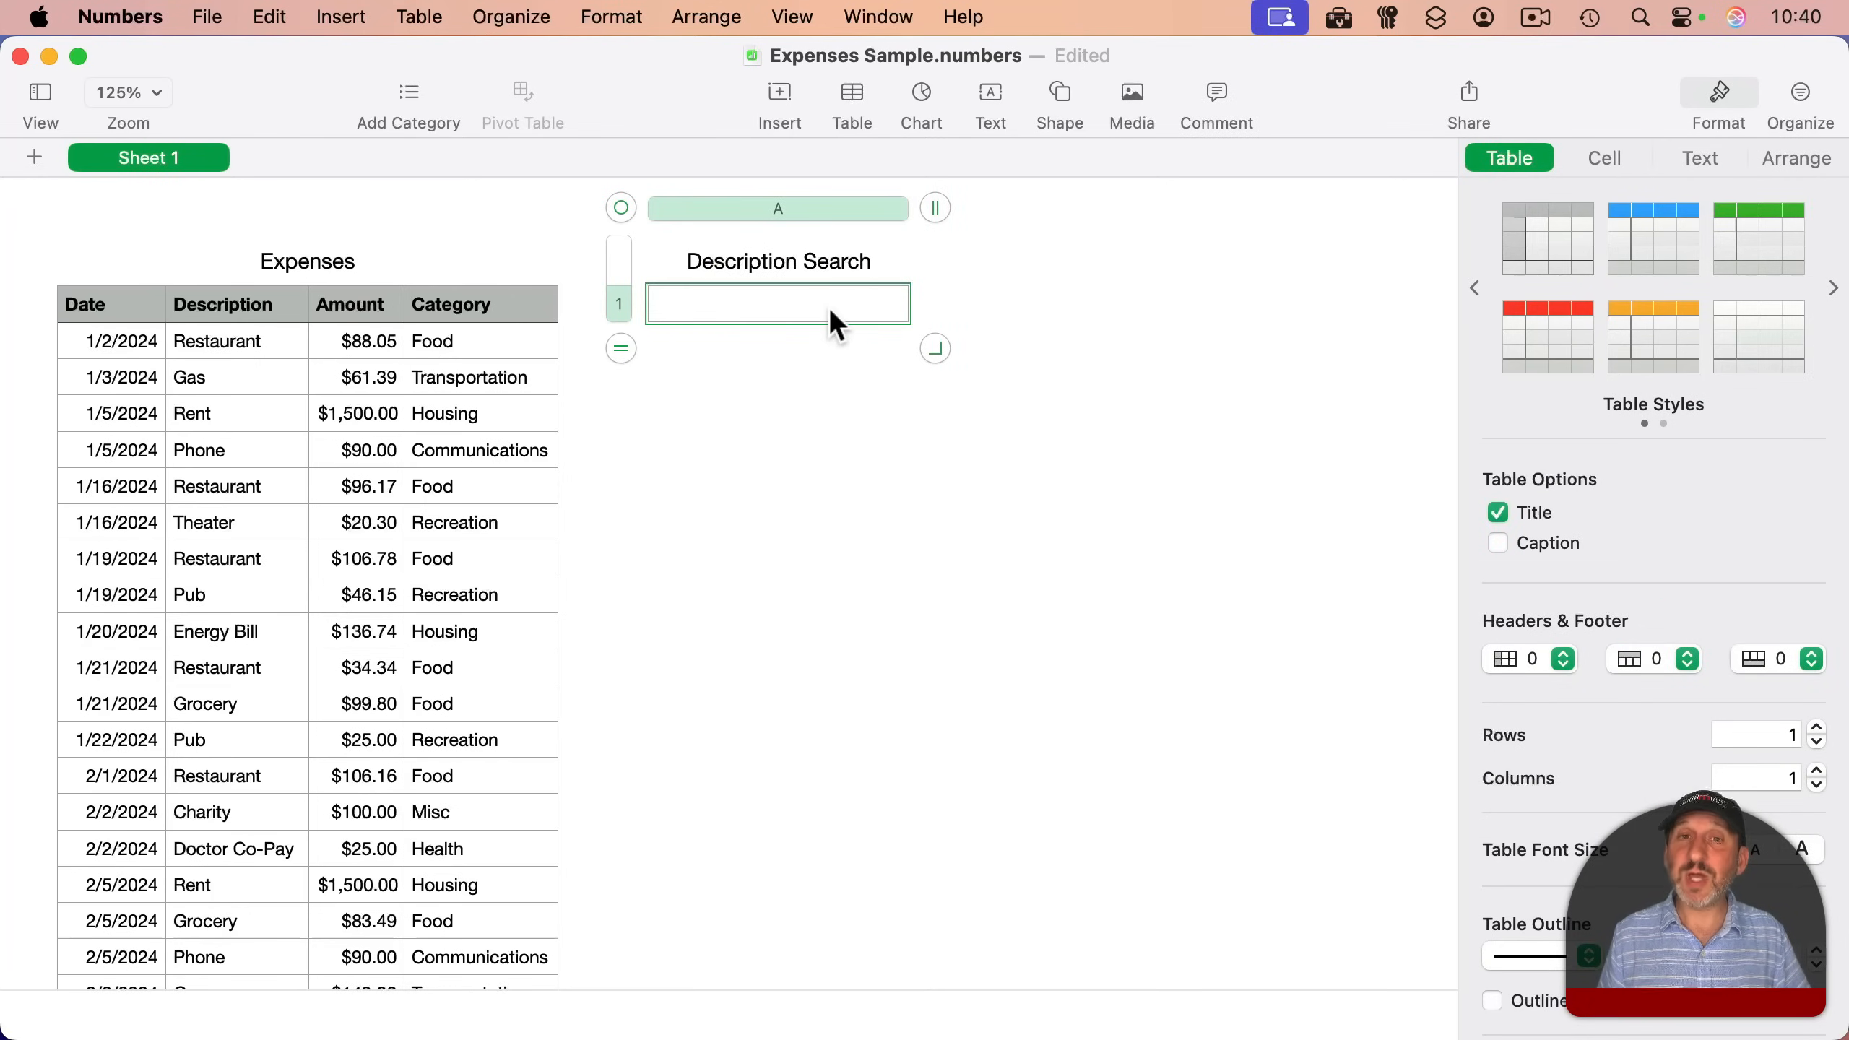
{"action": "mouse_move", "coordinate": [543, 424]}
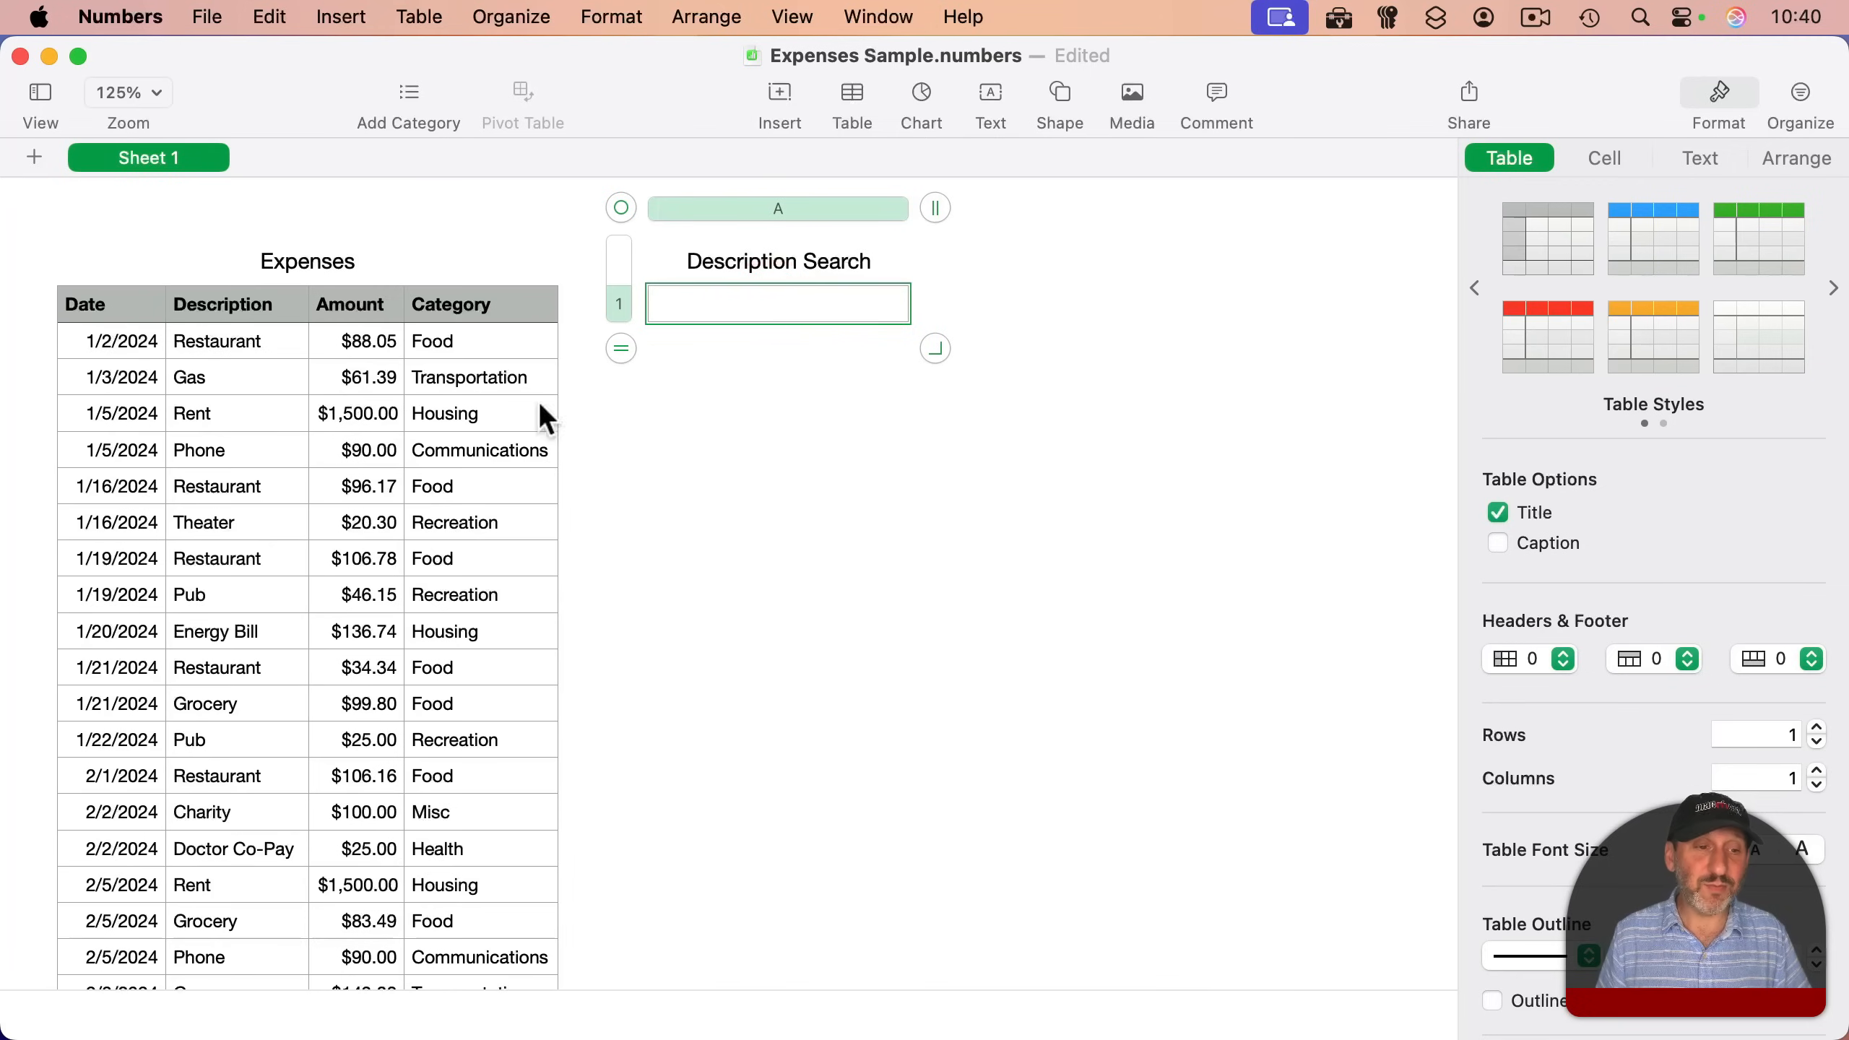
{"action": "mouse_move", "coordinate": [816, 371]}
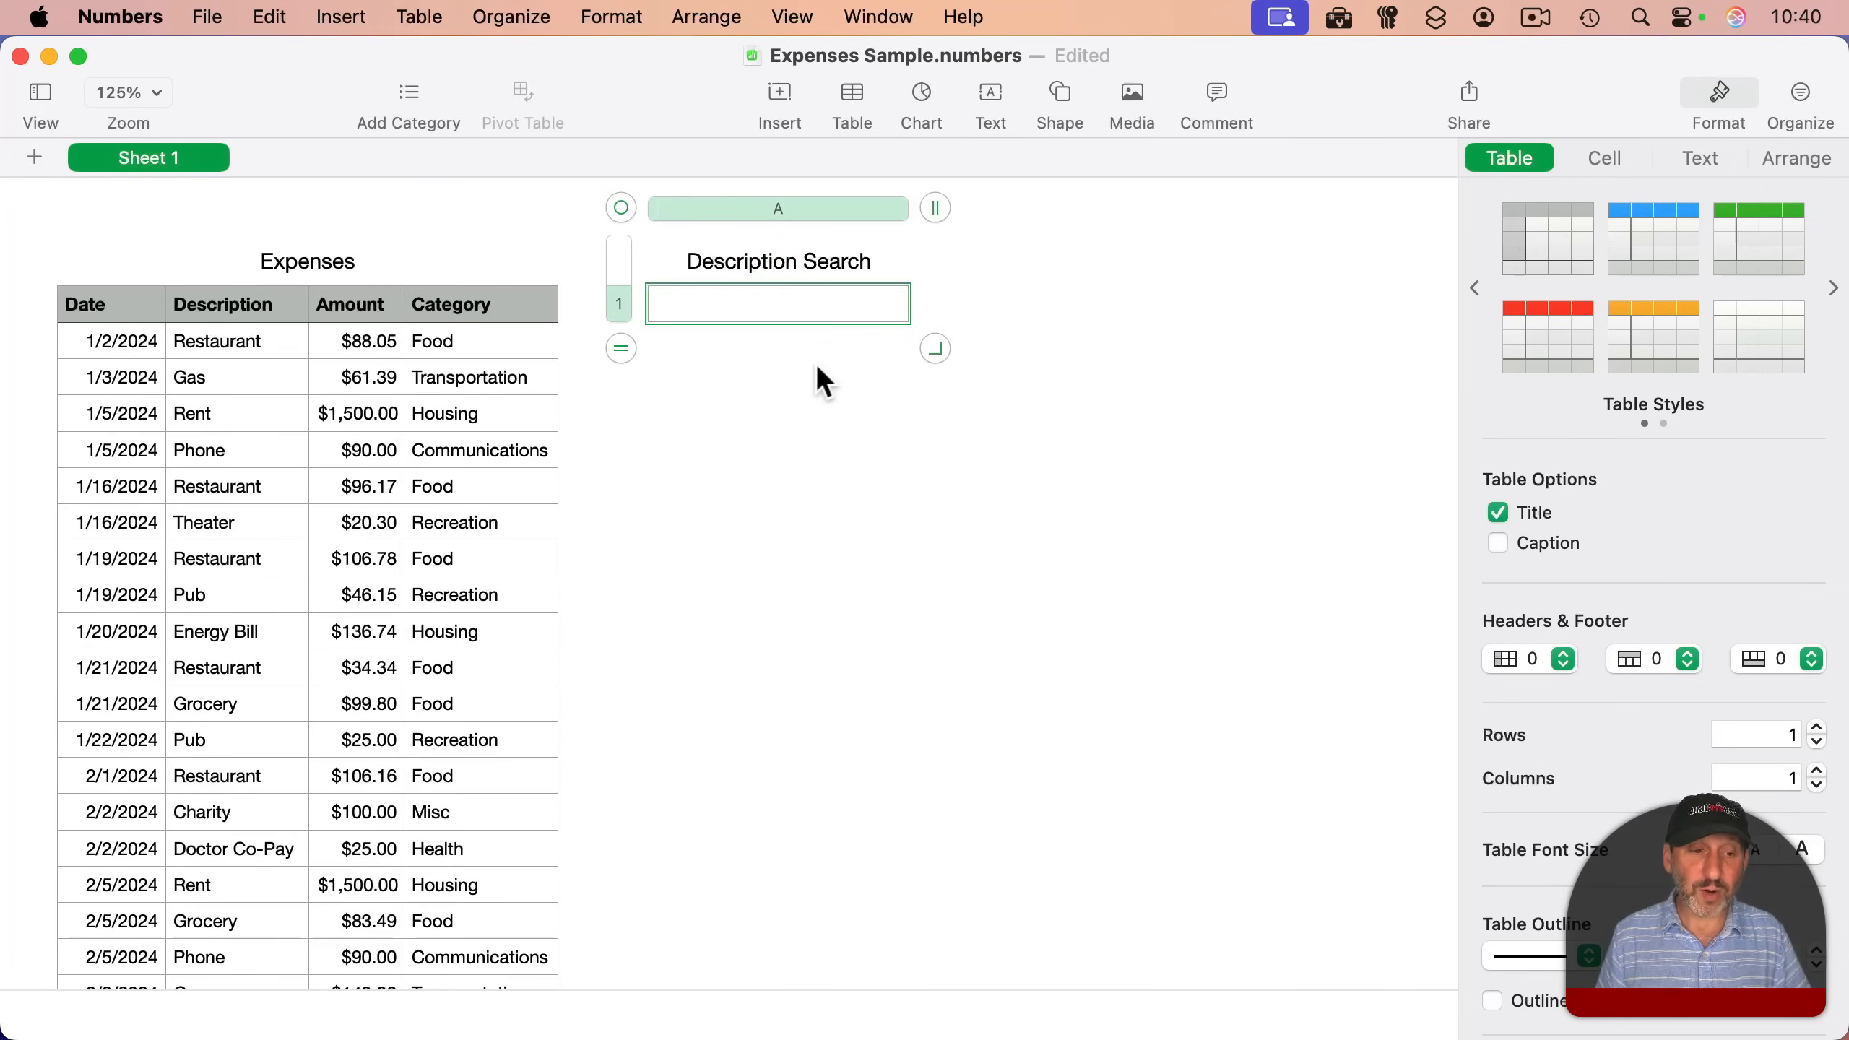
{"action": "type", "text": "Charity"}
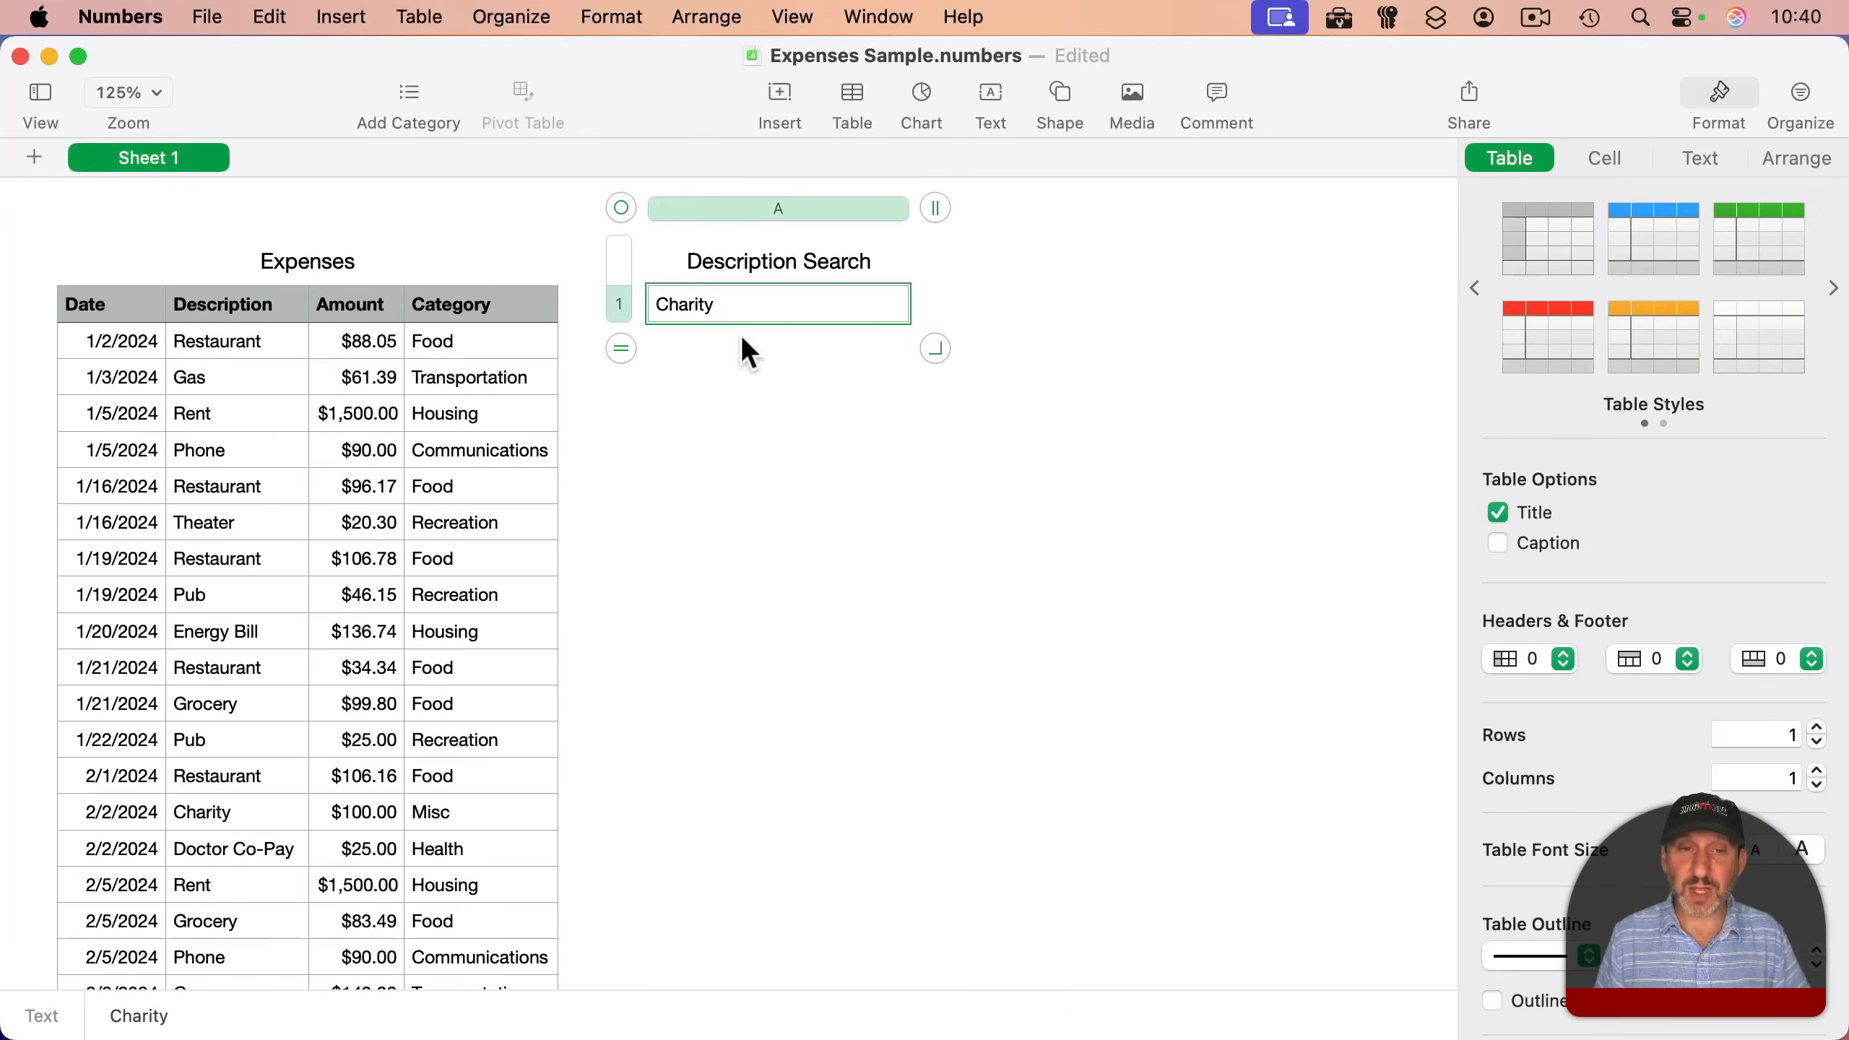
{"action": "key", "text": "Return"}
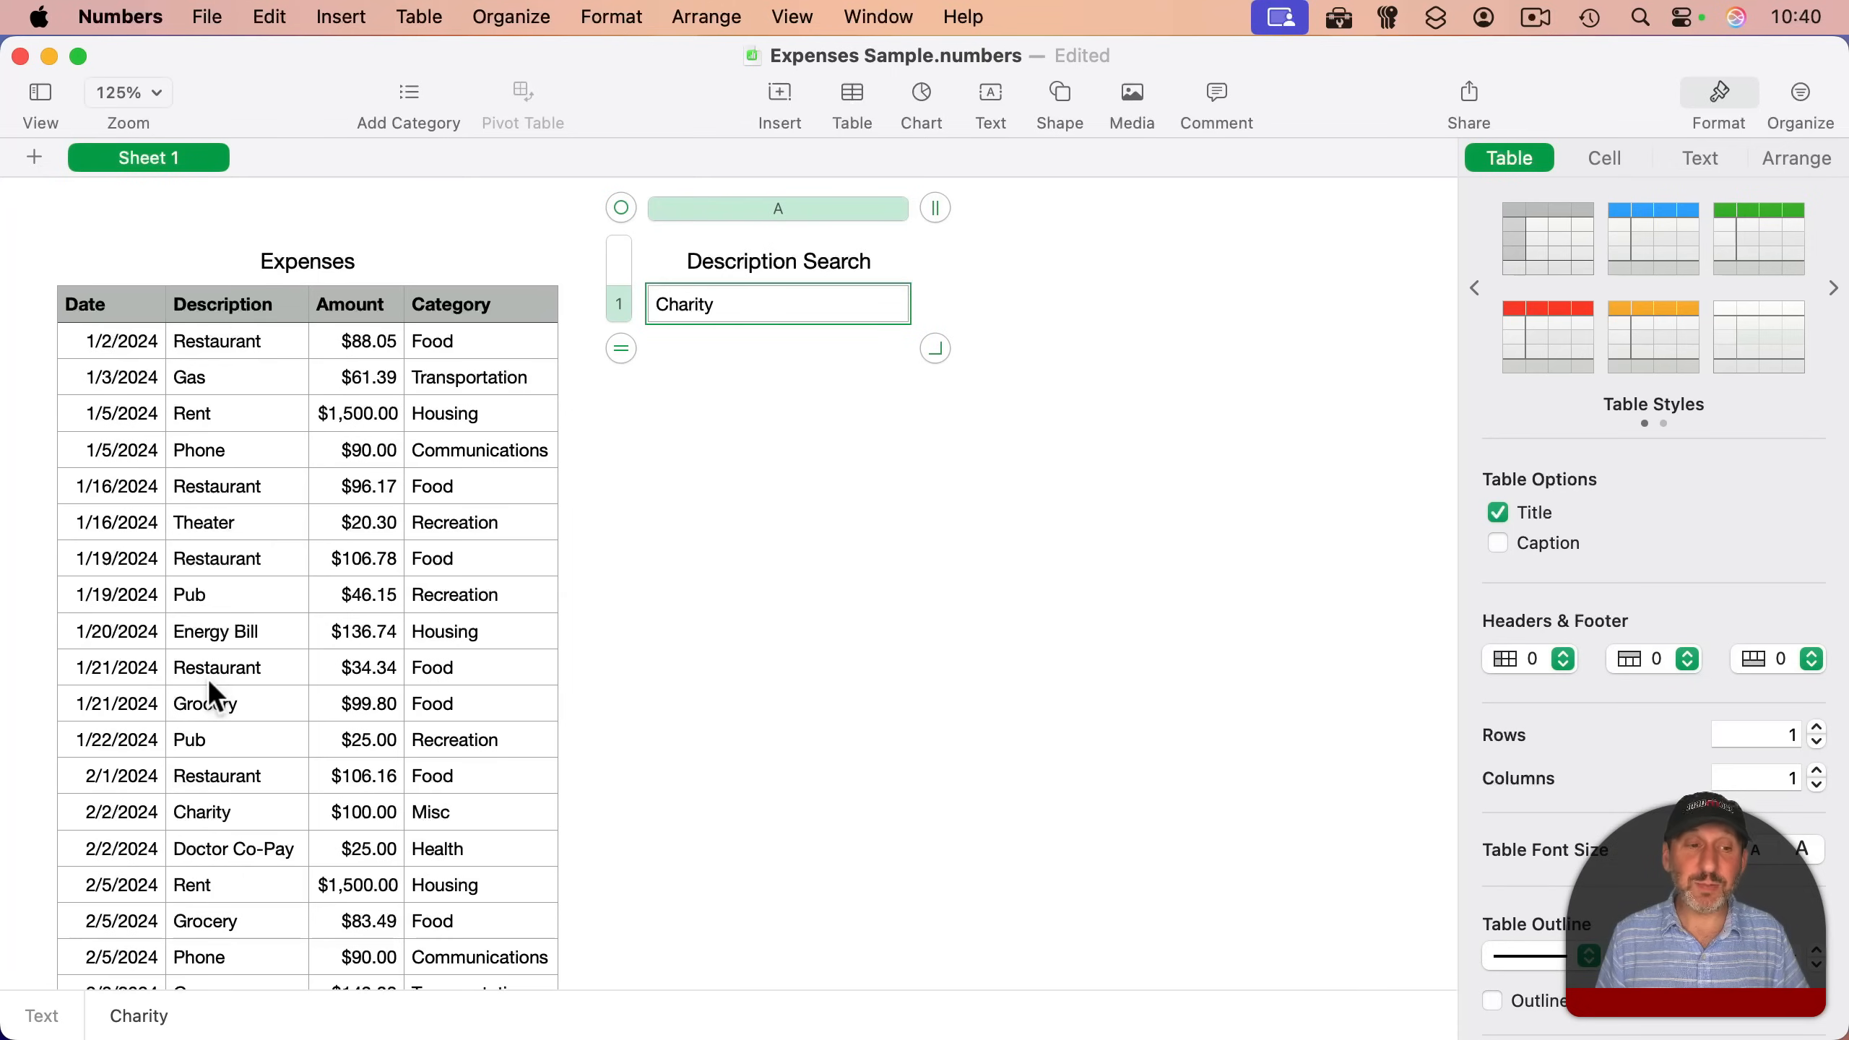
{"action": "mouse_move", "coordinate": [239, 949]}
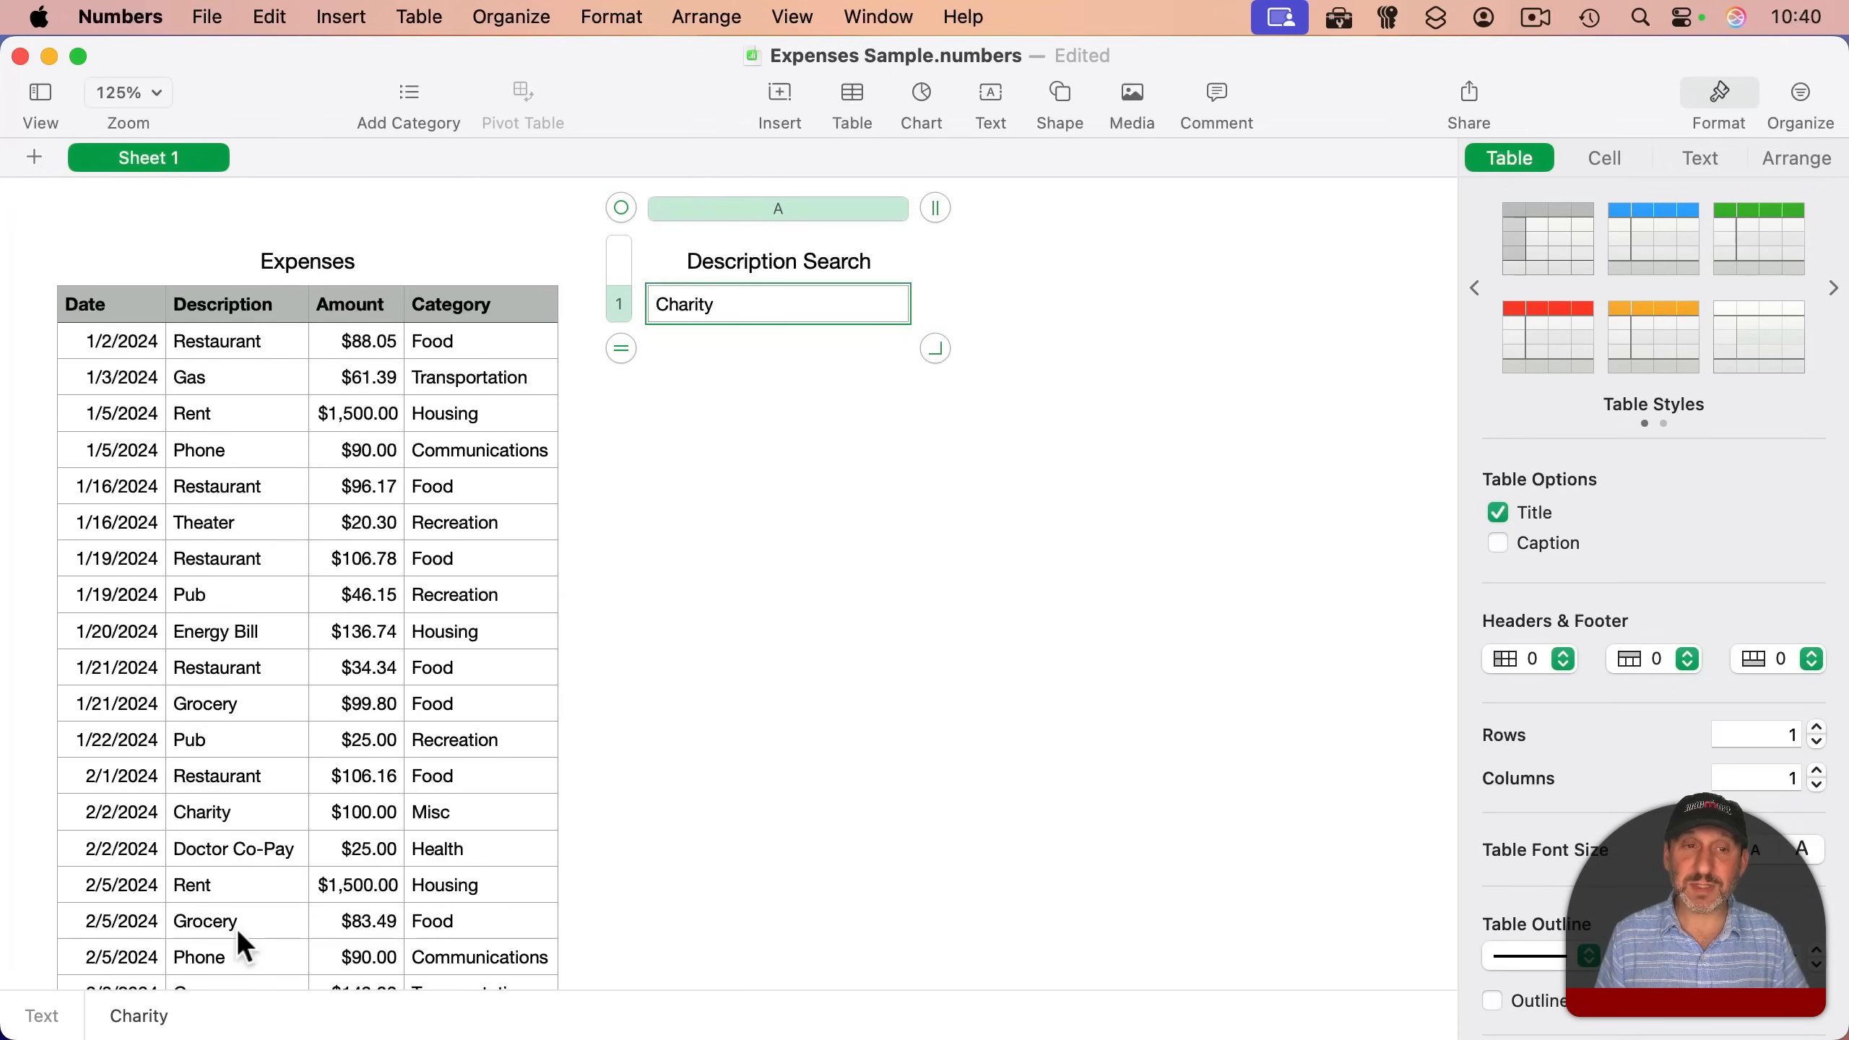
{"action": "mouse_move", "coordinate": [241, 327]}
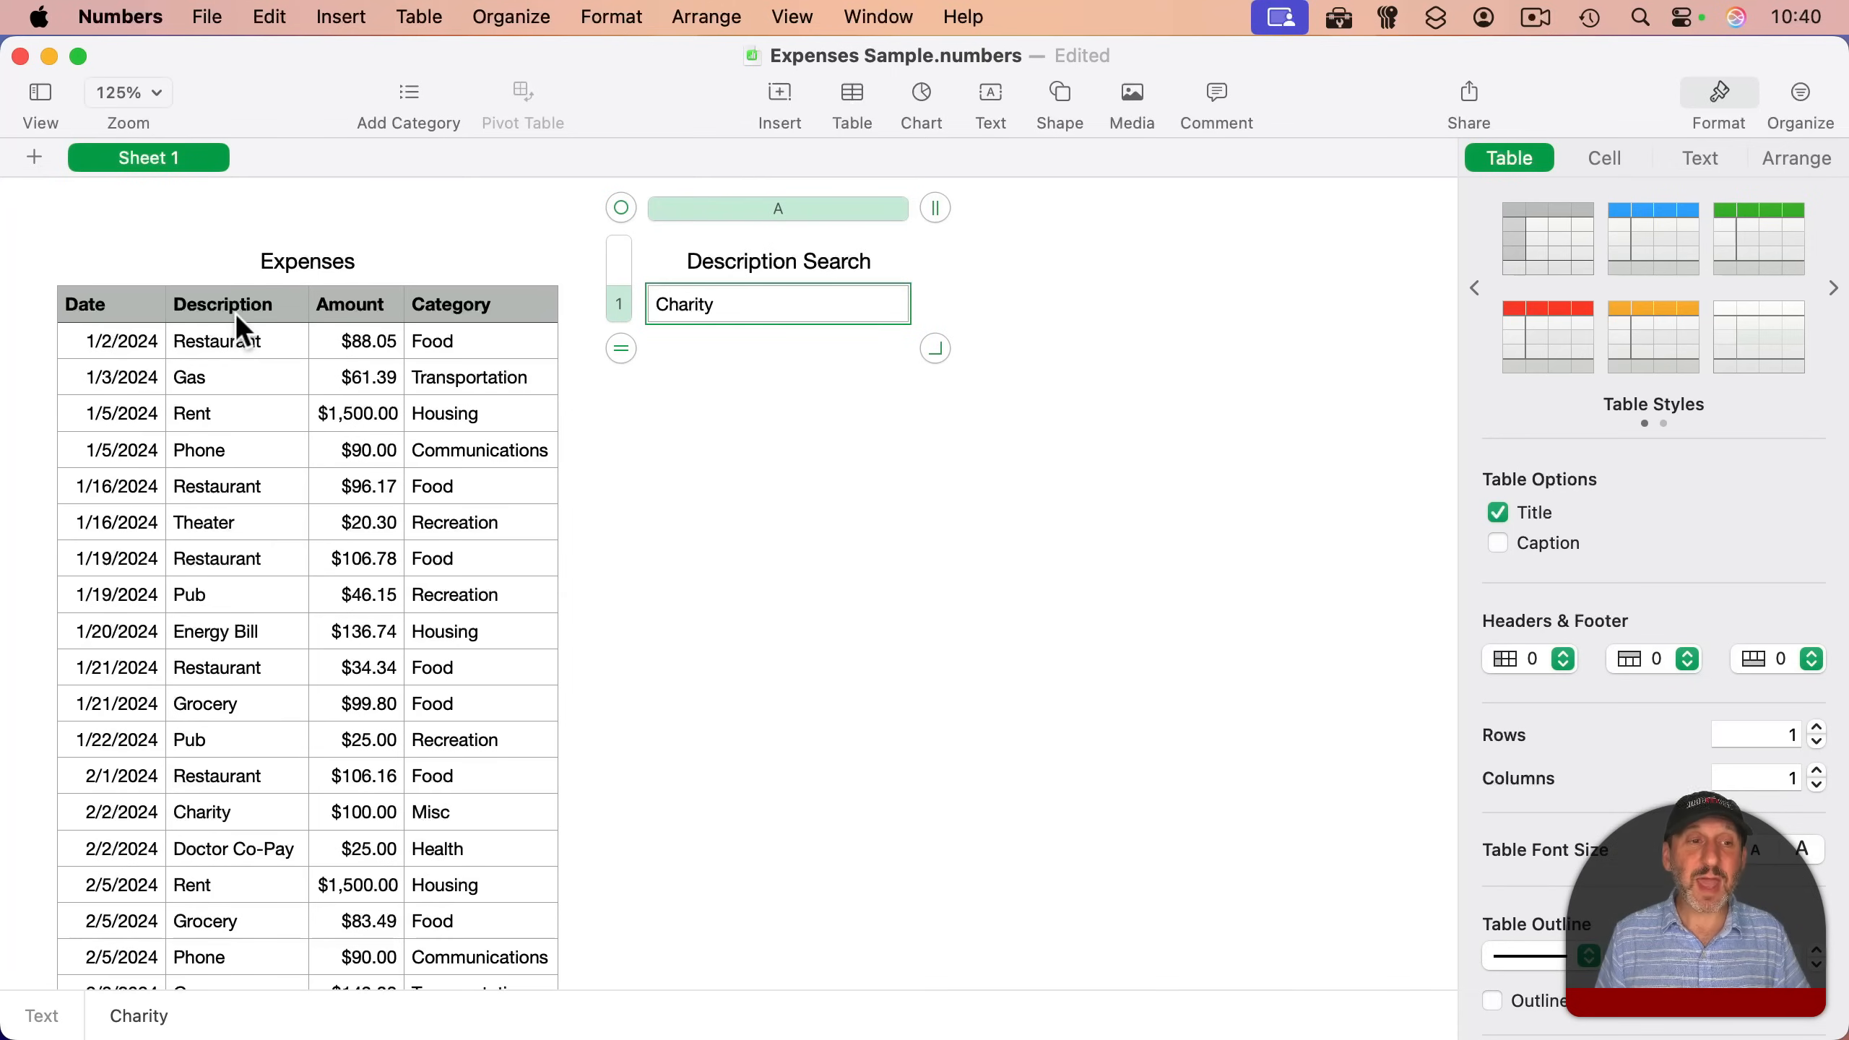
- Name the fifth column's header 'Match Description'
{"action": "left_click", "coordinate": [222, 304]}
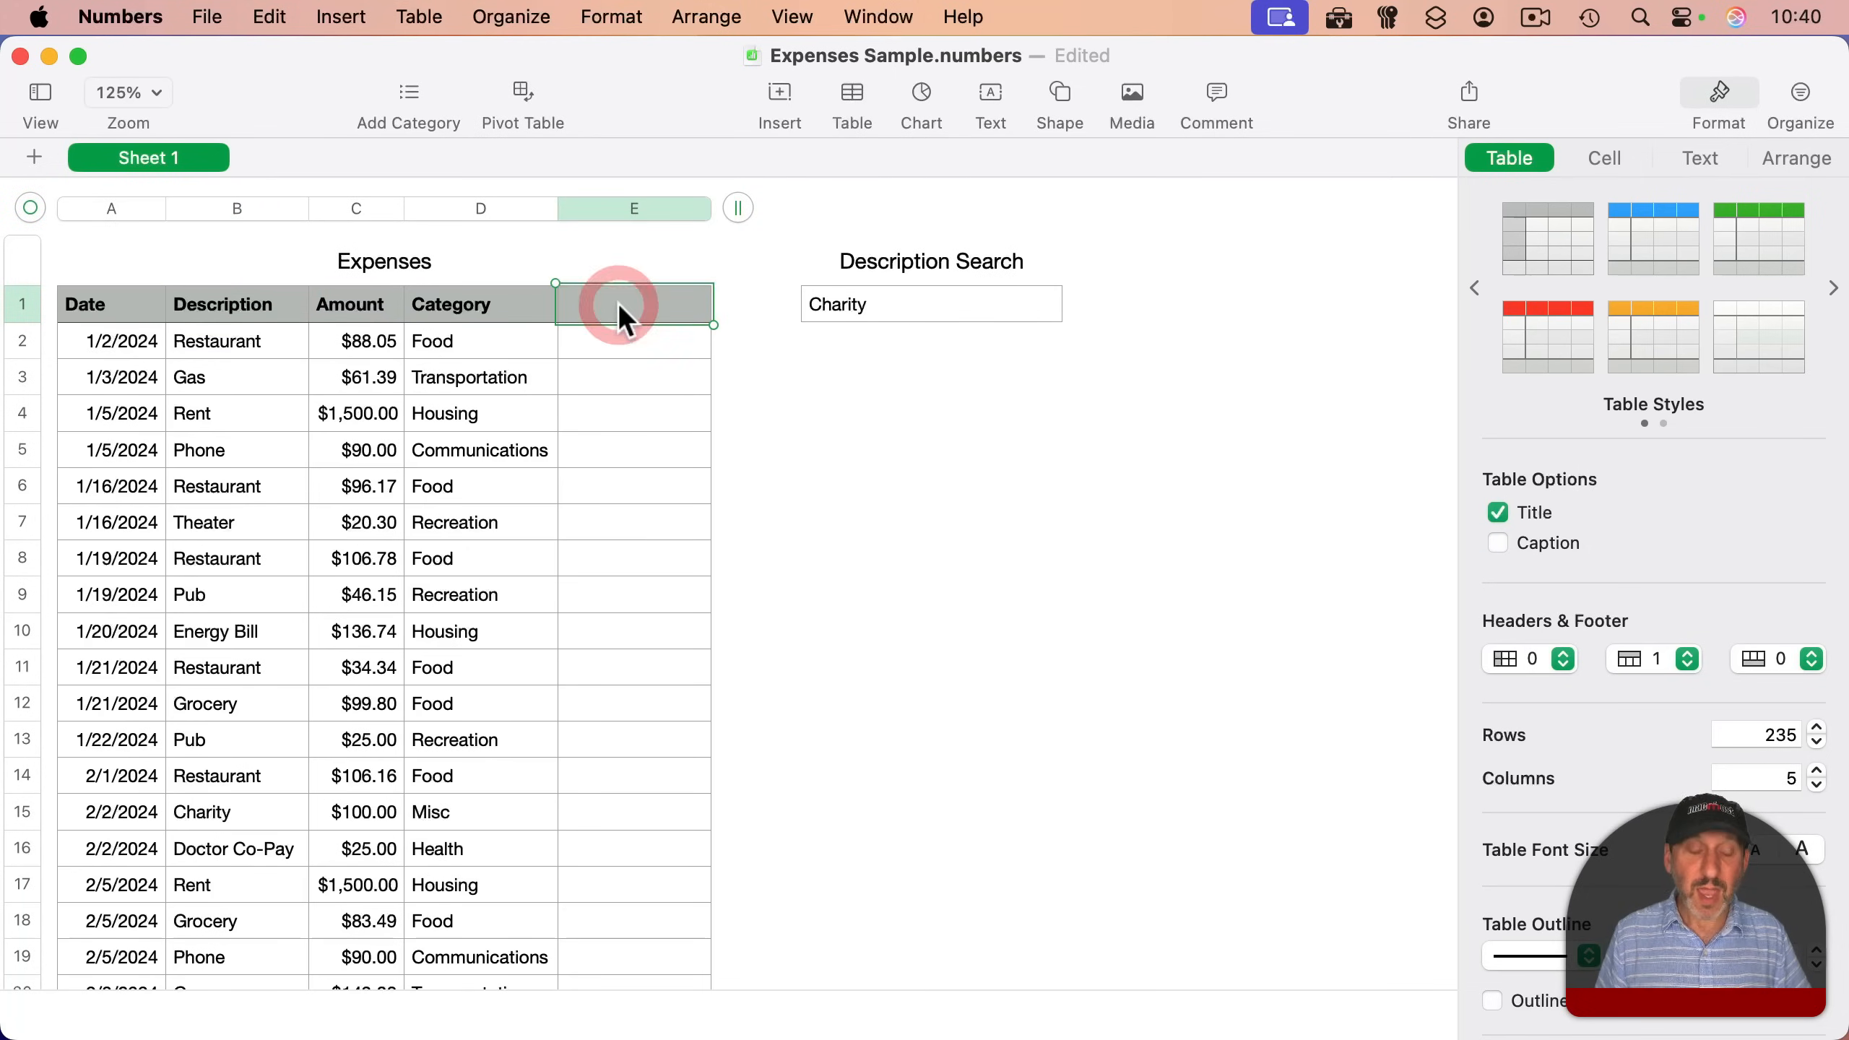
{"action": "type", "text": "M"}
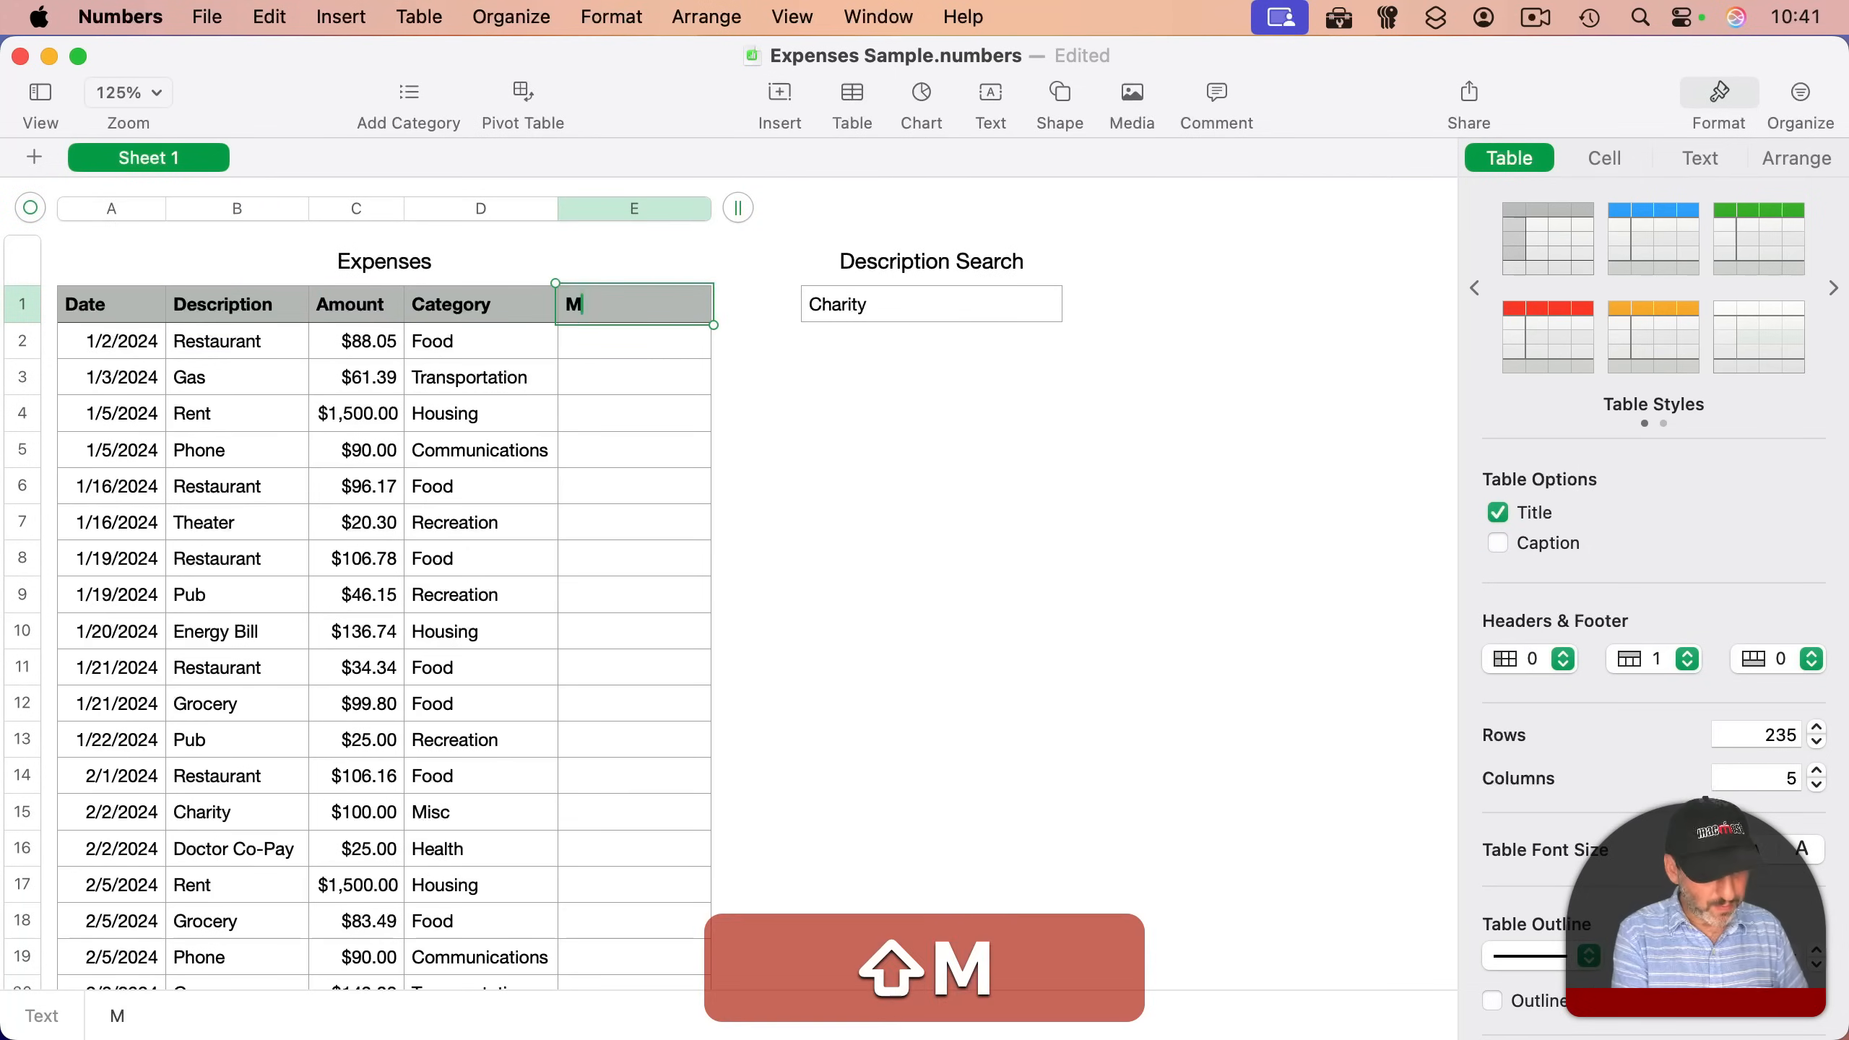
{"action": "type", "text": "atch Descripo"}
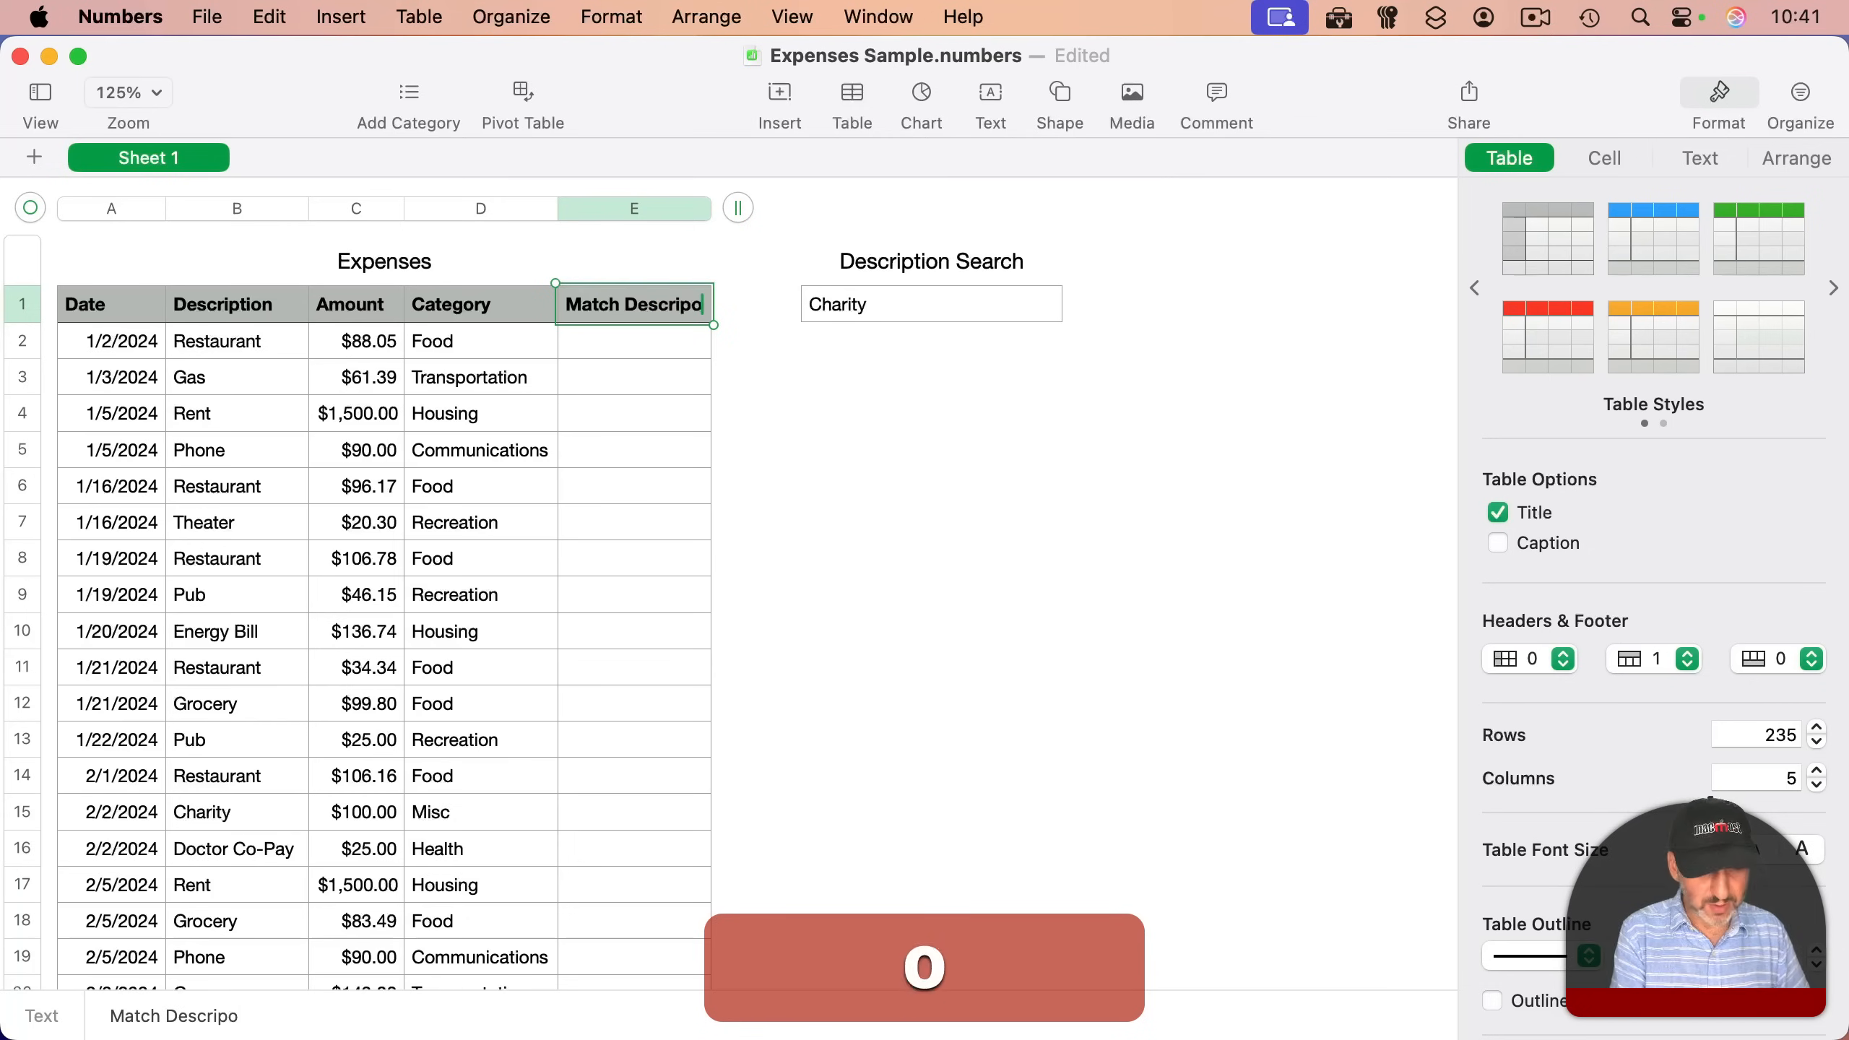
{"action": "left_click", "coordinate": [666, 341]}
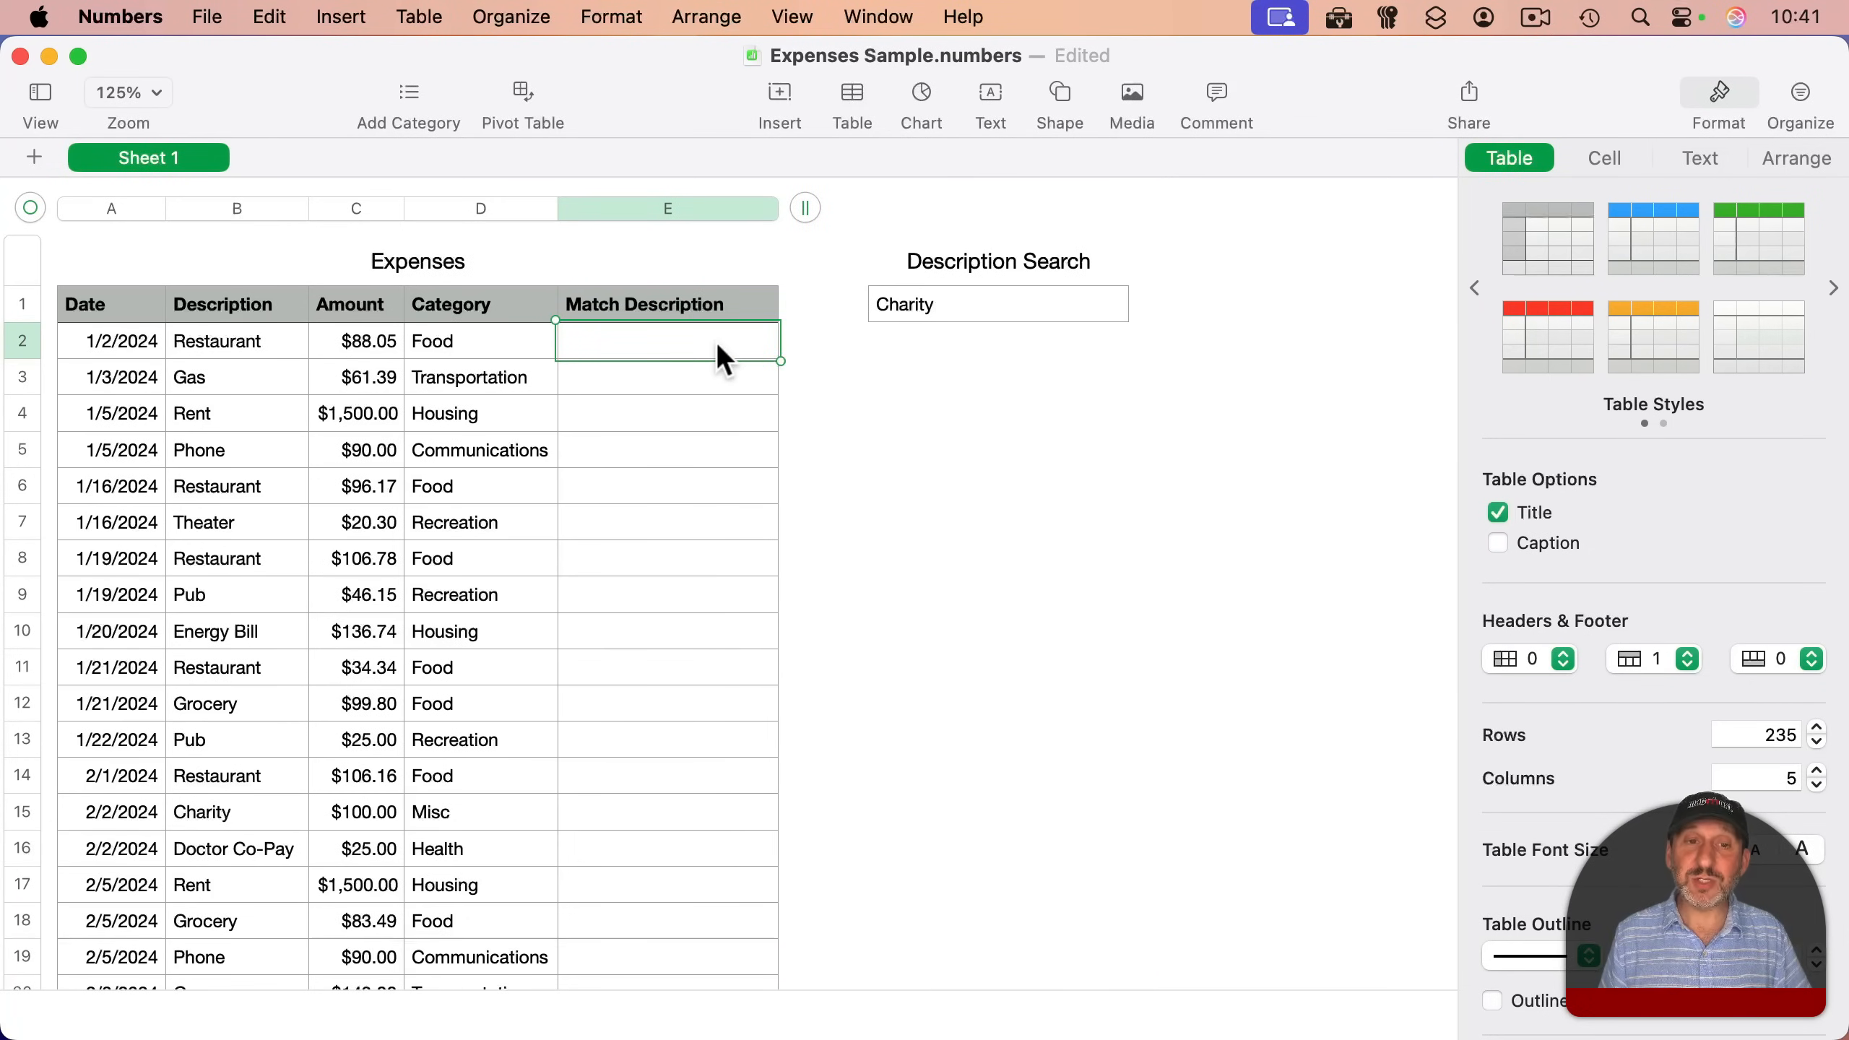
- Enter a FIND formula in E2 looking for Description Search::$A$1 in B2
{"action": "left_click", "coordinate": [217, 341]}
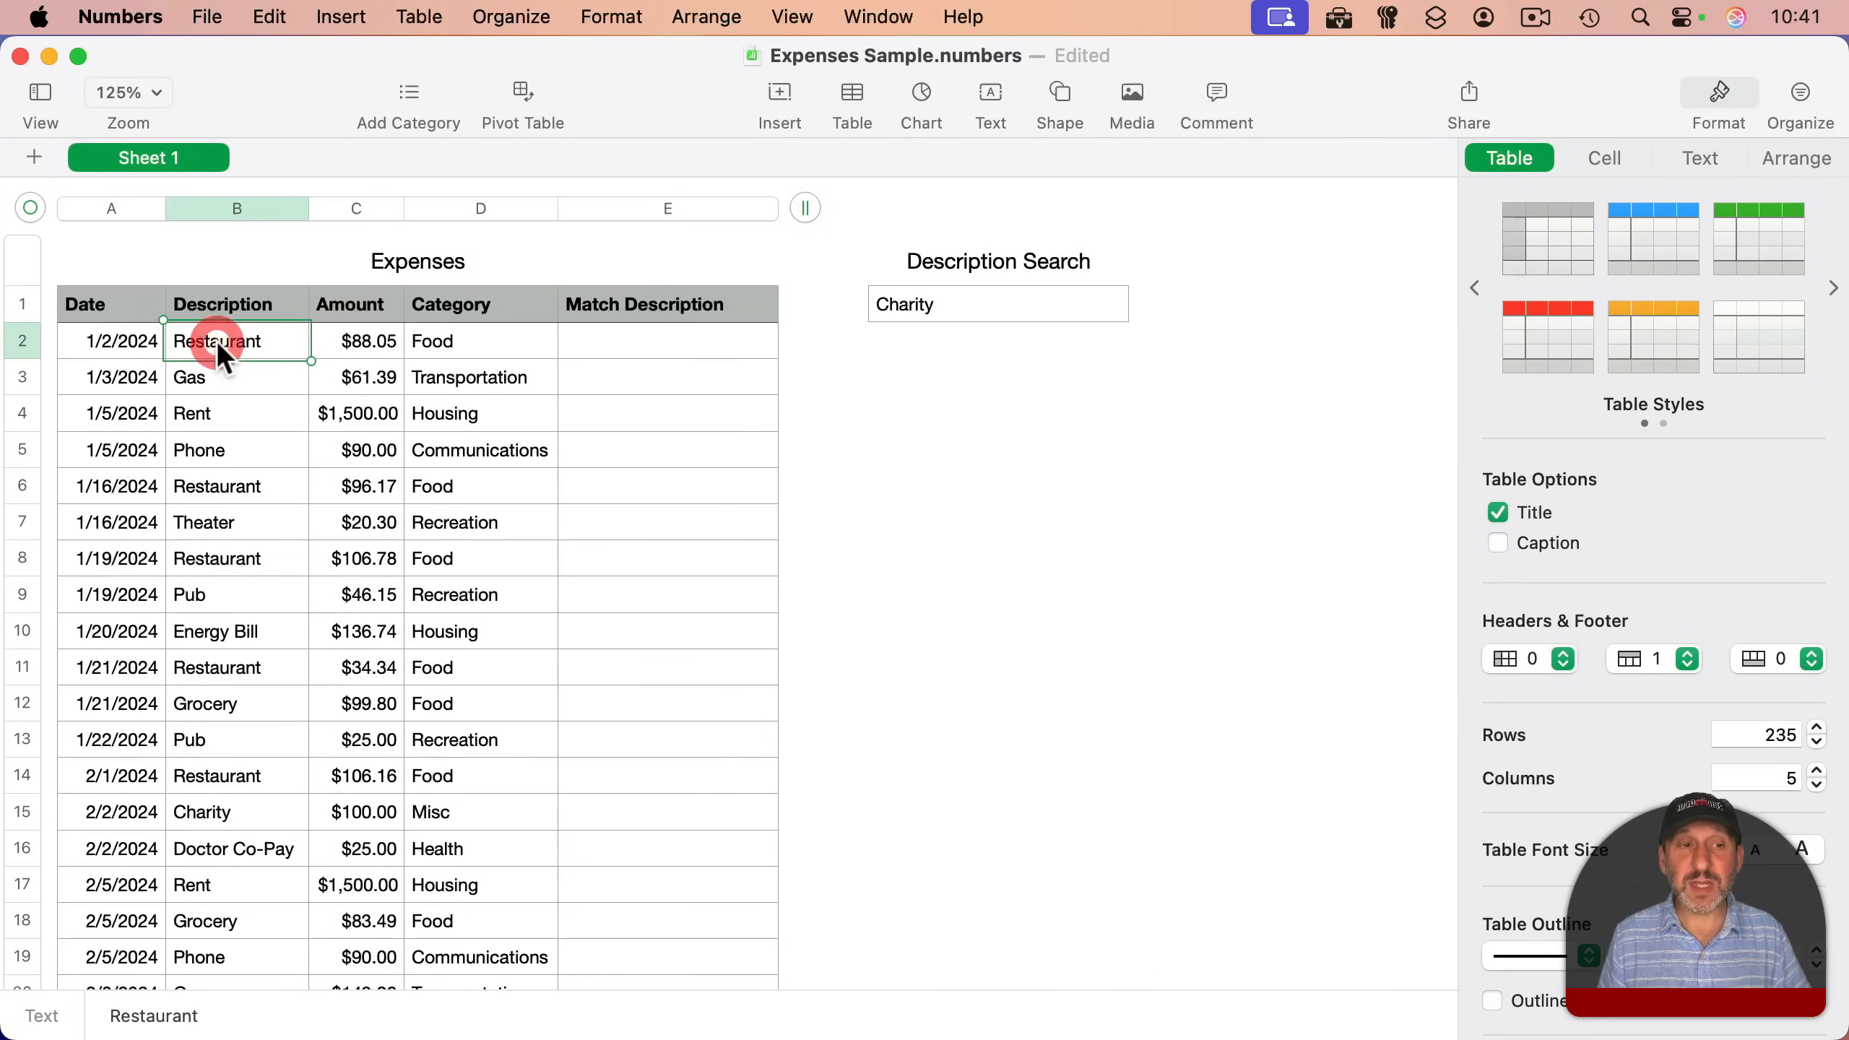
{"action": "left_click", "coordinate": [1005, 305]}
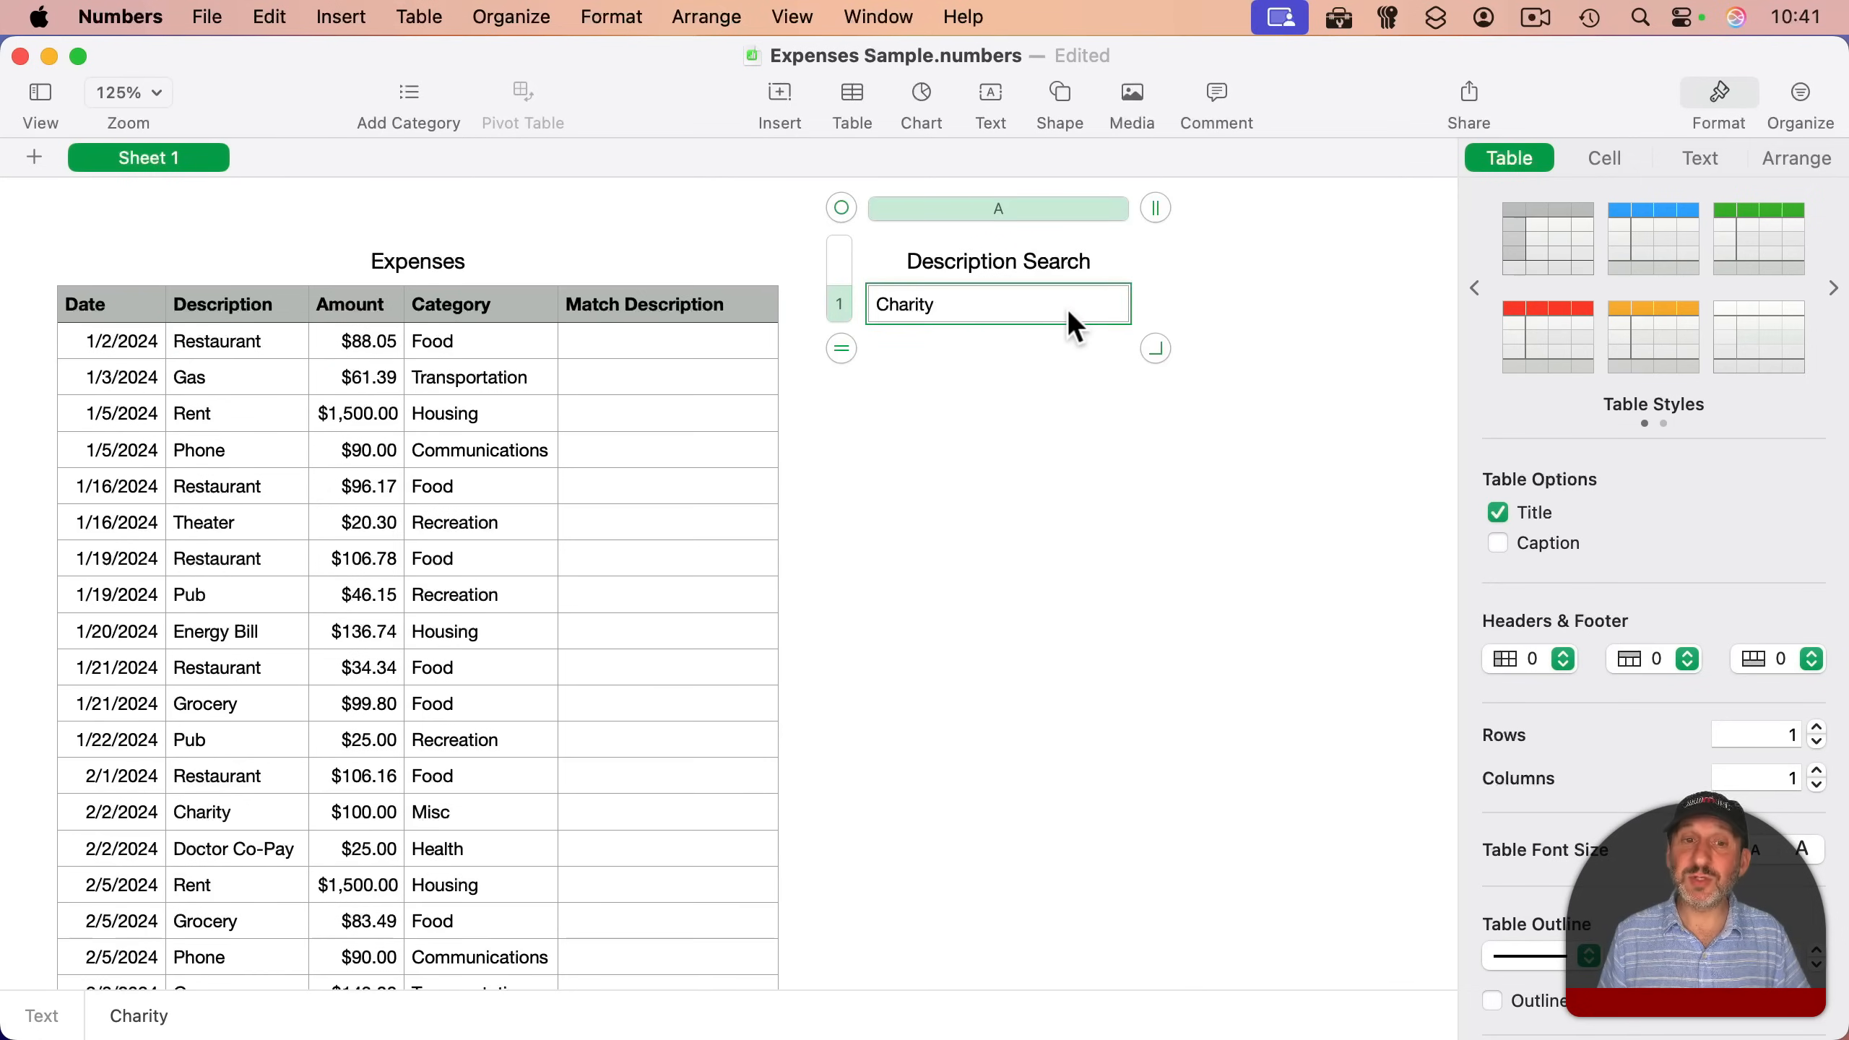
{"action": "left_click", "coordinate": [668, 340]}
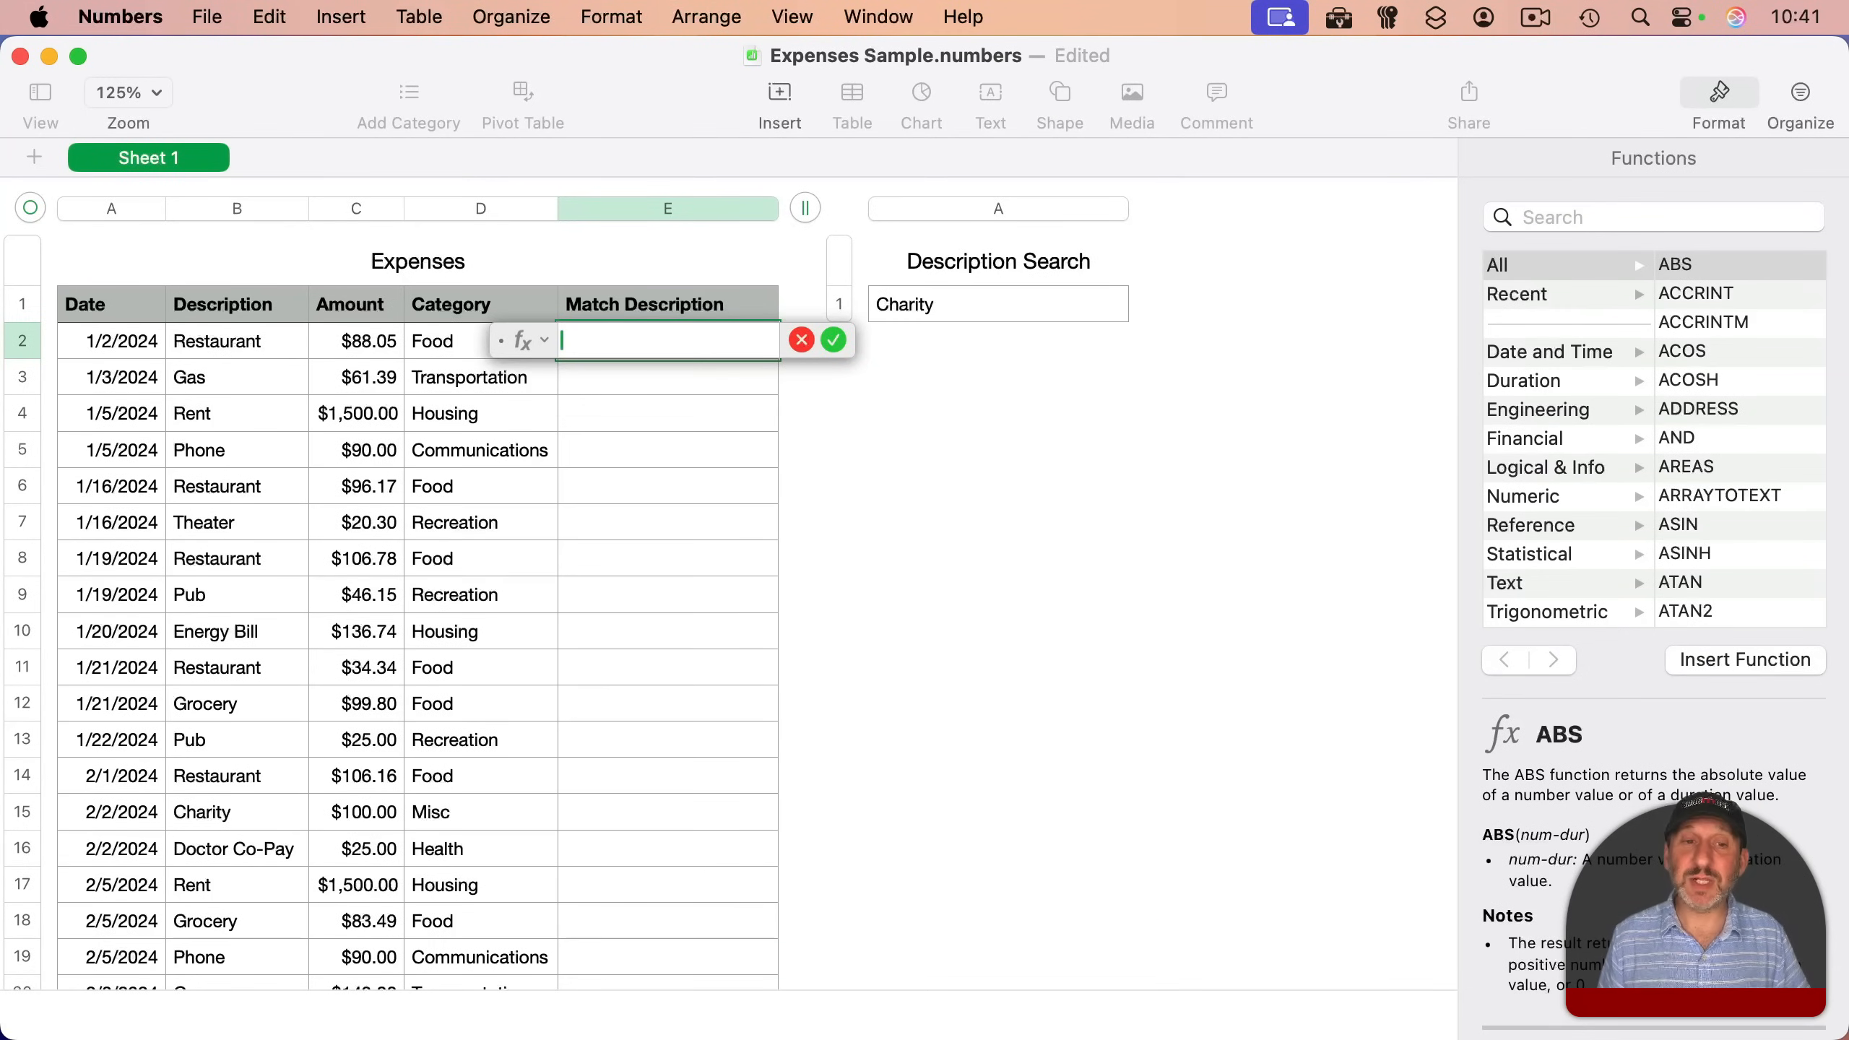
{"action": "key", "text": "cmd+z"}
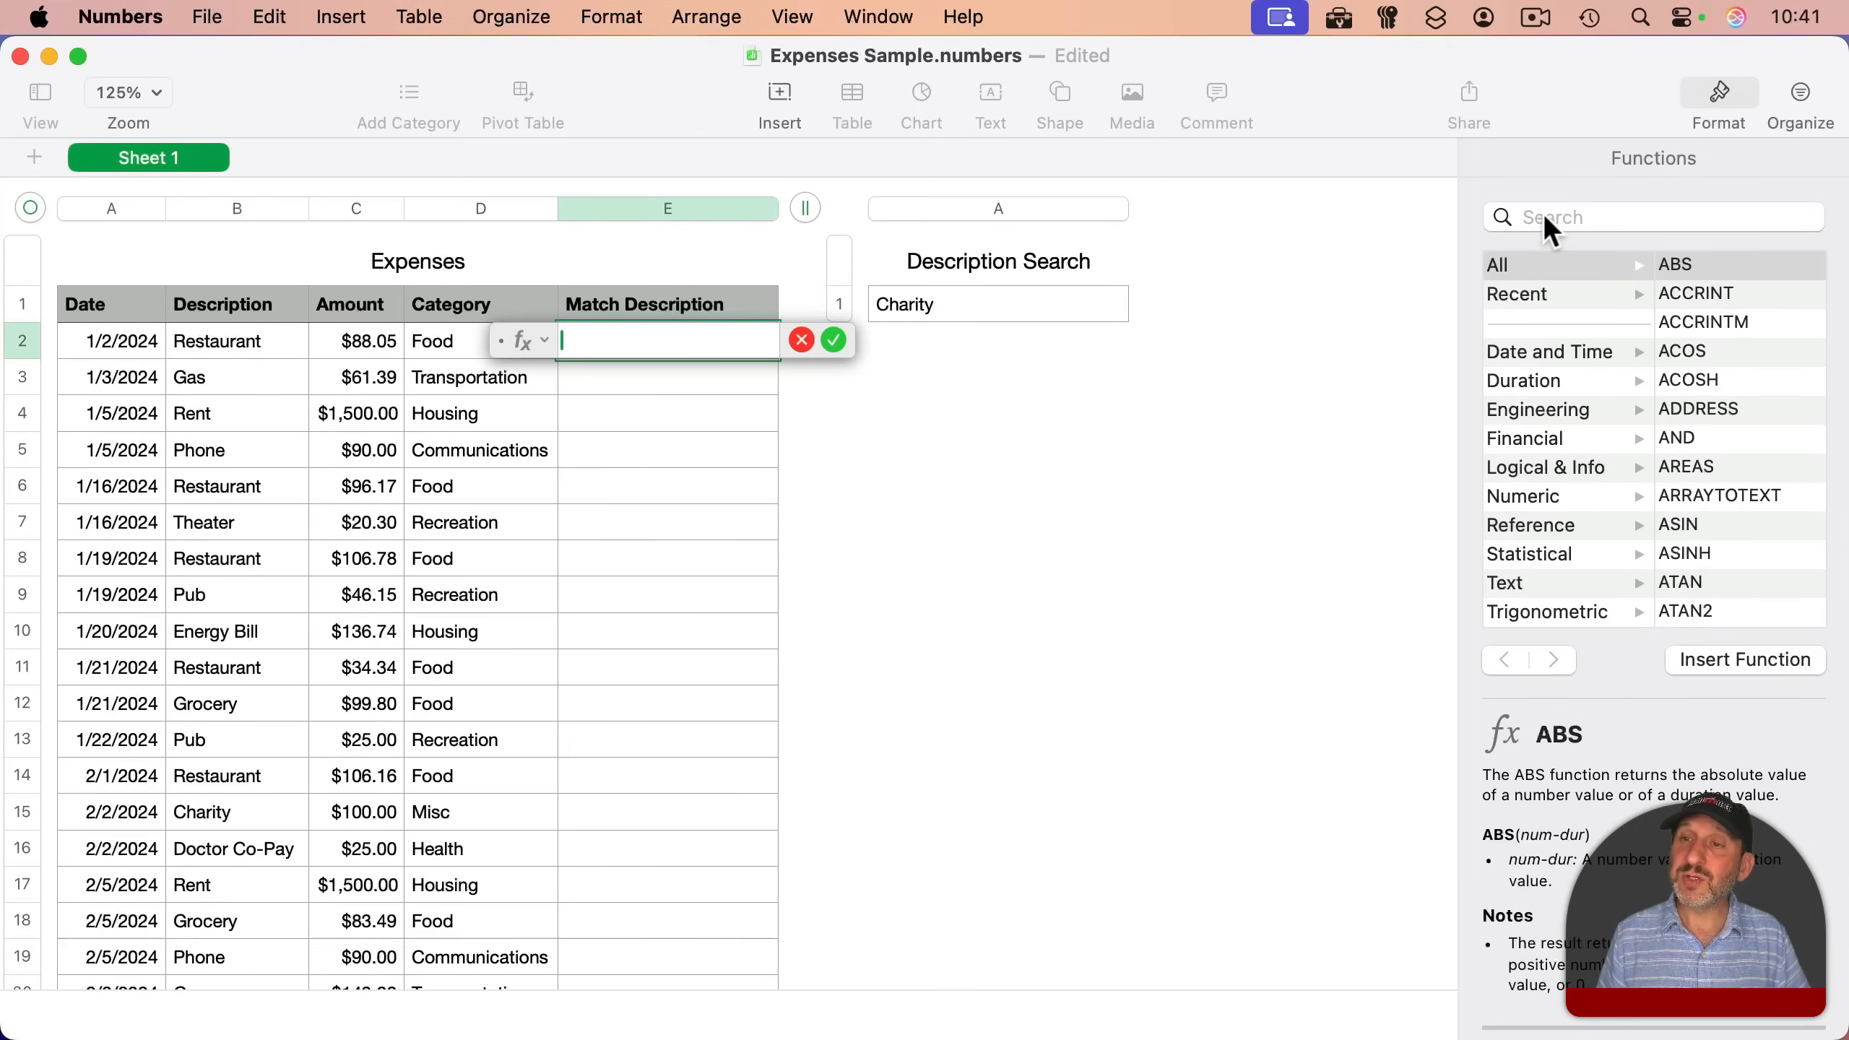
{"action": "mouse_move", "coordinate": [1621, 227]}
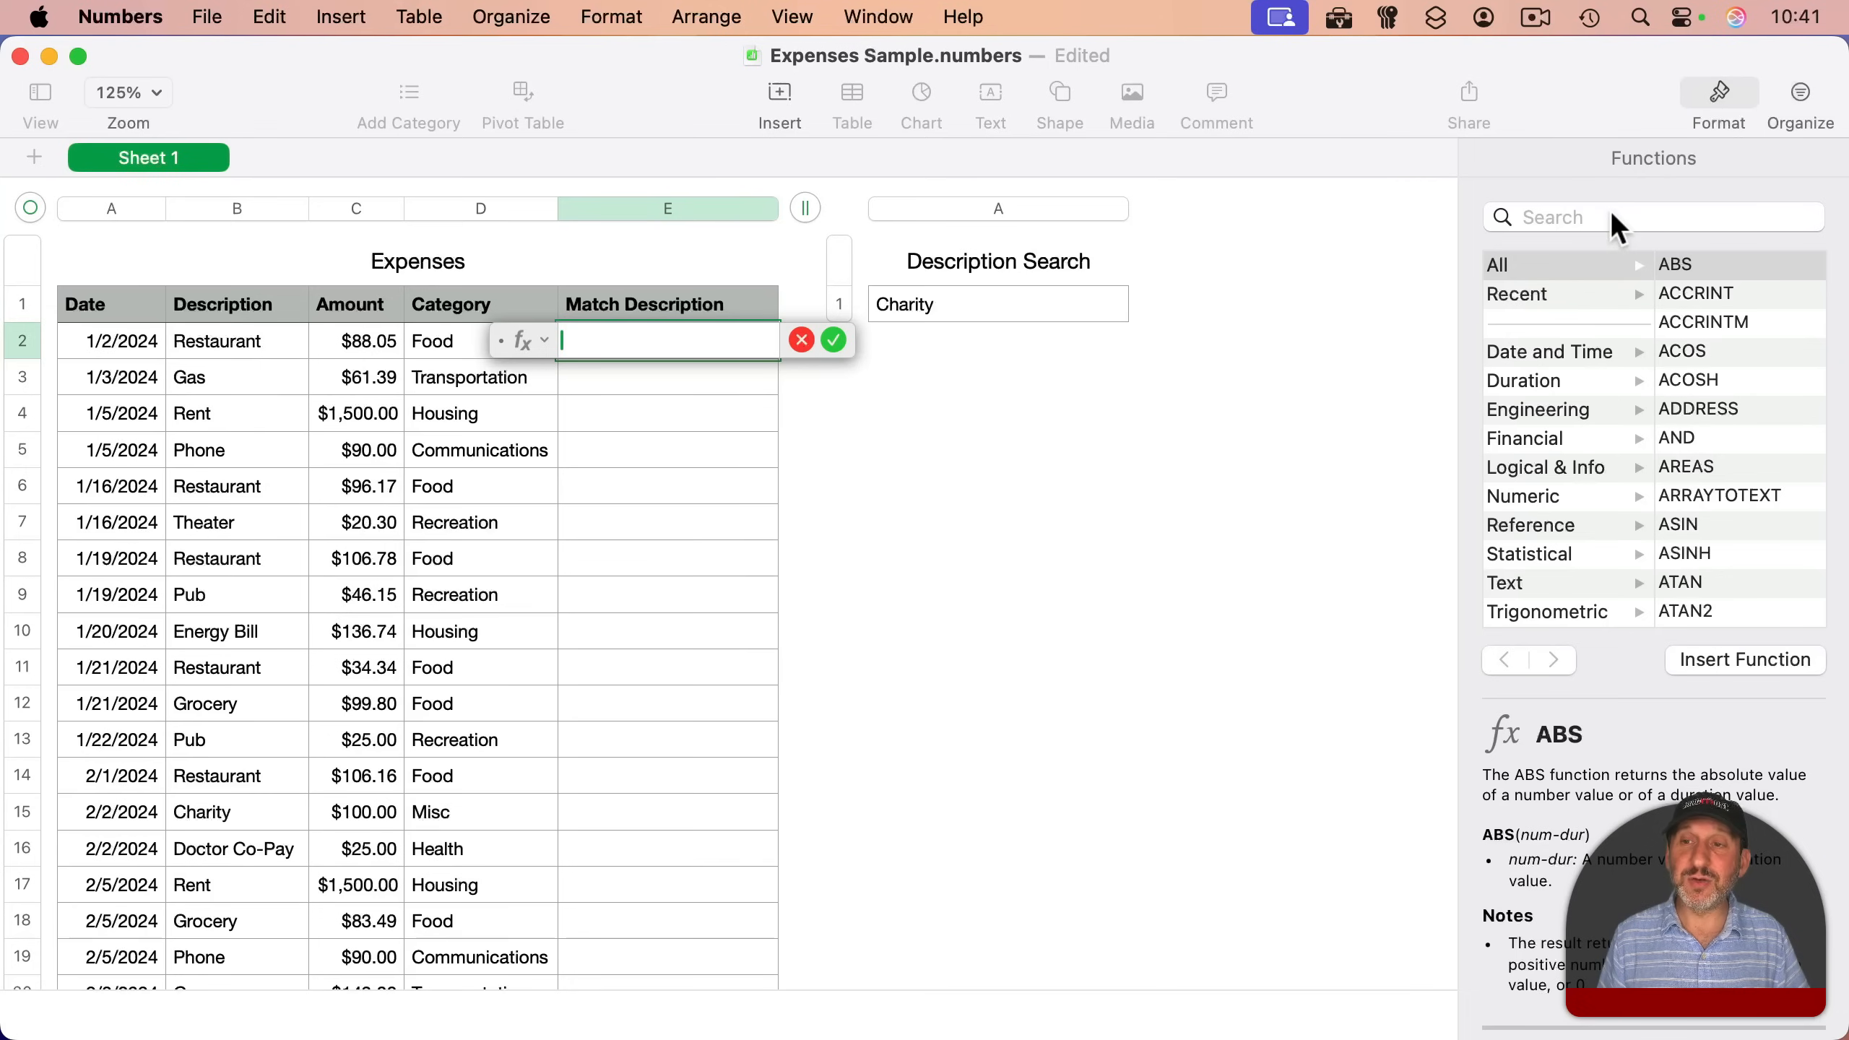
{"action": "left_click", "coordinate": [1516, 583]}
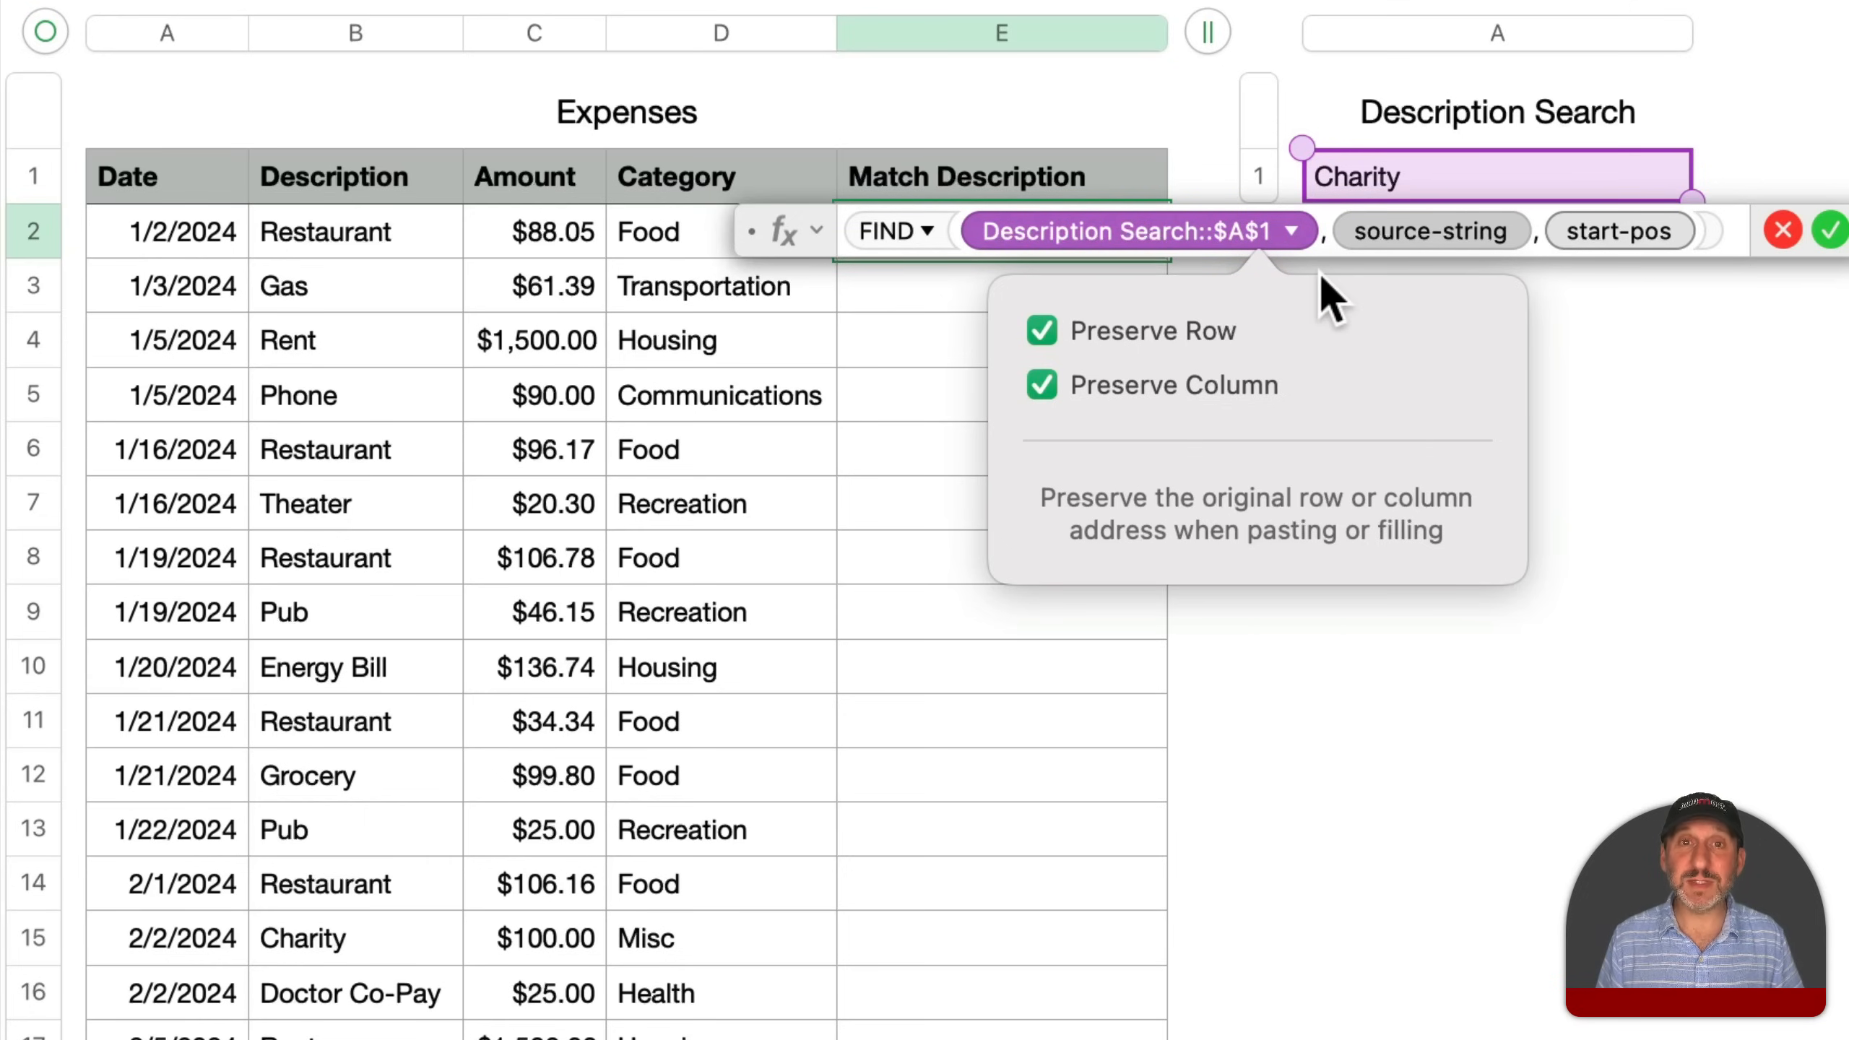
{"action": "left_click", "coordinate": [1432, 231]}
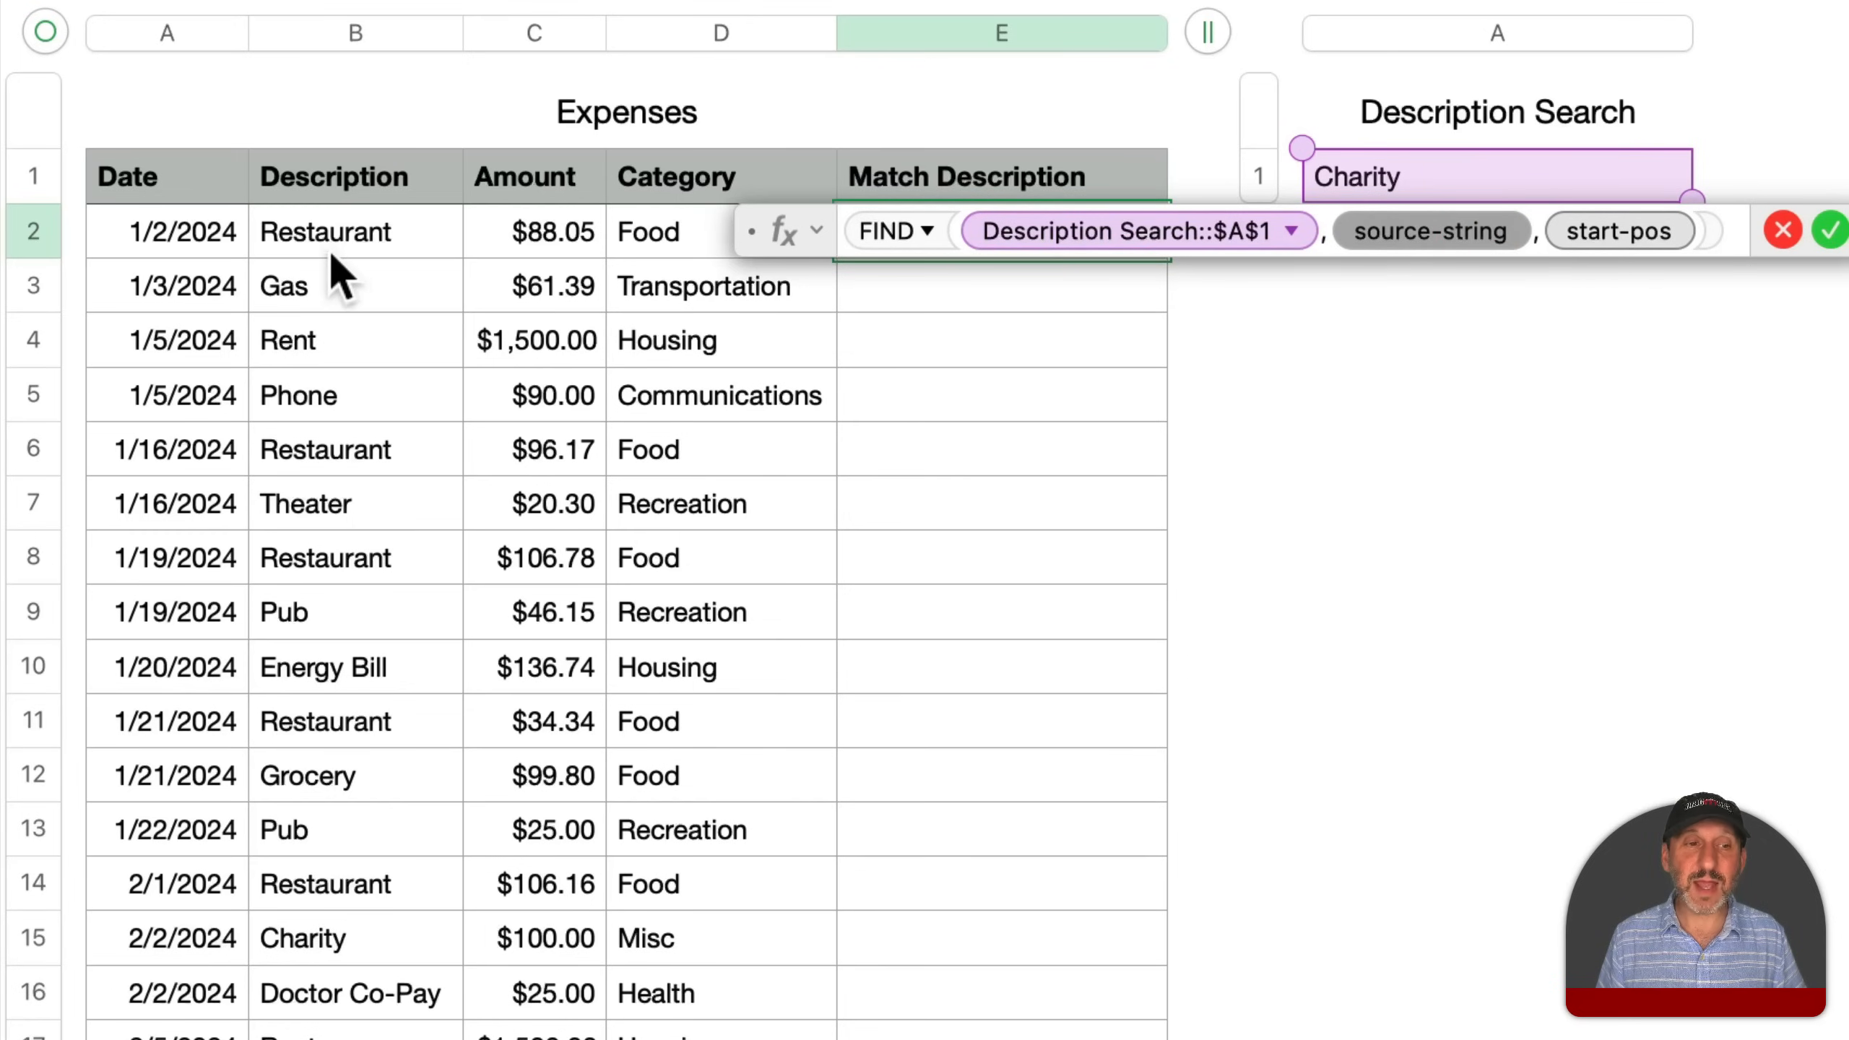
{"action": "left_click", "coordinate": [346, 231]}
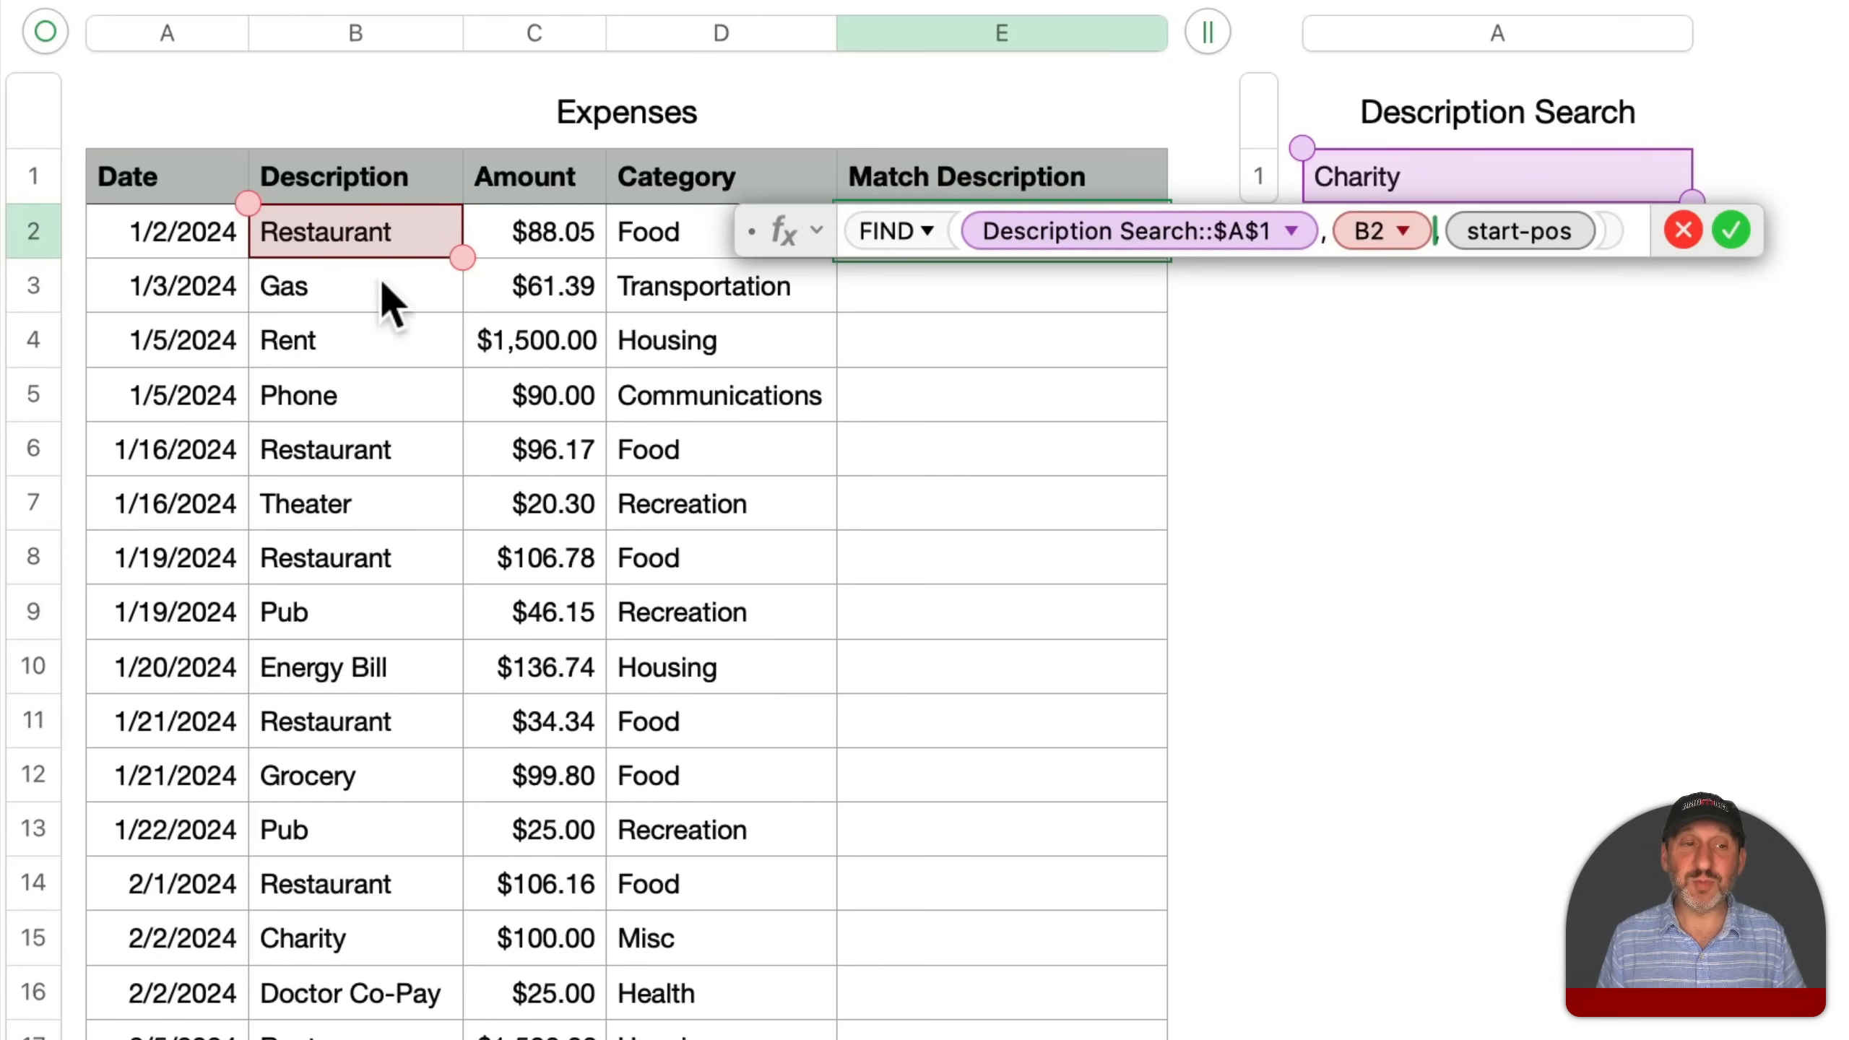
{"action": "mouse_move", "coordinate": [1149, 281]}
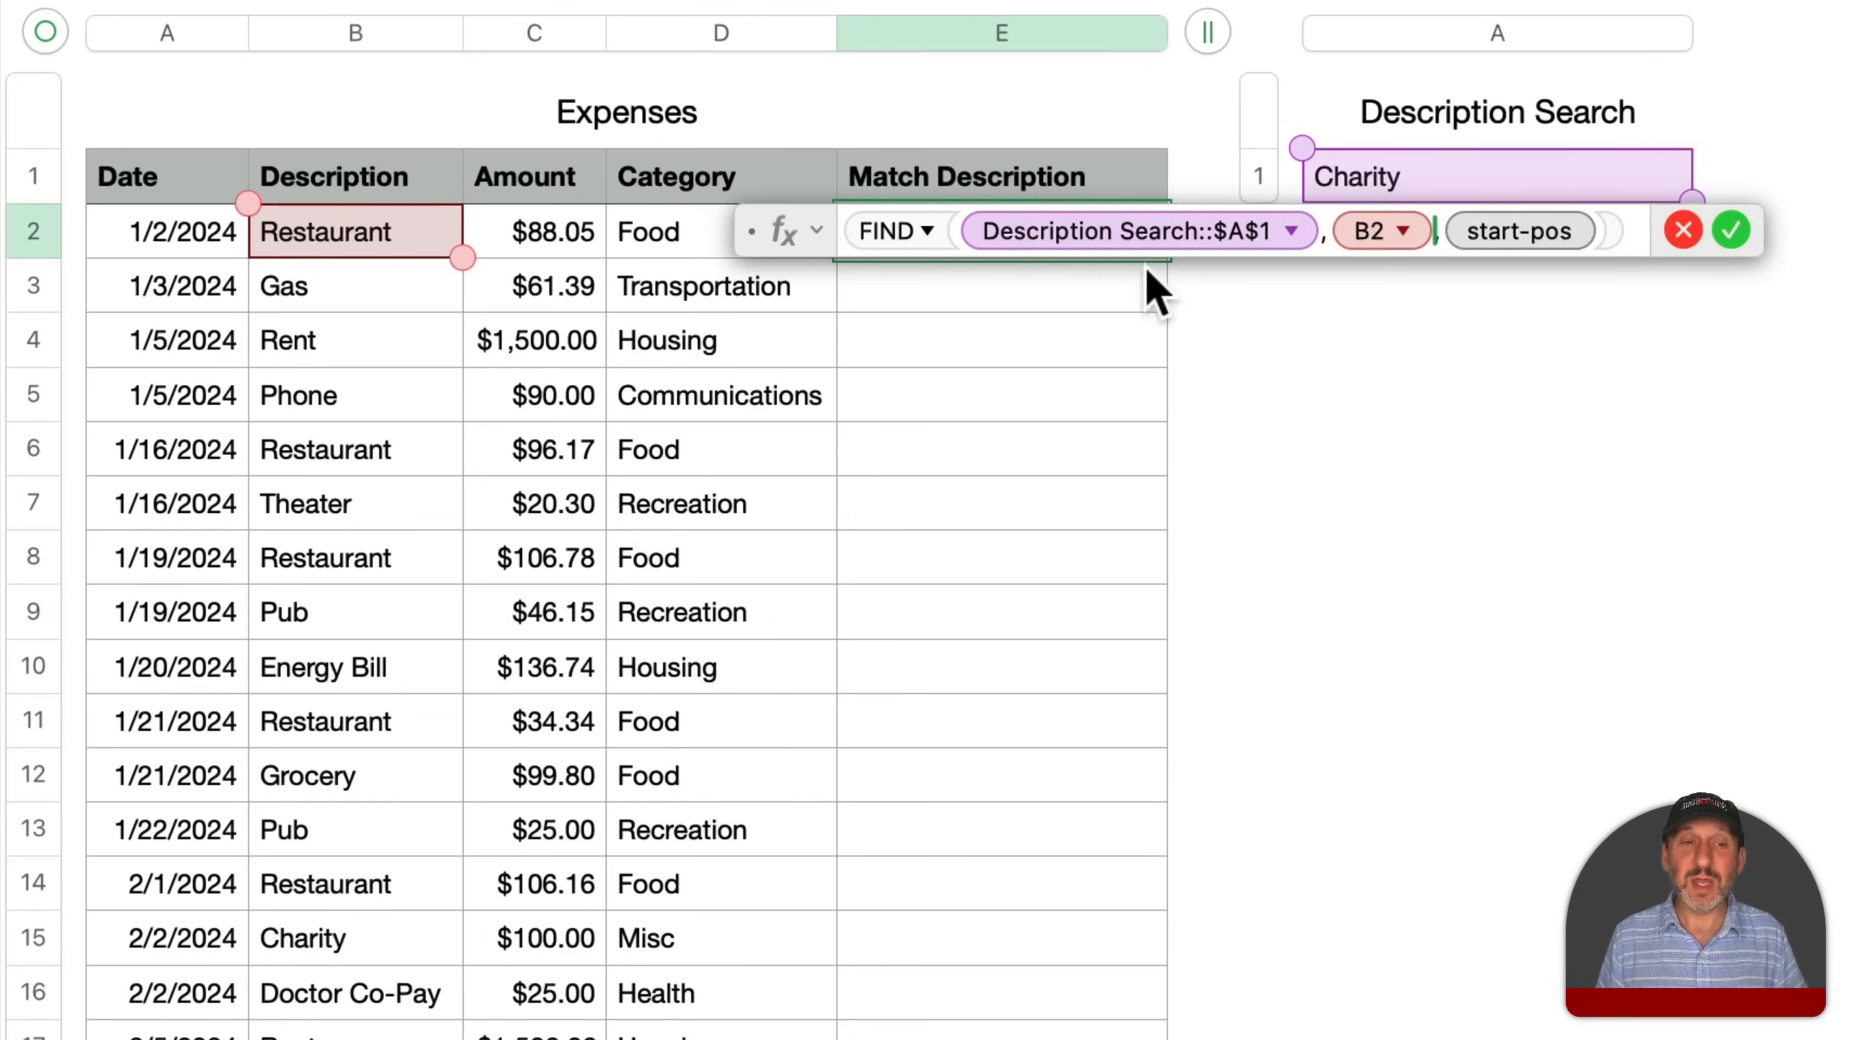
{"action": "mouse_move", "coordinate": [1508, 273]}
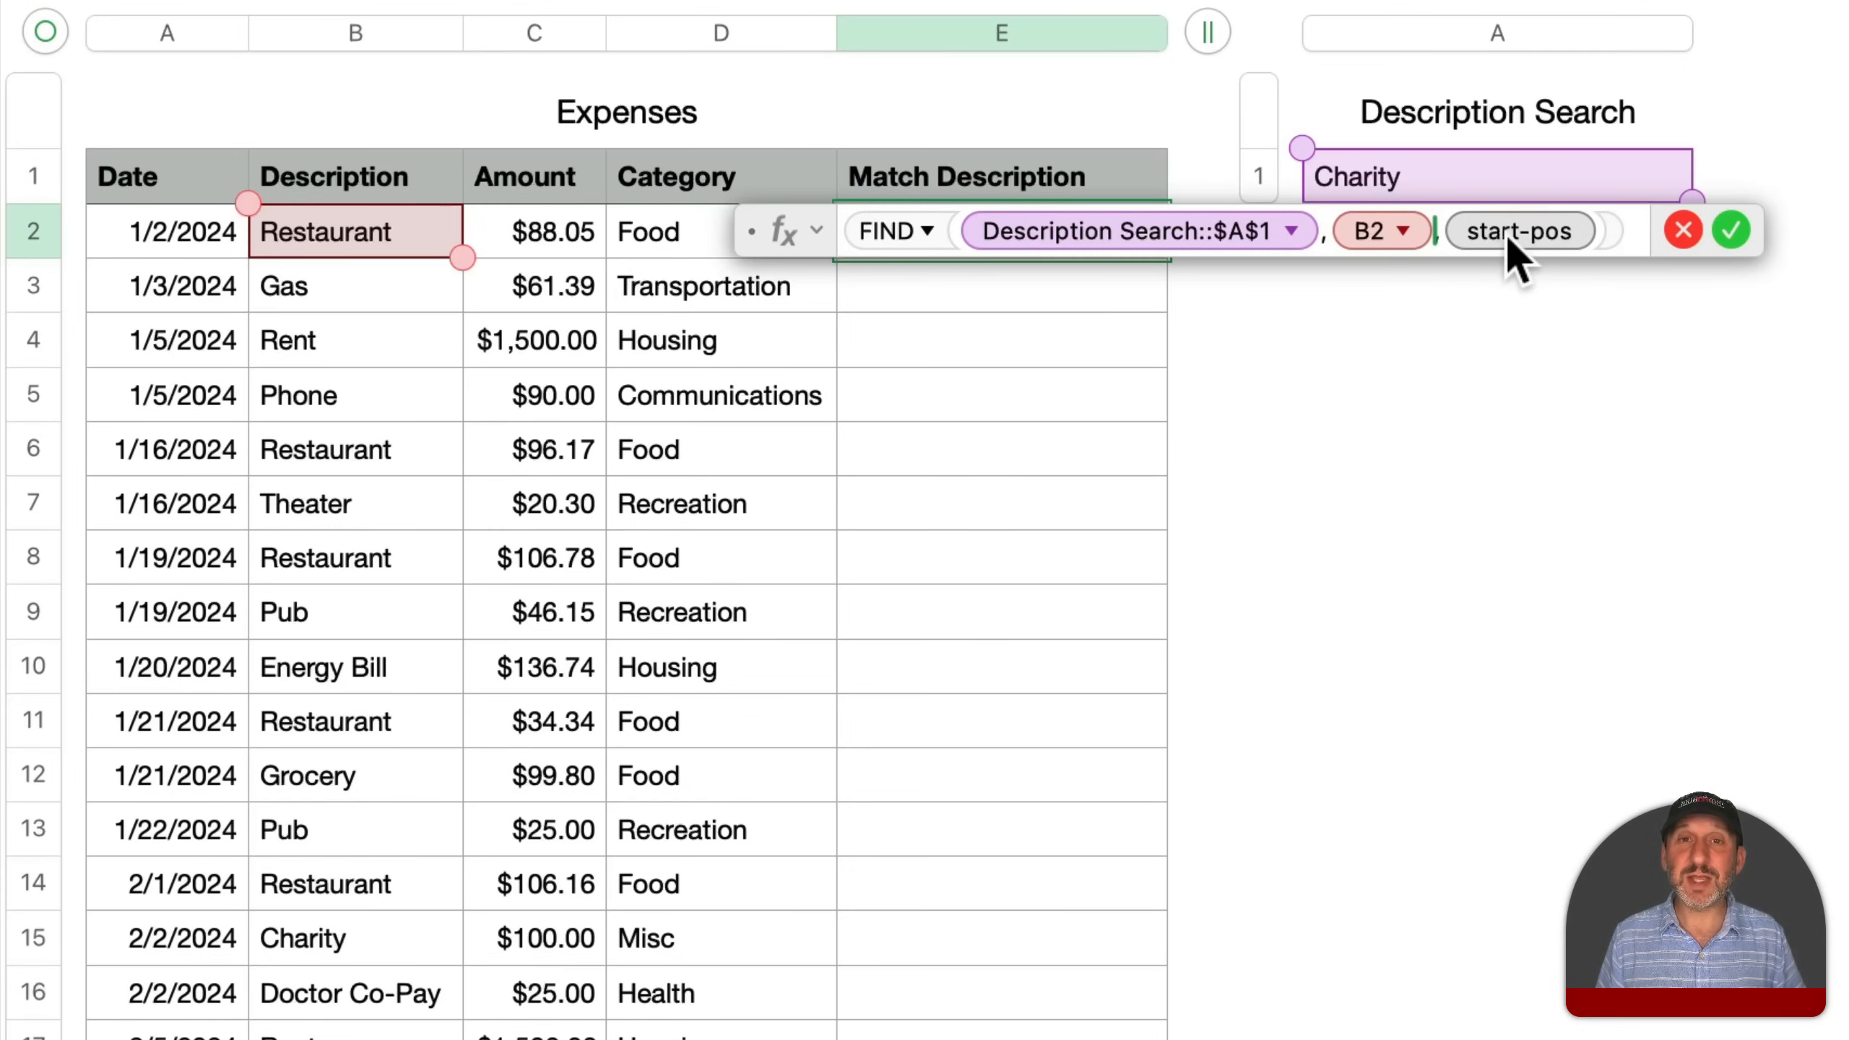
{"action": "left_click", "coordinate": [1733, 231]}
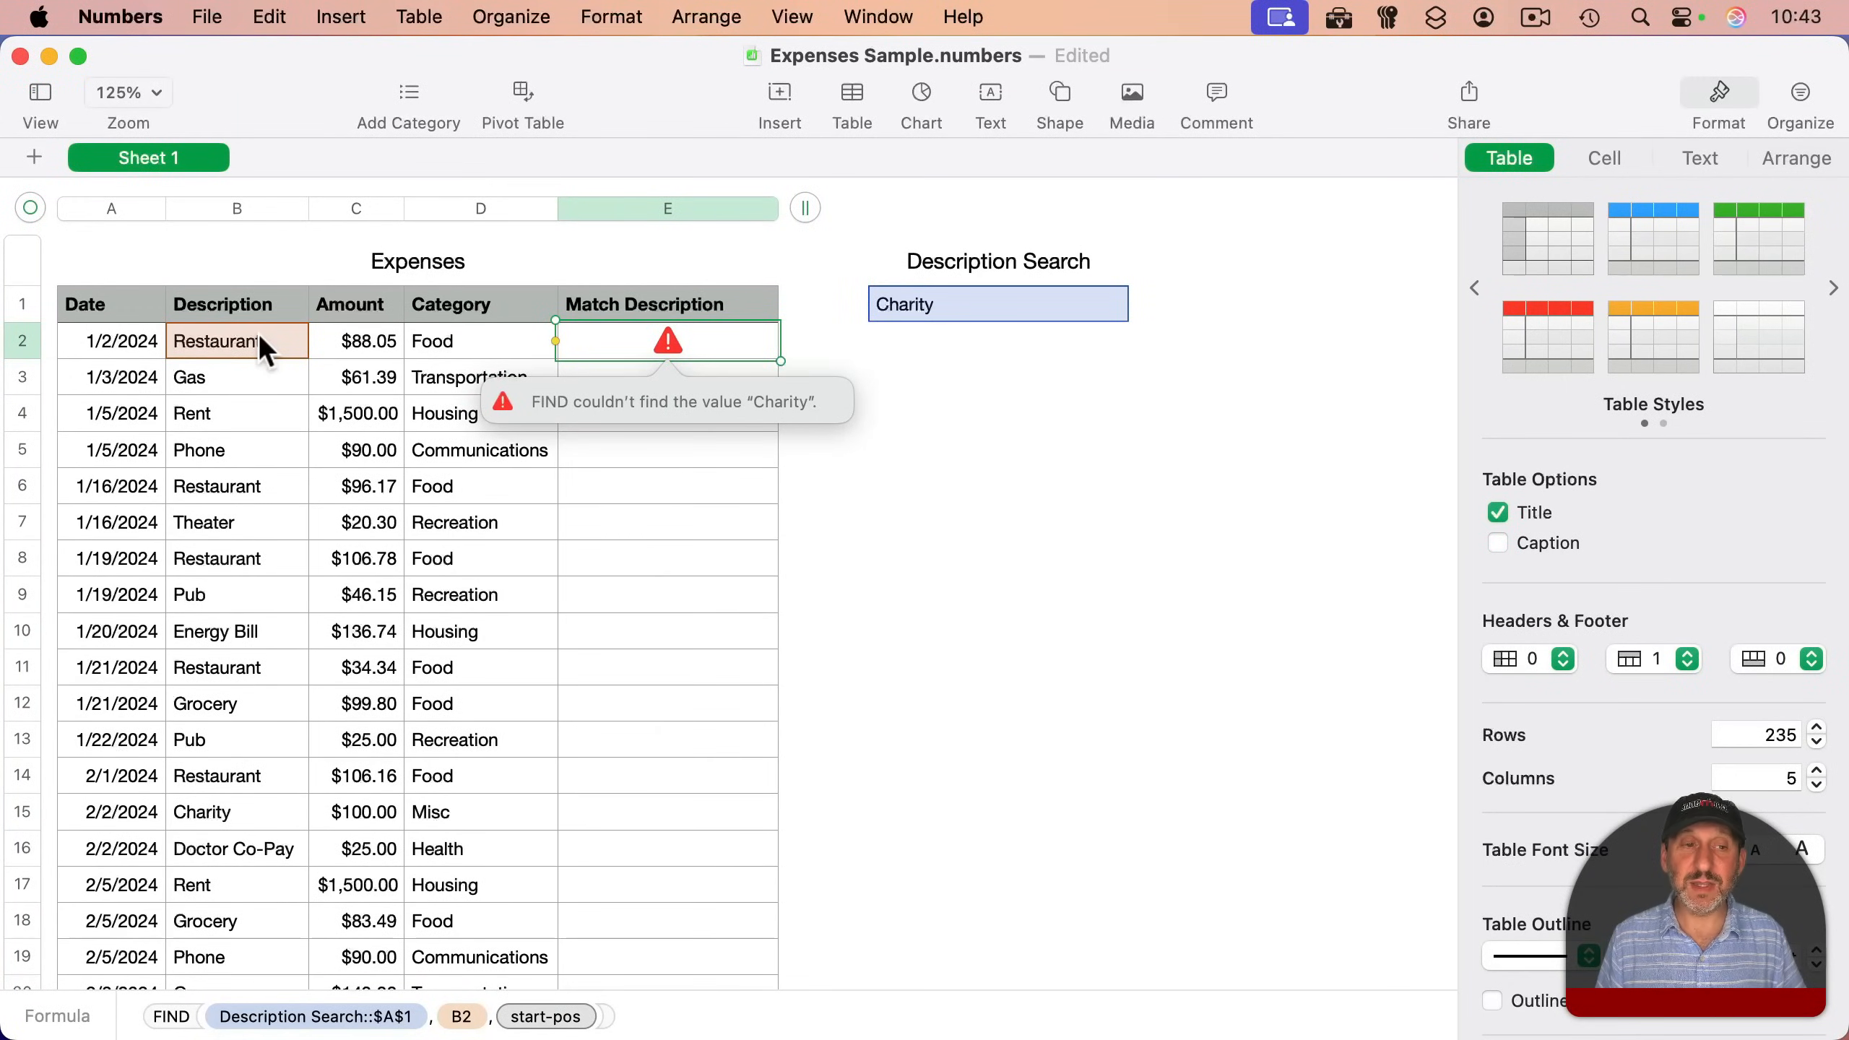
- Autofill the FIND formula down the entire Match Description column
{"action": "key", "text": "cmd+c"}
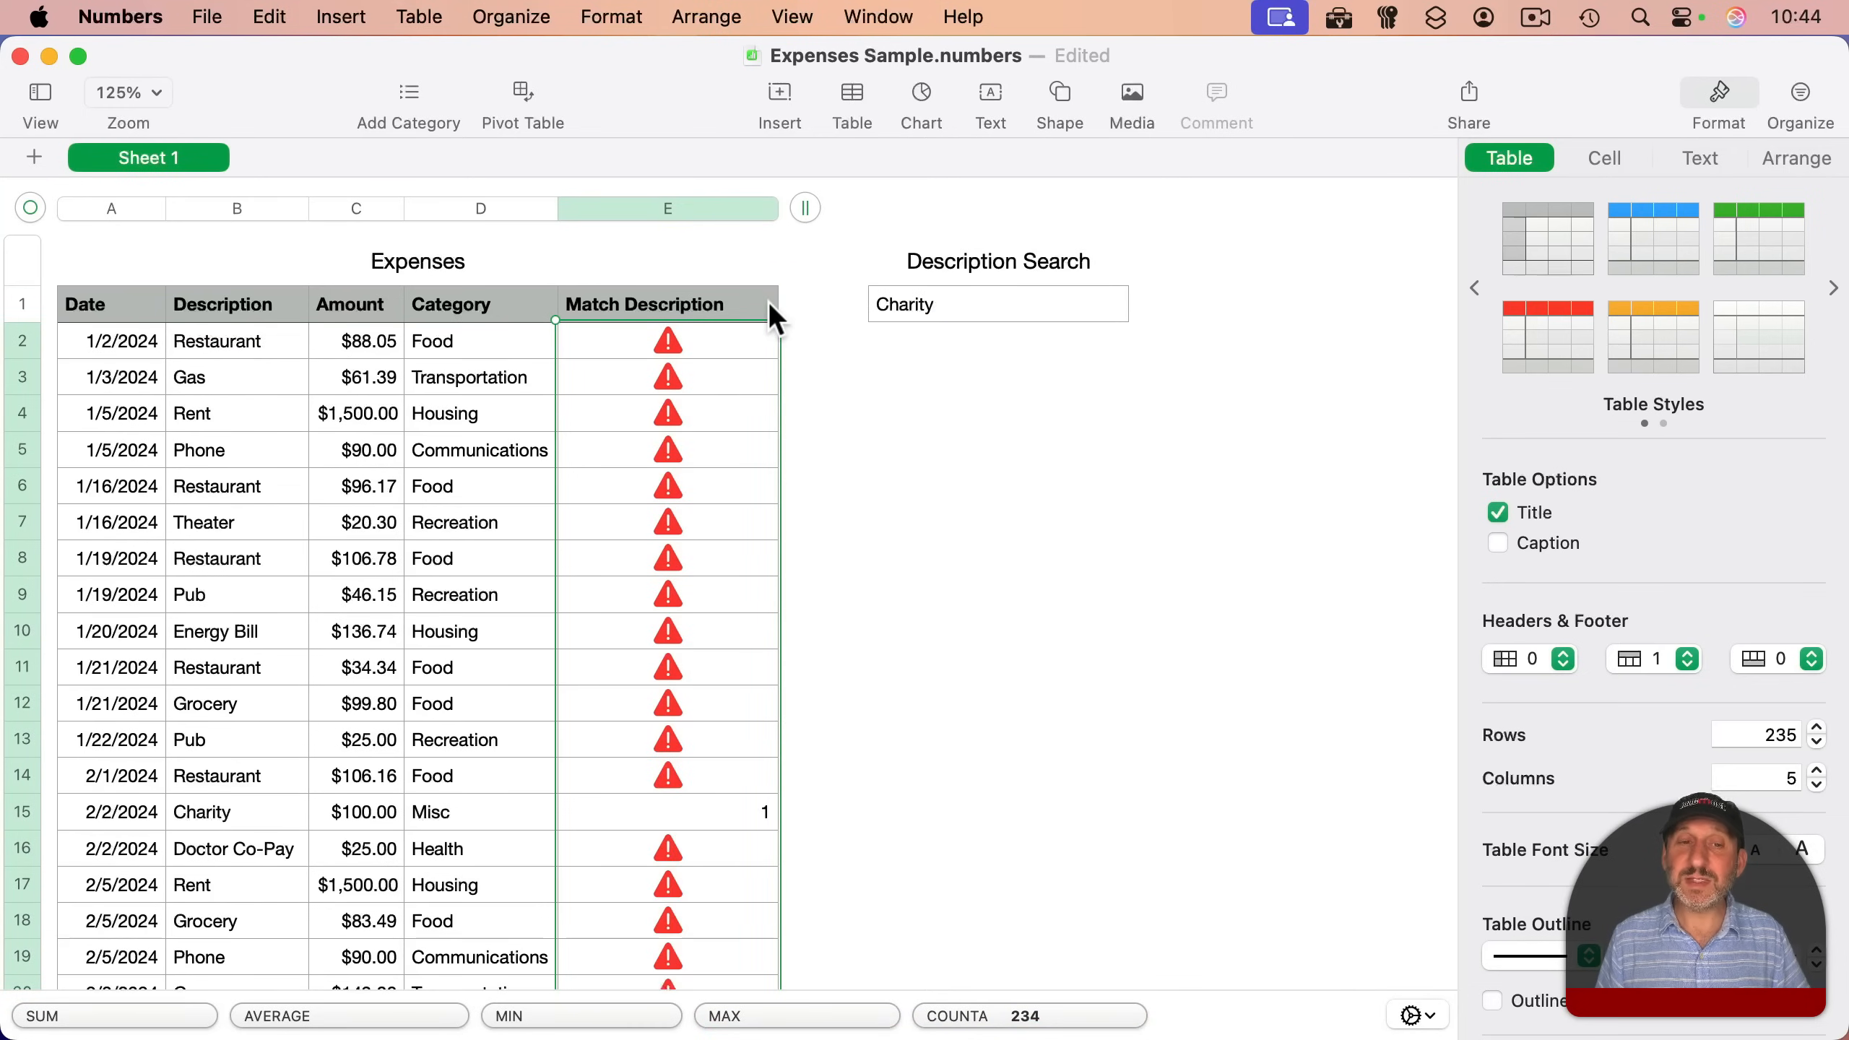
{"action": "mouse_move", "coordinate": [724, 829]}
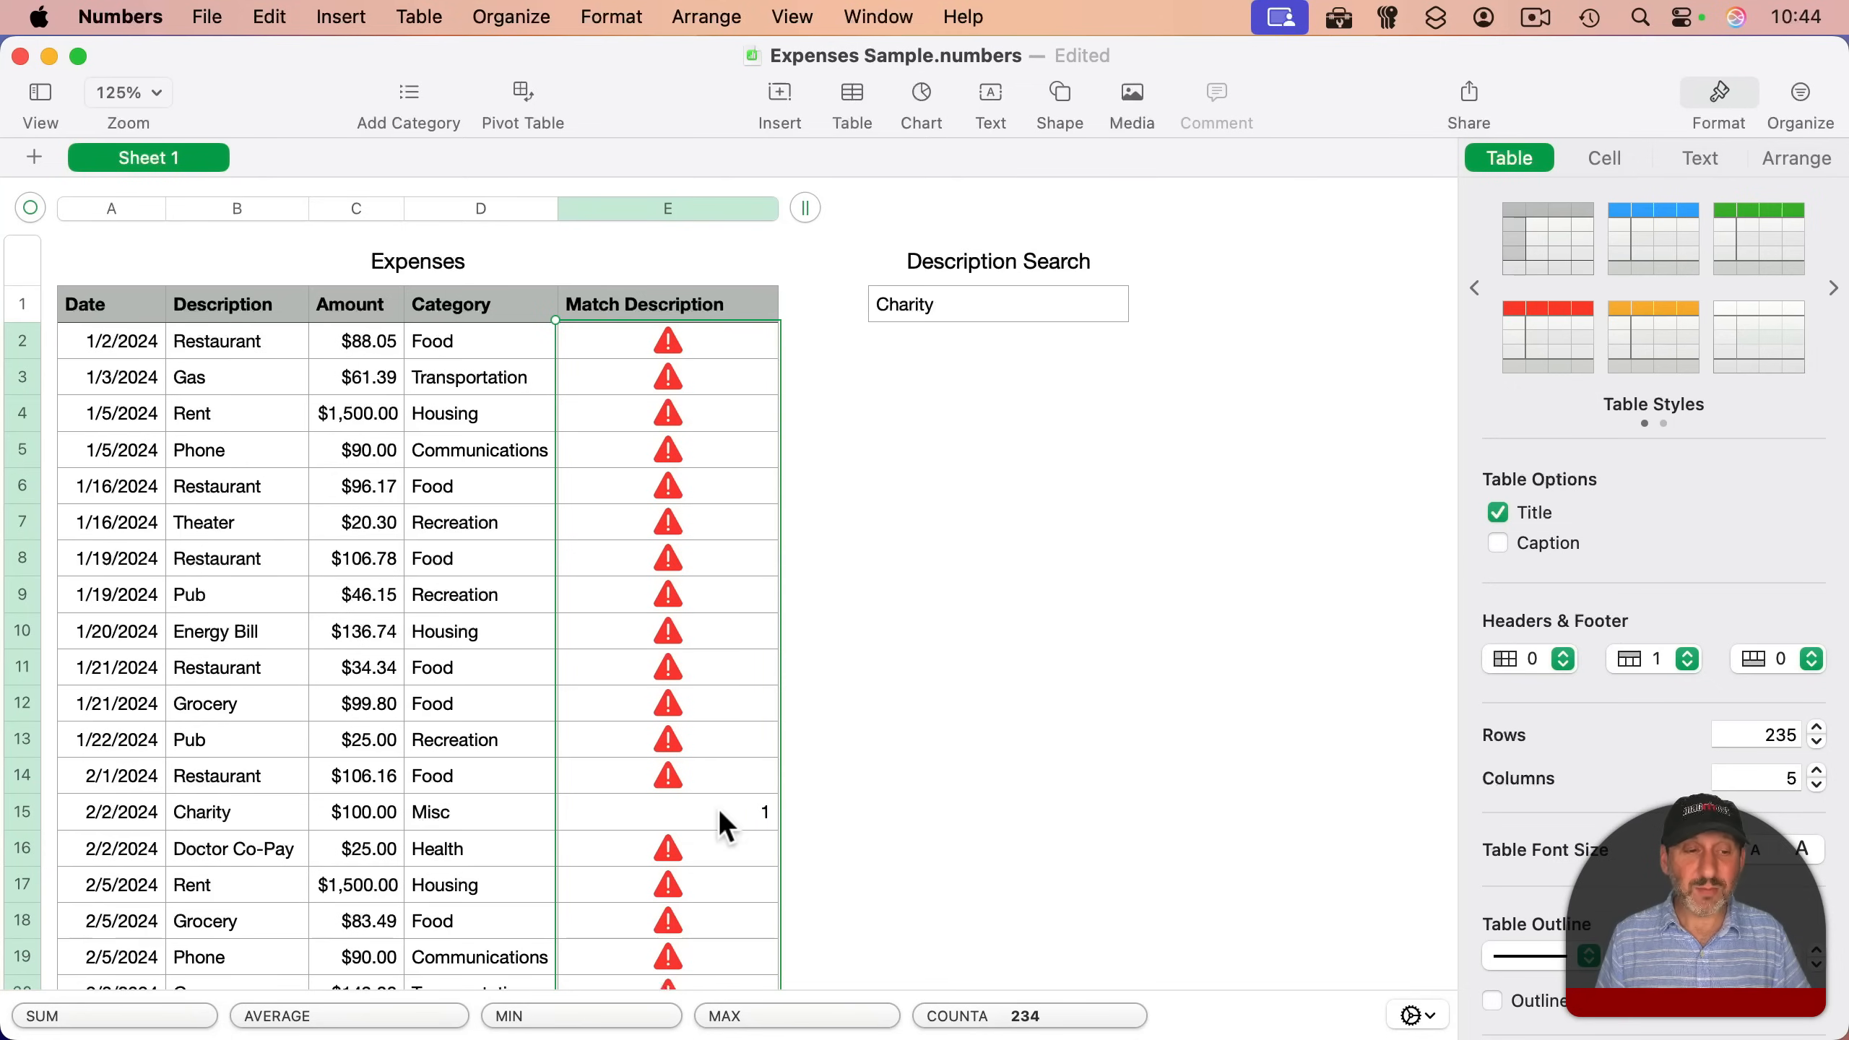
{"action": "mouse_move", "coordinate": [788, 843]}
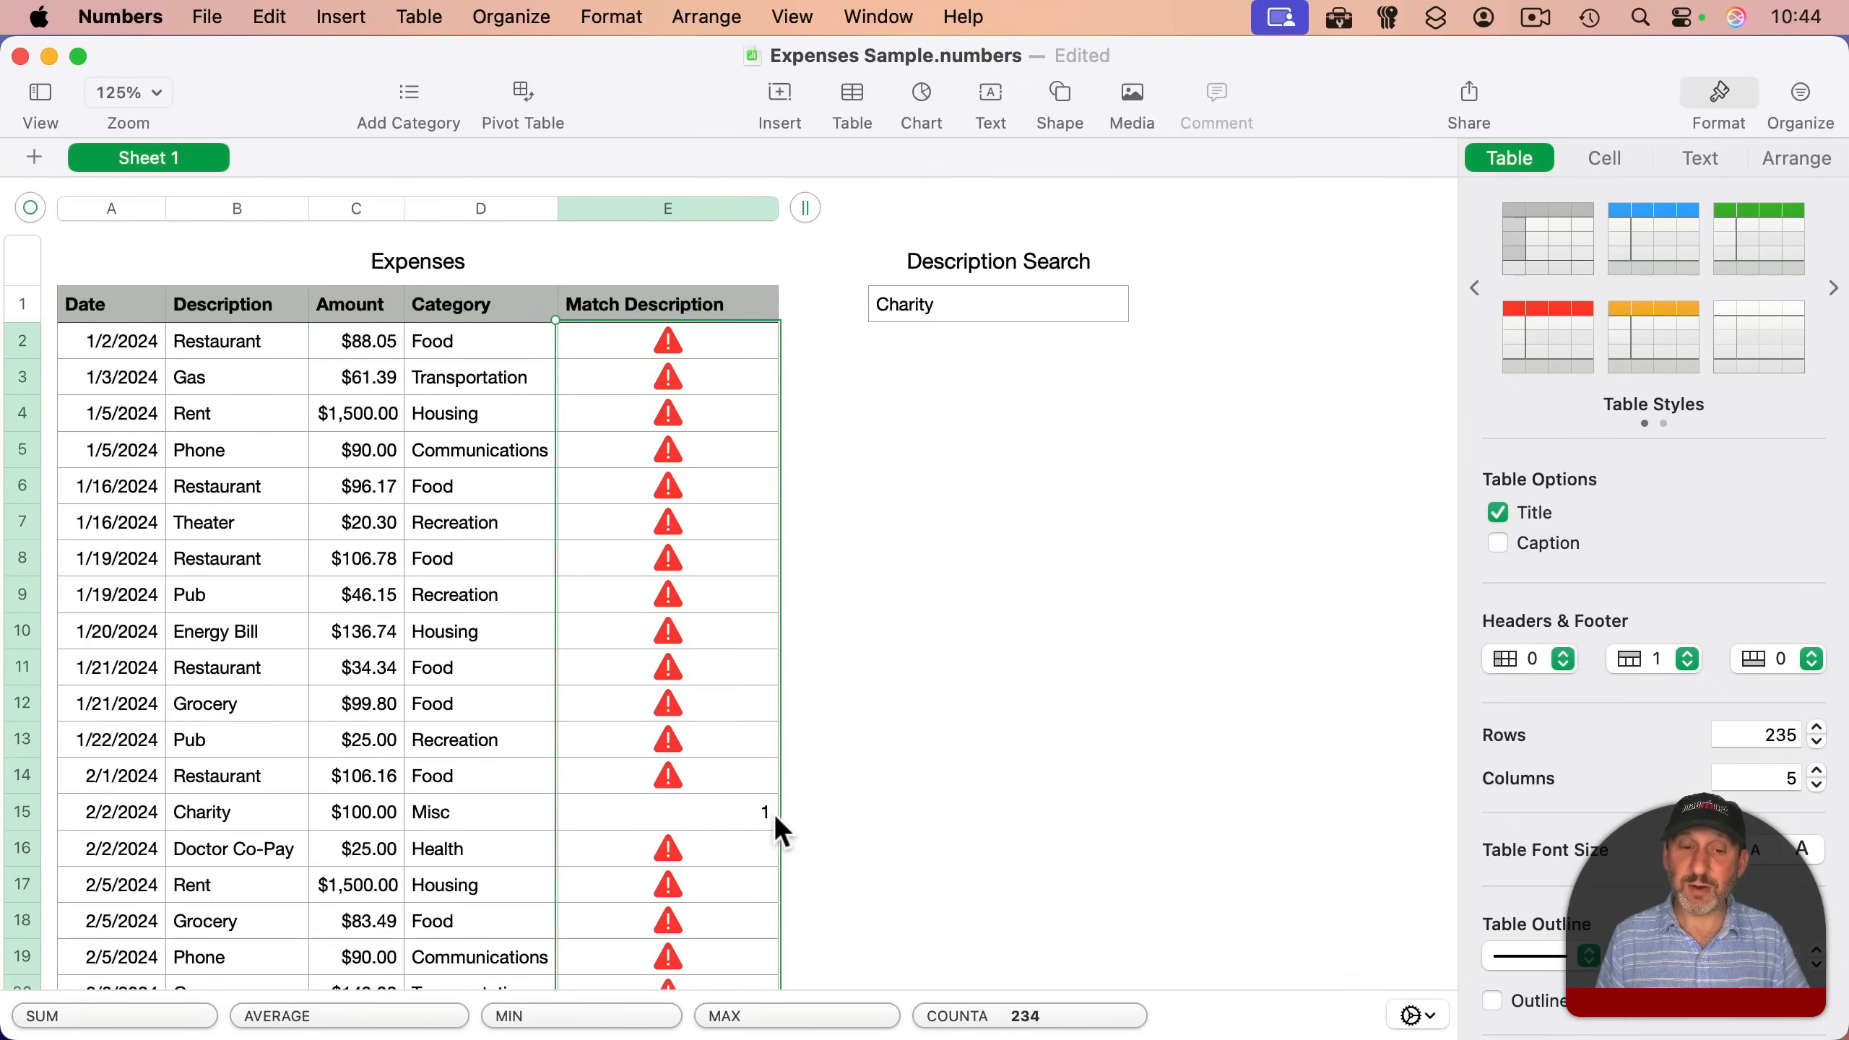
{"action": "mouse_move", "coordinate": [691, 508]}
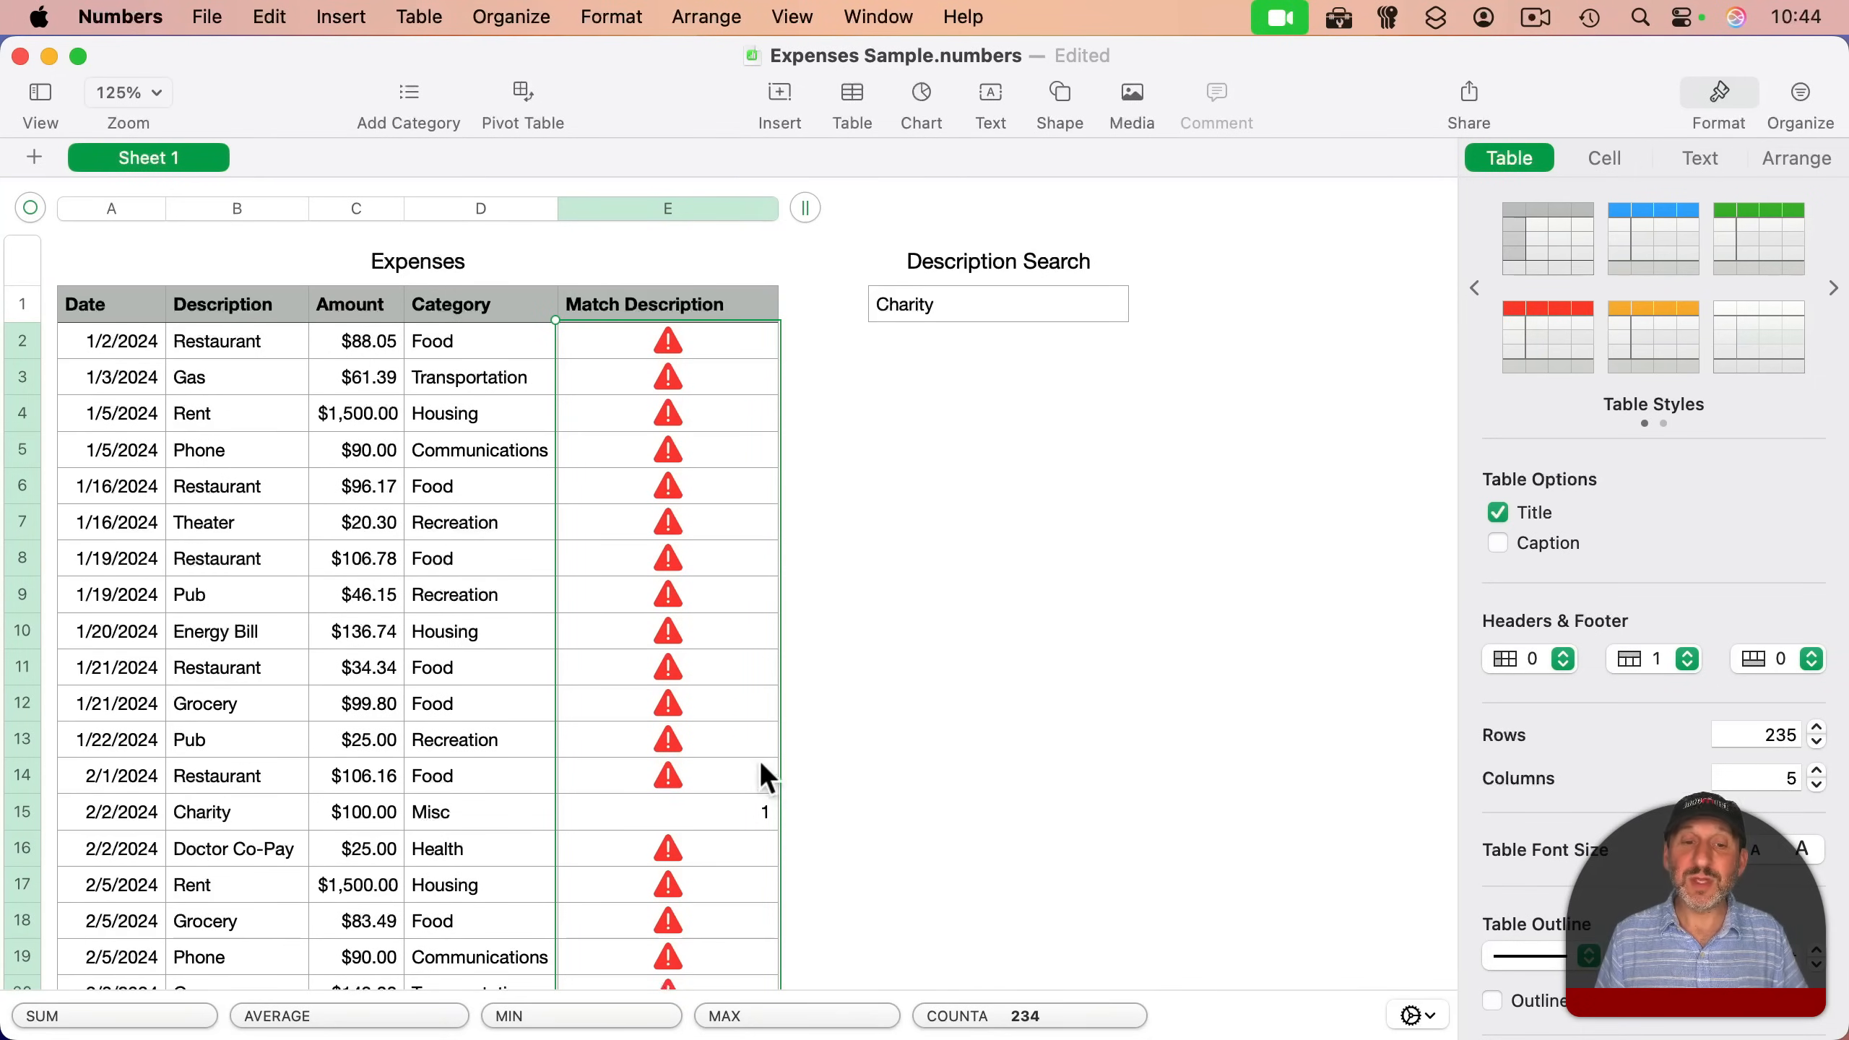
{"action": "mouse_move", "coordinate": [767, 220]}
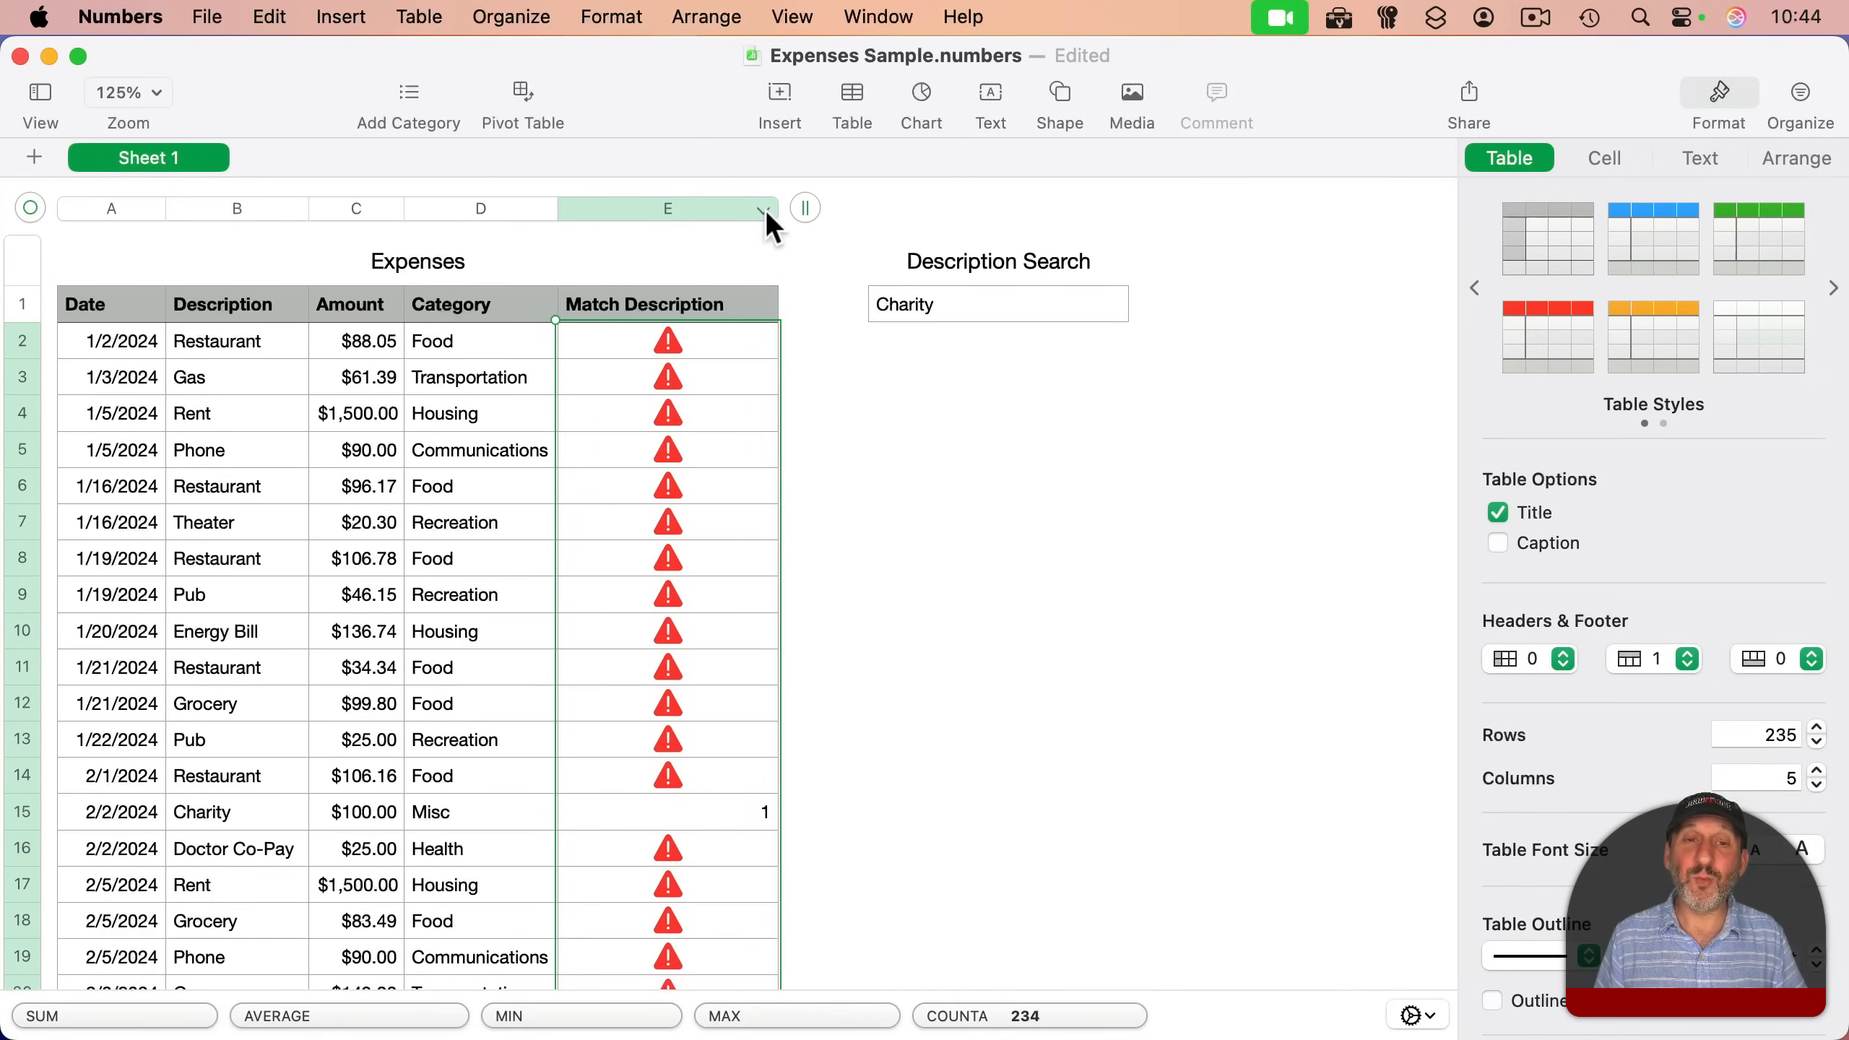
- Quick Filter Match Description to hide (Blank) rows
{"action": "left_click", "coordinate": [764, 209]}
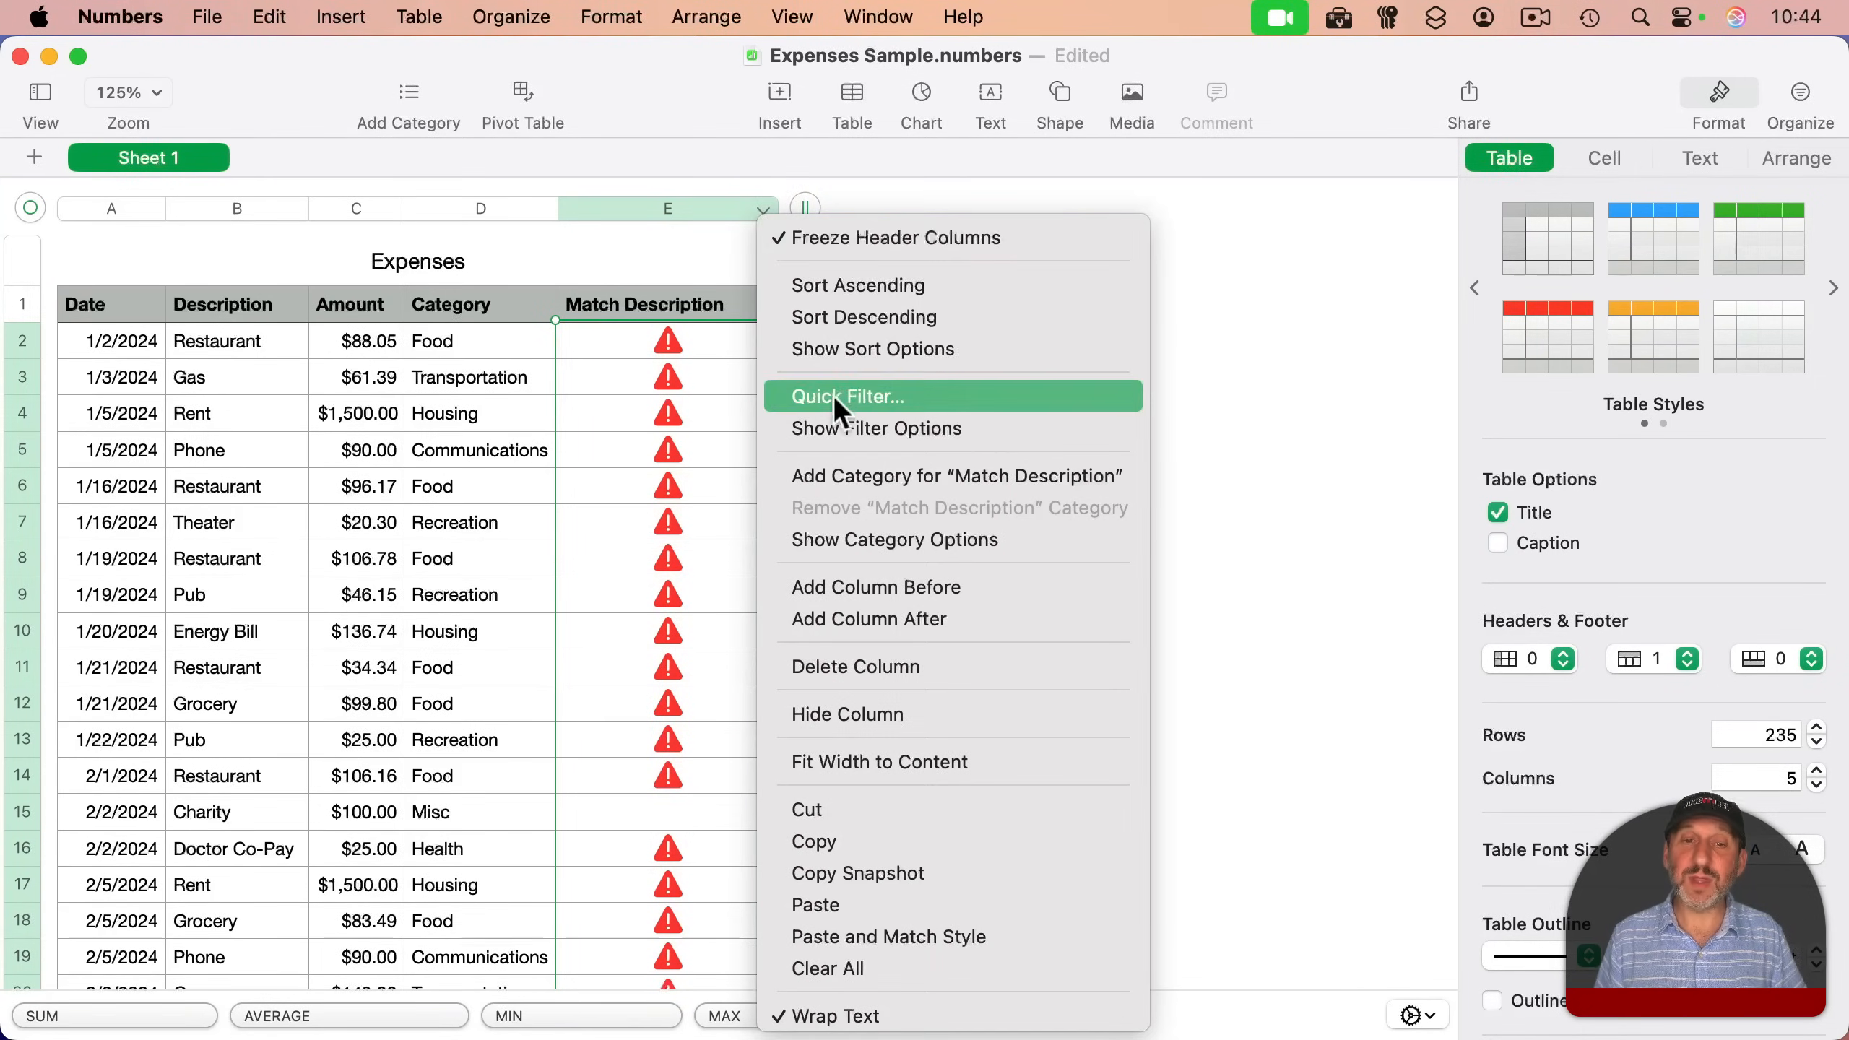
{"action": "left_click", "coordinate": [848, 397]}
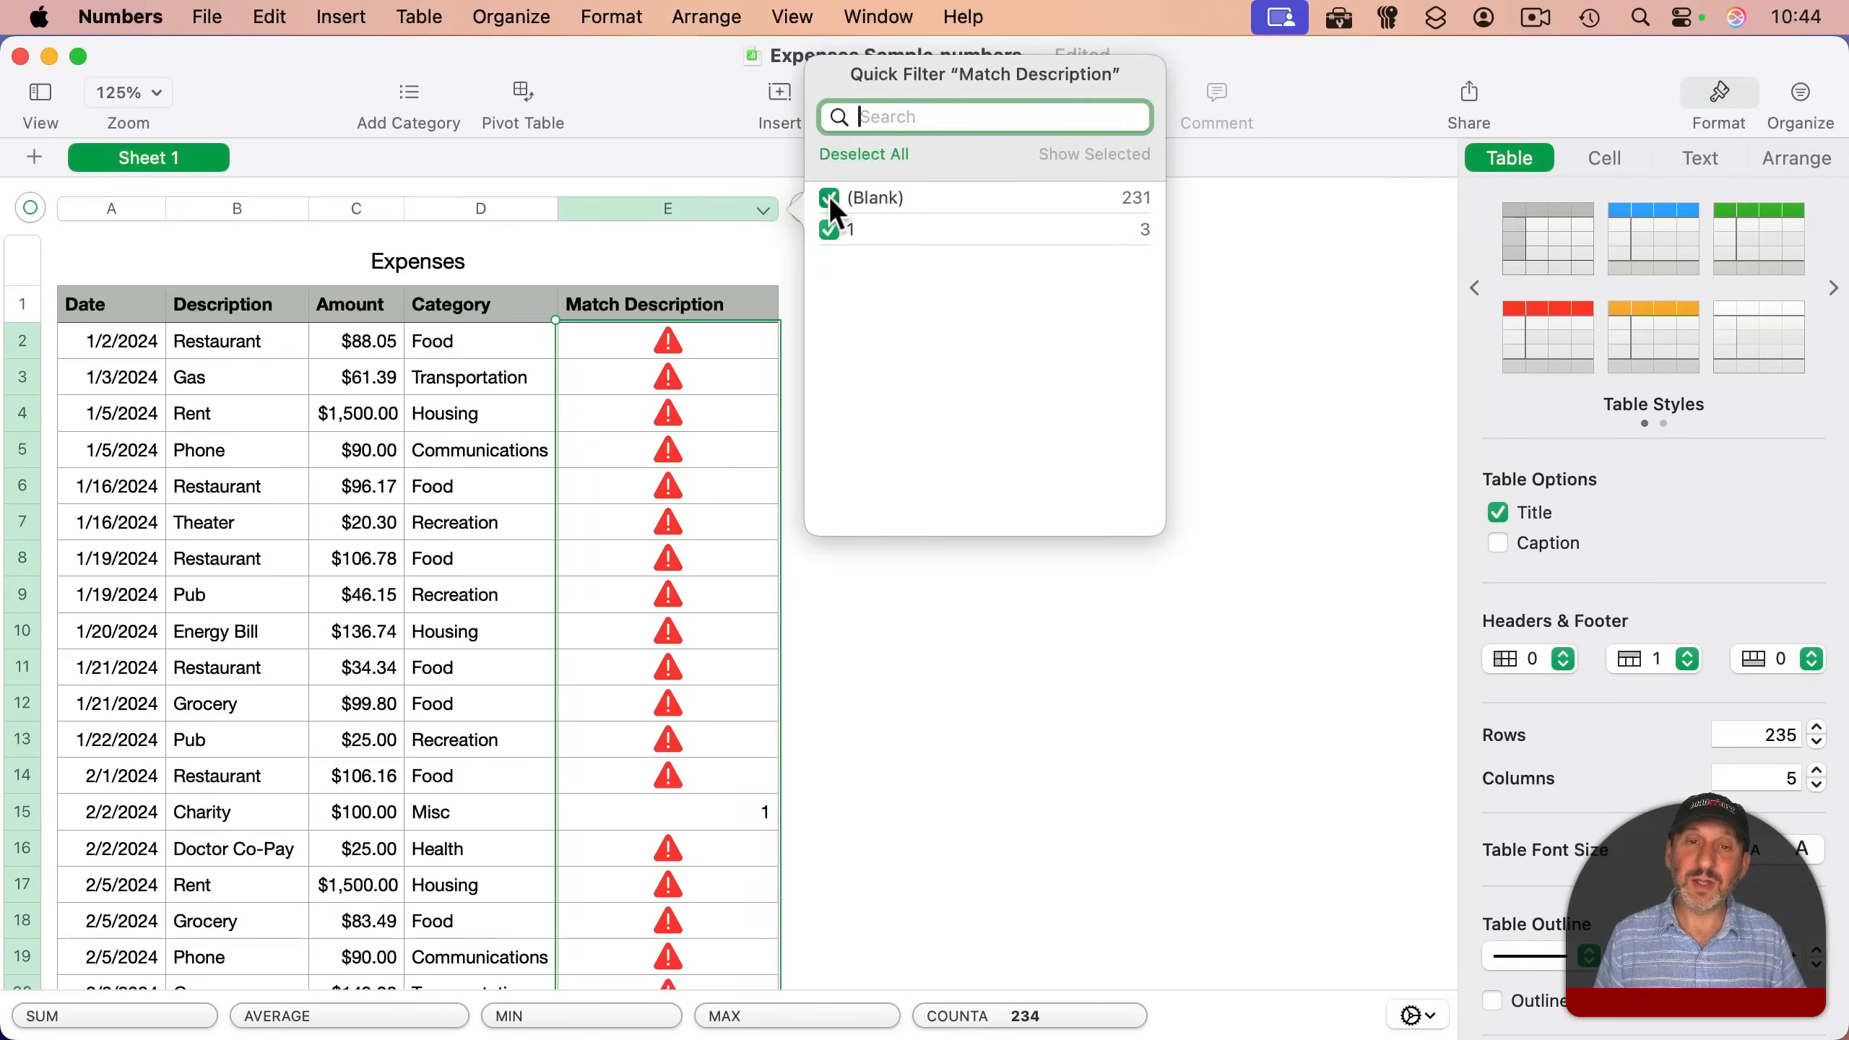
{"action": "left_click", "coordinate": [829, 198]}
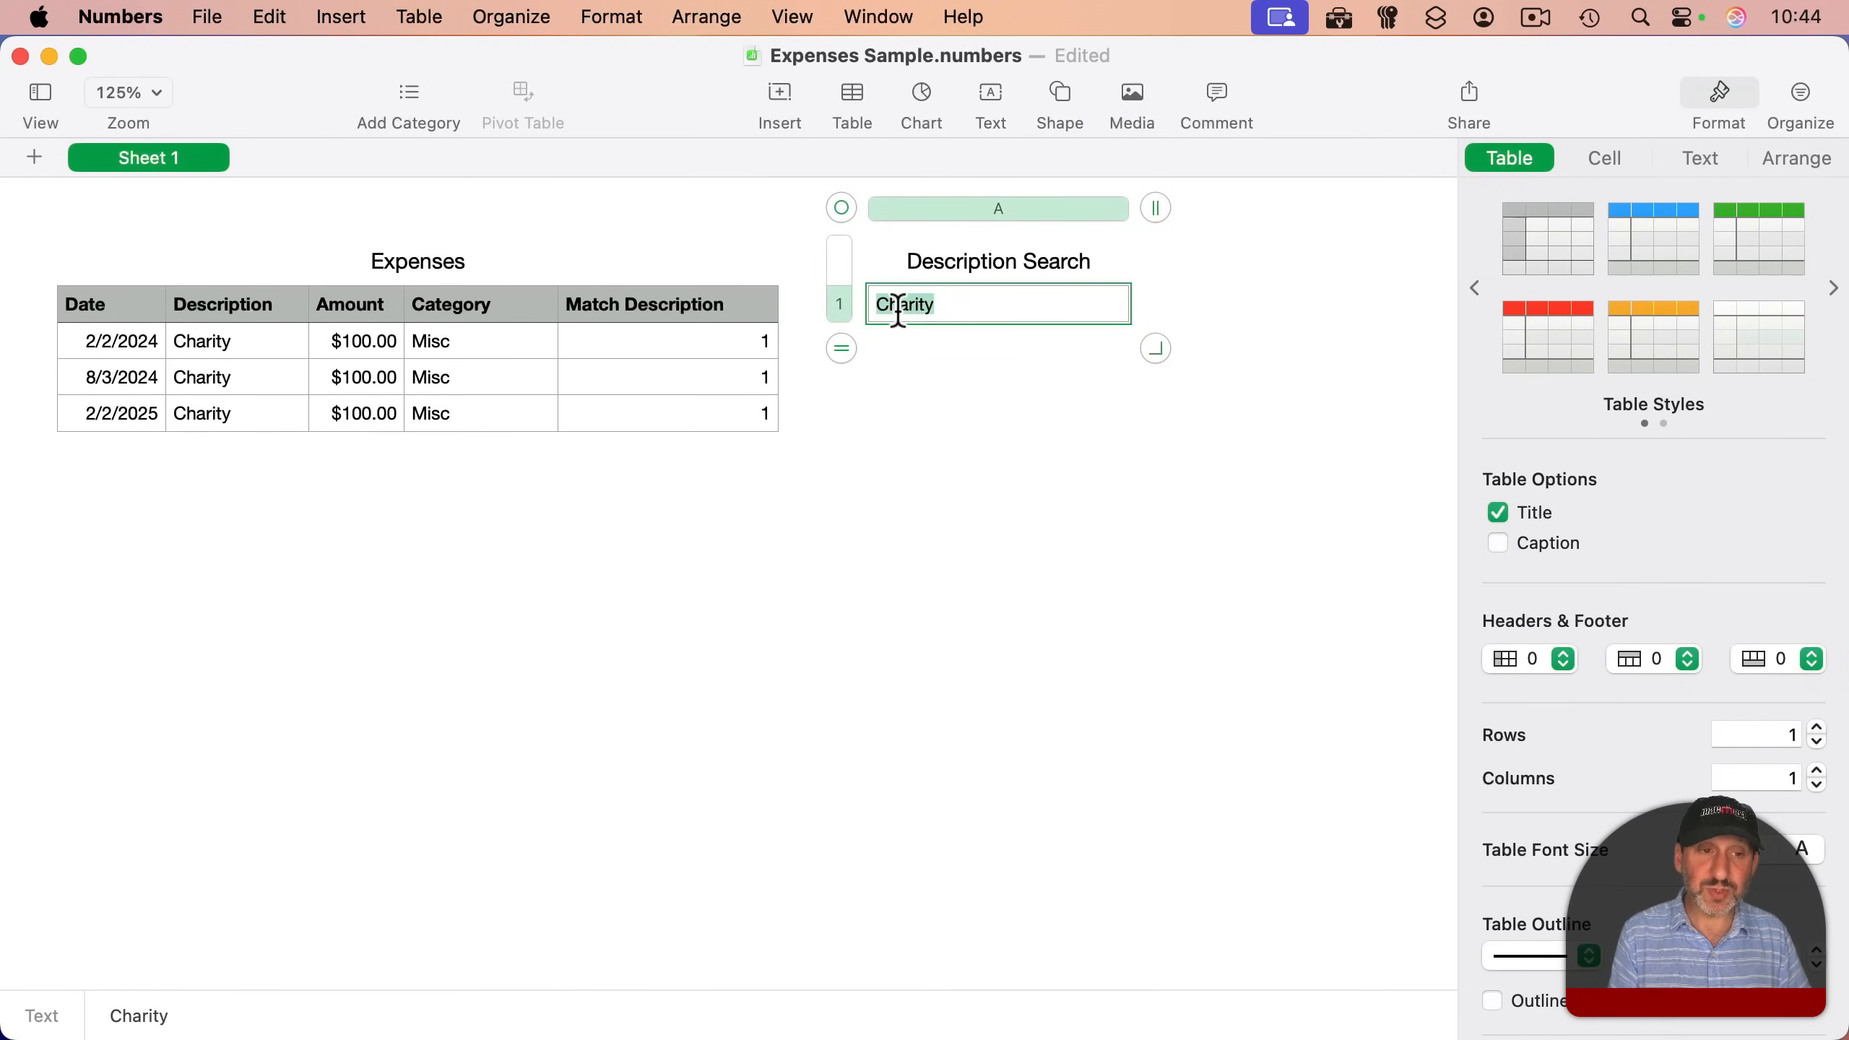
- Test the filter by typing 'Resta' in Description Search, then clear the cell
{"action": "type", "text": "Restaurant"}
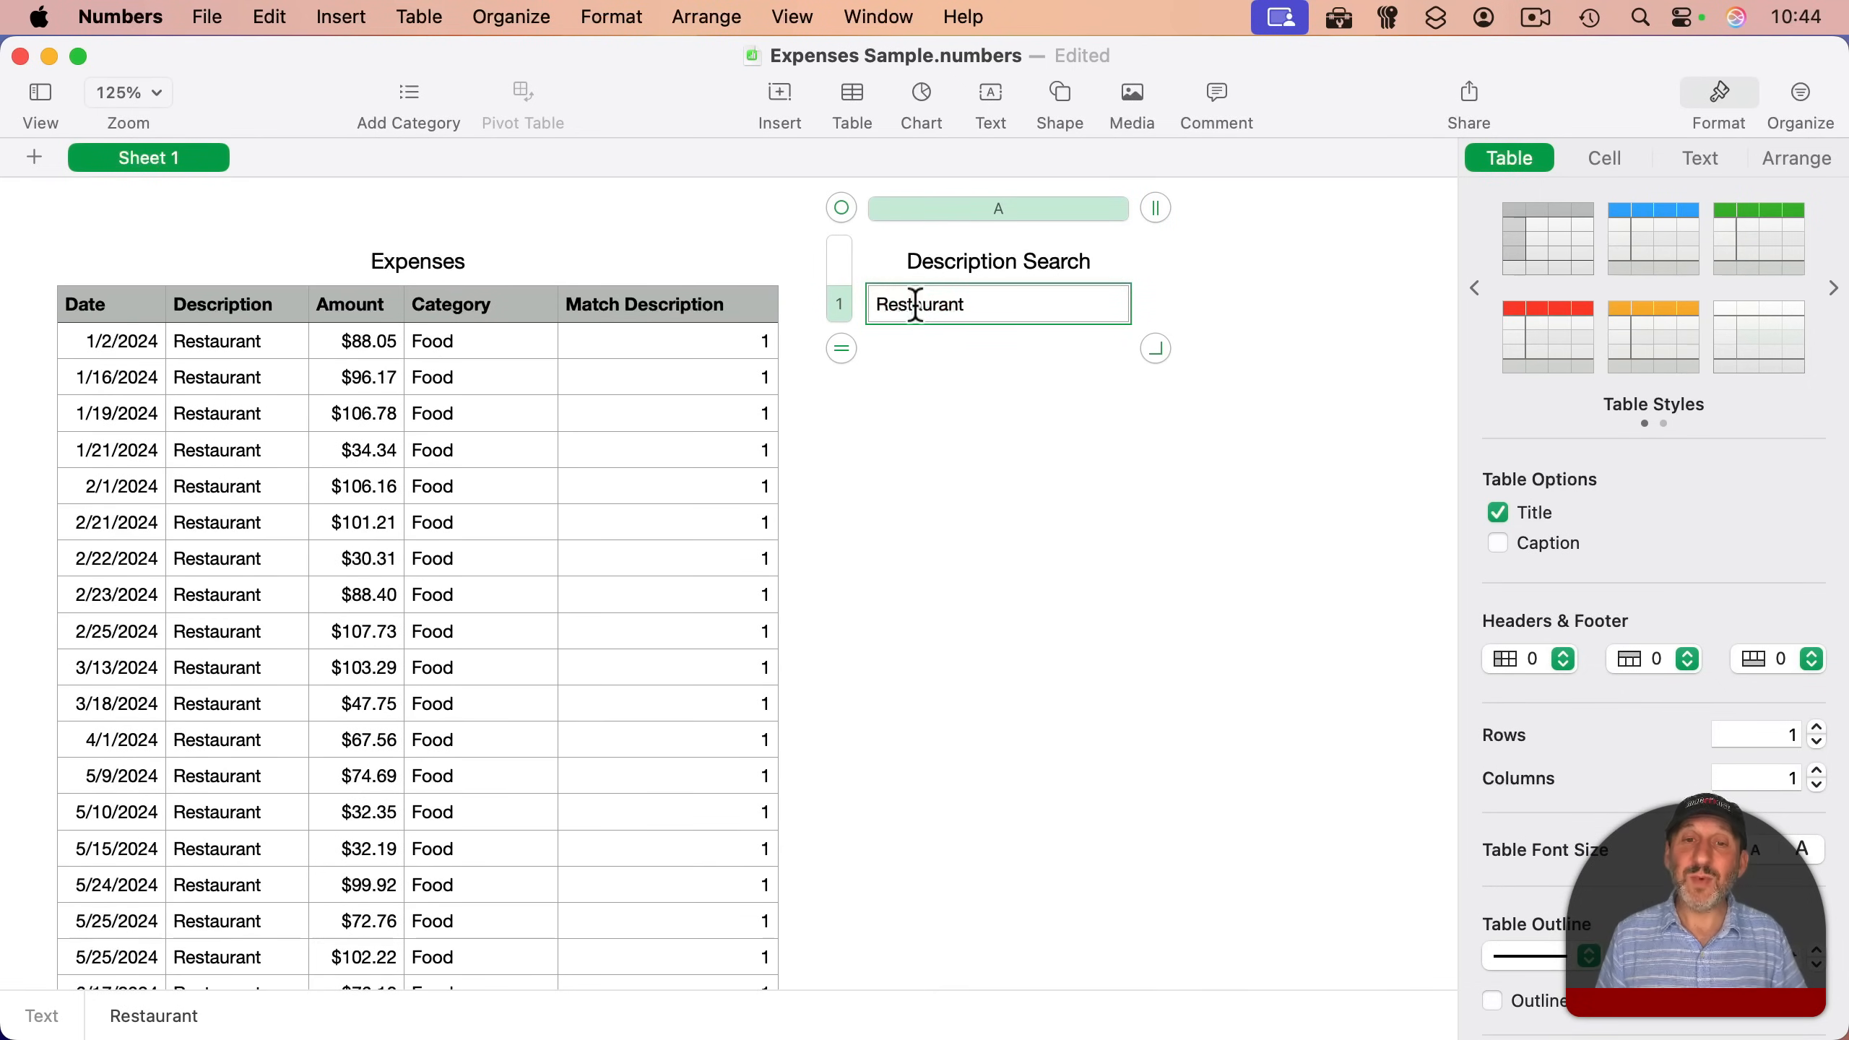
{"action": "double_click", "coordinate": [918, 304]}
{"action": "type", "text": "Char"}
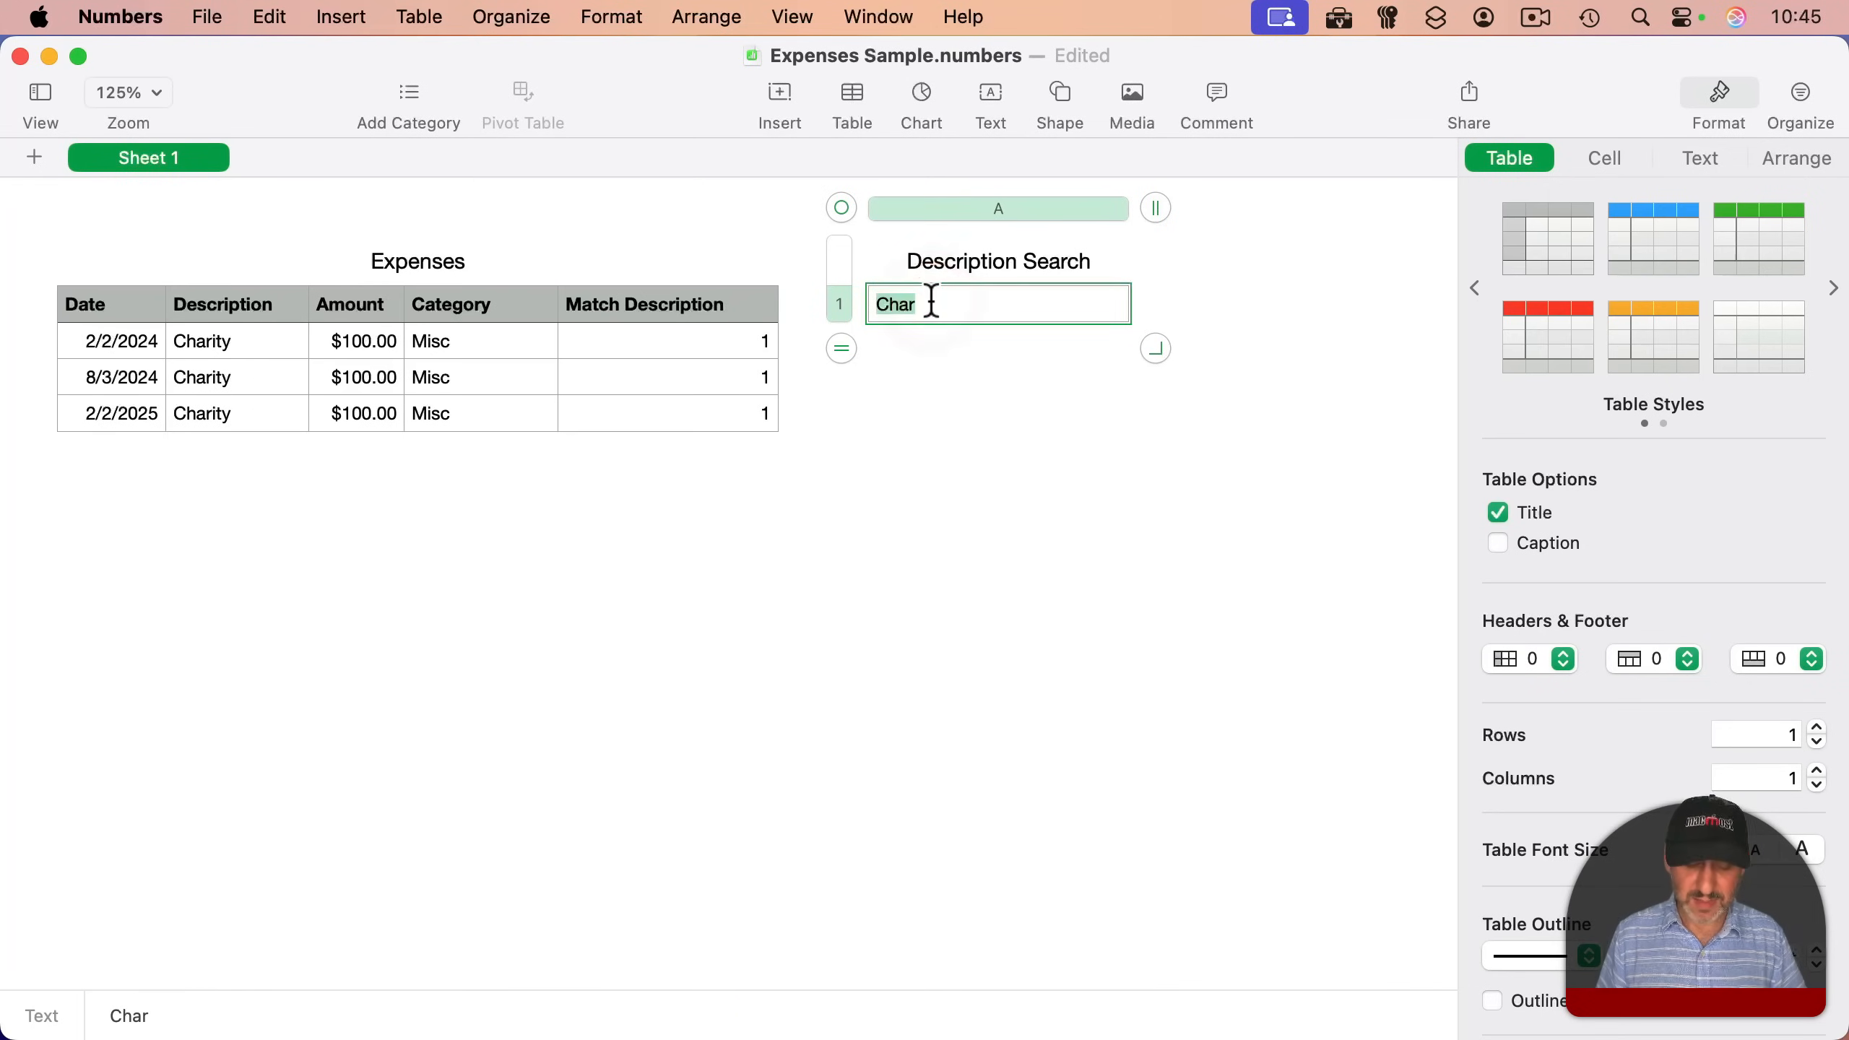
{"action": "key", "text": "Return"}
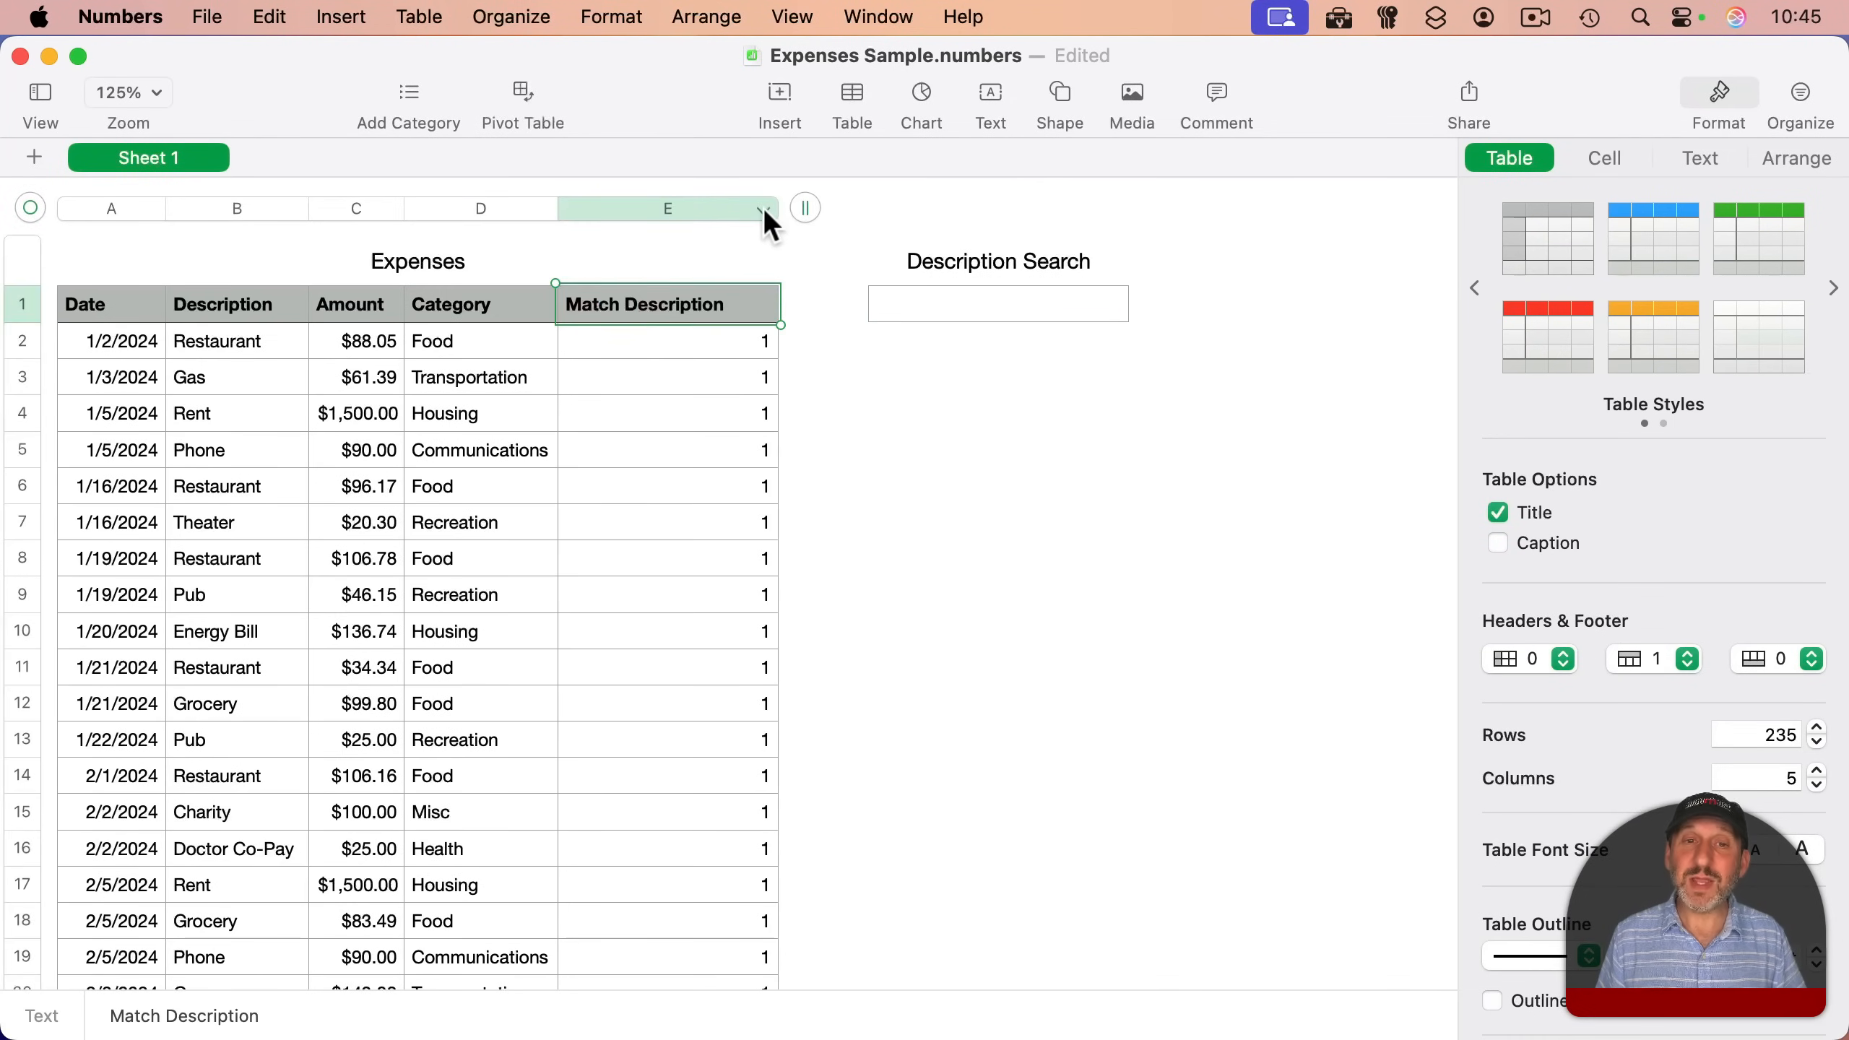
- Hide column E (Match Description) from its column dropdown
{"action": "left_click", "coordinate": [763, 209]}
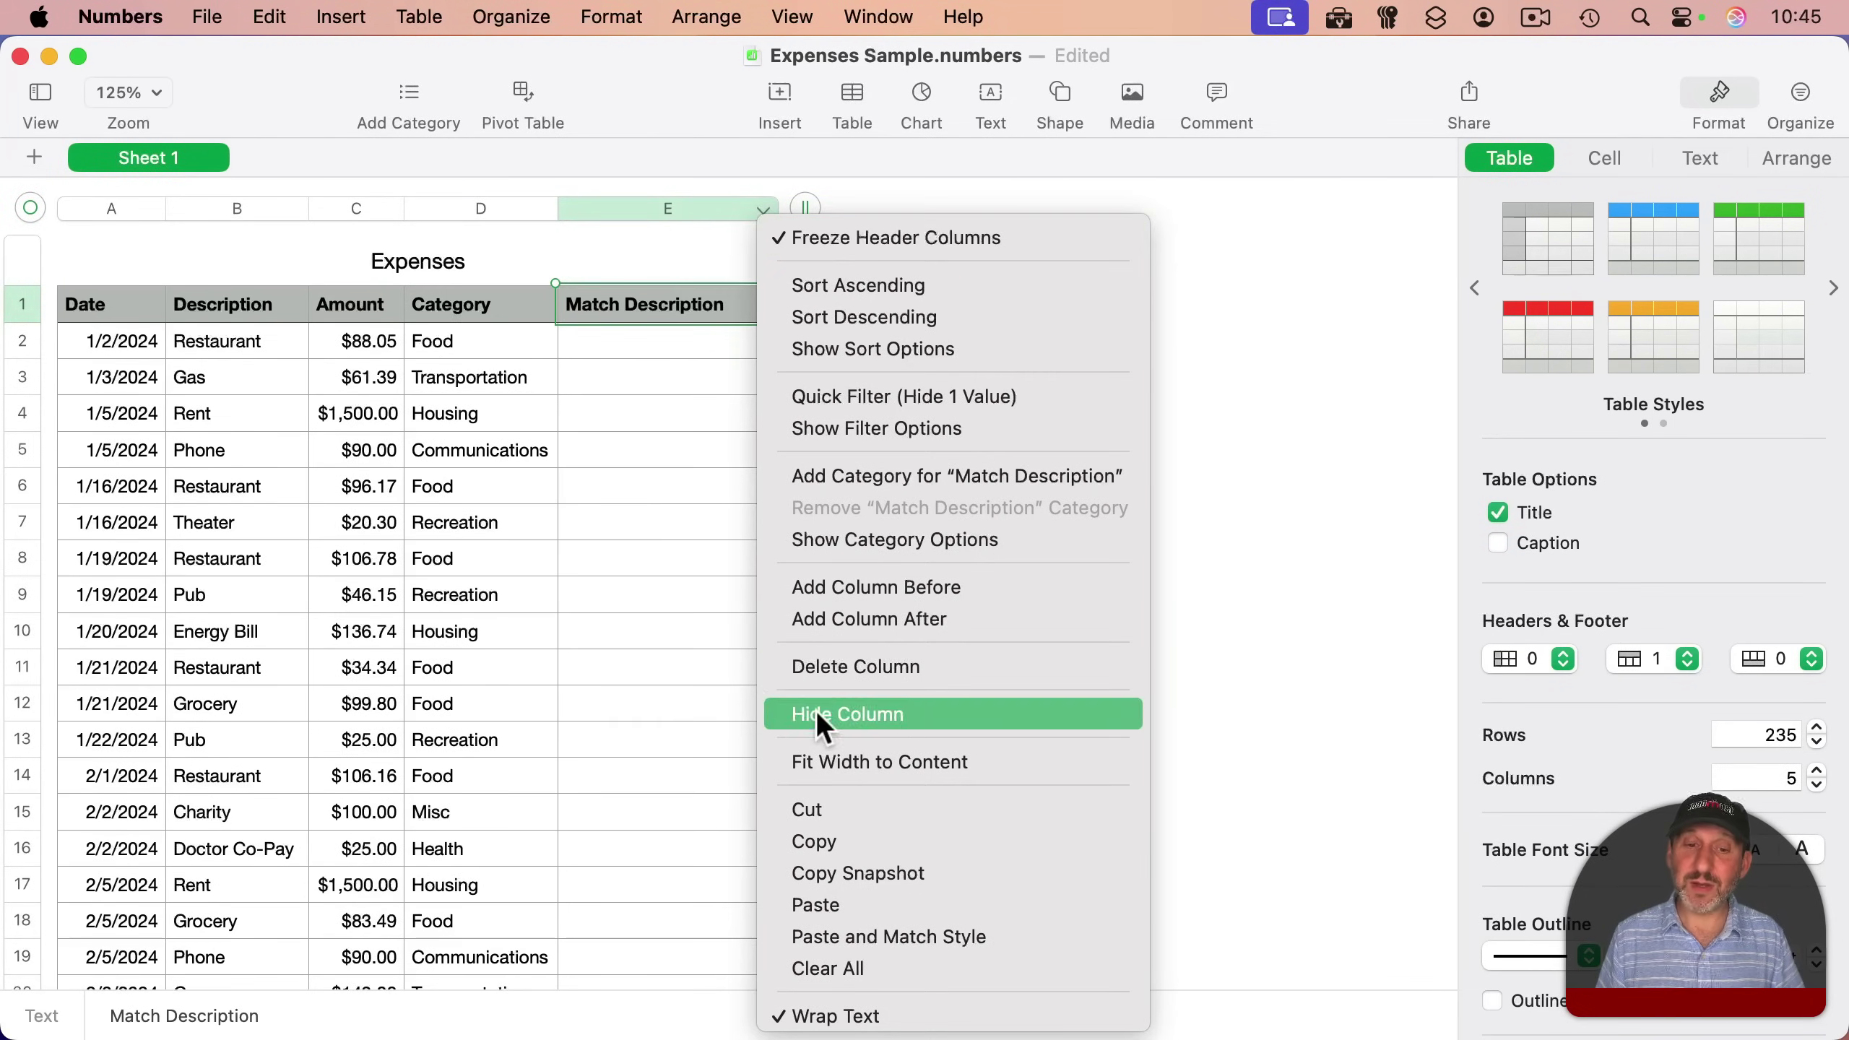
{"action": "left_click", "coordinate": [847, 714]}
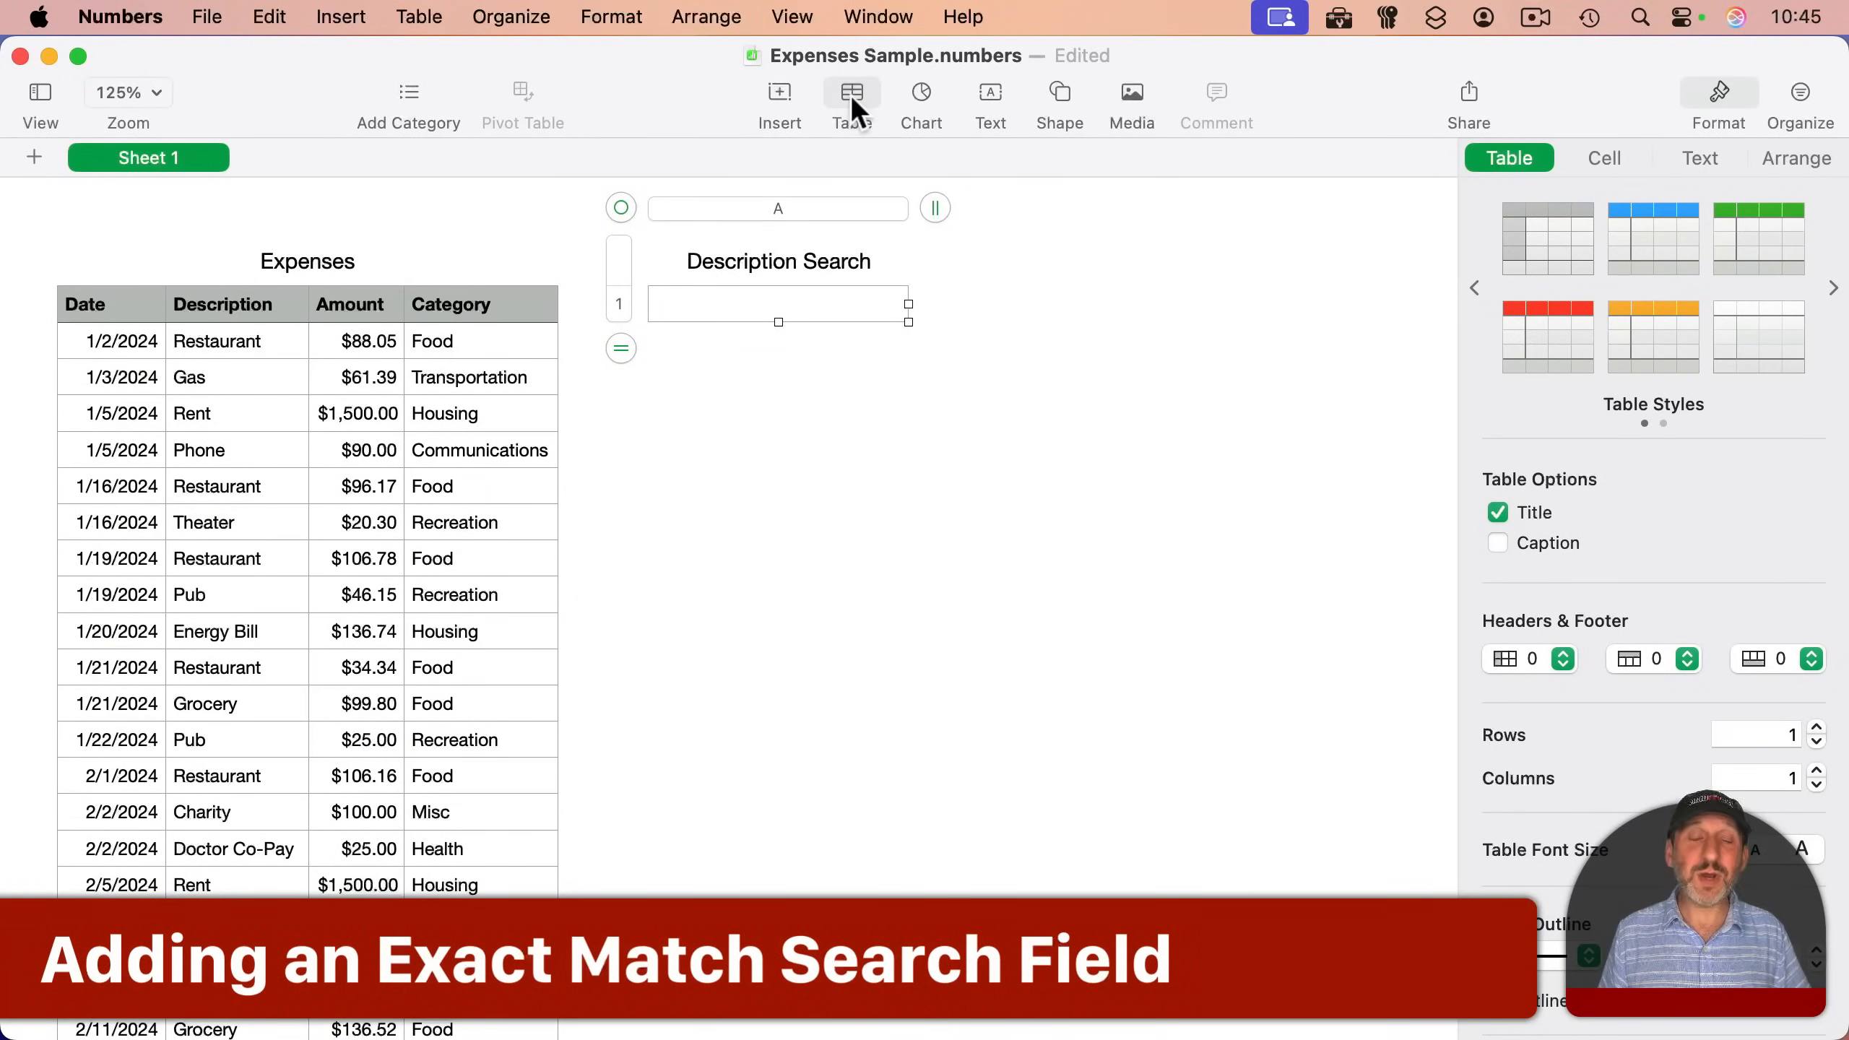
- Insert a new one-cell table titled 'Category Search'
{"action": "left_click", "coordinate": [852, 92]}
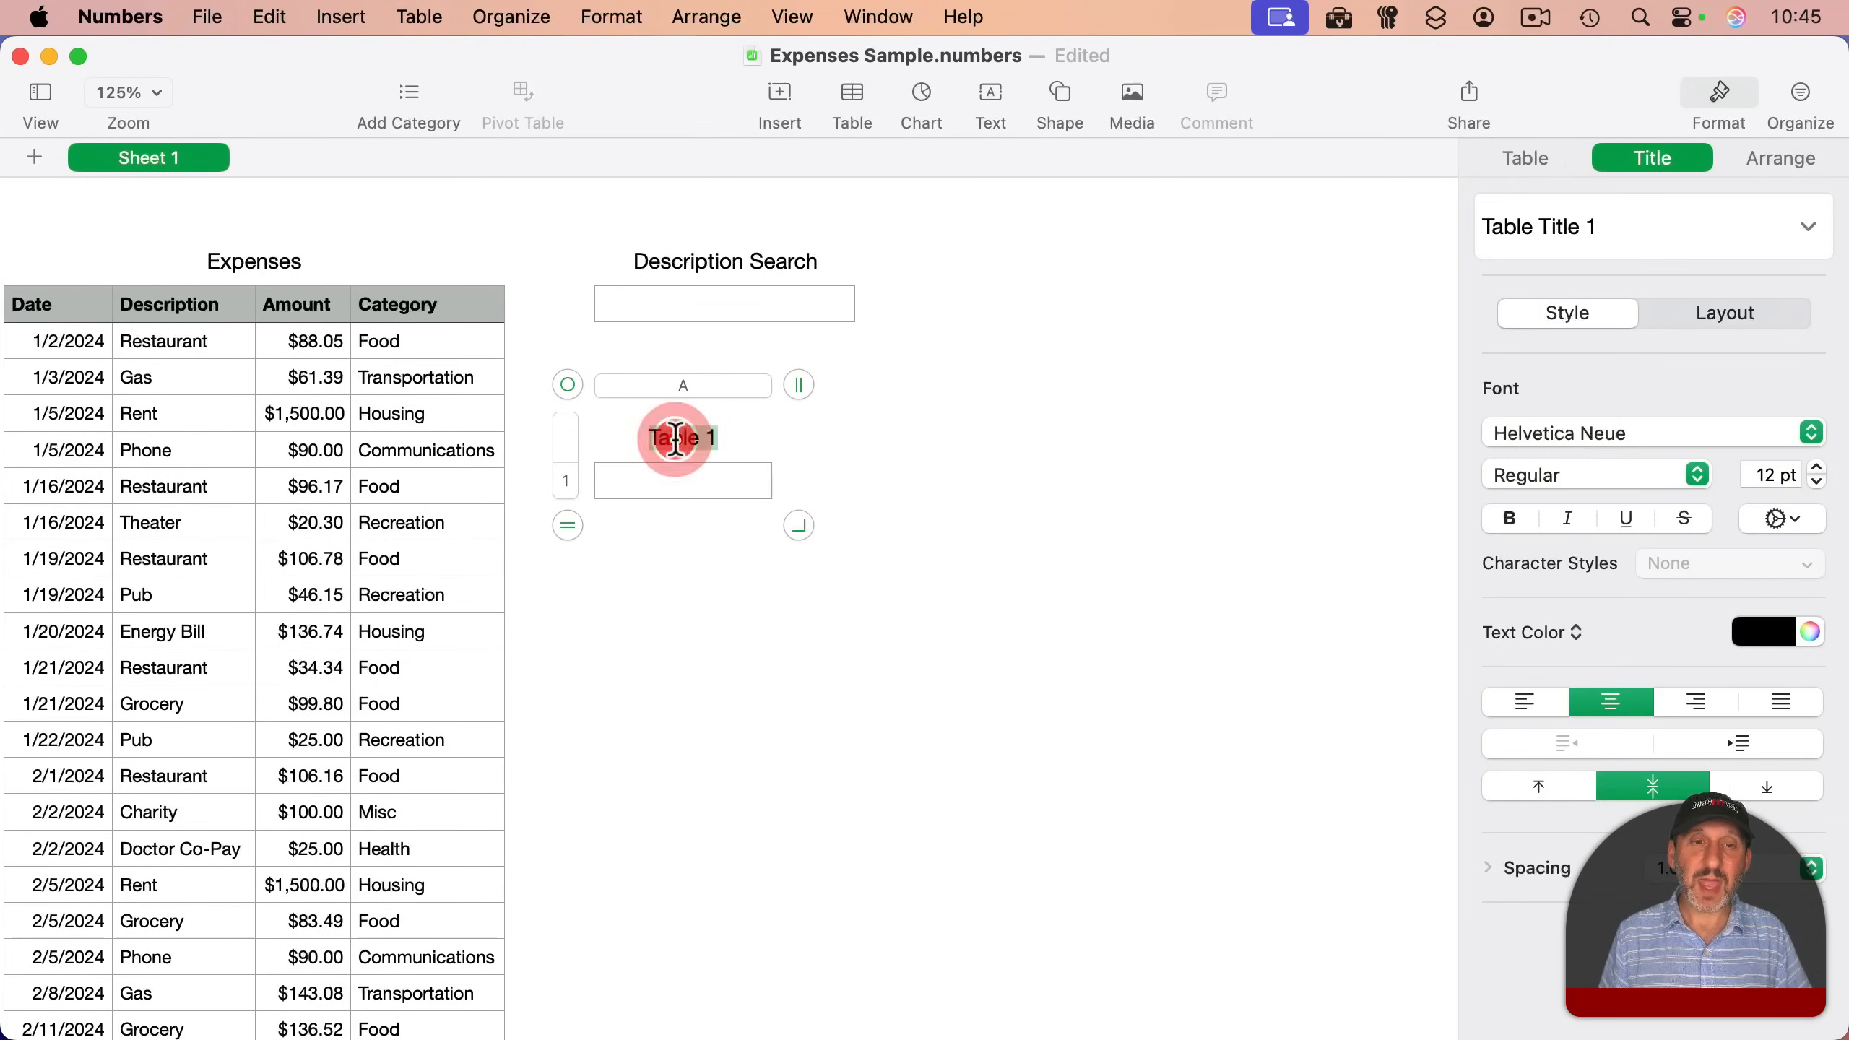
{"action": "type", "text": "Category Search"}
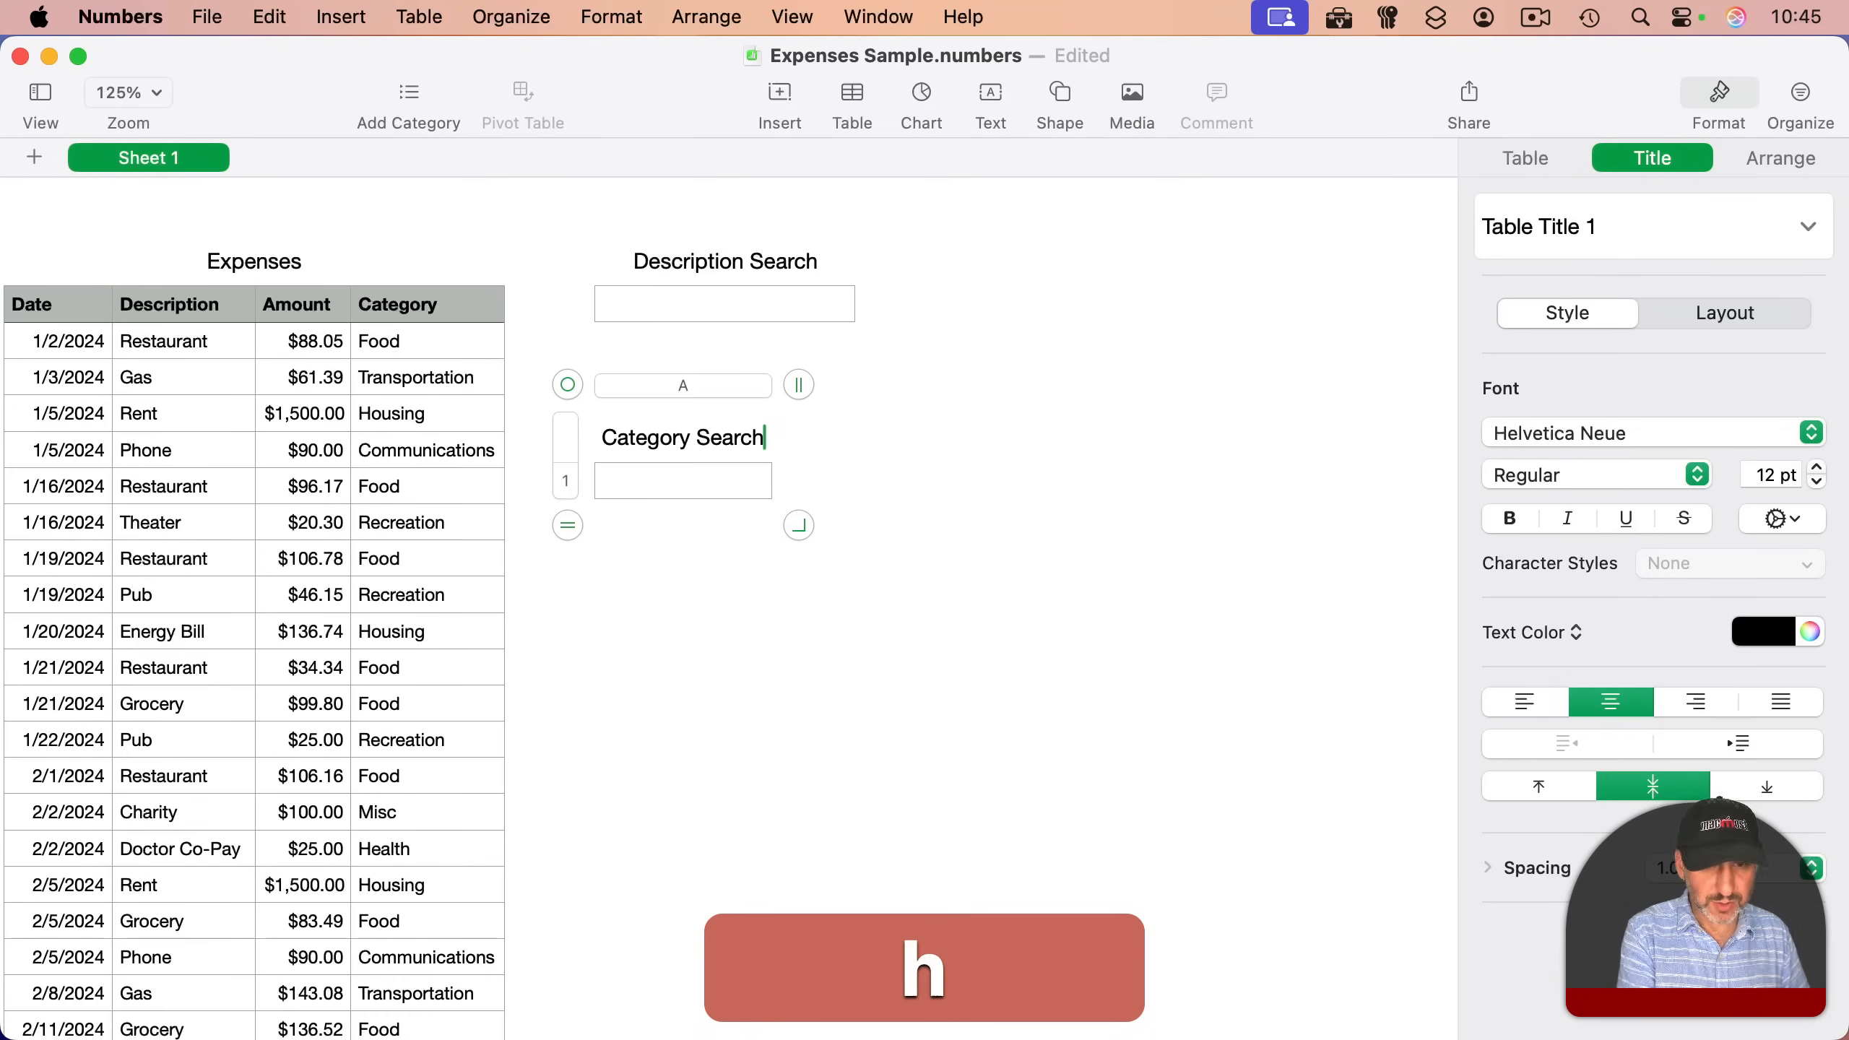
{"action": "left_click", "coordinate": [671, 482]}
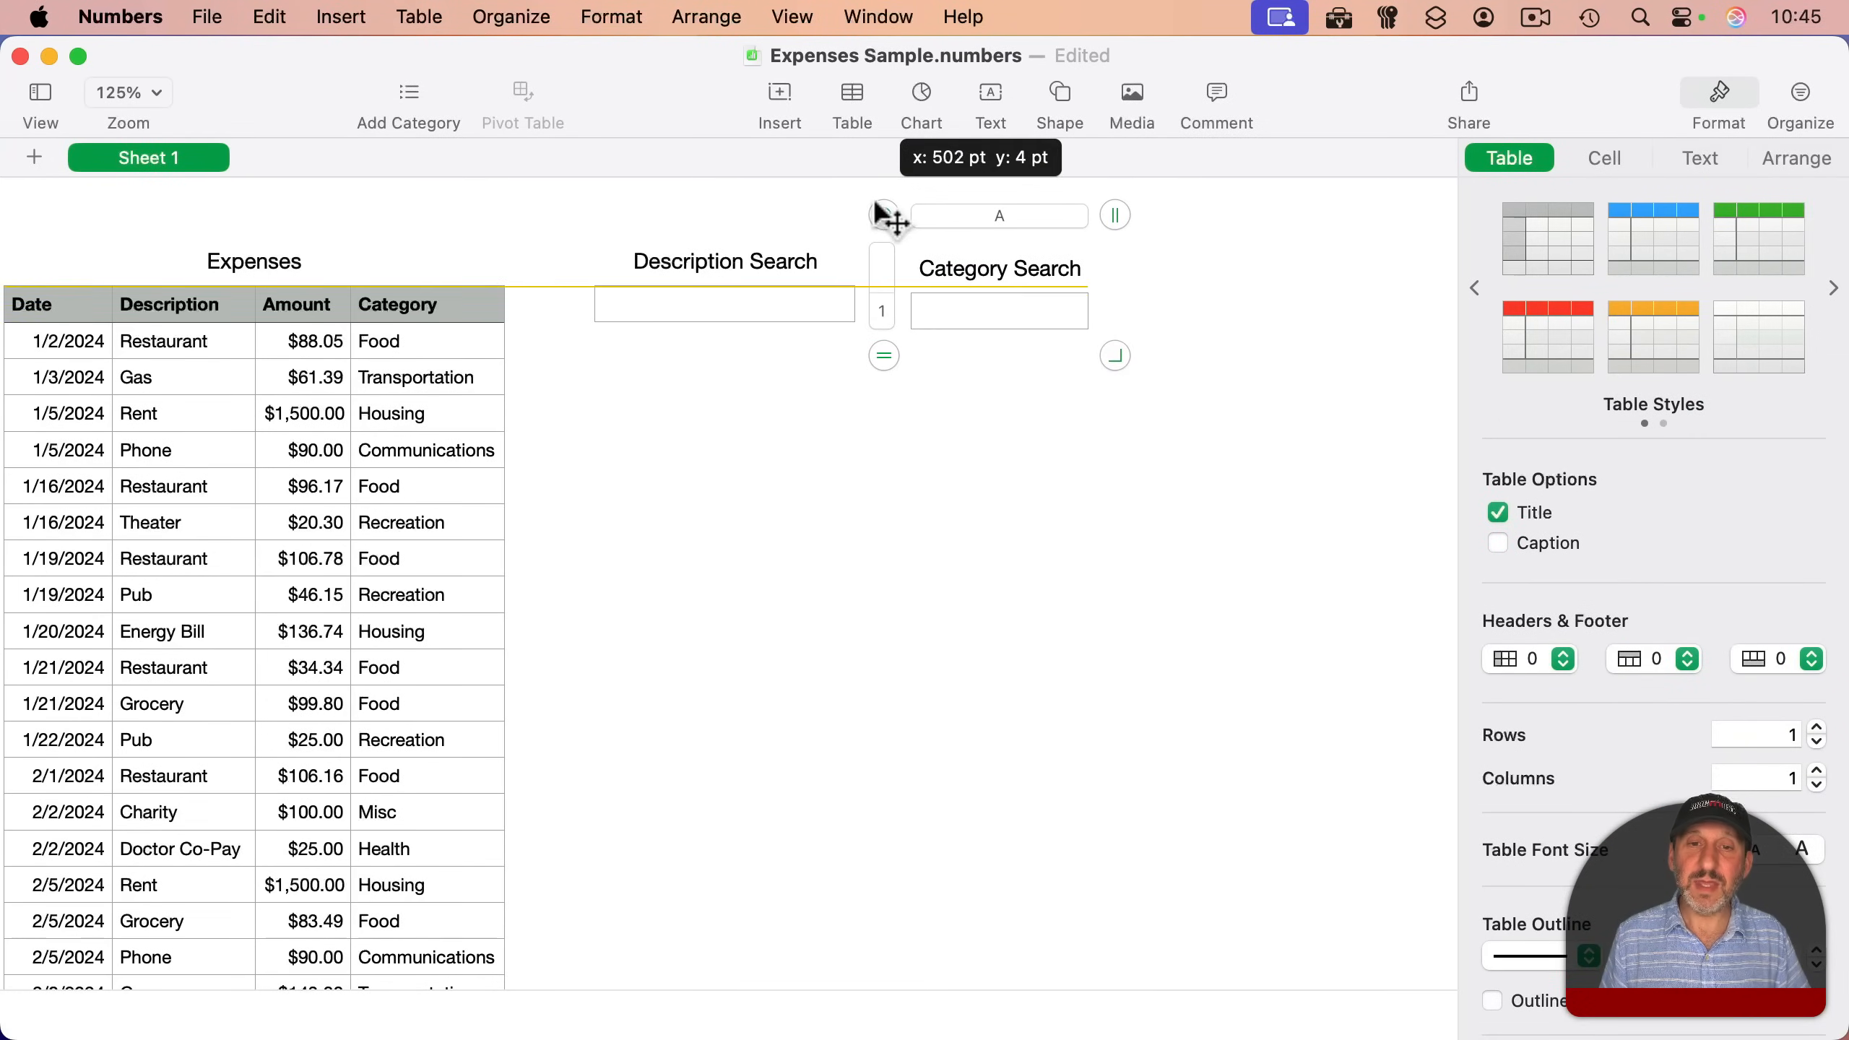
- Enter 'Food' in the Category Search cell
{"action": "left_click", "coordinate": [1000, 311]}
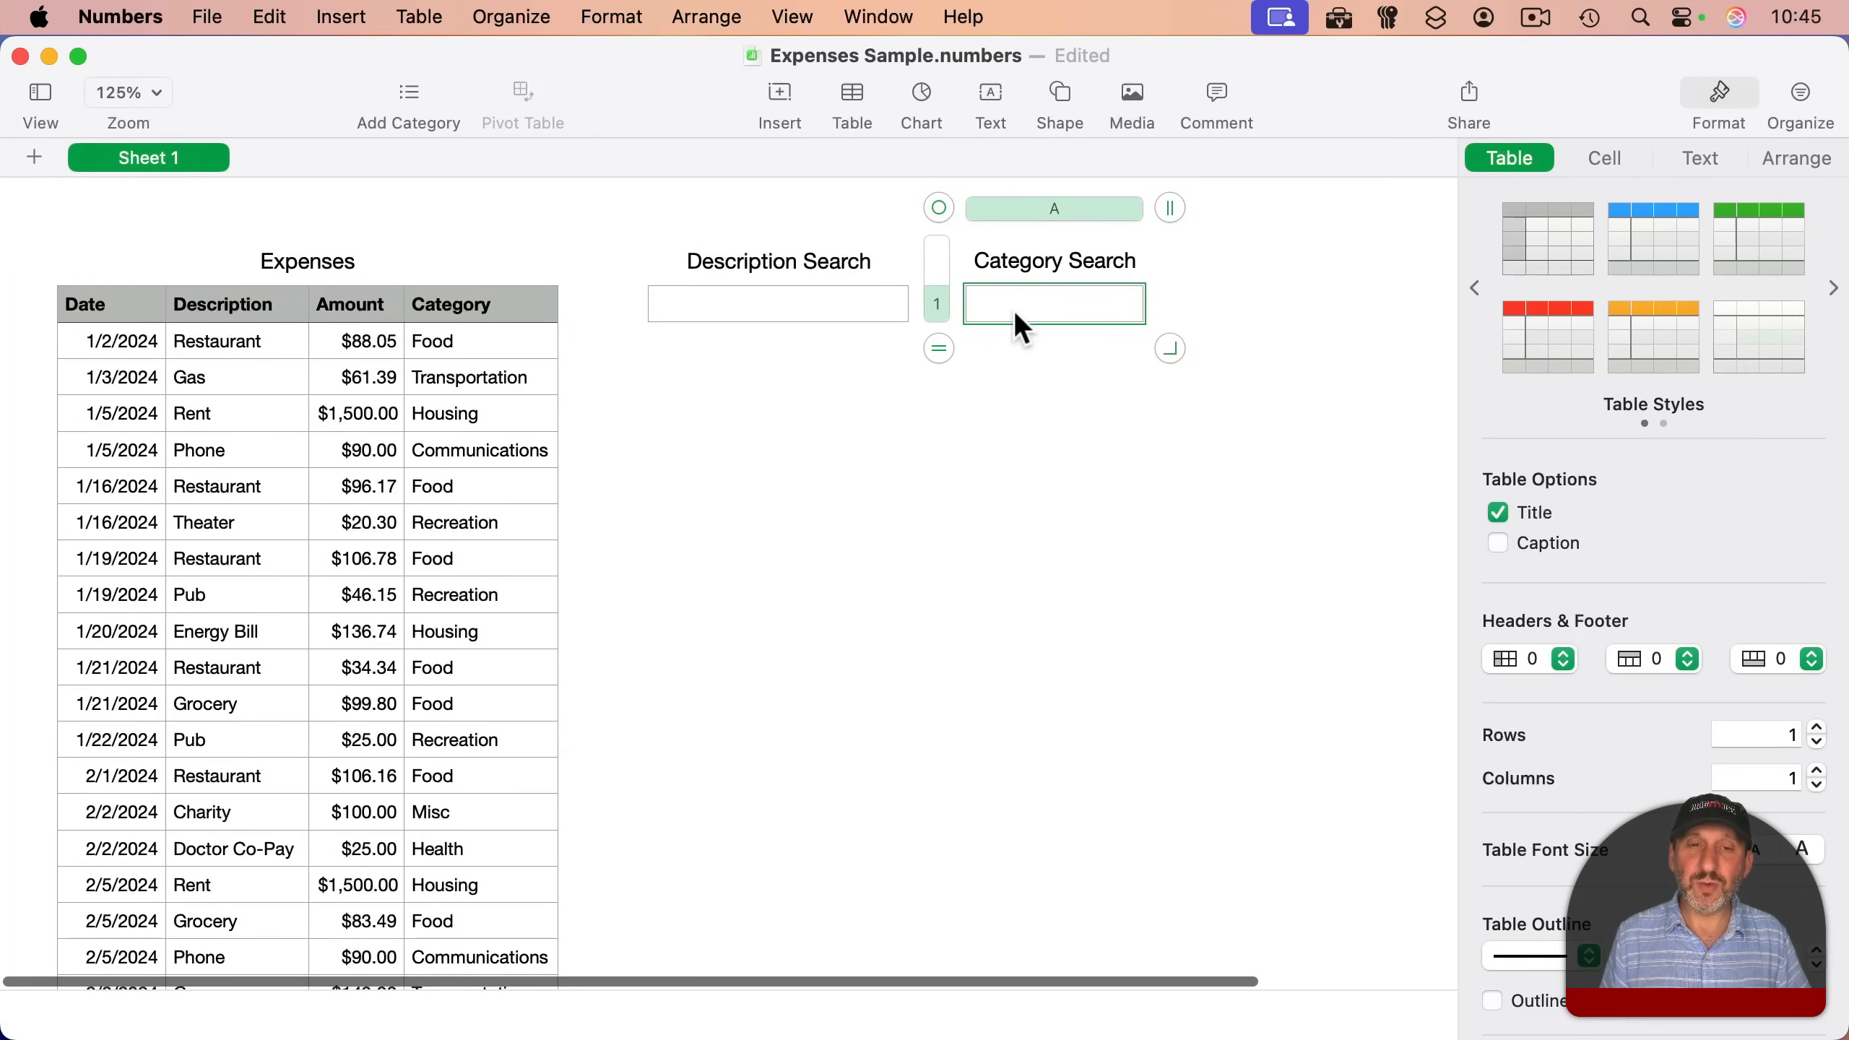
{"action": "type", "text": "Food"}
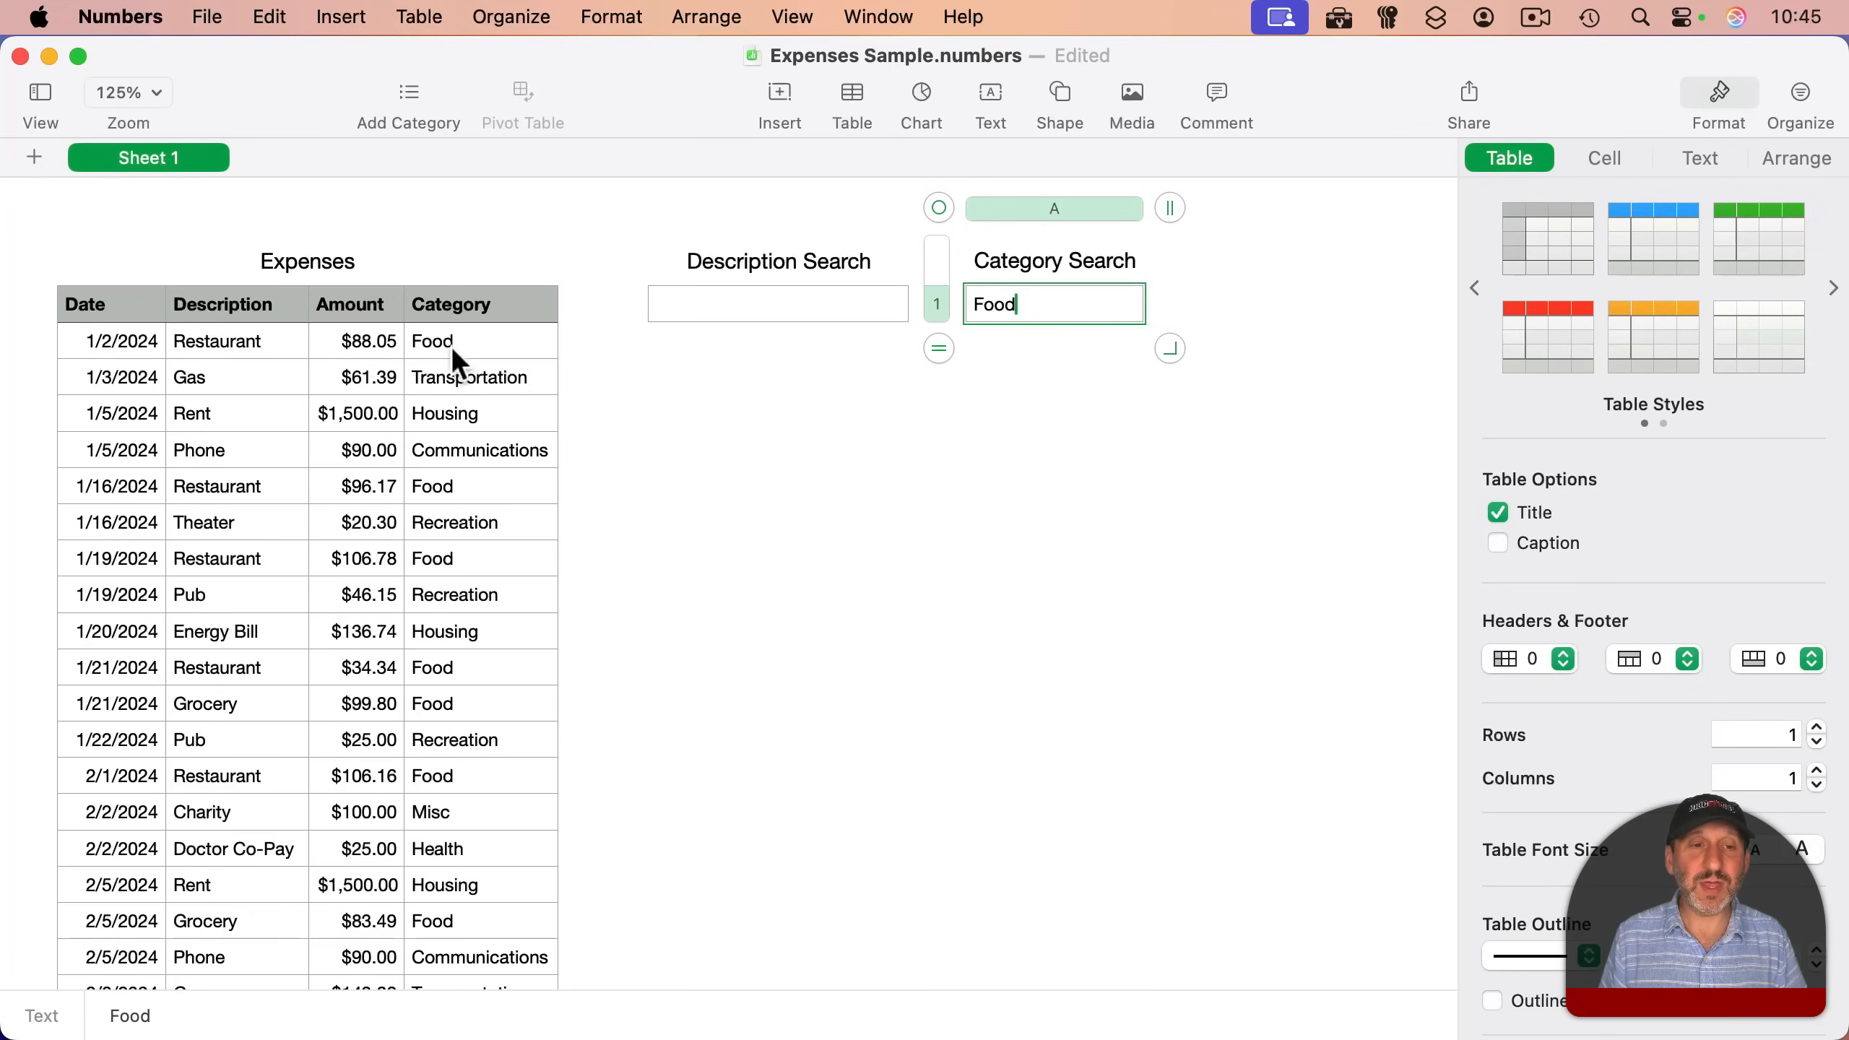
{"action": "key", "text": "return"}
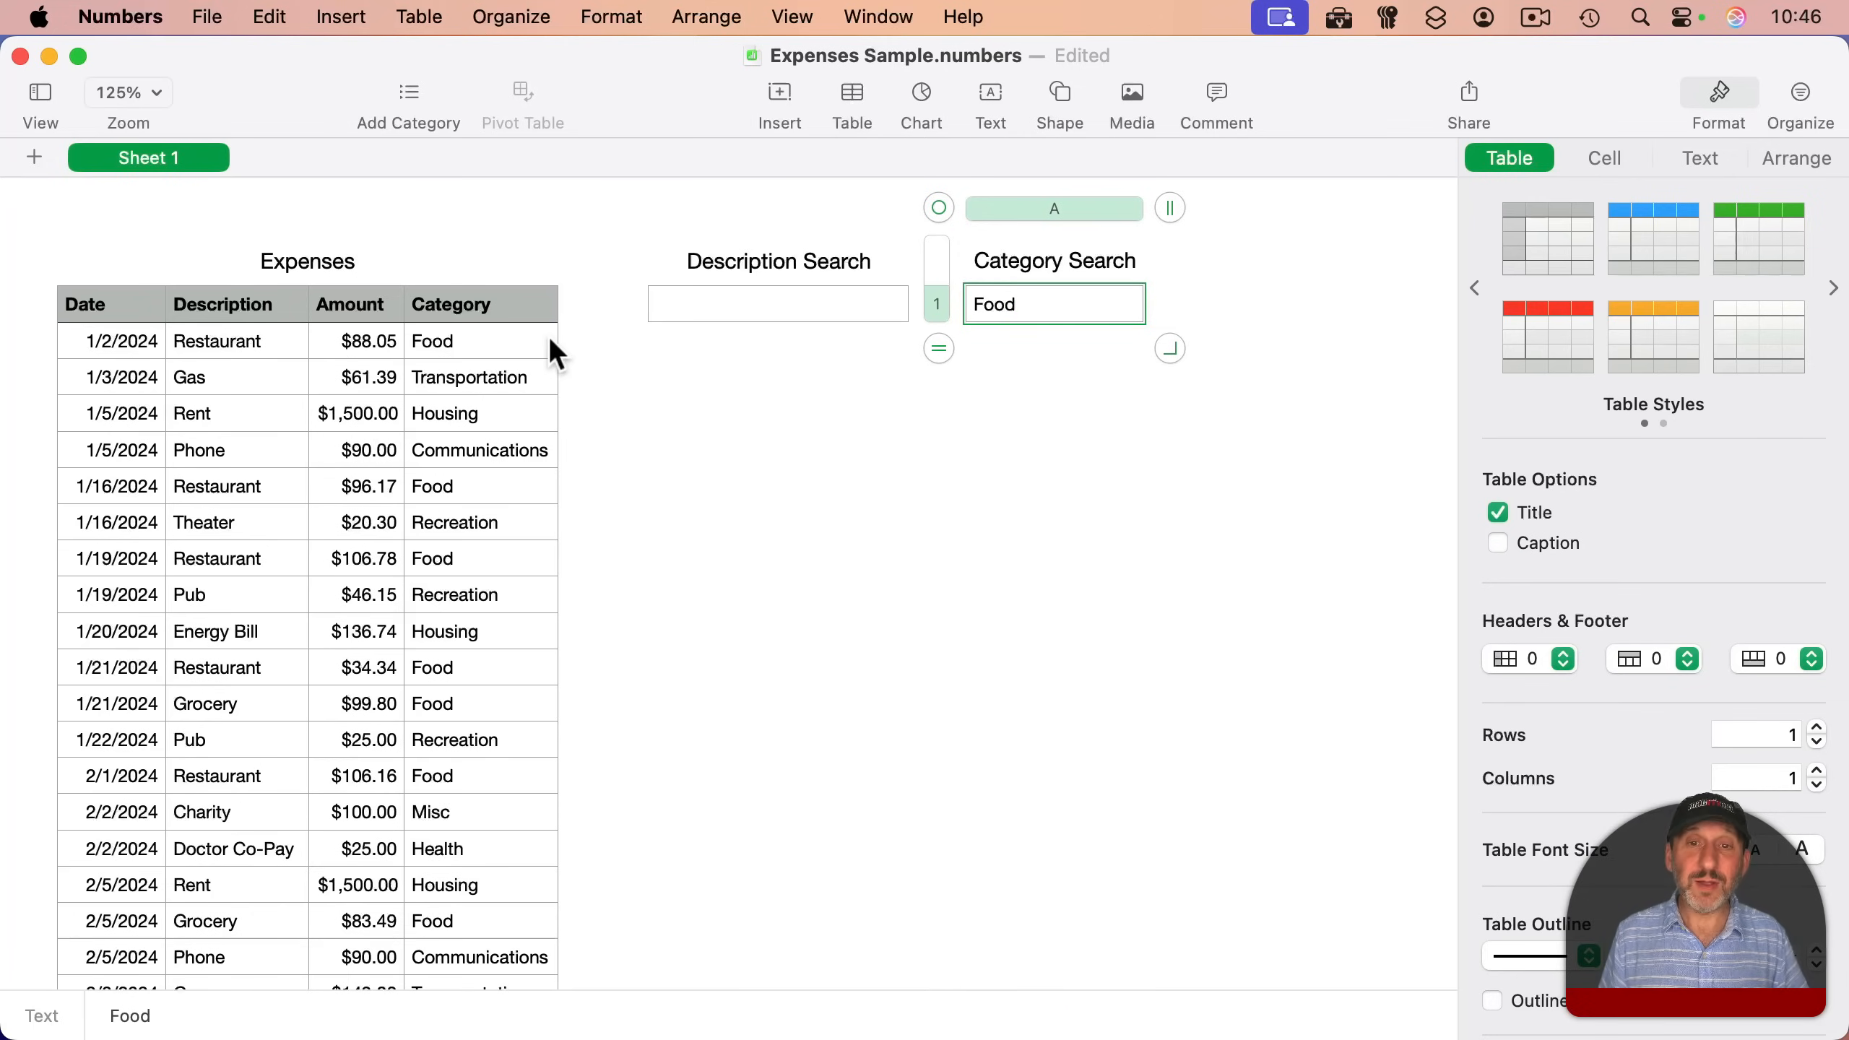
{"action": "left_click", "coordinate": [480, 304]}
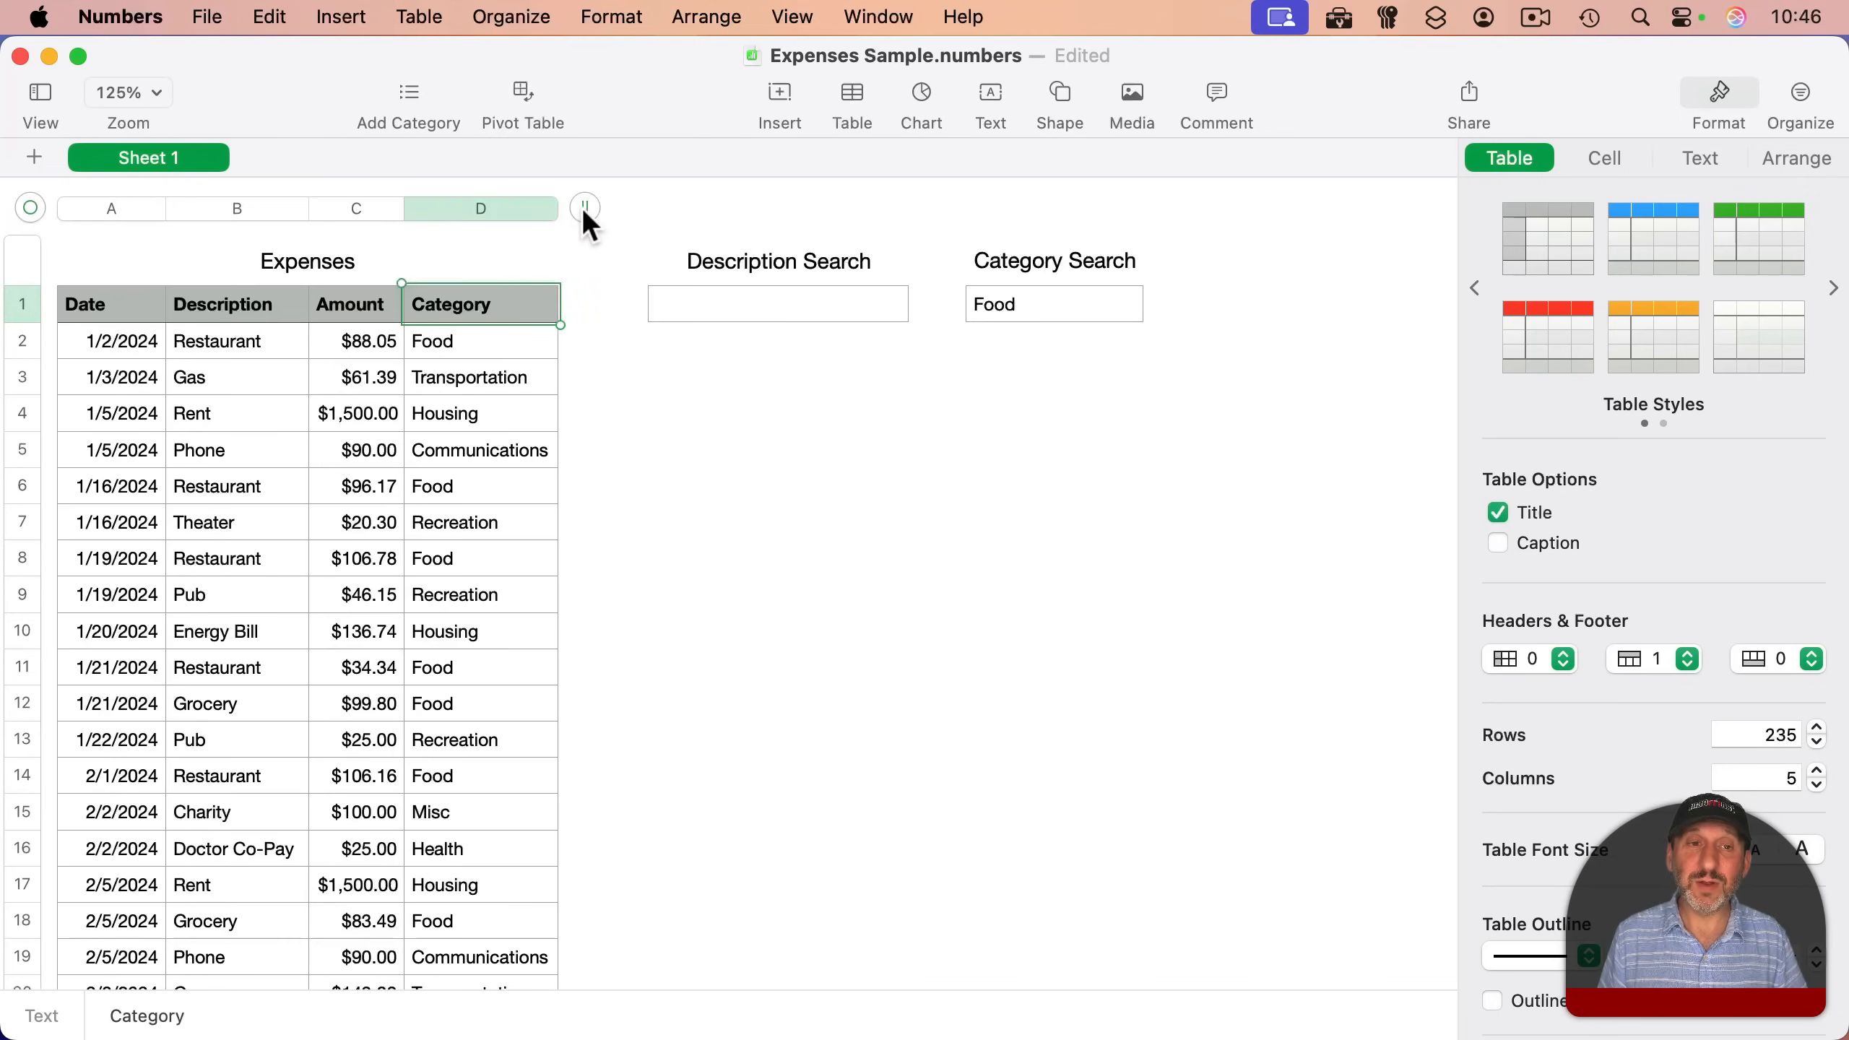
- Unhide column E and add Match Category with =D2=Category Search::$A$1, references preserved
{"action": "left_click", "coordinate": [532, 209]}
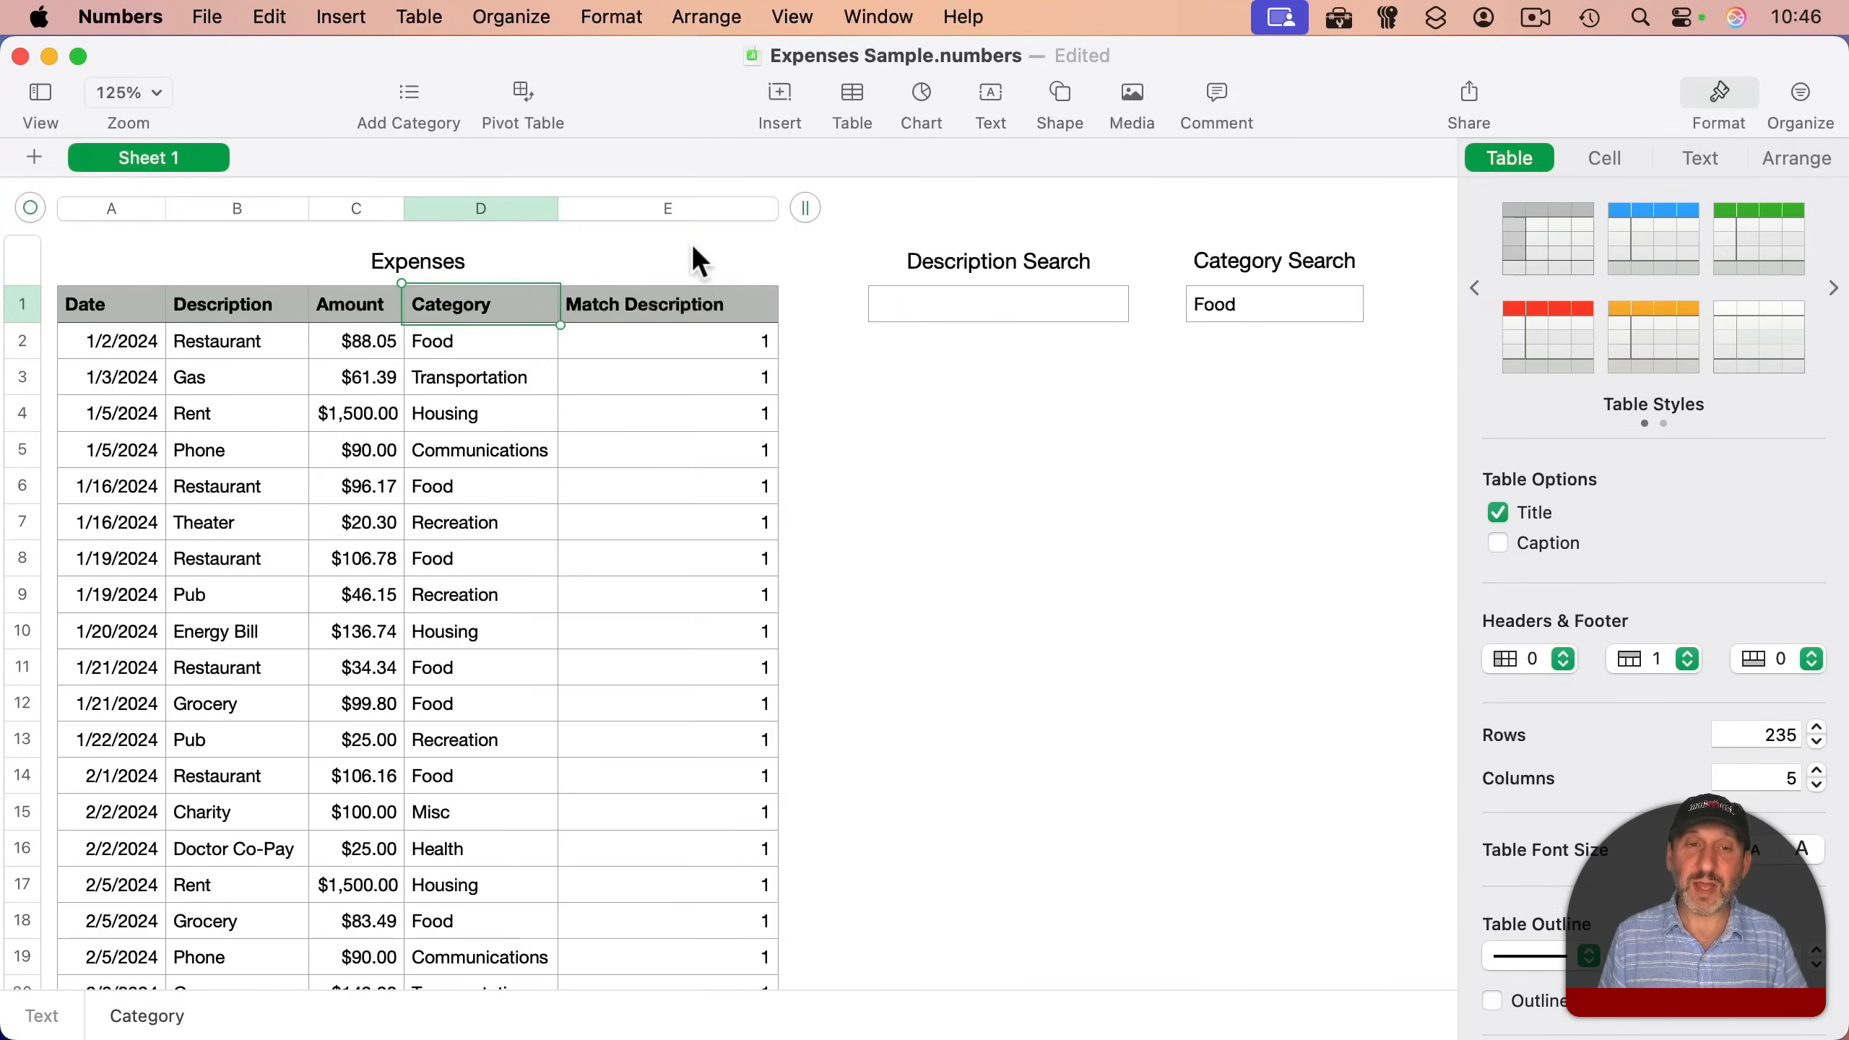
{"action": "left_click", "coordinate": [763, 208]}
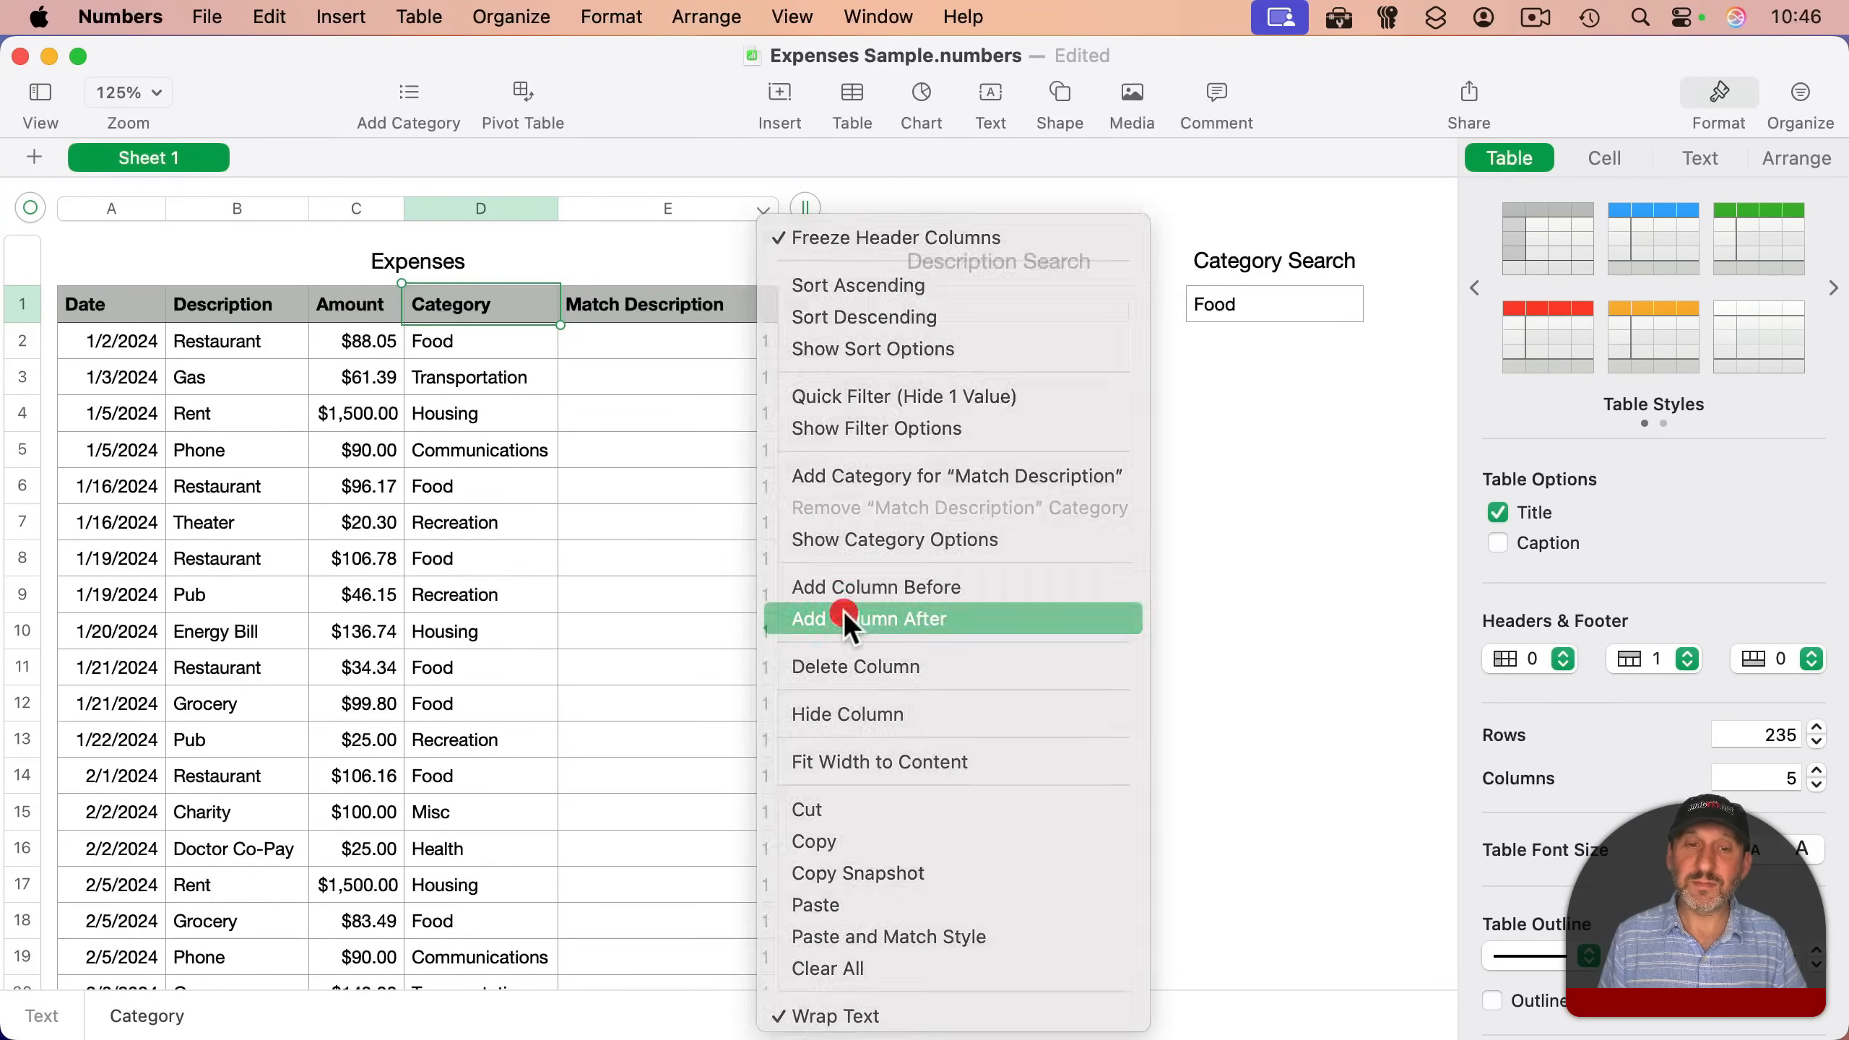
{"action": "type", "text": "Match Category"}
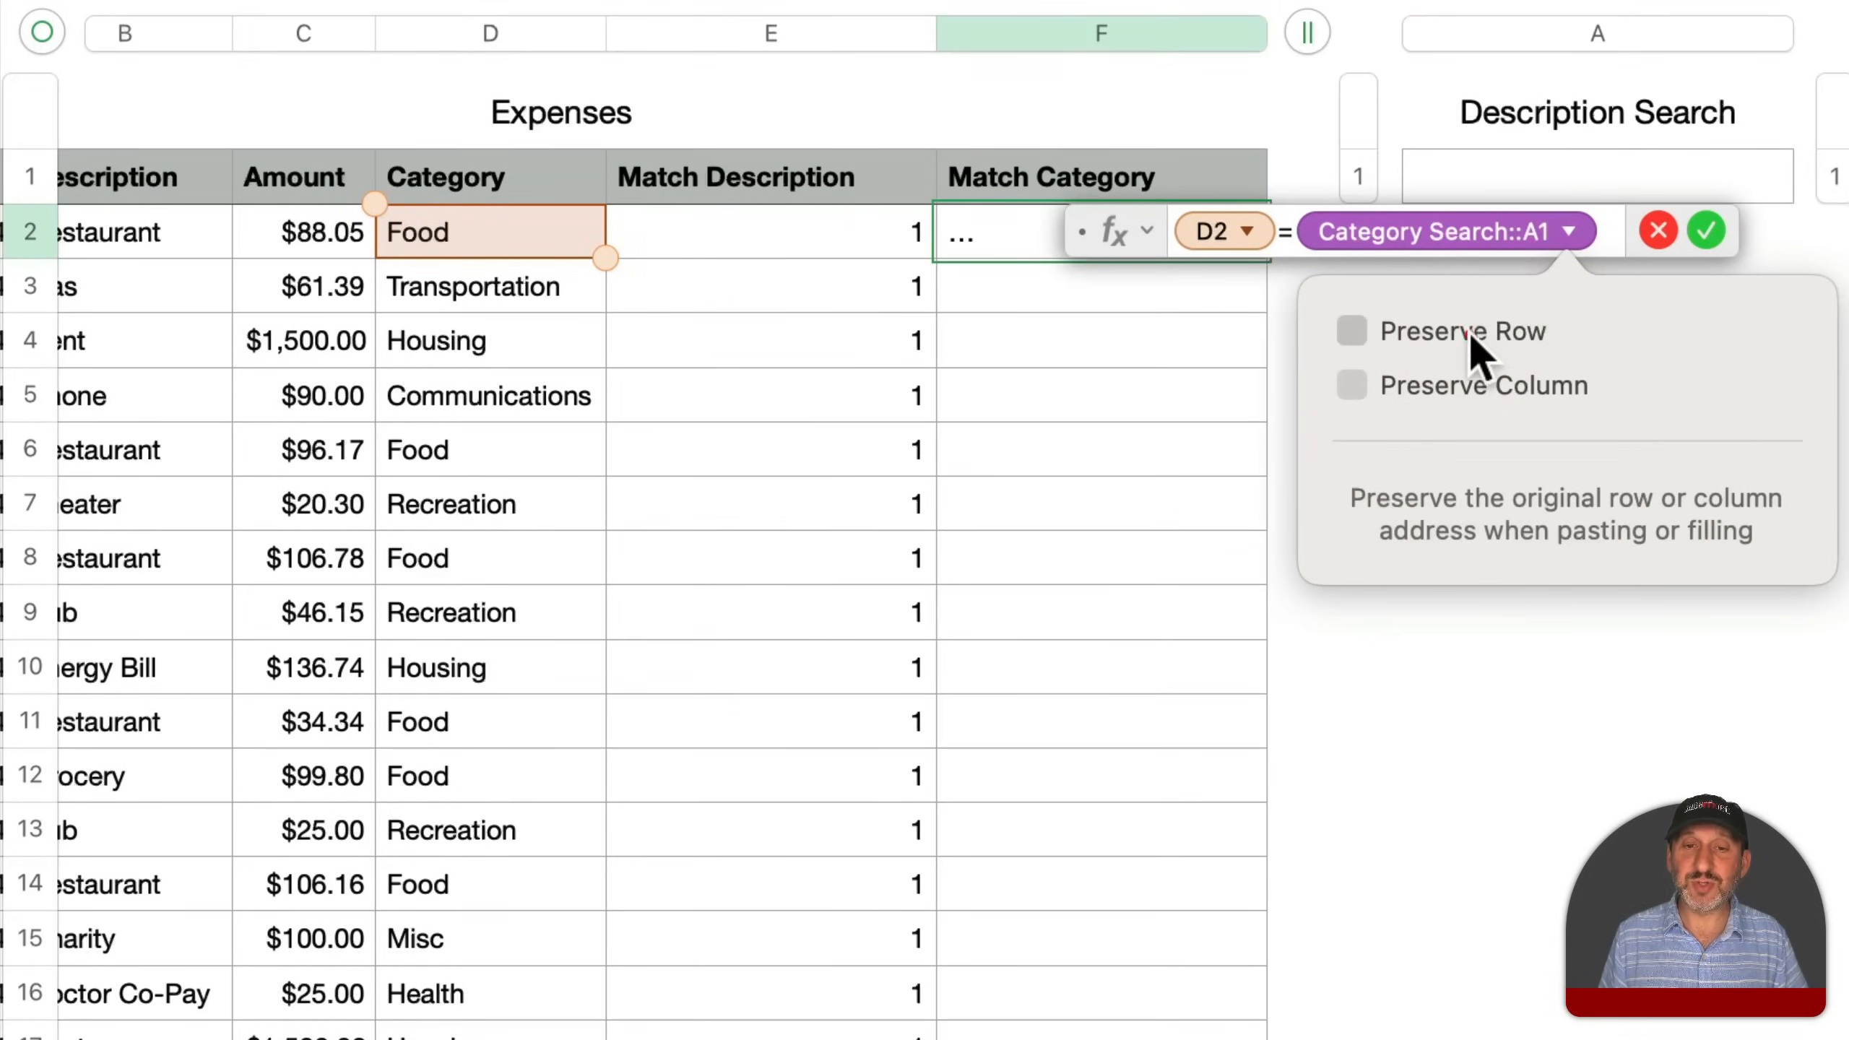
{"action": "left_click", "coordinate": [1352, 332]}
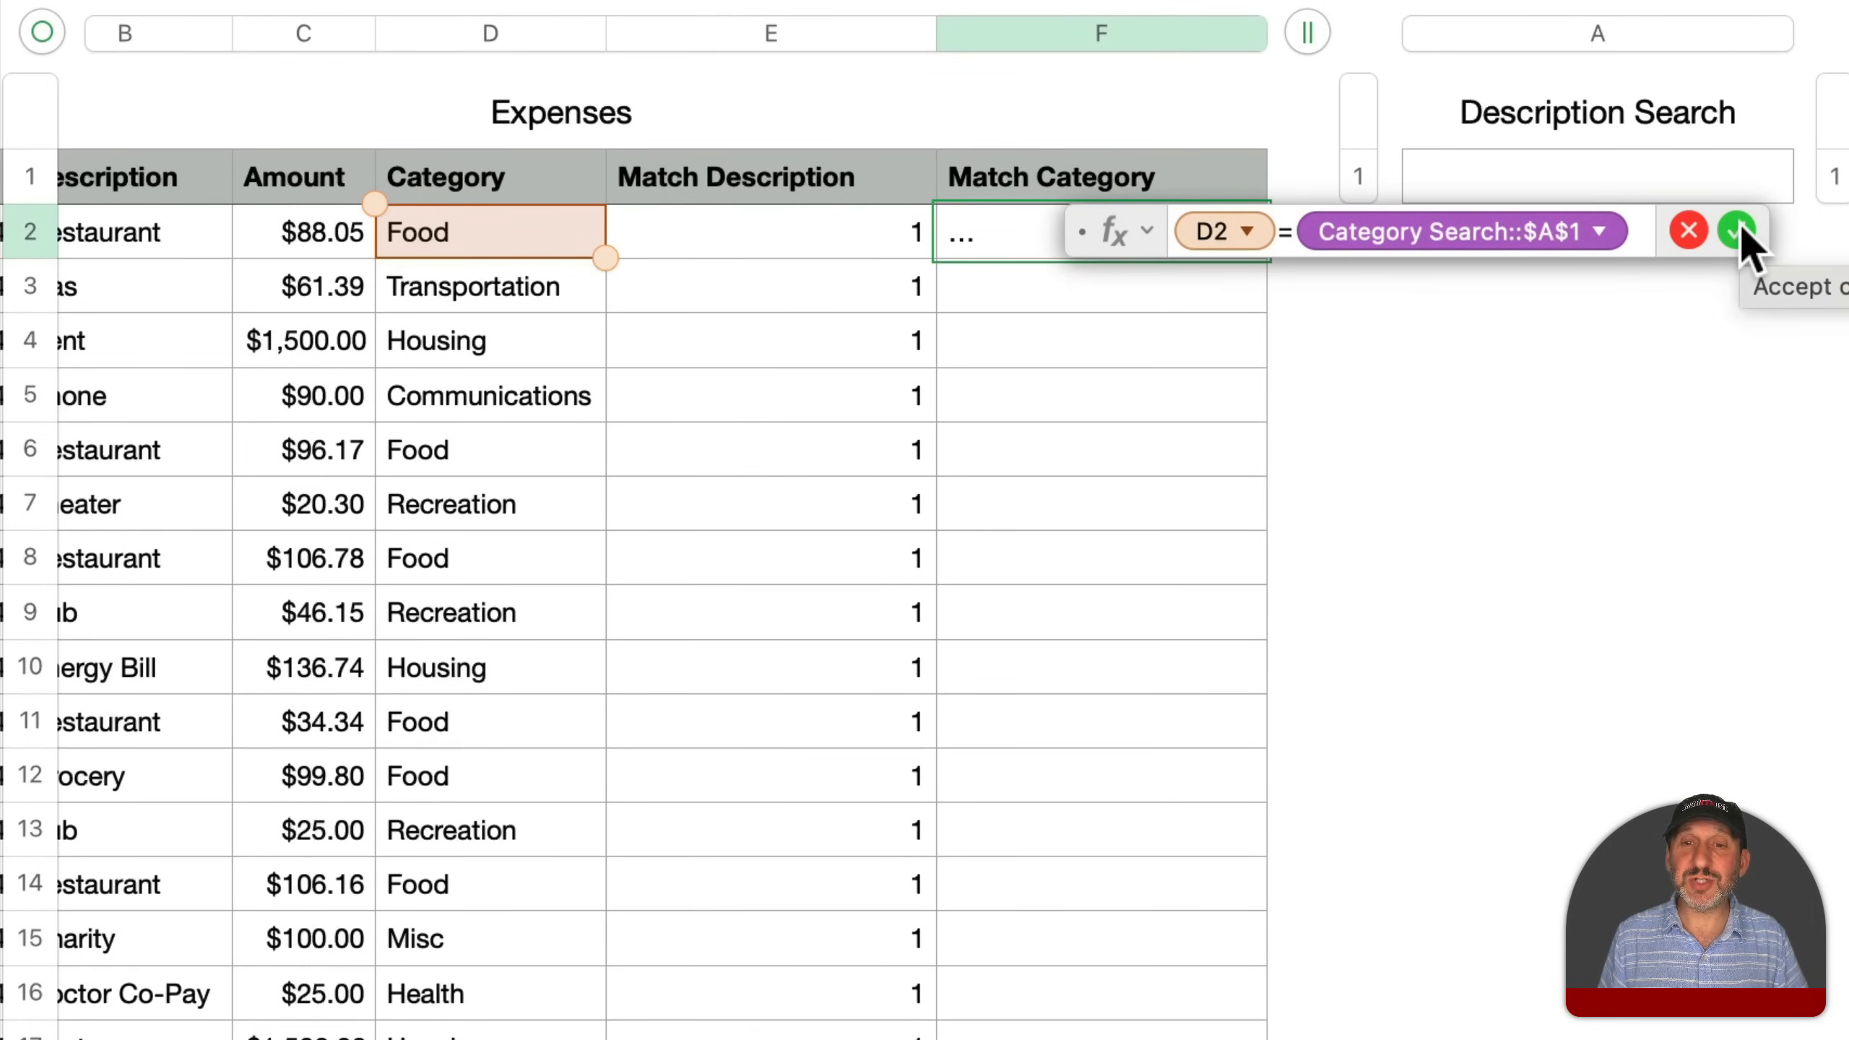
{"action": "left_click", "coordinate": [1735, 233]}
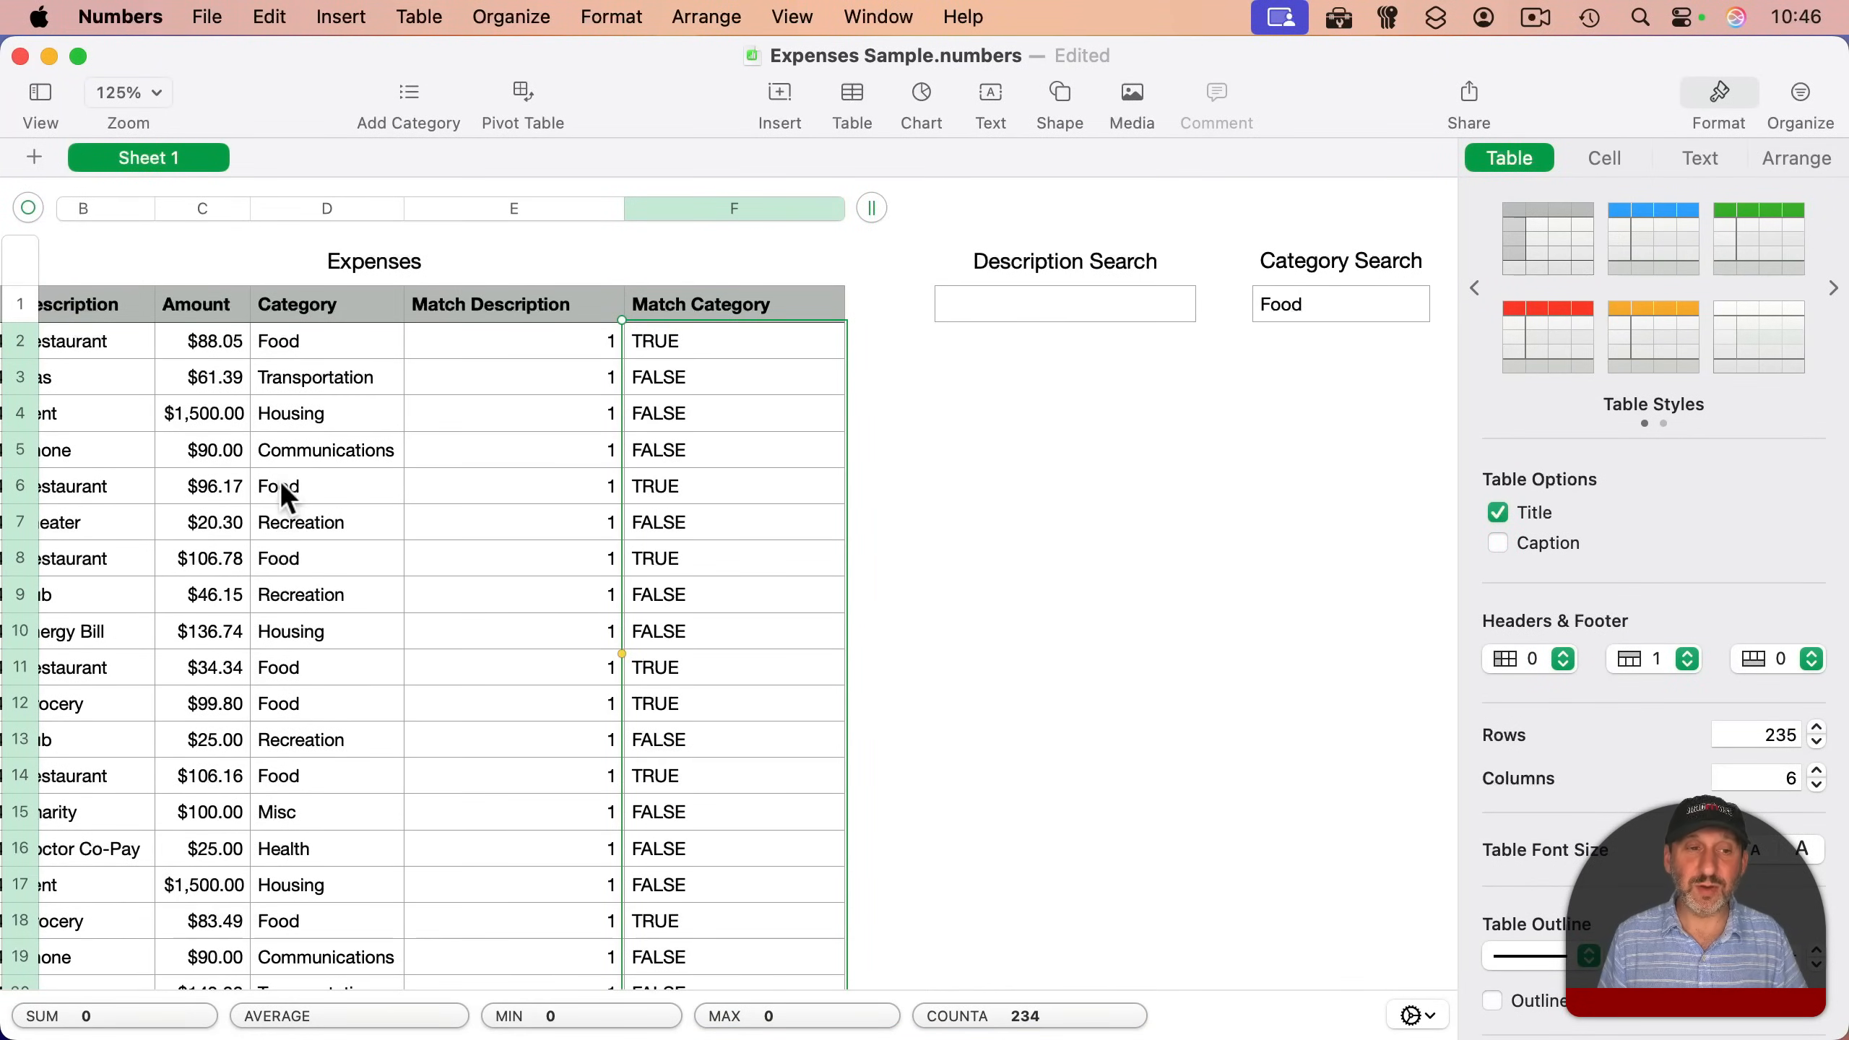
- Change F2 to OR(D2=Category Search::$A$1, Category Search::$A$1="") with locked references
{"action": "left_click", "coordinate": [1311, 304]}
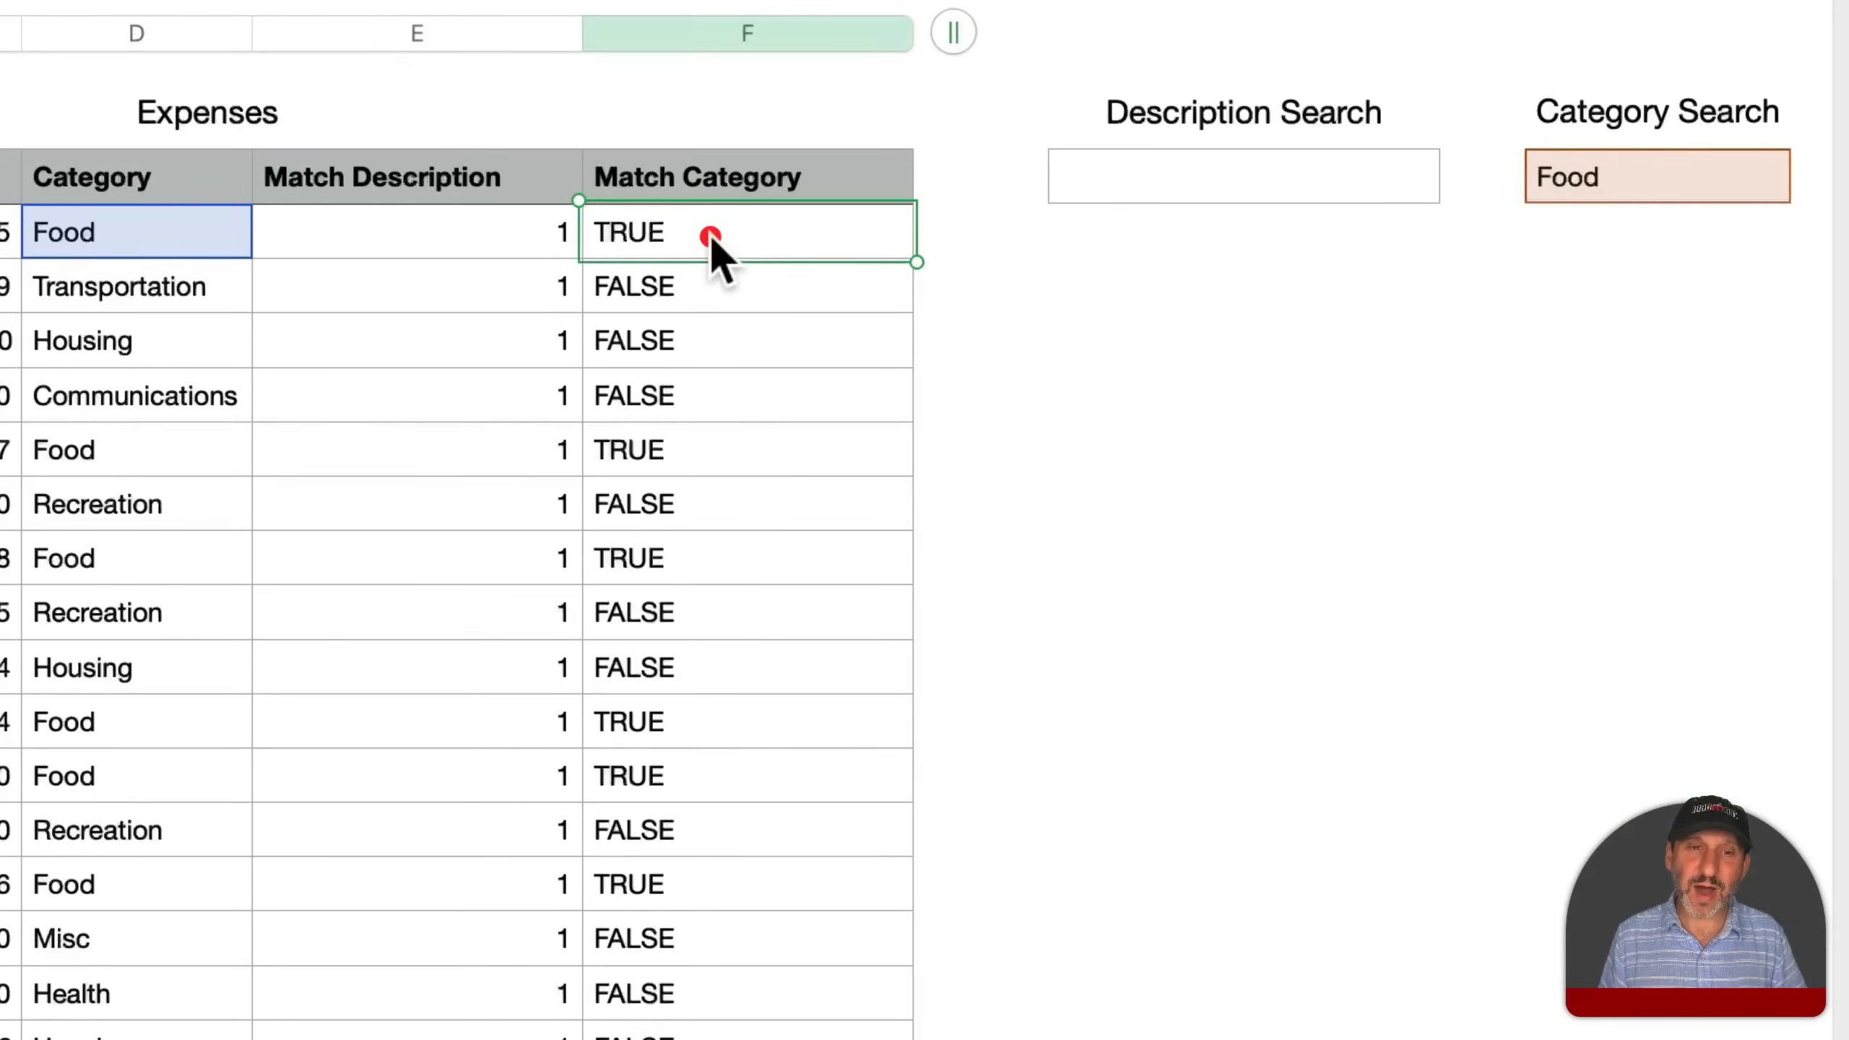
{"action": "double_click", "coordinate": [710, 232]}
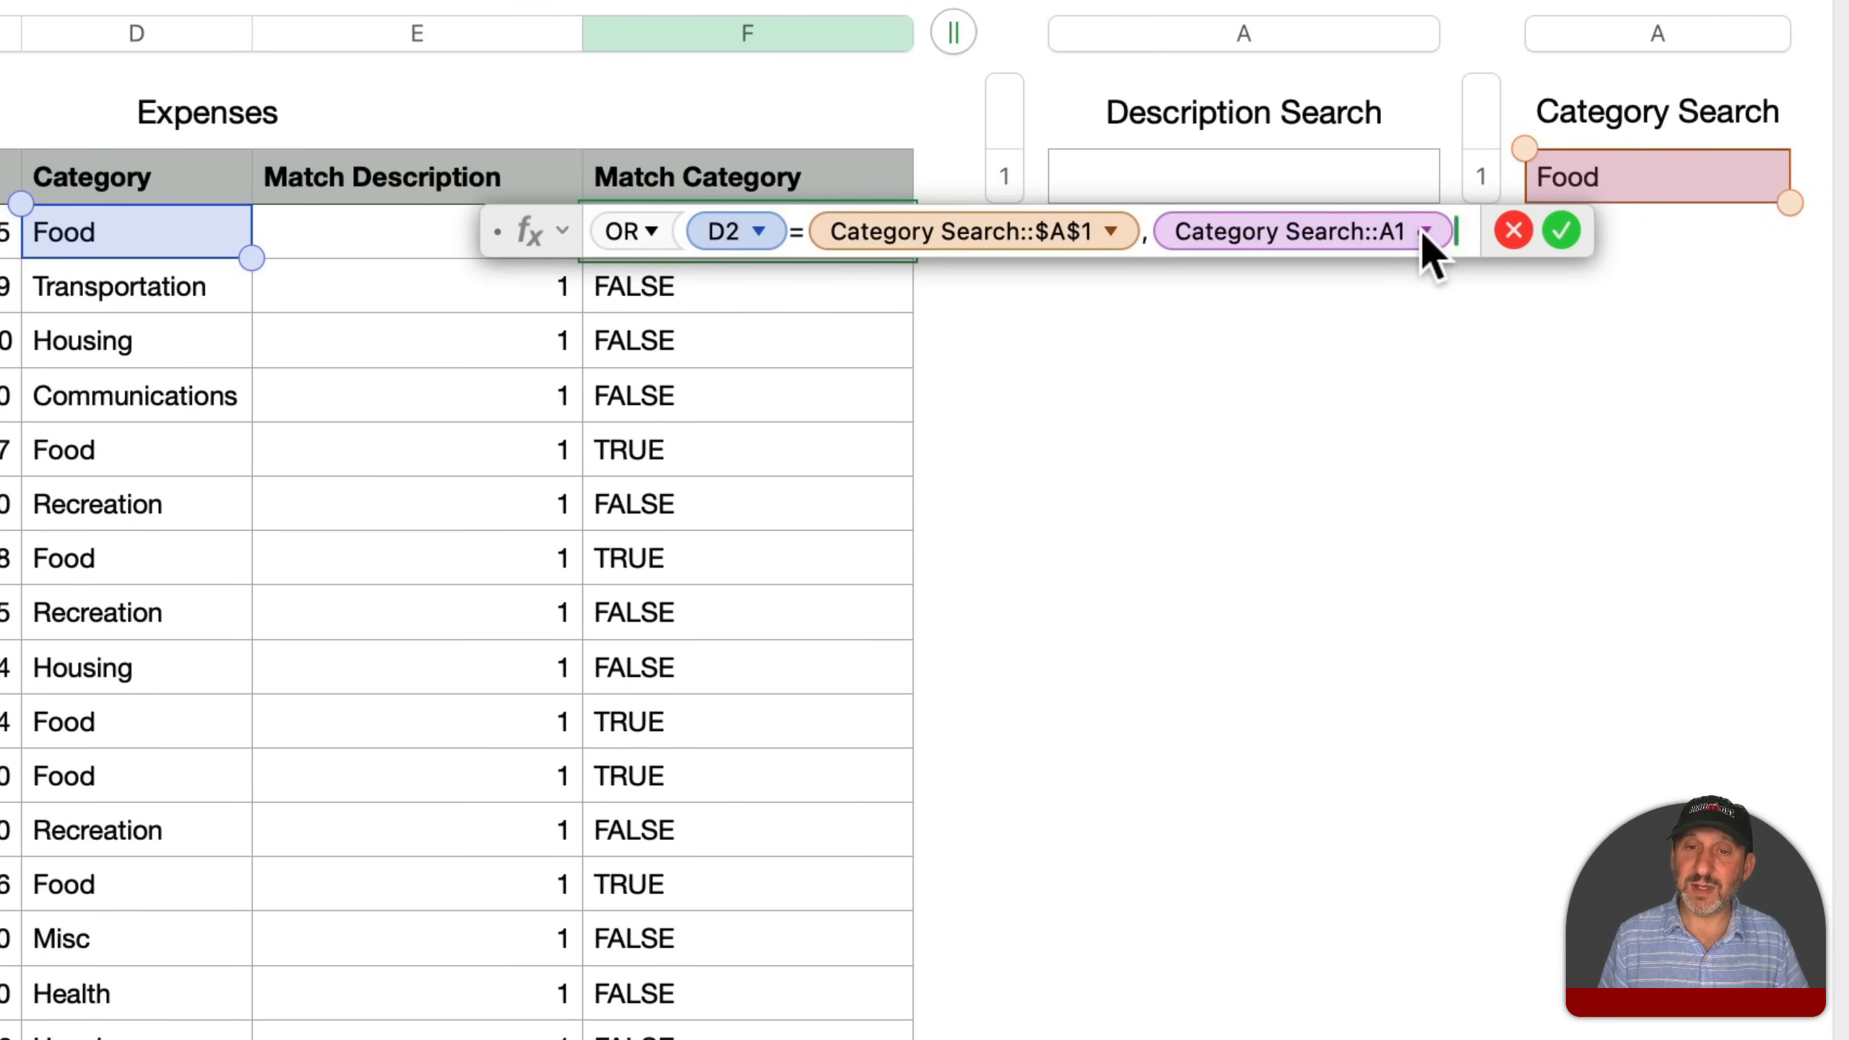
{"action": "left_click", "coordinate": [1430, 231]}
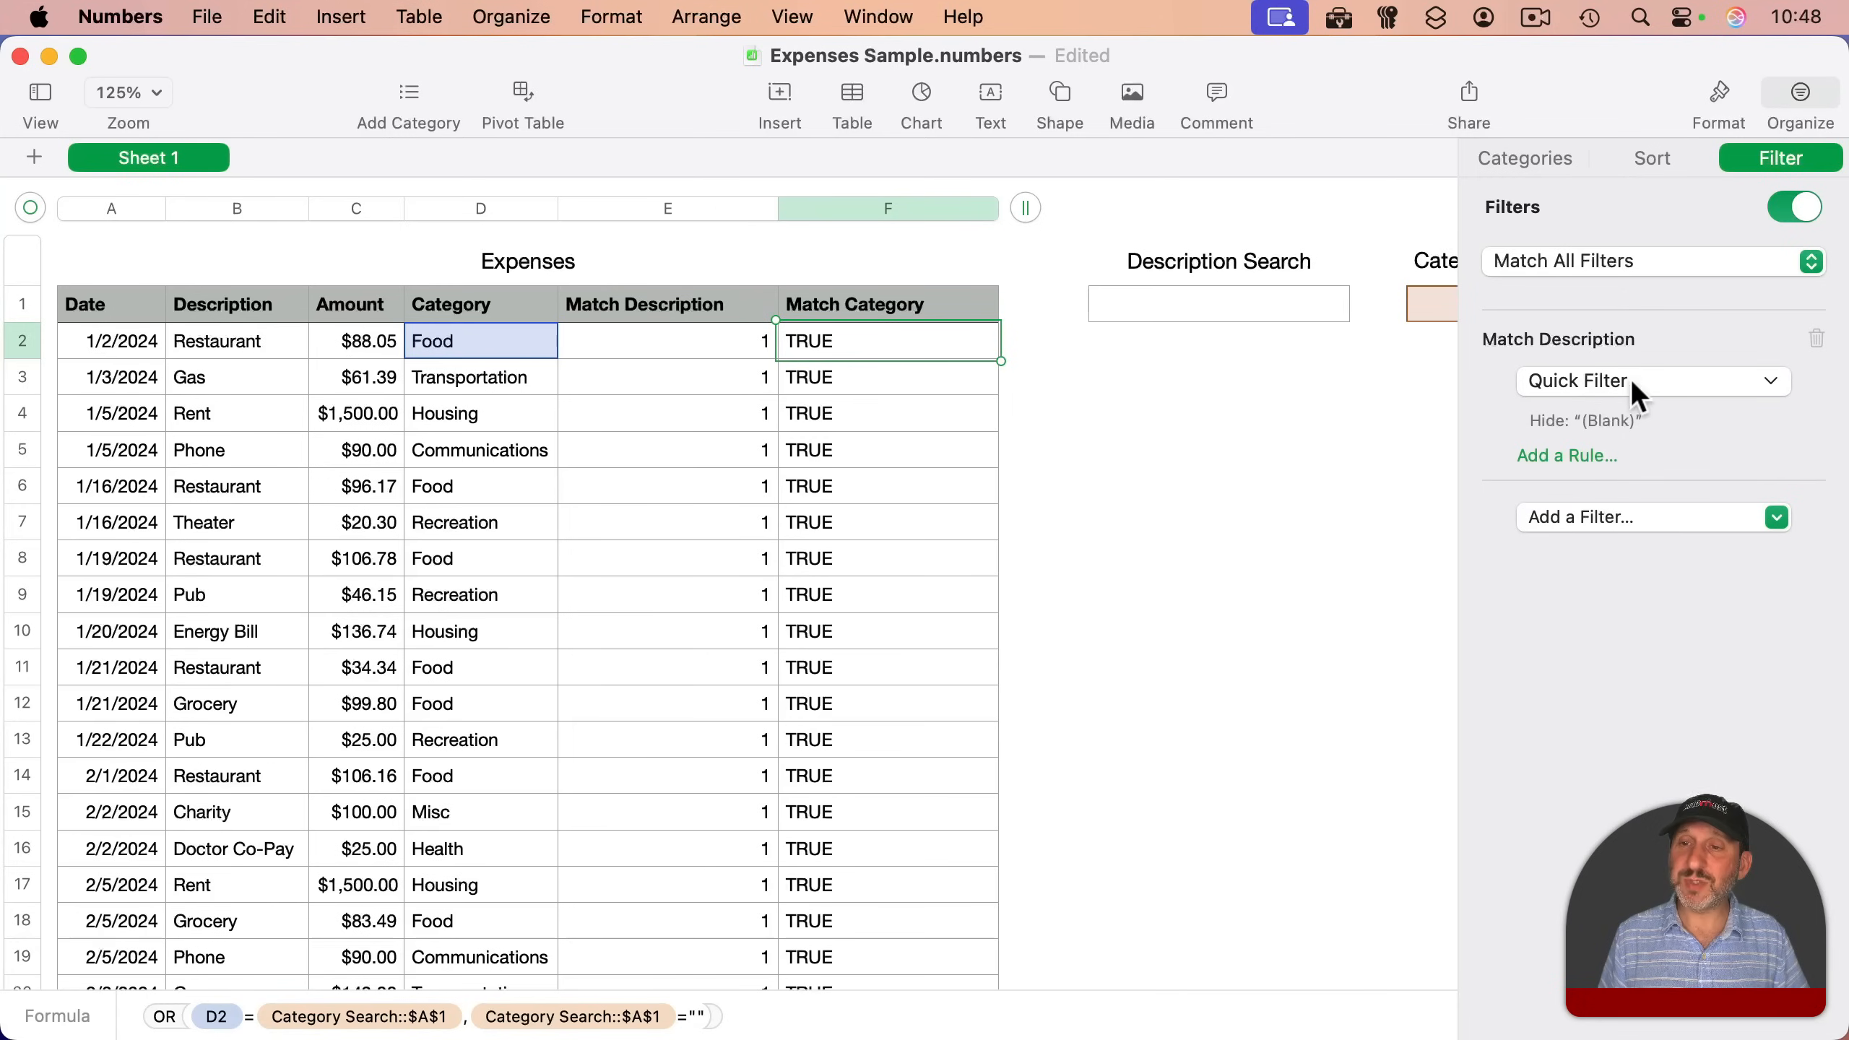
- Add a Match Category Is TRUE filter beside Match Description, set to match all filters
{"action": "left_click", "coordinate": [1653, 380]}
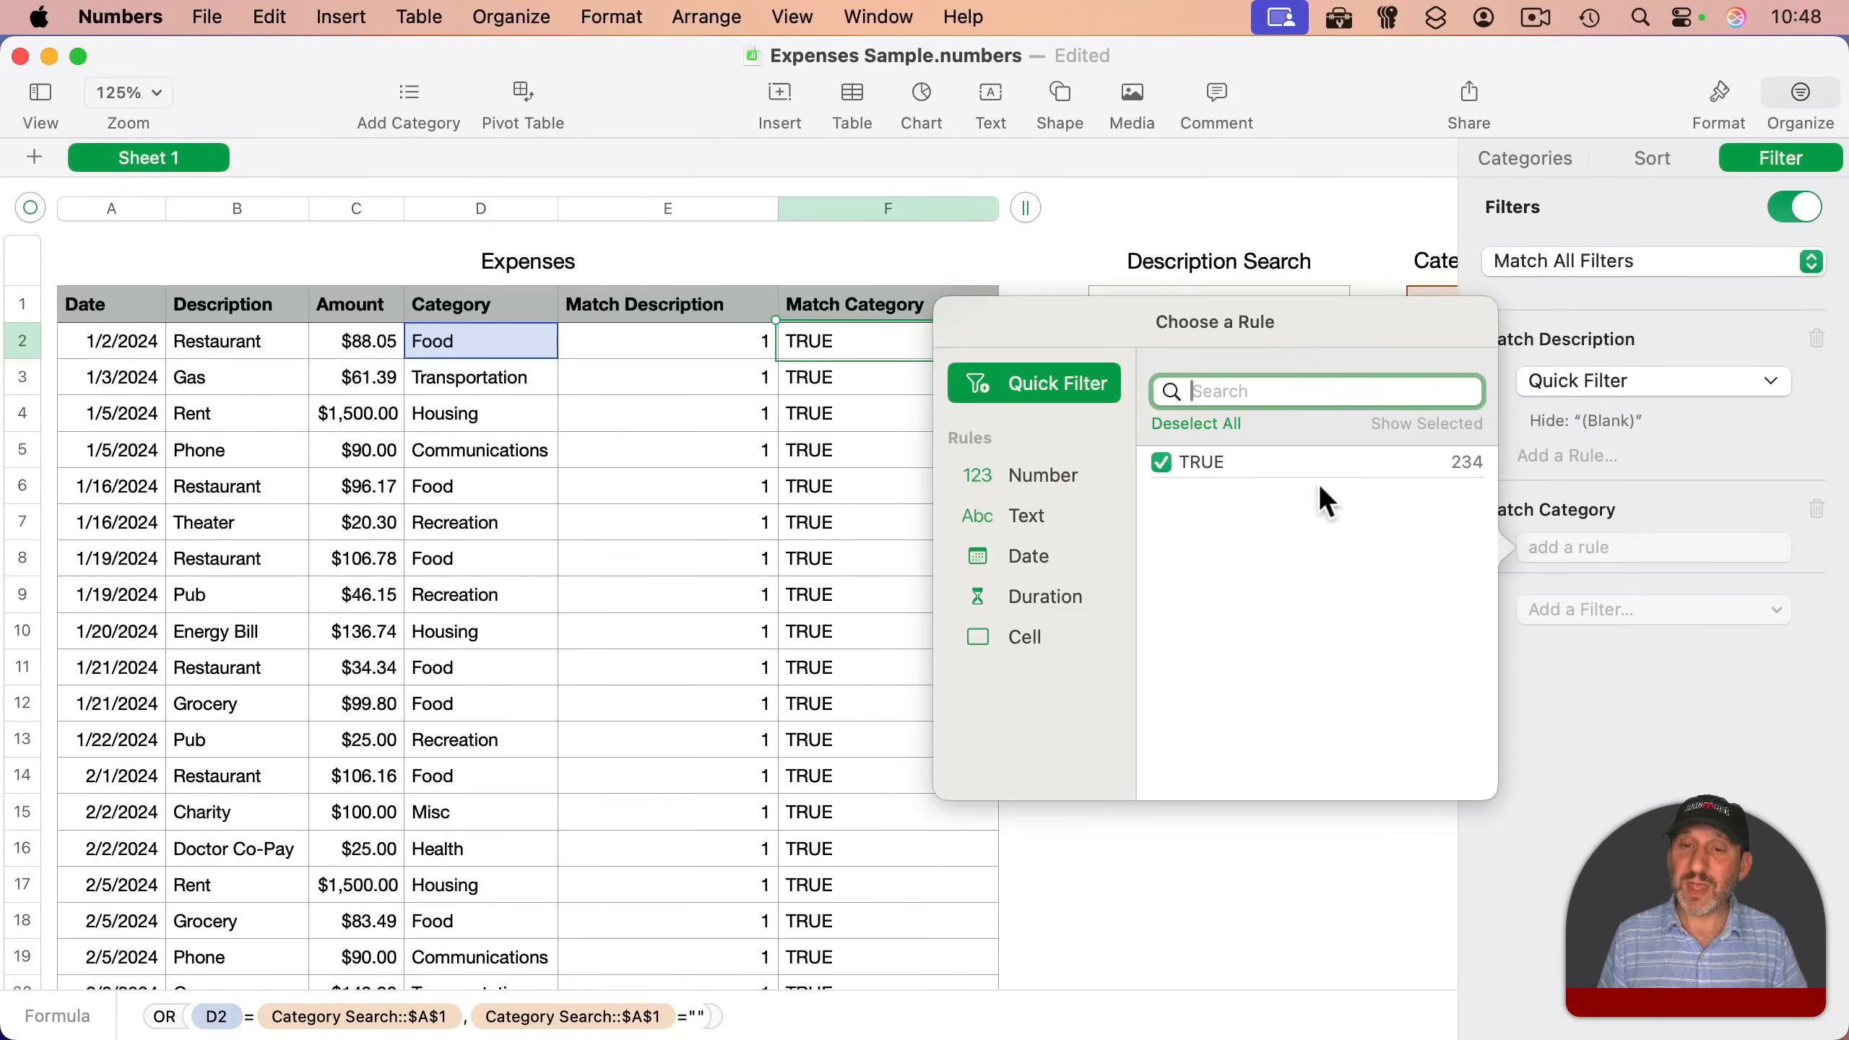
{"action": "mouse_move", "coordinate": [1025, 411]}
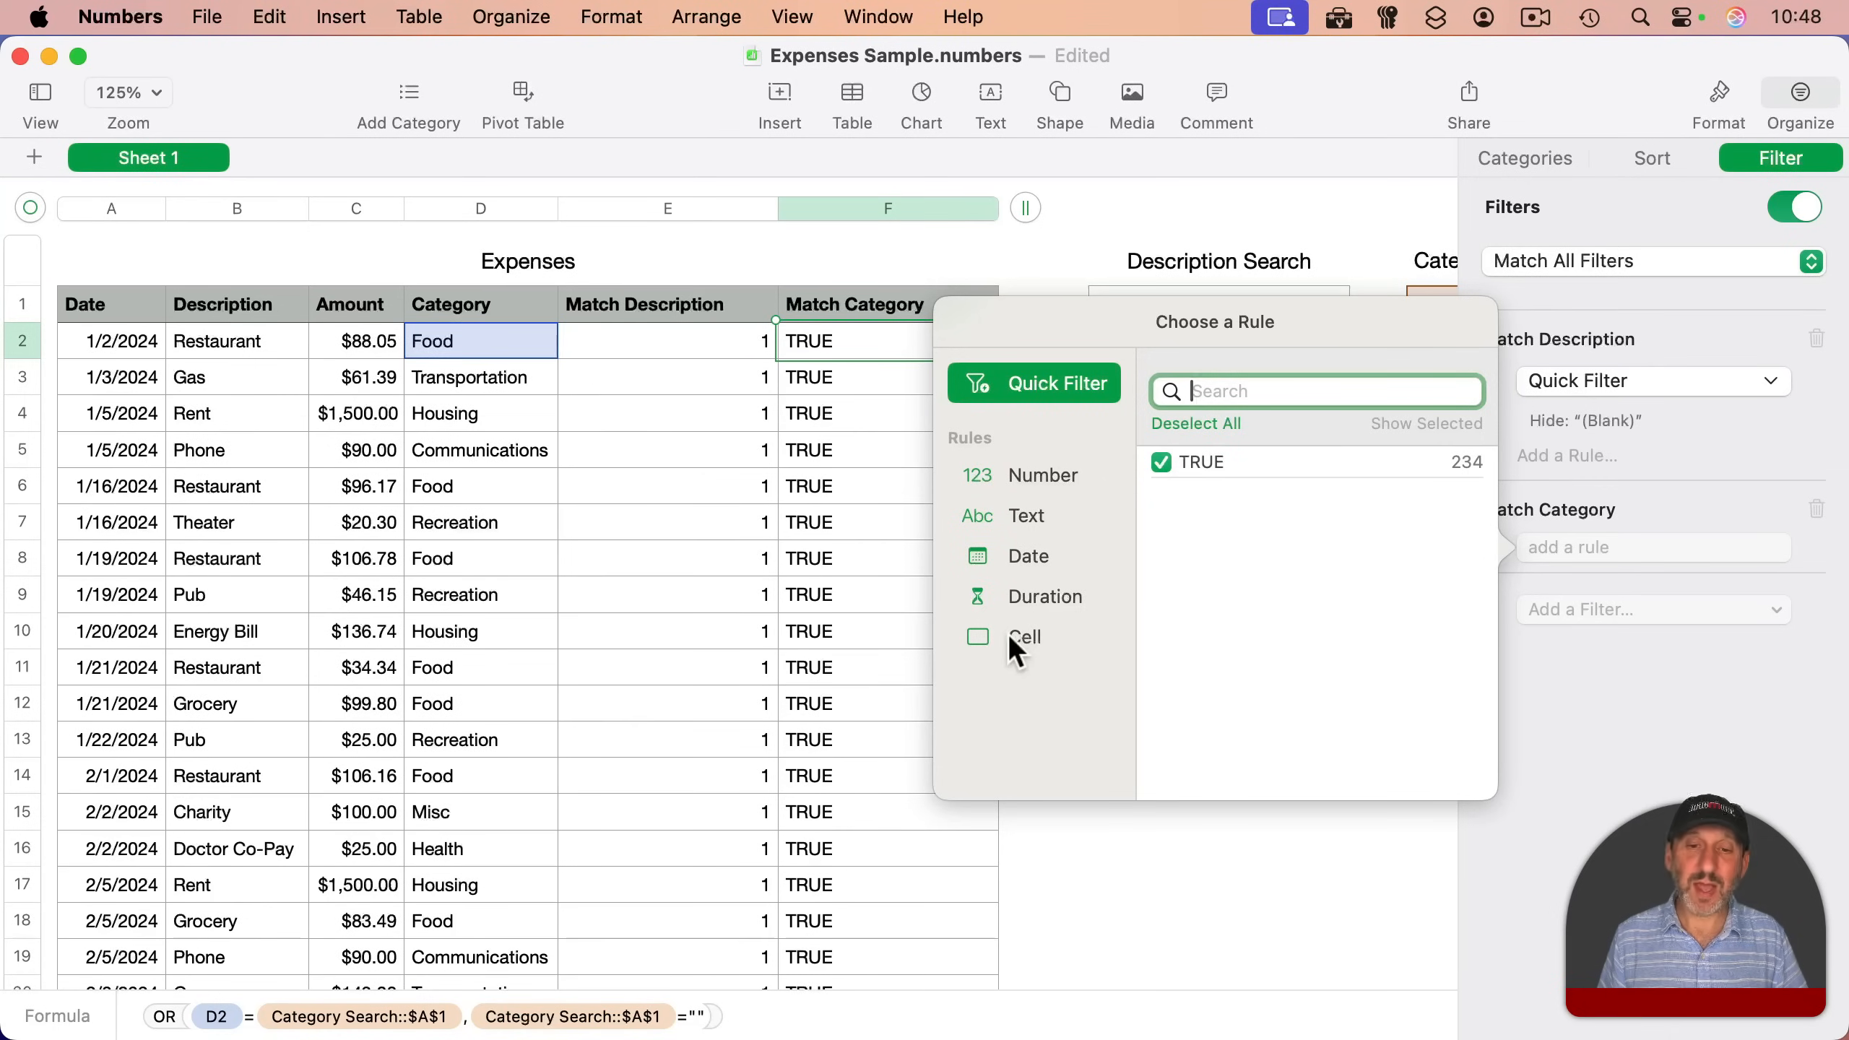
{"action": "left_click", "coordinate": [1024, 637]}
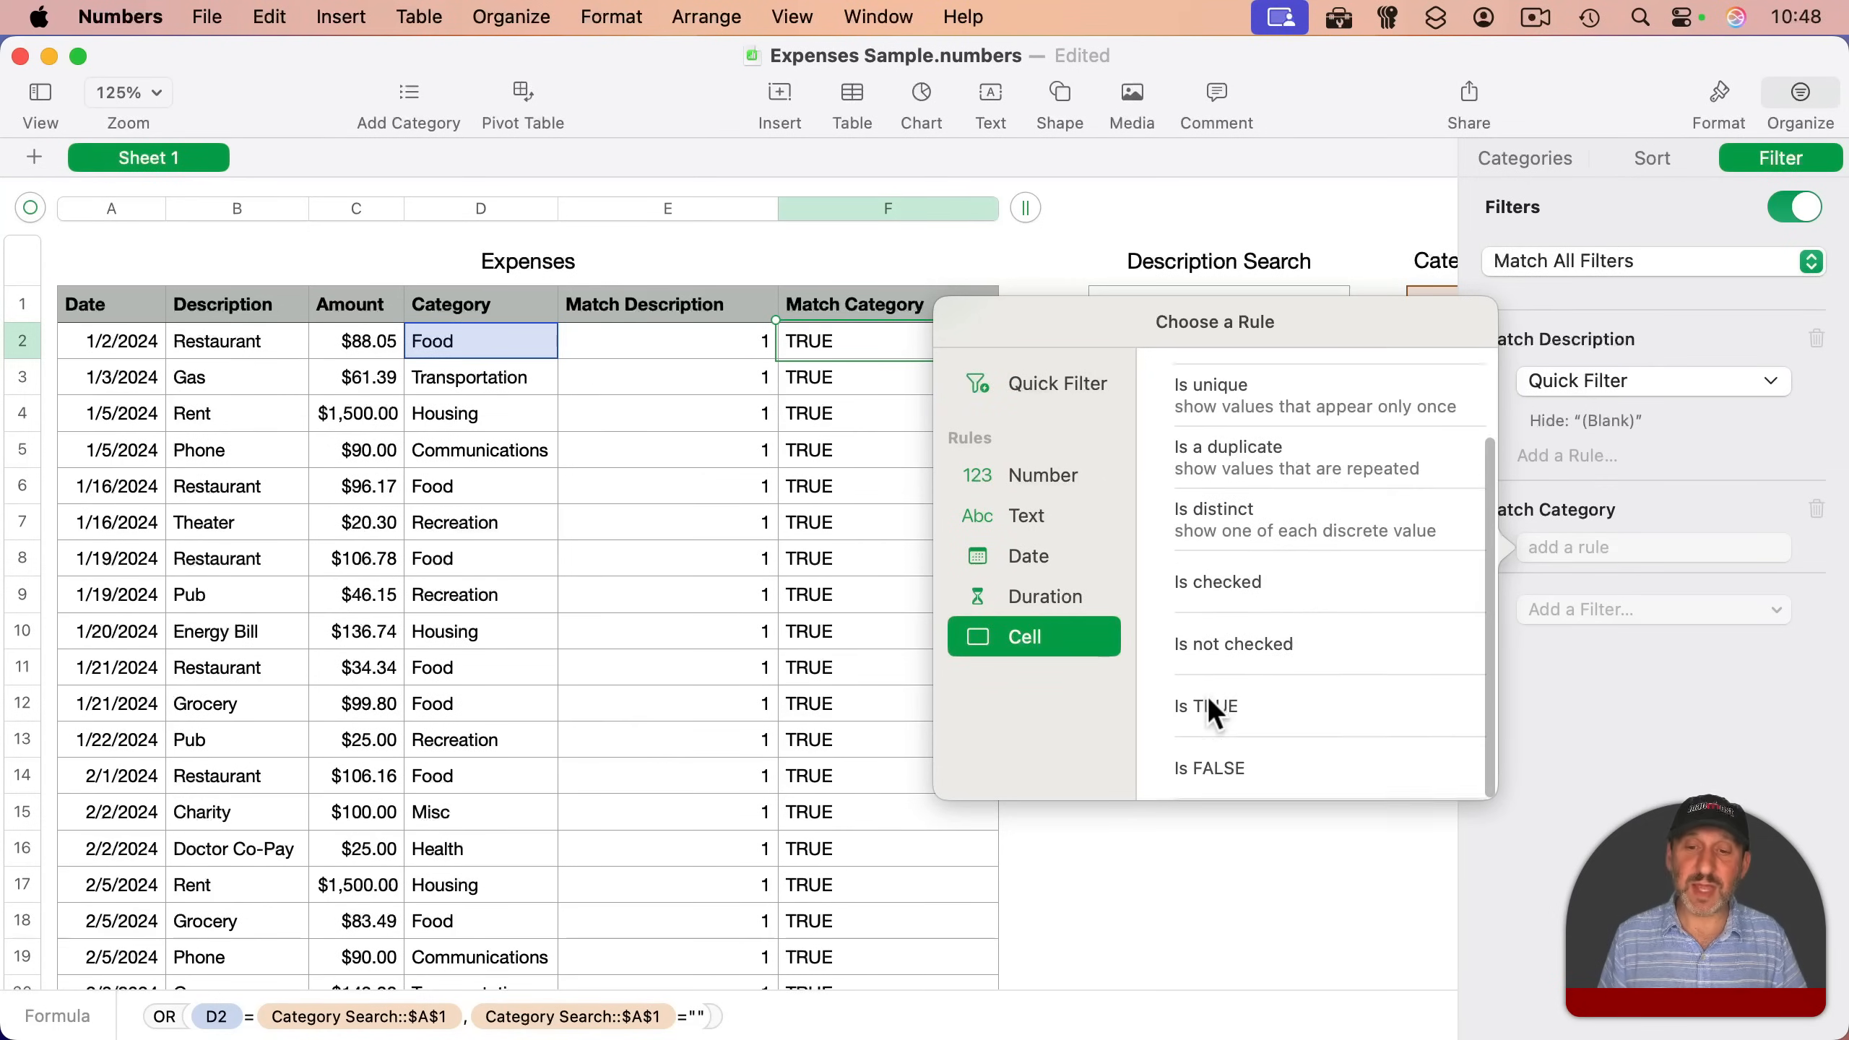
{"action": "left_click", "coordinate": [1206, 707]}
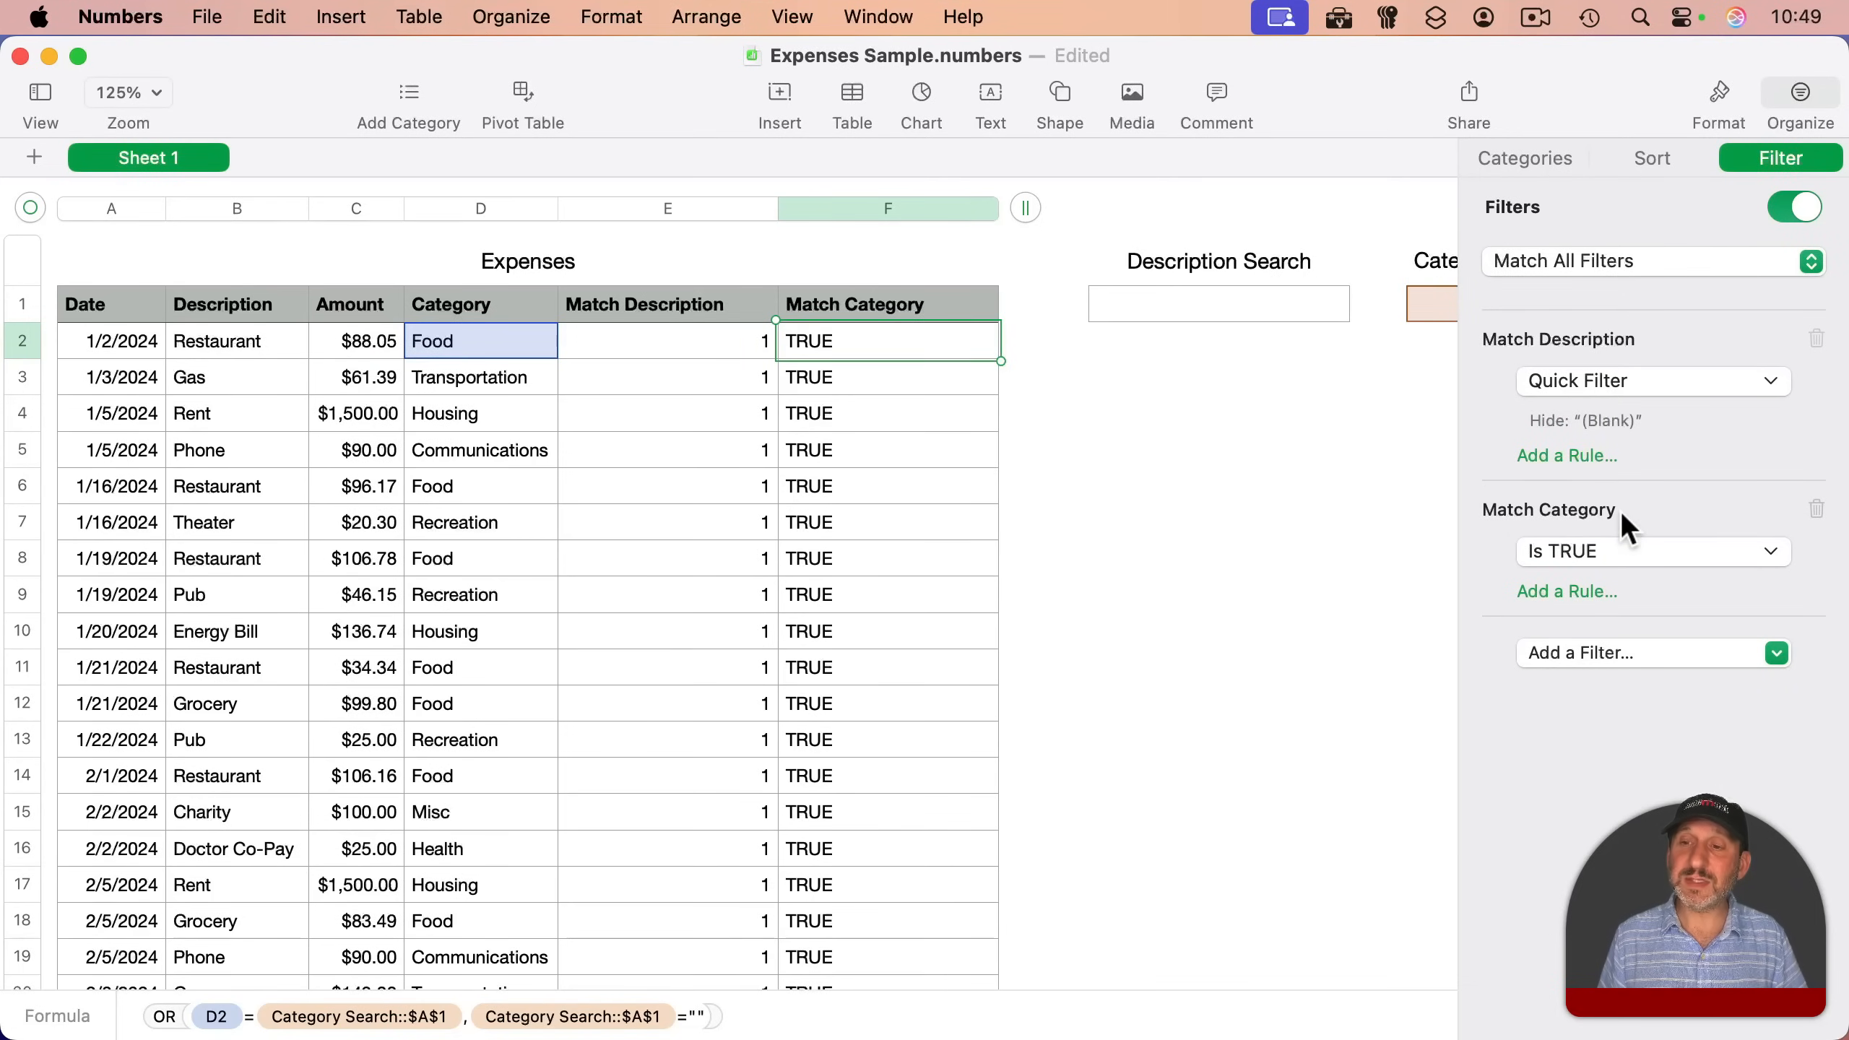
{"action": "mouse_move", "coordinate": [1581, 351]}
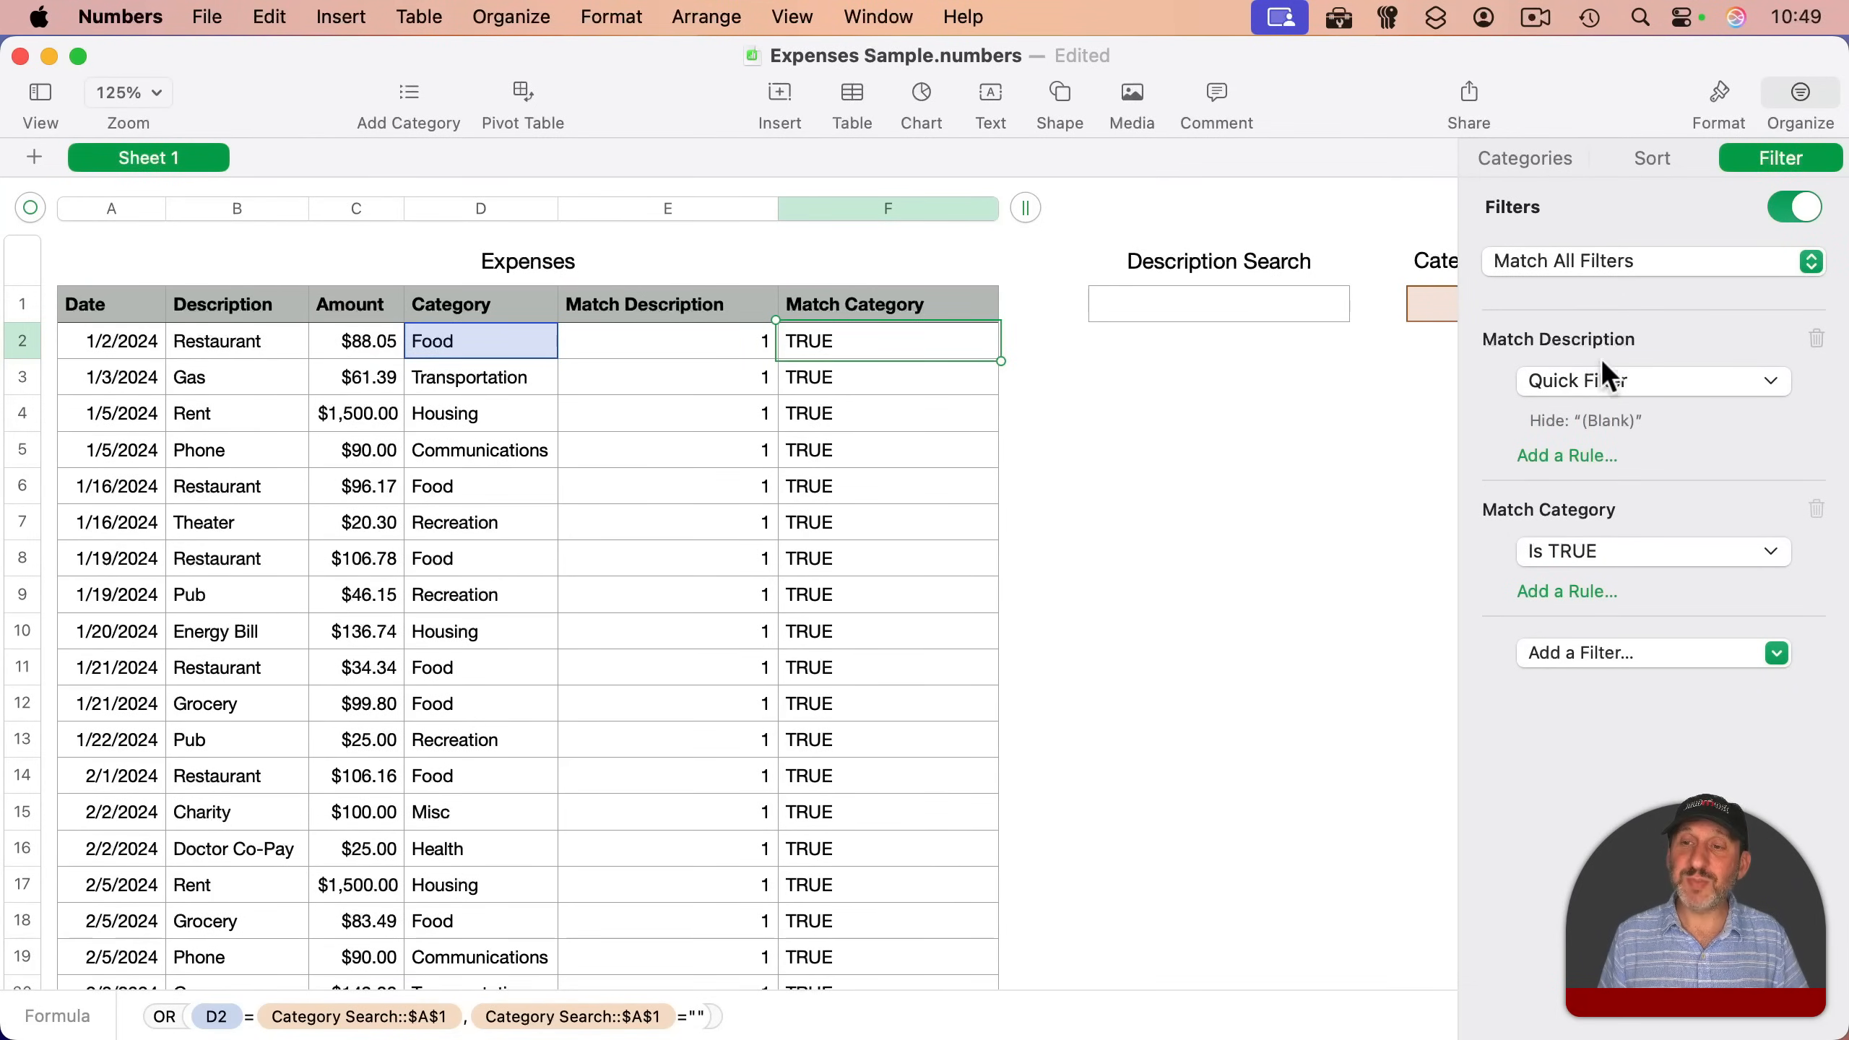
{"action": "mouse_move", "coordinate": [1585, 388]}
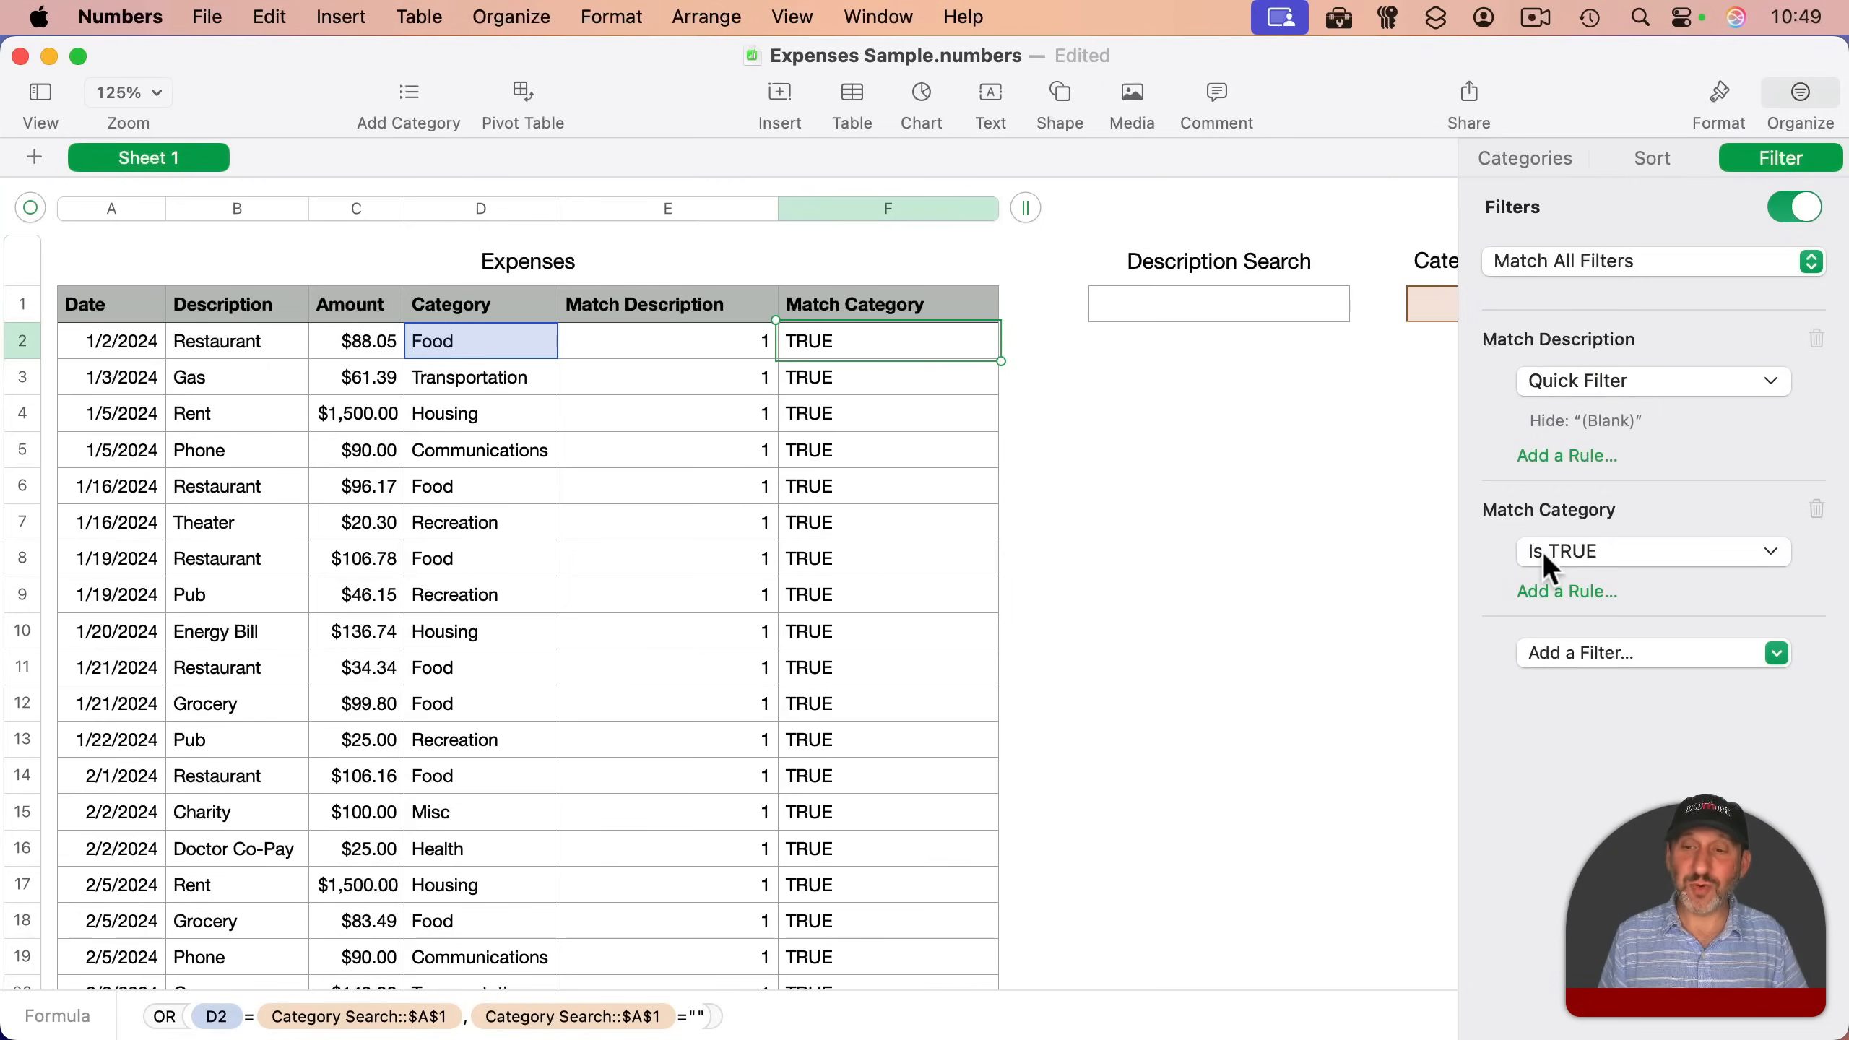
{"action": "left_click", "coordinate": [1654, 261]}
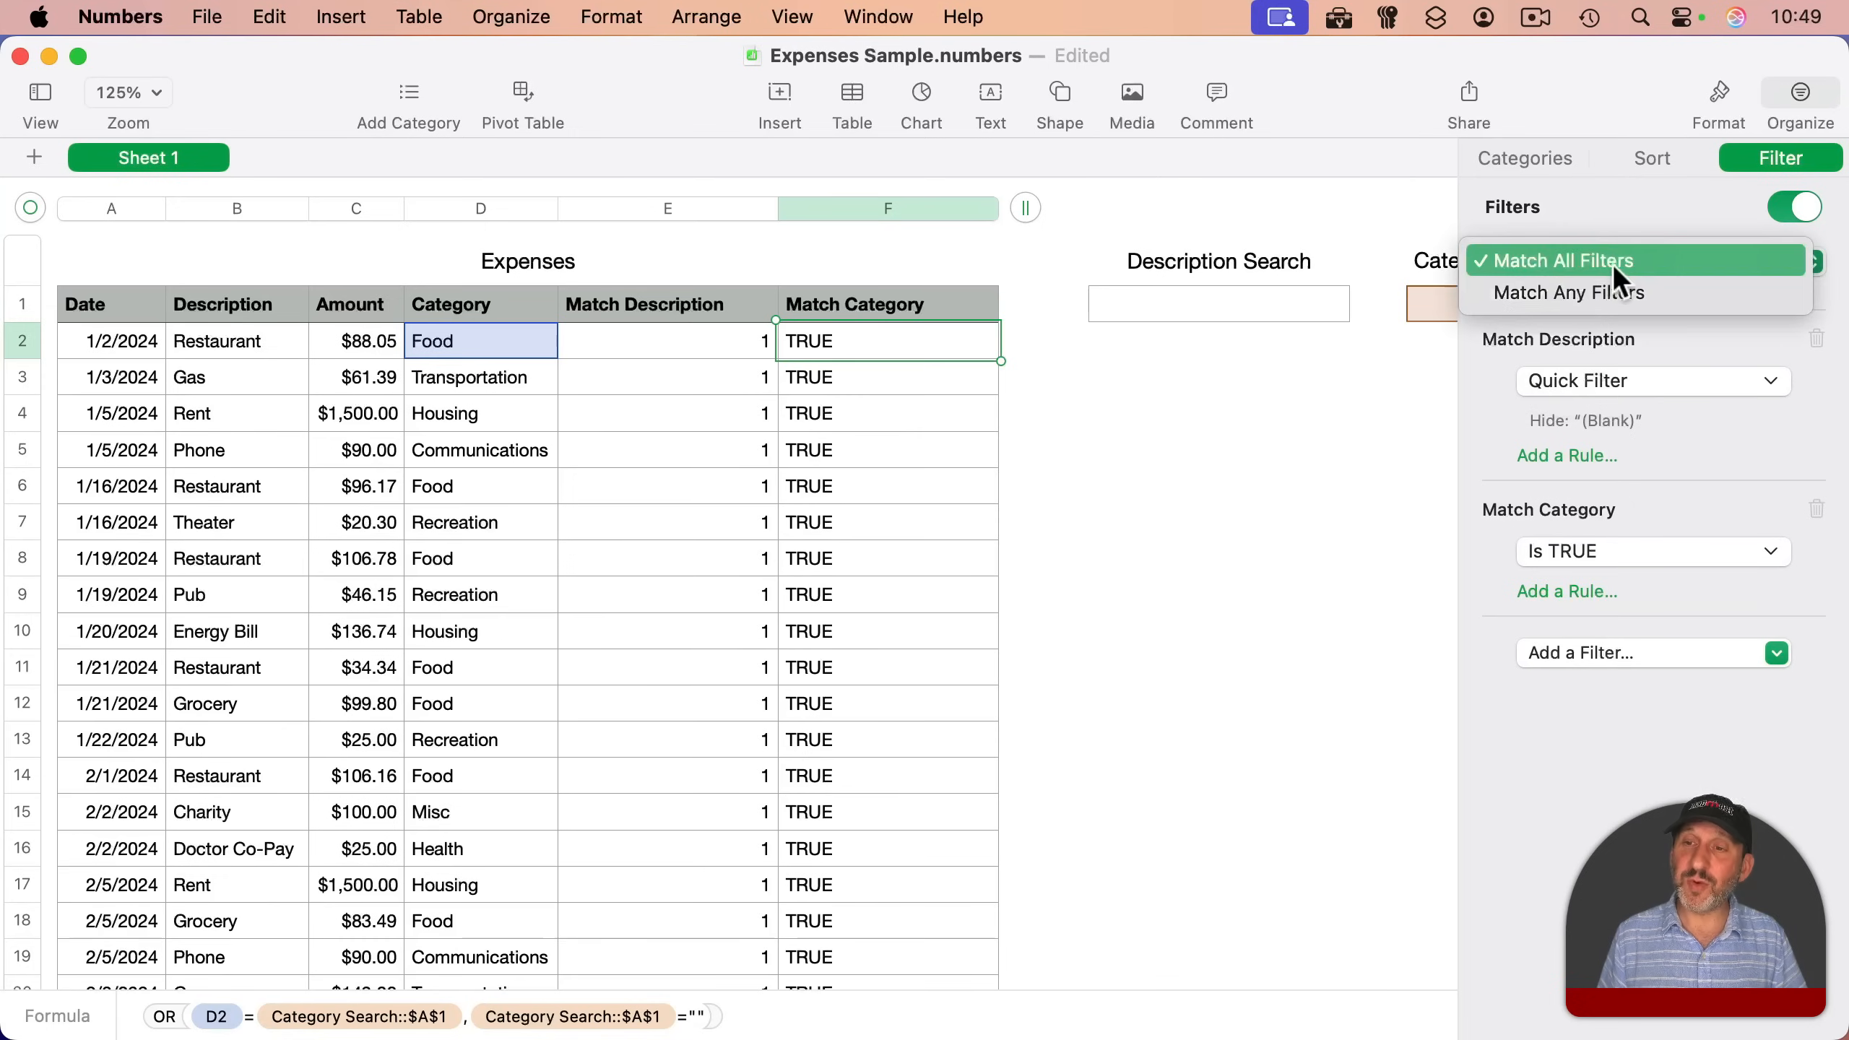
{"action": "left_click", "coordinate": [1168, 416]}
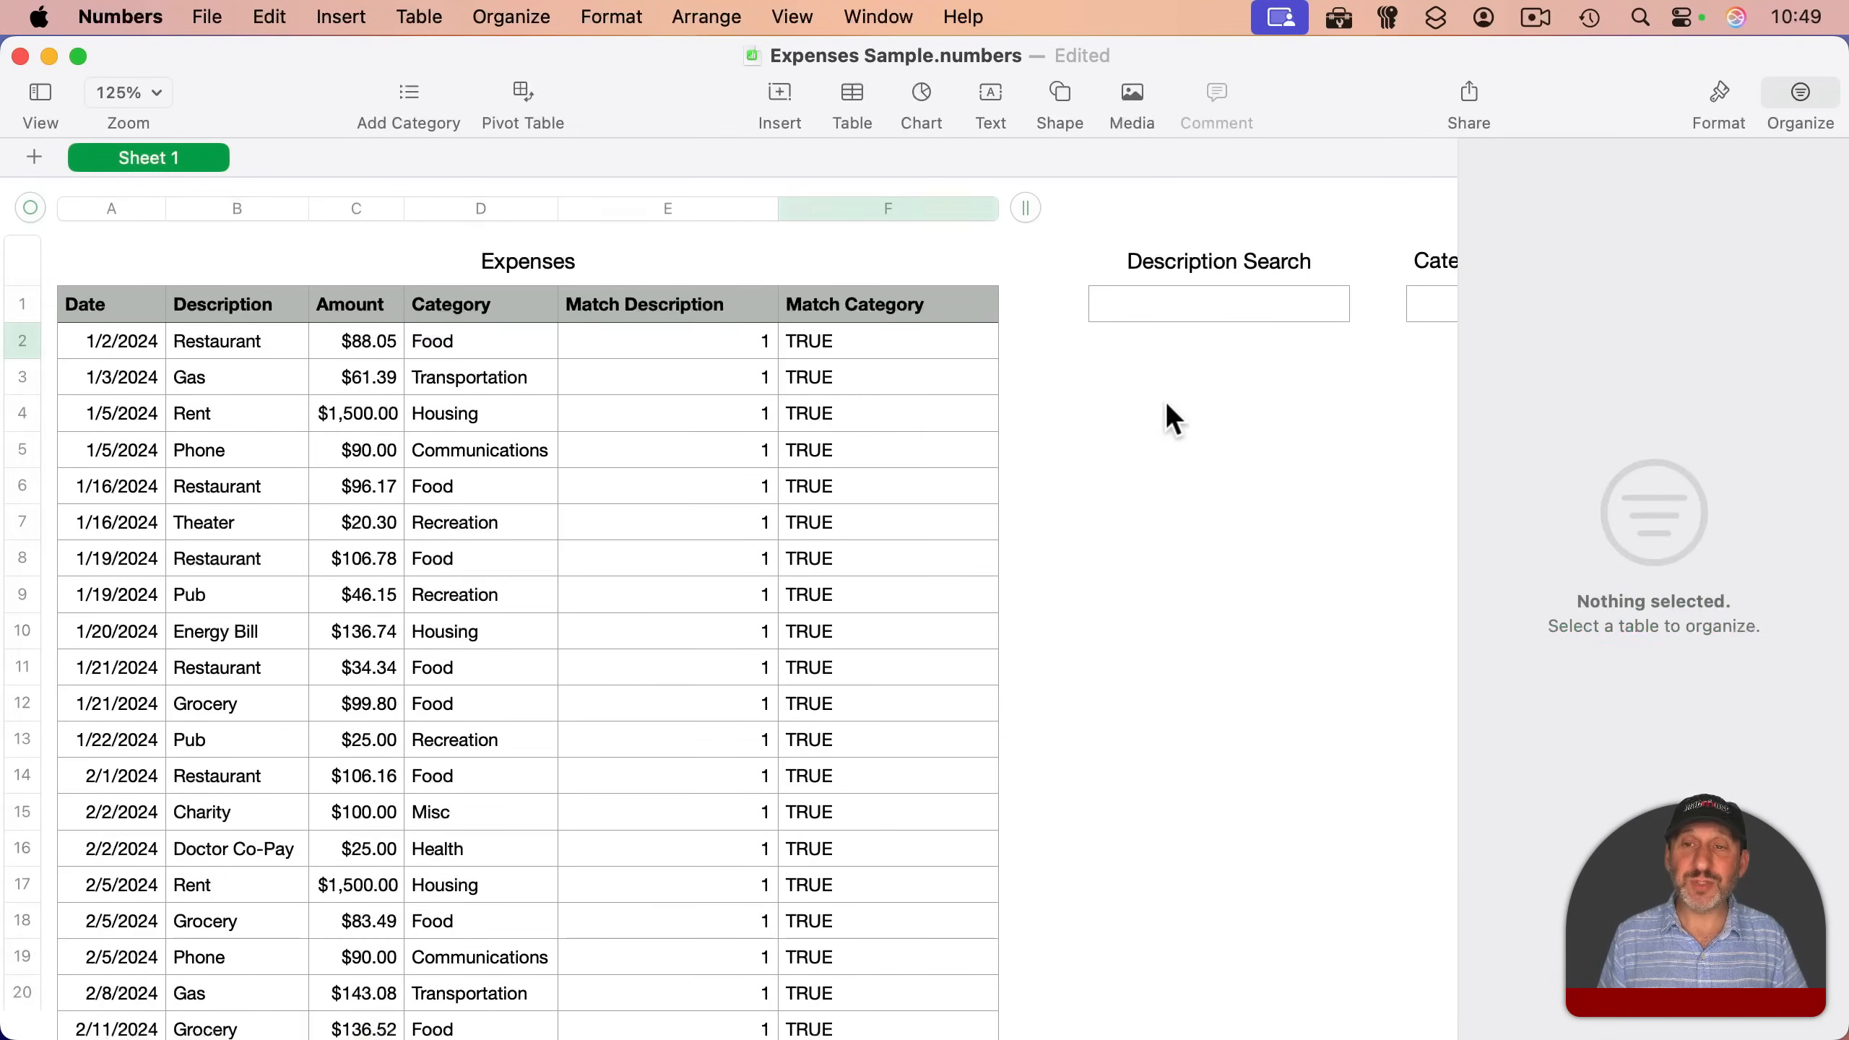
- Type Food into the Category Search cell
{"action": "scroll", "scroll_direction": "right", "scroll_amount": 3}
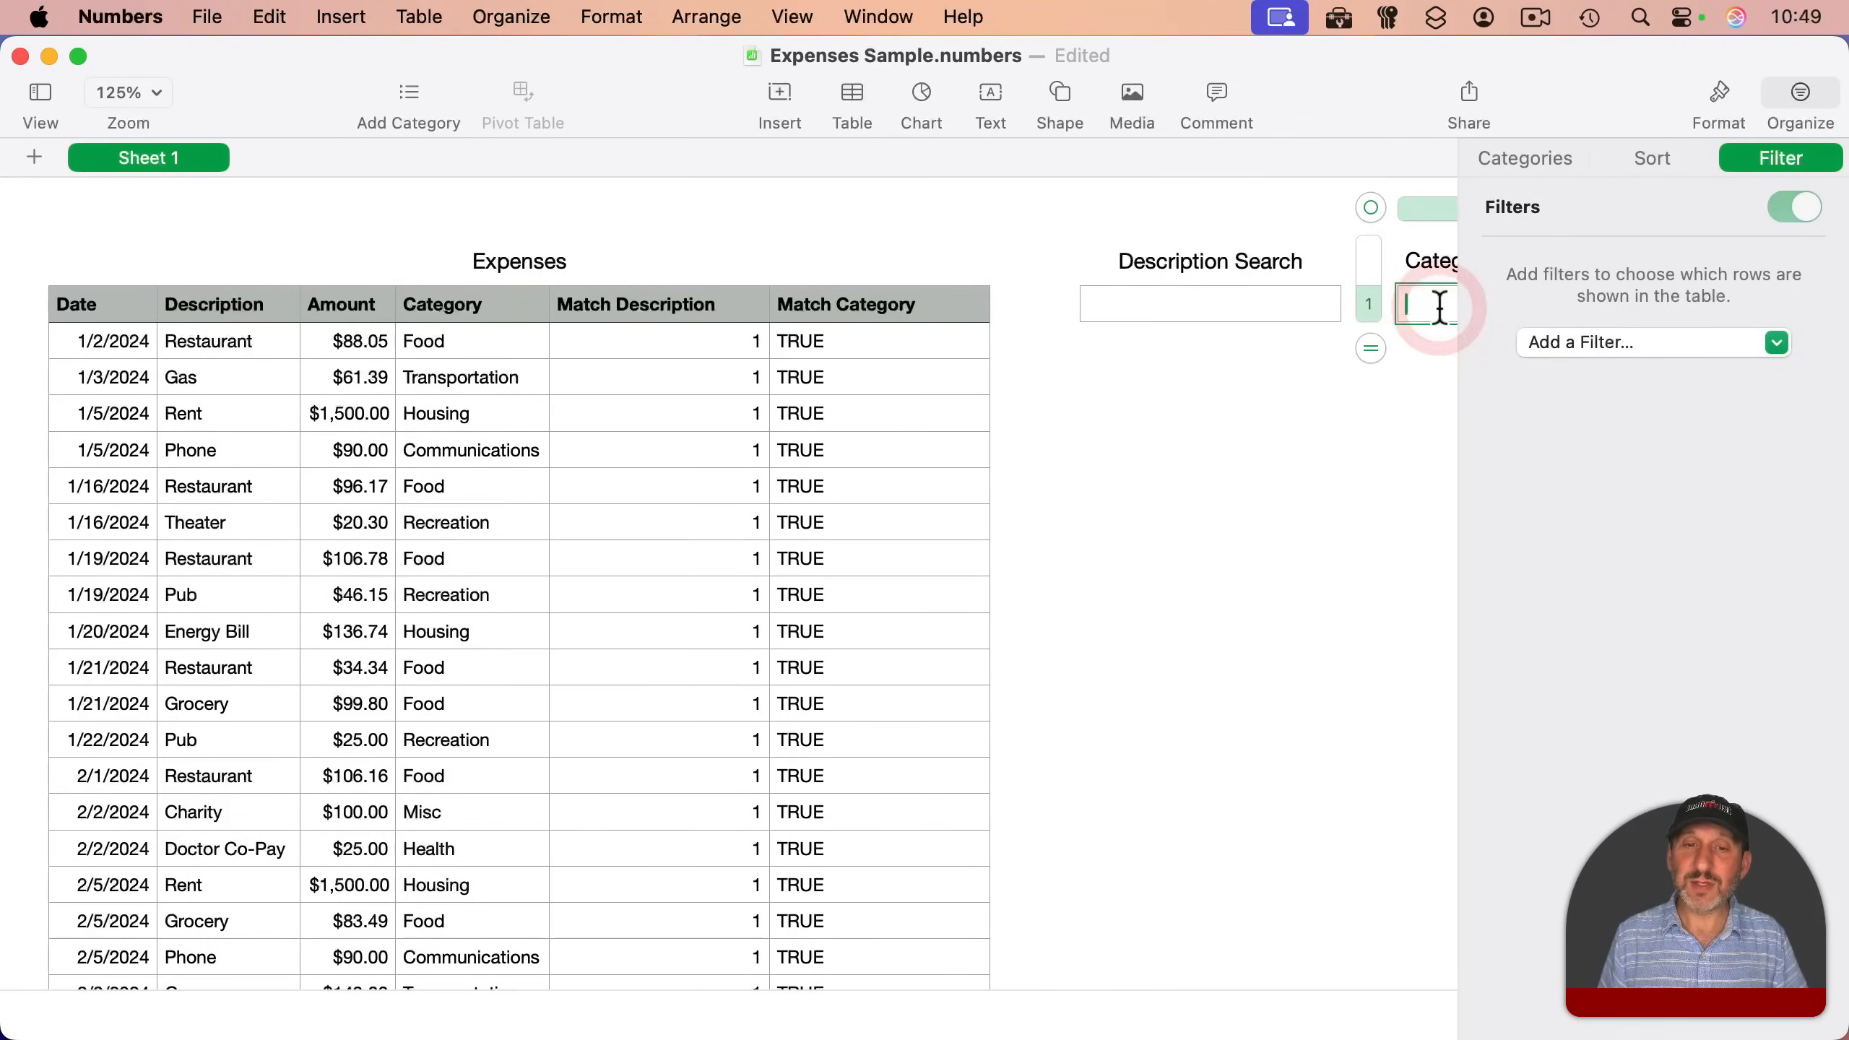
{"action": "type", "text": "F"}
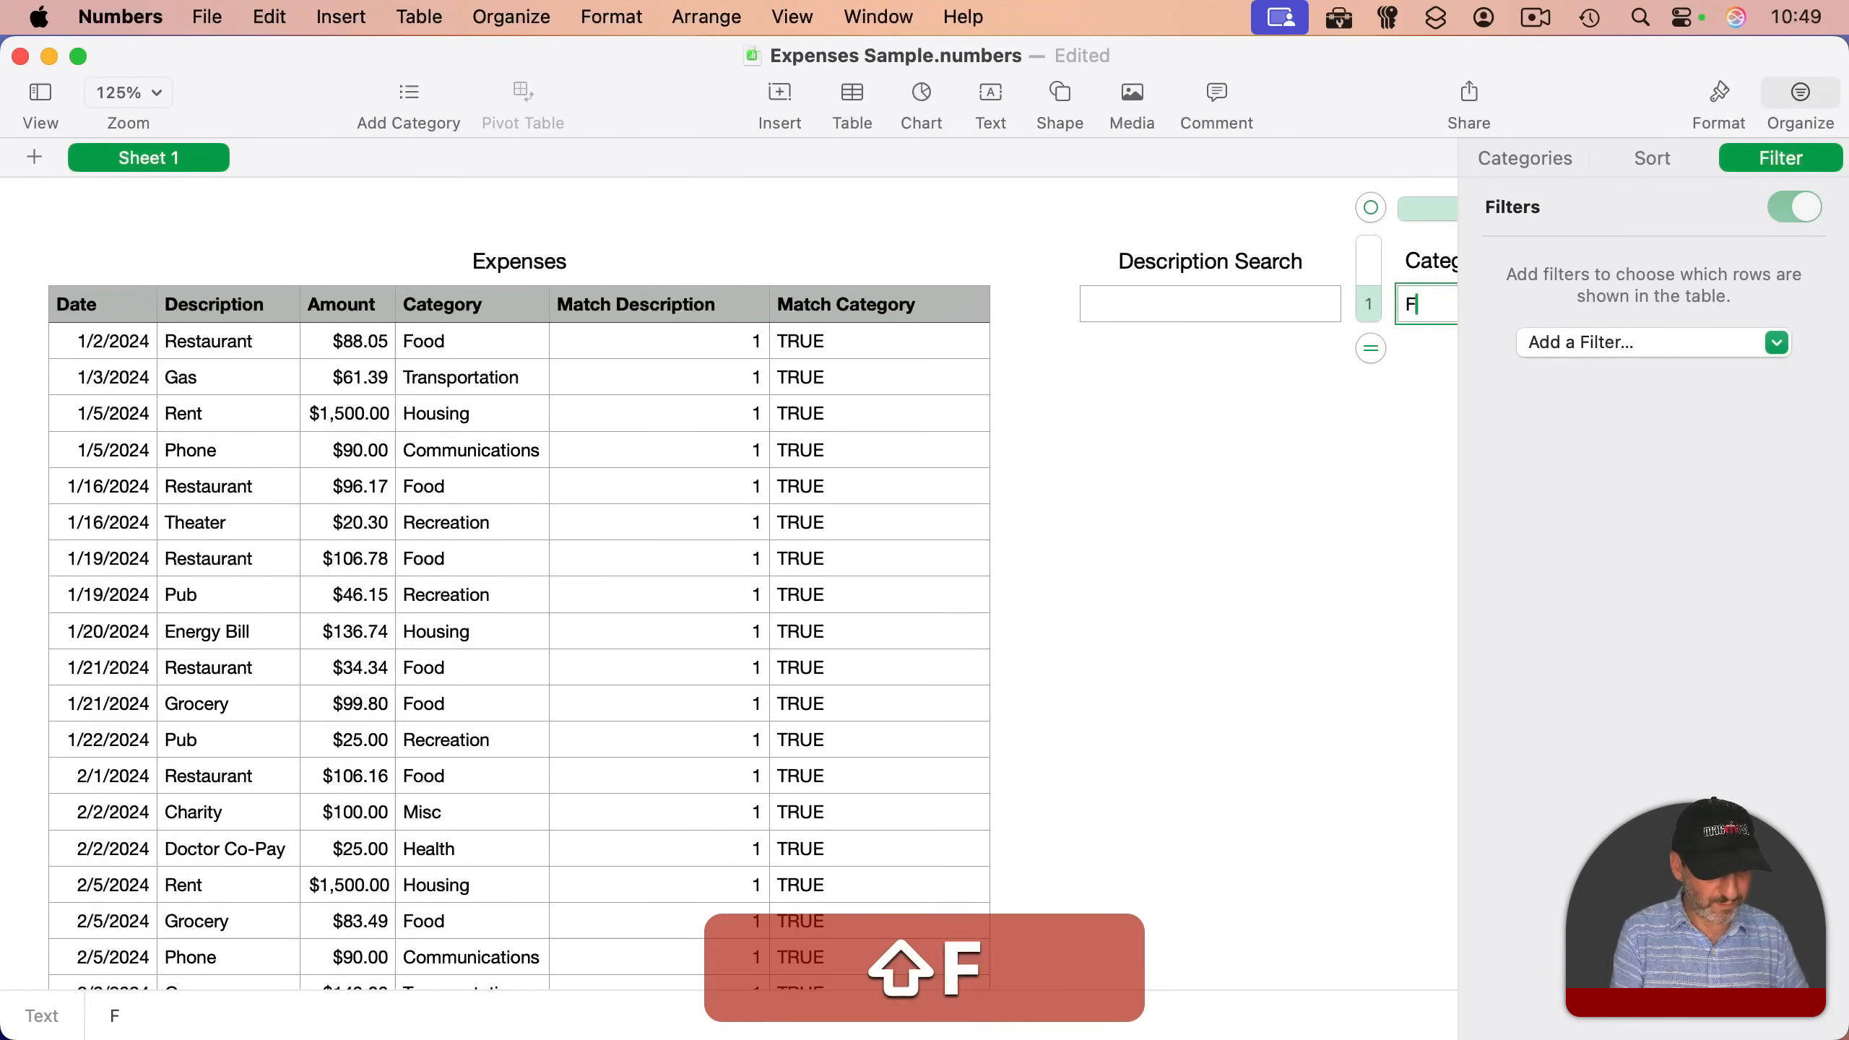
{"action": "type", "text": "ood"}
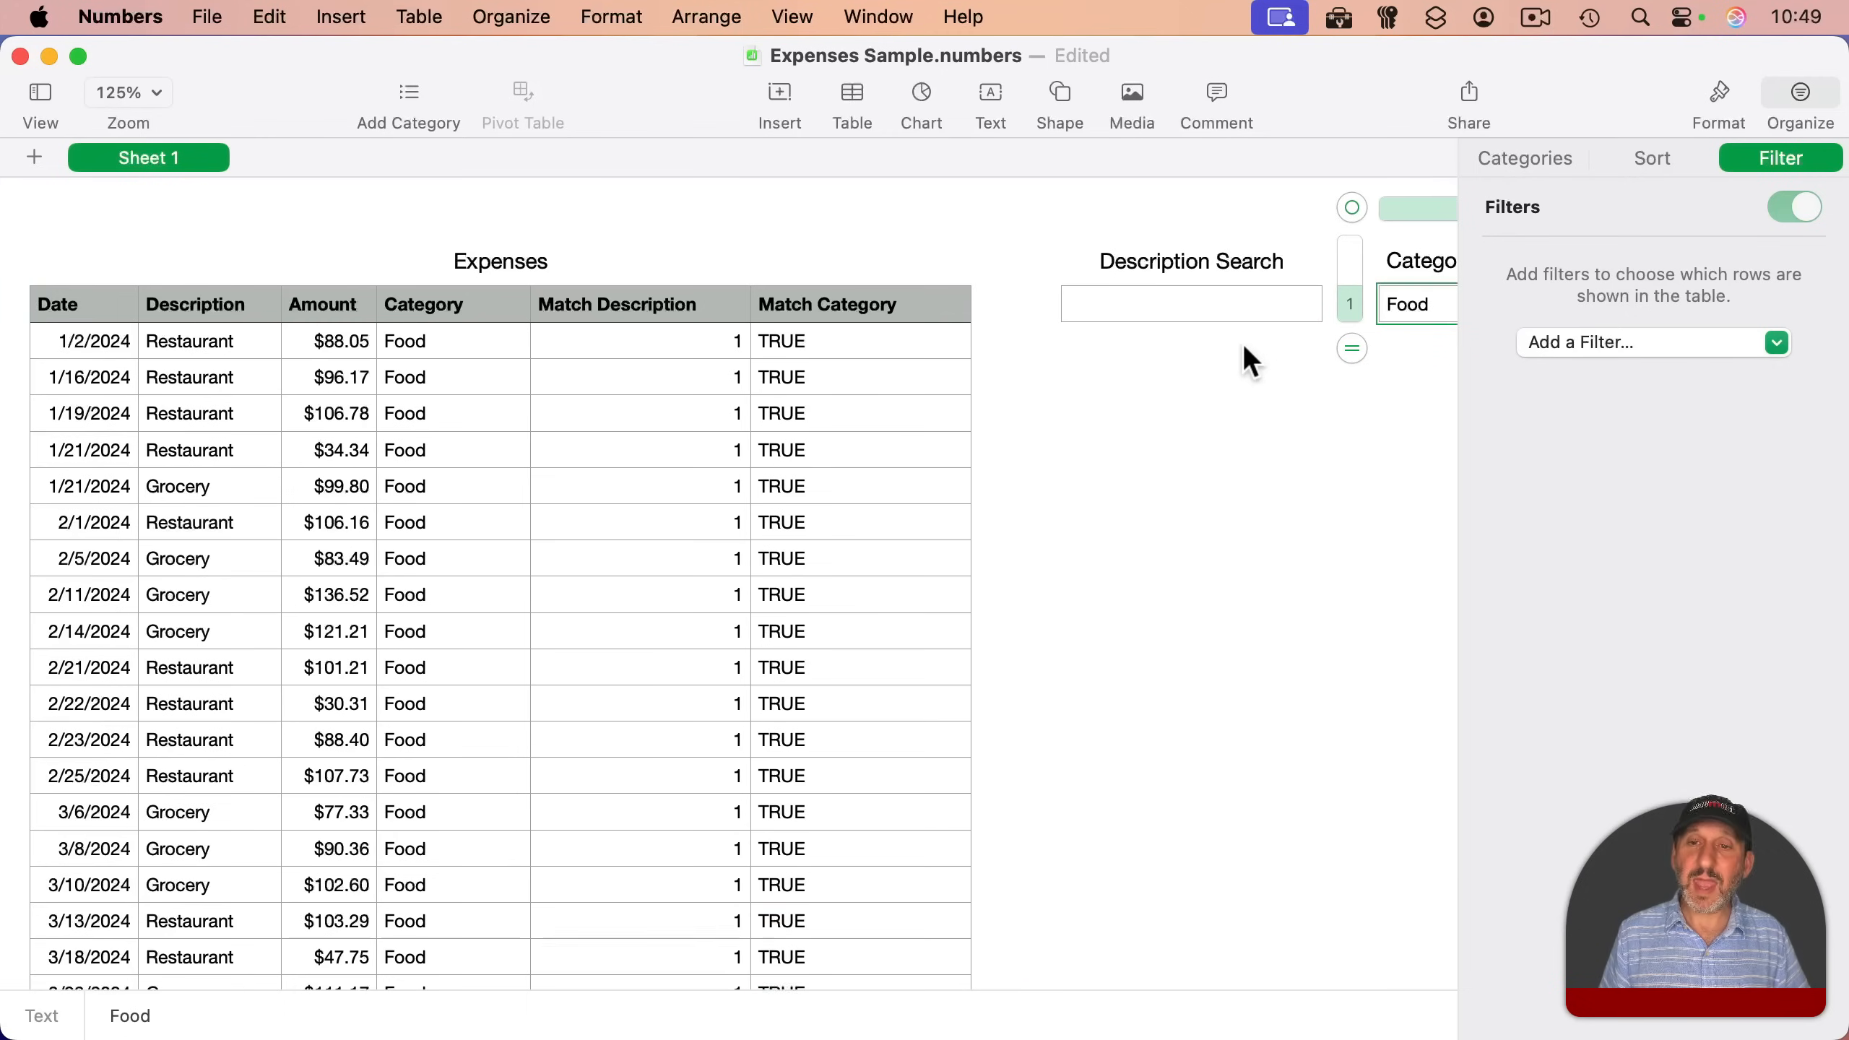
- Search descriptions for Gro, then G, and re-enter Food in Category Search
{"action": "left_click", "coordinate": [1191, 303]}
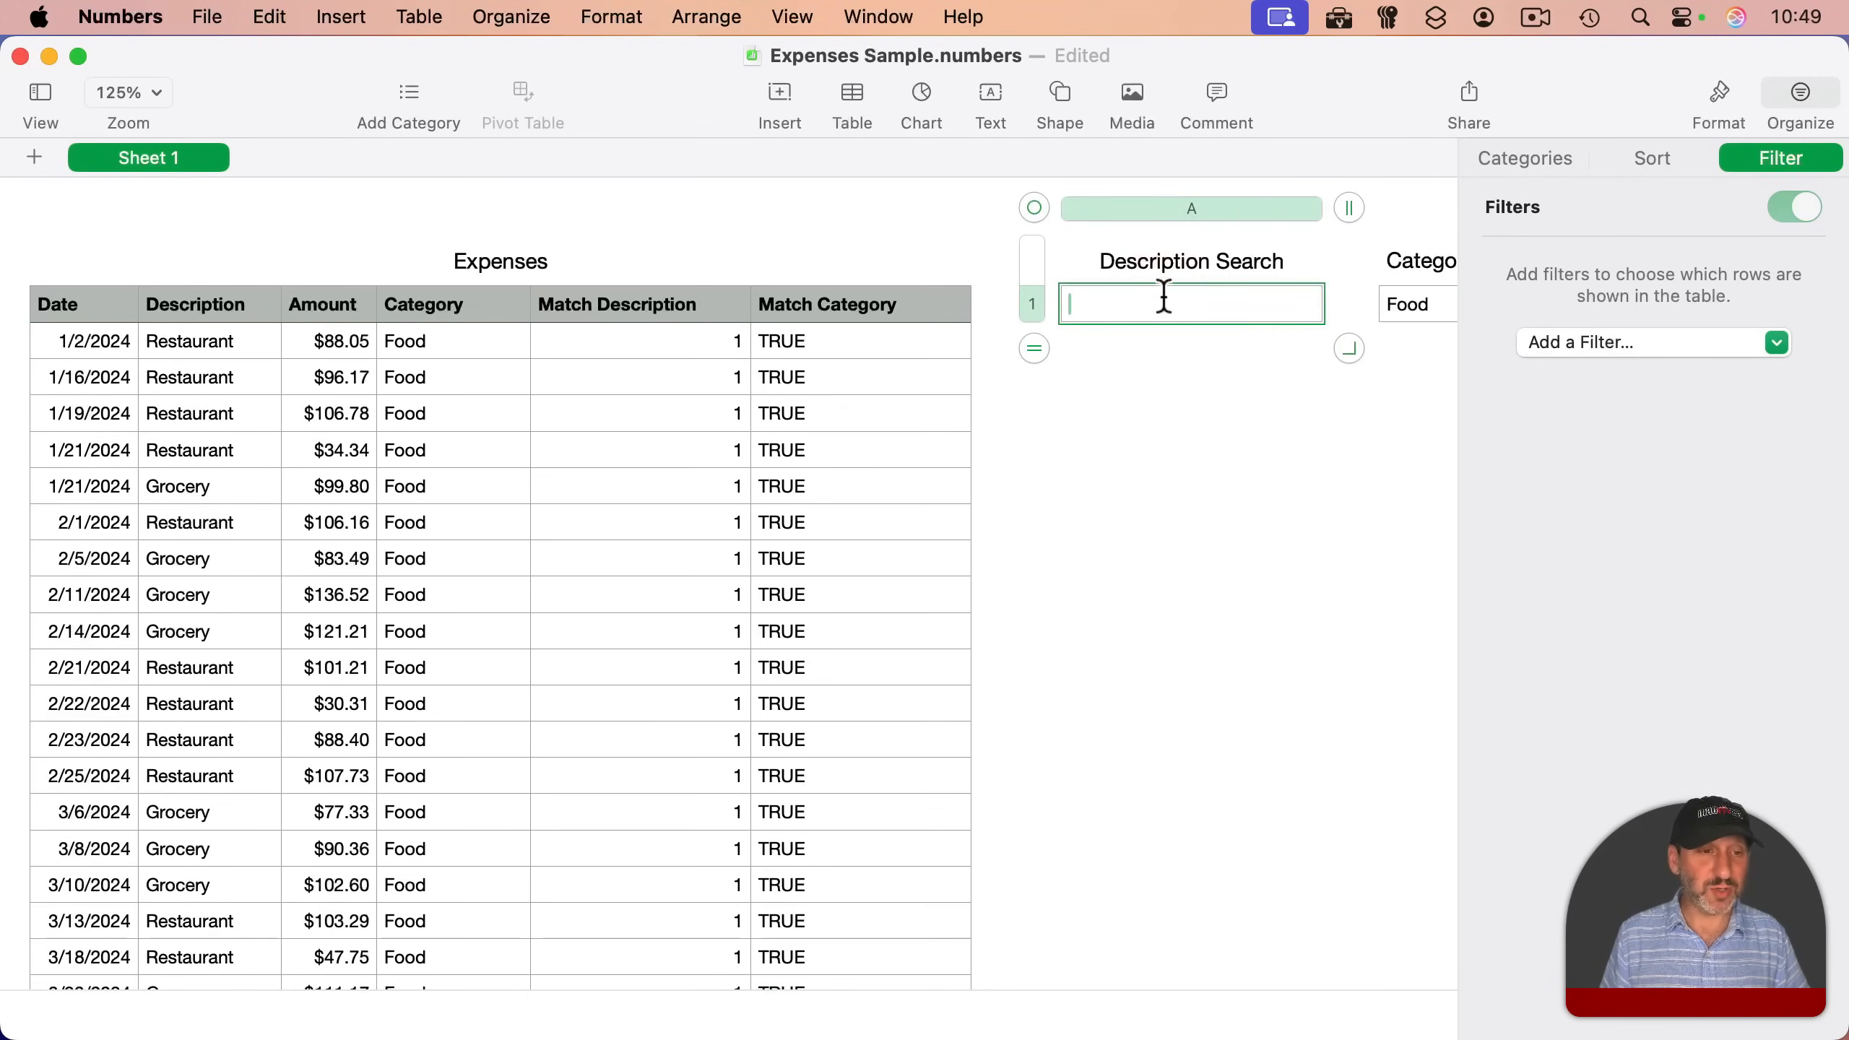
{"action": "type", "text": "Gro"}
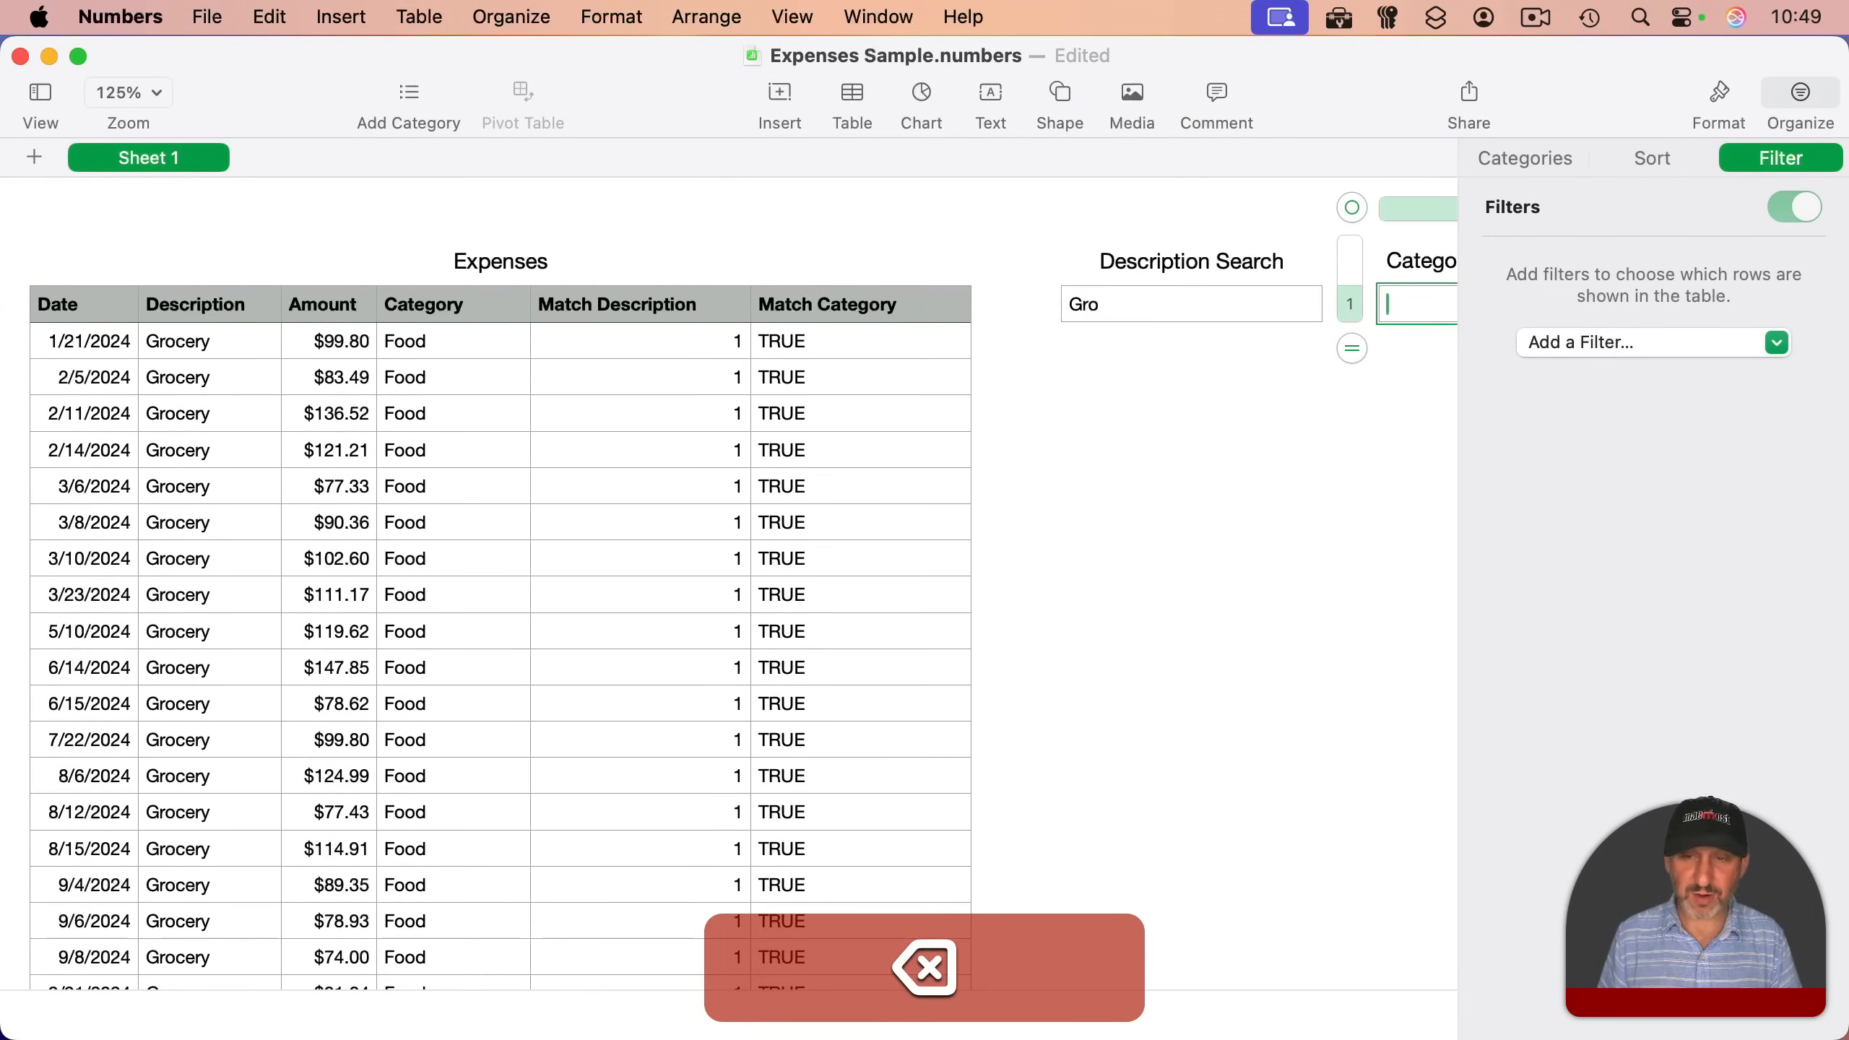
{"action": "left_click", "coordinate": [1191, 304]}
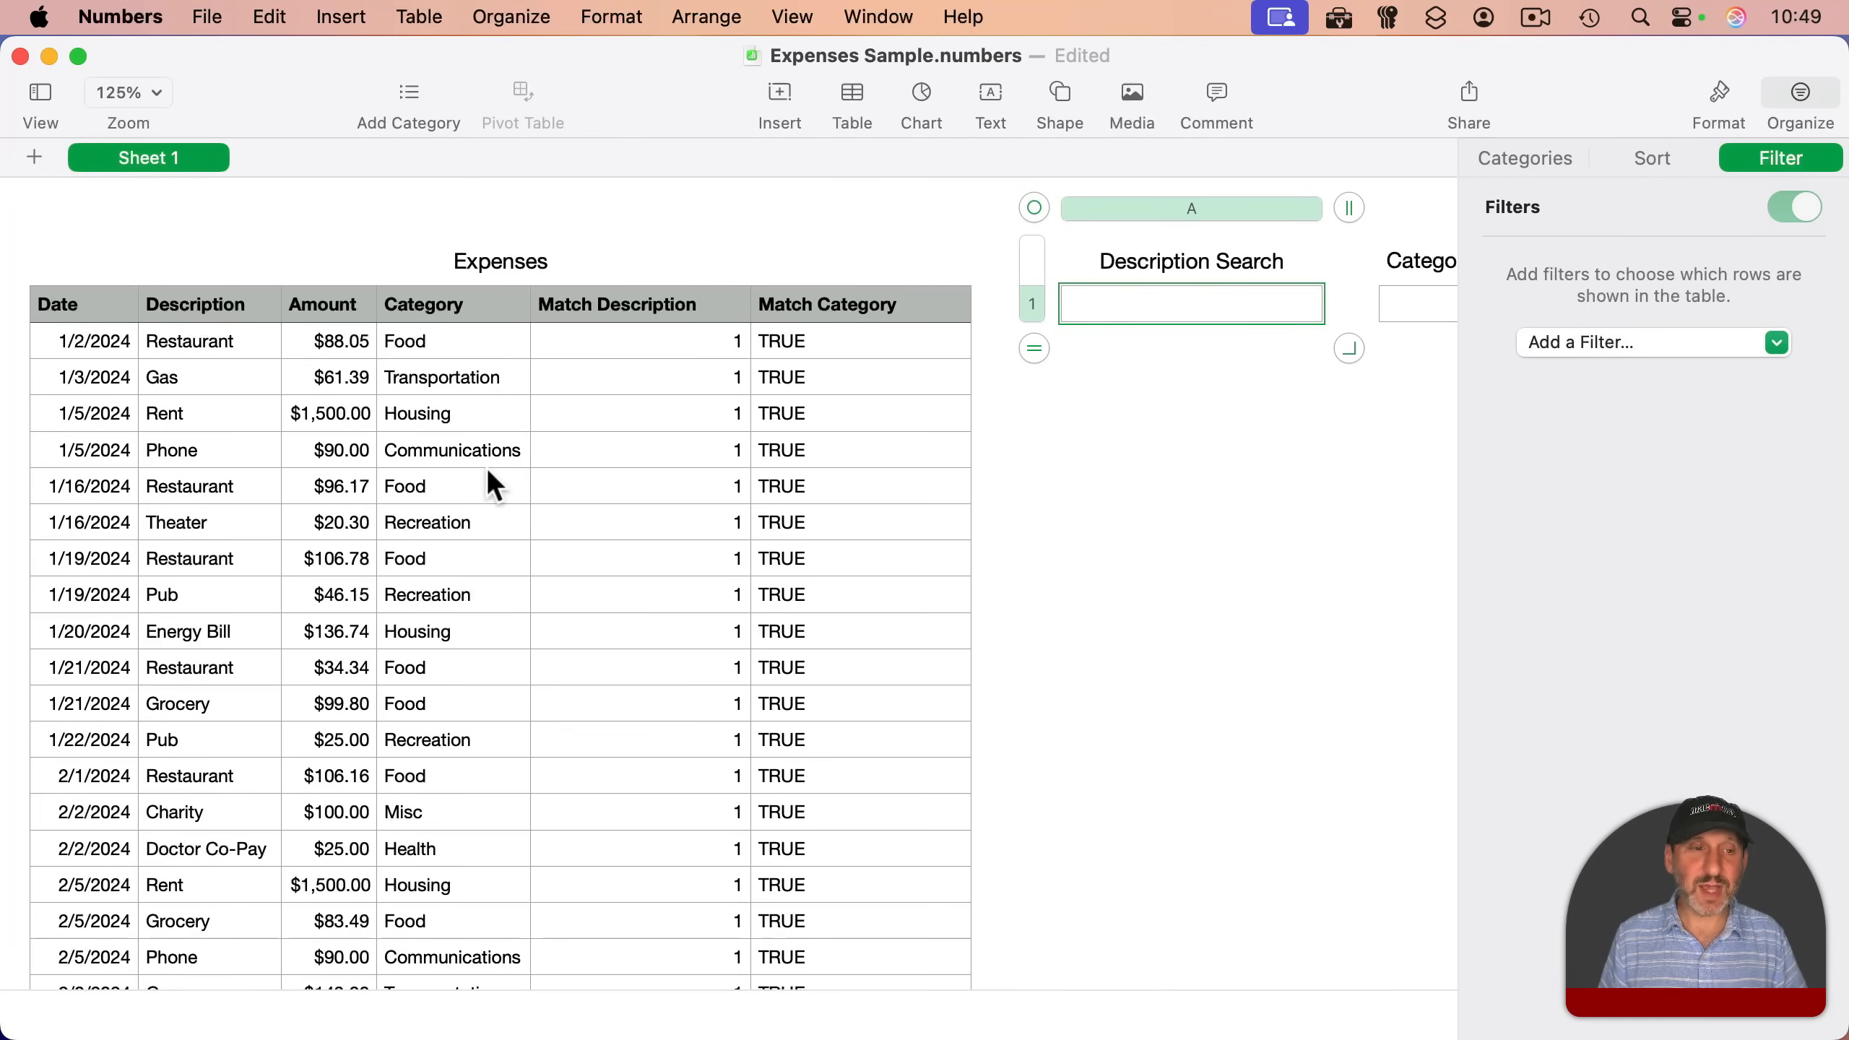
{"action": "mouse_move", "coordinate": [1098, 465]}
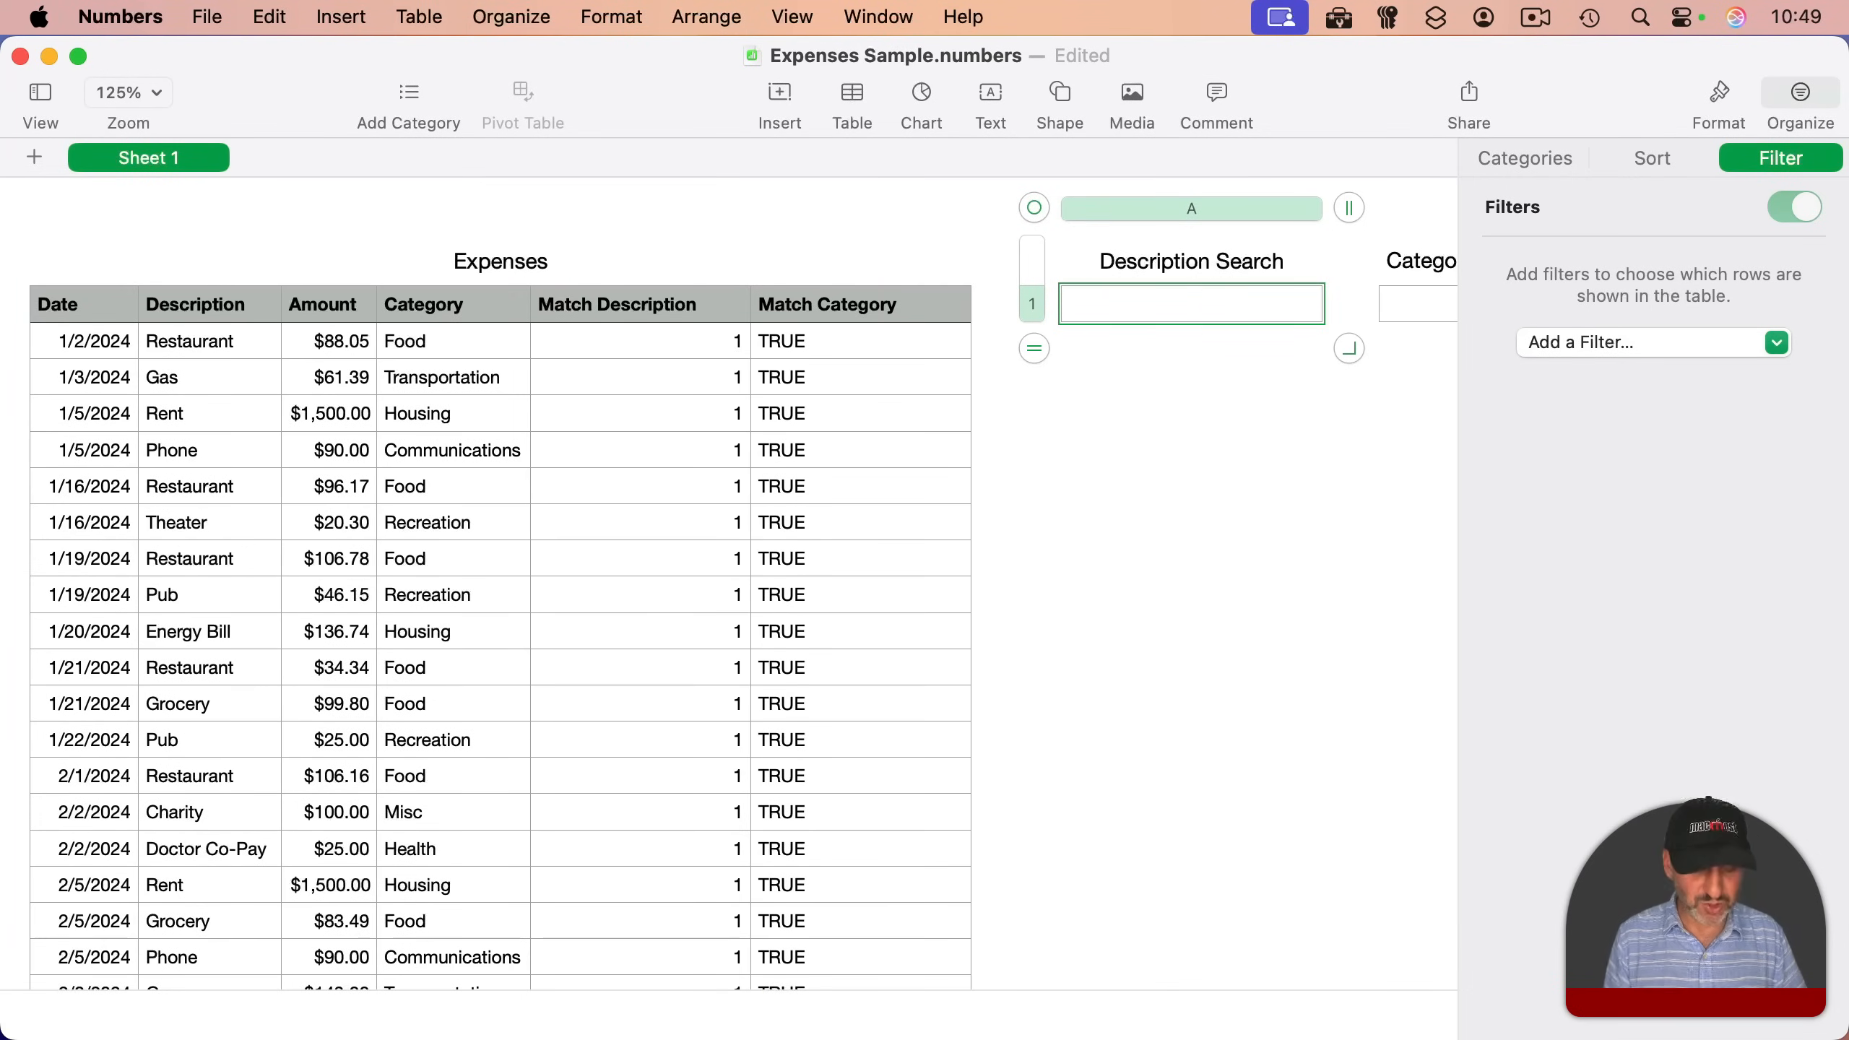
{"action": "type", "text": "G"}
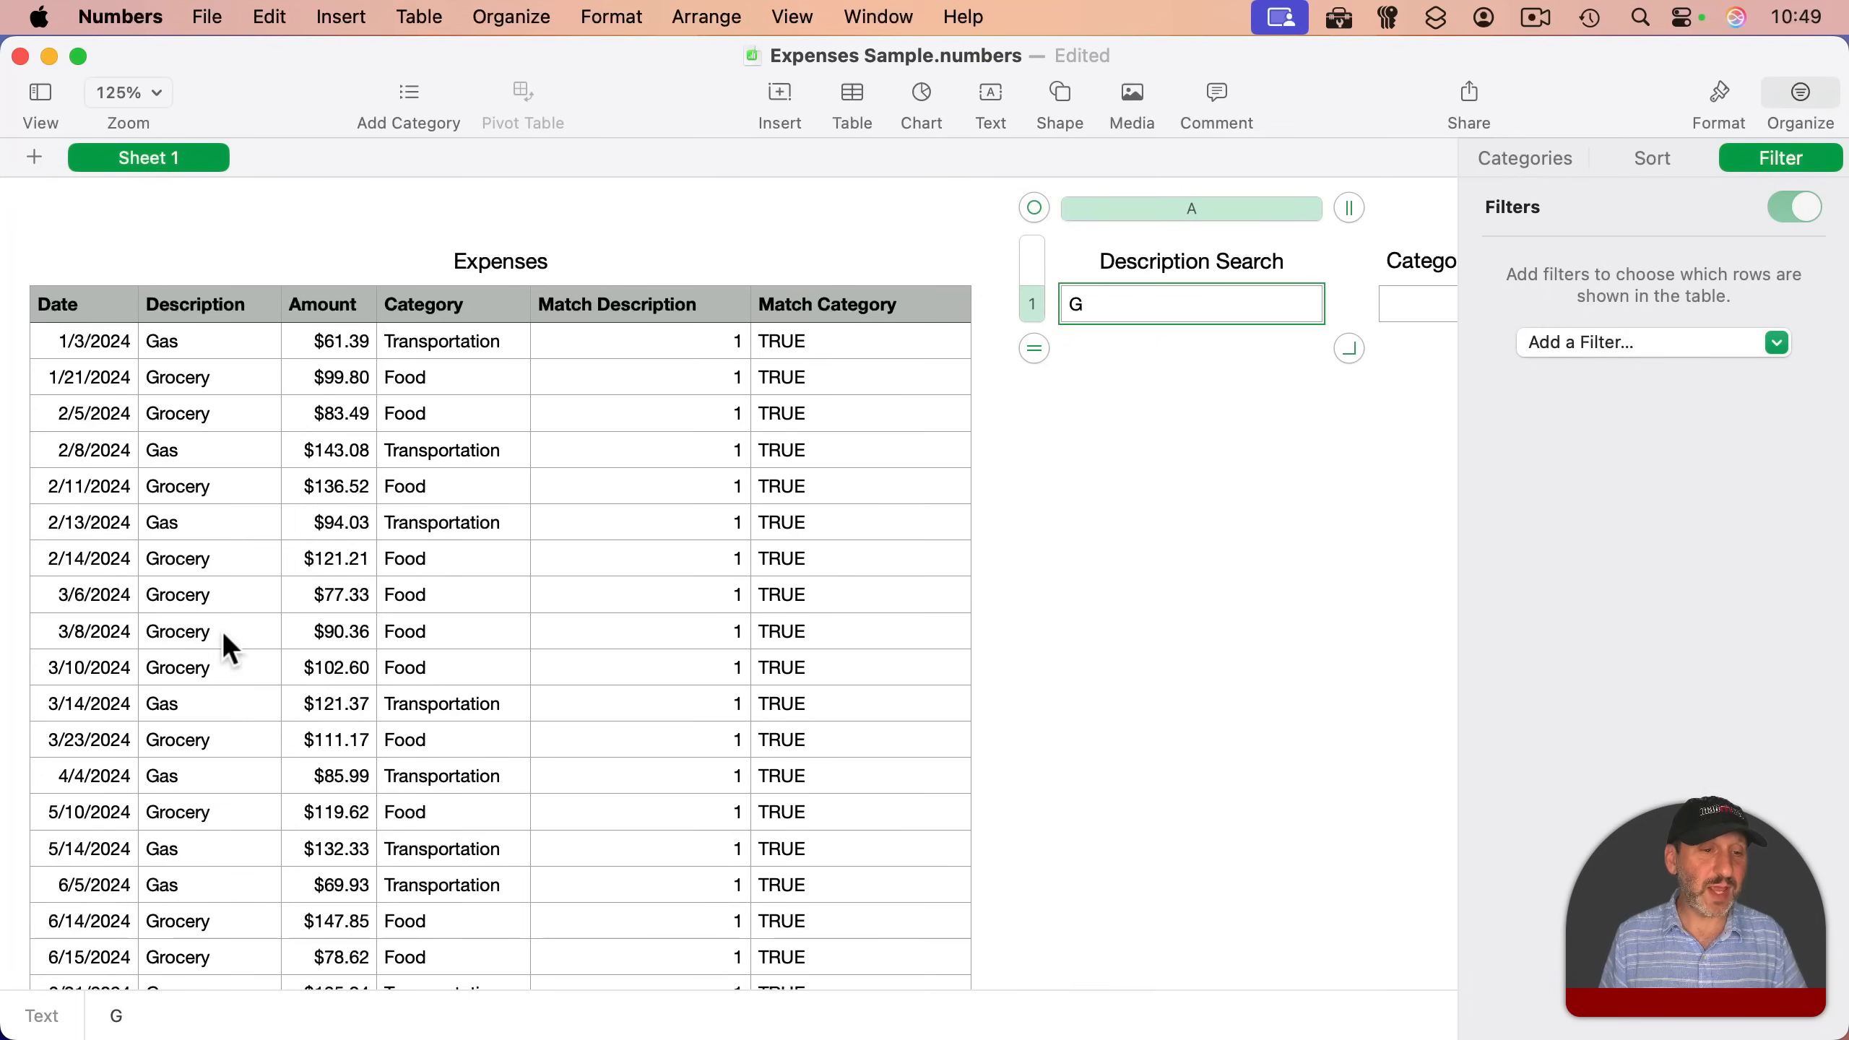
{"action": "left_click", "coordinate": [1424, 310]}
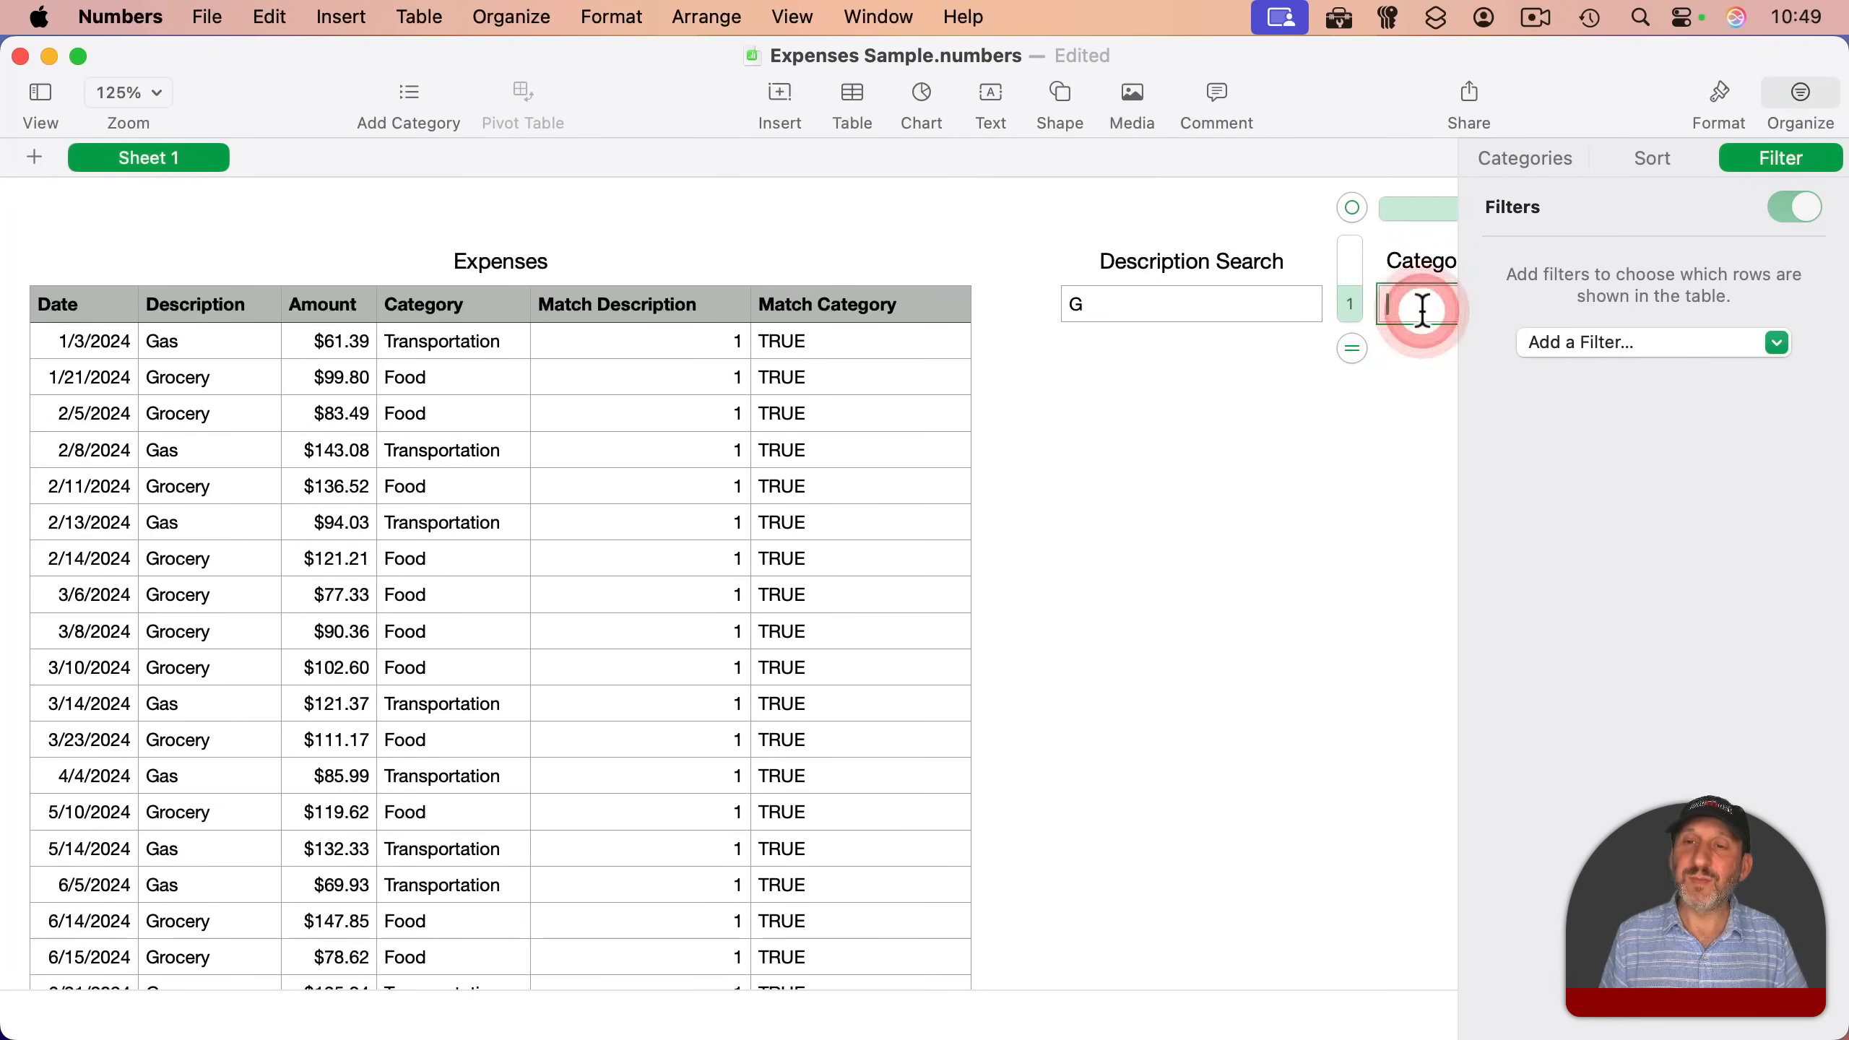
{"action": "left_click", "coordinate": [1421, 306]}
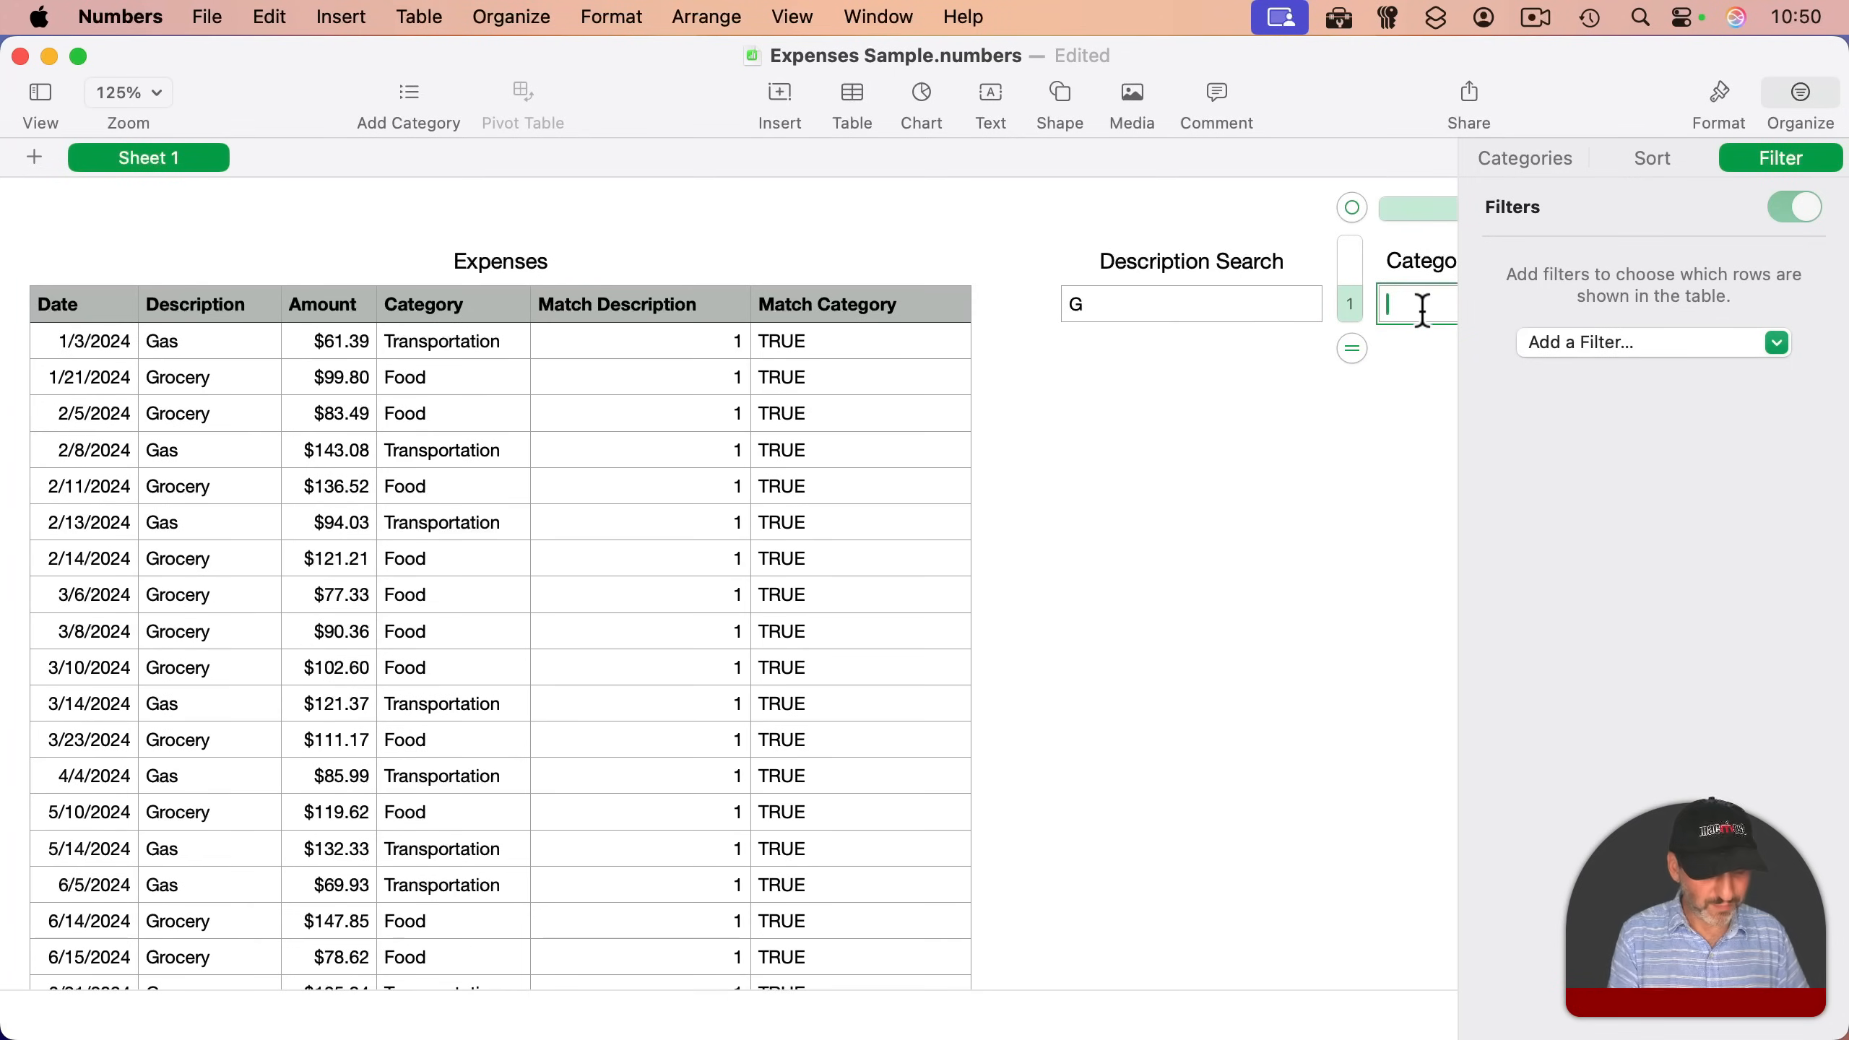
{"action": "type", "text": "Food"}
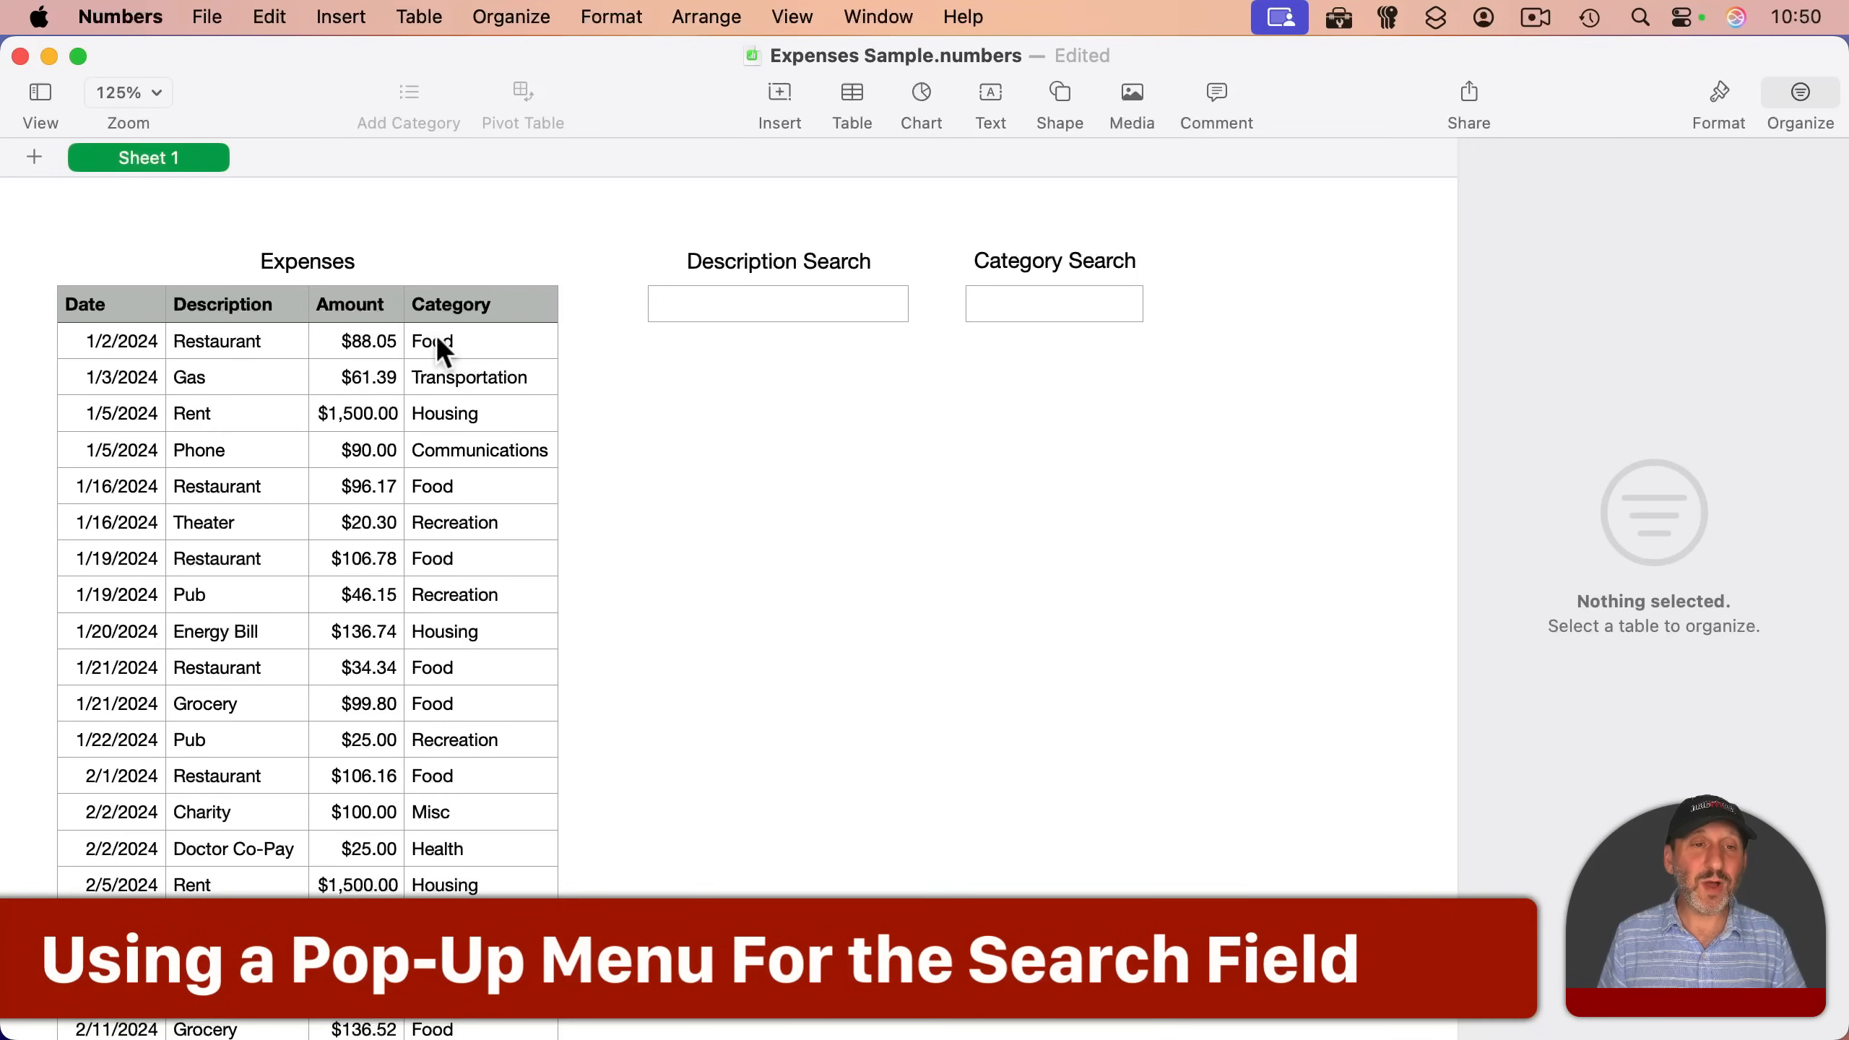
{"action": "mouse_move", "coordinate": [1051, 323]}
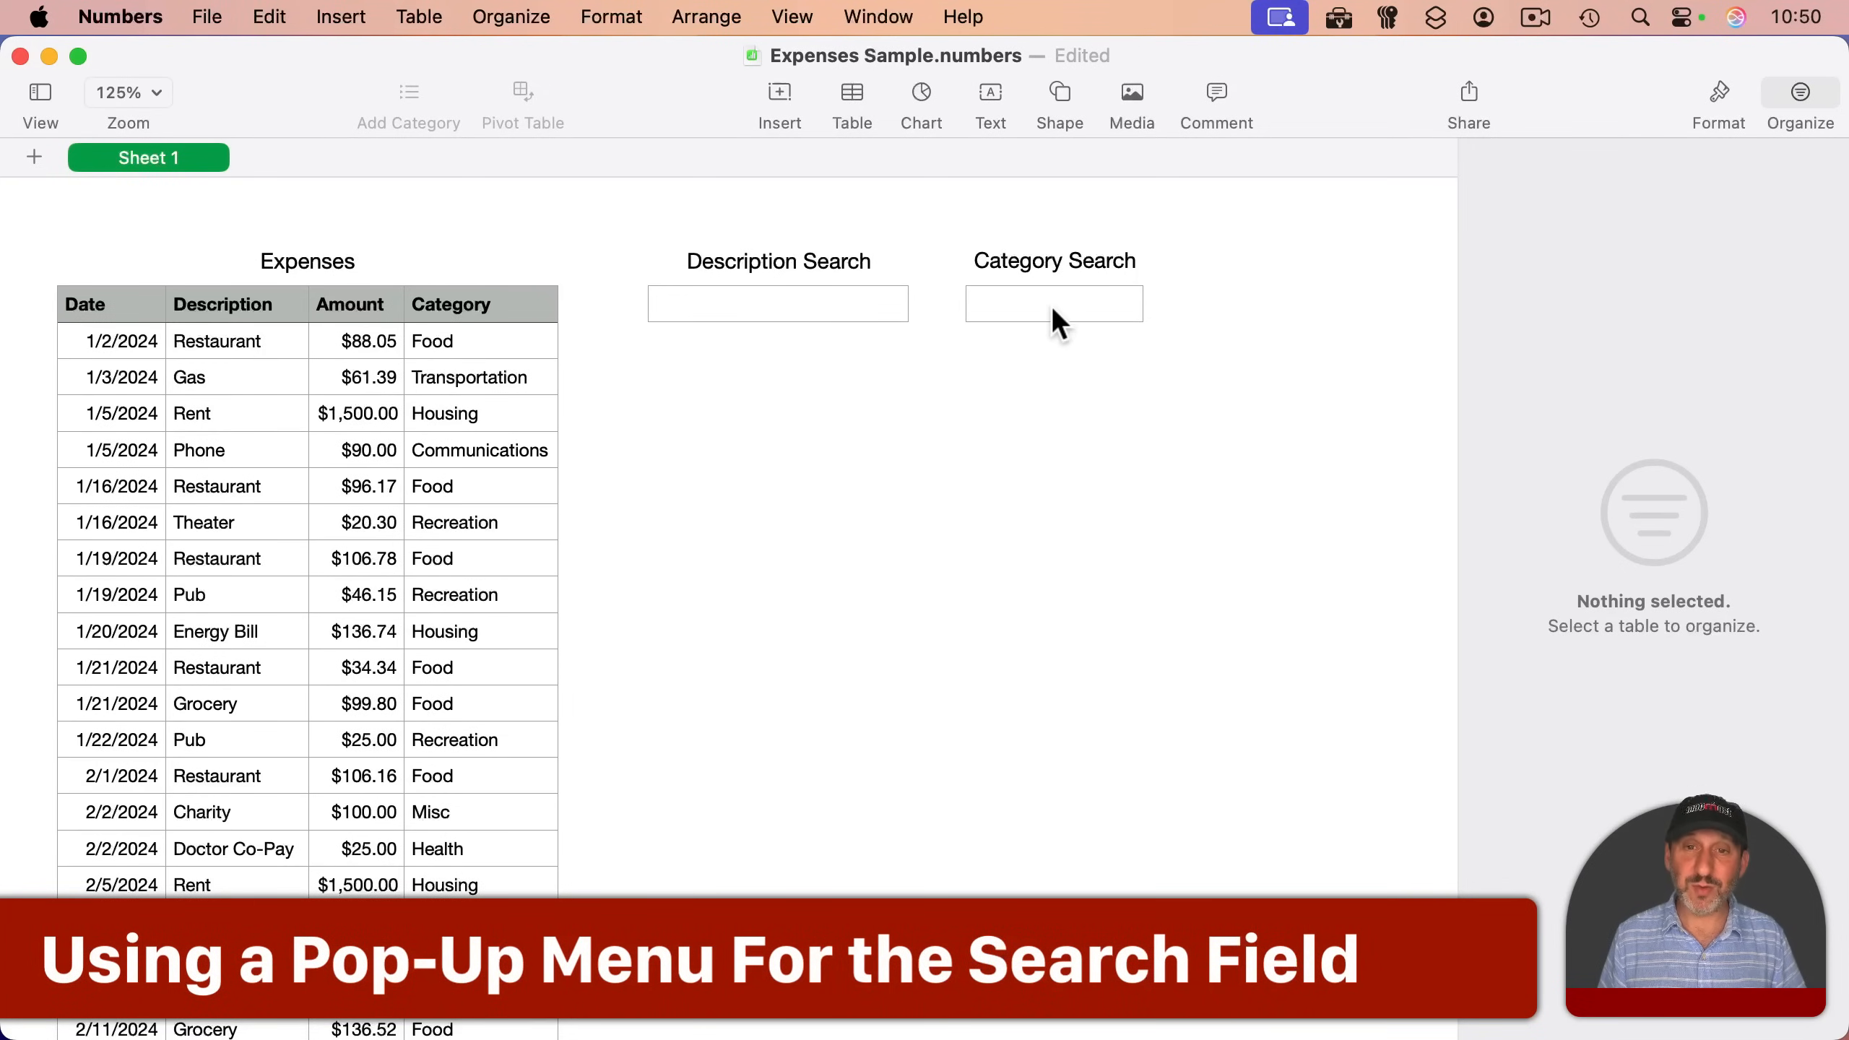
- Select the empty Description Search and Category Search cells with all expenses showing
{"action": "left_click", "coordinate": [1054, 304]}
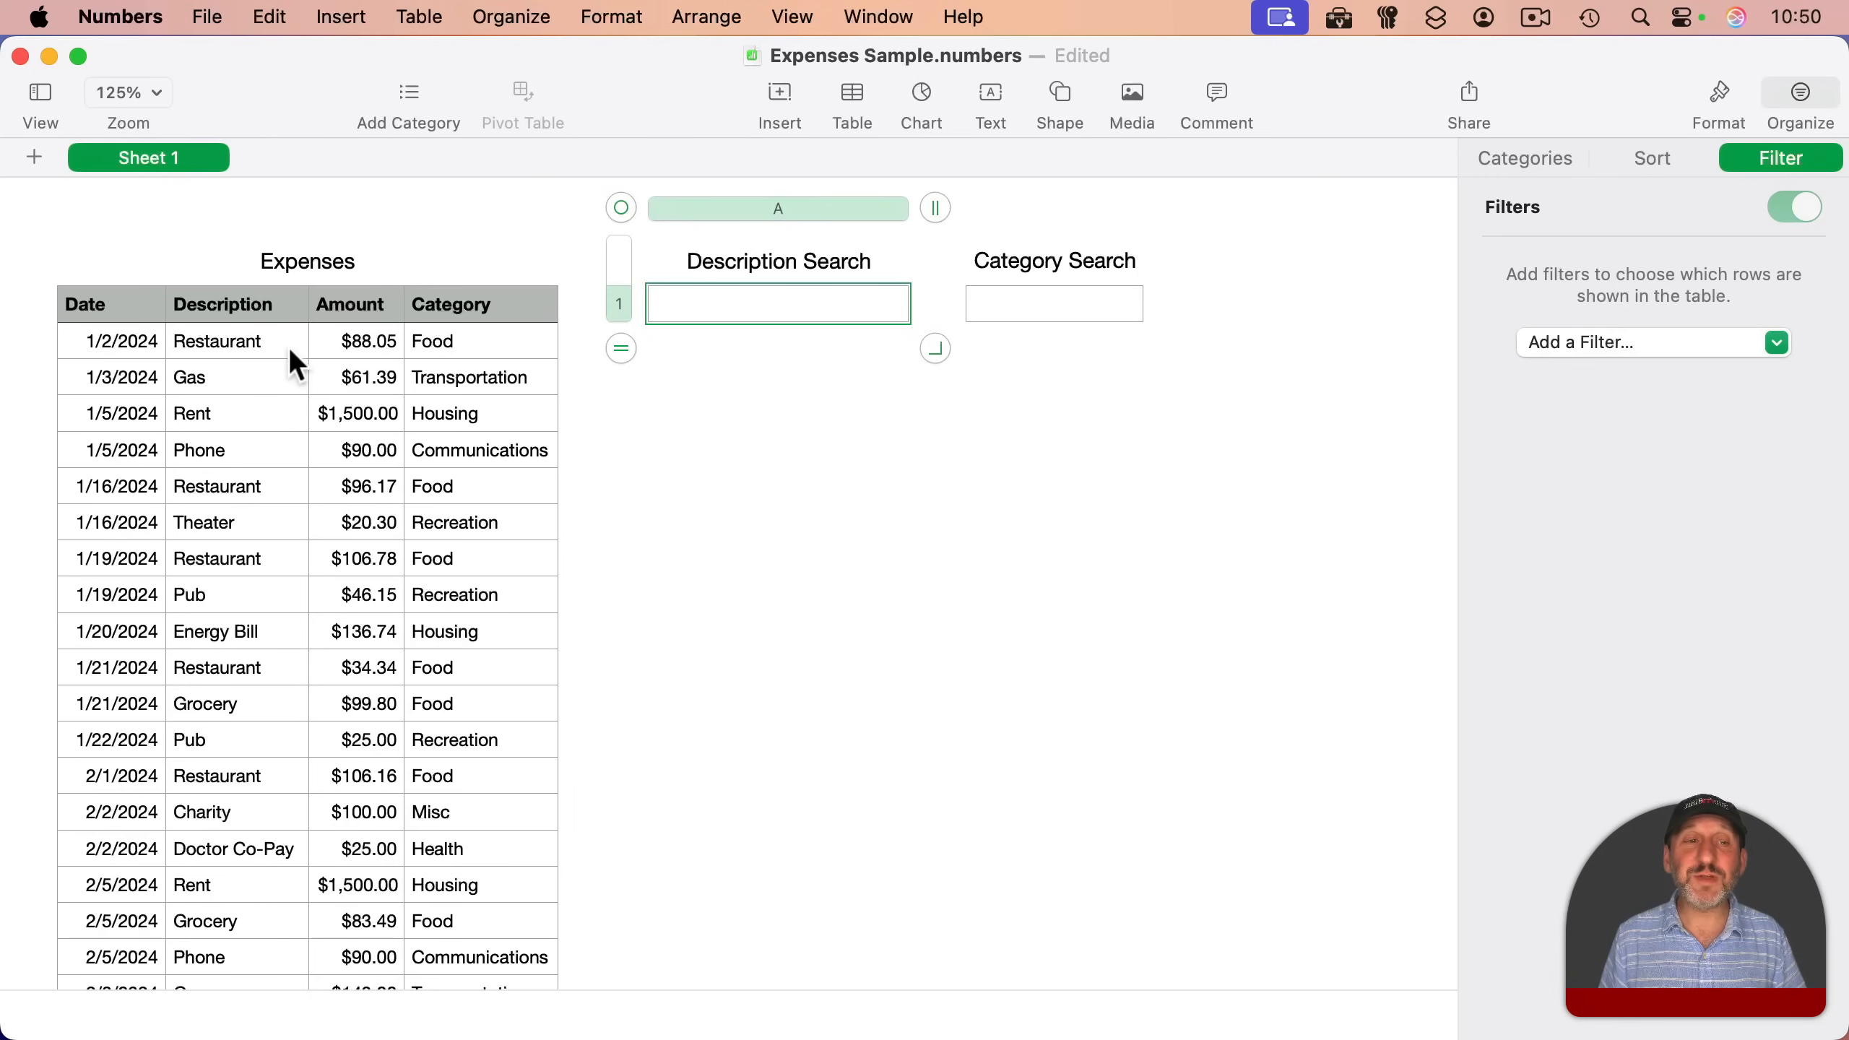
{"action": "mouse_move", "coordinate": [260, 431]}
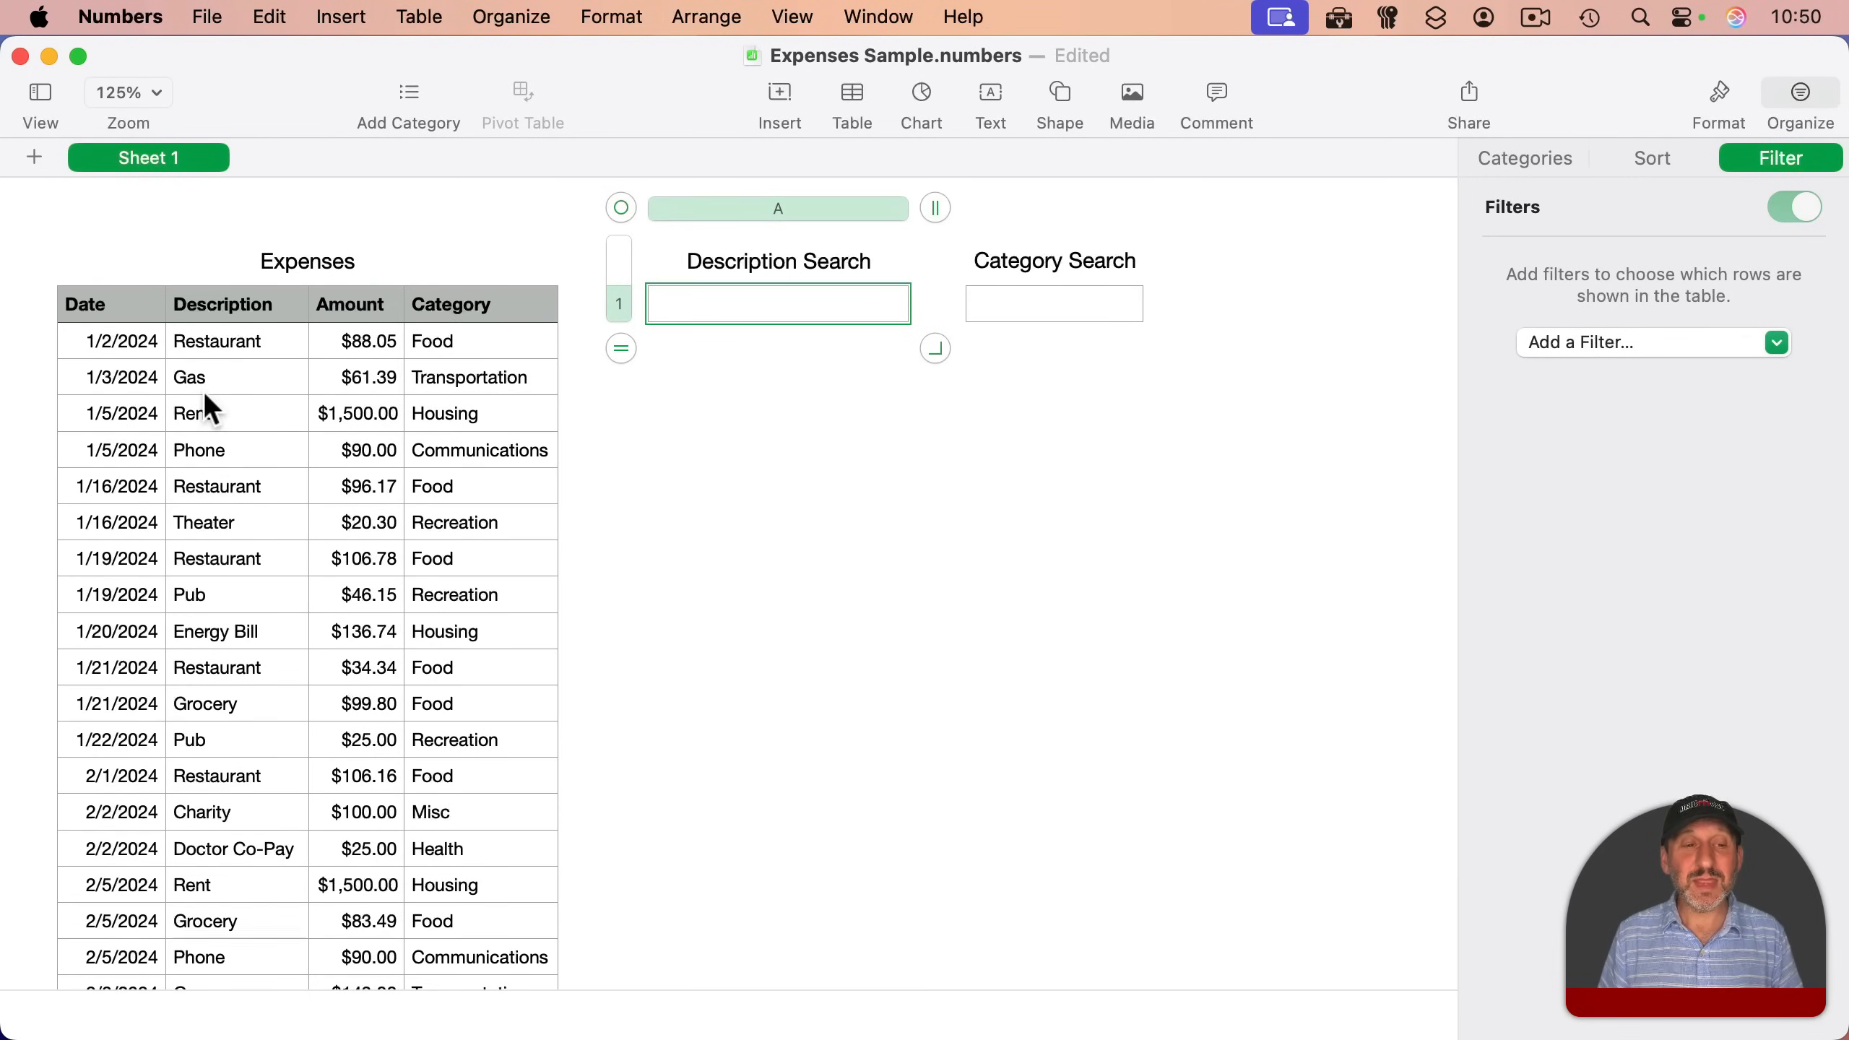
{"action": "mouse_move", "coordinate": [228, 872]}
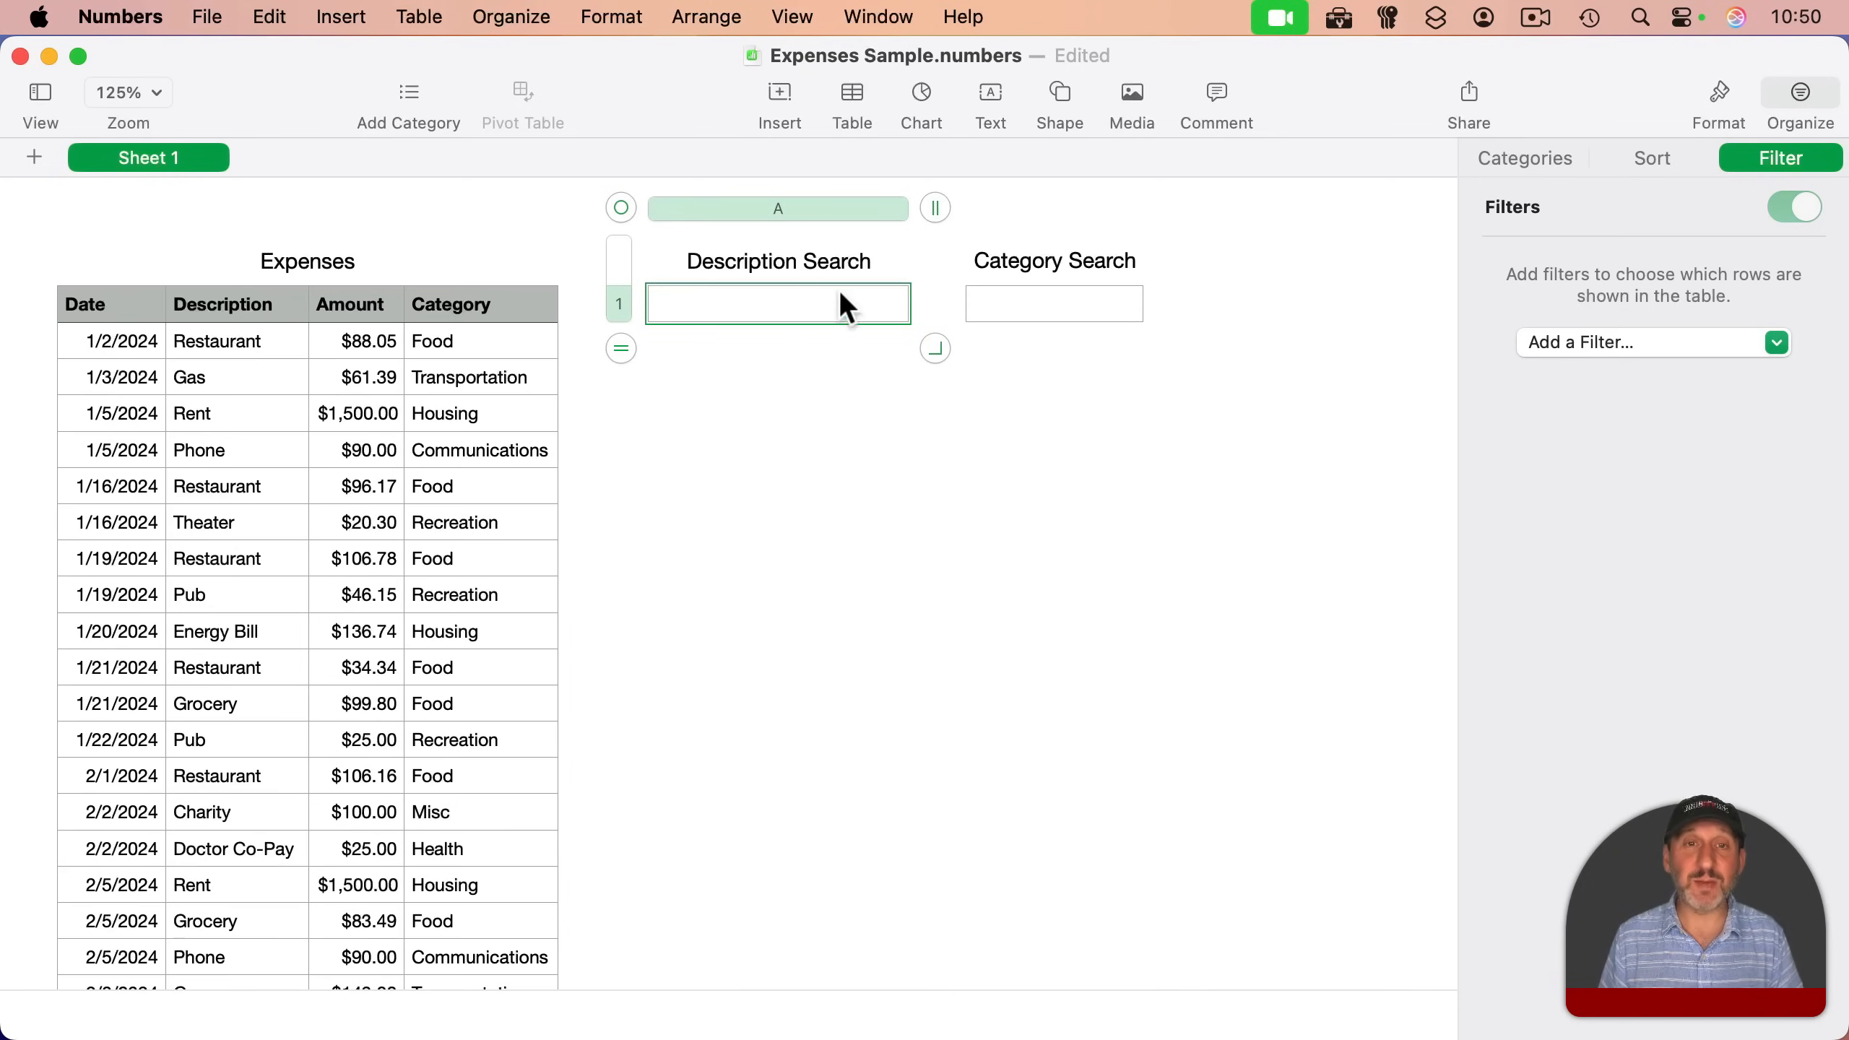
{"action": "left_click", "coordinate": [1054, 304]}
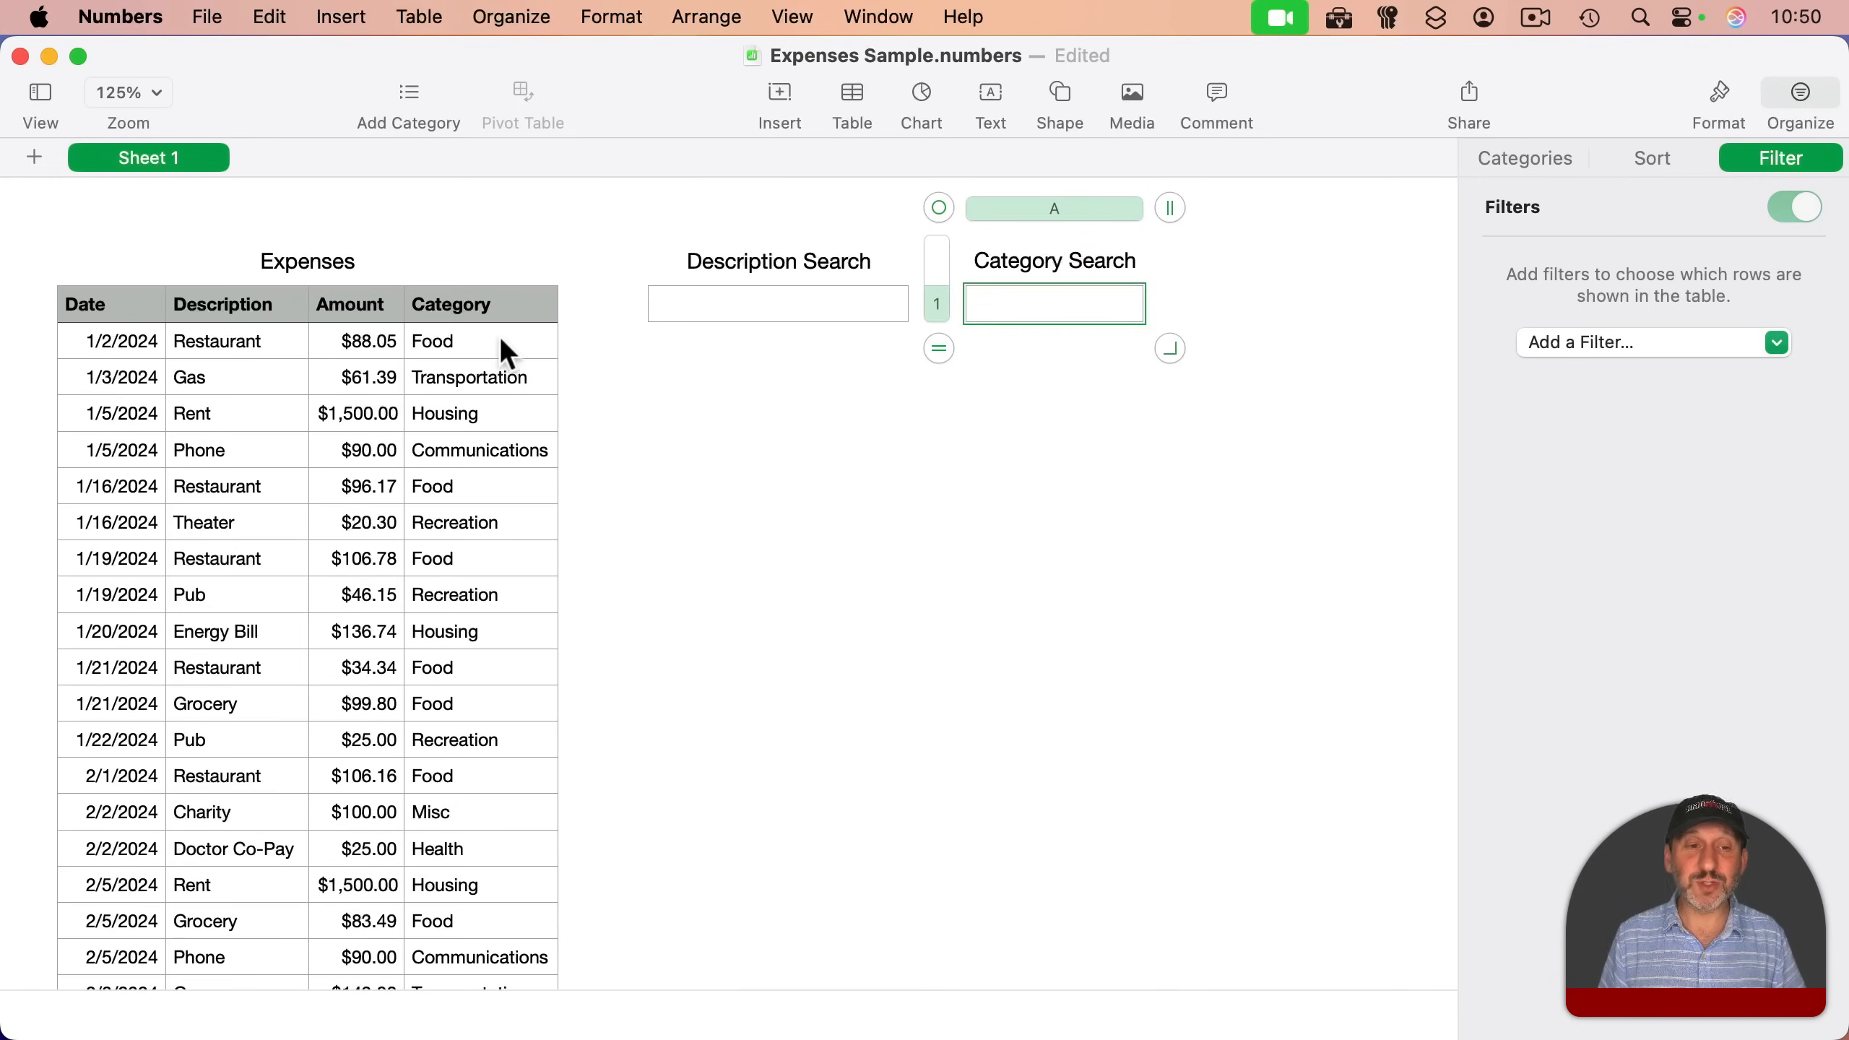
{"action": "mouse_move", "coordinate": [667, 383]}
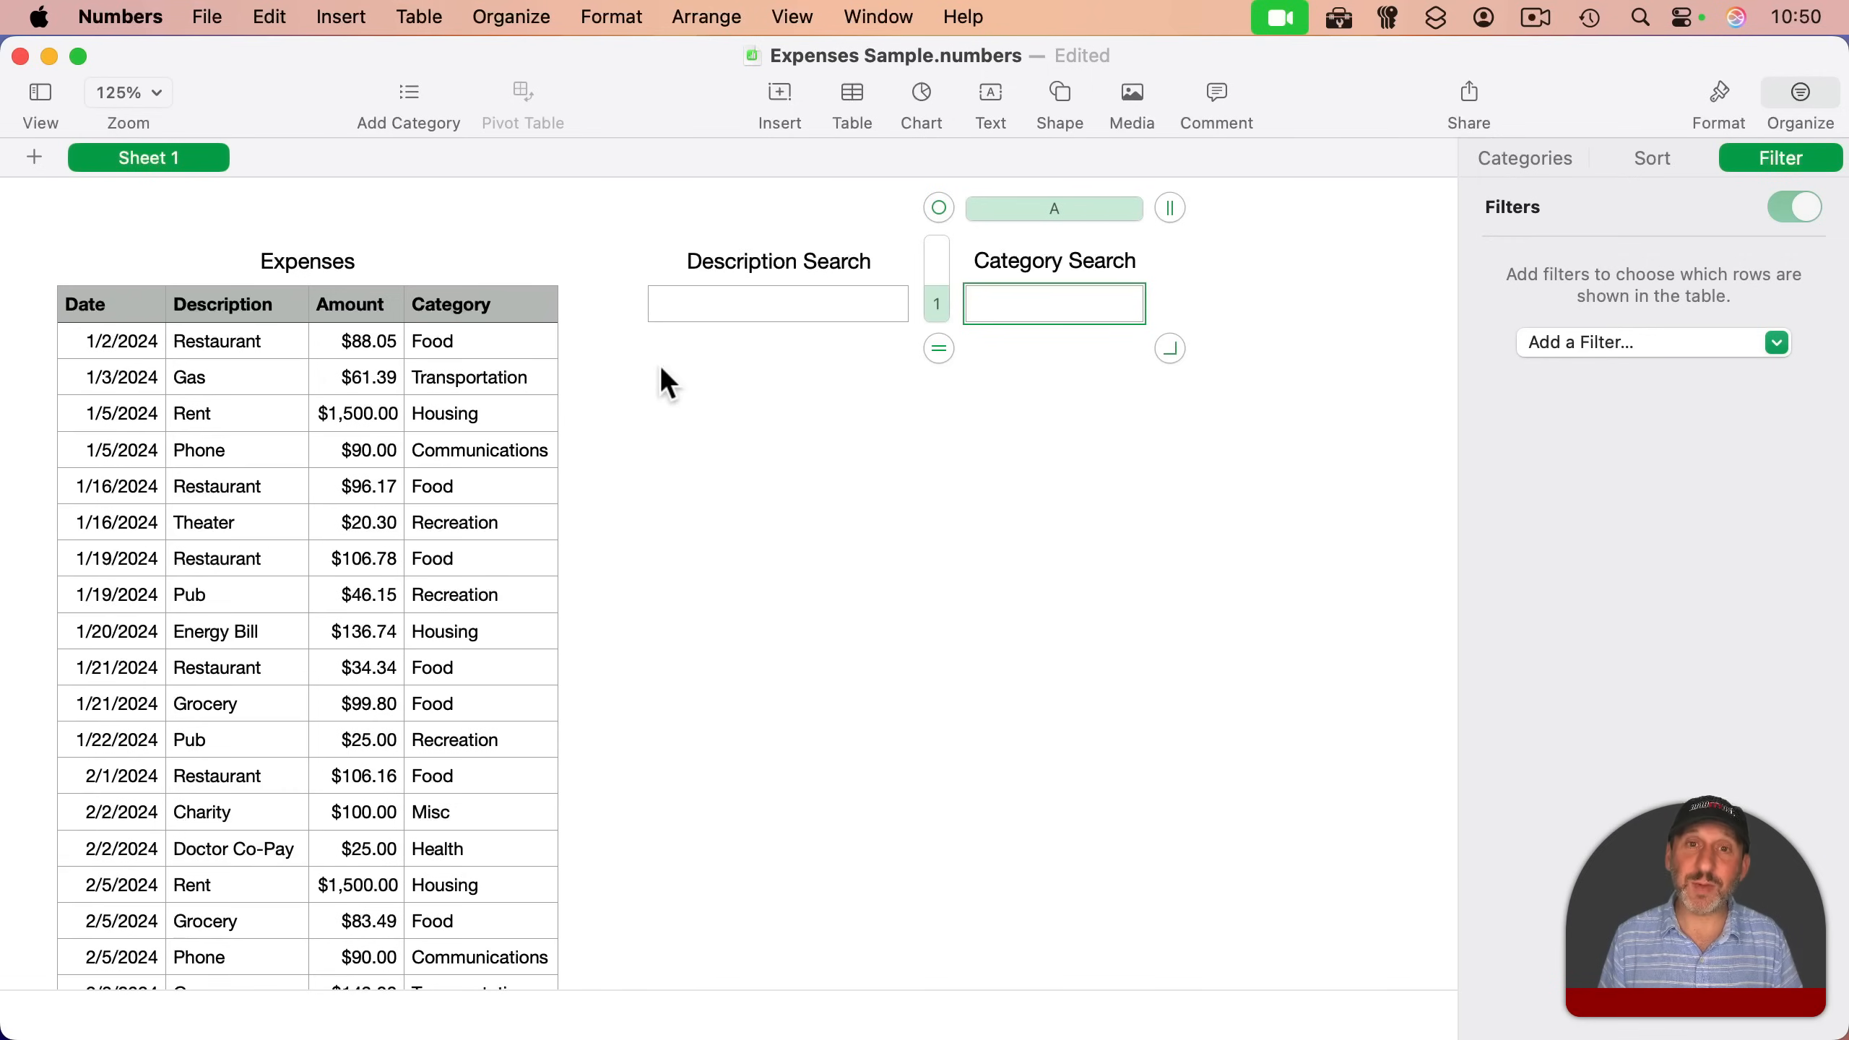
{"action": "mouse_move", "coordinate": [1498, 190]}
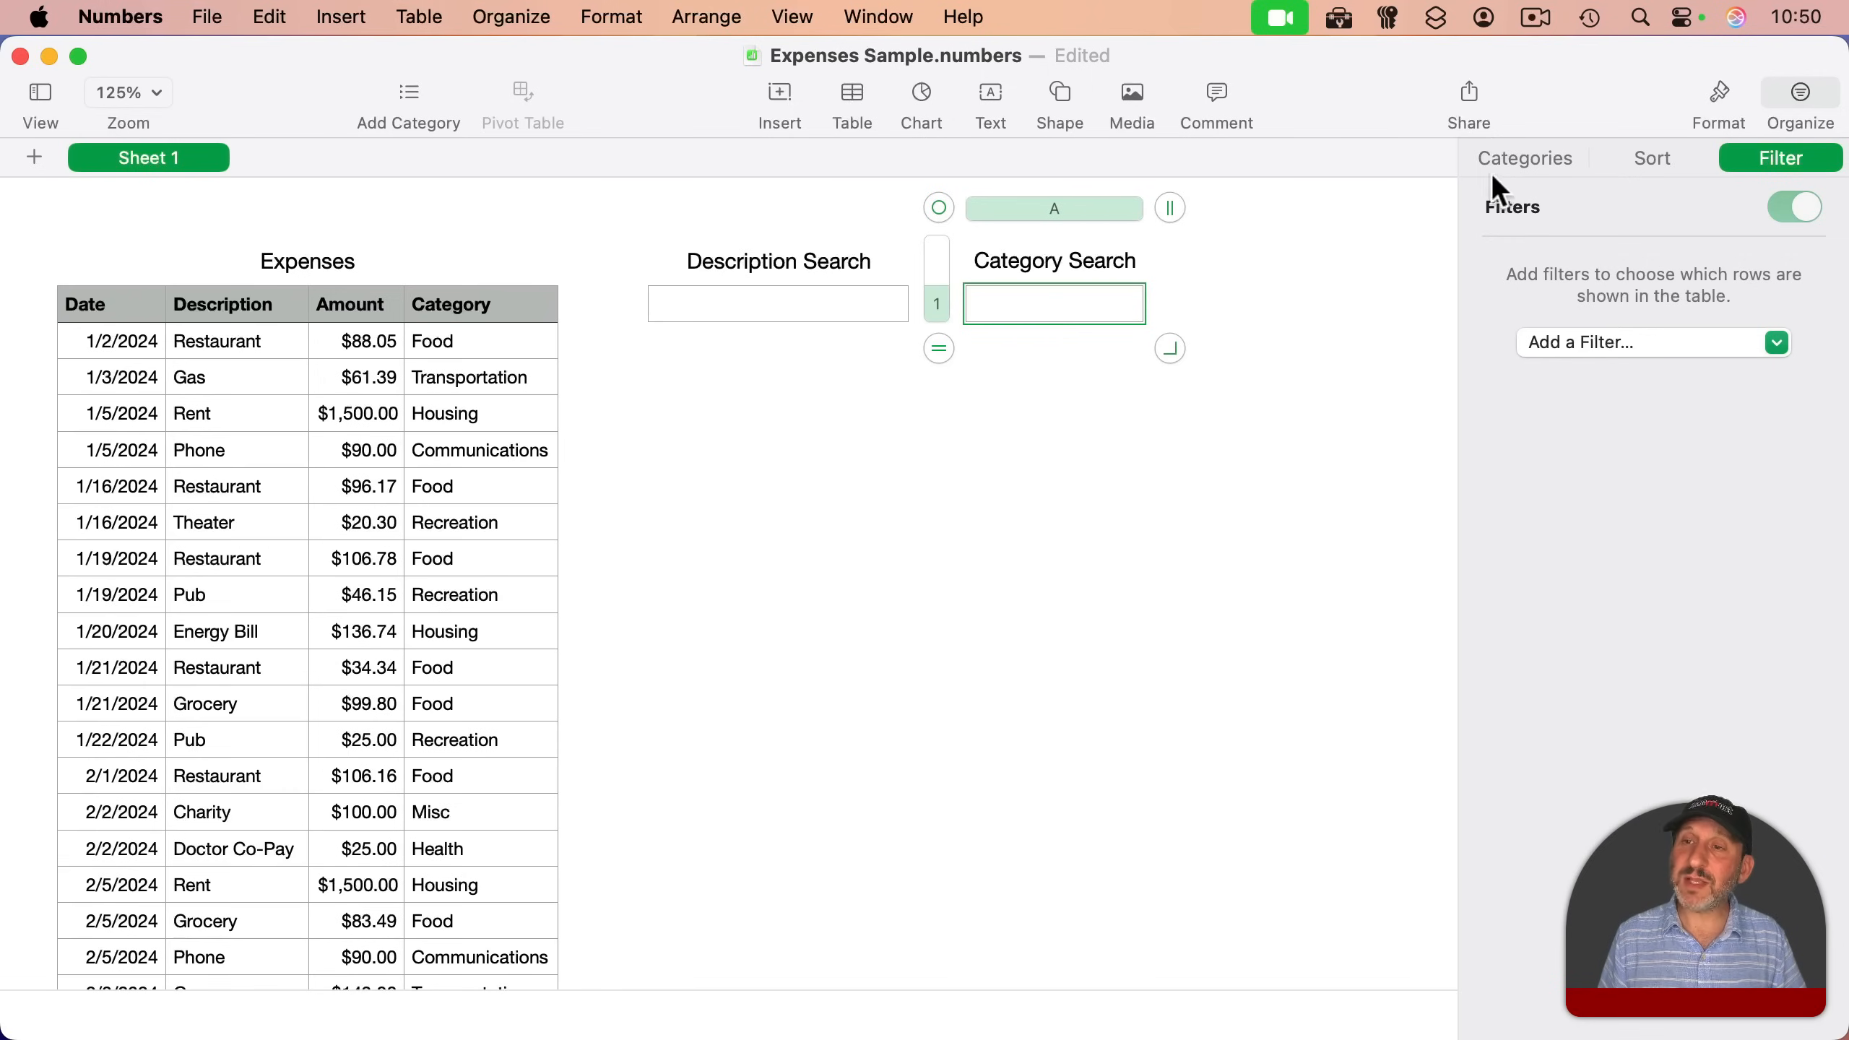
- Set the Category Search cell's data format to Pop-Up Menu and rename its items
{"action": "left_click", "coordinate": [1606, 157]}
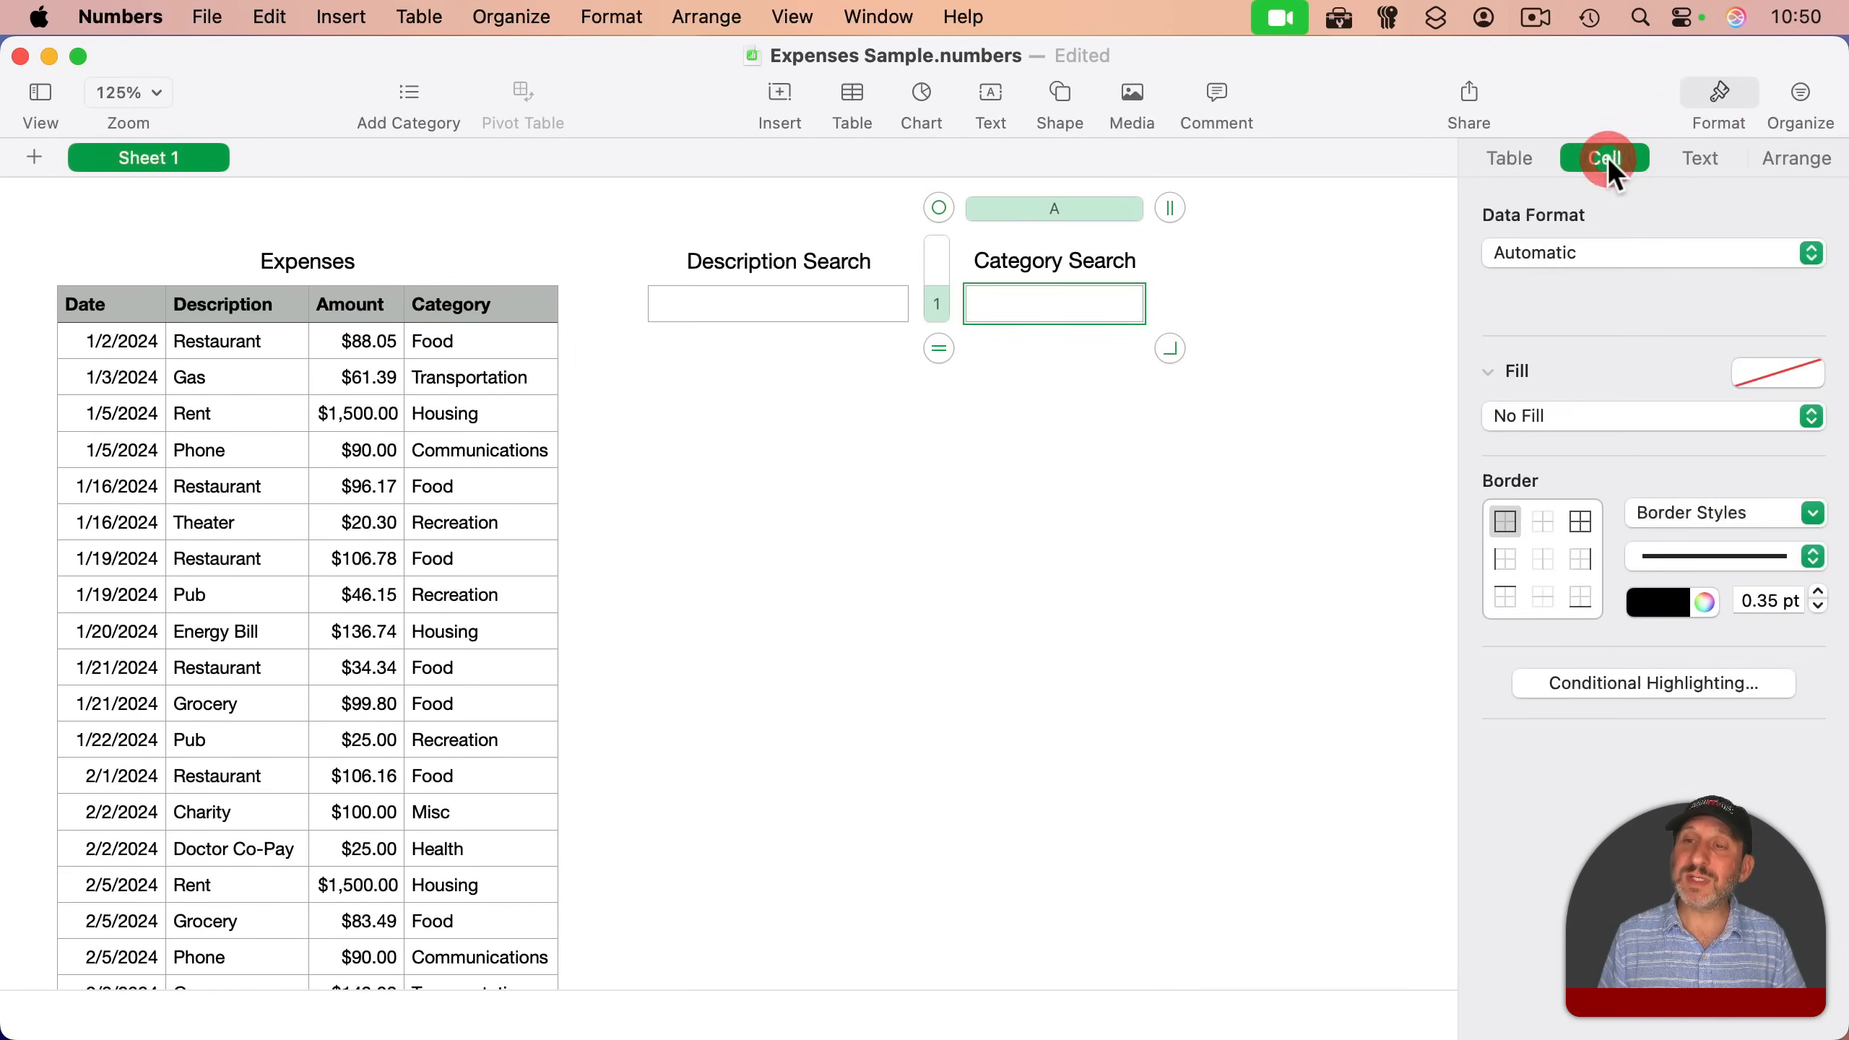
{"action": "left_click", "coordinate": [1654, 253]}
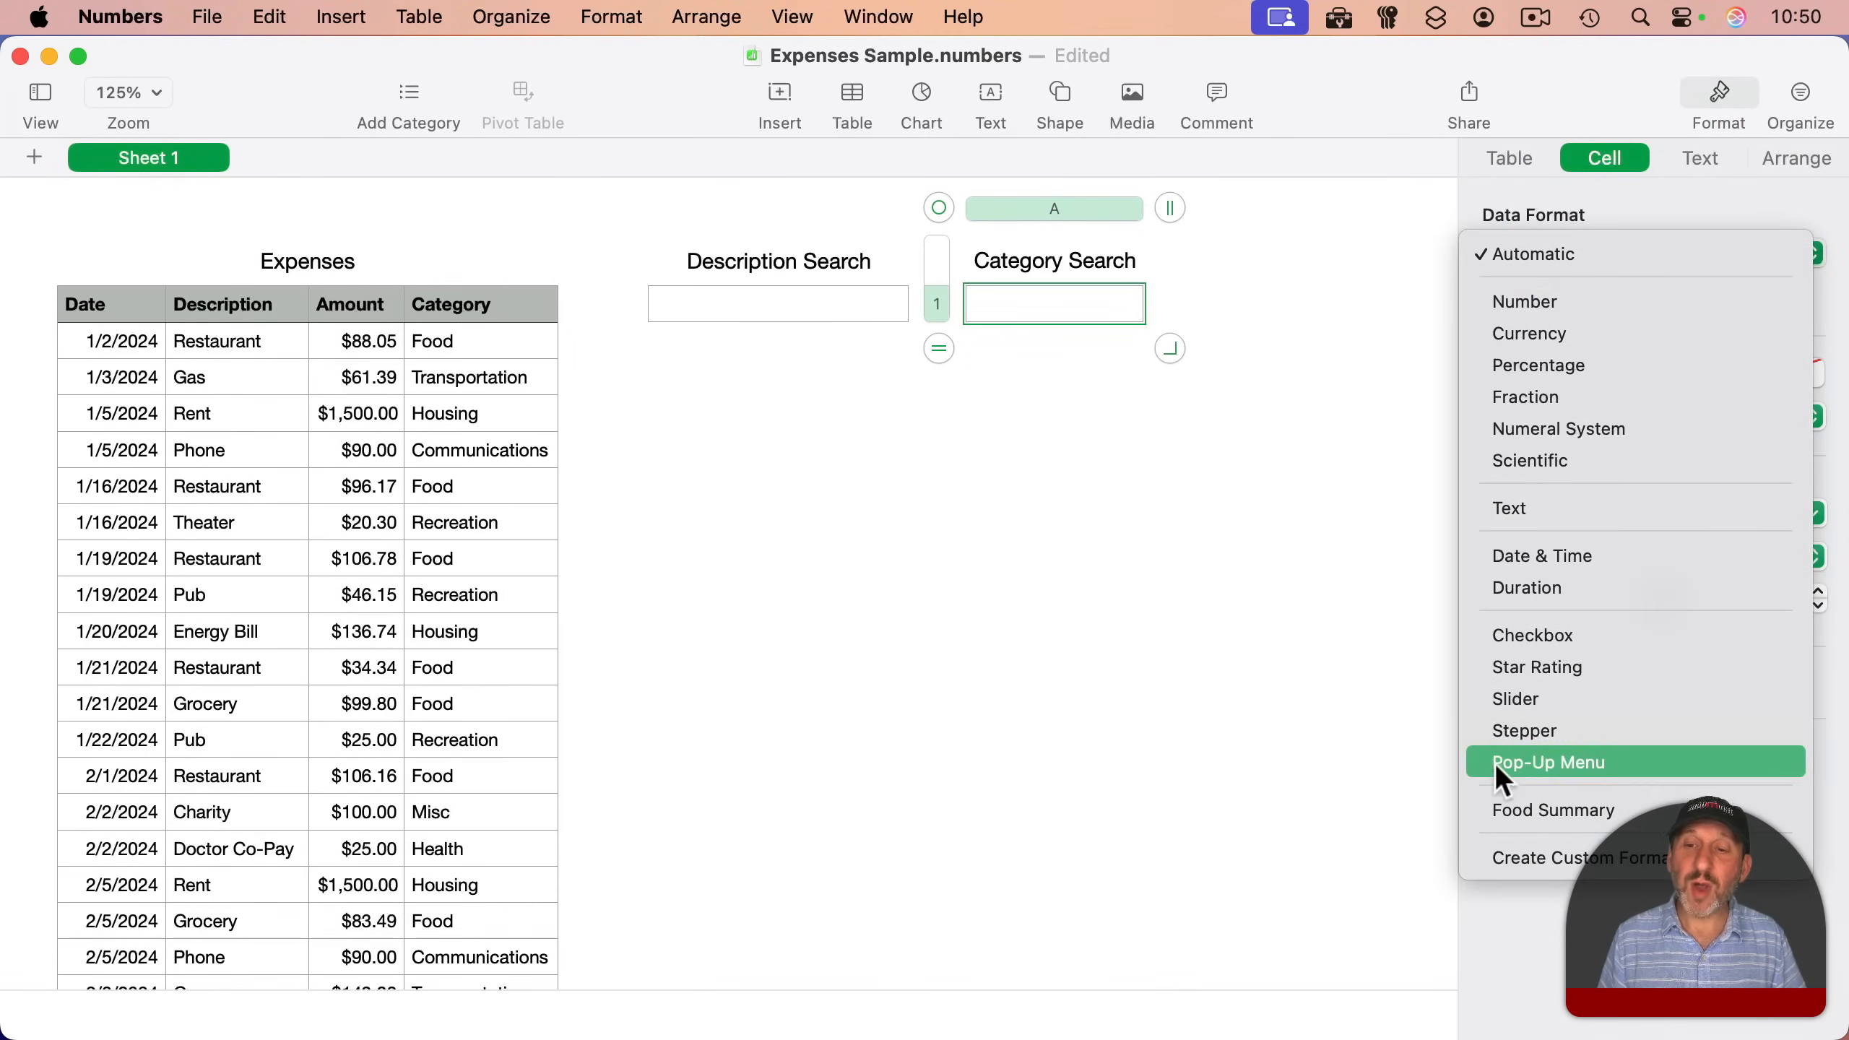
{"action": "left_click", "coordinate": [1549, 763]}
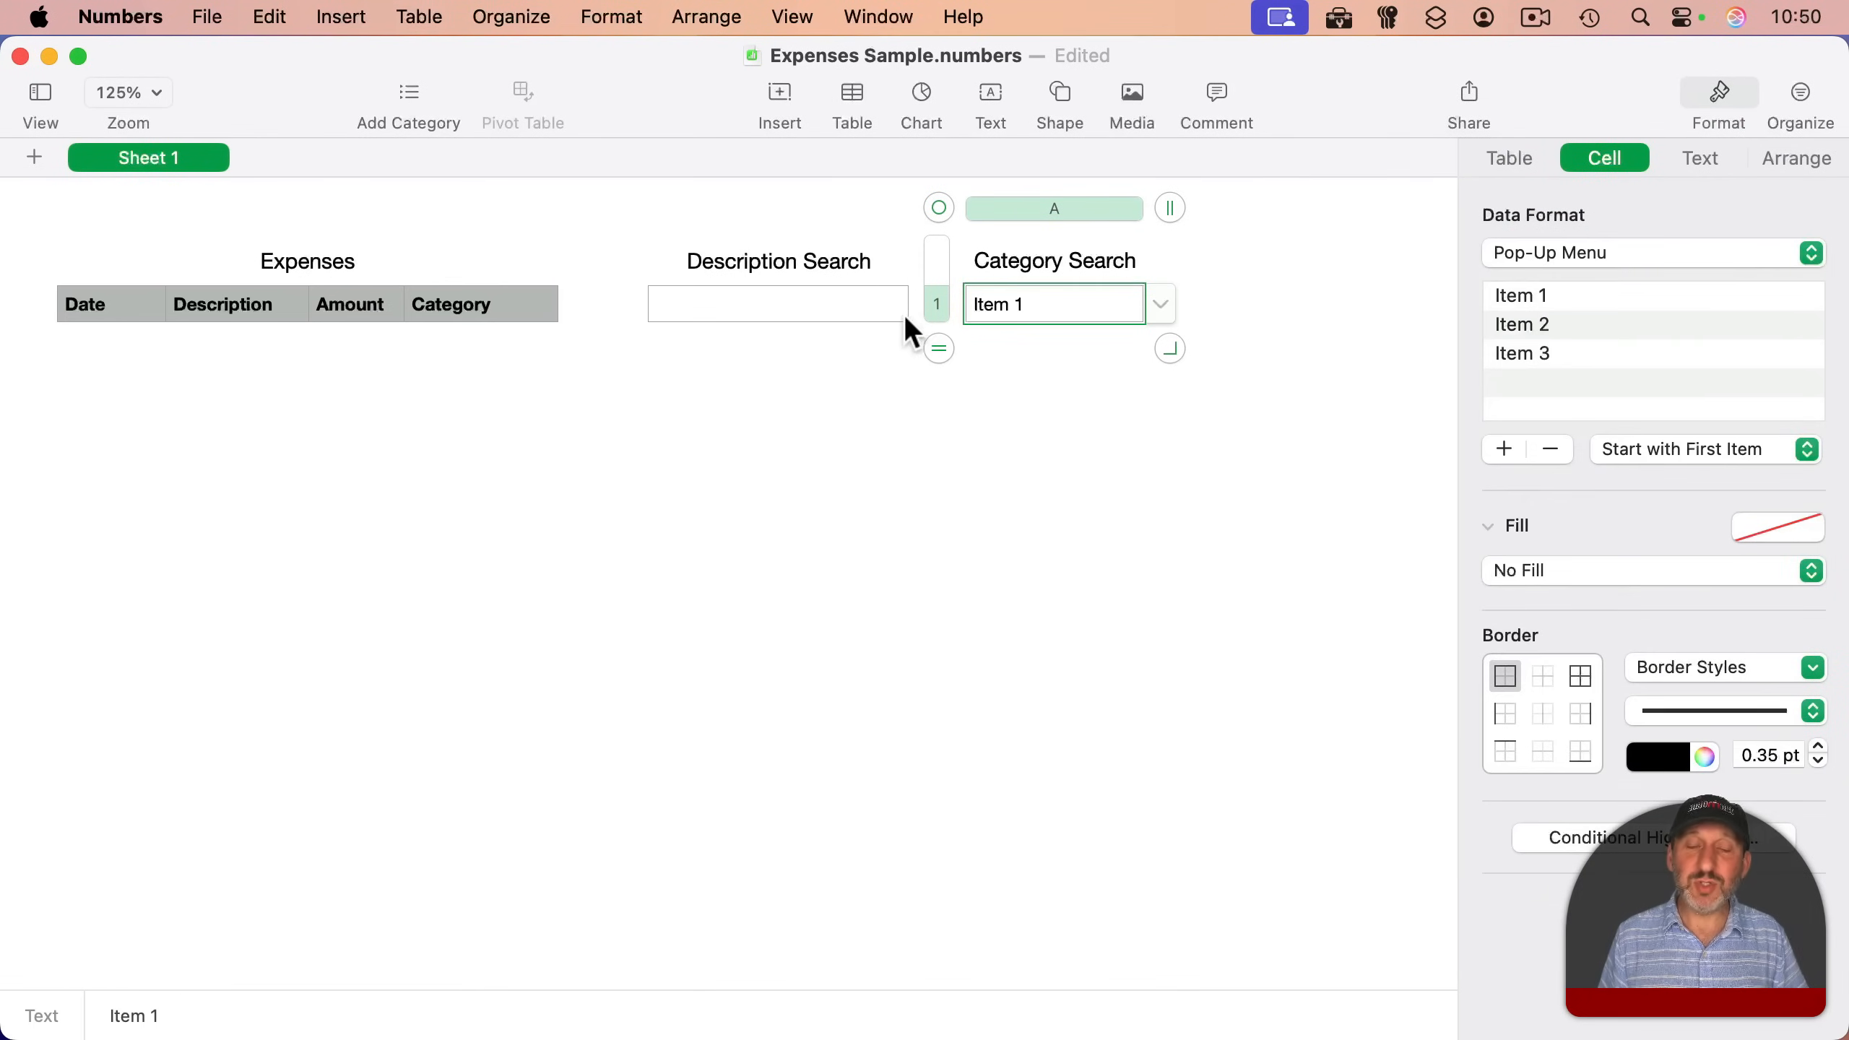
{"action": "left_click", "coordinate": [1521, 354]}
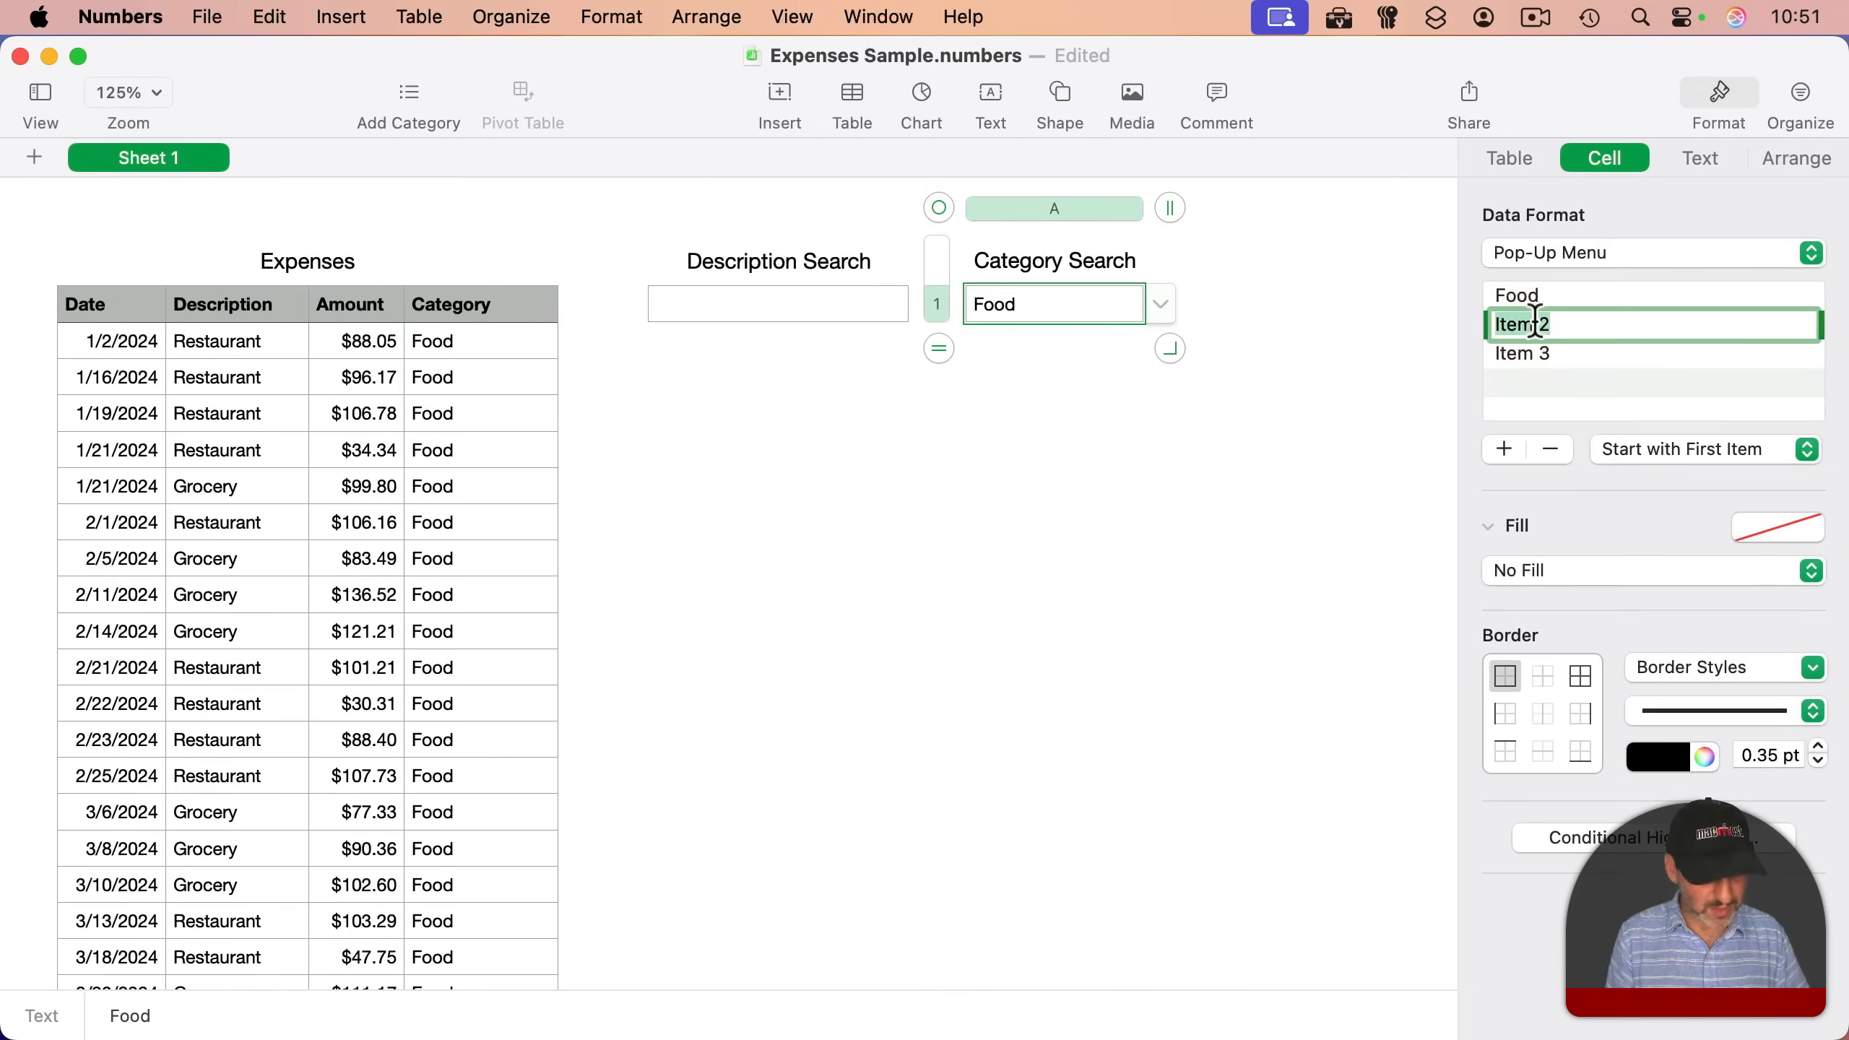
{"action": "type", "text": "Transportation"}
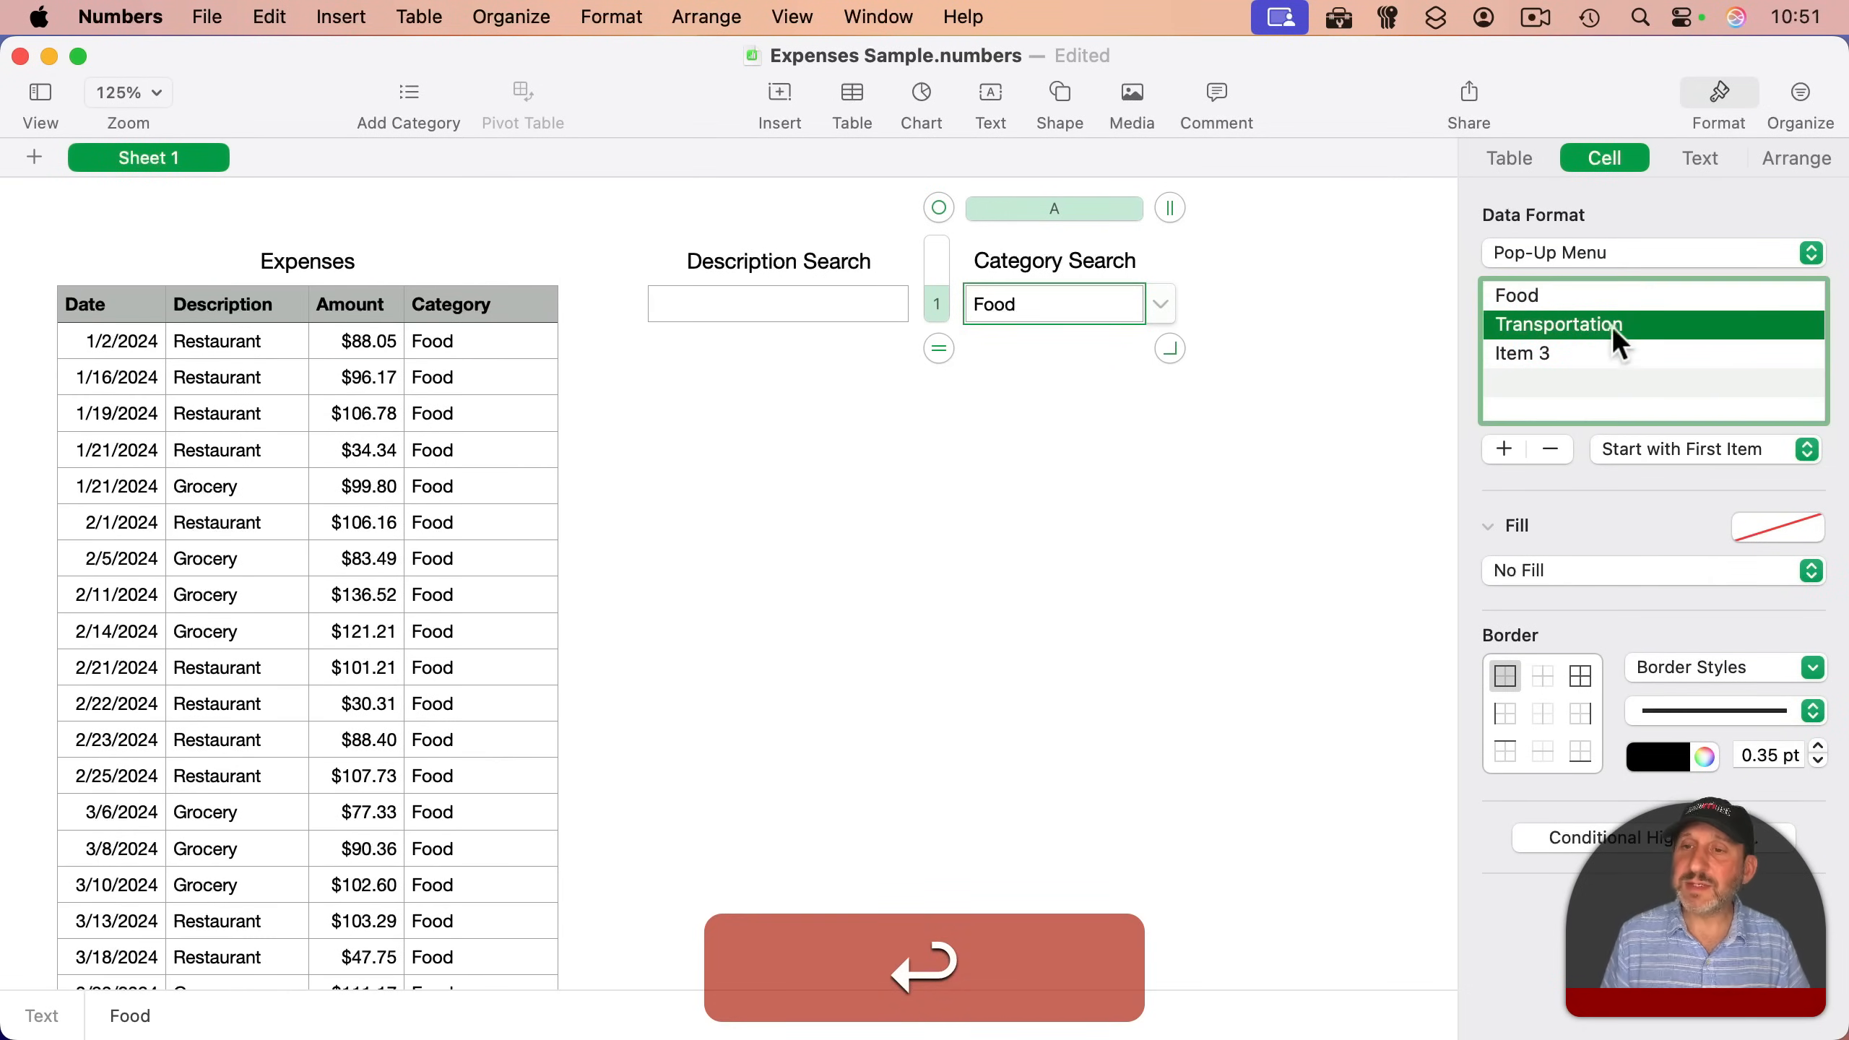
- Choose Transportation, then Food, from the Category Search pop-up
{"action": "left_click", "coordinate": [1121, 302]}
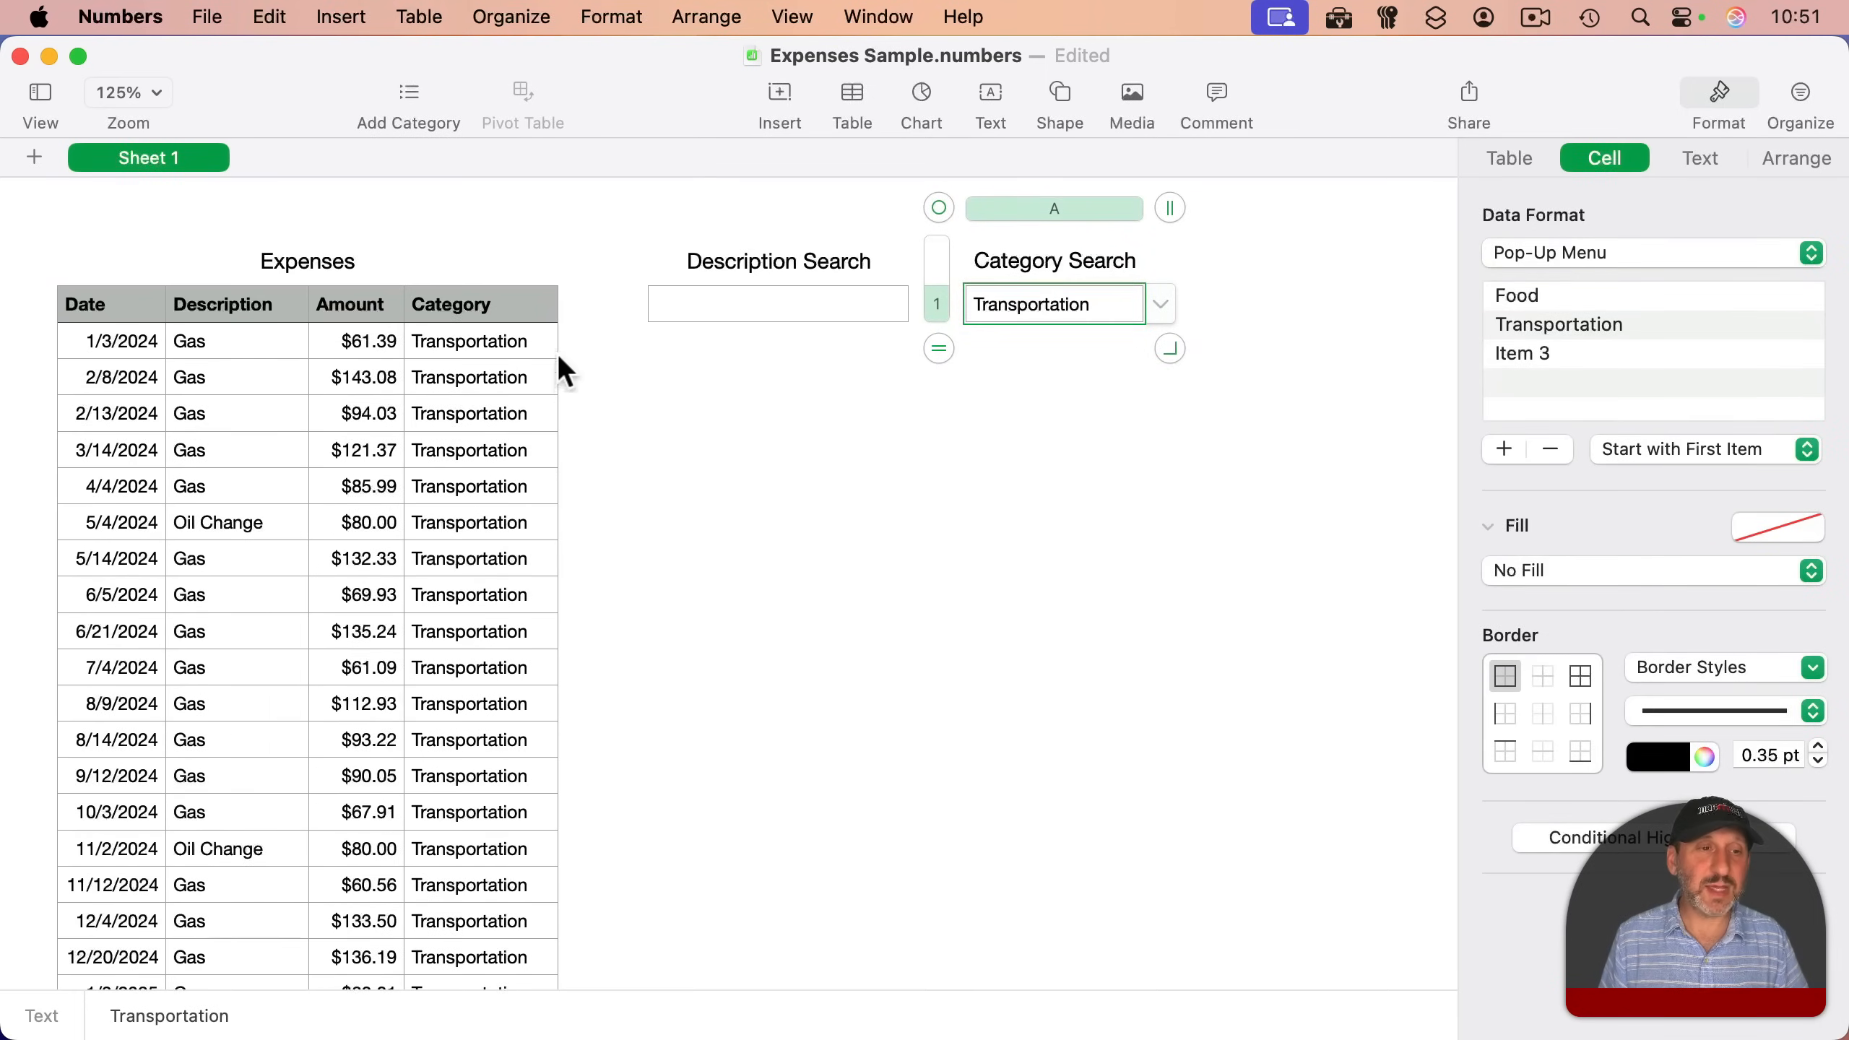
{"action": "left_click", "coordinate": [1054, 304]}
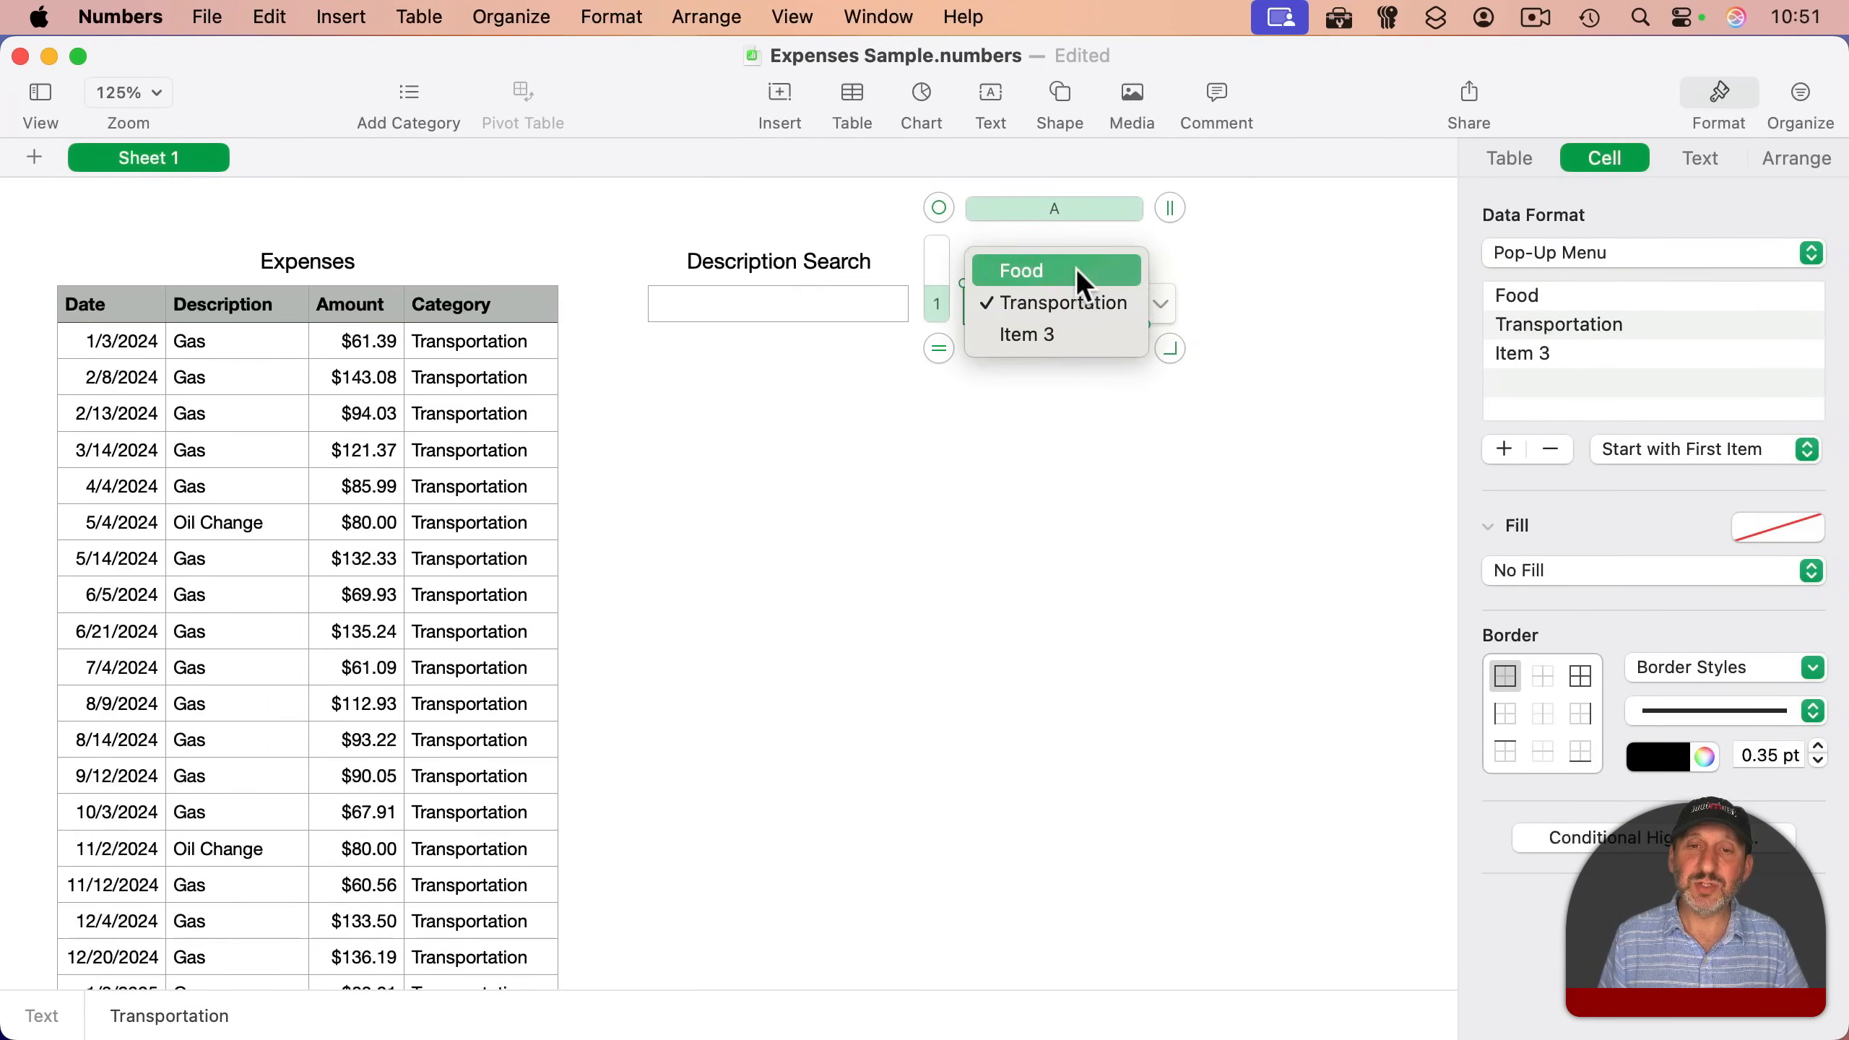
{"action": "left_click", "coordinate": [1020, 270]}
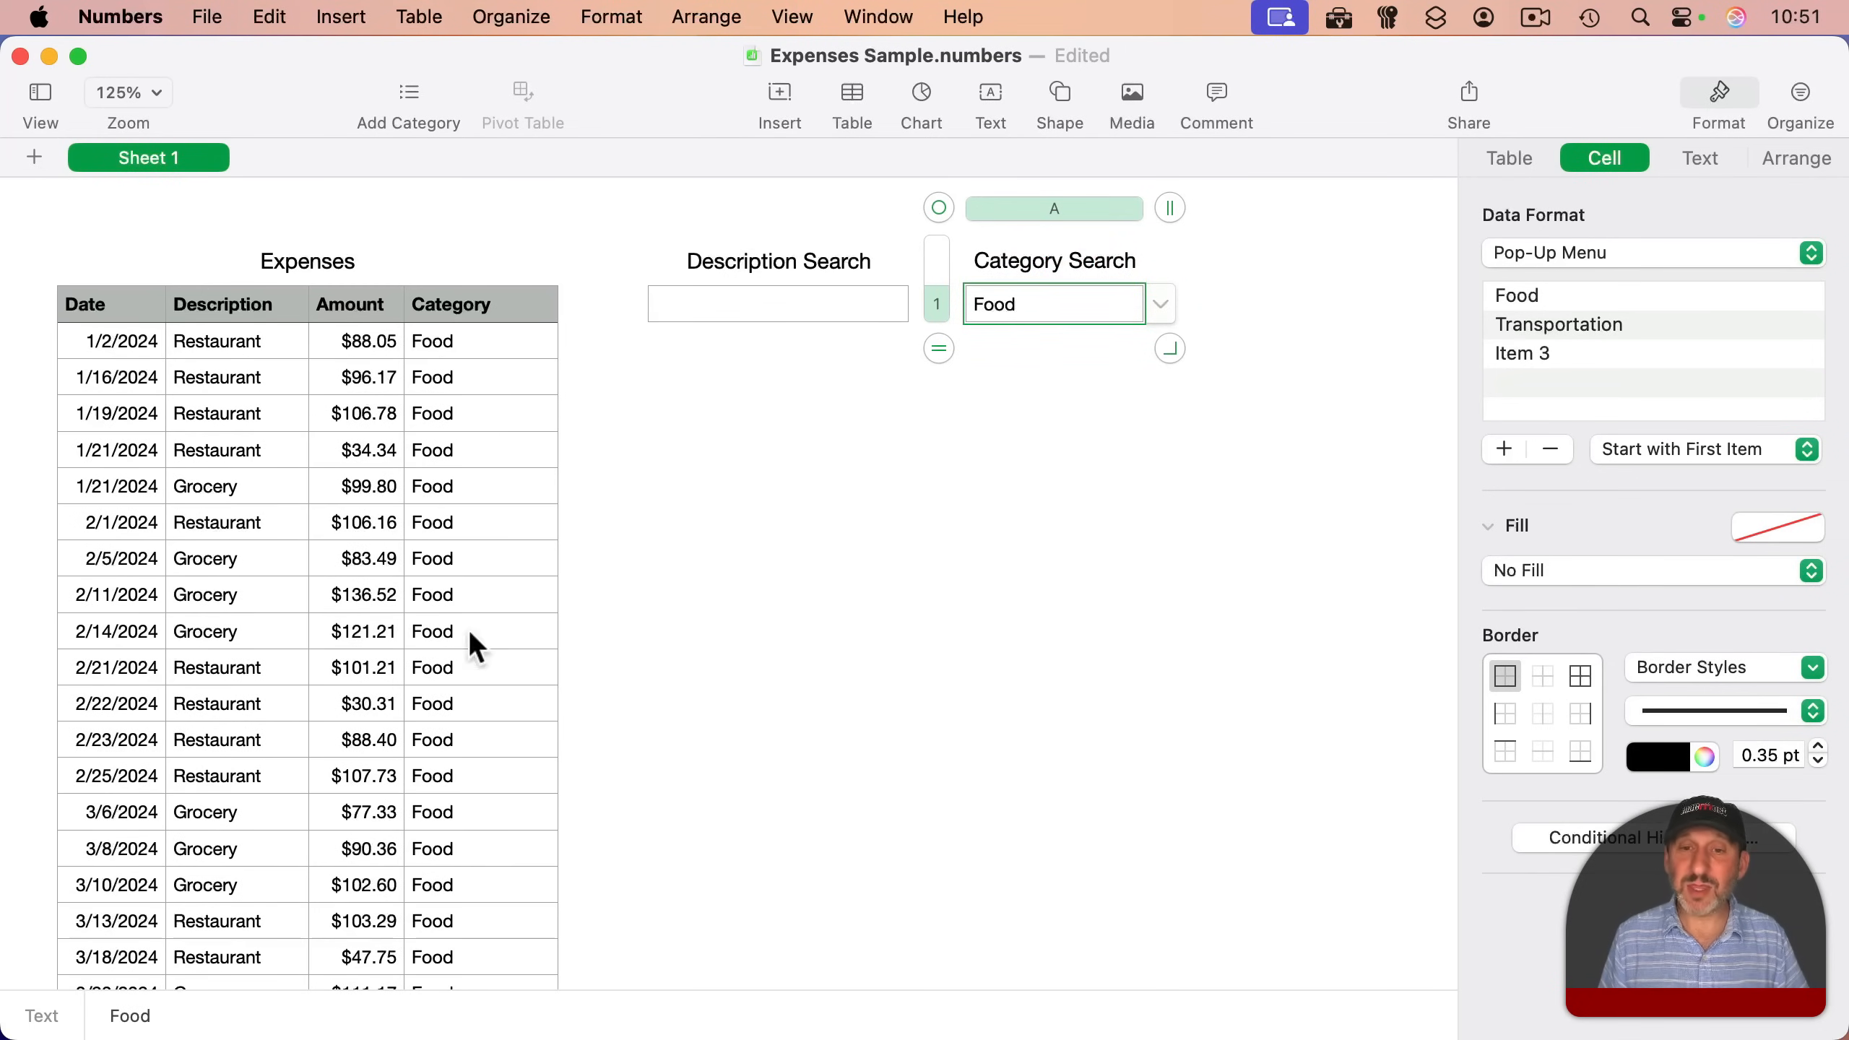
{"action": "mouse_move", "coordinate": [1547, 261]}
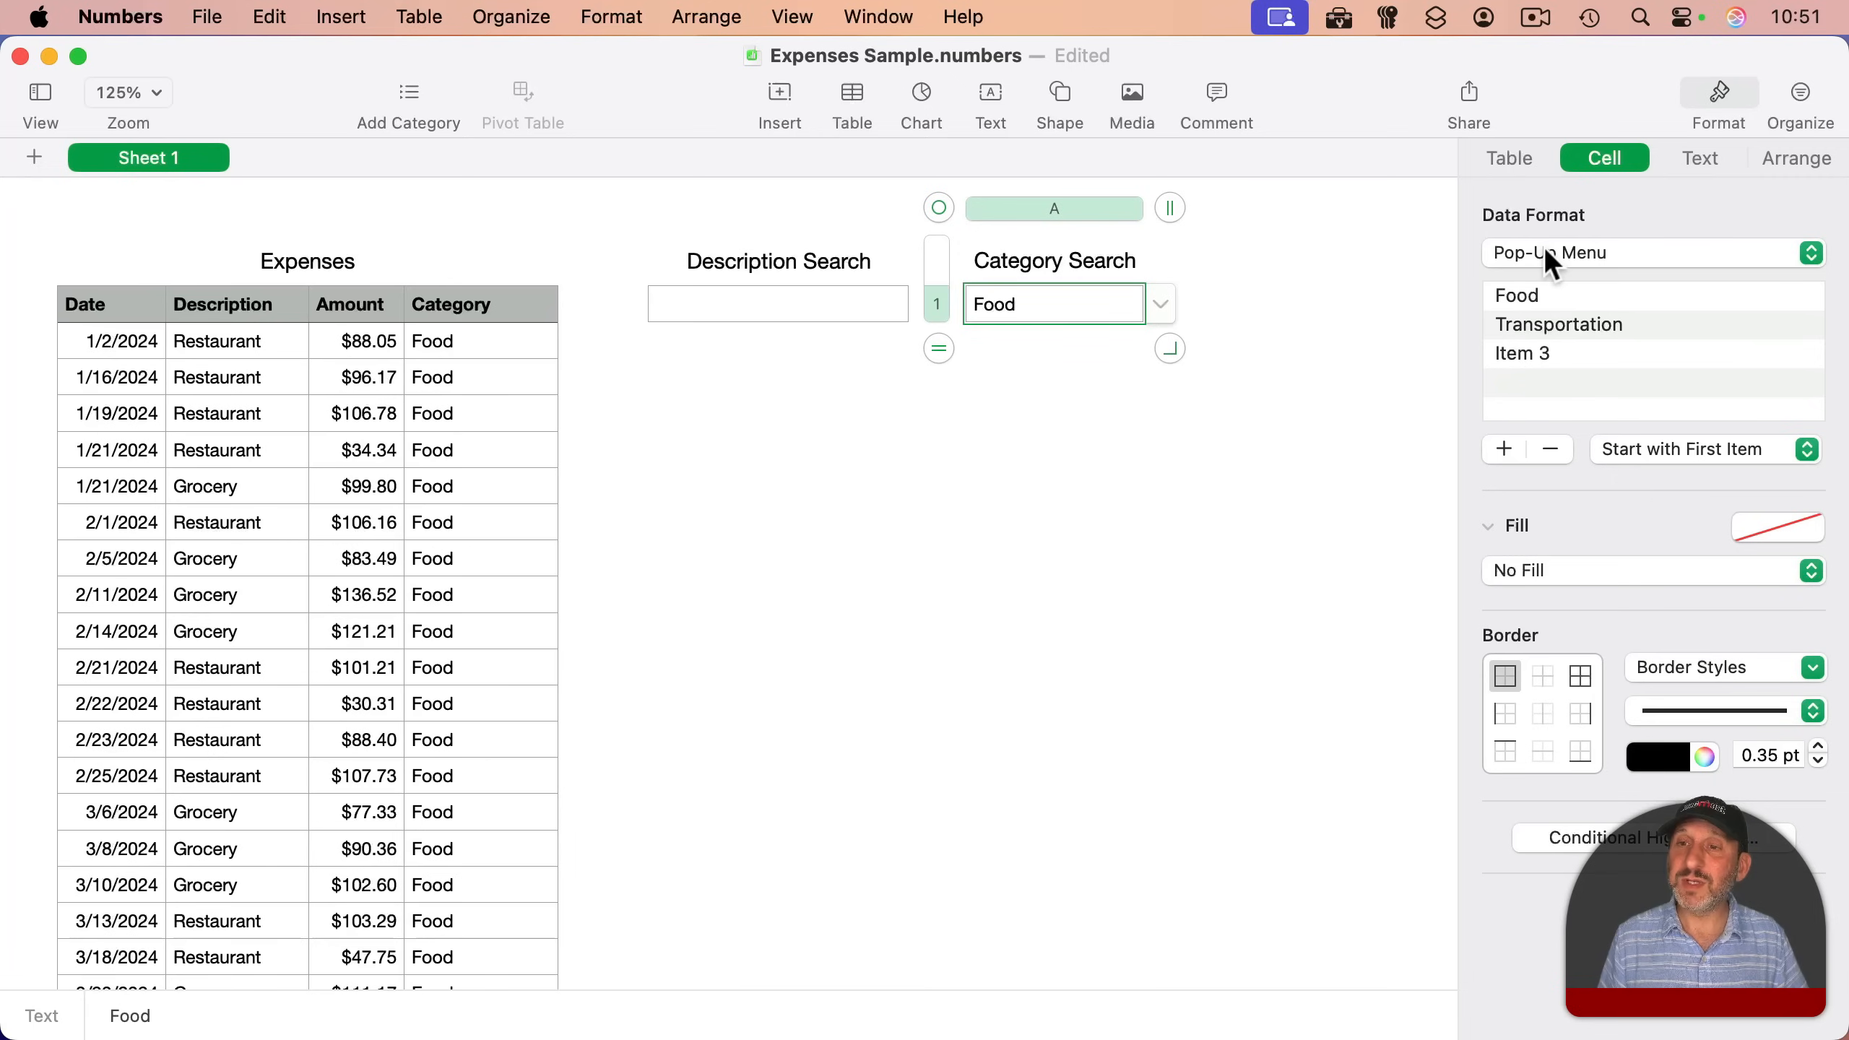
- Revert Category Search to Automatic and make Category column cells pop-up menus
{"action": "left_click", "coordinate": [1654, 253]}
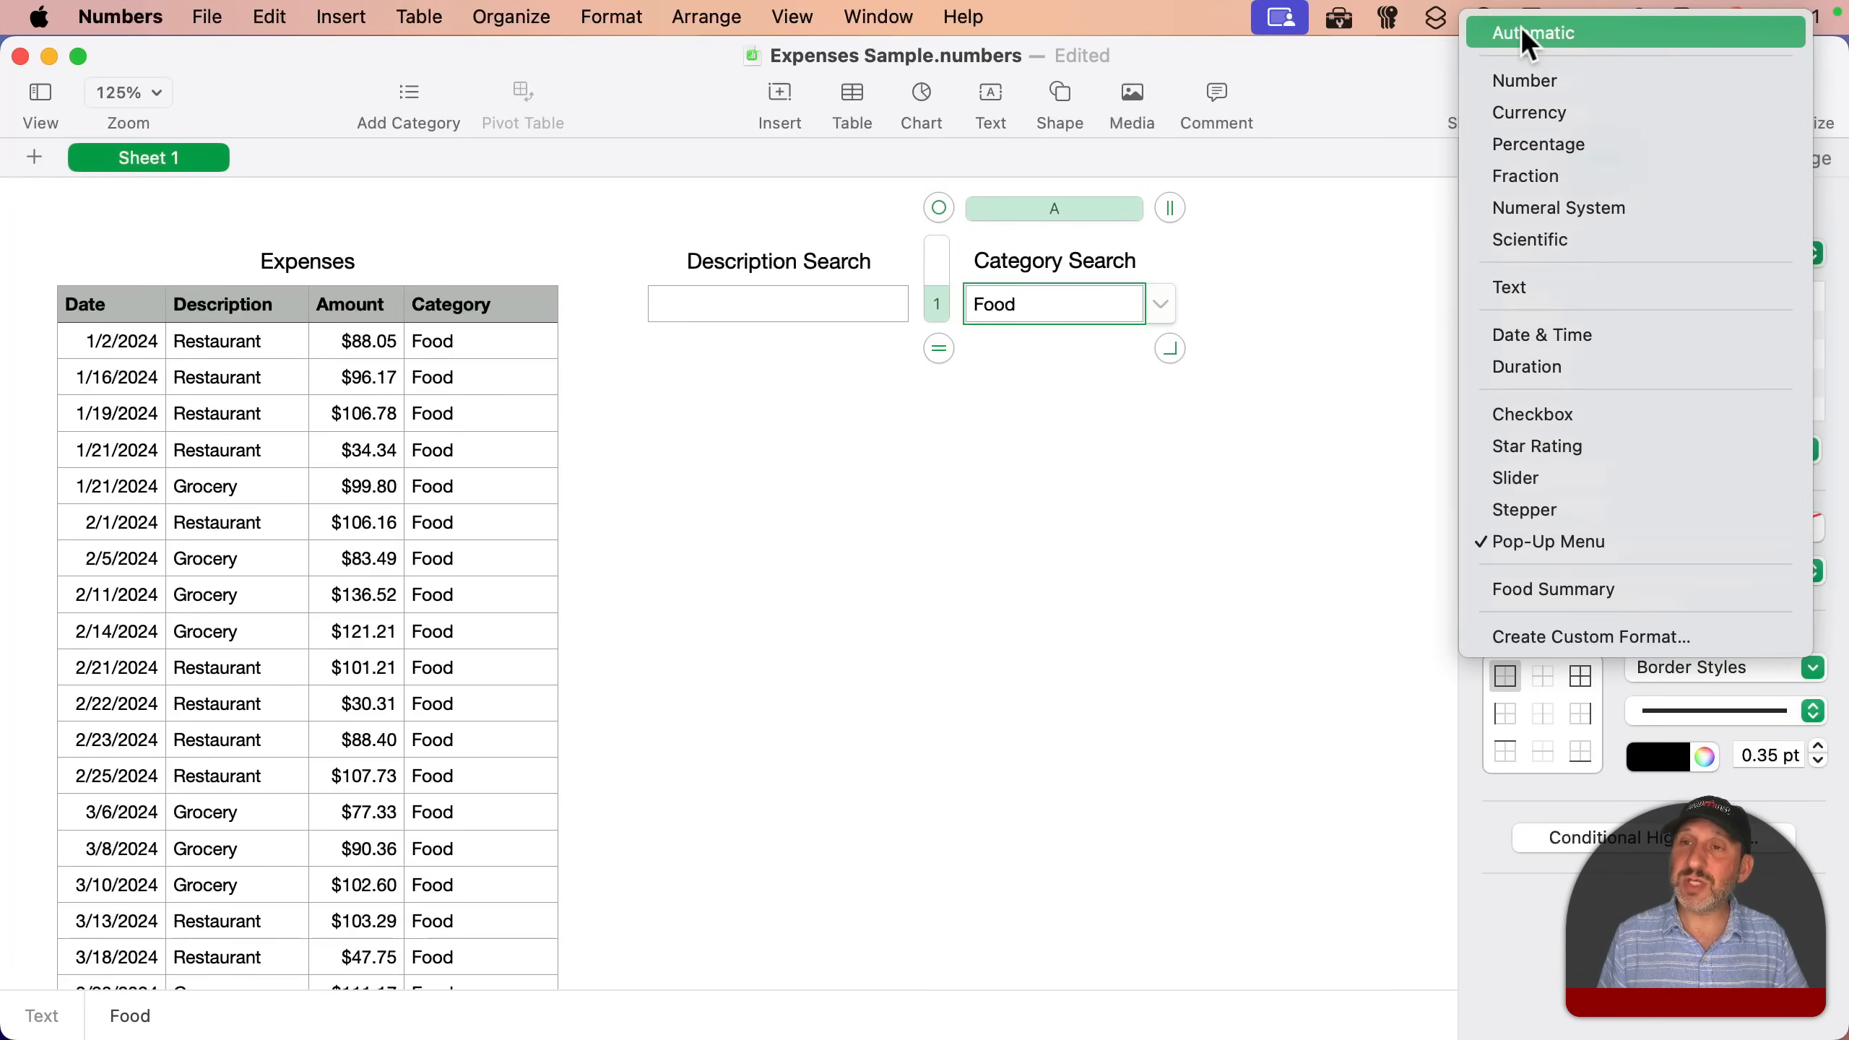
{"action": "left_click", "coordinate": [1533, 32]}
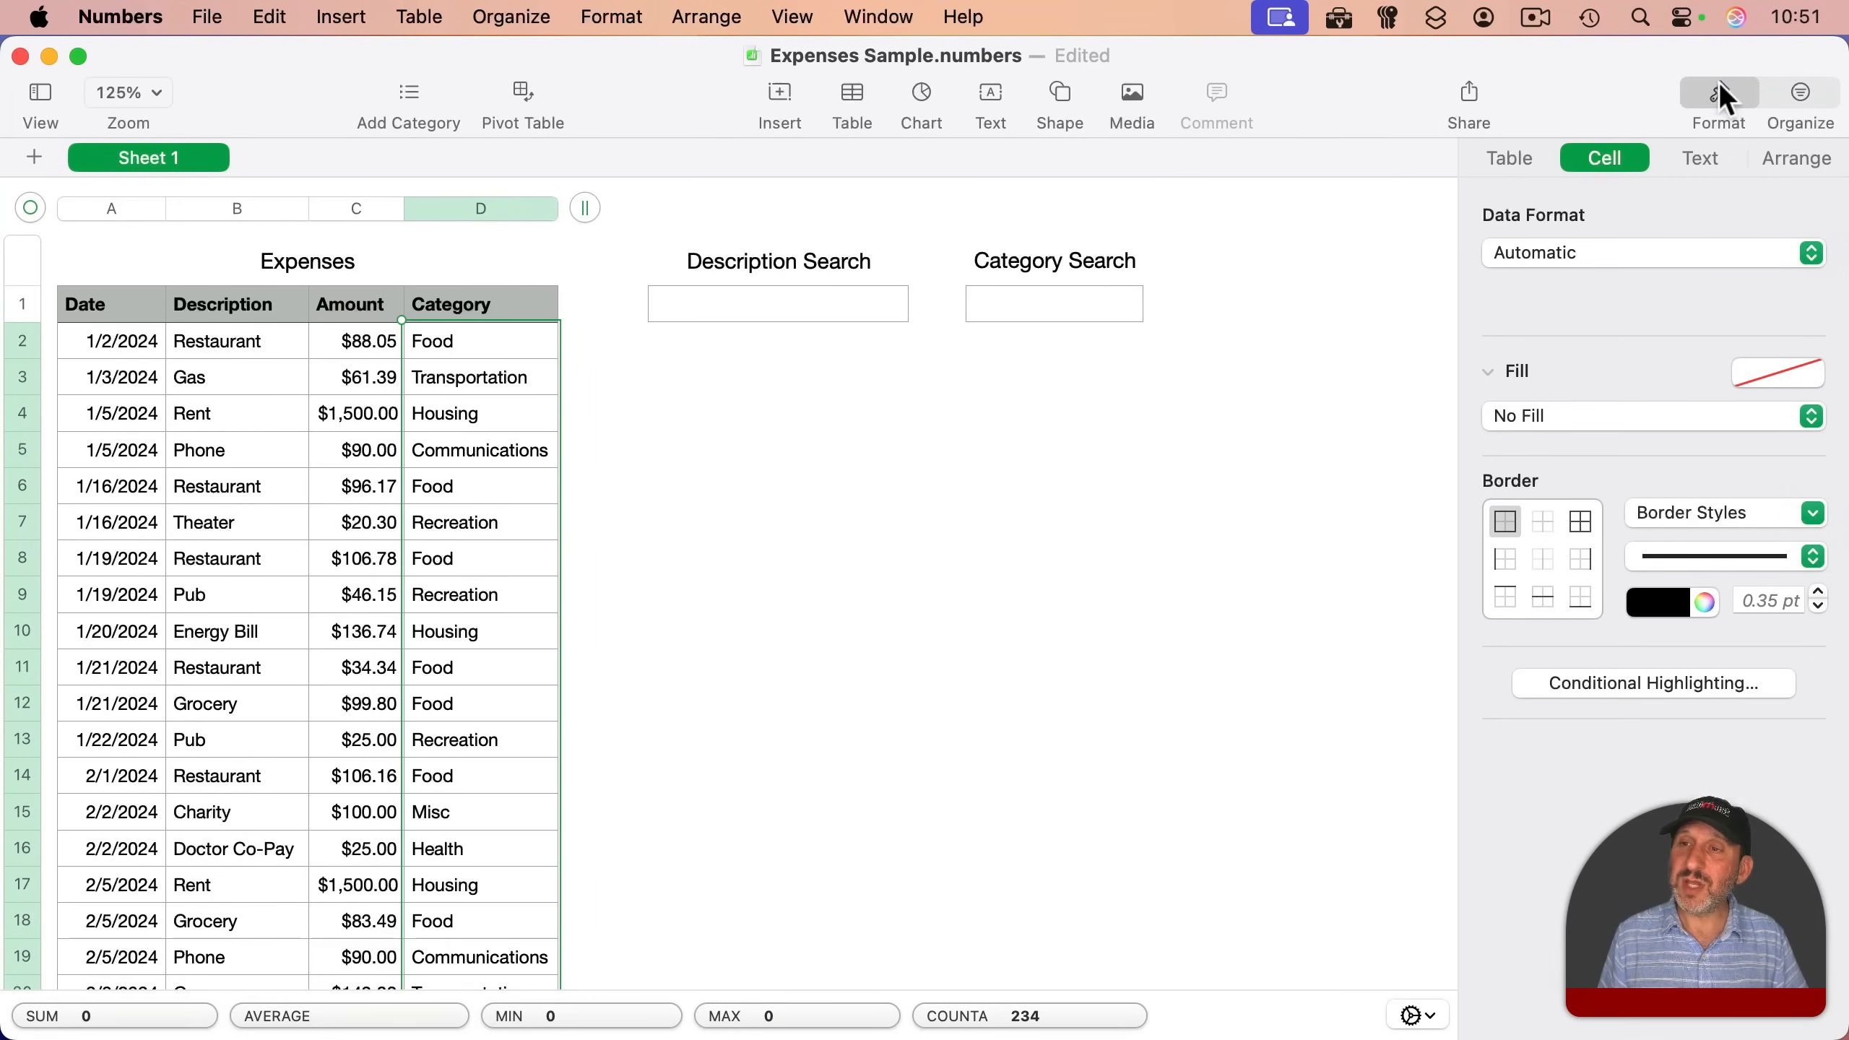
{"action": "left_click", "coordinate": [1654, 253]}
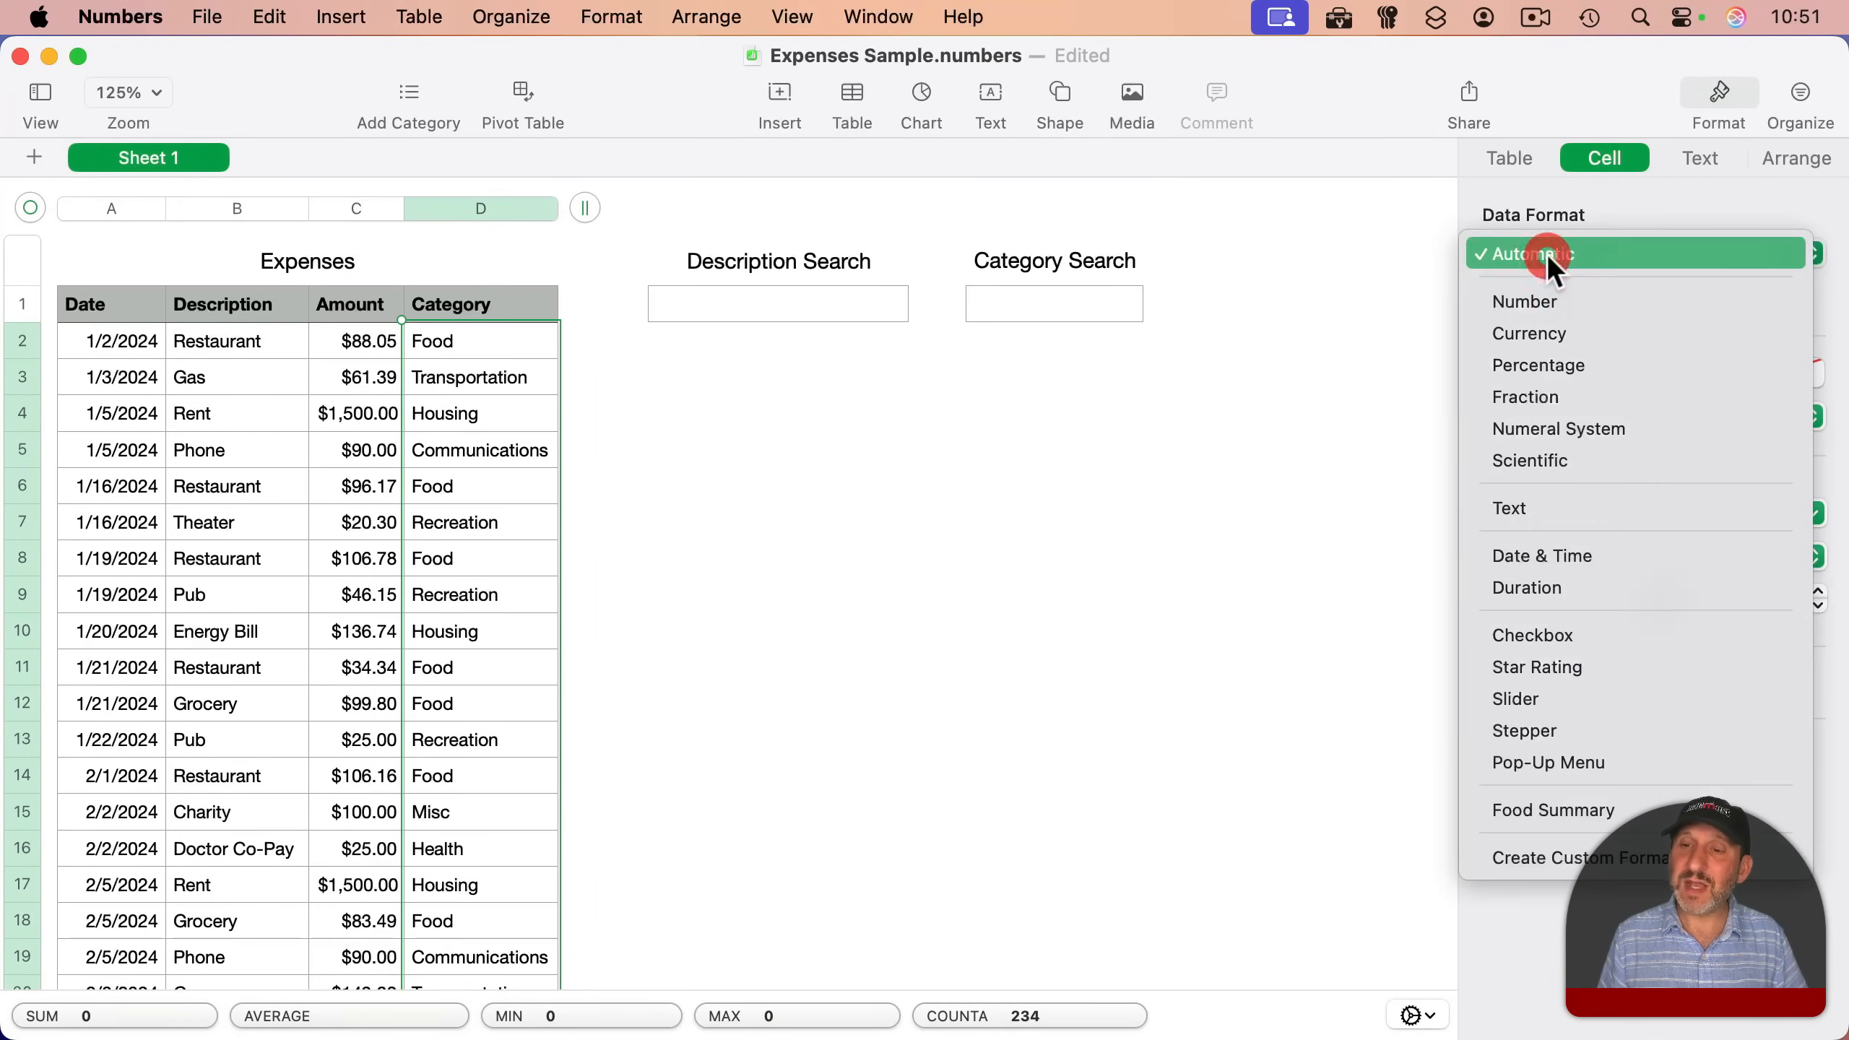
{"action": "left_click", "coordinate": [1549, 763]}
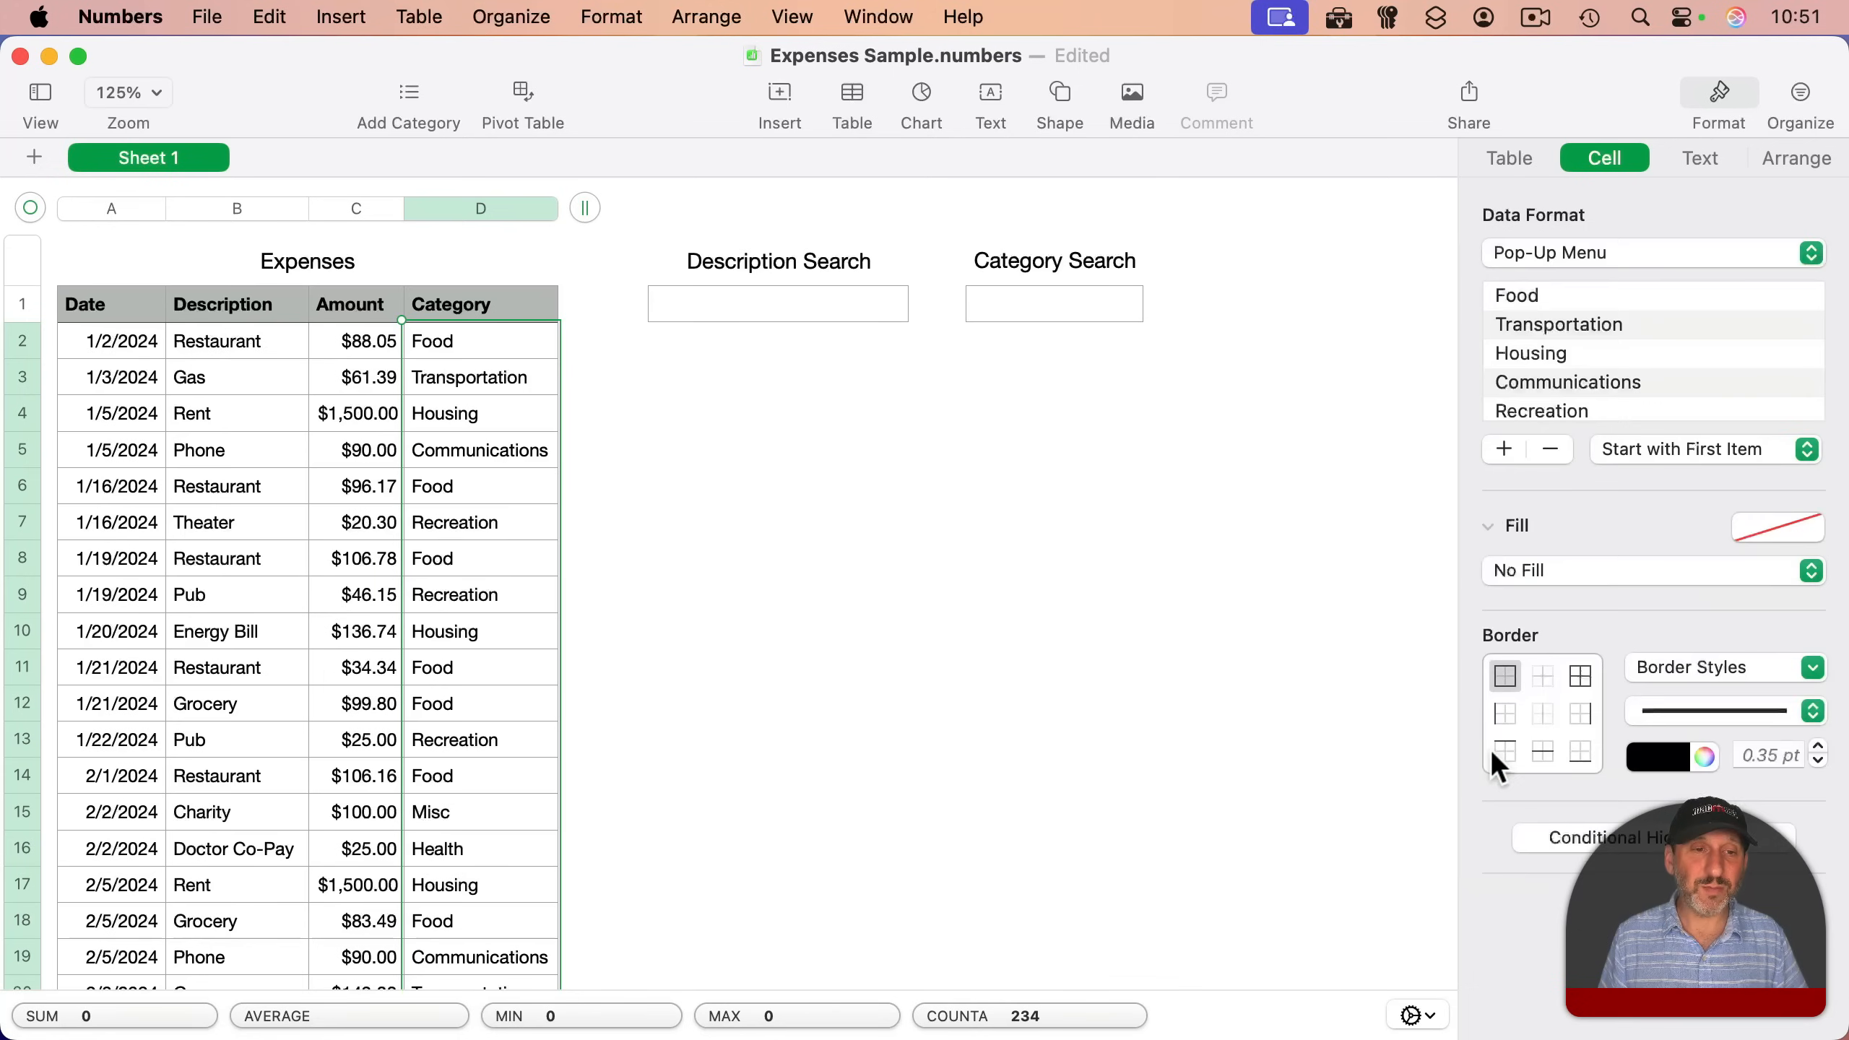
{"action": "left_click", "coordinate": [480, 450]}
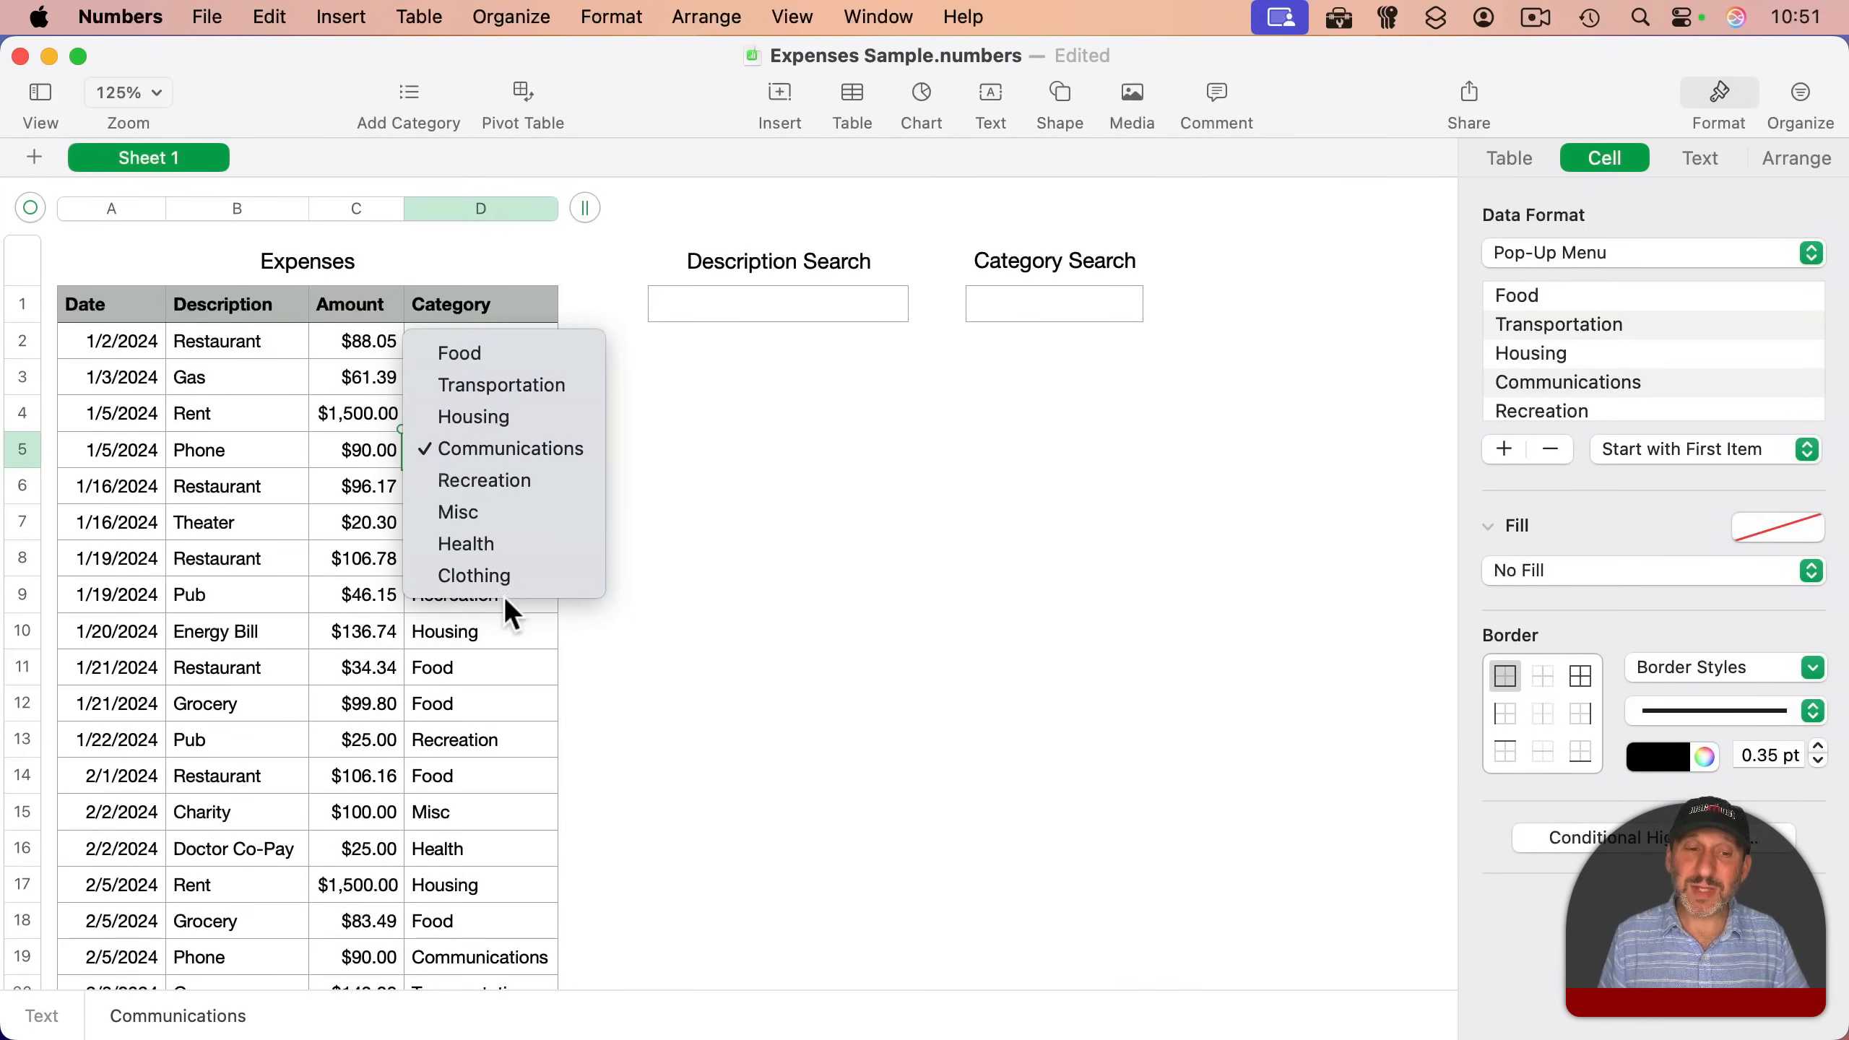
{"action": "mouse_move", "coordinate": [495, 550]}
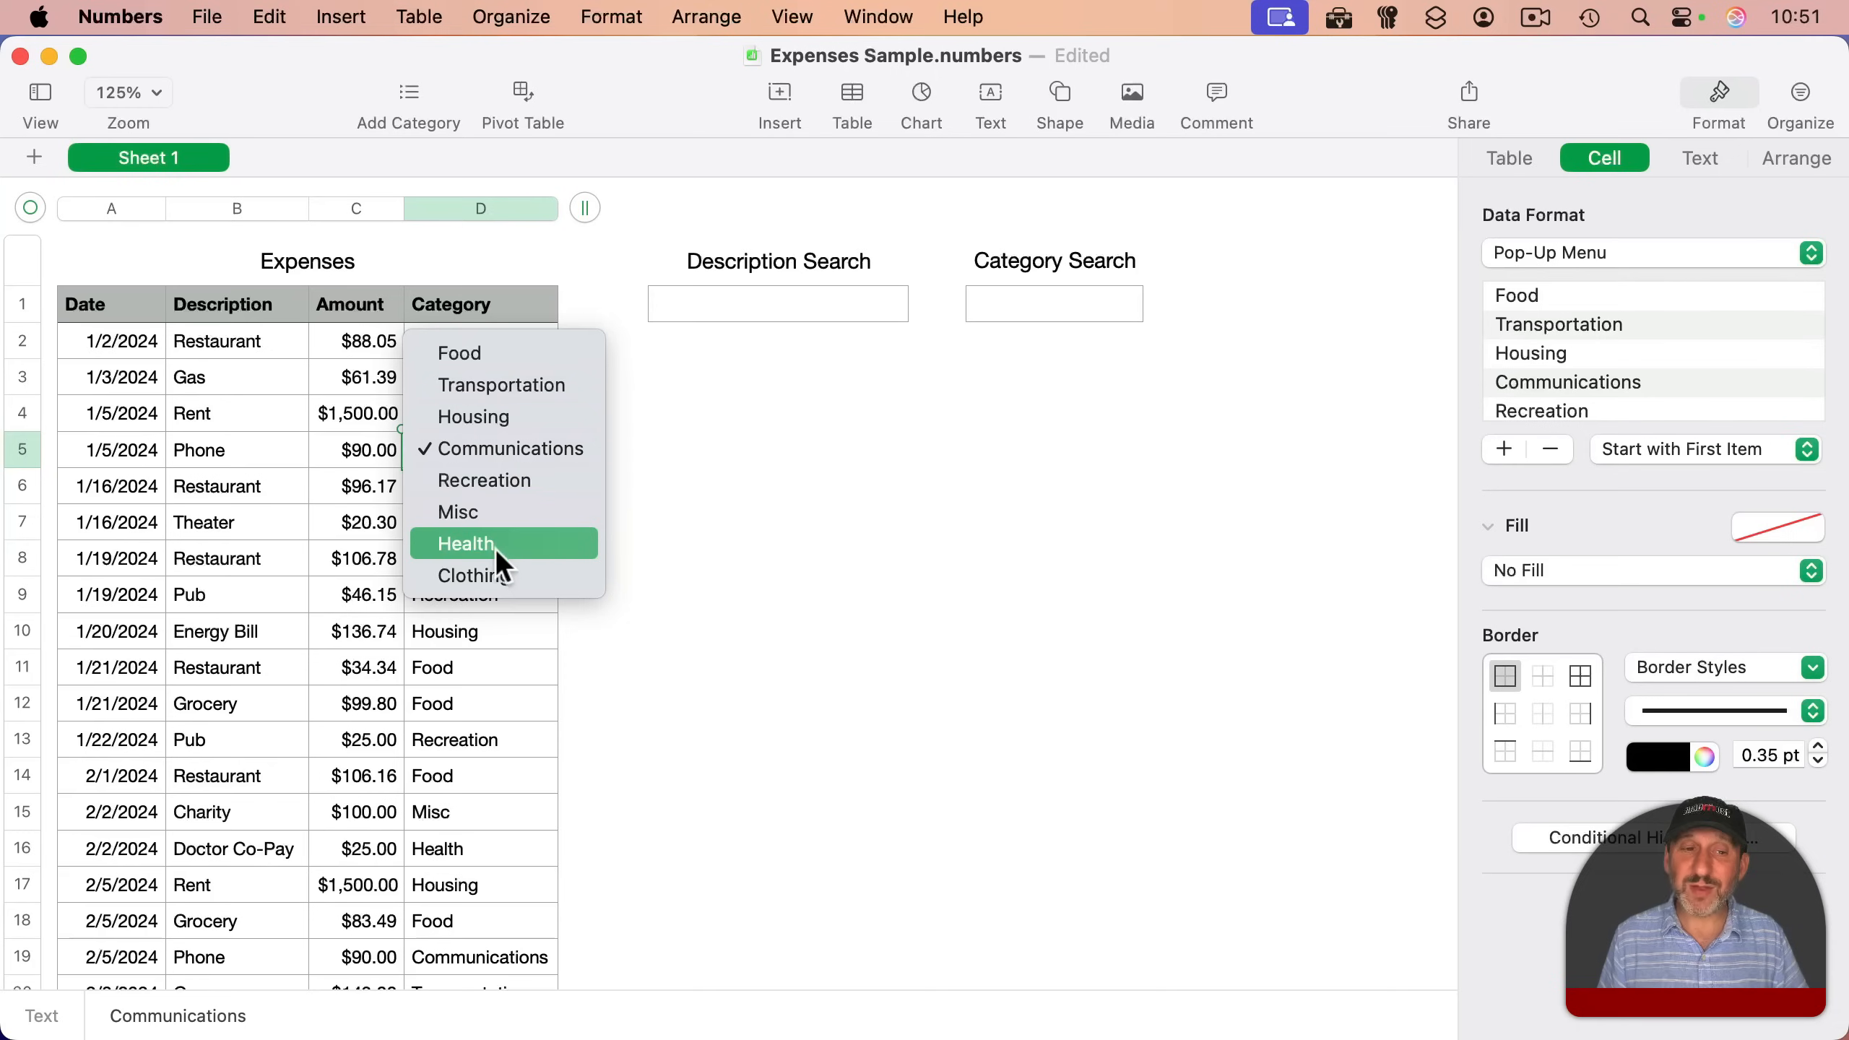
{"action": "mouse_move", "coordinate": [490, 604]}
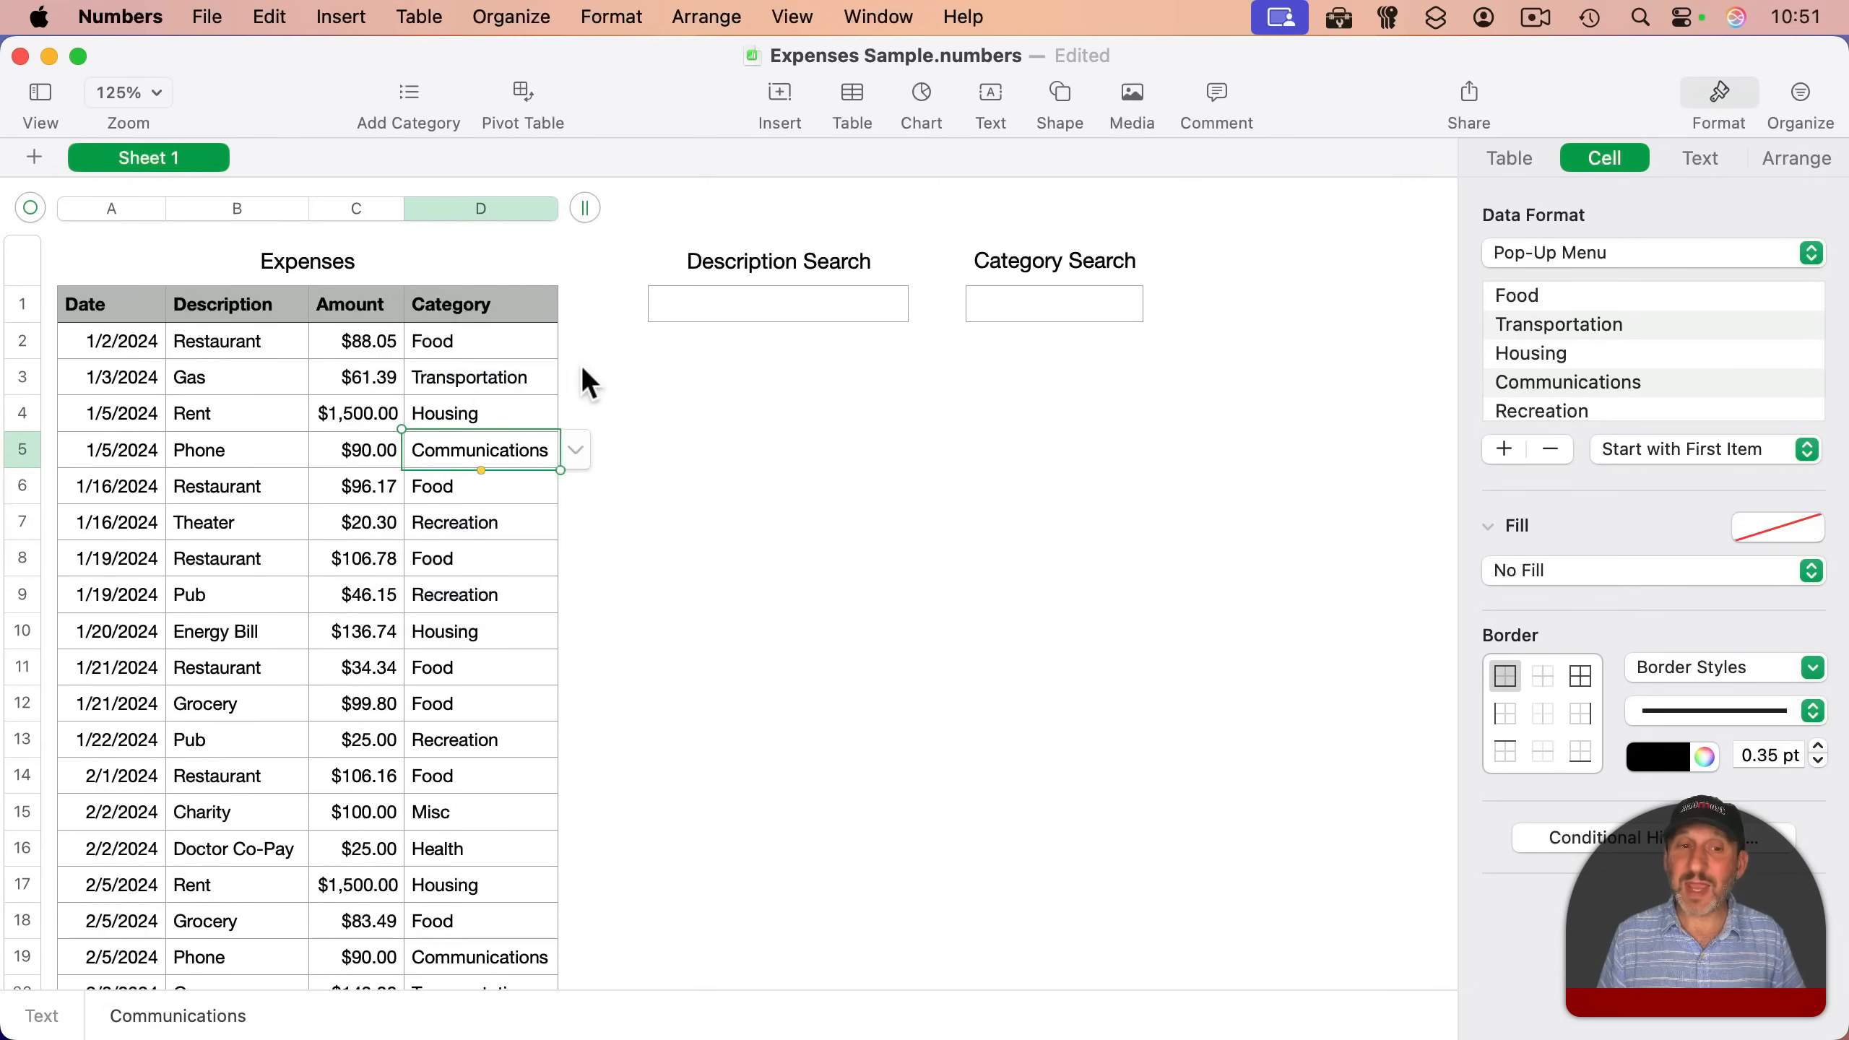
{"action": "mouse_move", "coordinate": [528, 409]}
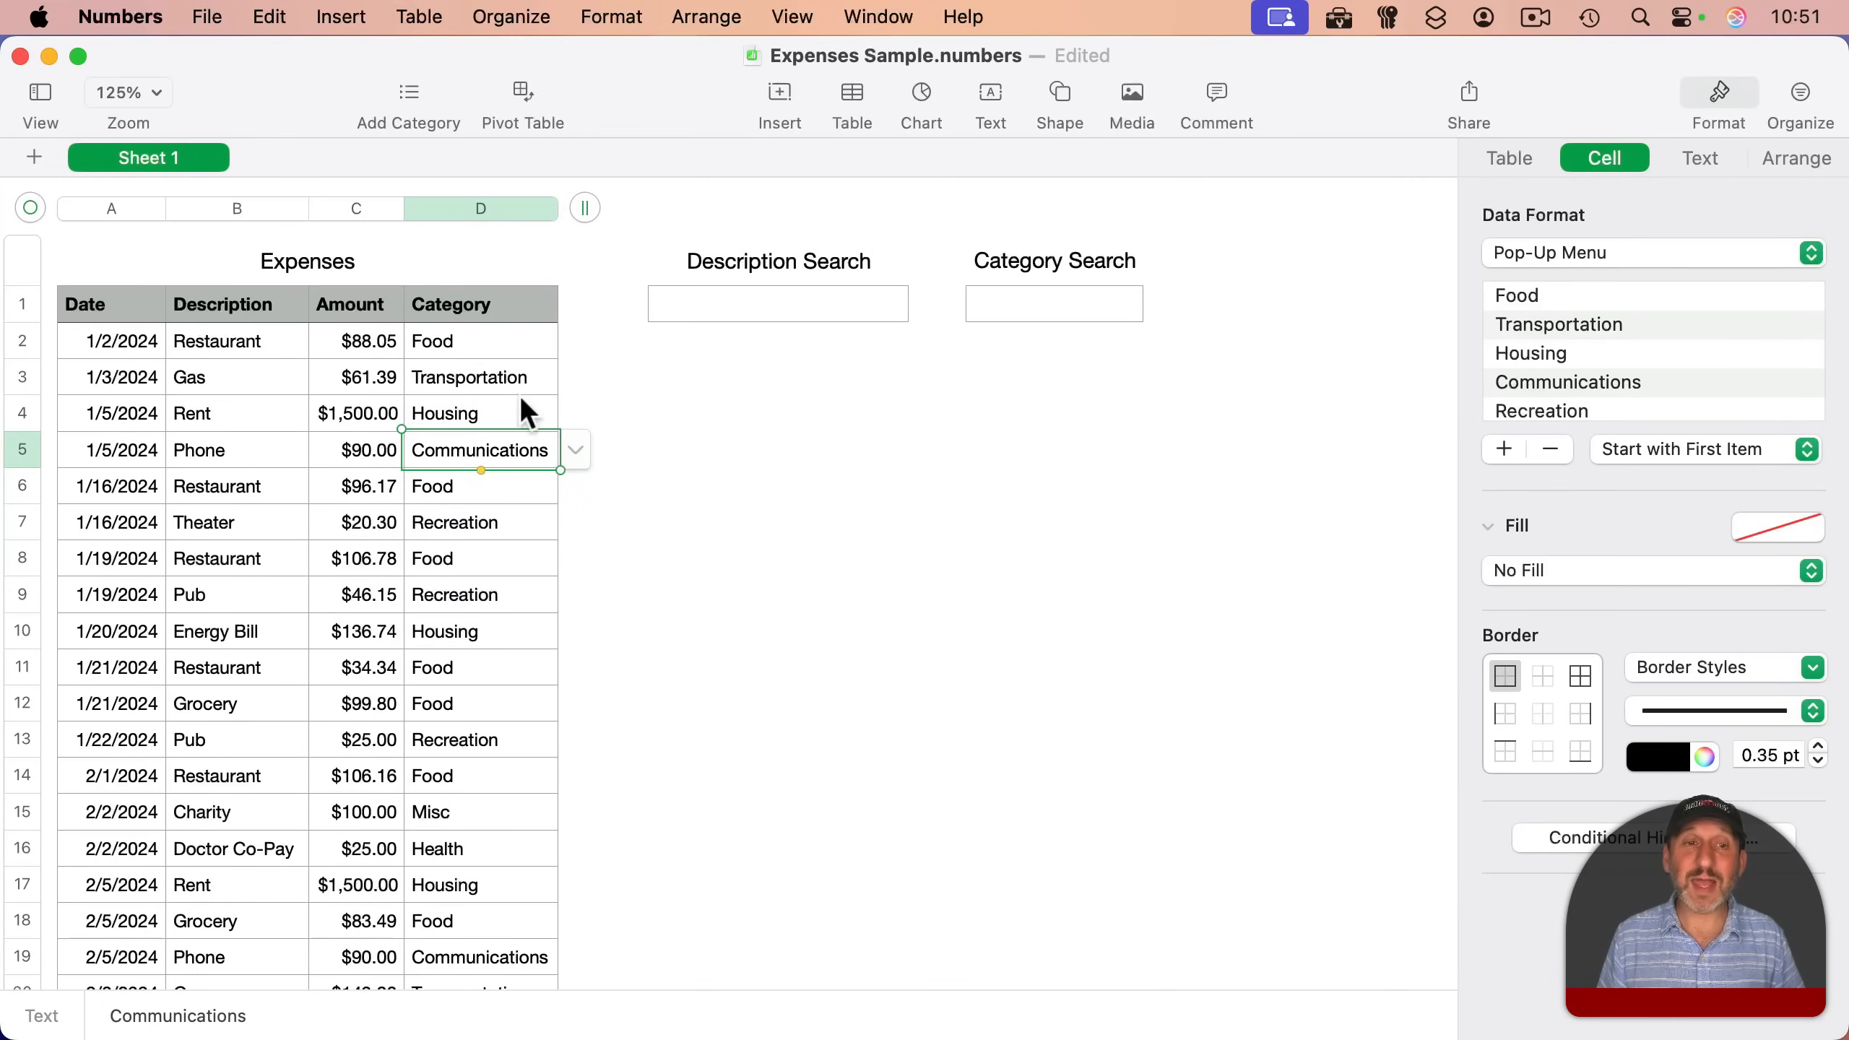
{"action": "mouse_move", "coordinate": [507, 413]}
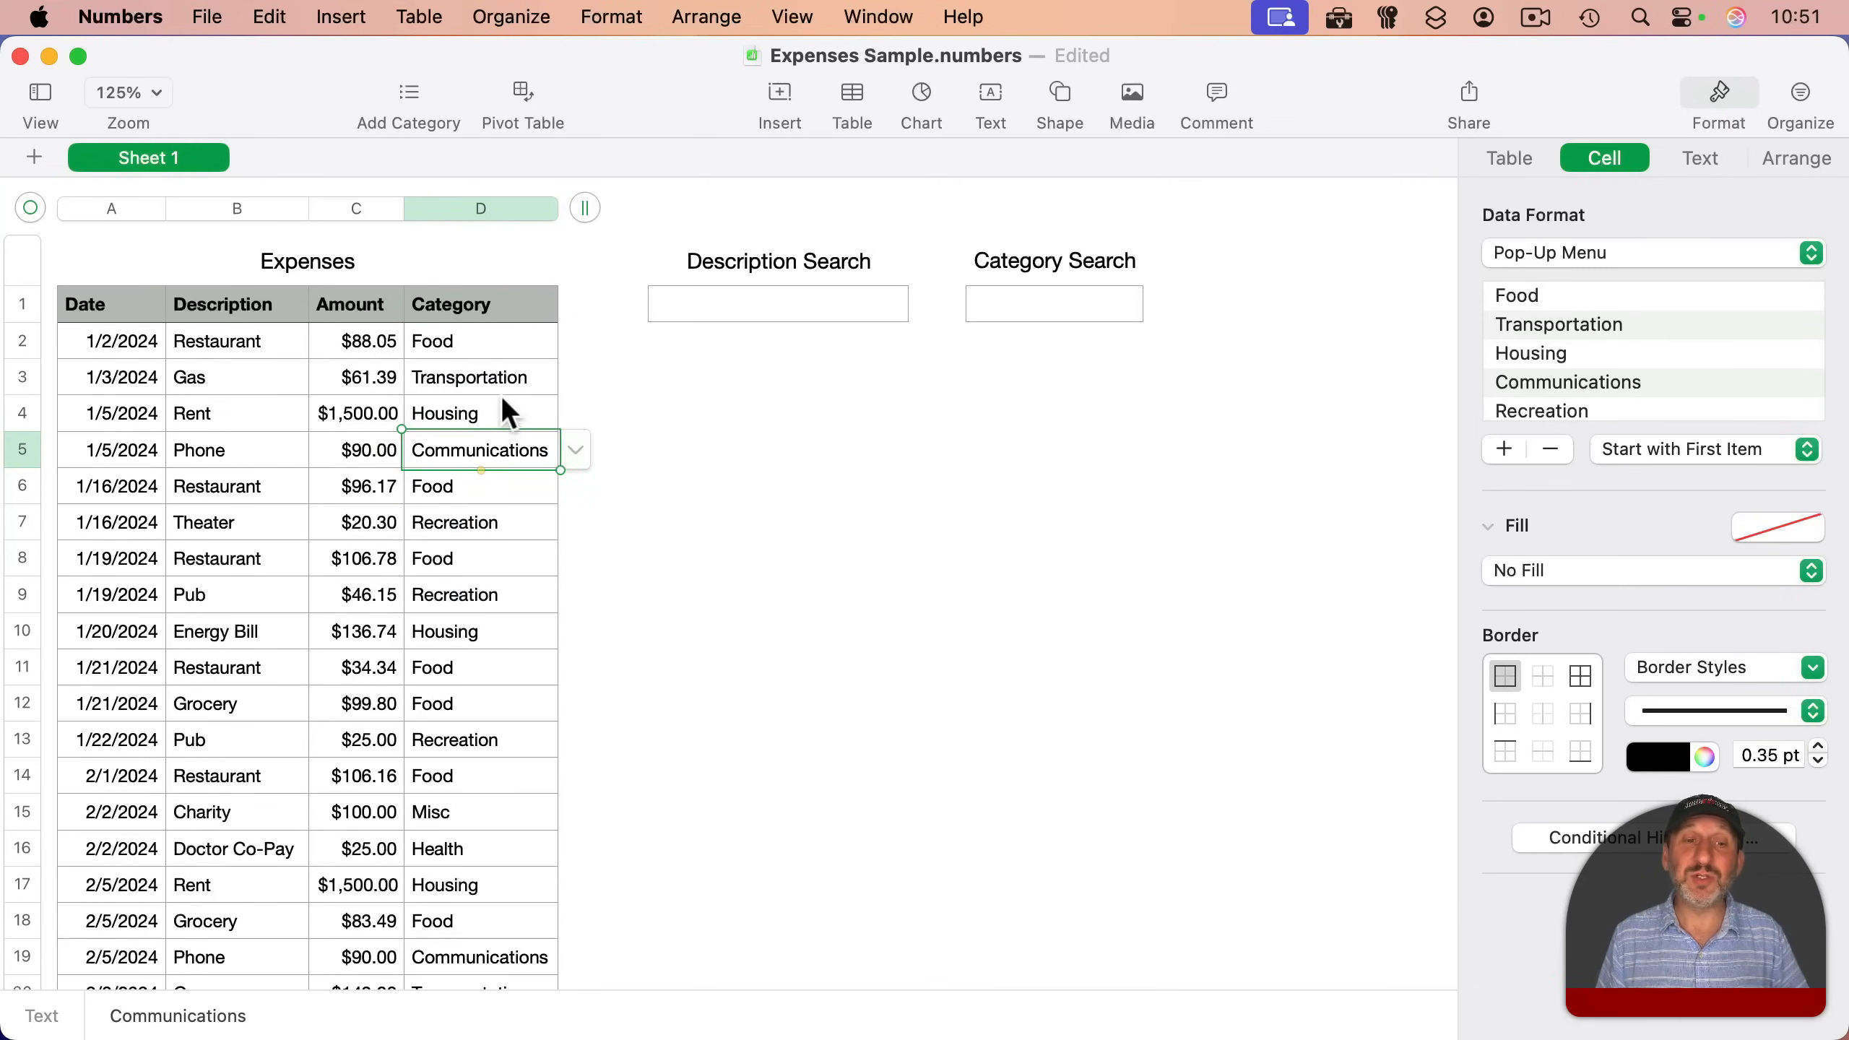
{"action": "mouse_move", "coordinate": [487, 351]}
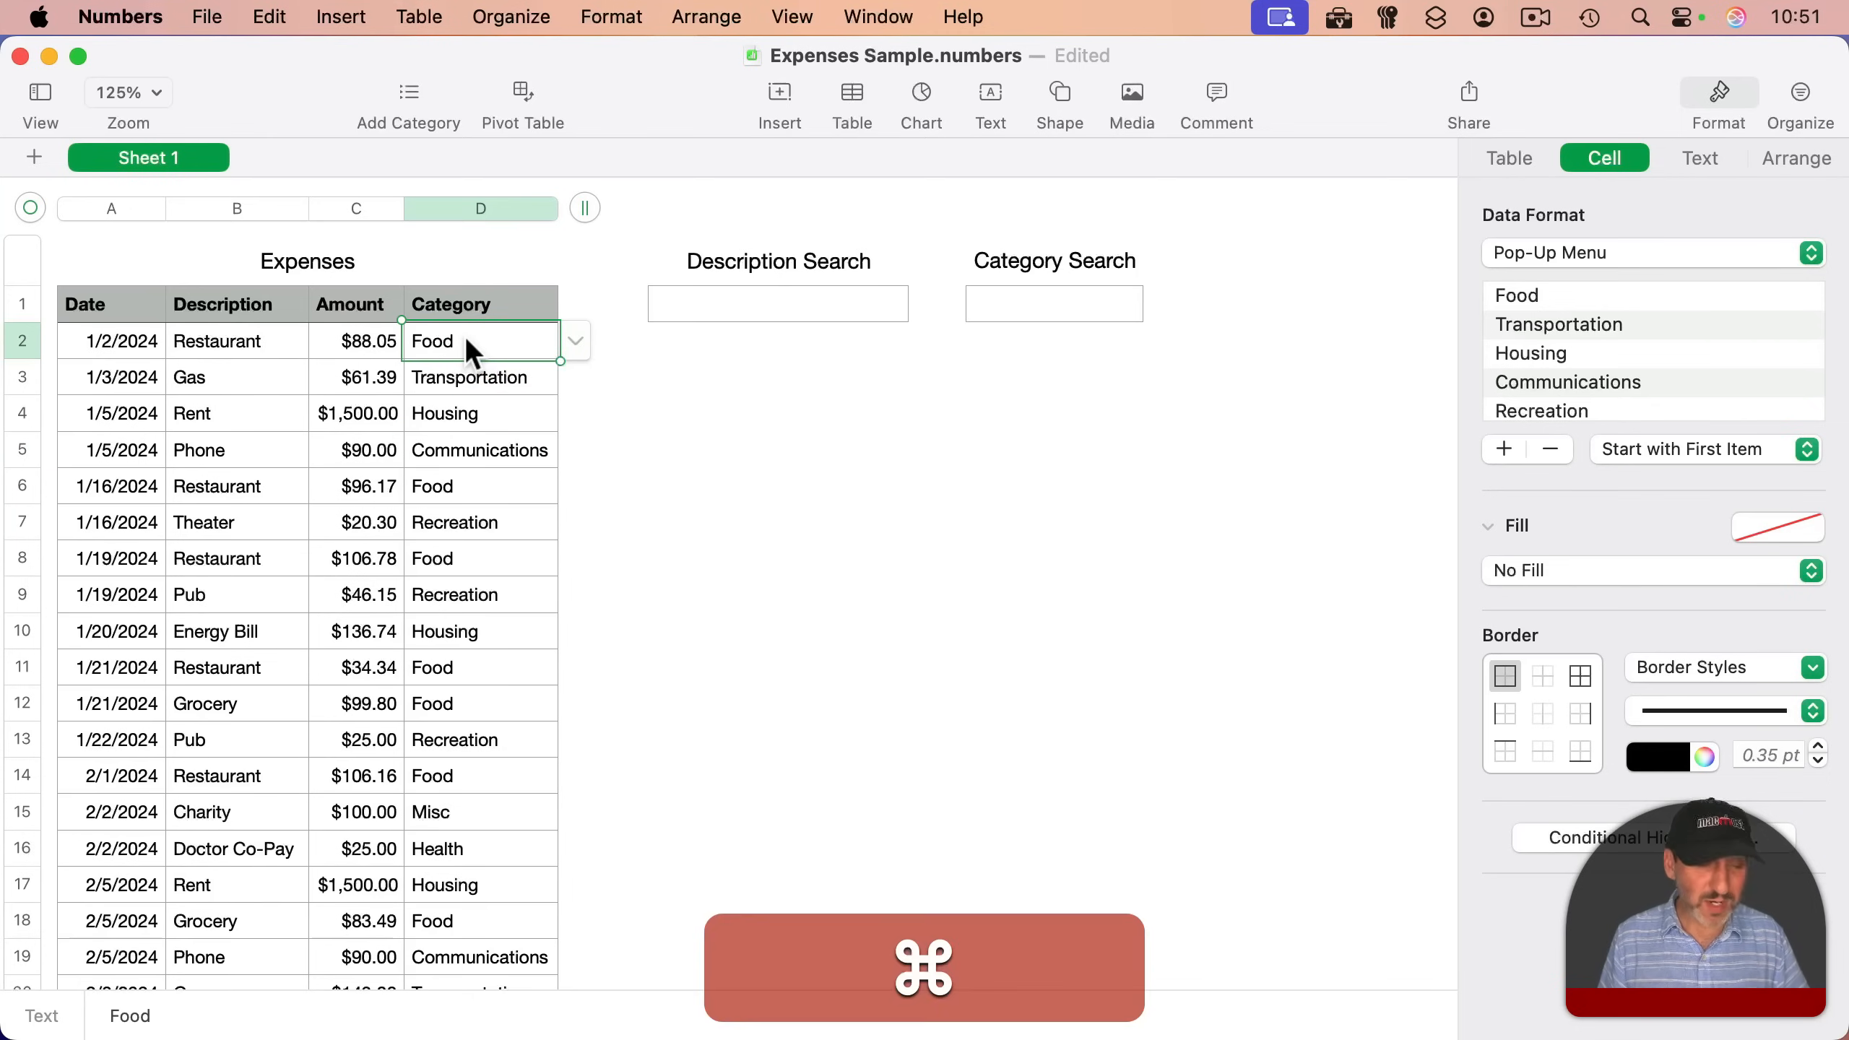
- Paste the category pop-up into Category Search and test filtering down to Clothing
{"action": "left_click", "coordinate": [1055, 304]}
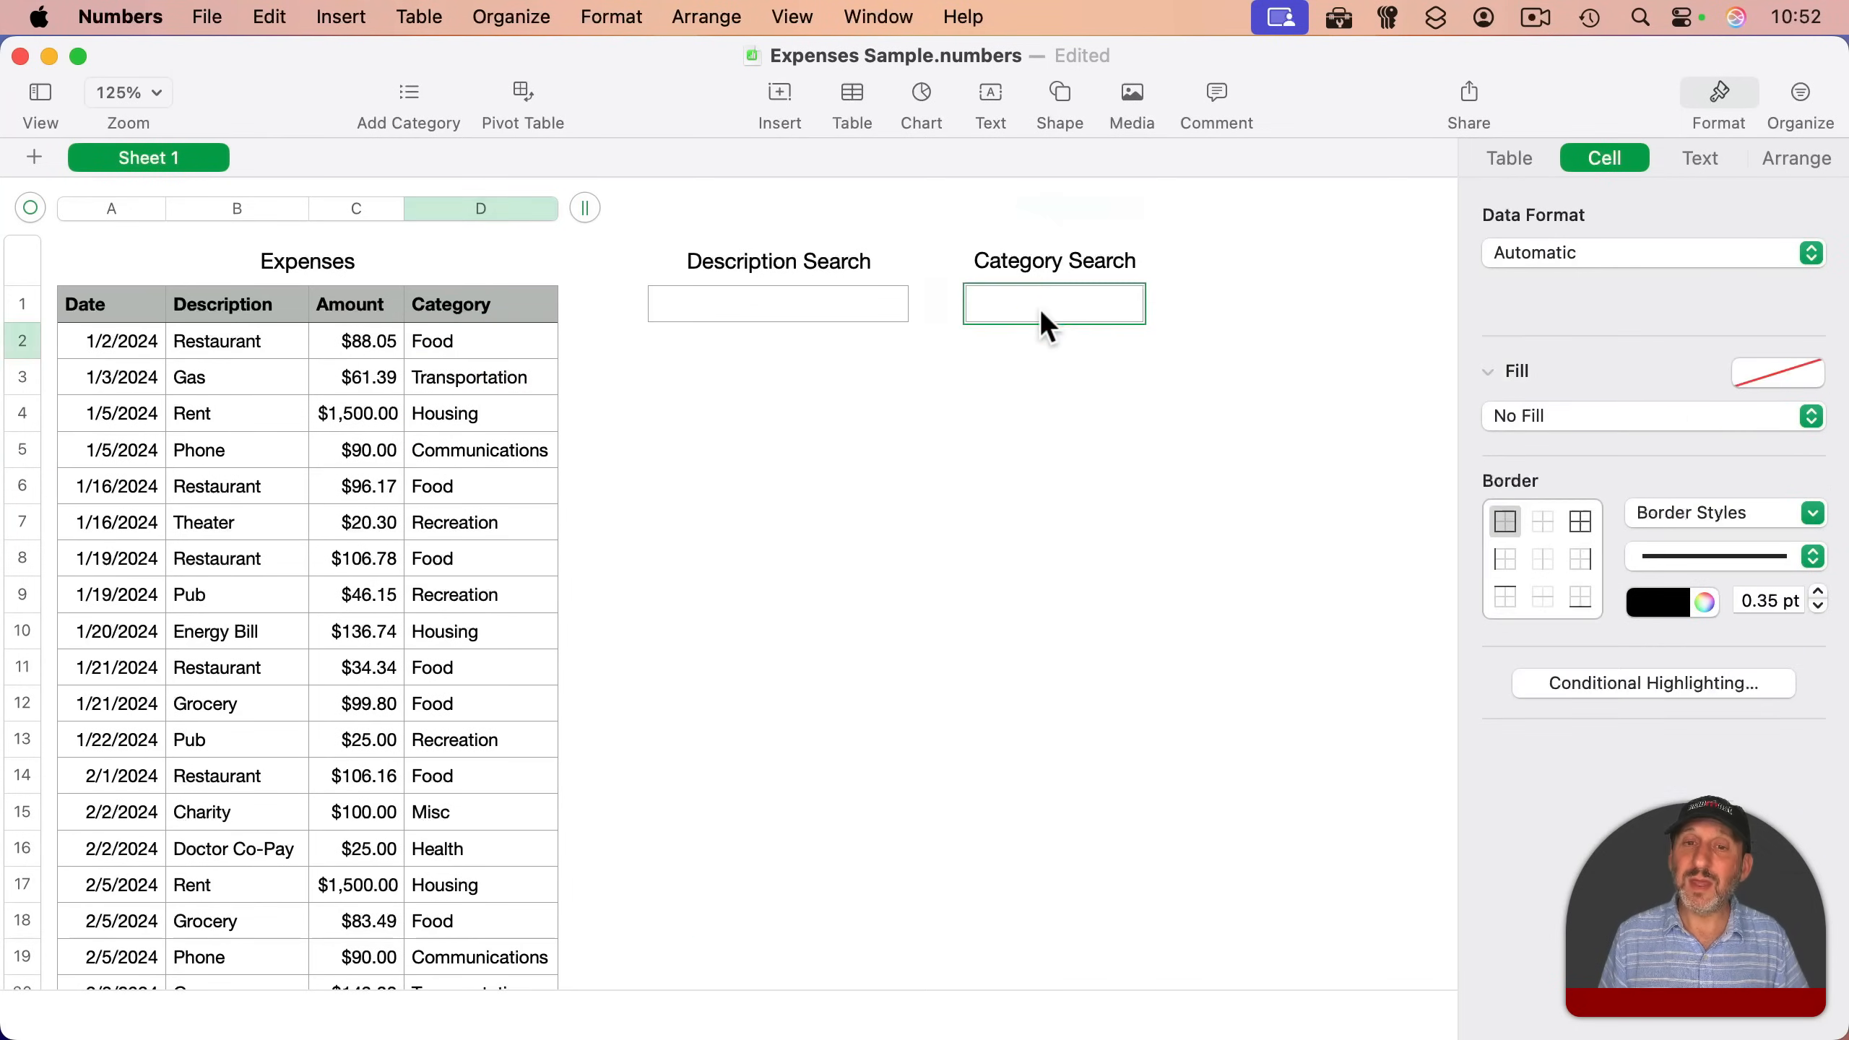
{"action": "key", "text": "cmd+v"}
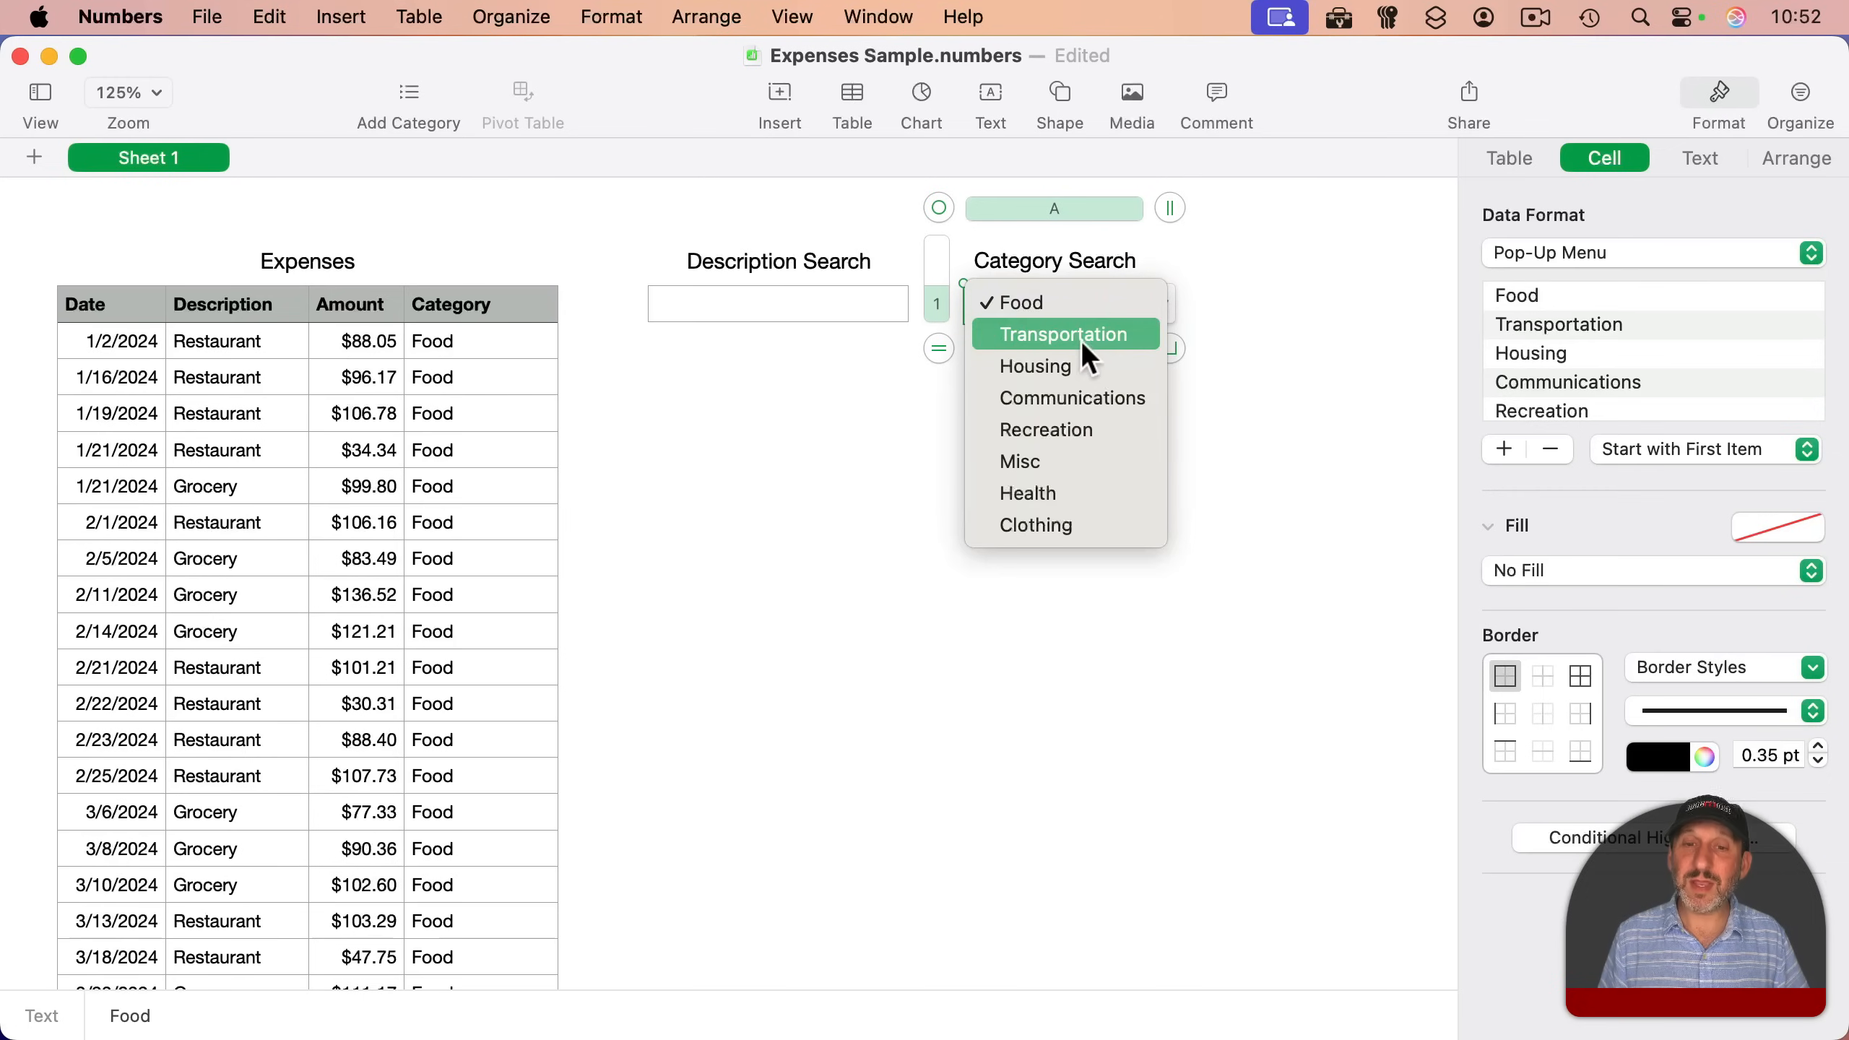
{"action": "left_click", "coordinate": [1072, 303]}
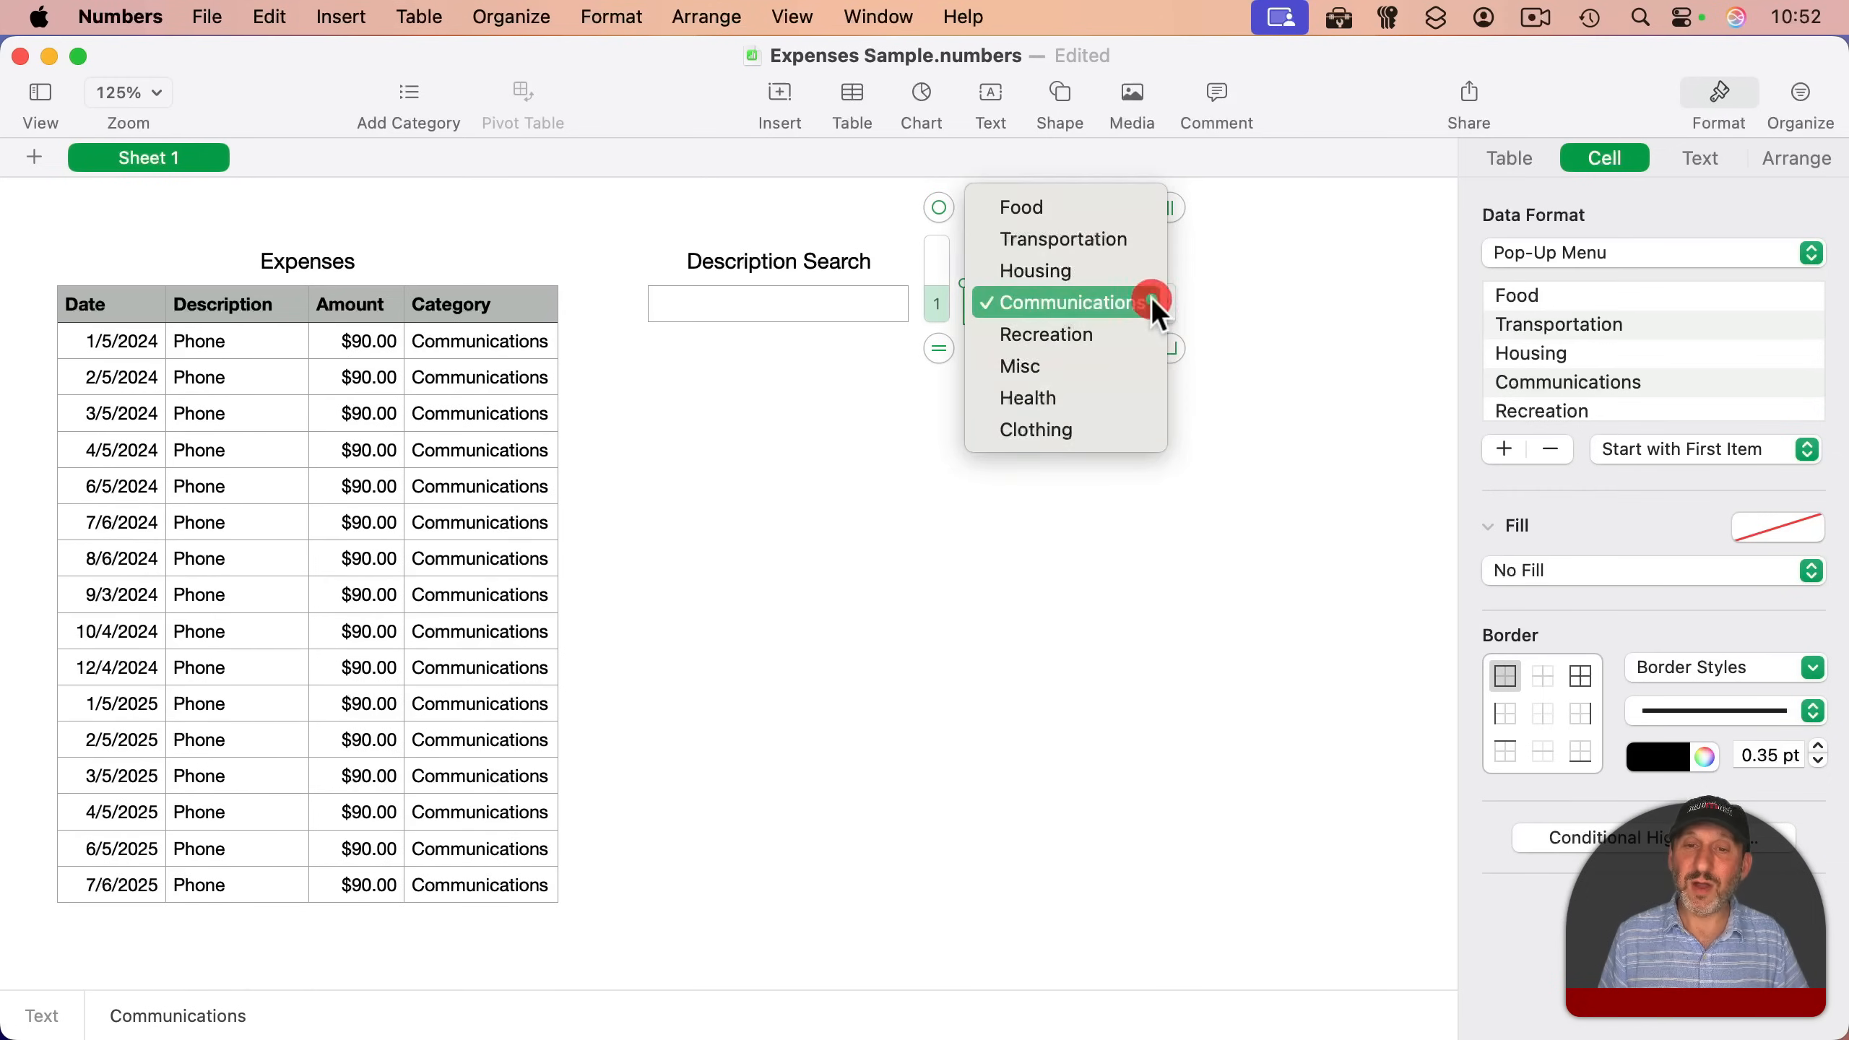
{"action": "left_click", "coordinate": [1036, 430]}
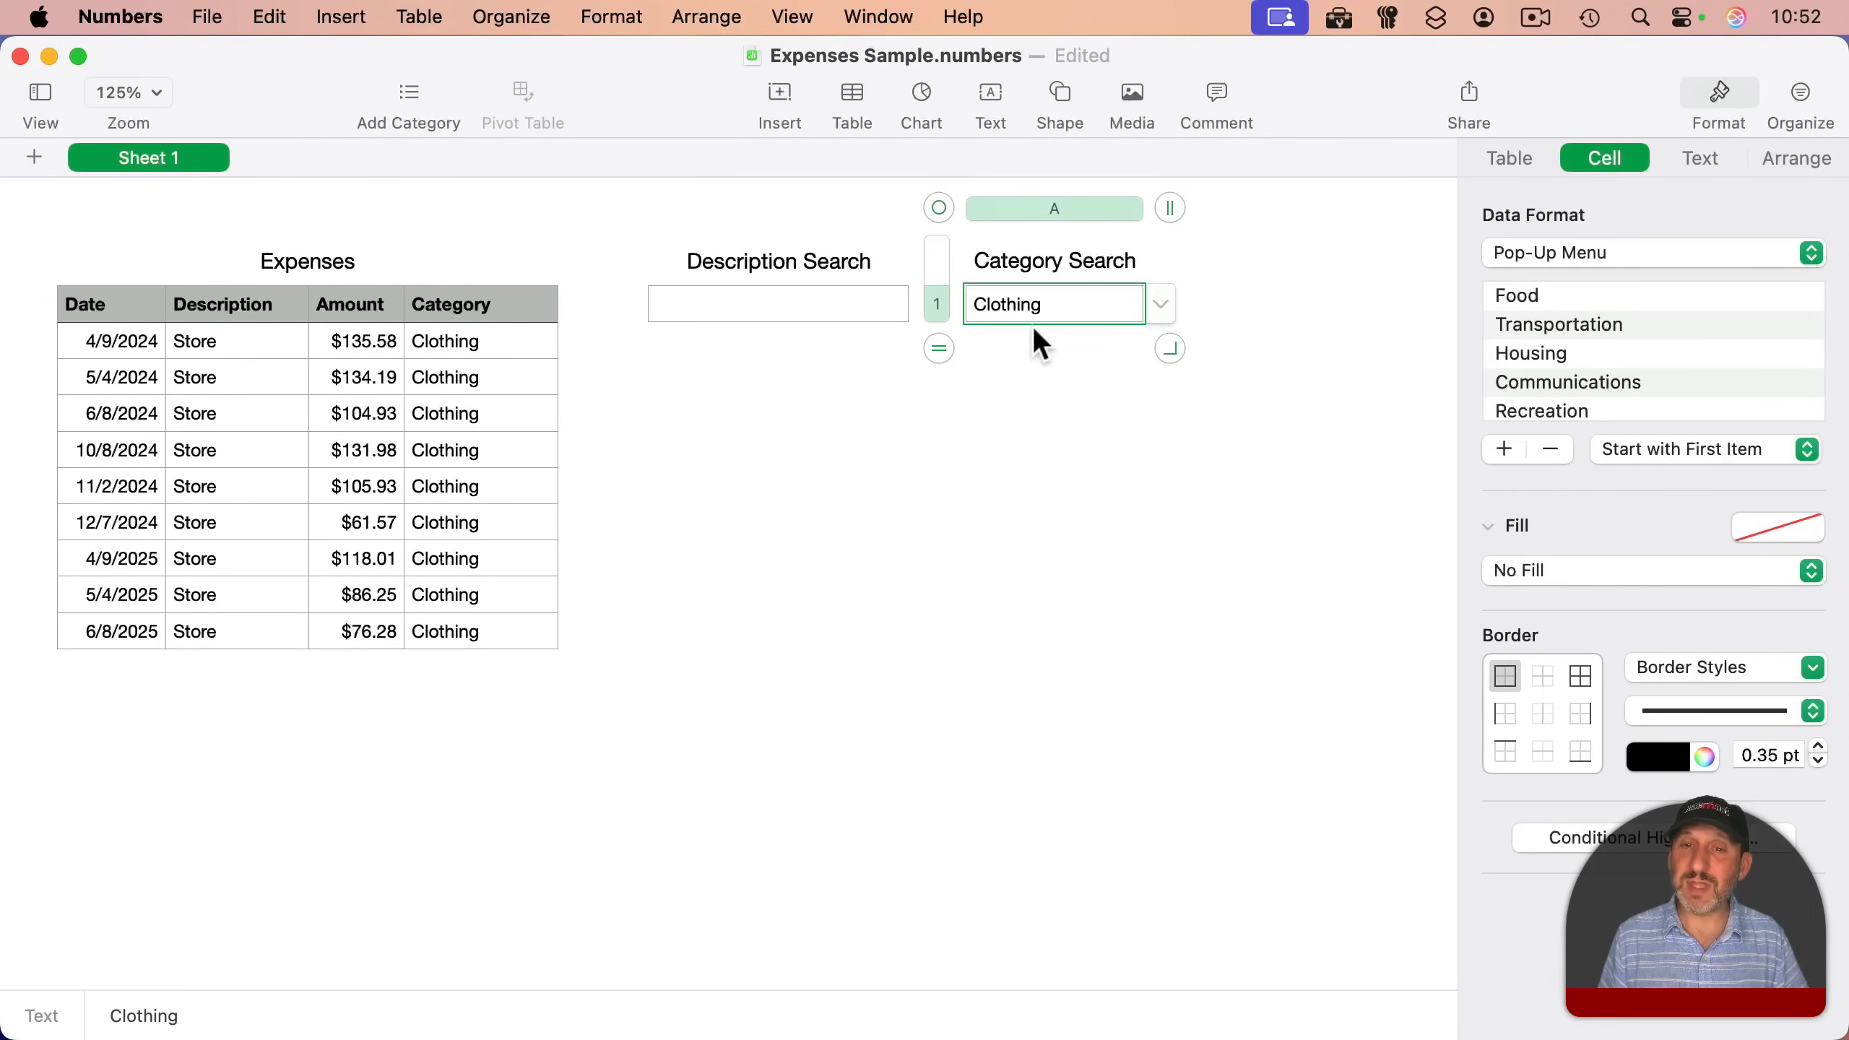
{"action": "left_click", "coordinate": [1708, 449]}
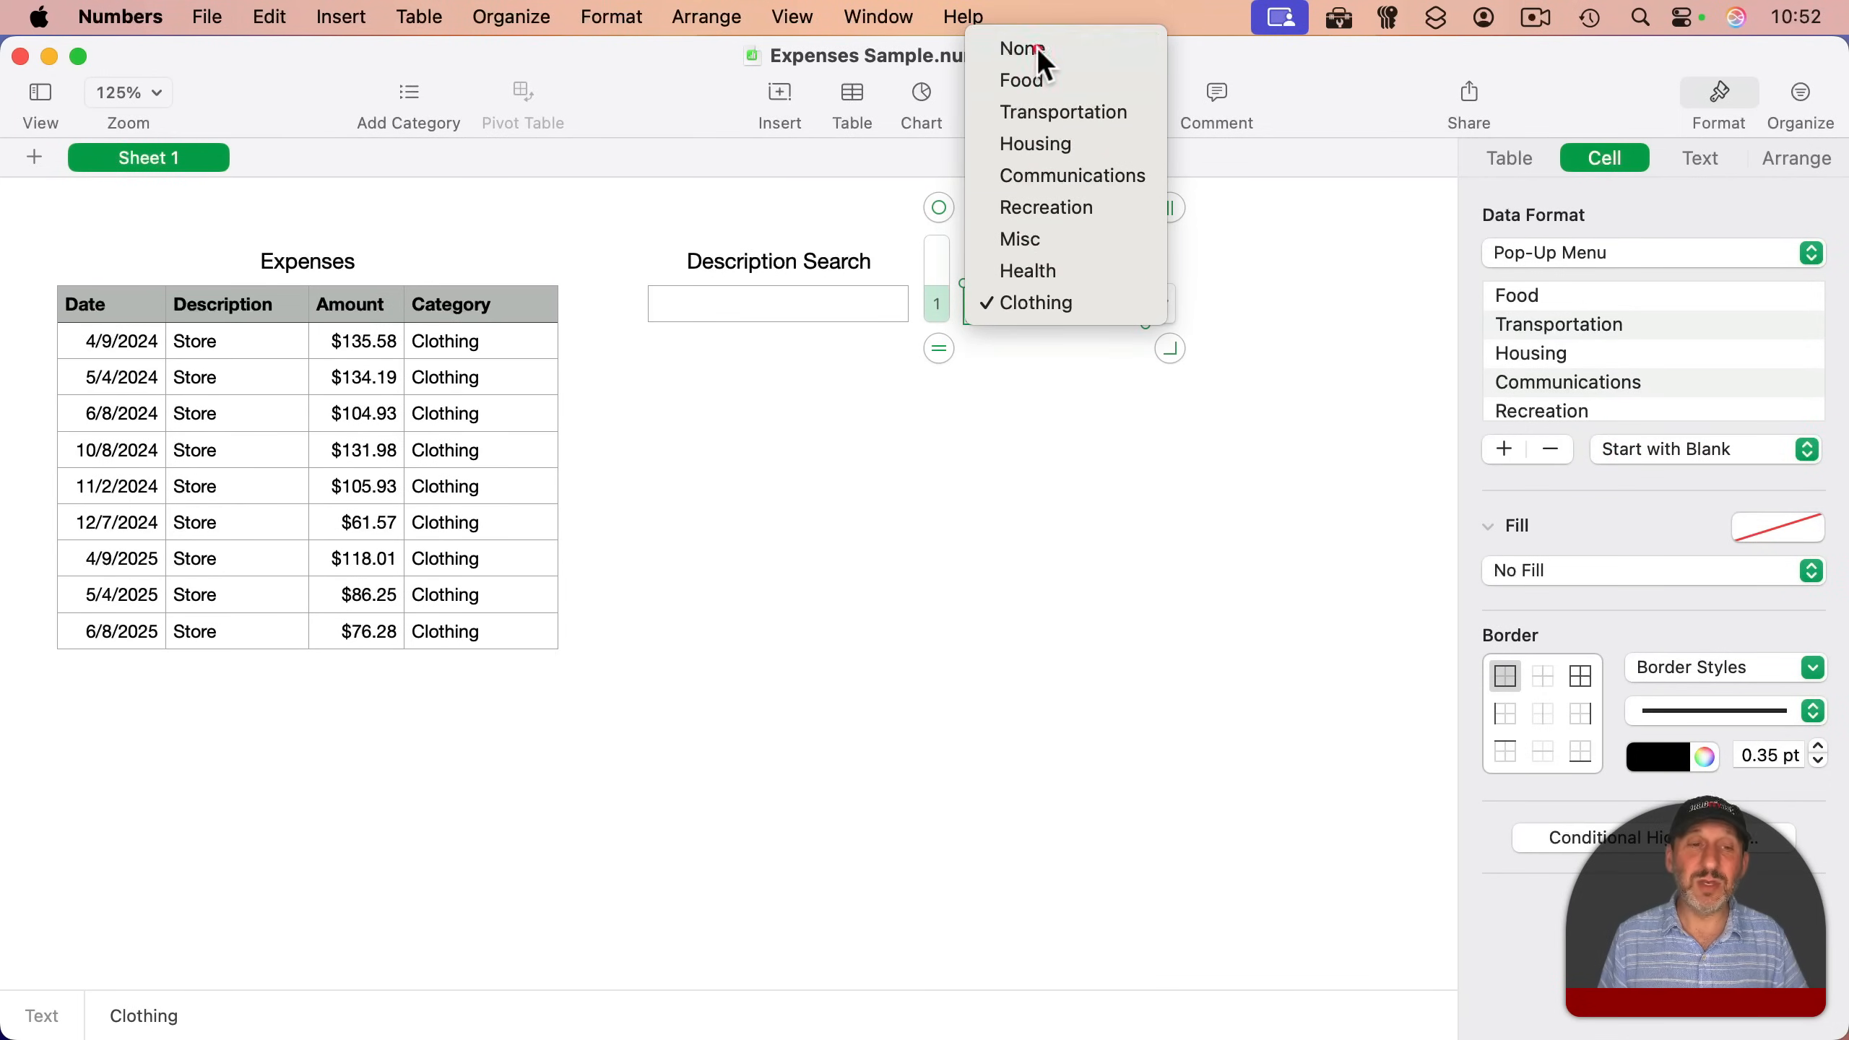
- Clear the category filter so Category Search starts blank and all expenses show
{"action": "left_click", "coordinate": [1020, 48]}
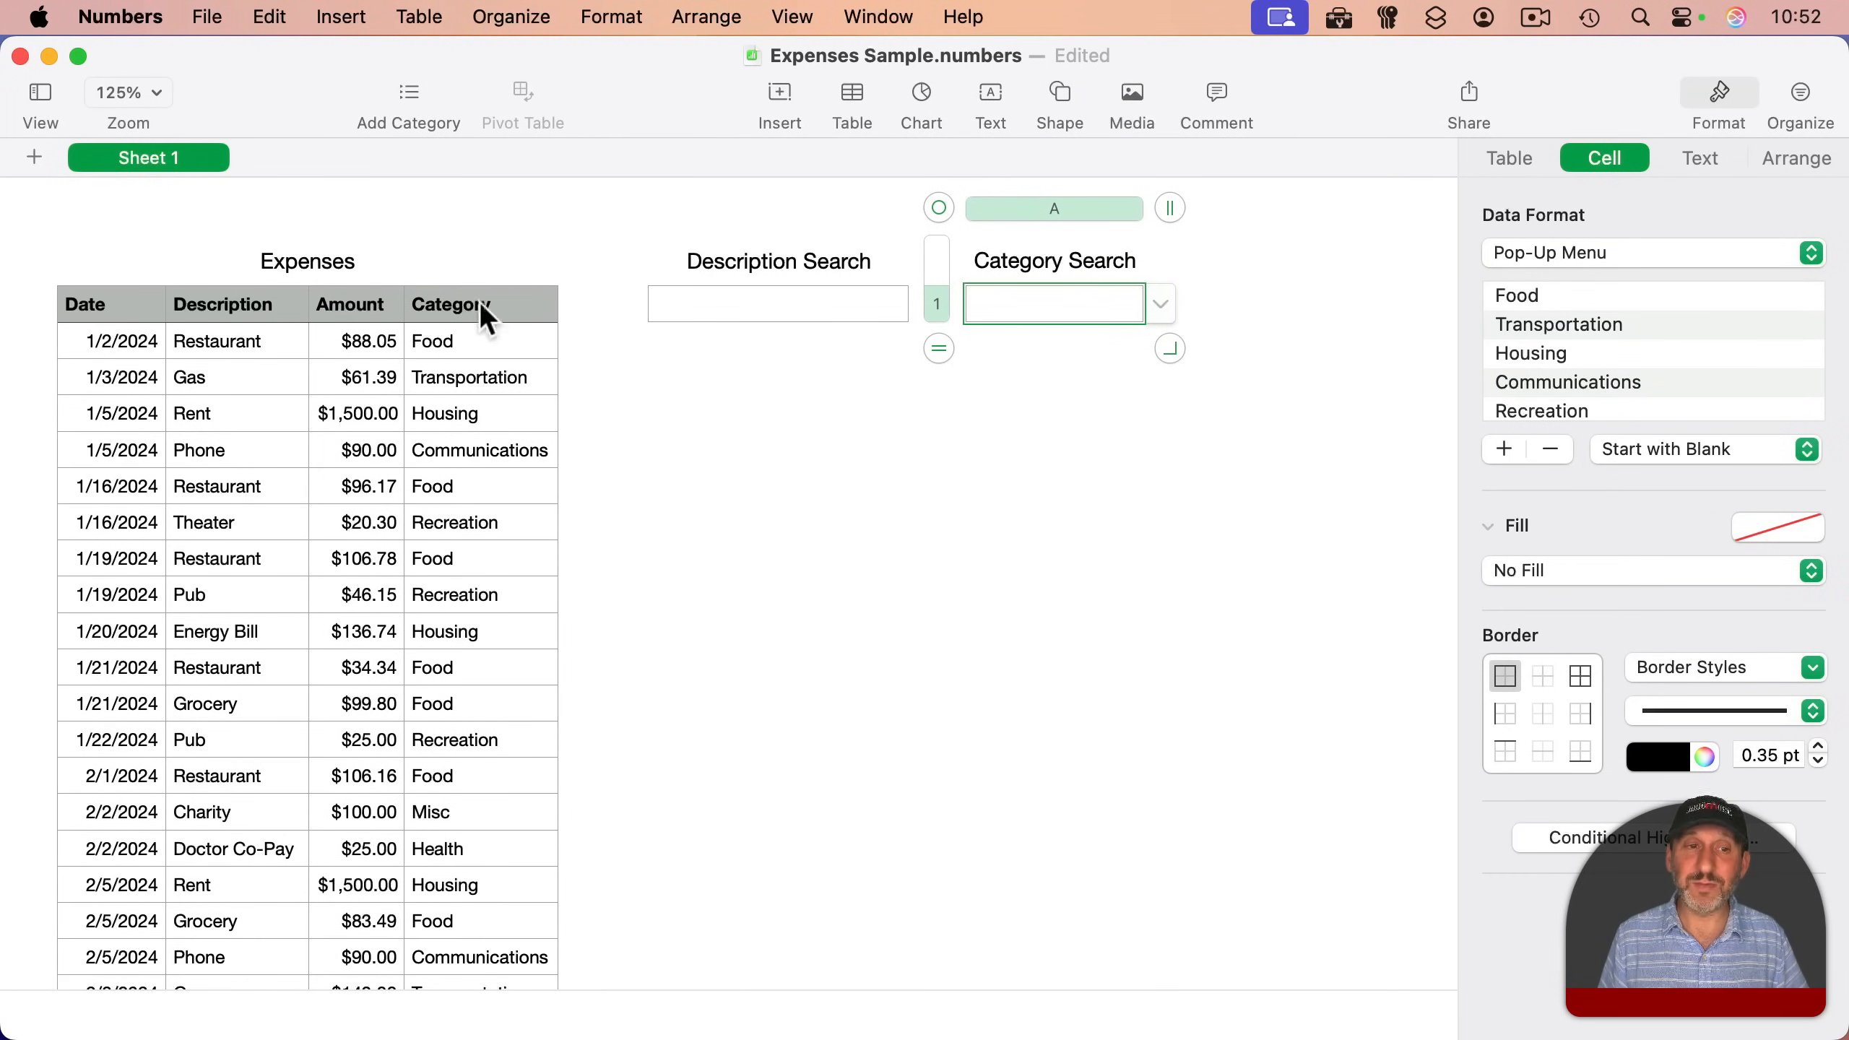
{"action": "left_click", "coordinate": [472, 304]}
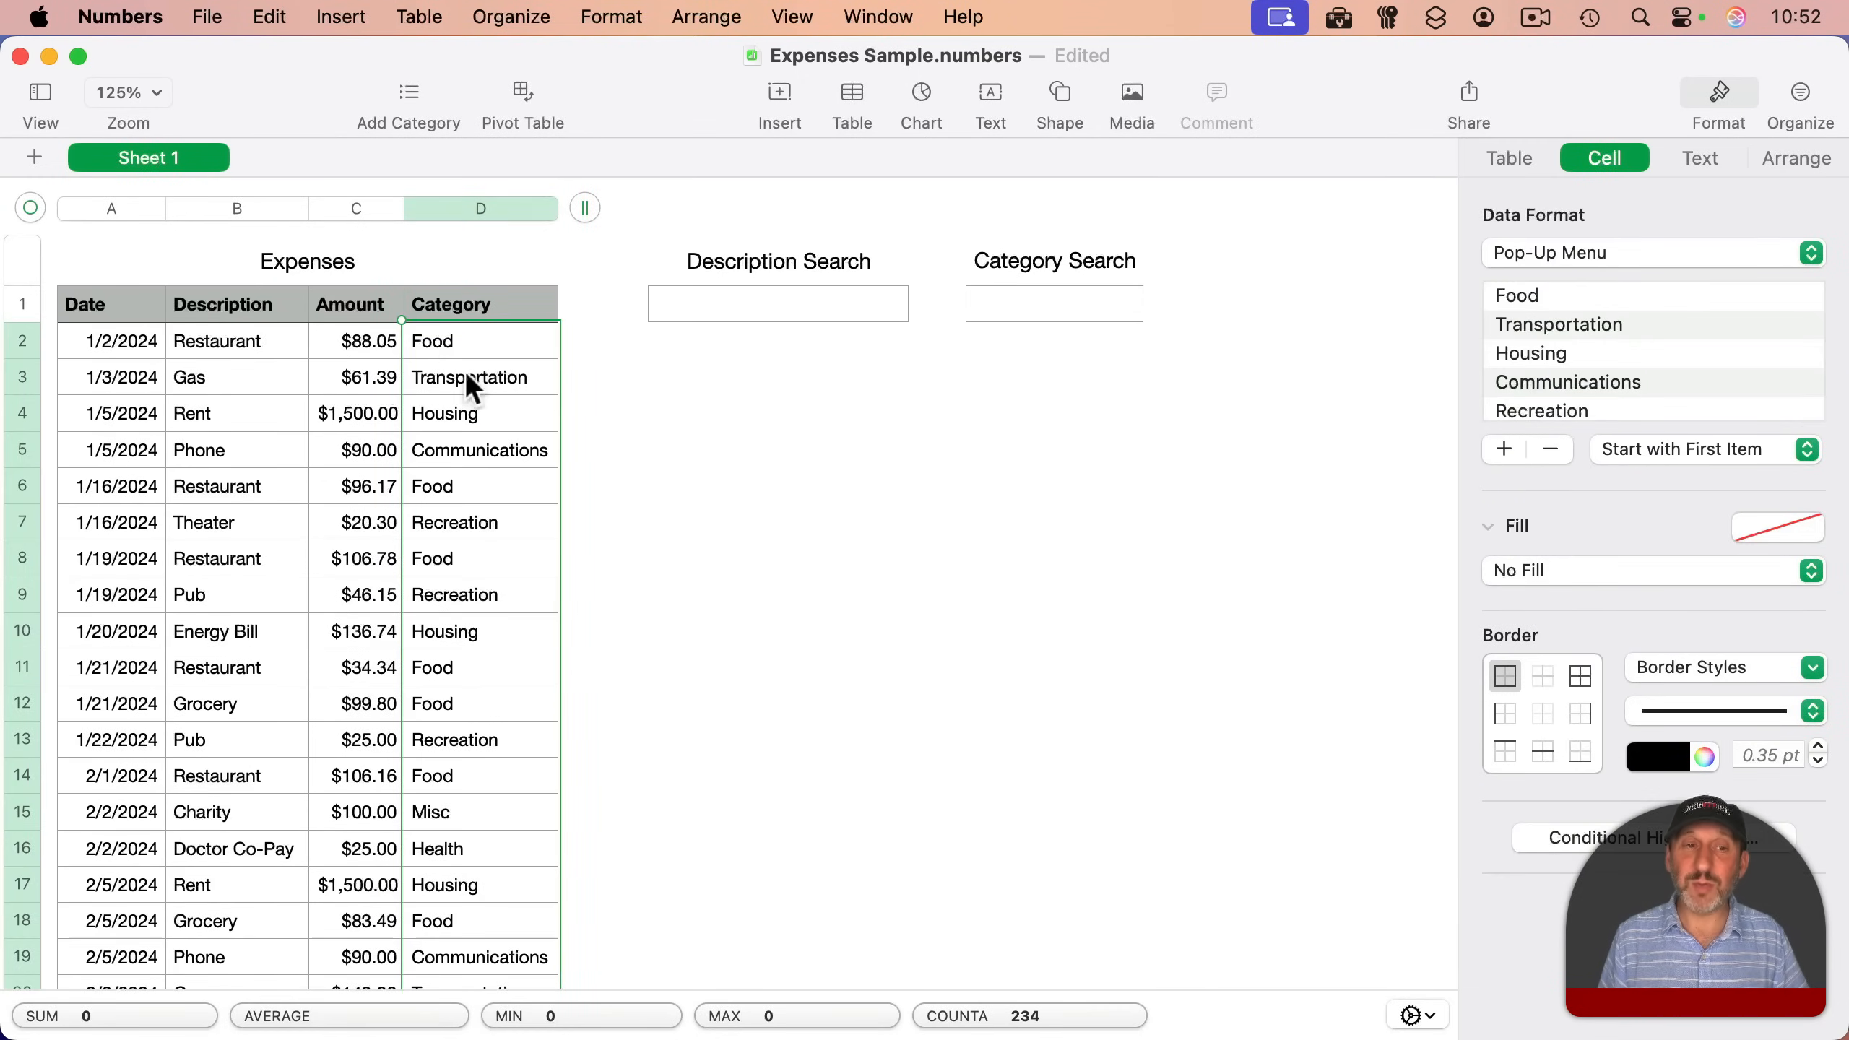
{"action": "left_click", "coordinate": [1655, 252]}
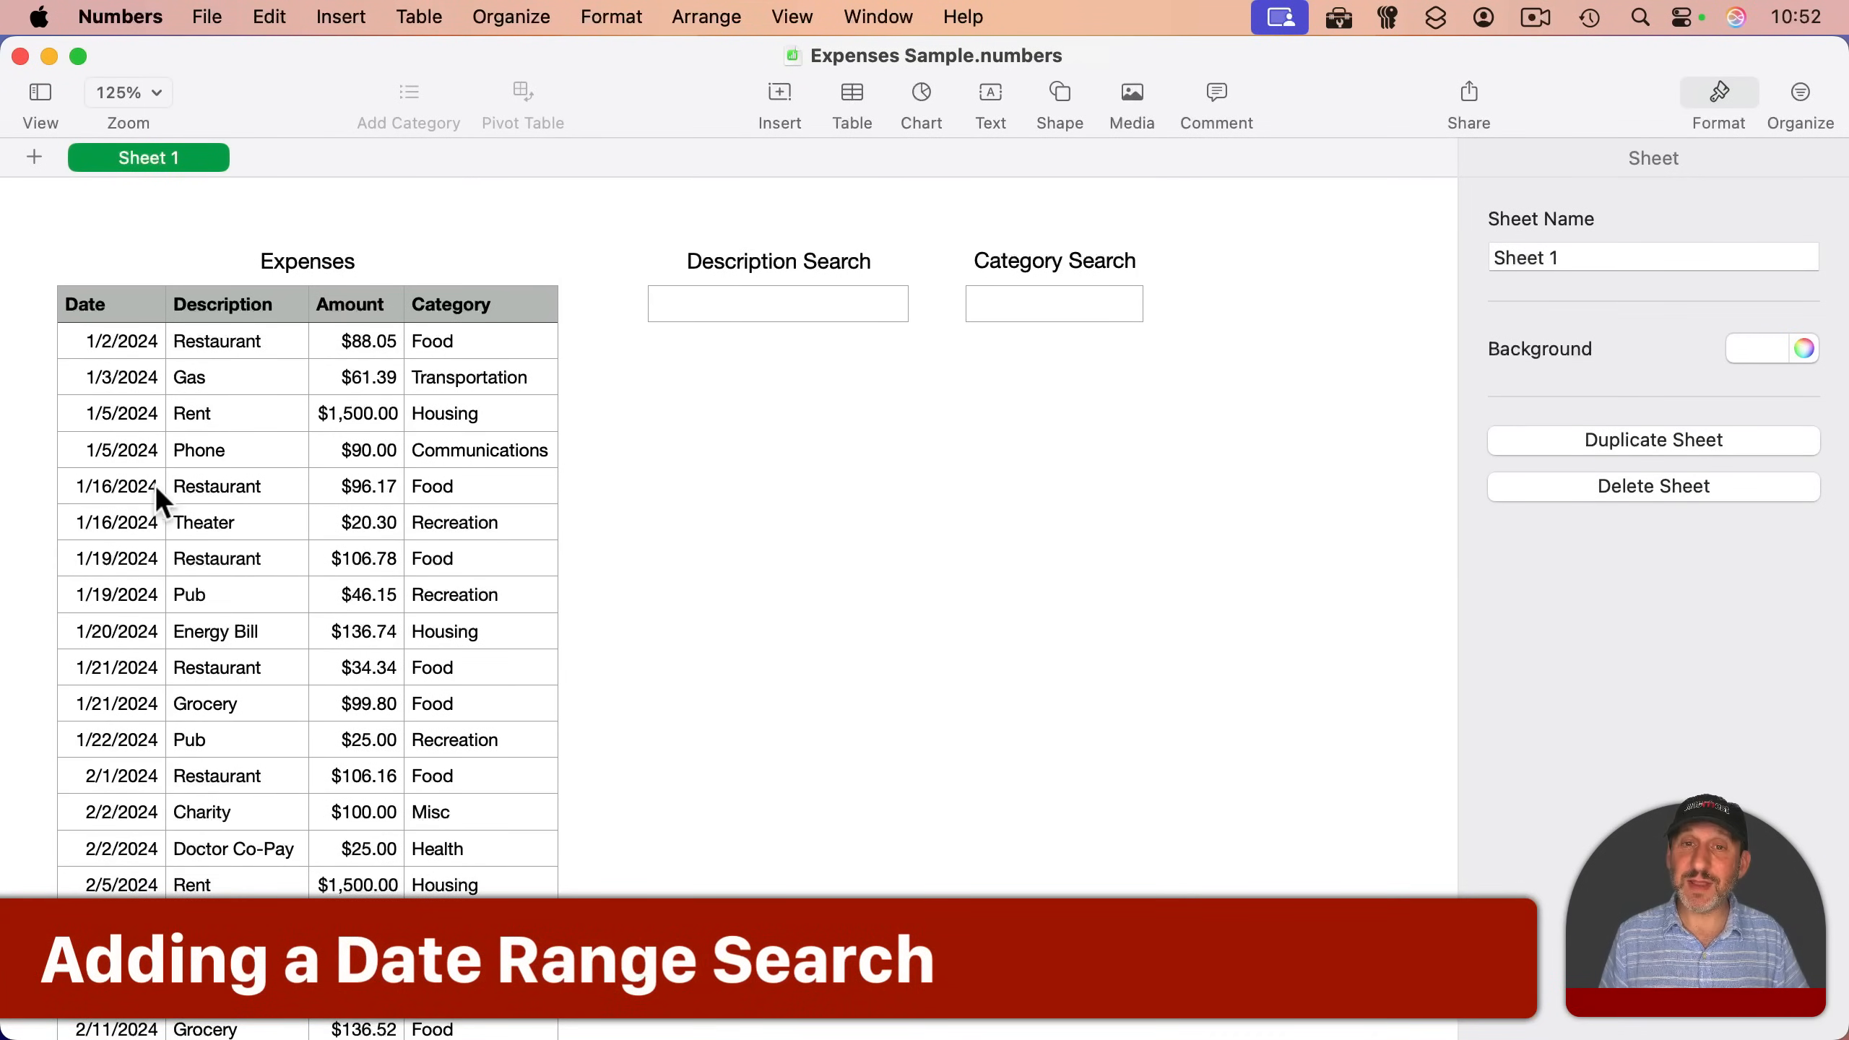
- Insert a plain 1×2 Date Range table holding 6/1/2024 and 8/25/2024
{"action": "left_click", "coordinate": [852, 93]}
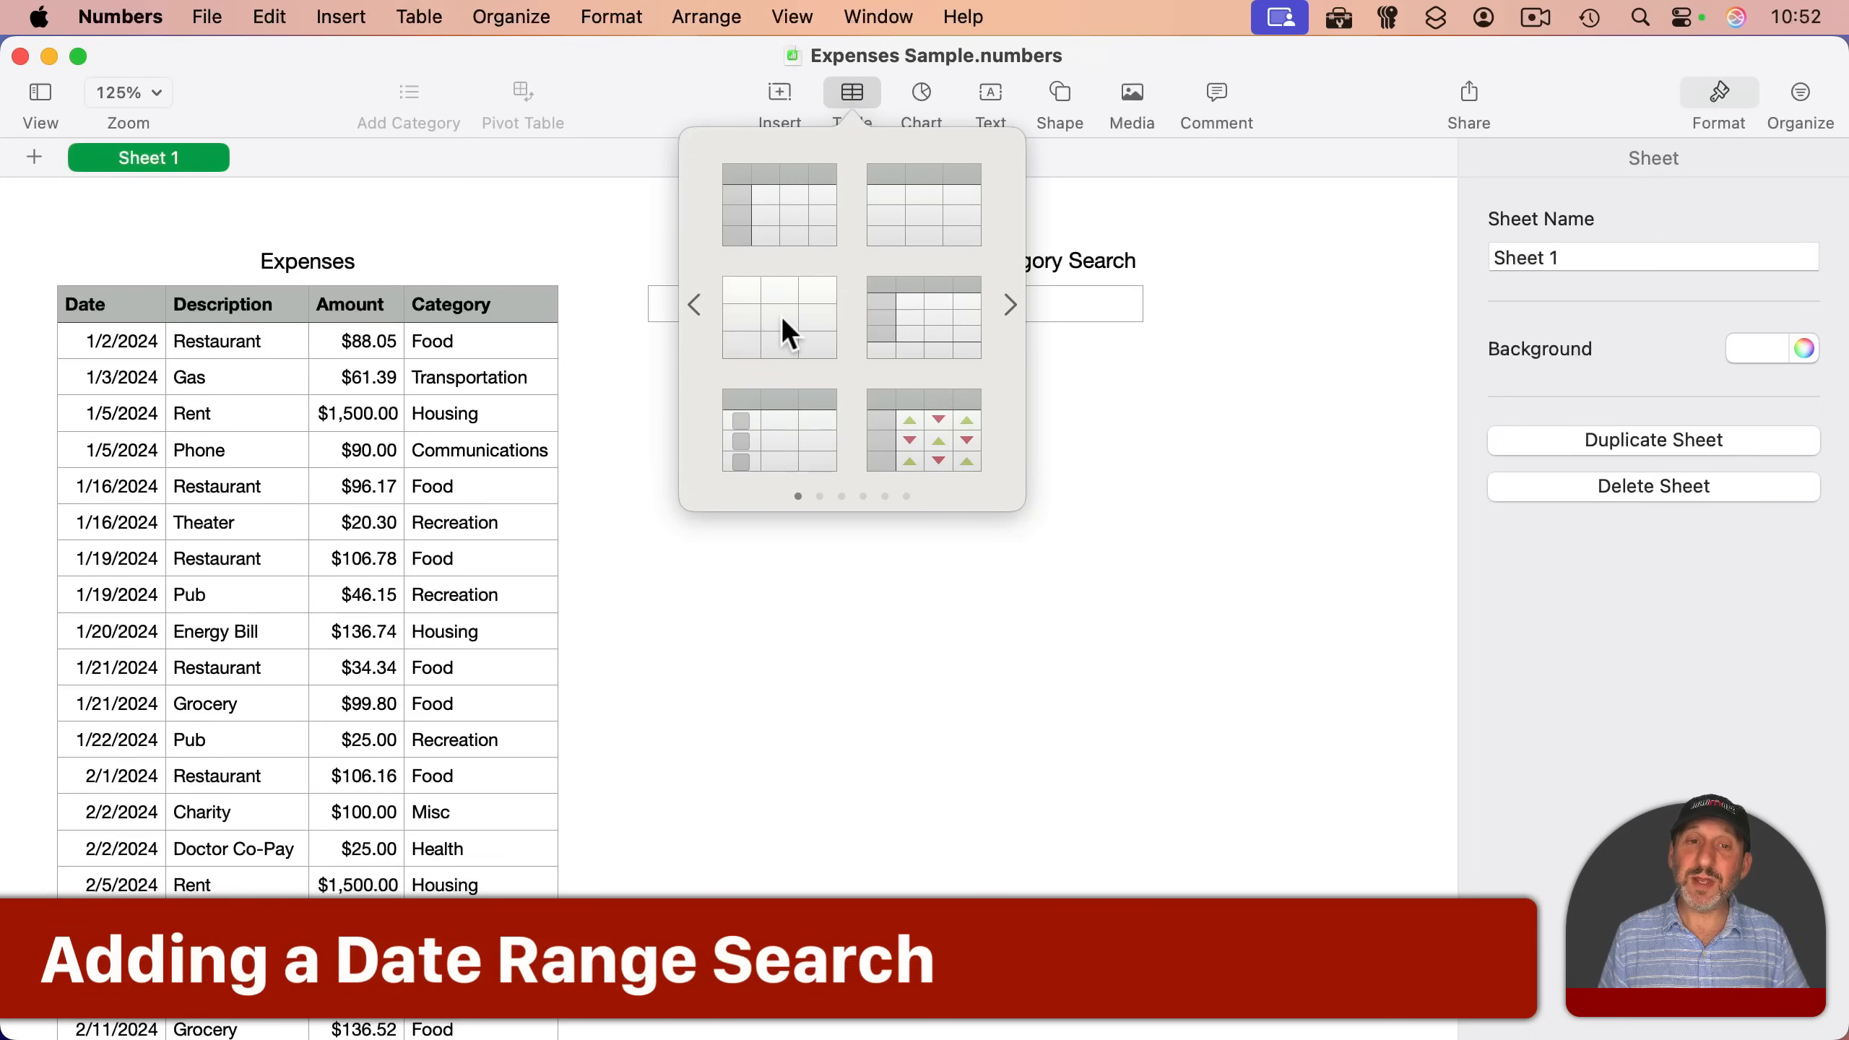
{"action": "left_click", "coordinate": [779, 317]}
{"action": "type", "text": "Date"}
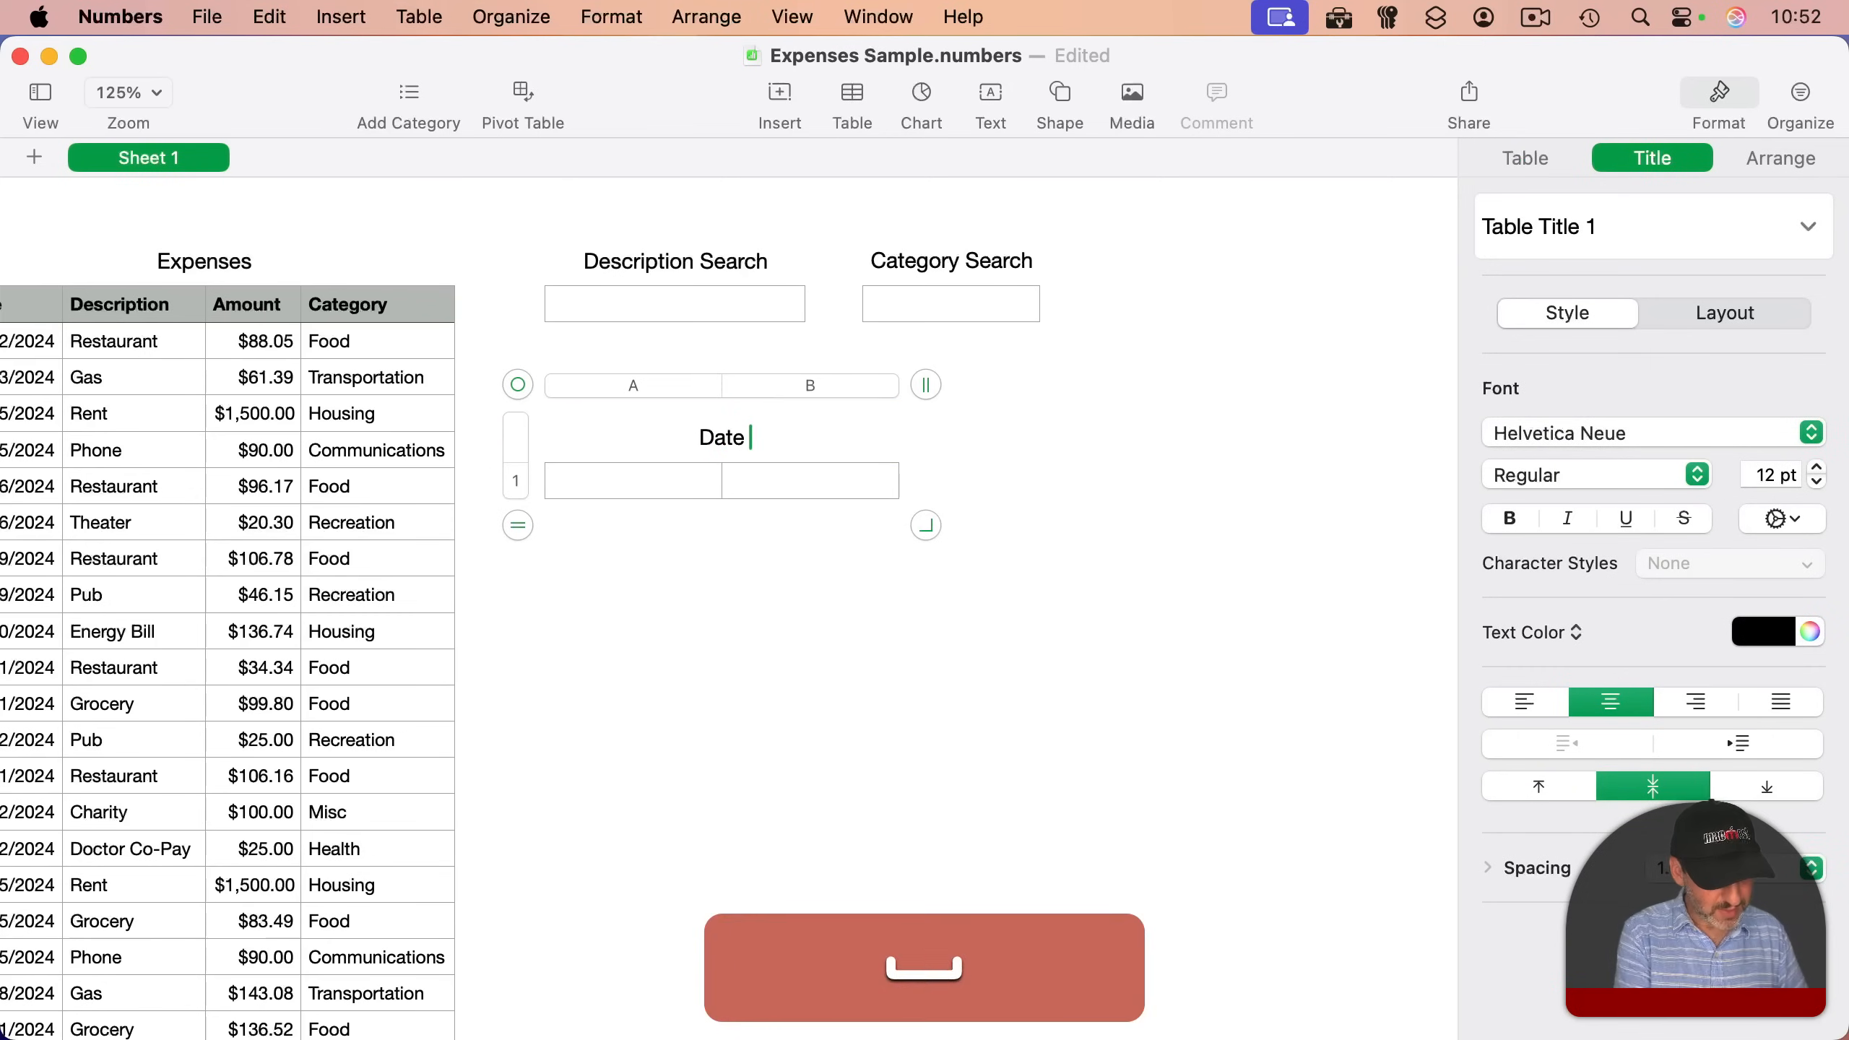
{"action": "left_click", "coordinate": [661, 482]}
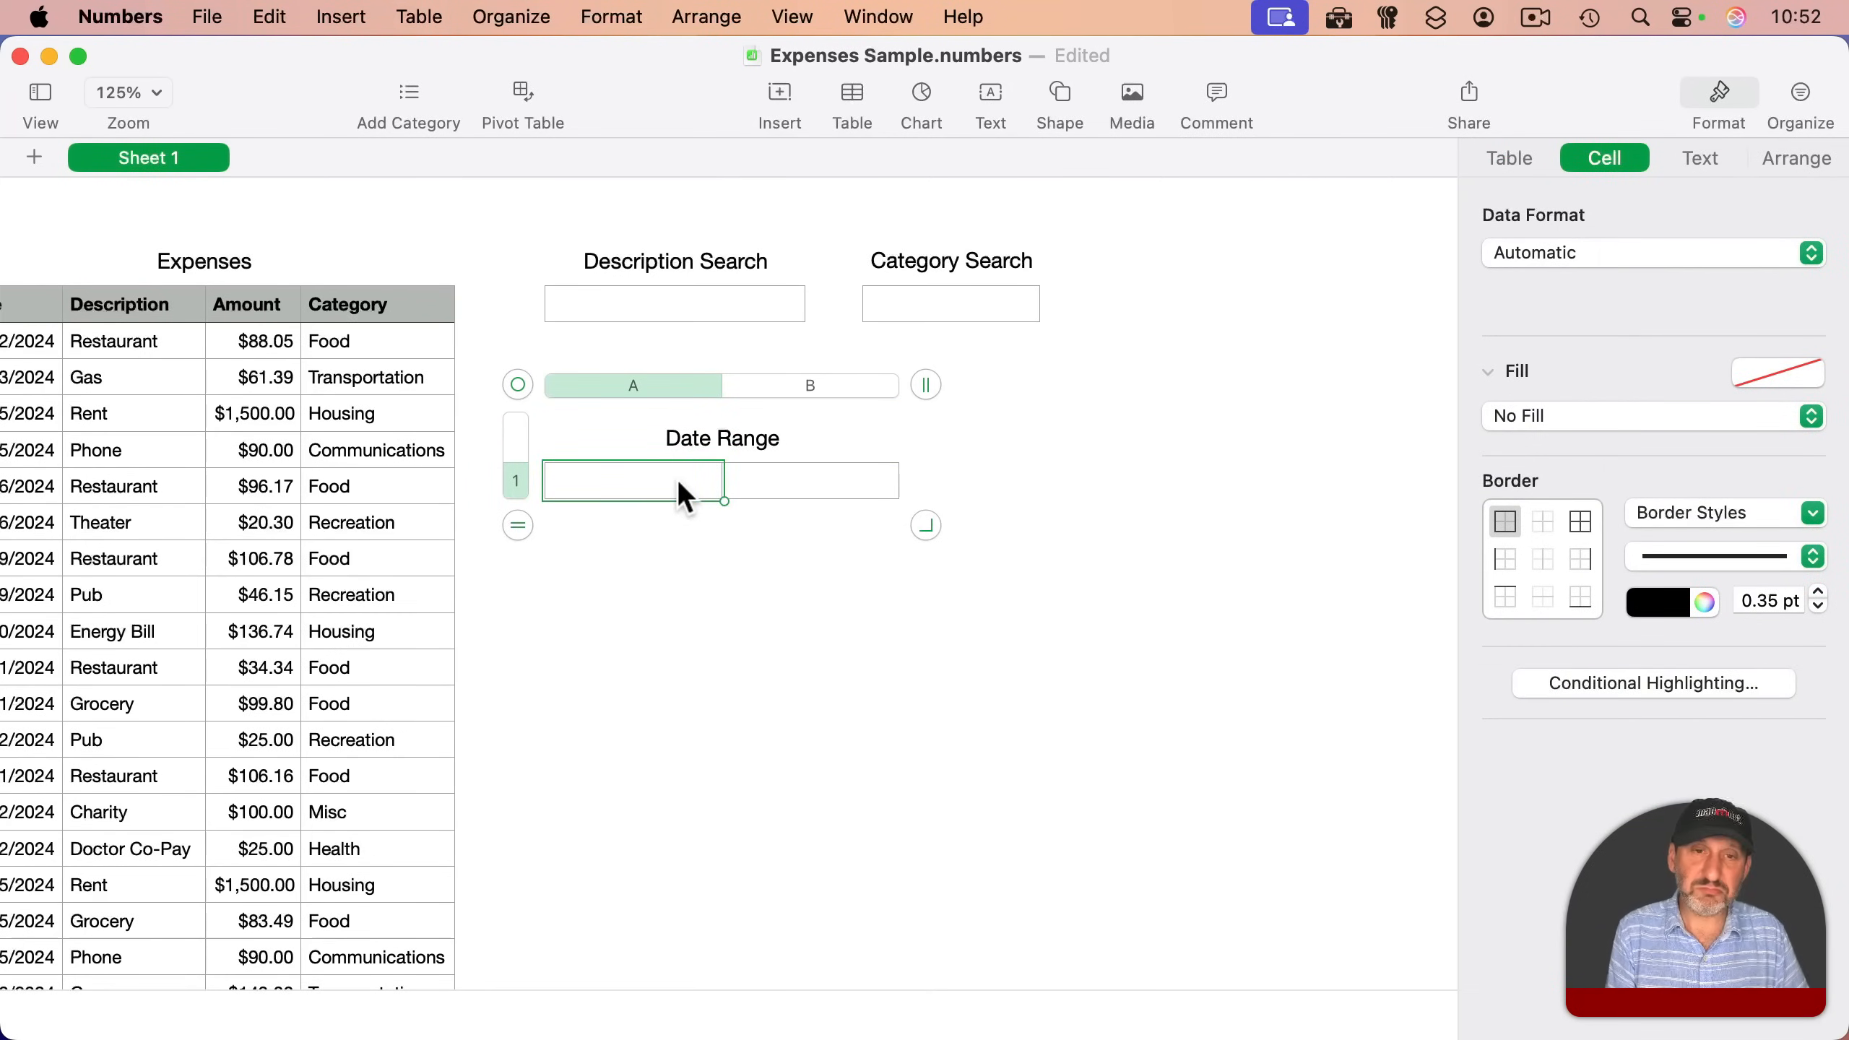
{"action": "type", "text": "6/1"}
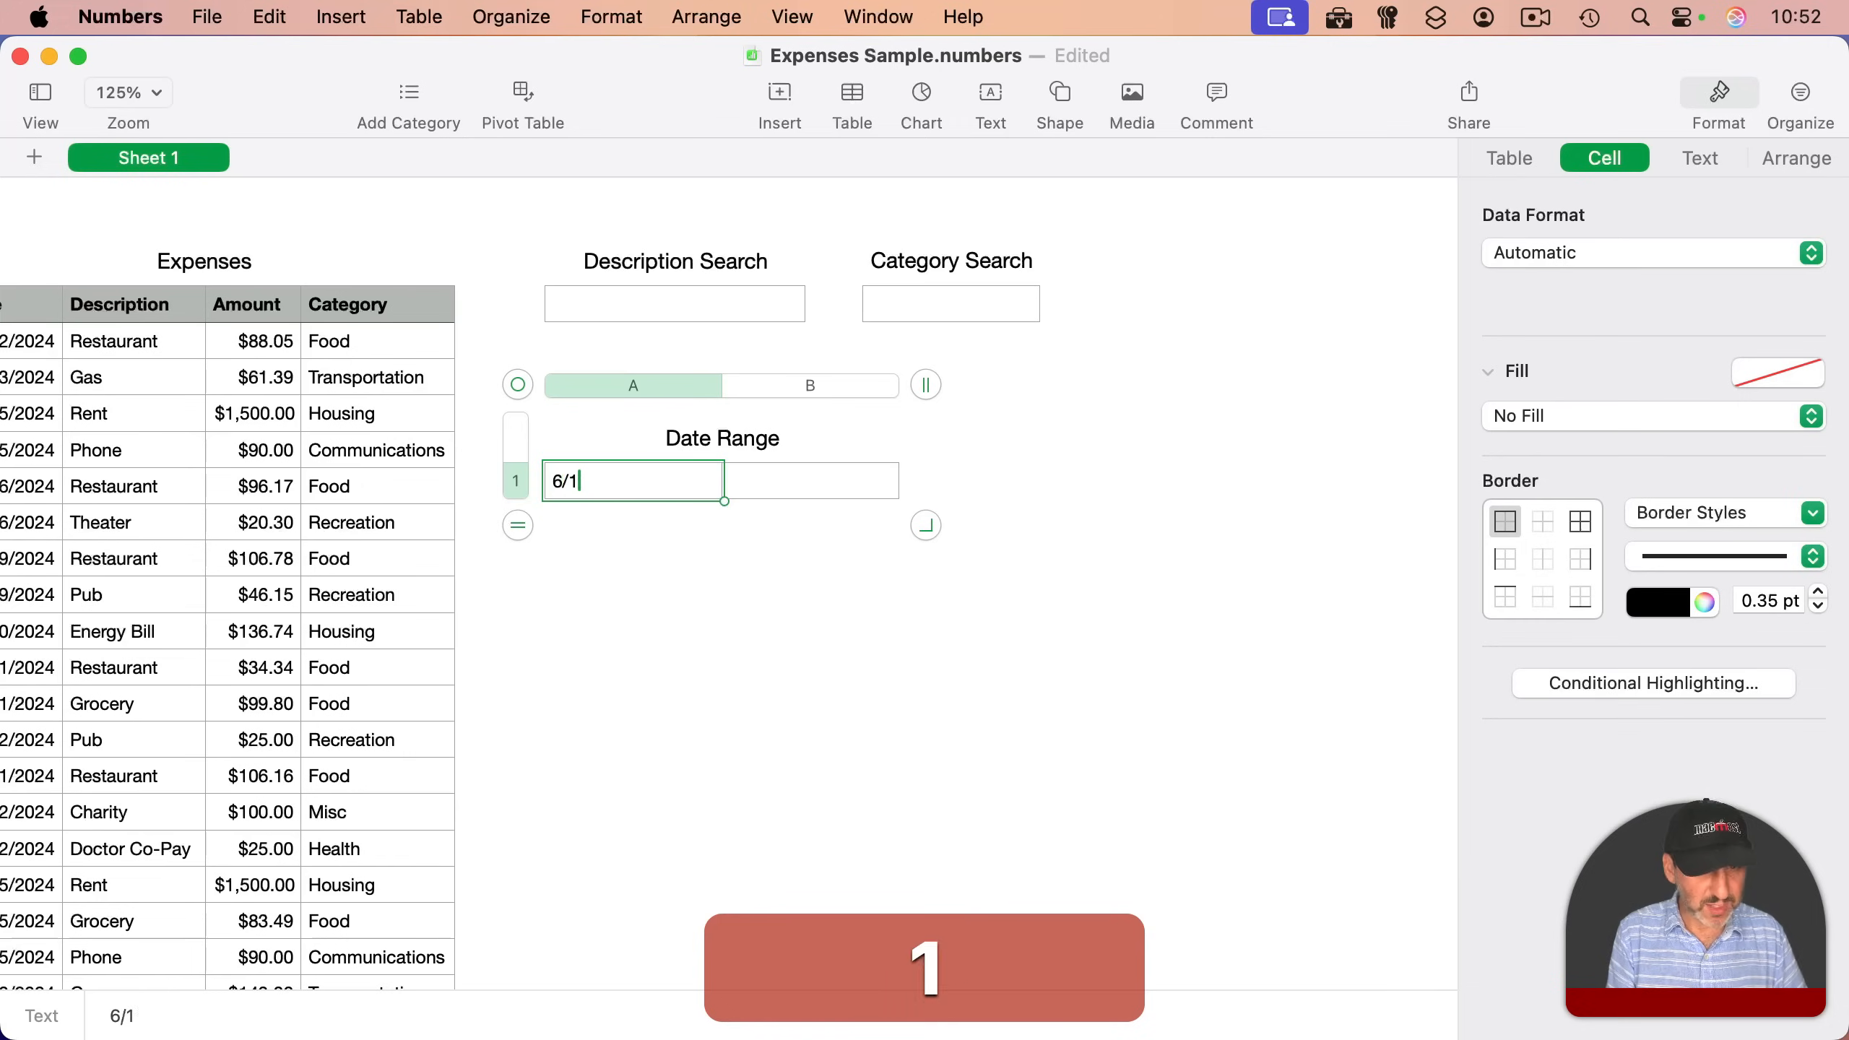
{"action": "type", "text": "2024"}
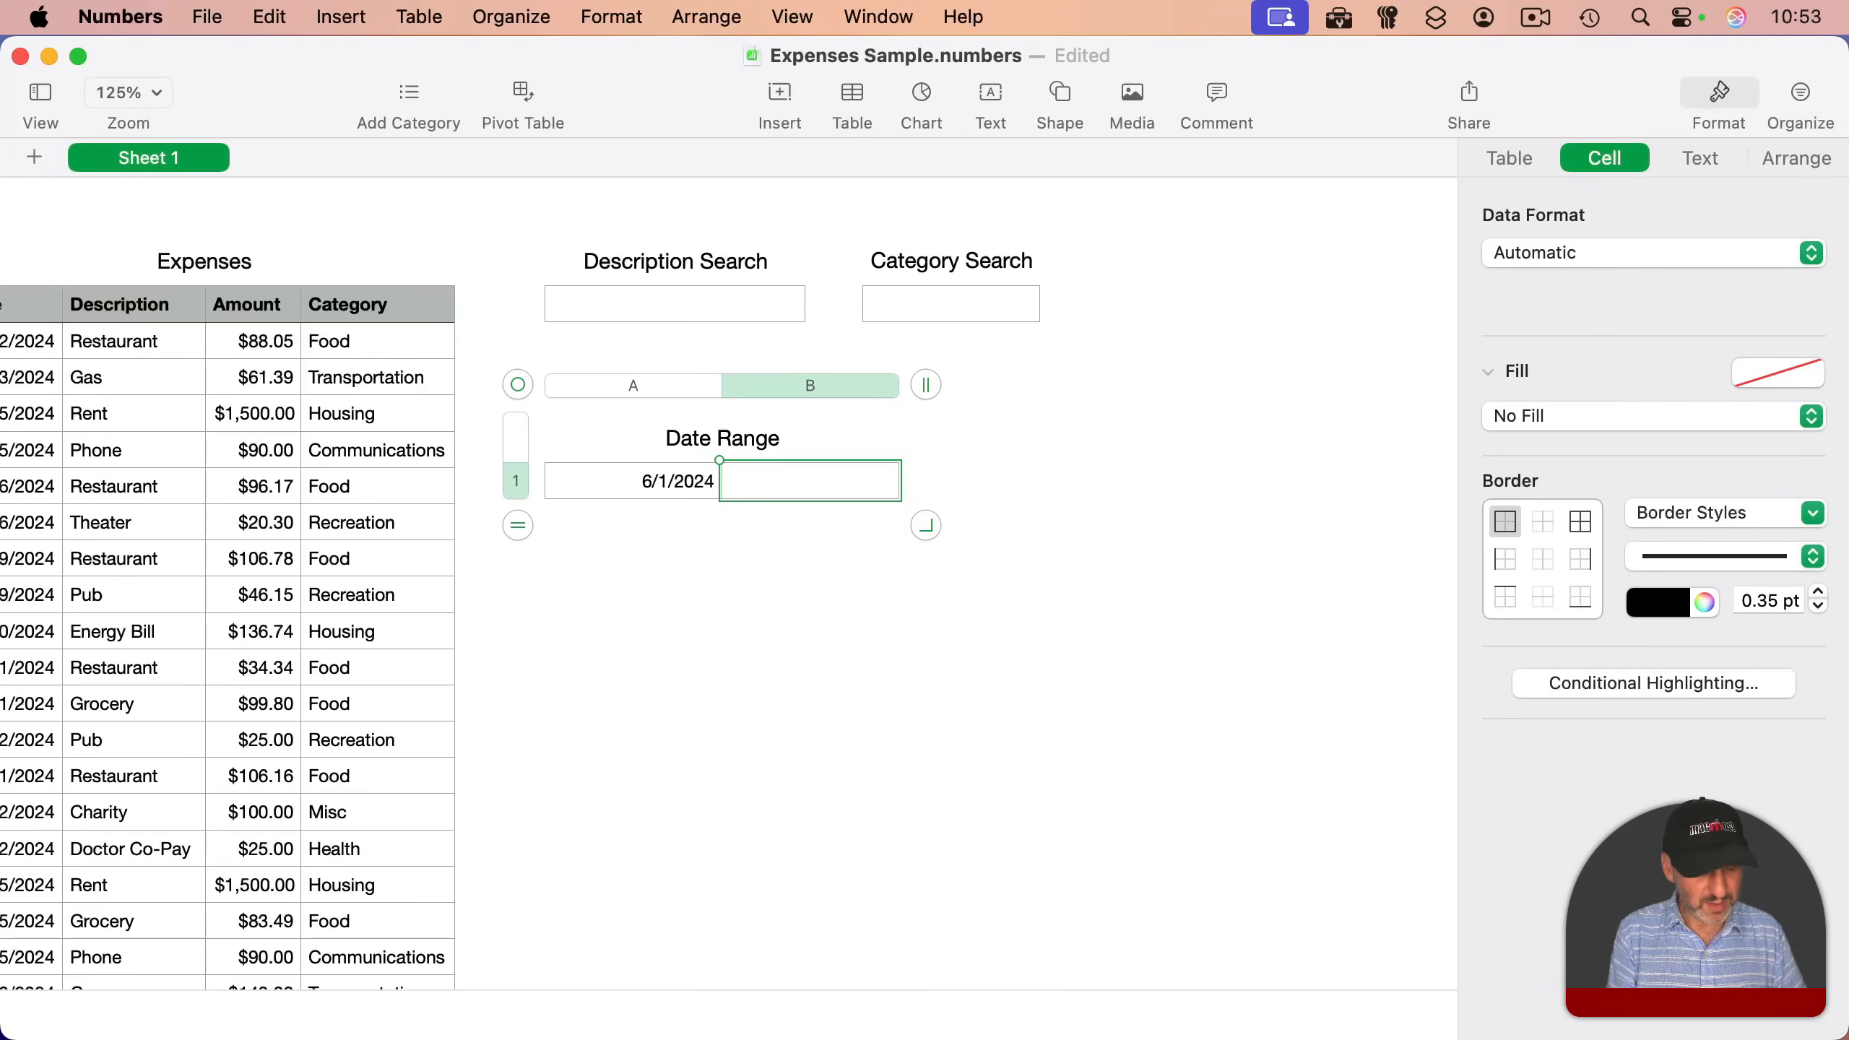
{"action": "type", "text": "8/25"}
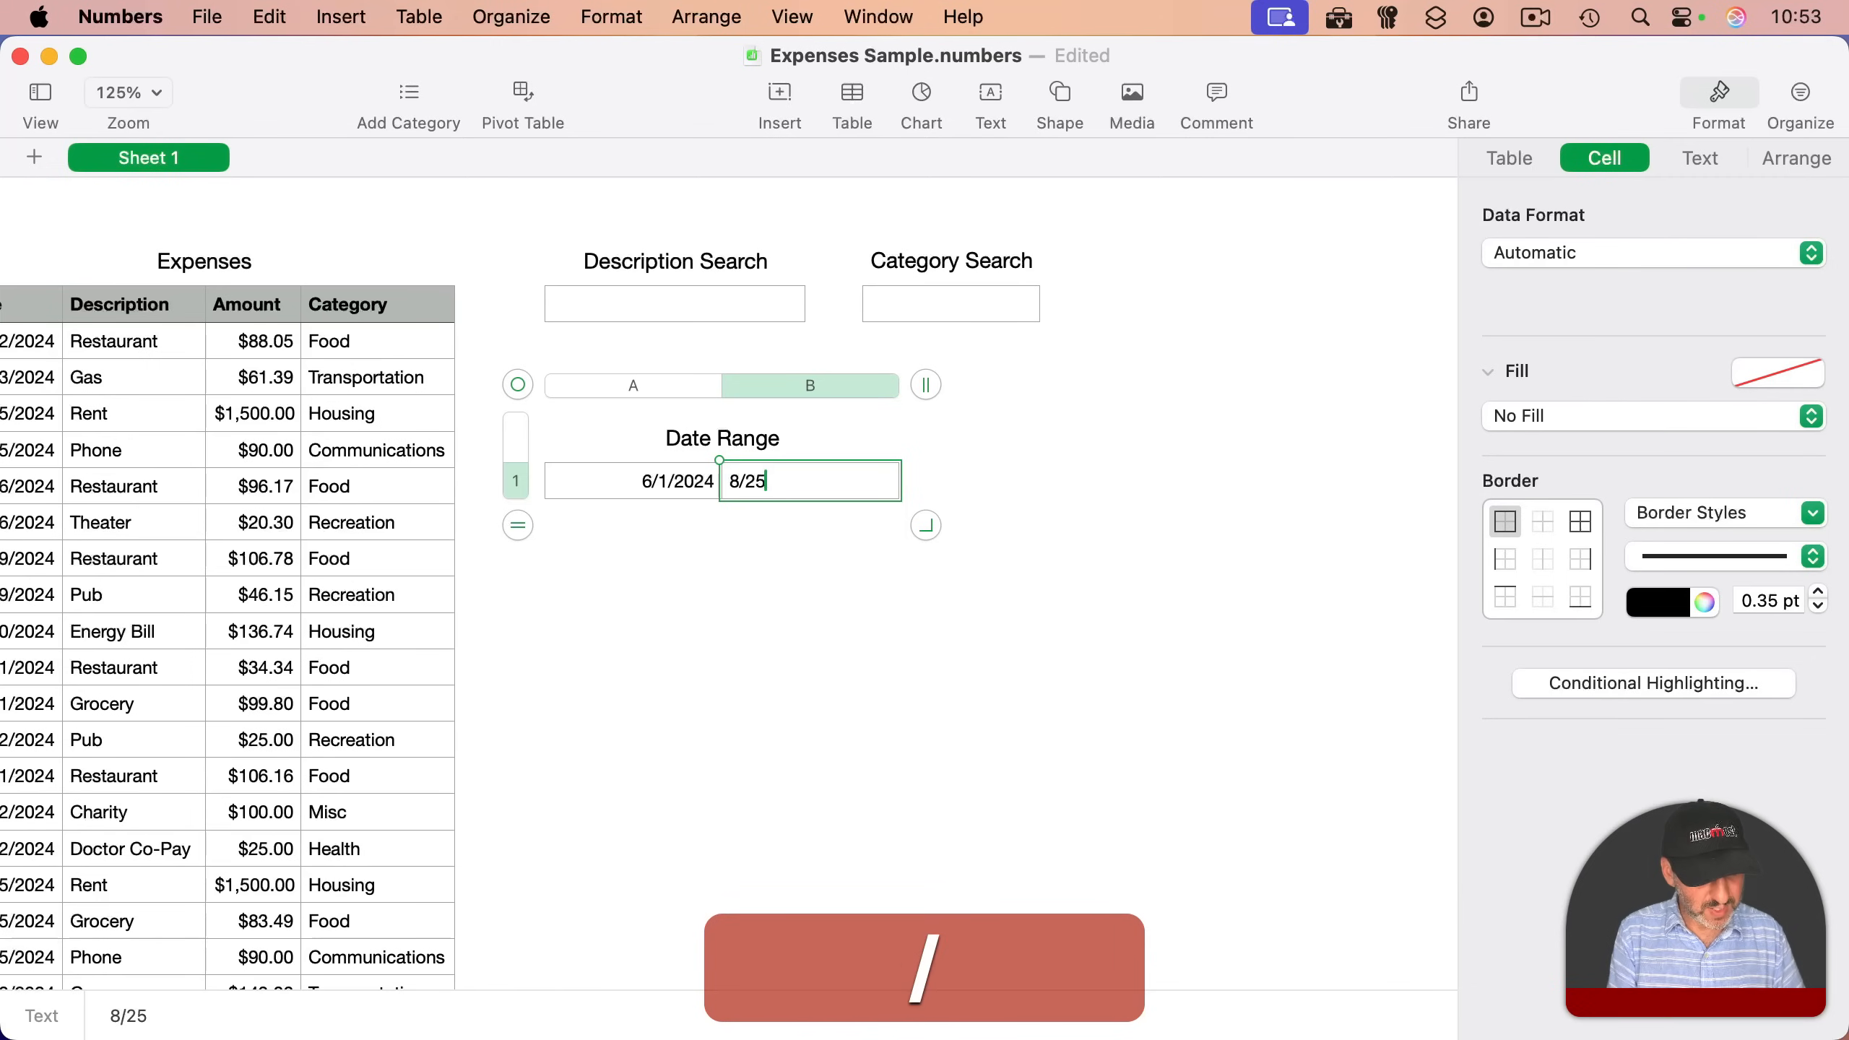
{"action": "key", "text": "Return"}
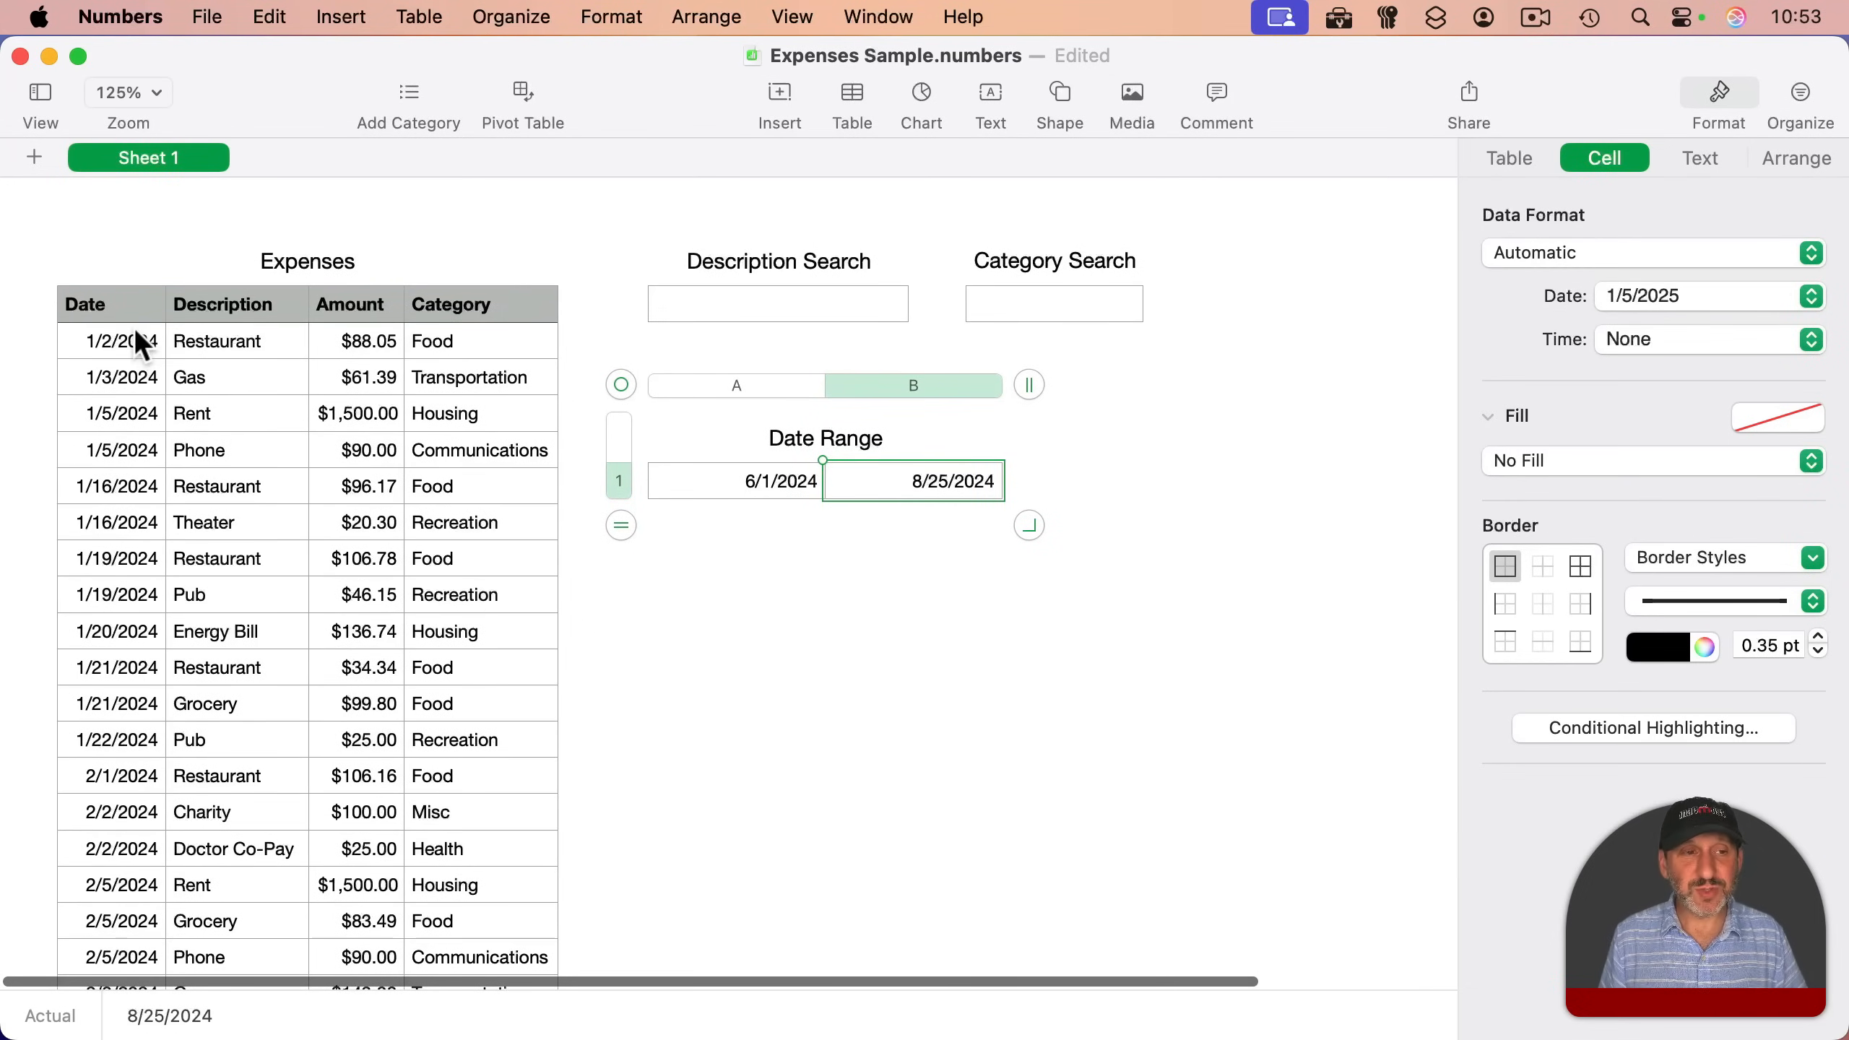
{"action": "mouse_move", "coordinate": [124, 343]}
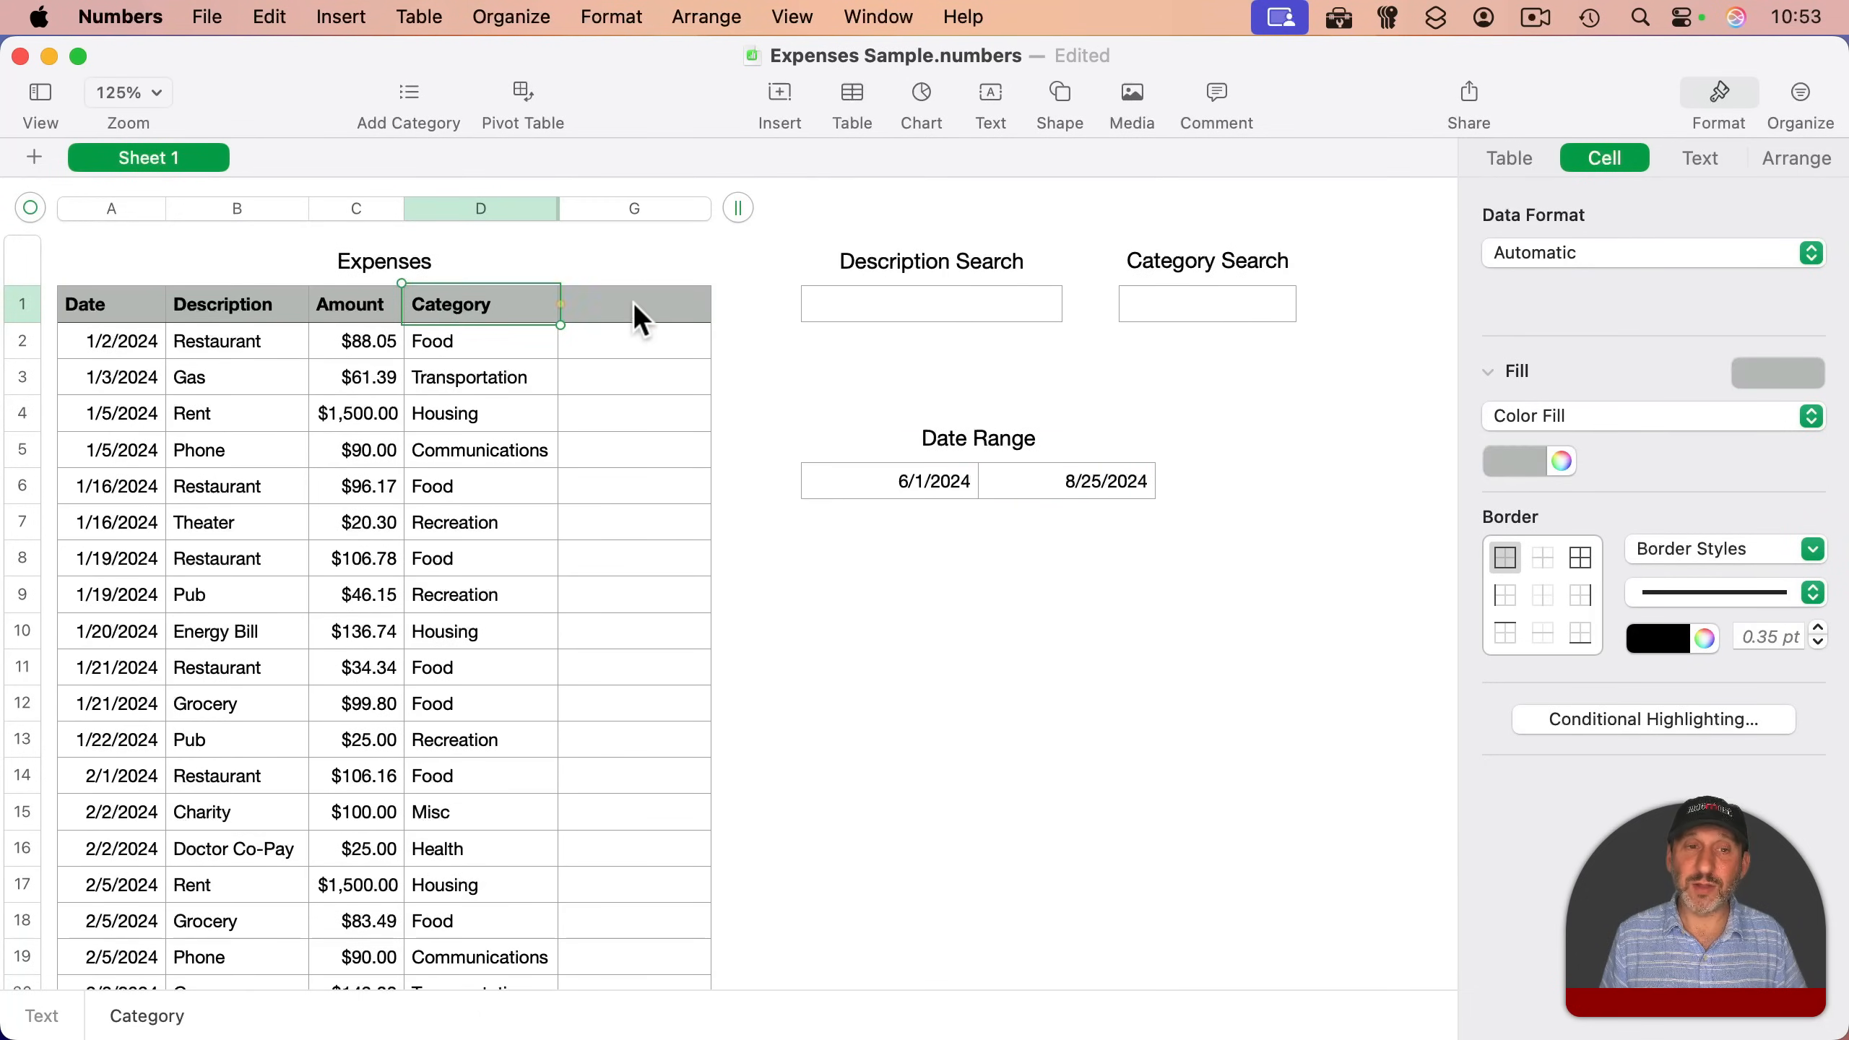
- Enter =AND(A2>=Date Range::$A$1, A2<=Date Range::B1) in the first Match Date cell
{"action": "left_click", "coordinate": [634, 304]}
{"action": "type", "text": "Match Date"}
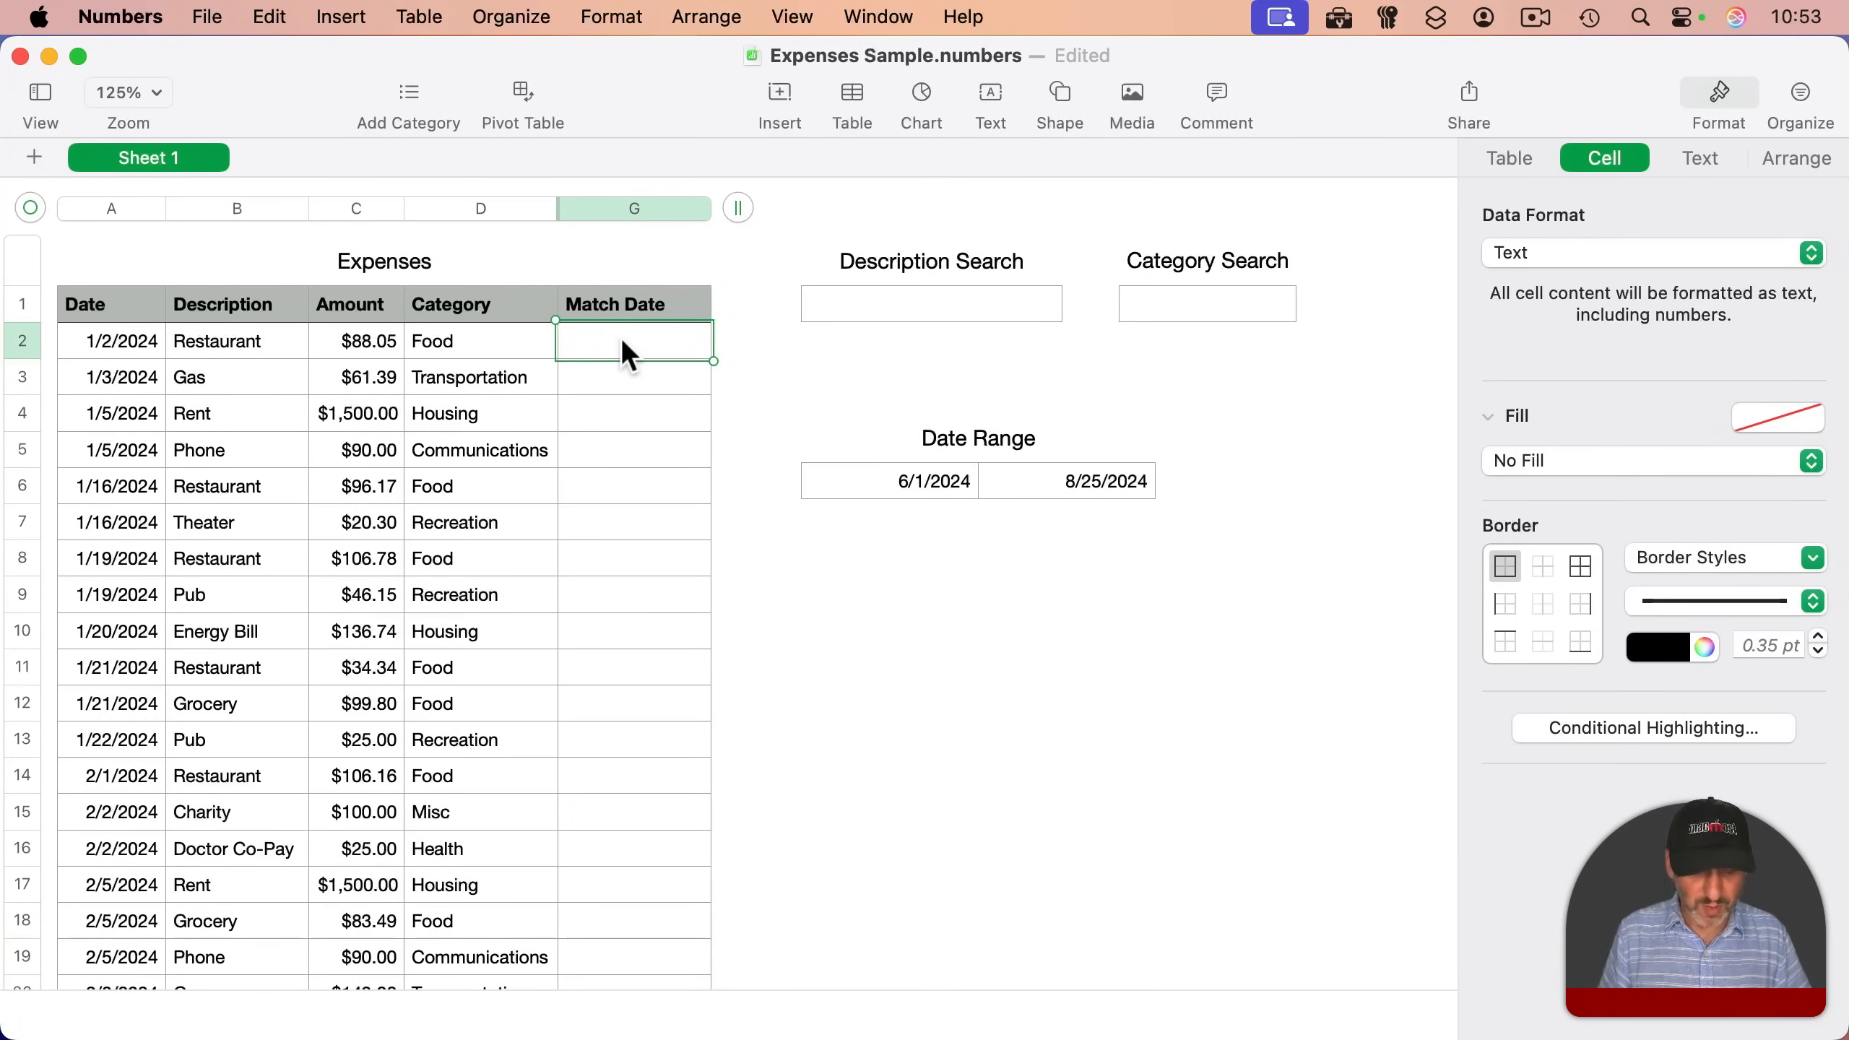
{"action": "double_click", "coordinate": [634, 341]}
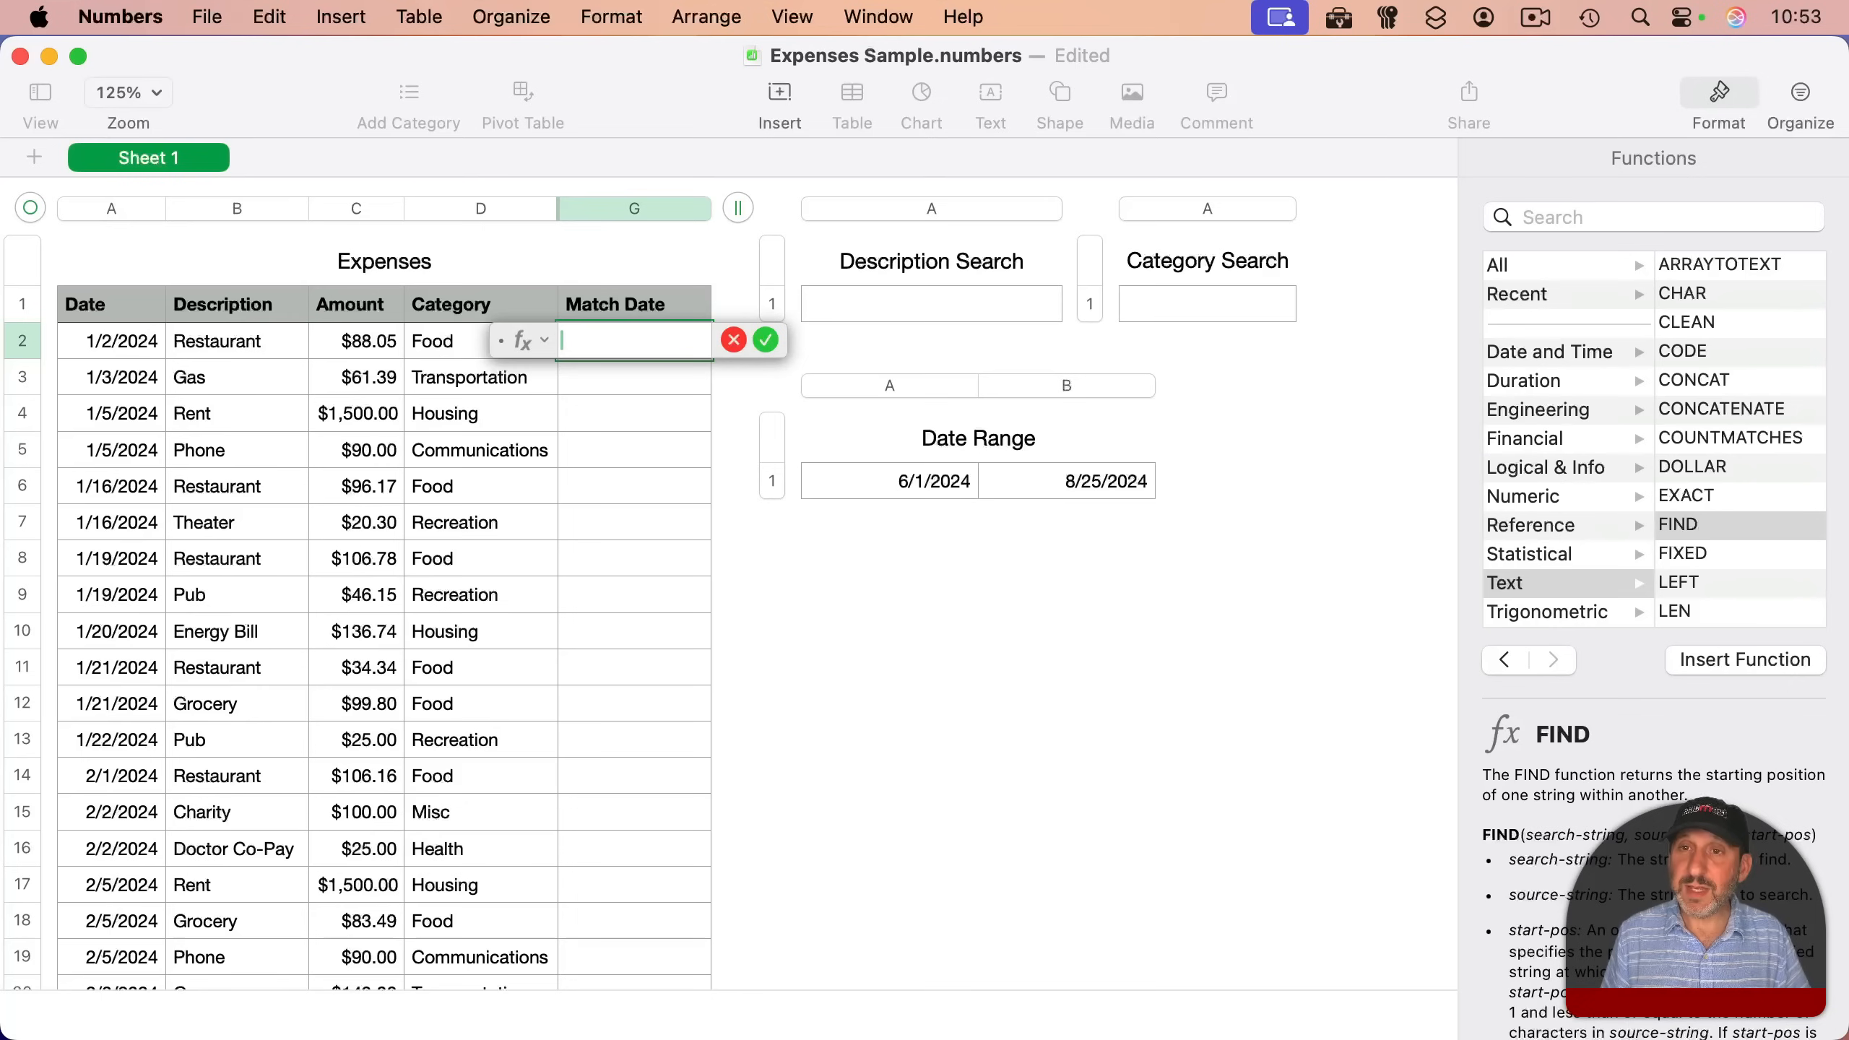
{"action": "mouse_move", "coordinate": [674, 379]}
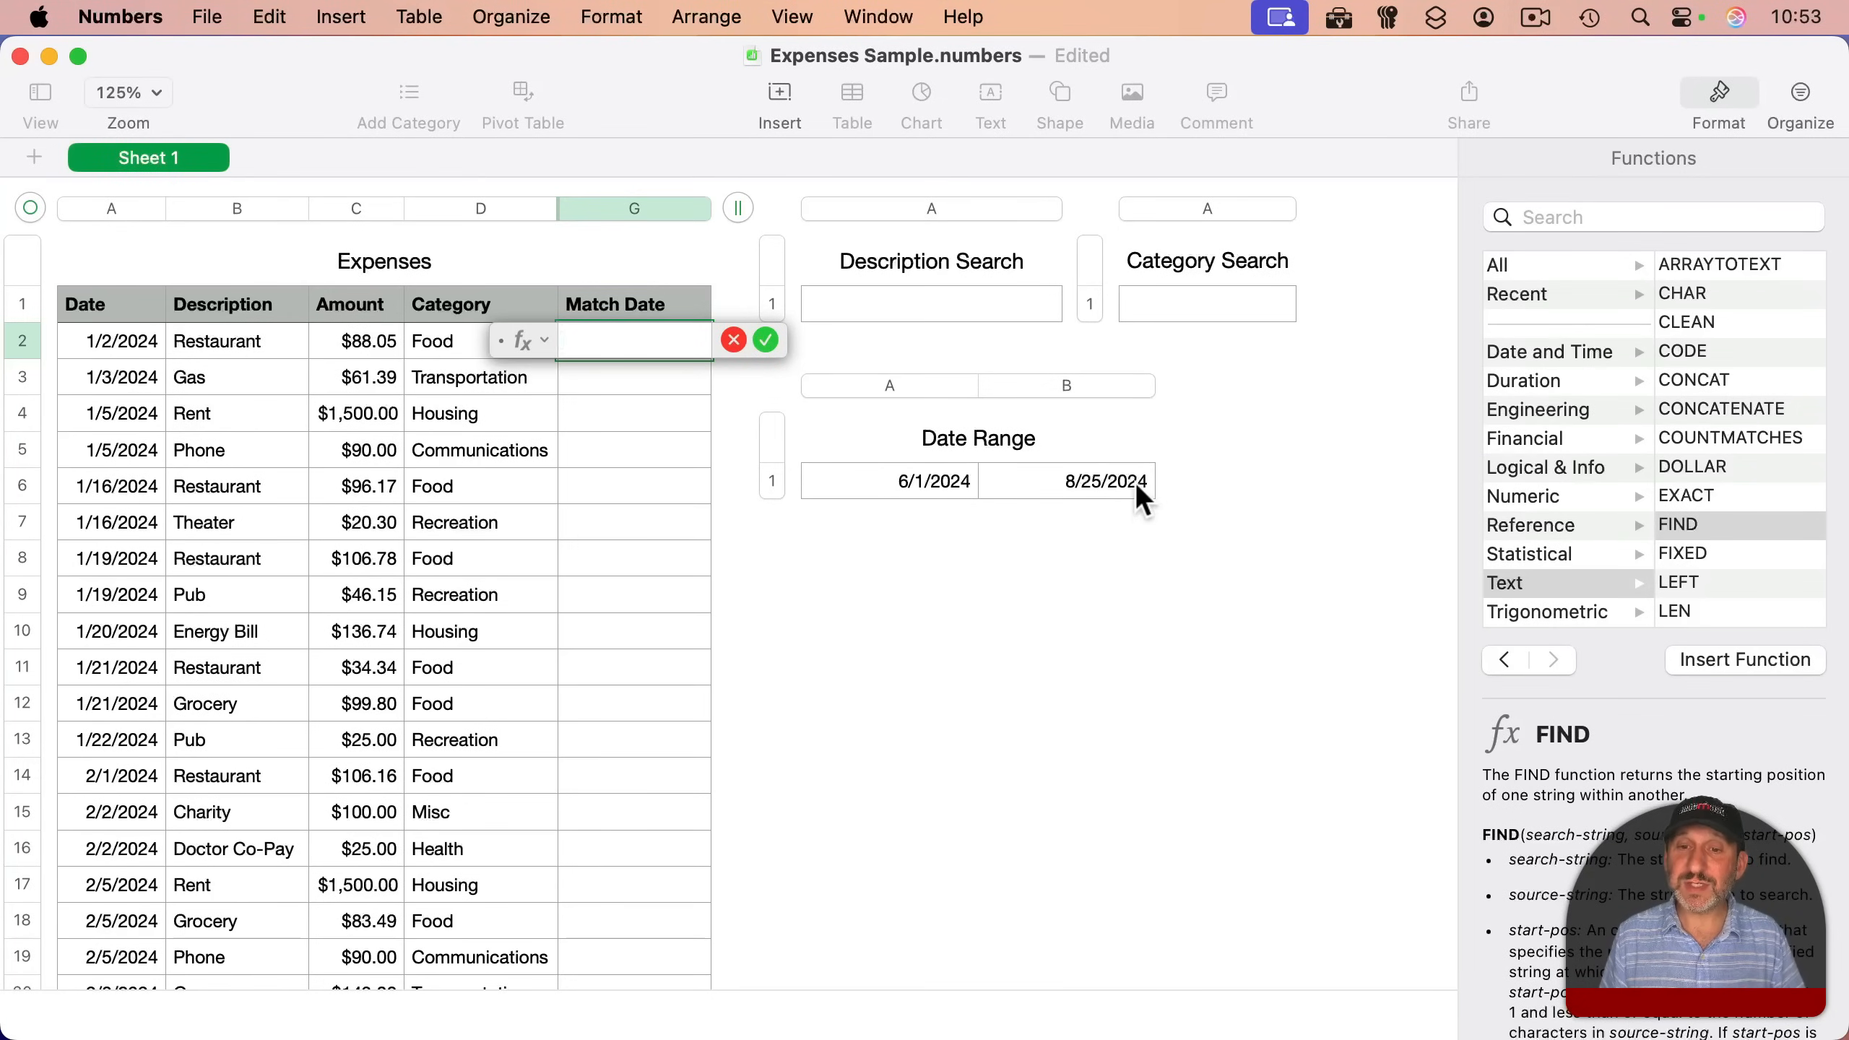
{"action": "mouse_move", "coordinate": [1129, 504]}
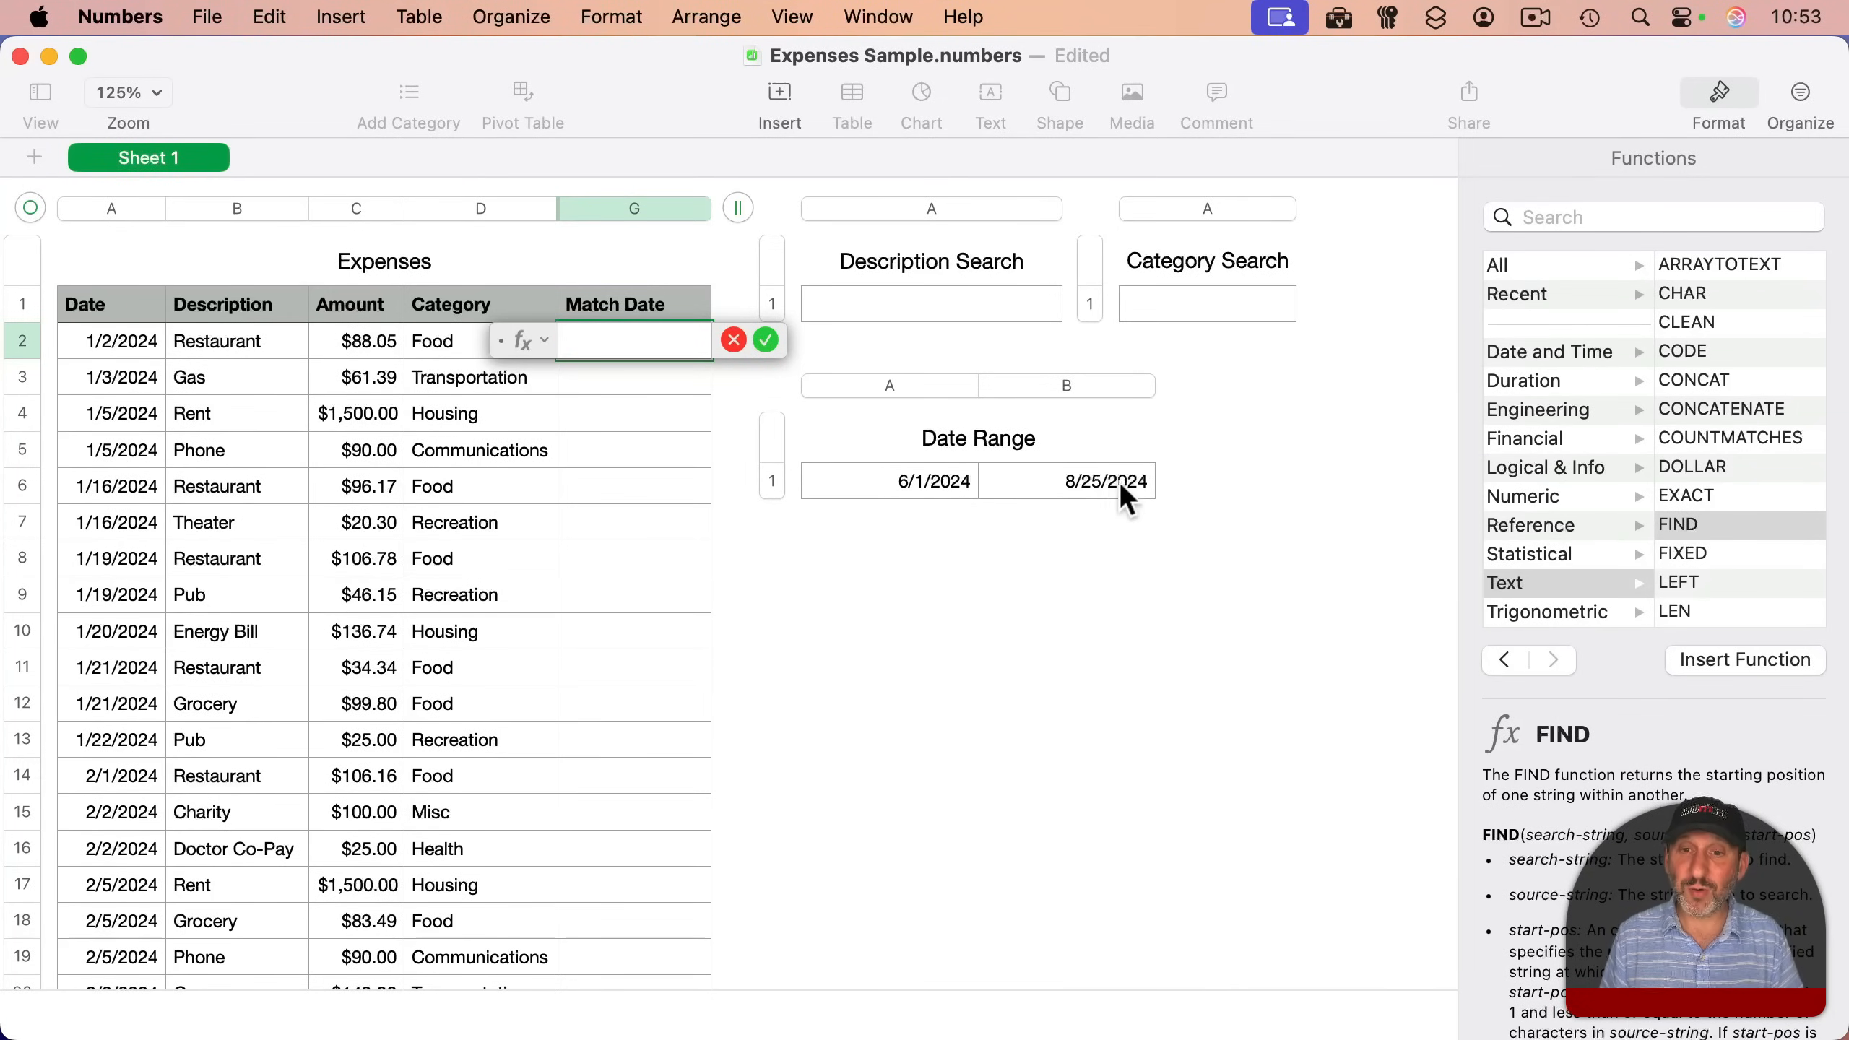
{"action": "type", "text": "A"}
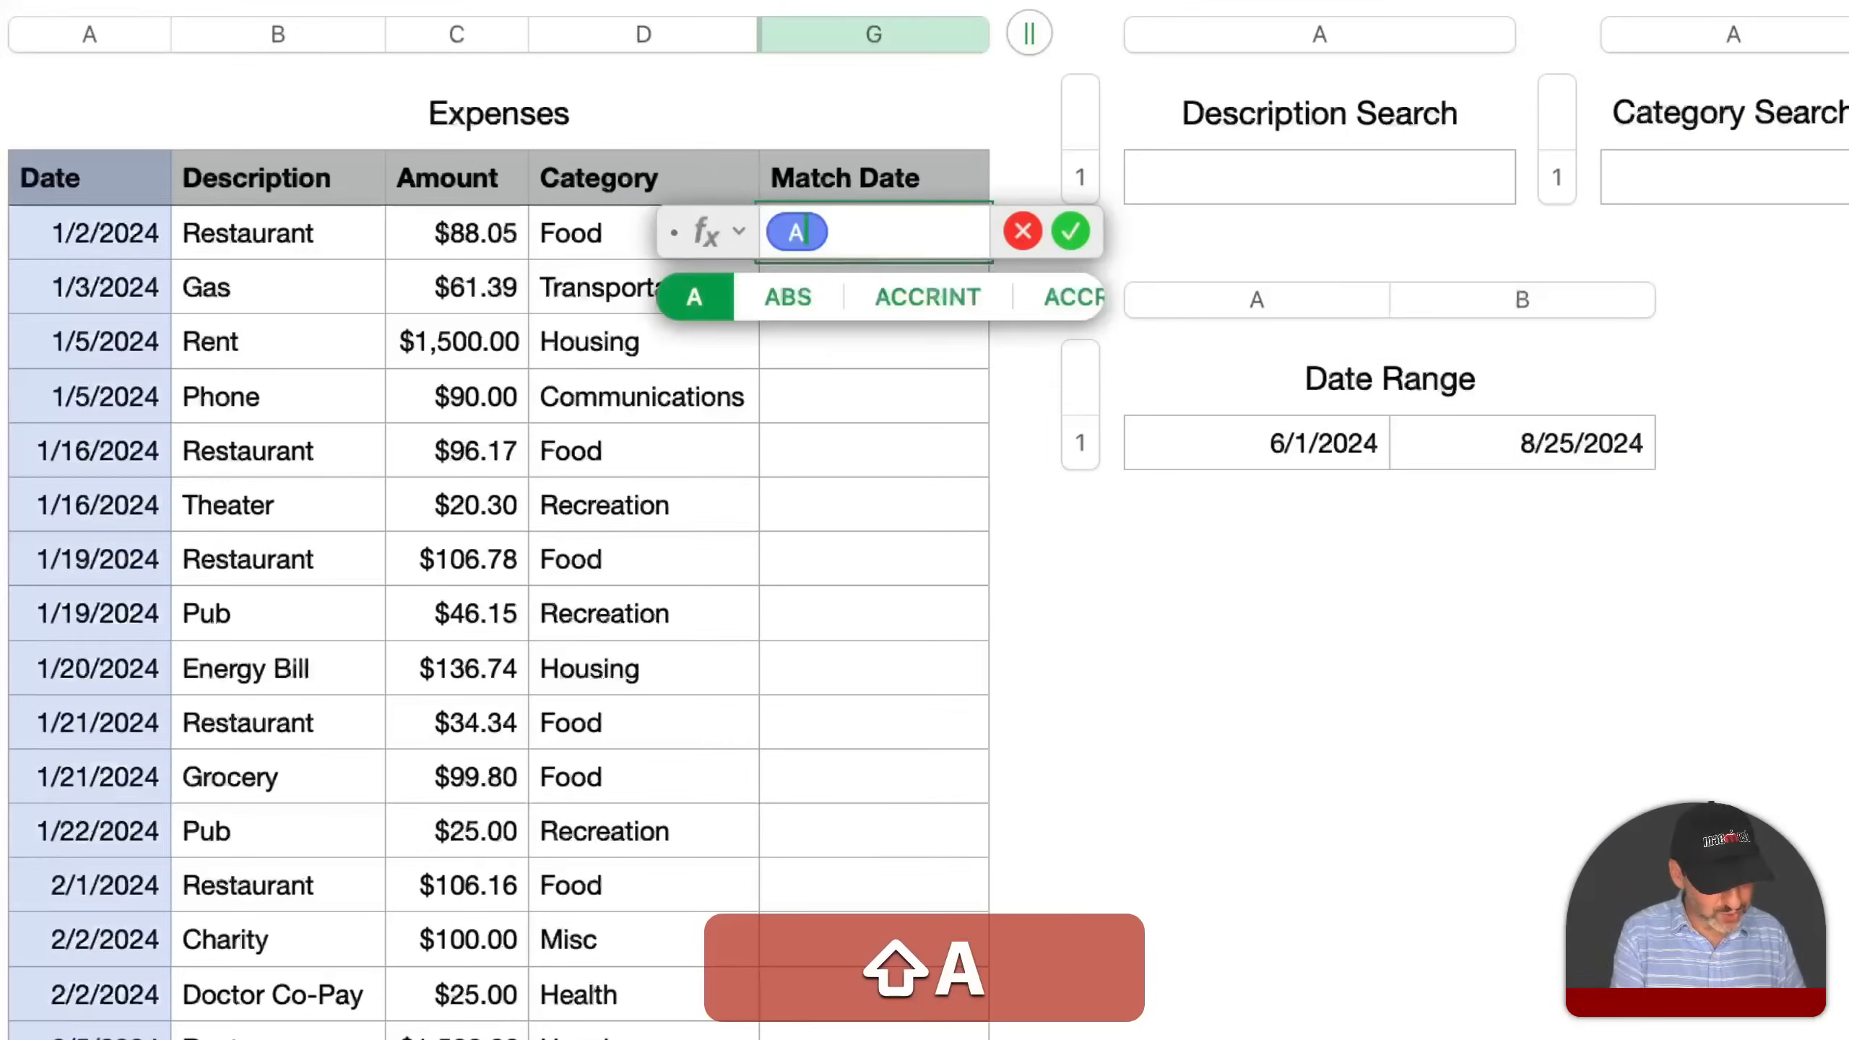
{"action": "type", "text": "AND("}
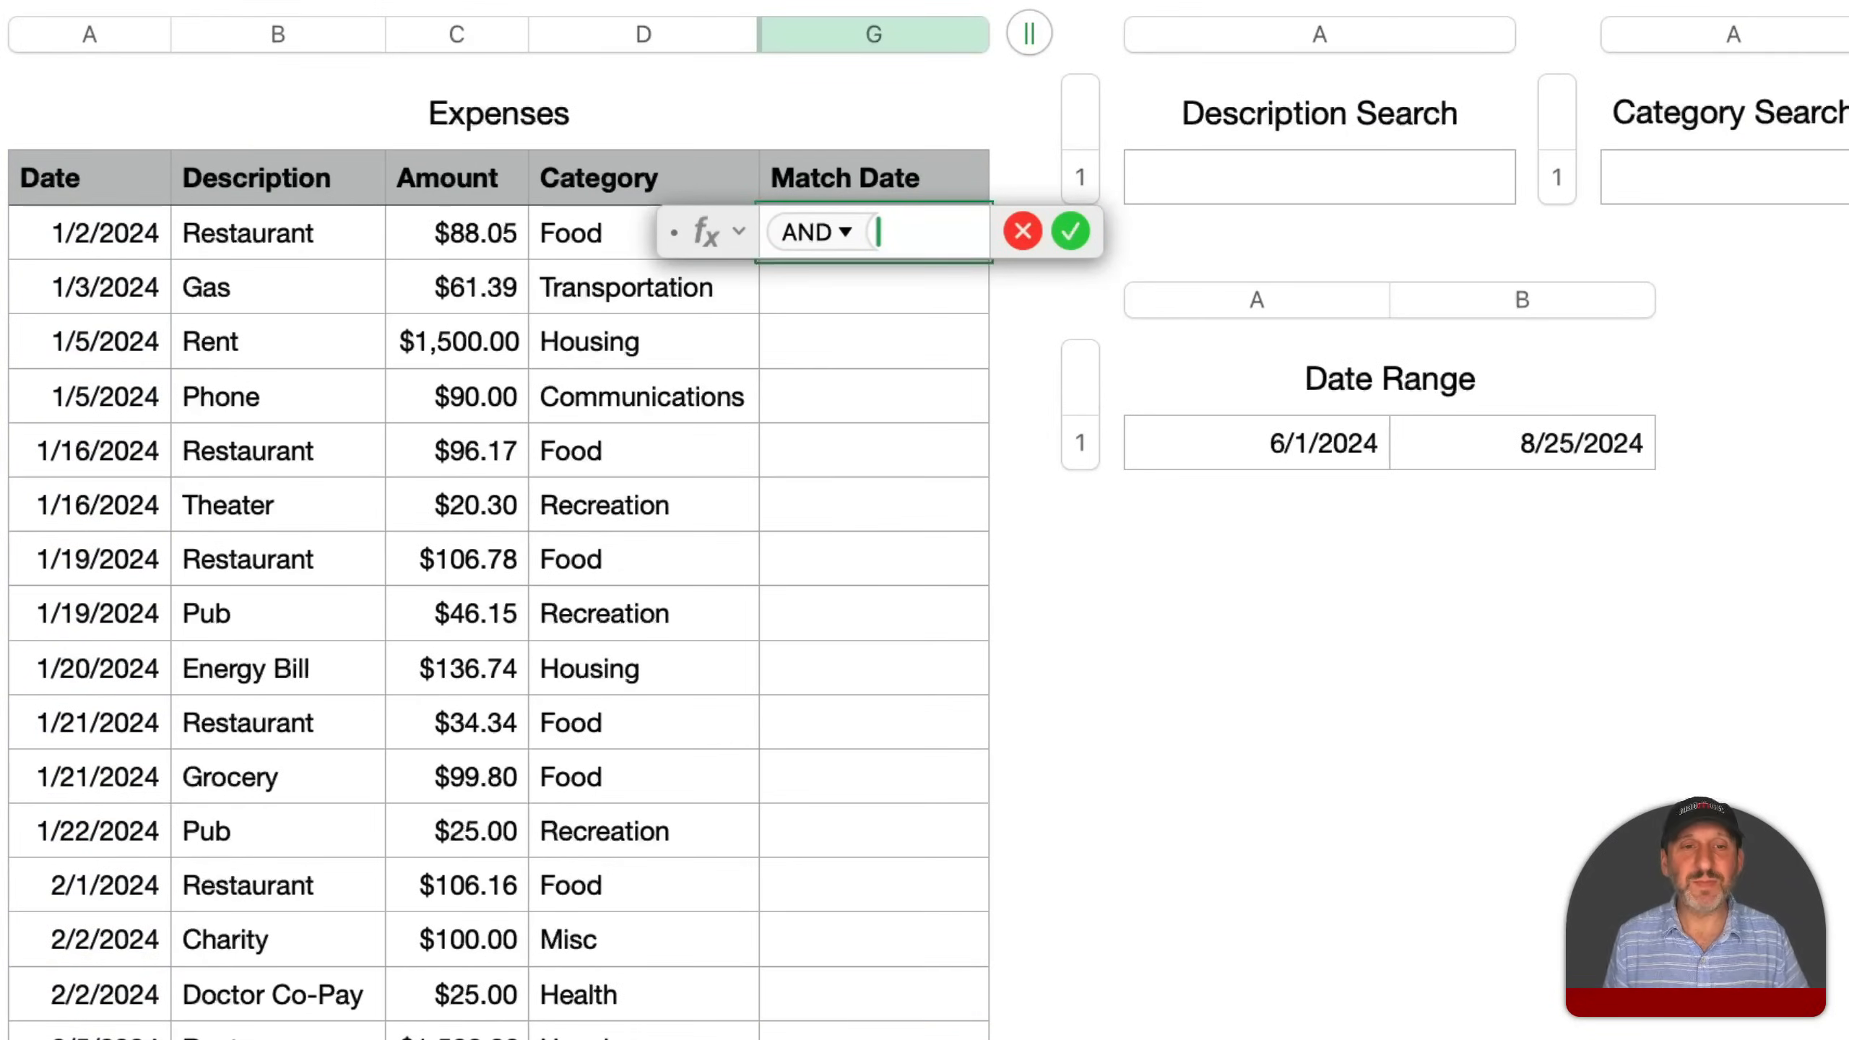
{"action": "mouse_move", "coordinate": [112, 249]}
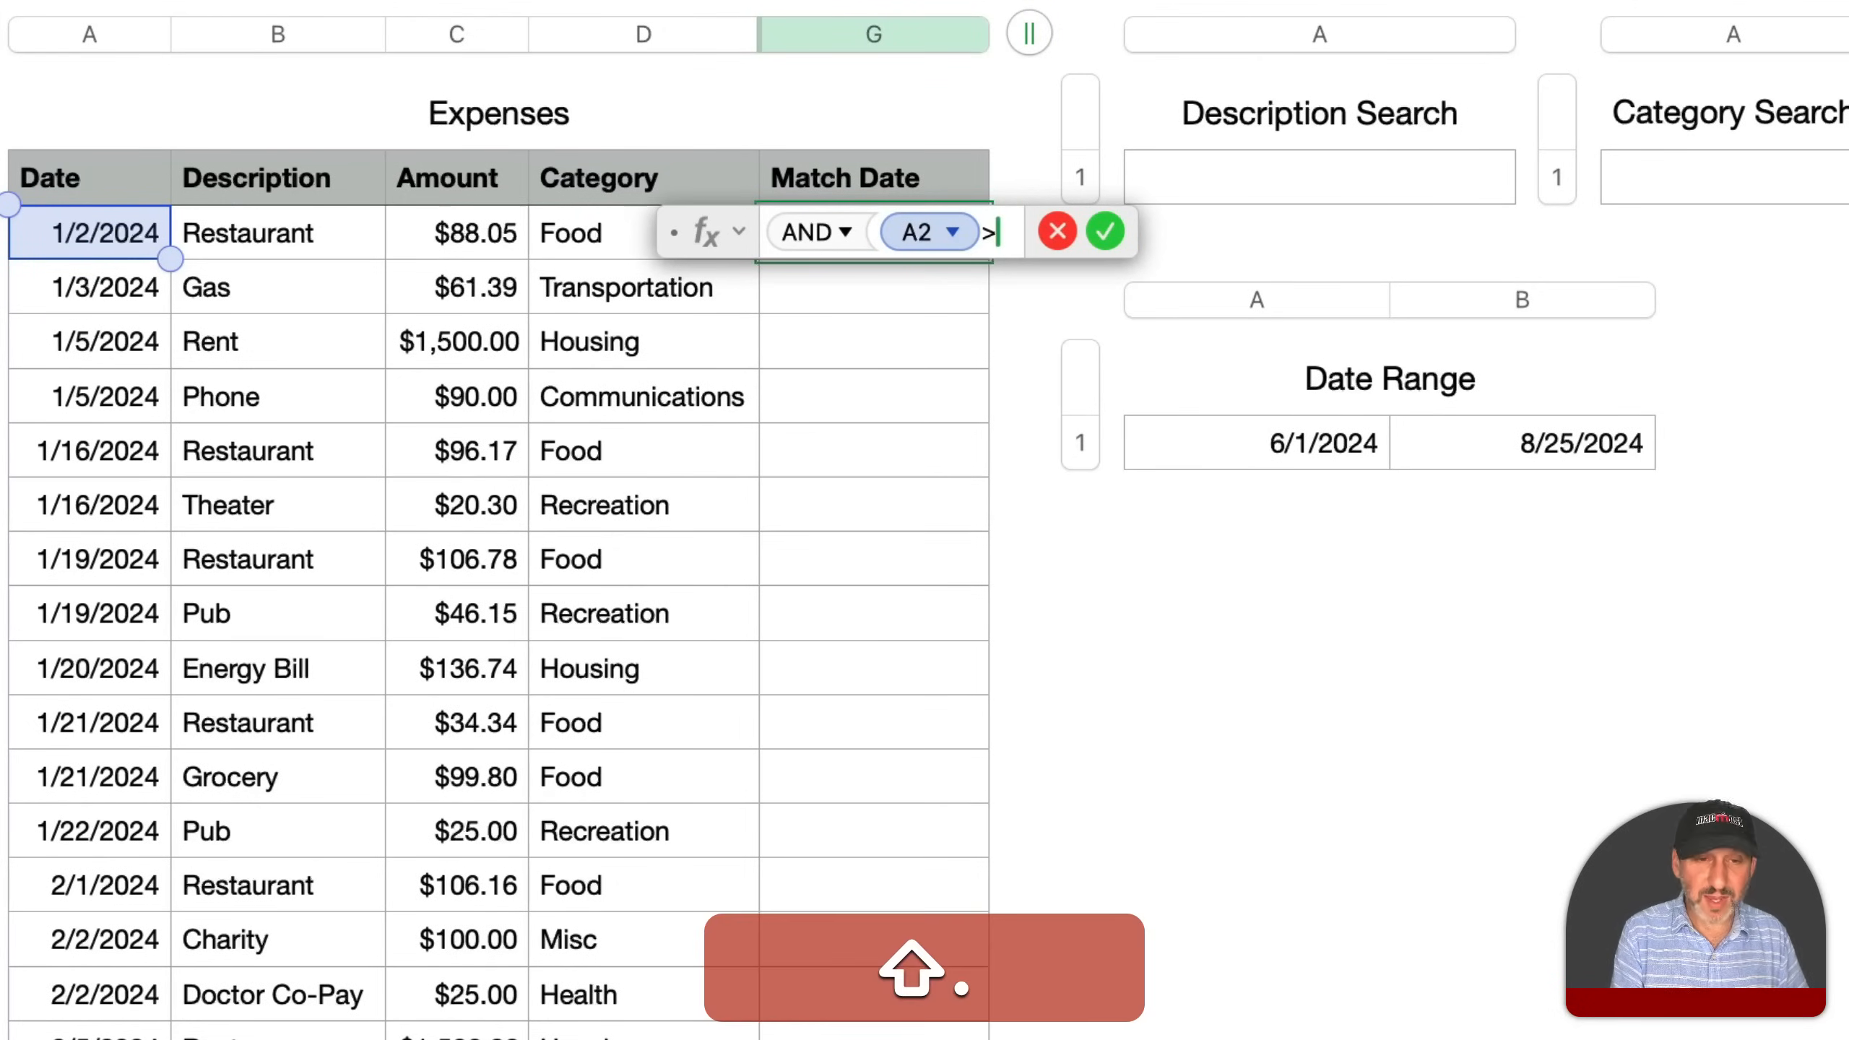
{"action": "type", "text": "="}
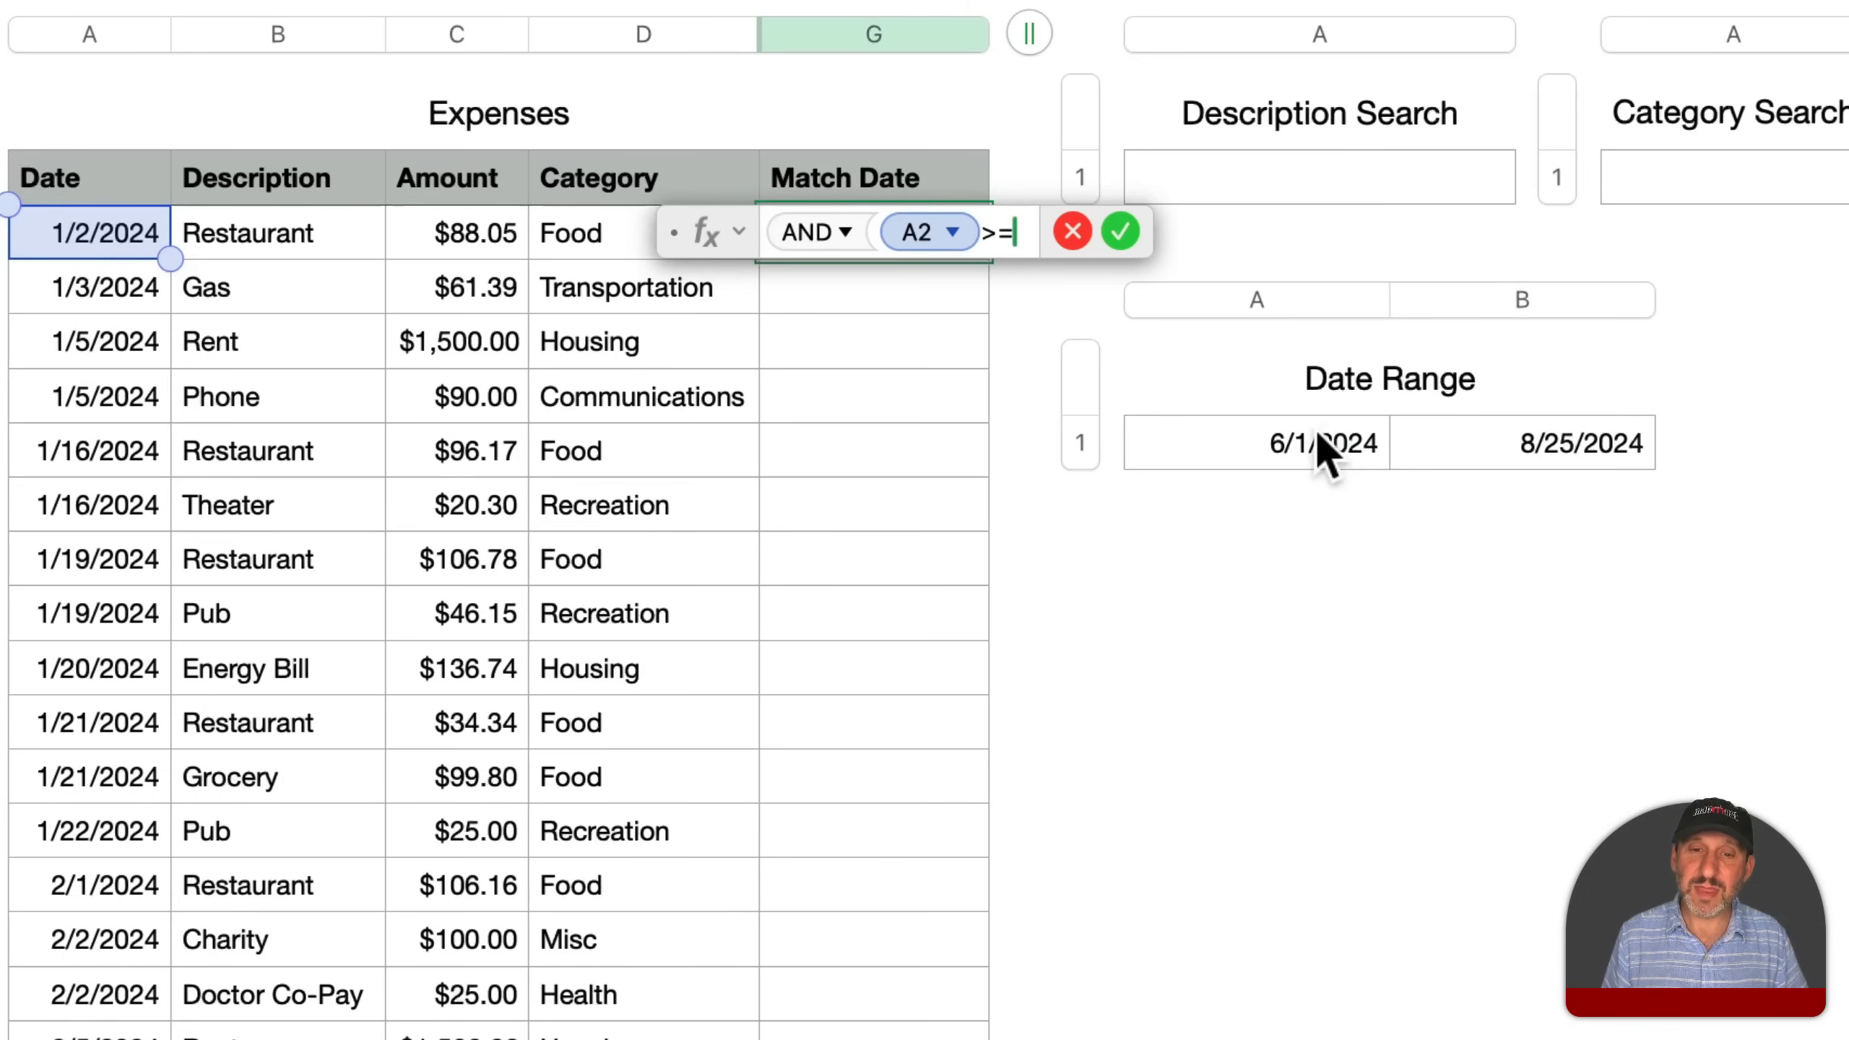
{"action": "left_click", "coordinate": [1325, 442]}
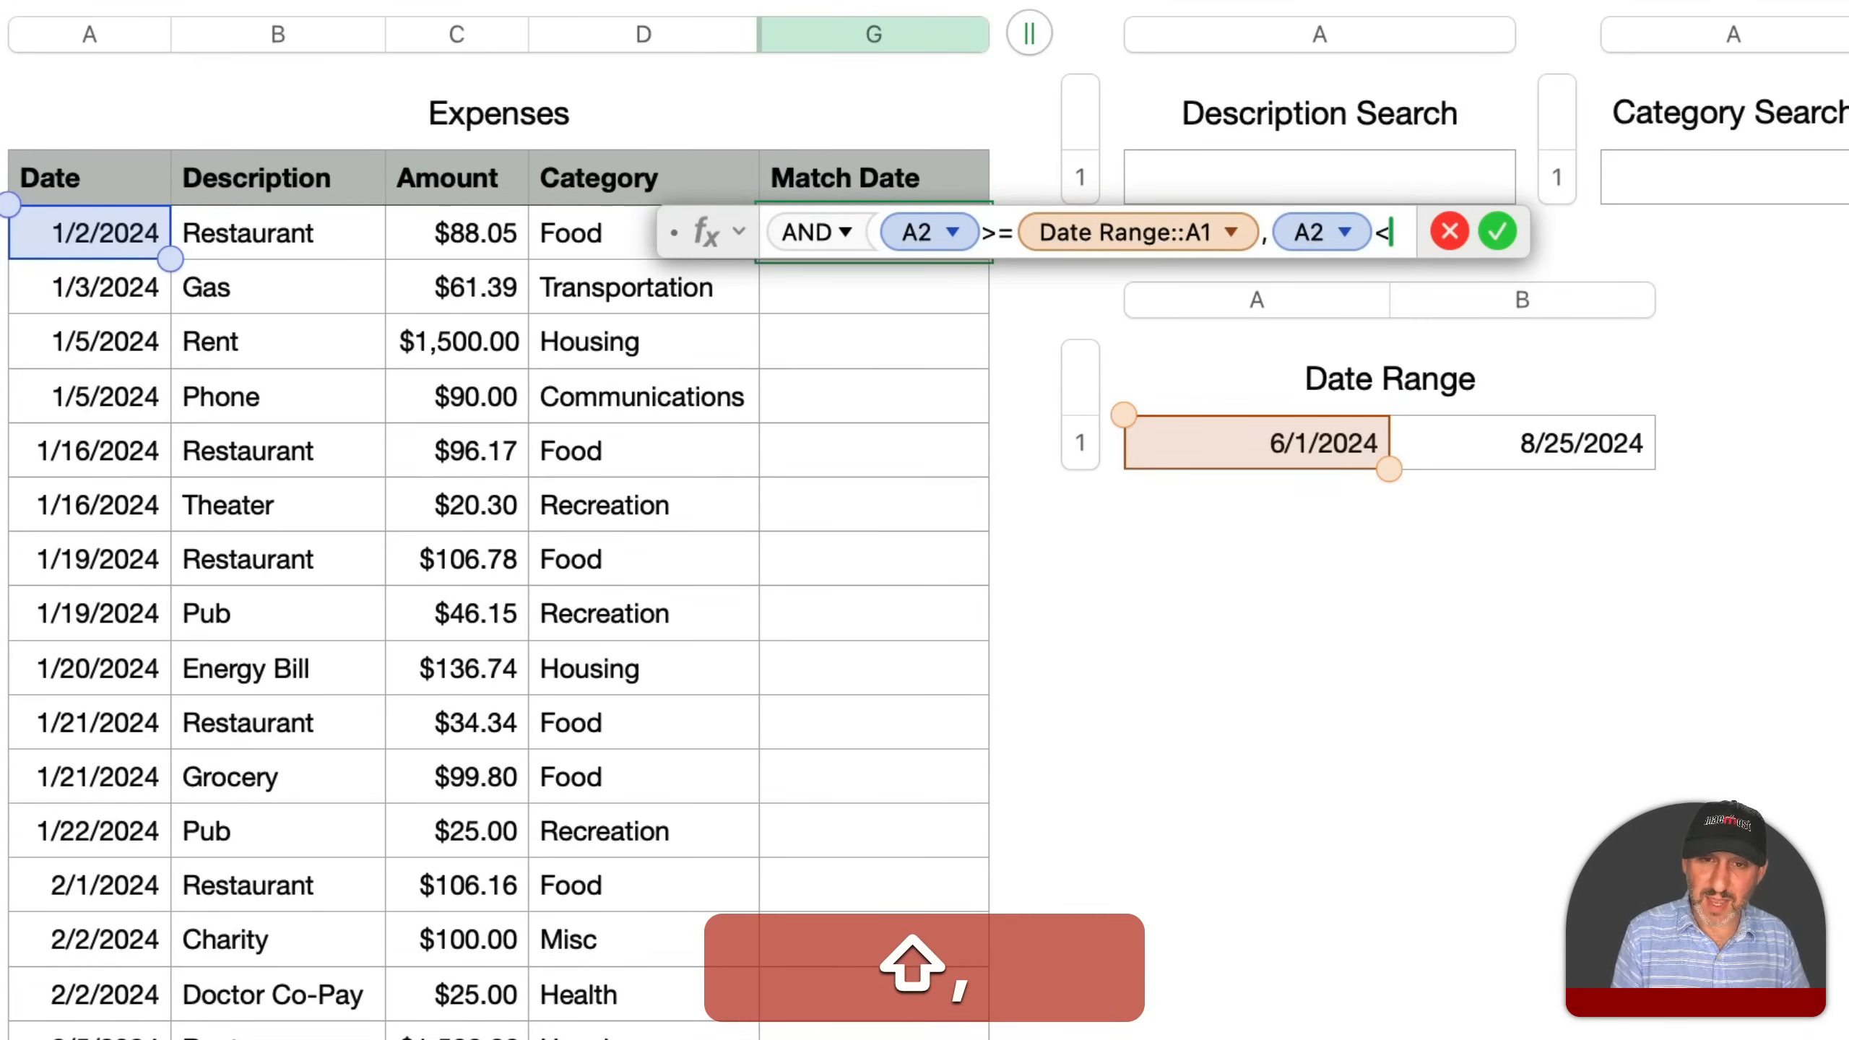
{"action": "left_click", "coordinate": [1562, 441]}
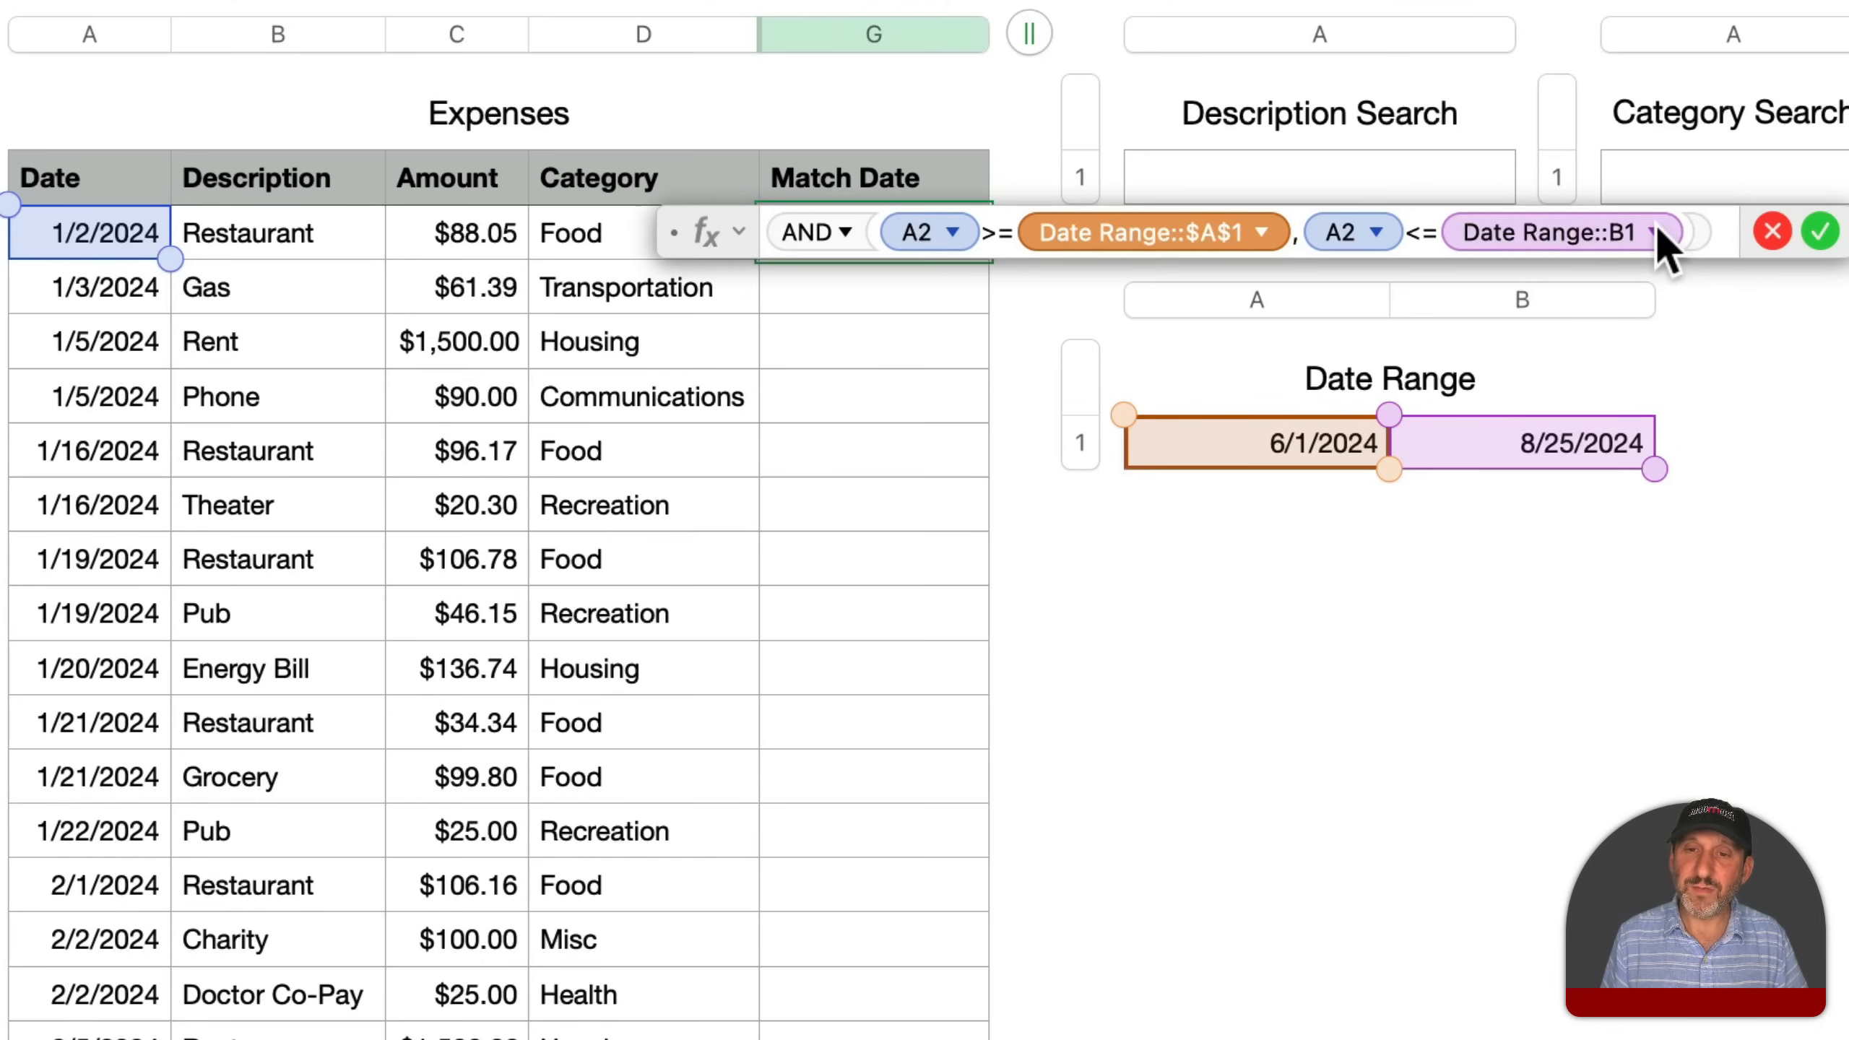
{"action": "left_click", "coordinate": [1657, 232]}
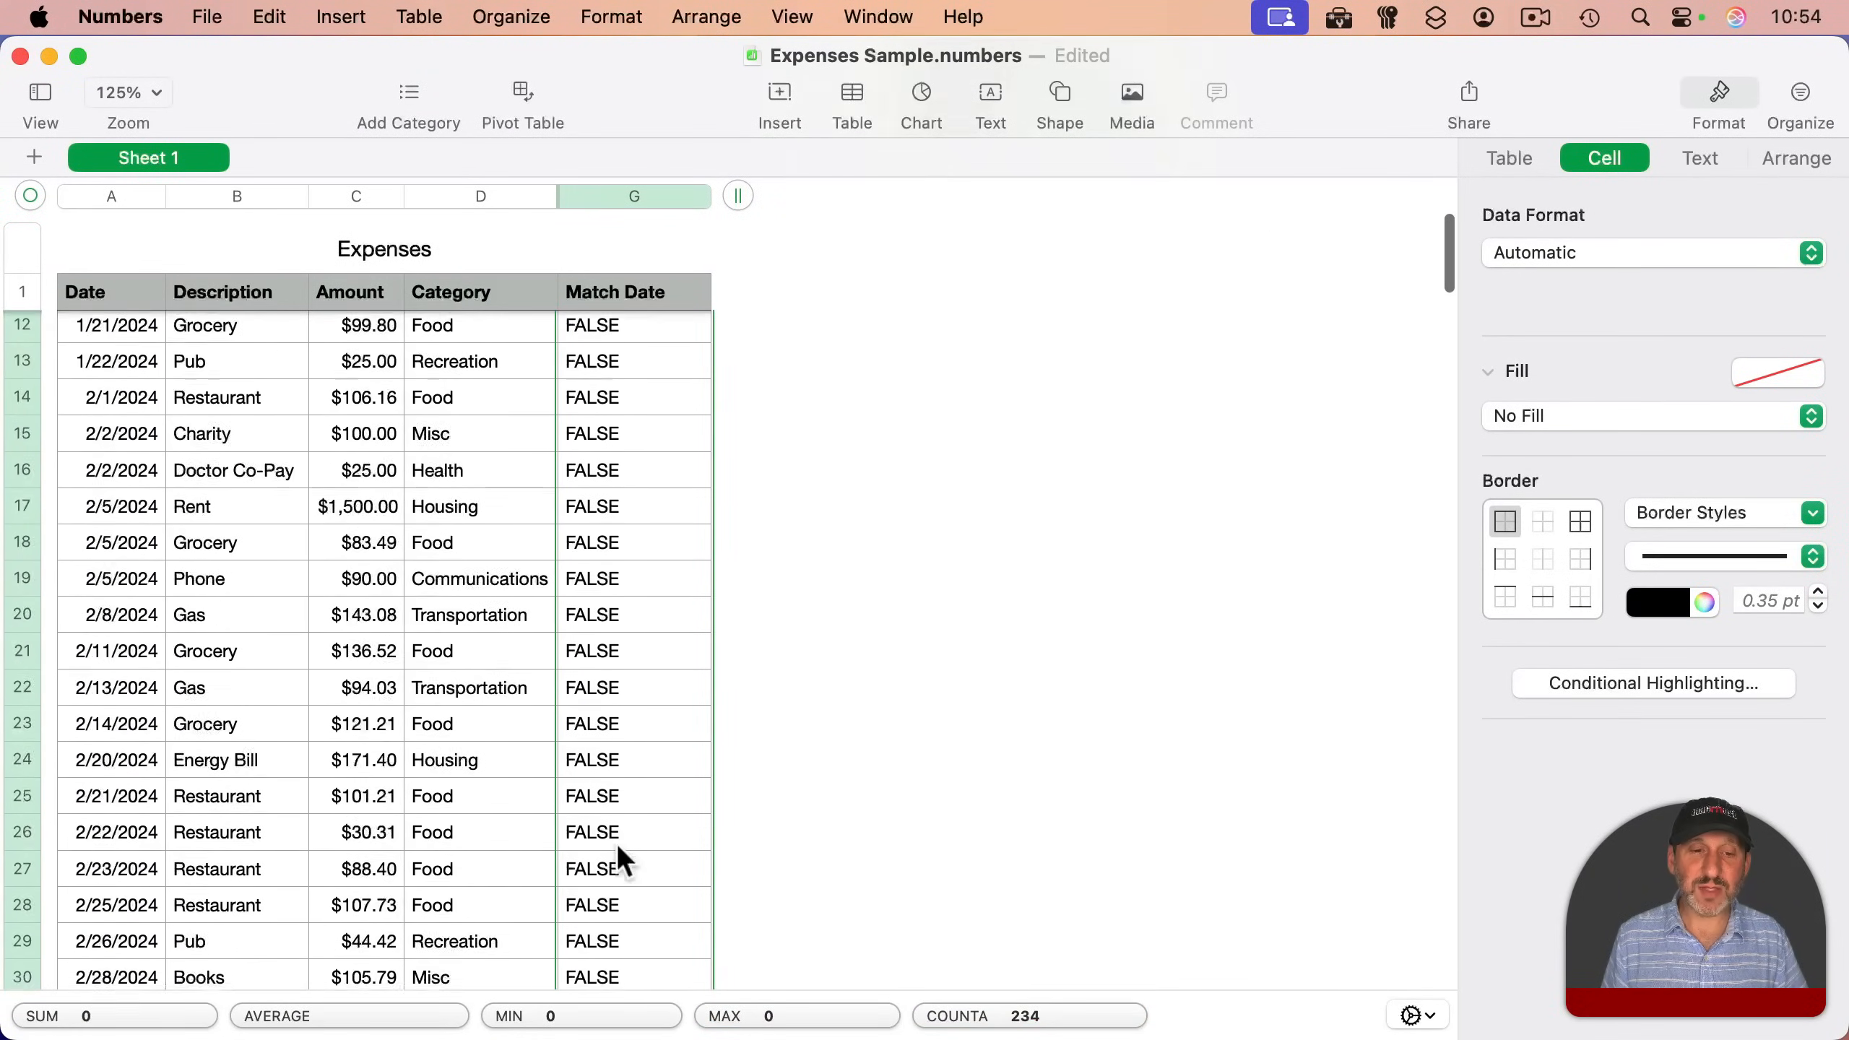
{"action": "scroll", "scroll_direction": "down", "scroll_amount": 3}
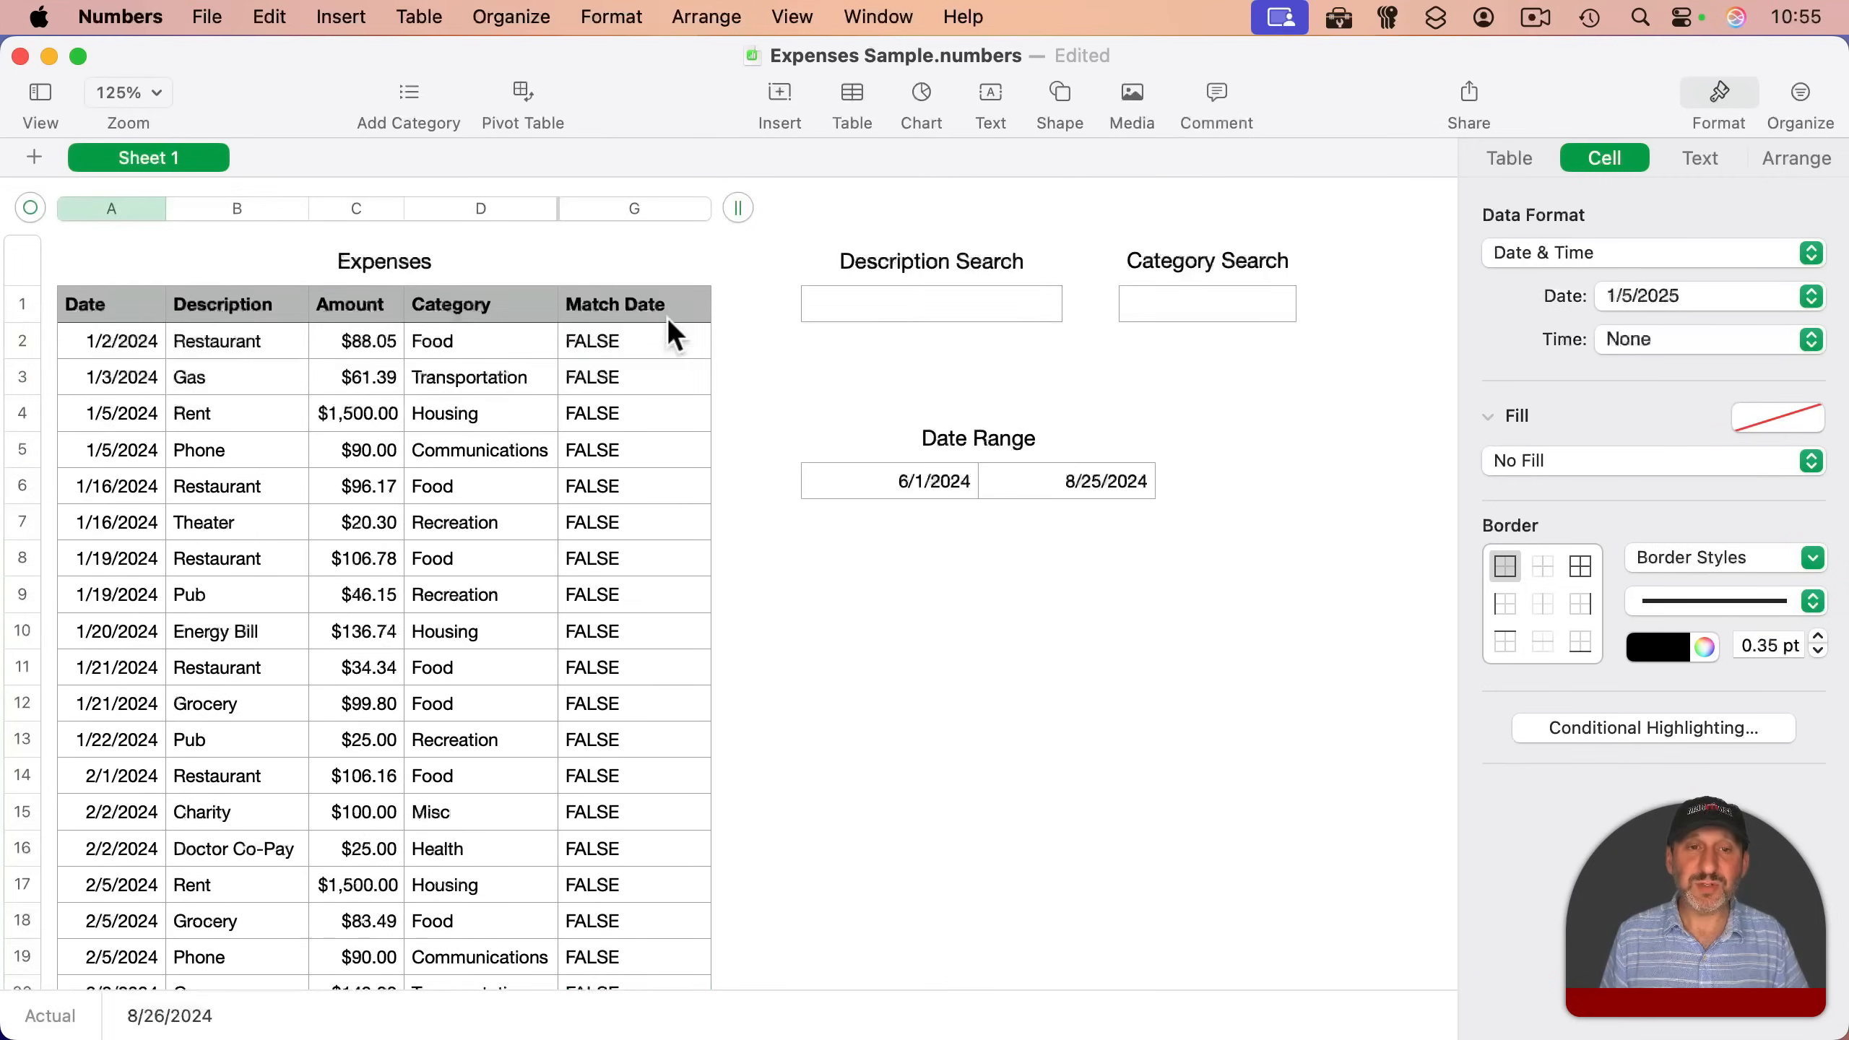
{"action": "mouse_move", "coordinate": [654, 256]}
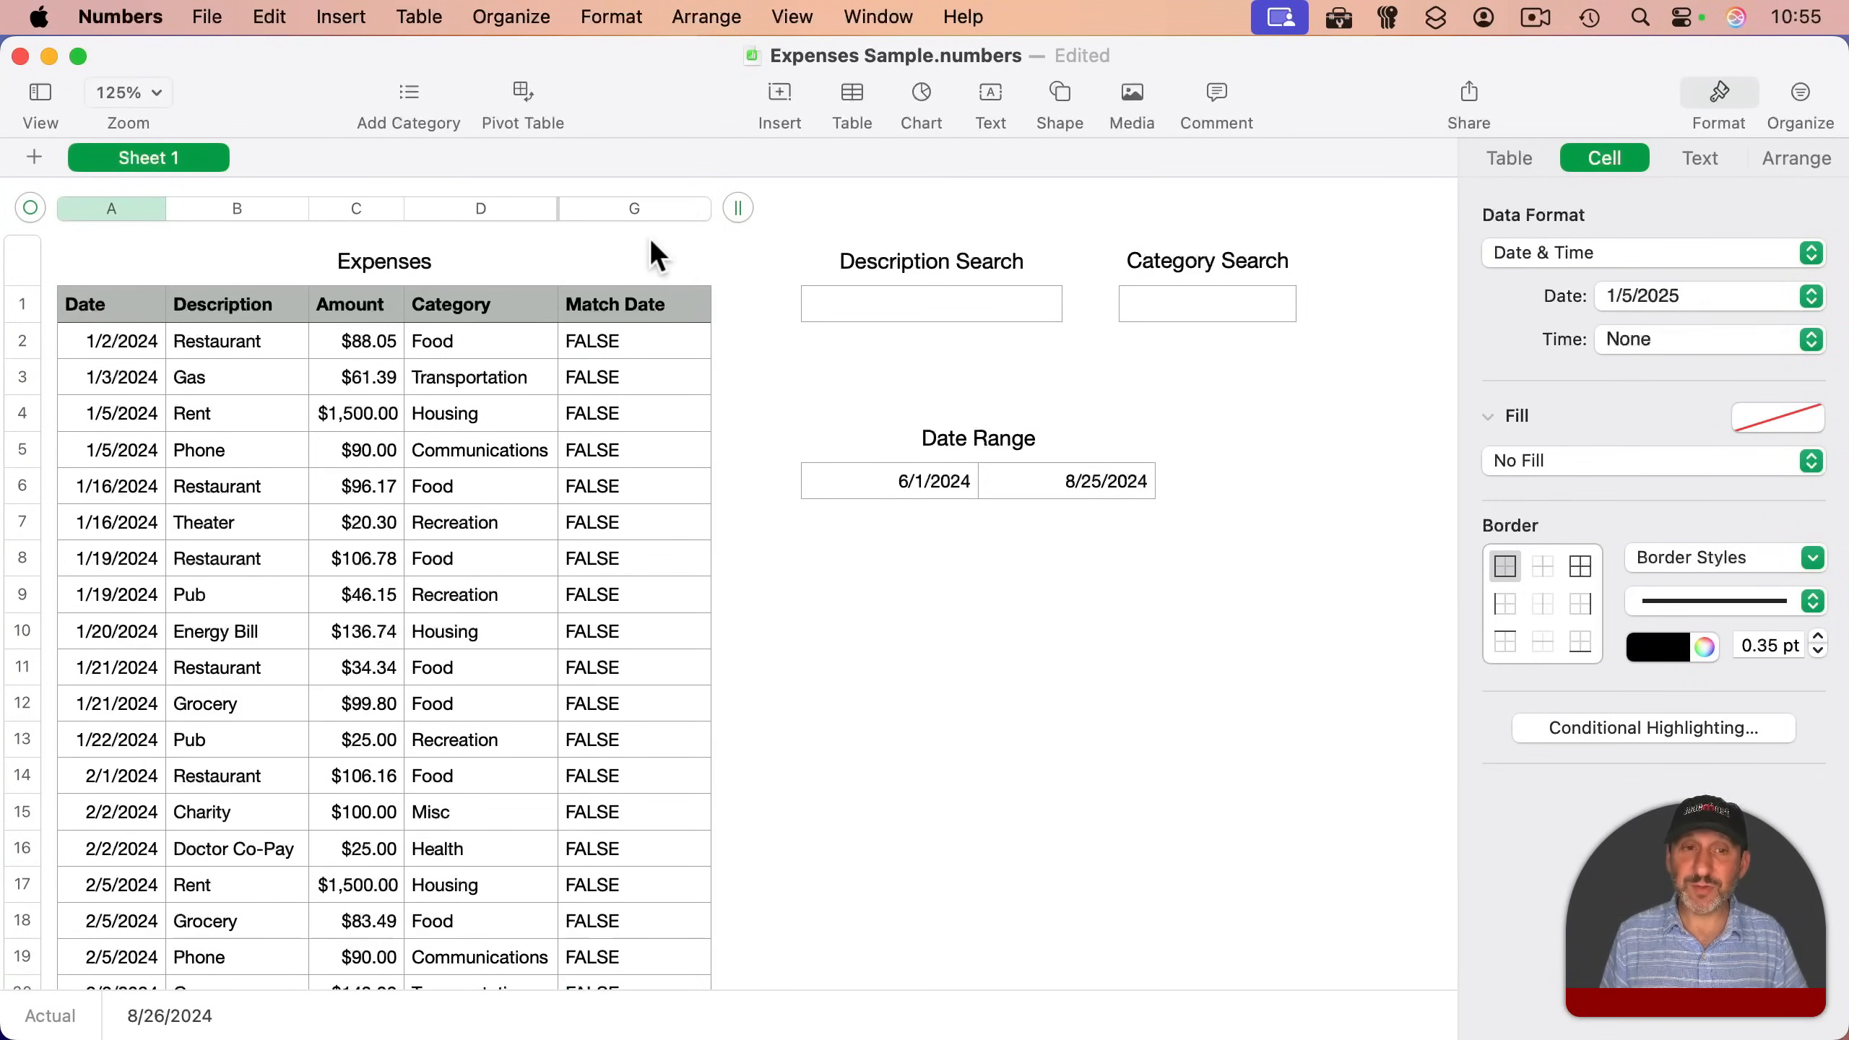
- Add a Match Date Is TRUE filter and hide the Match Date column
{"action": "left_click", "coordinate": [481, 209]}
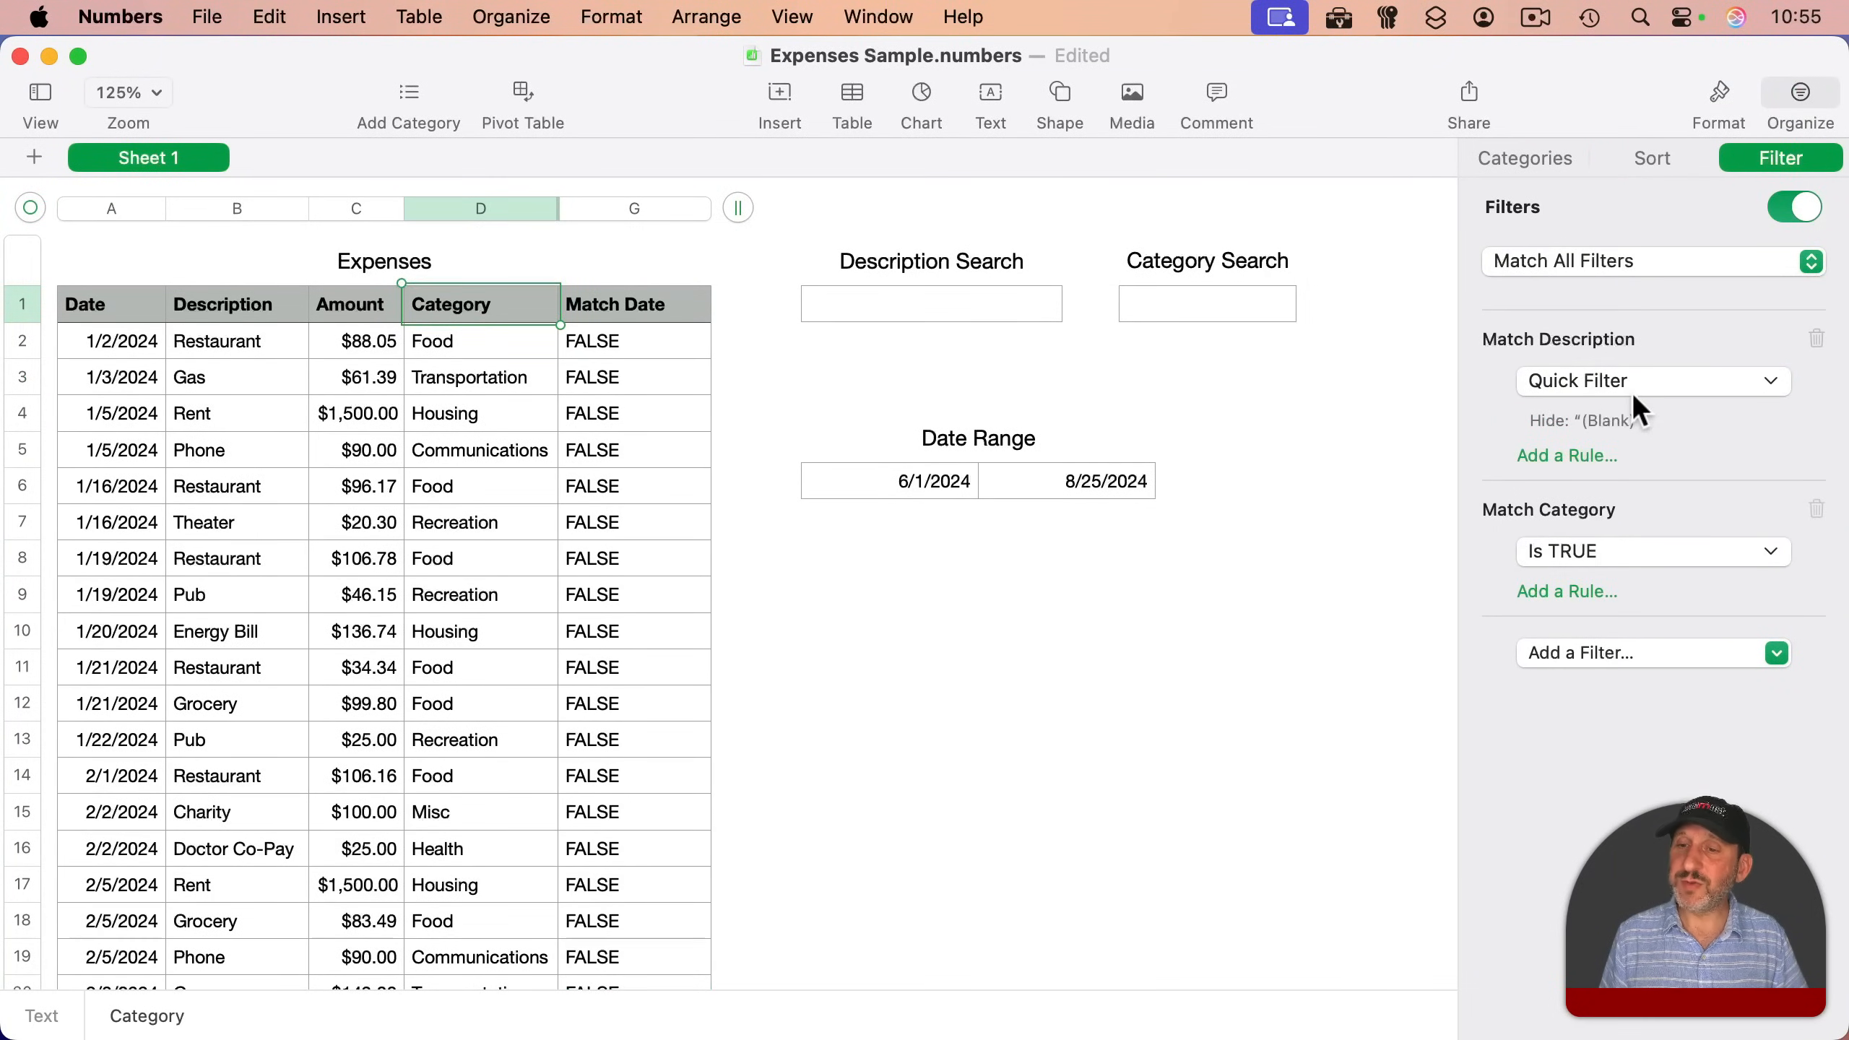
{"action": "left_click", "coordinate": [1557, 653]}
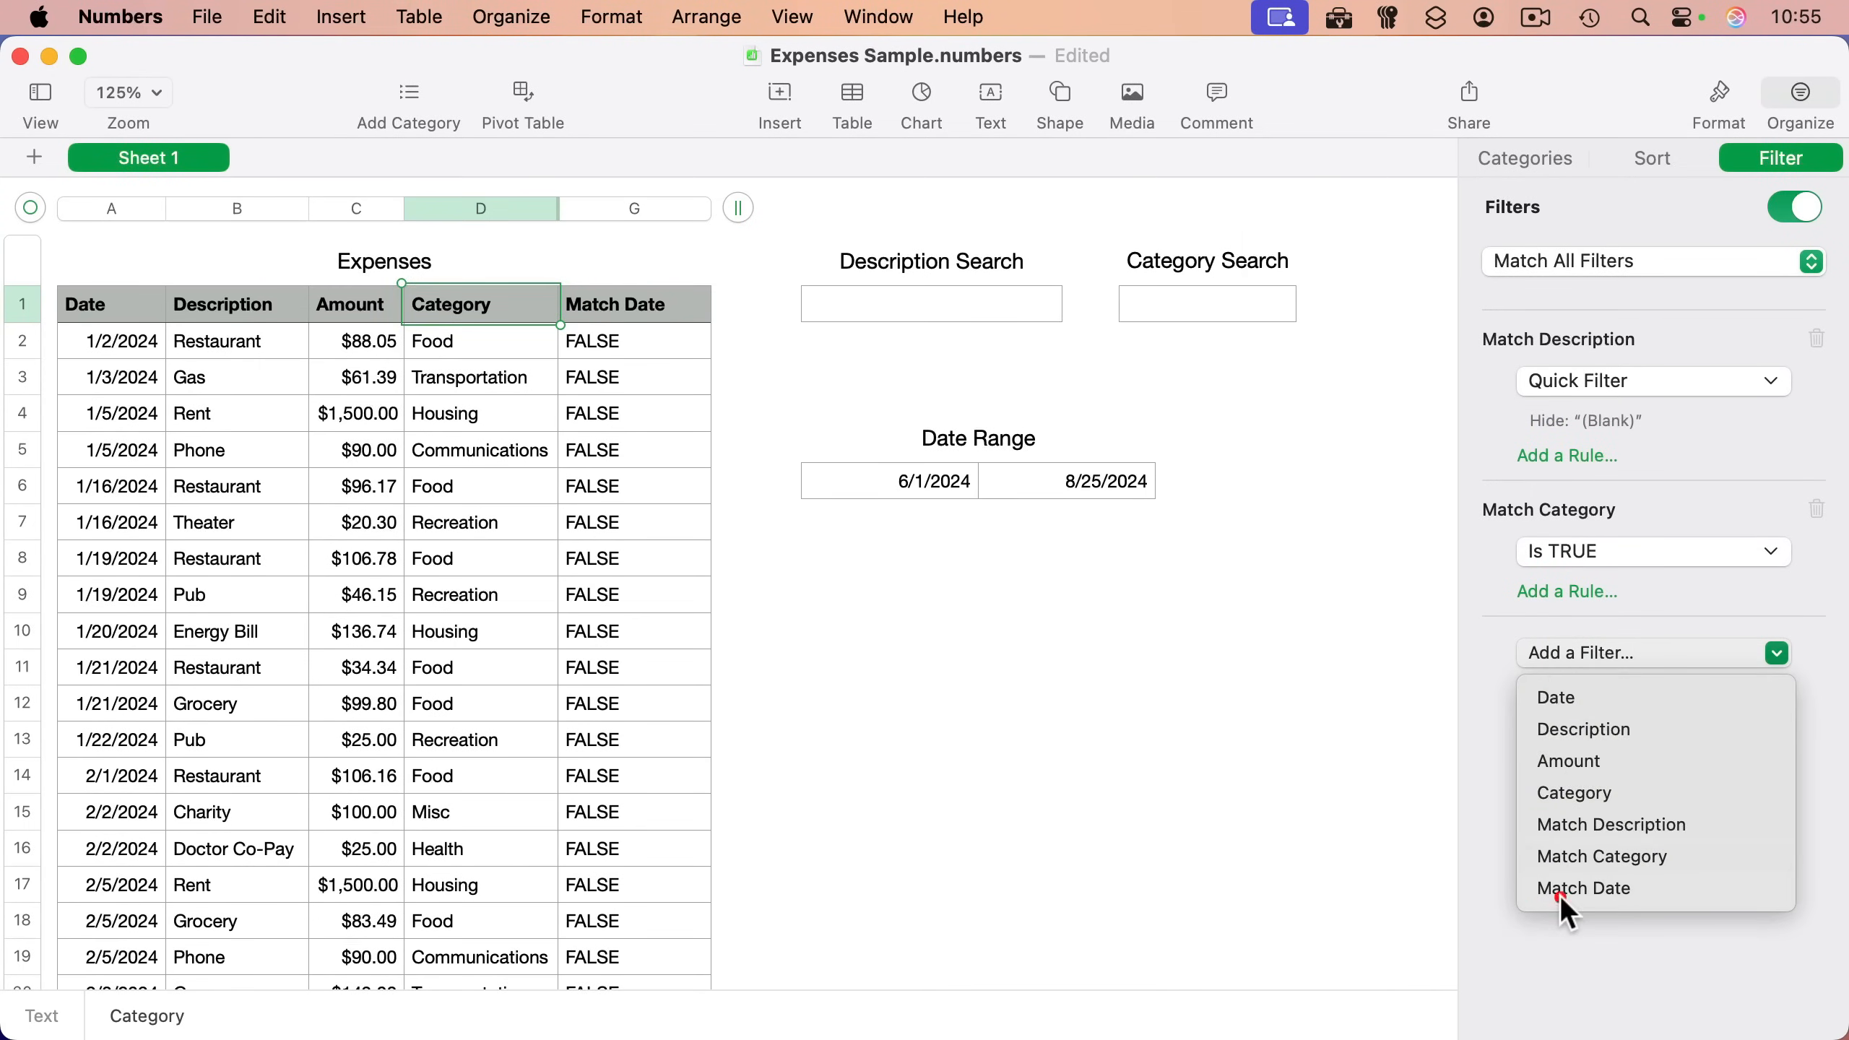
{"action": "left_click", "coordinate": [1584, 888]}
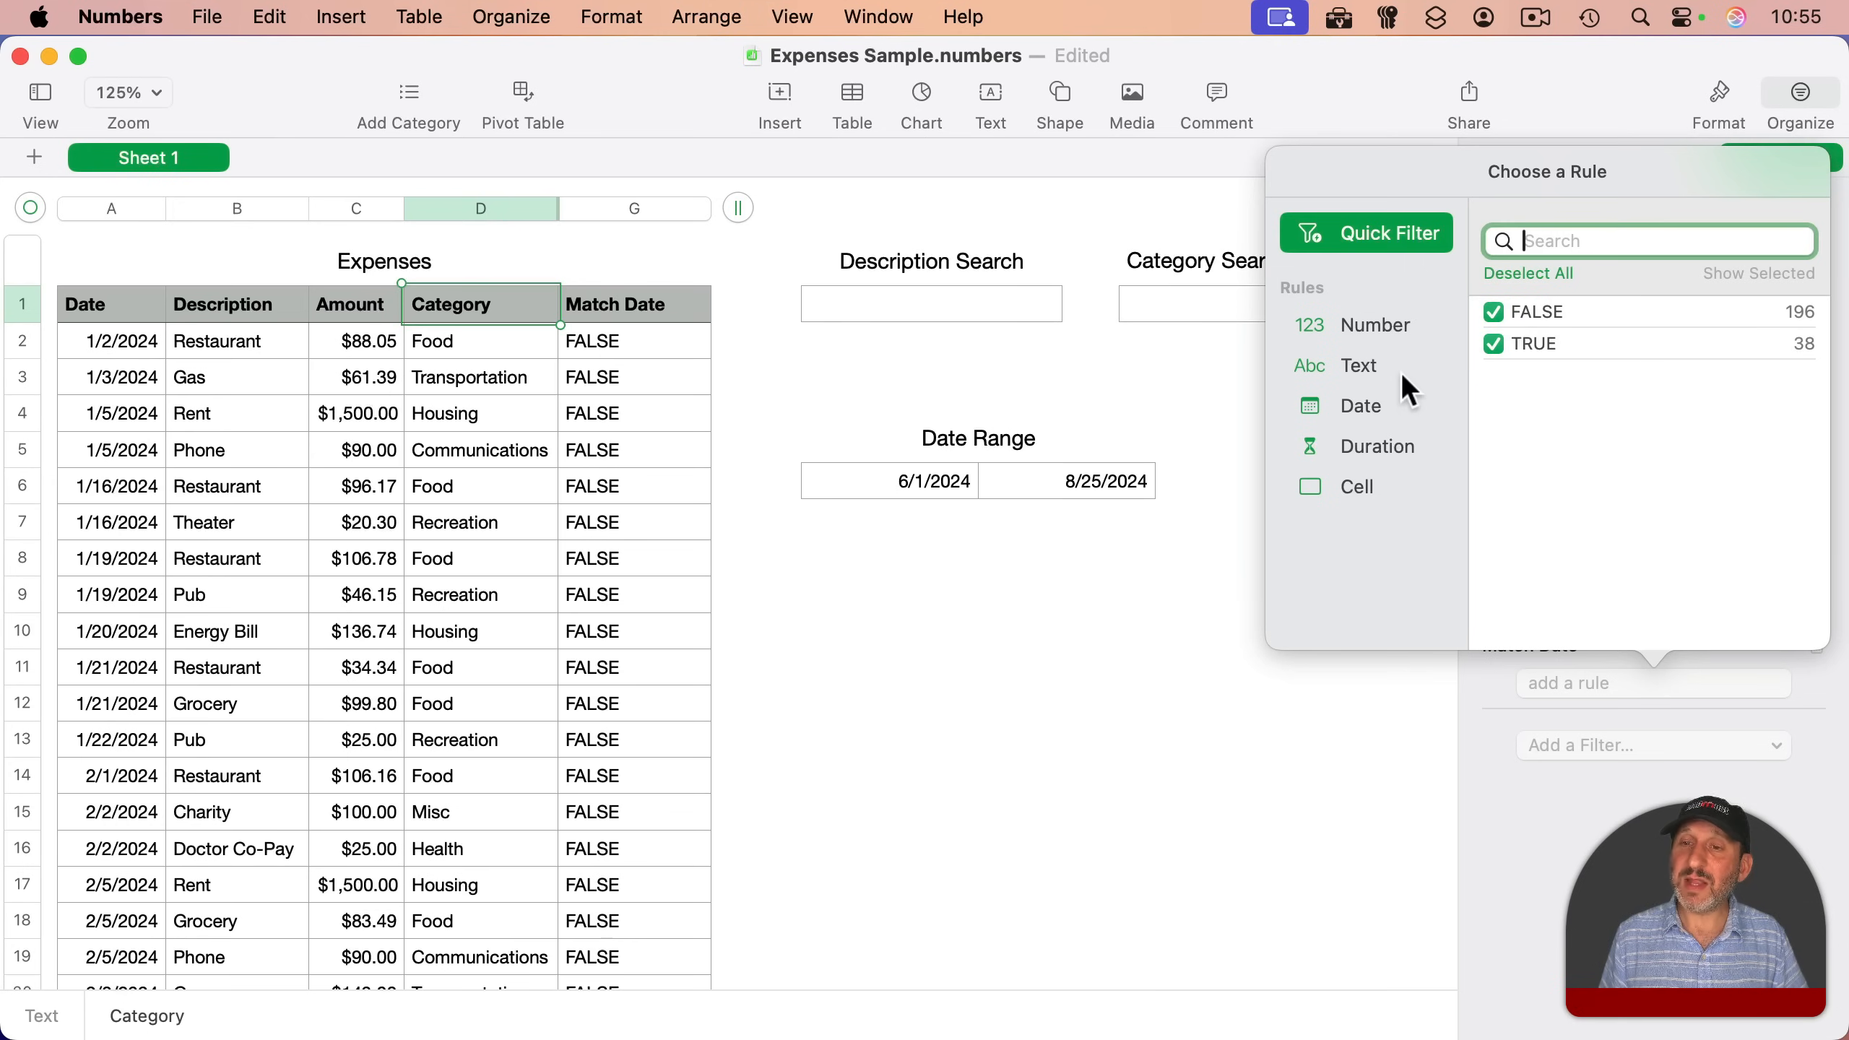
{"action": "left_click", "coordinate": [1357, 486]}
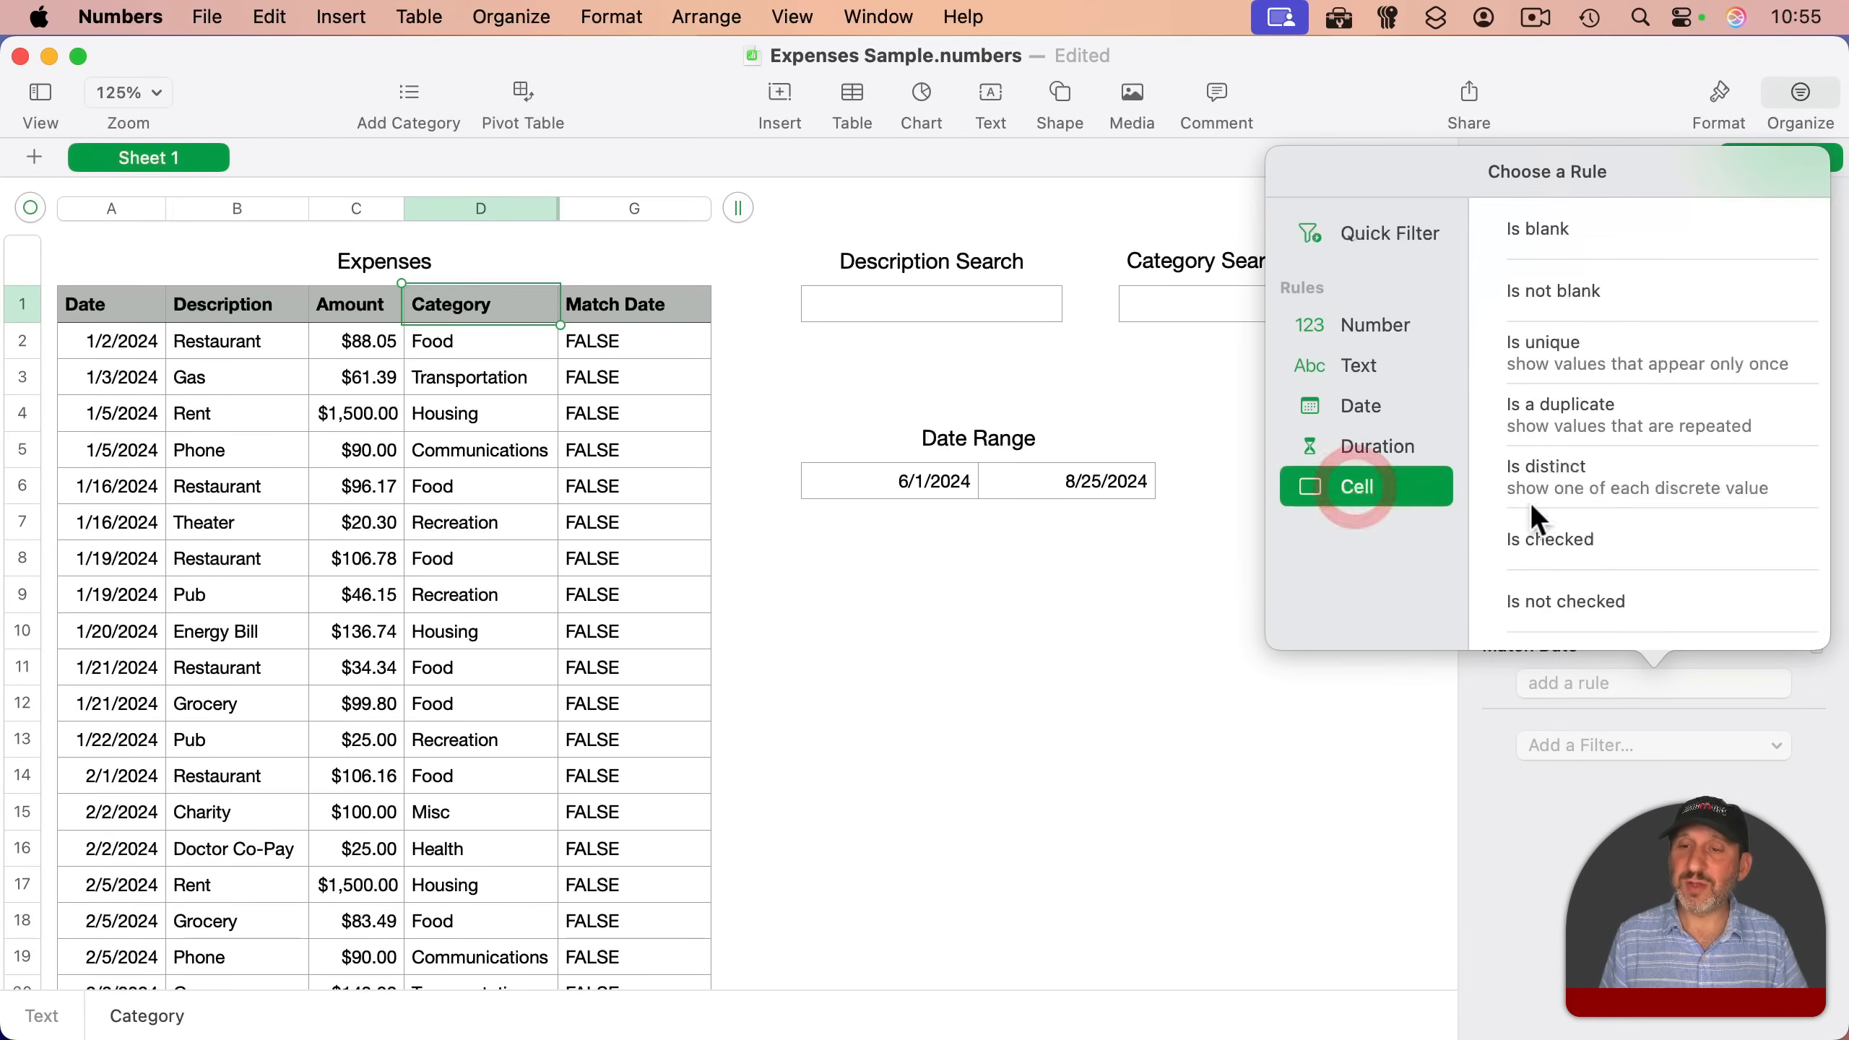
{"action": "left_click", "coordinate": [1356, 486]}
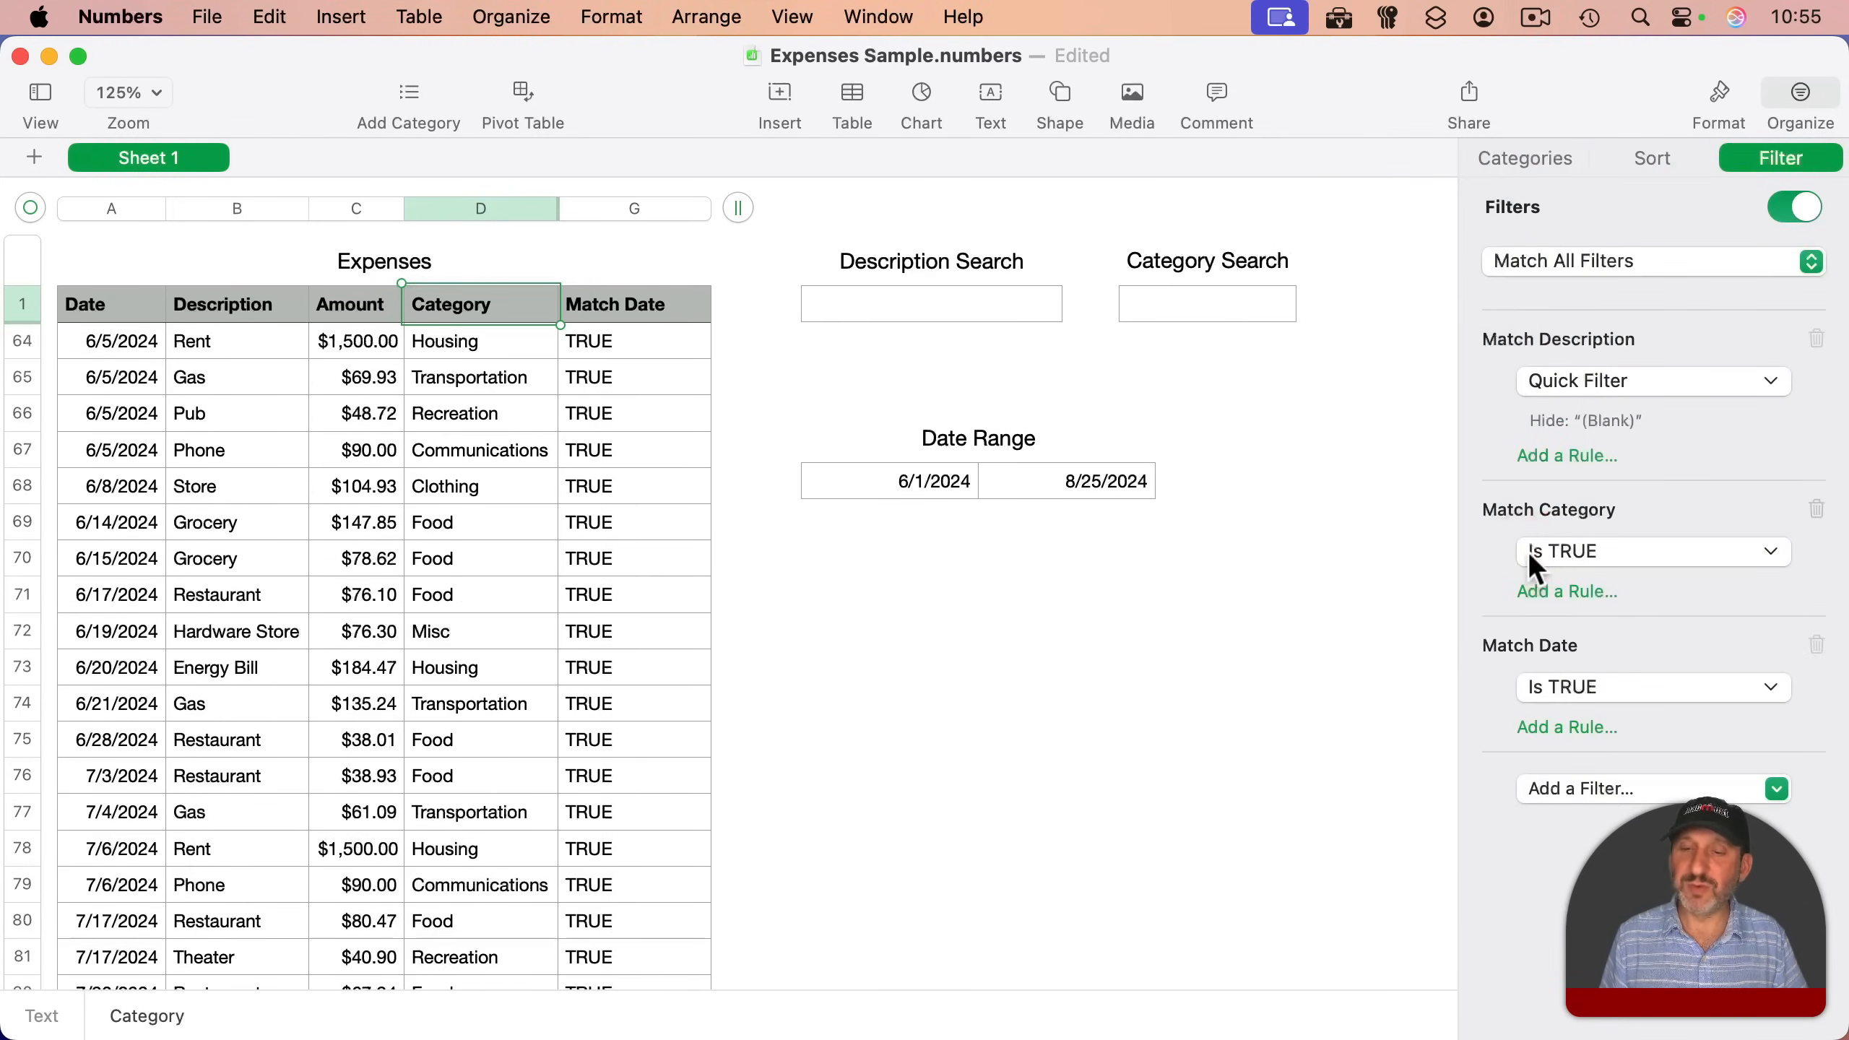
{"action": "mouse_move", "coordinate": [621, 640]}
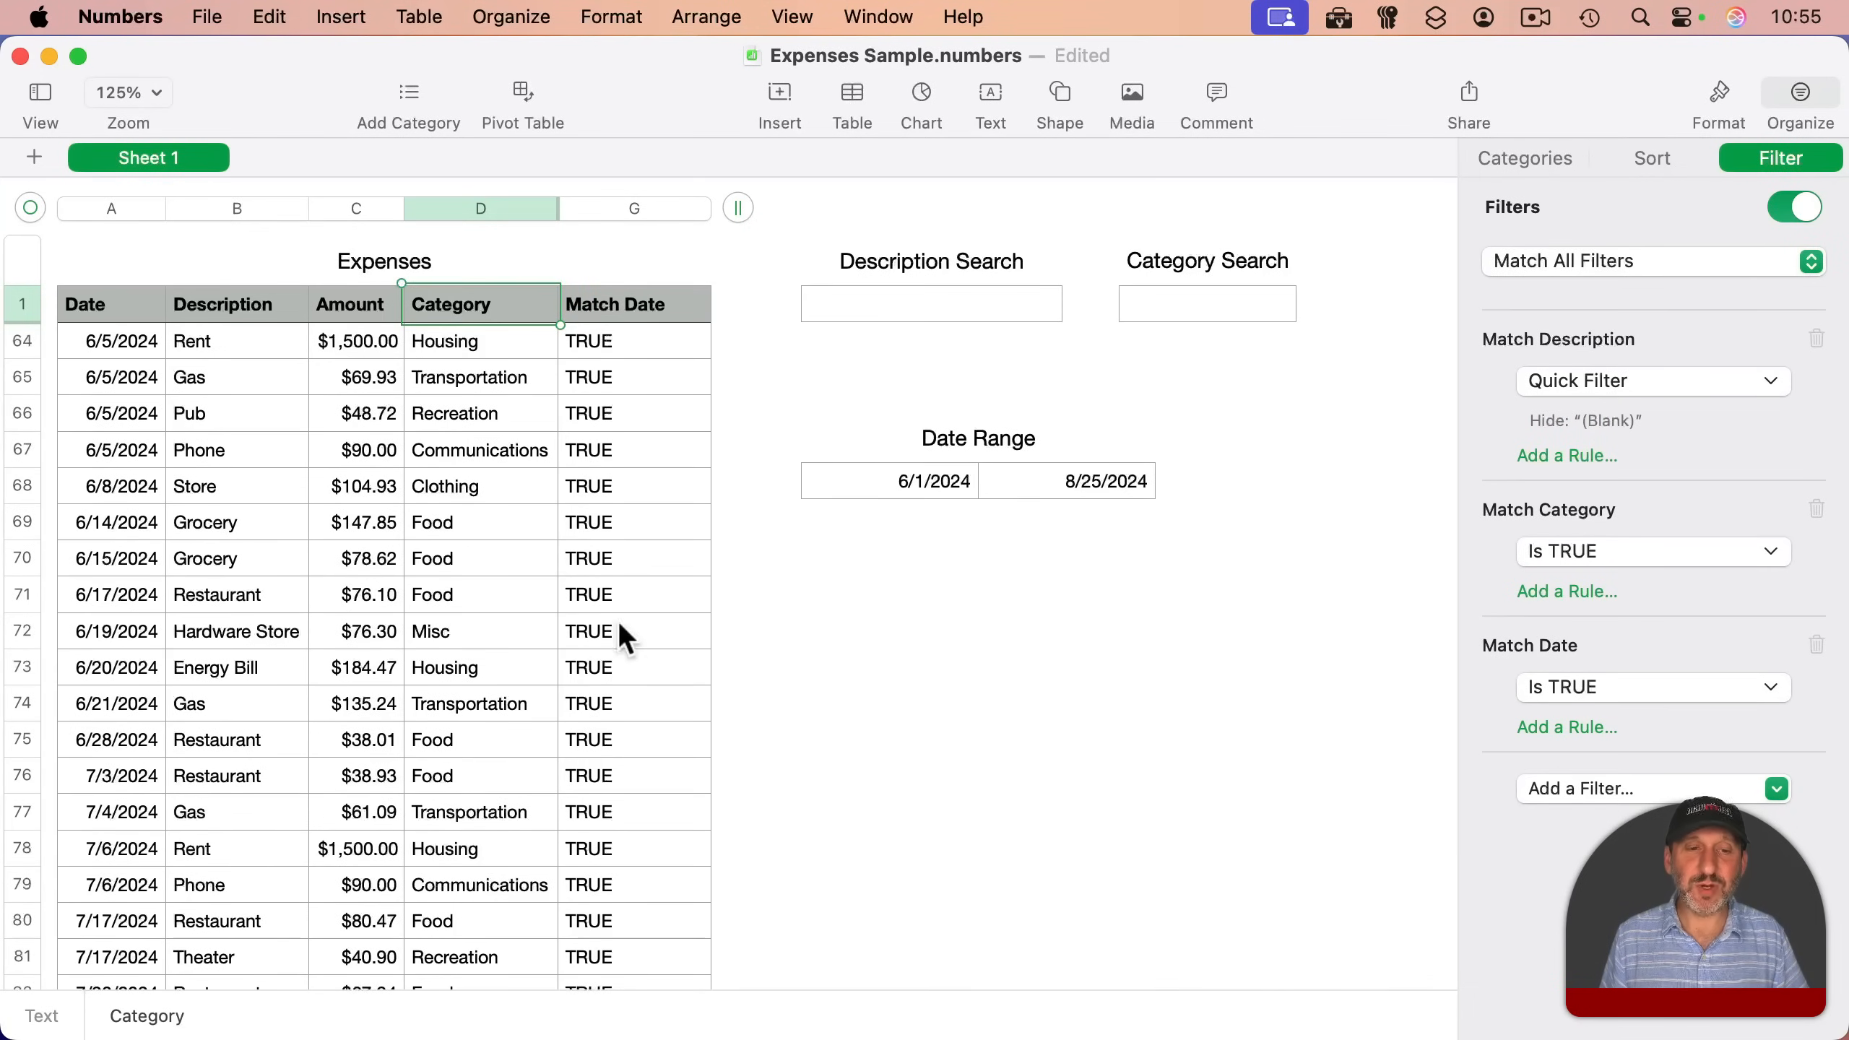
{"action": "left_click", "coordinate": [697, 209]}
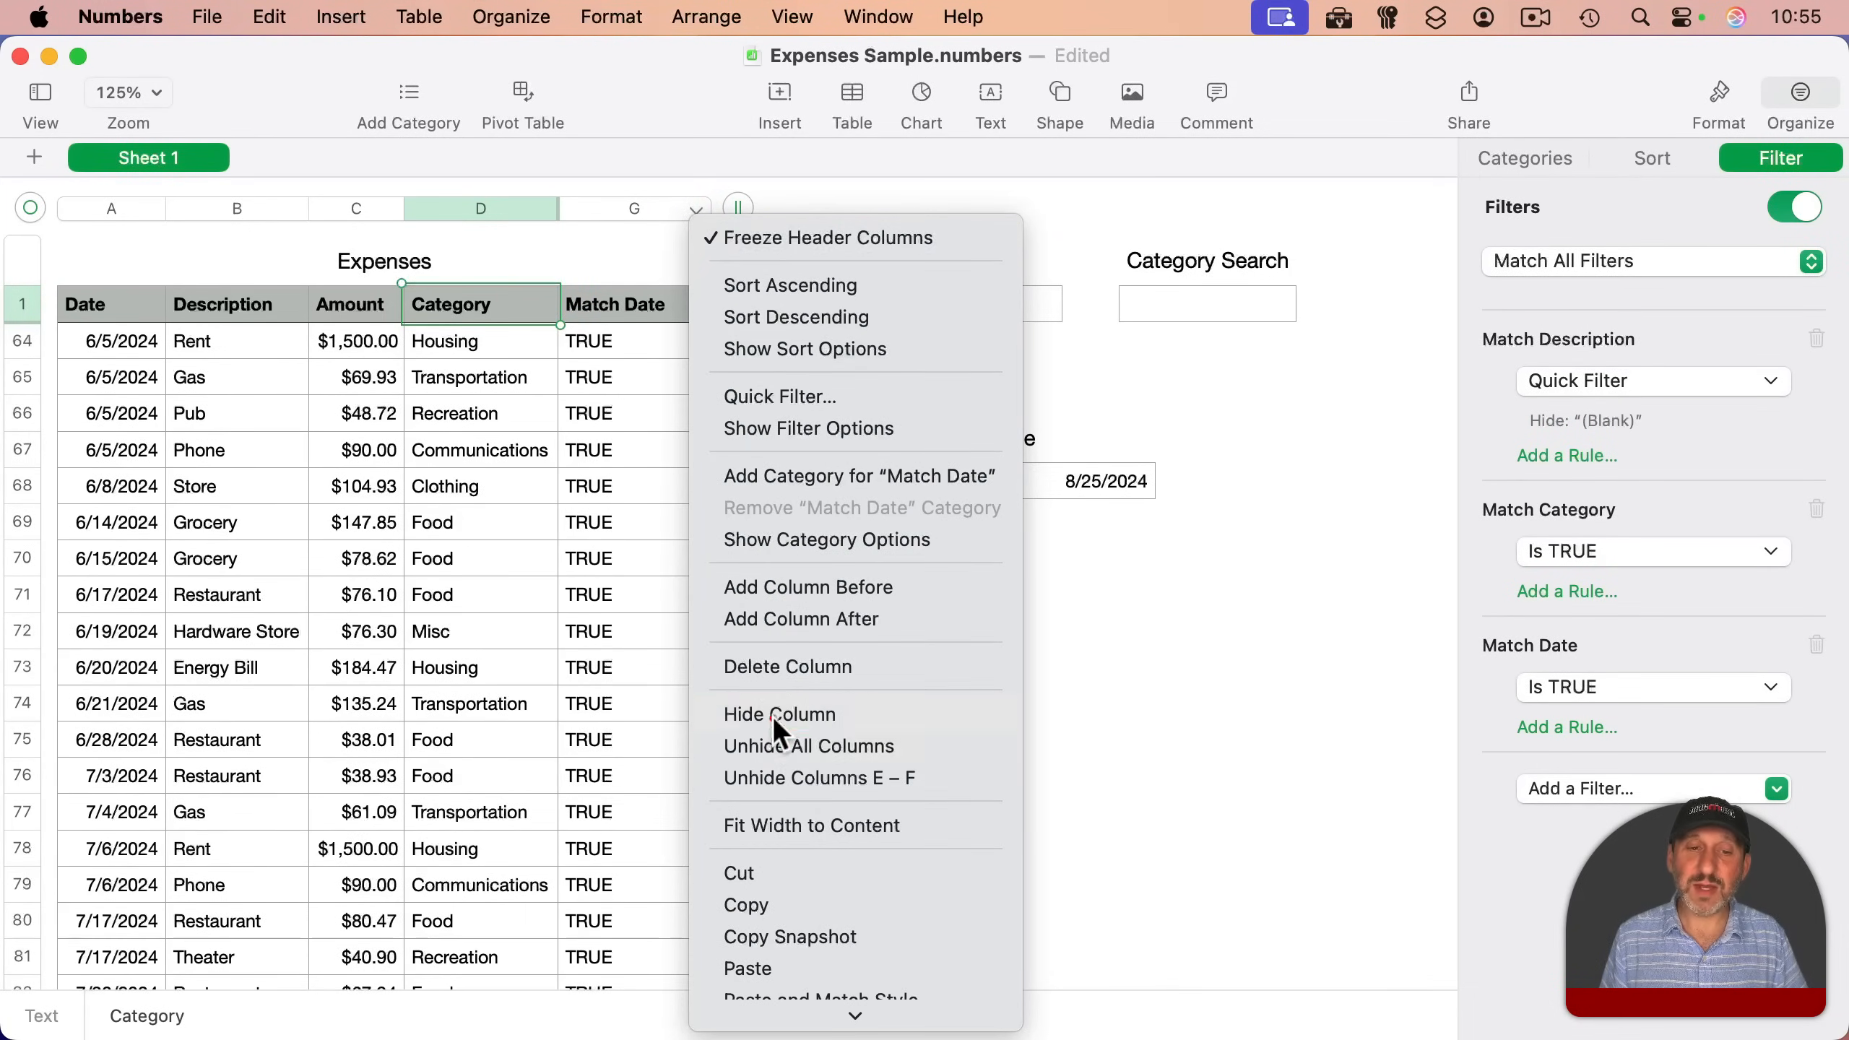
{"action": "left_click", "coordinate": [779, 714]}
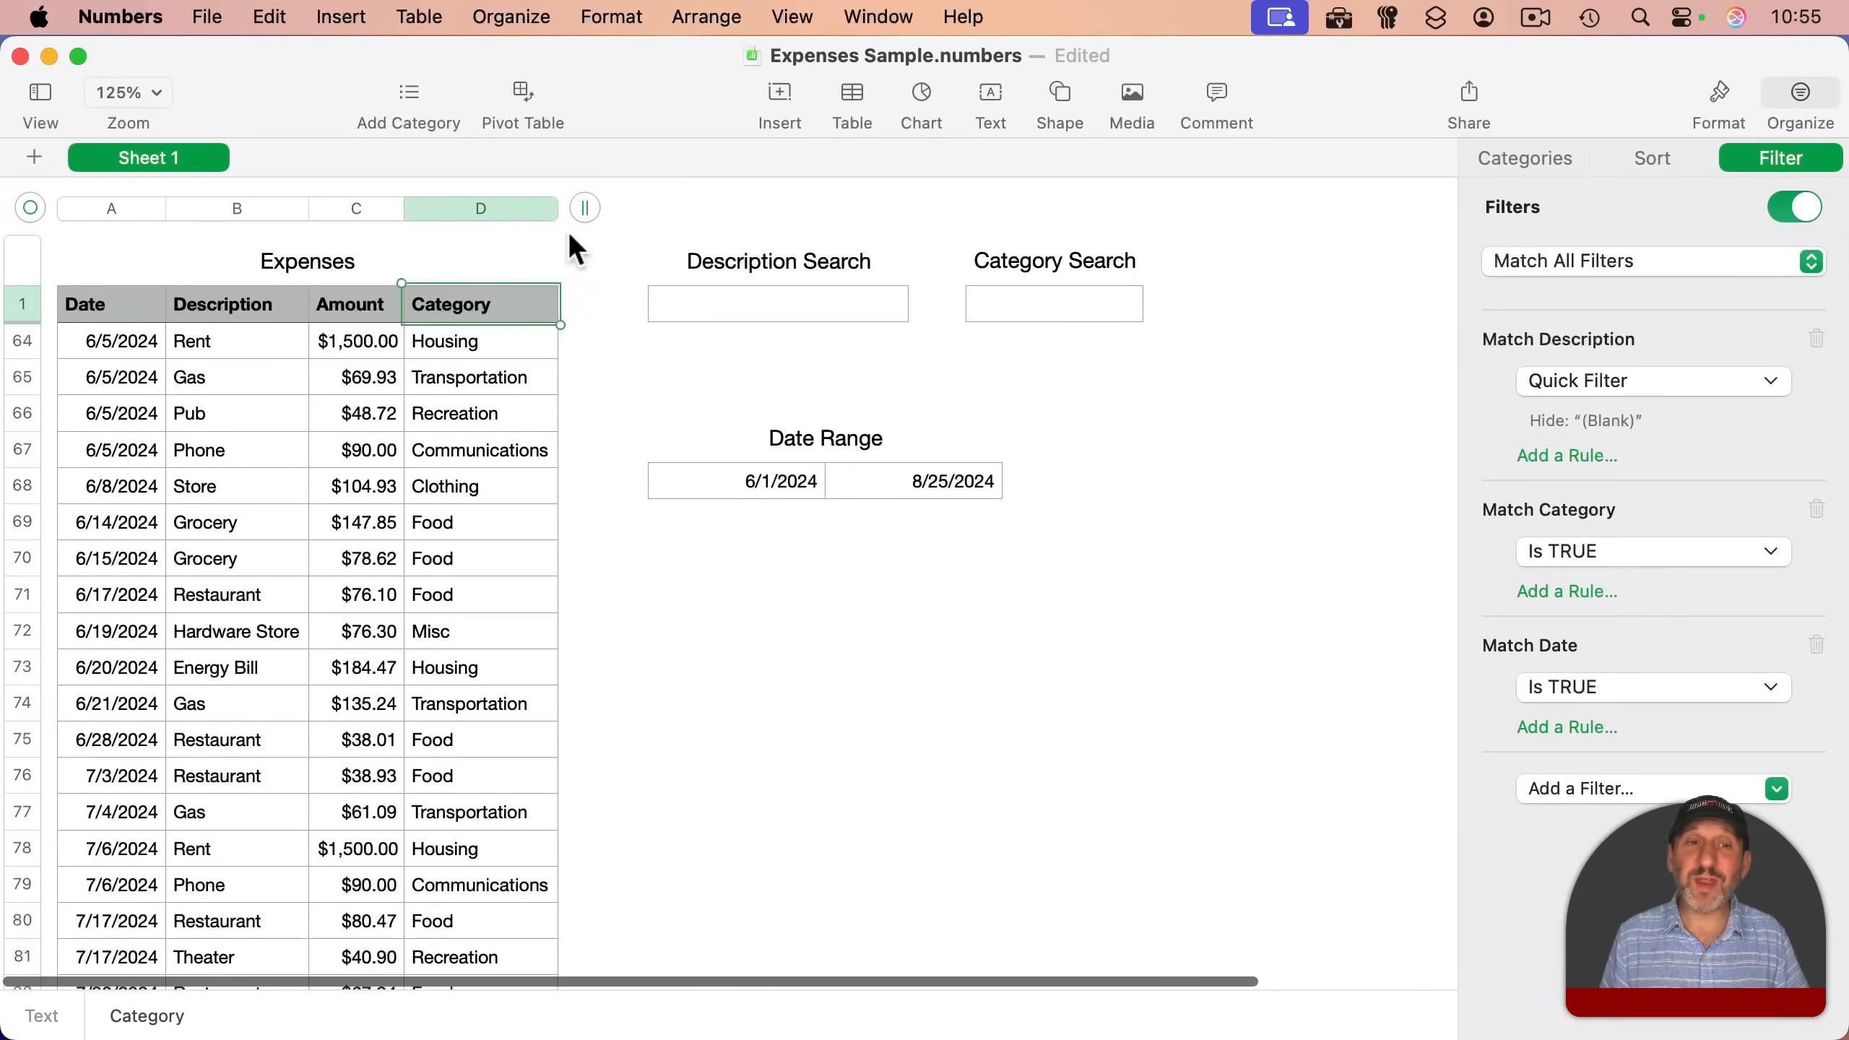
{"action": "mouse_move", "coordinate": [871, 389]}
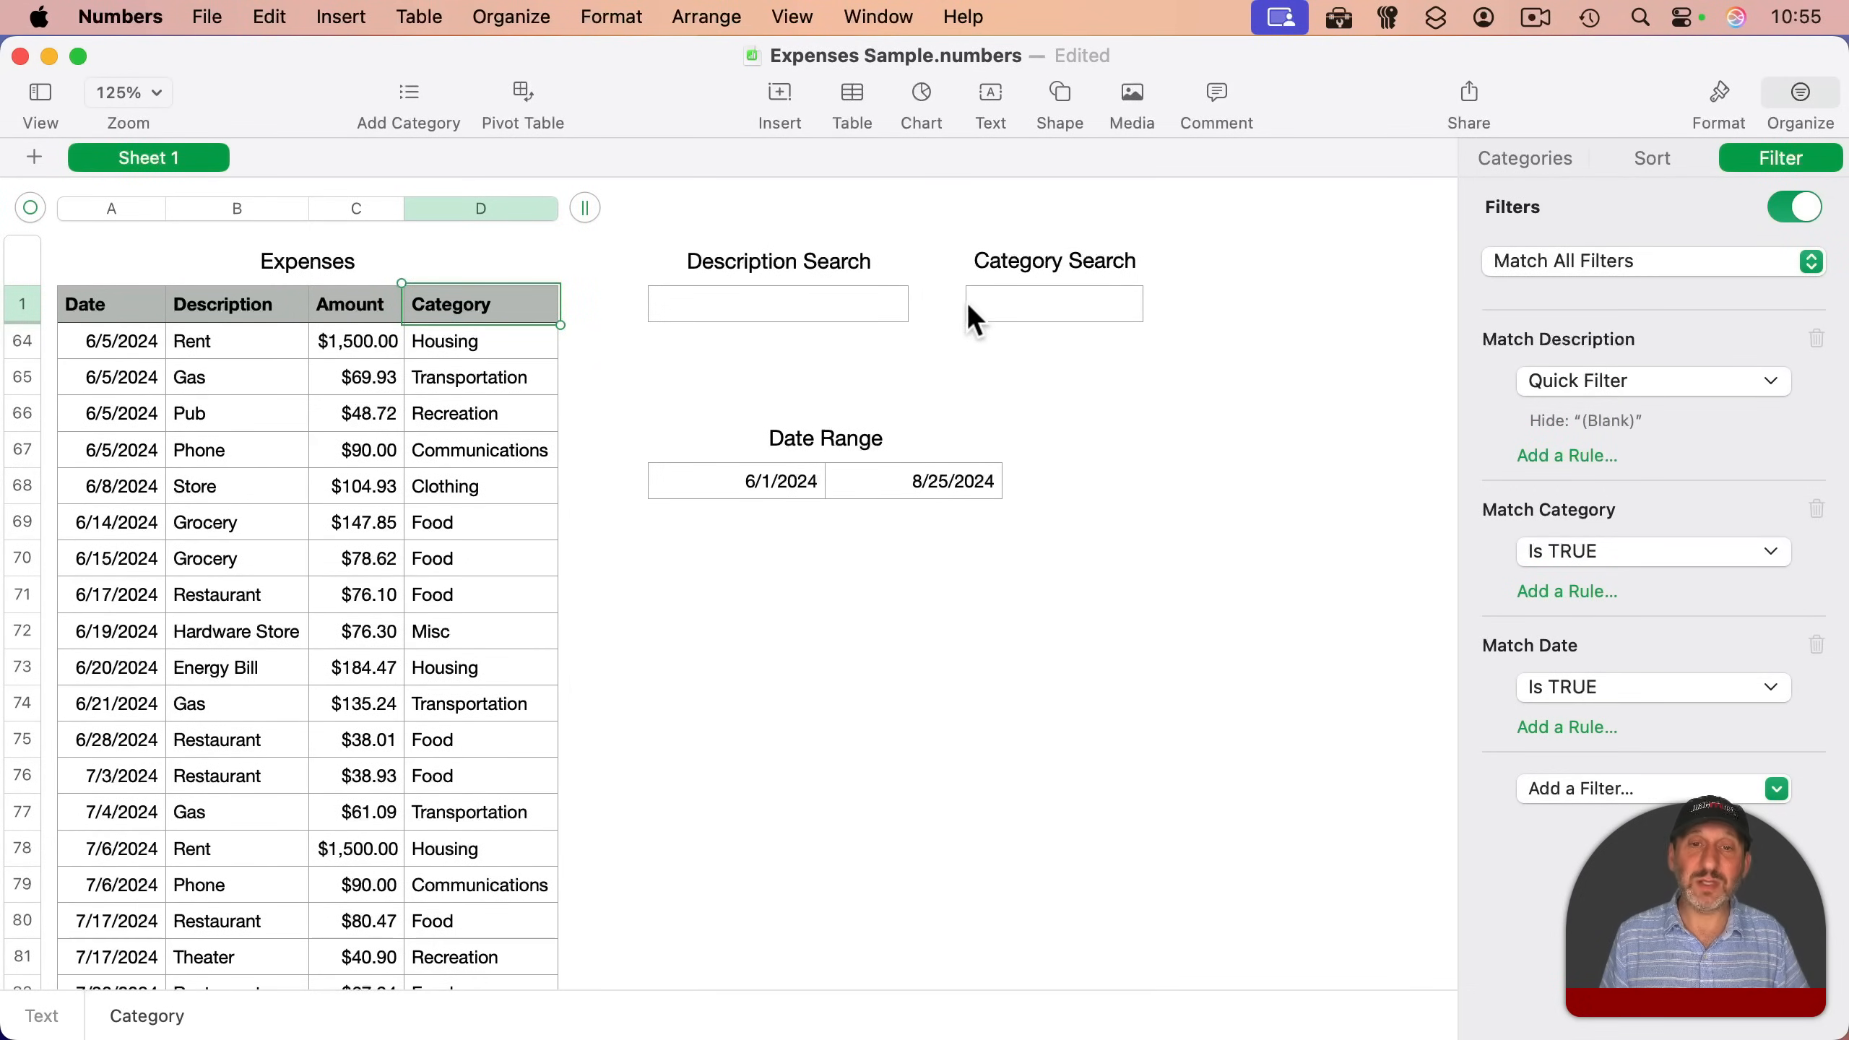
- Test Housing and description R searches, clear them, and edit the range start date
{"action": "left_click", "coordinate": [1054, 304]}
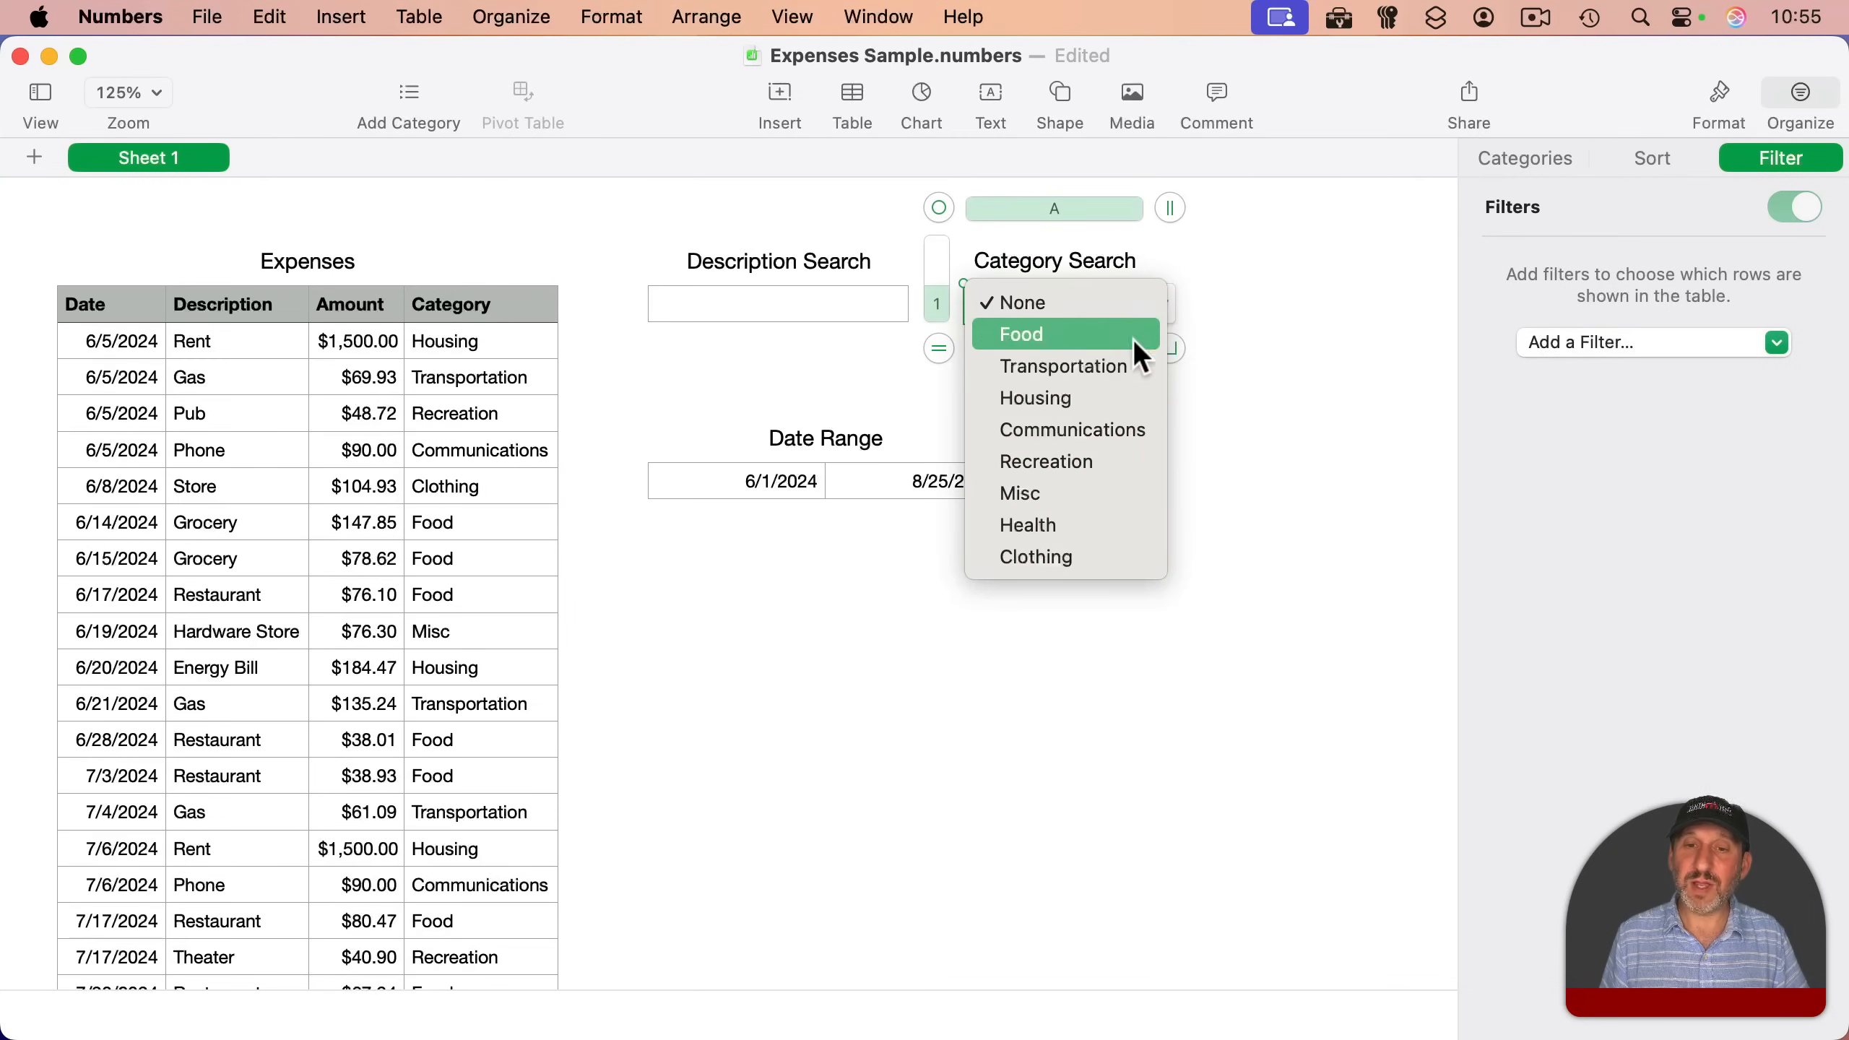
{"action": "left_click", "coordinate": [1036, 398]}
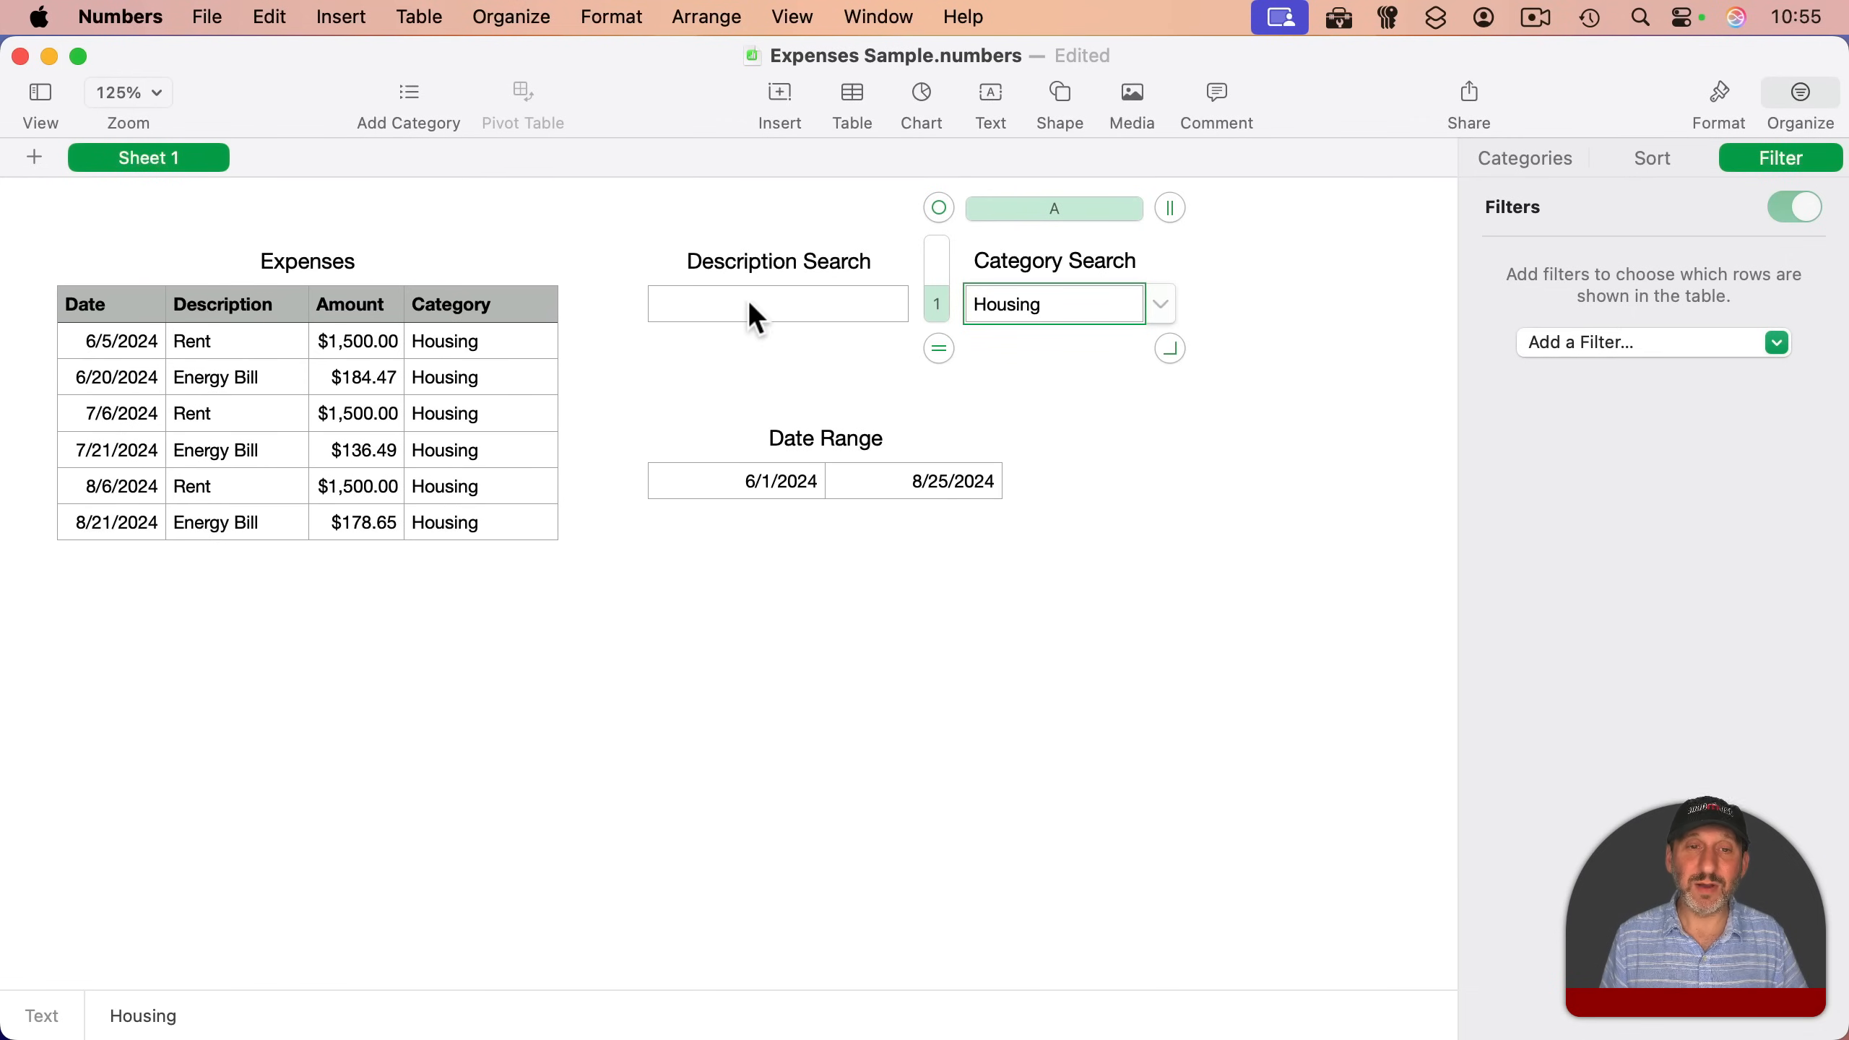
{"action": "left_click", "coordinate": [778, 304]}
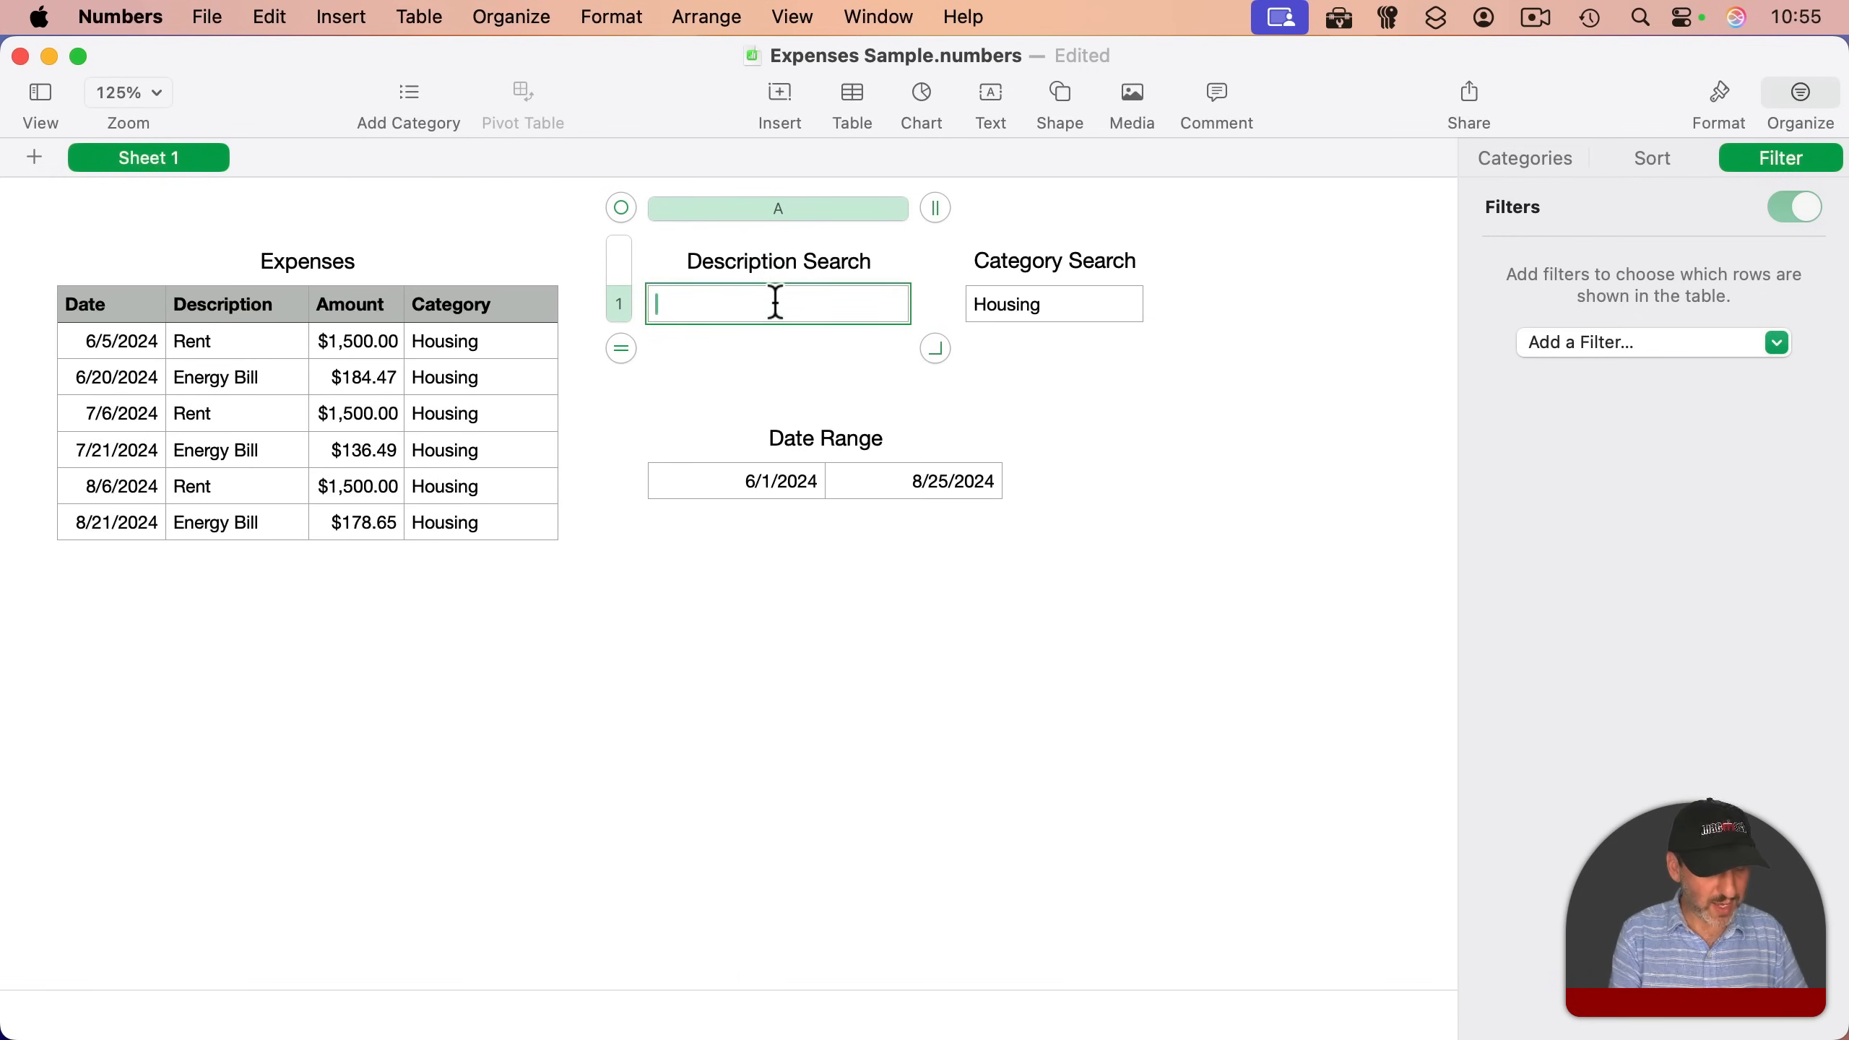
{"action": "type", "text": "R"}
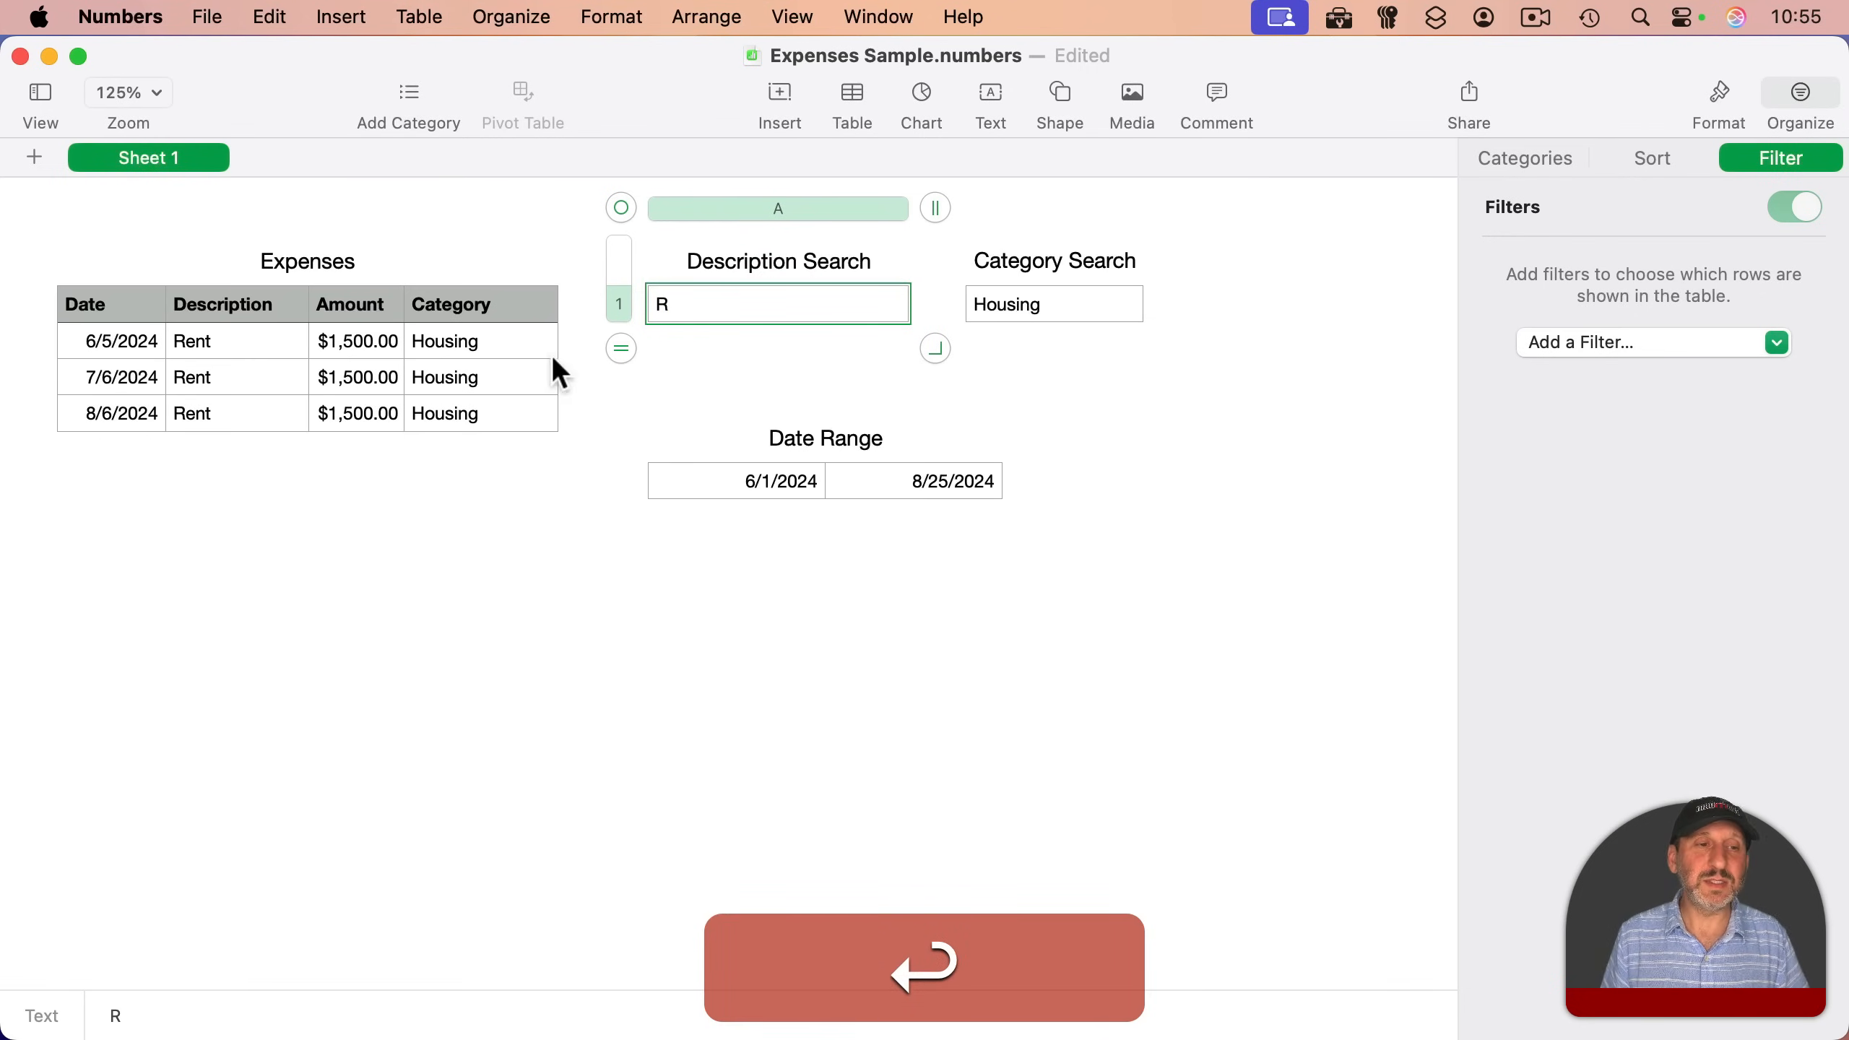
{"action": "mouse_move", "coordinate": [731, 495]}
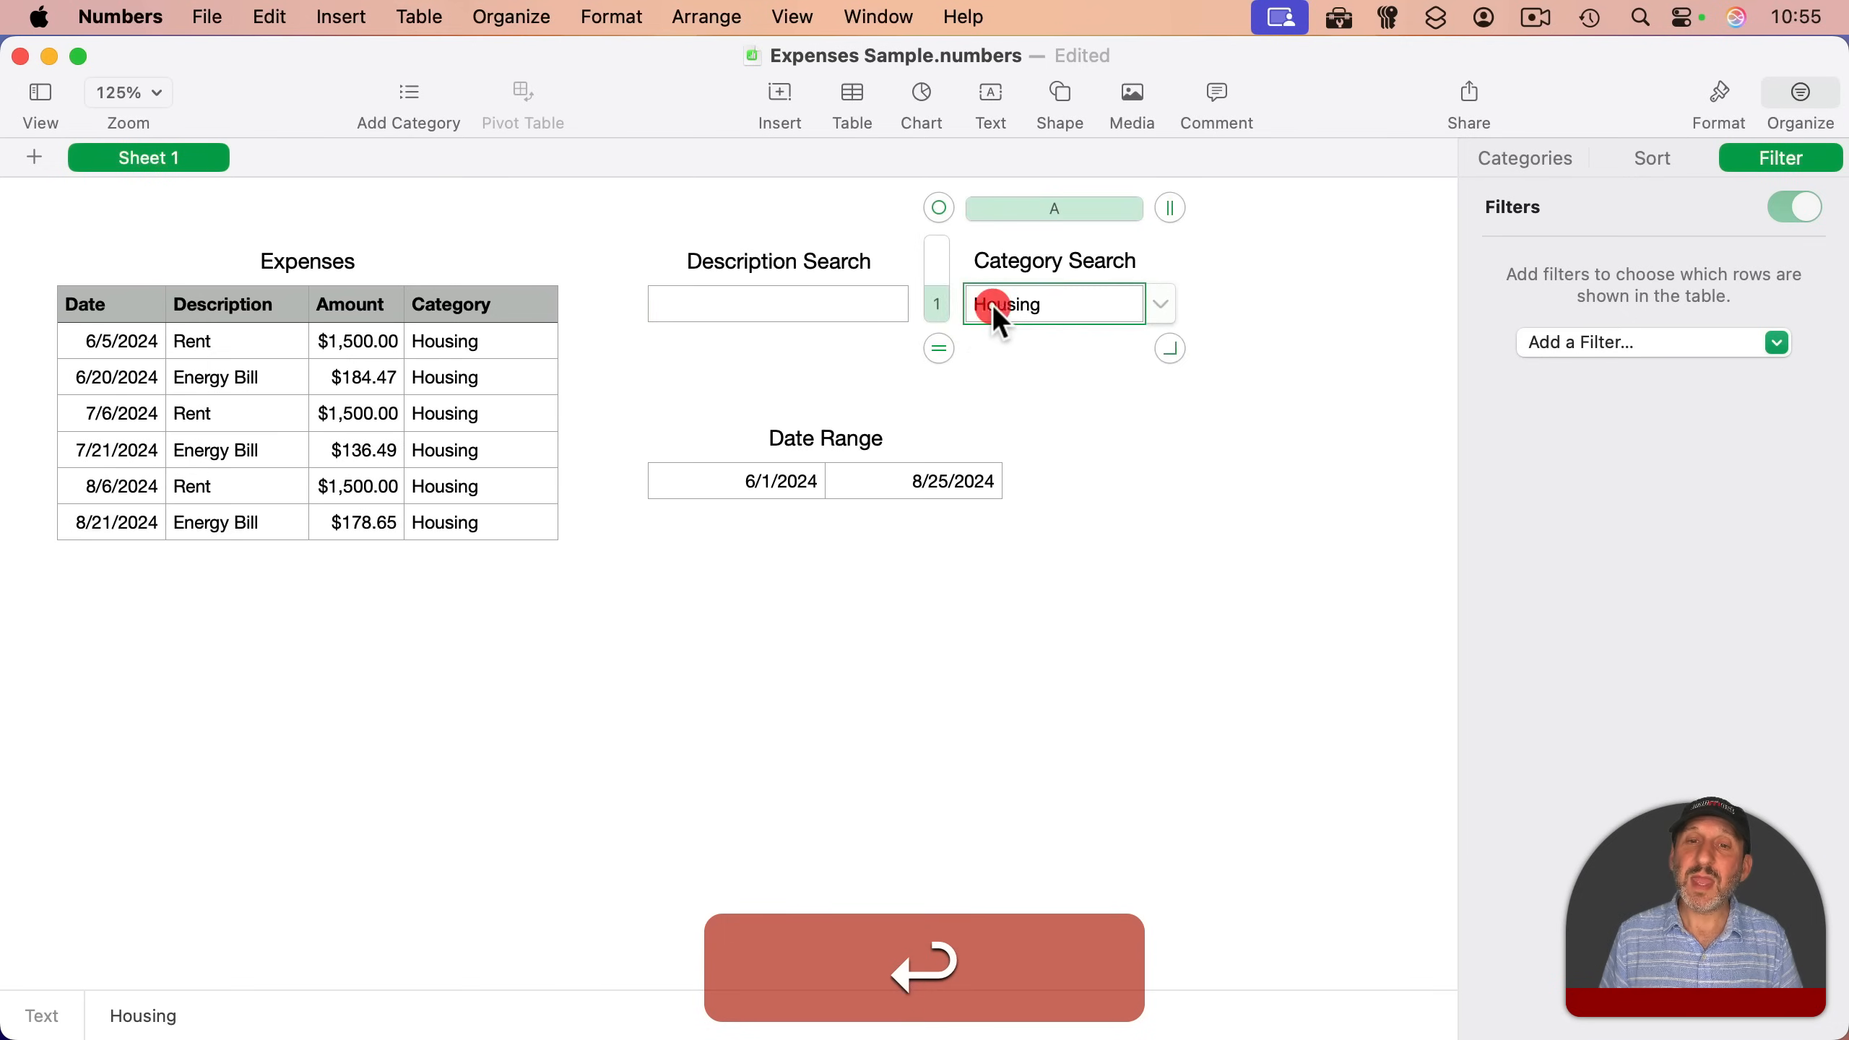
{"action": "left_click", "coordinate": [1160, 304]}
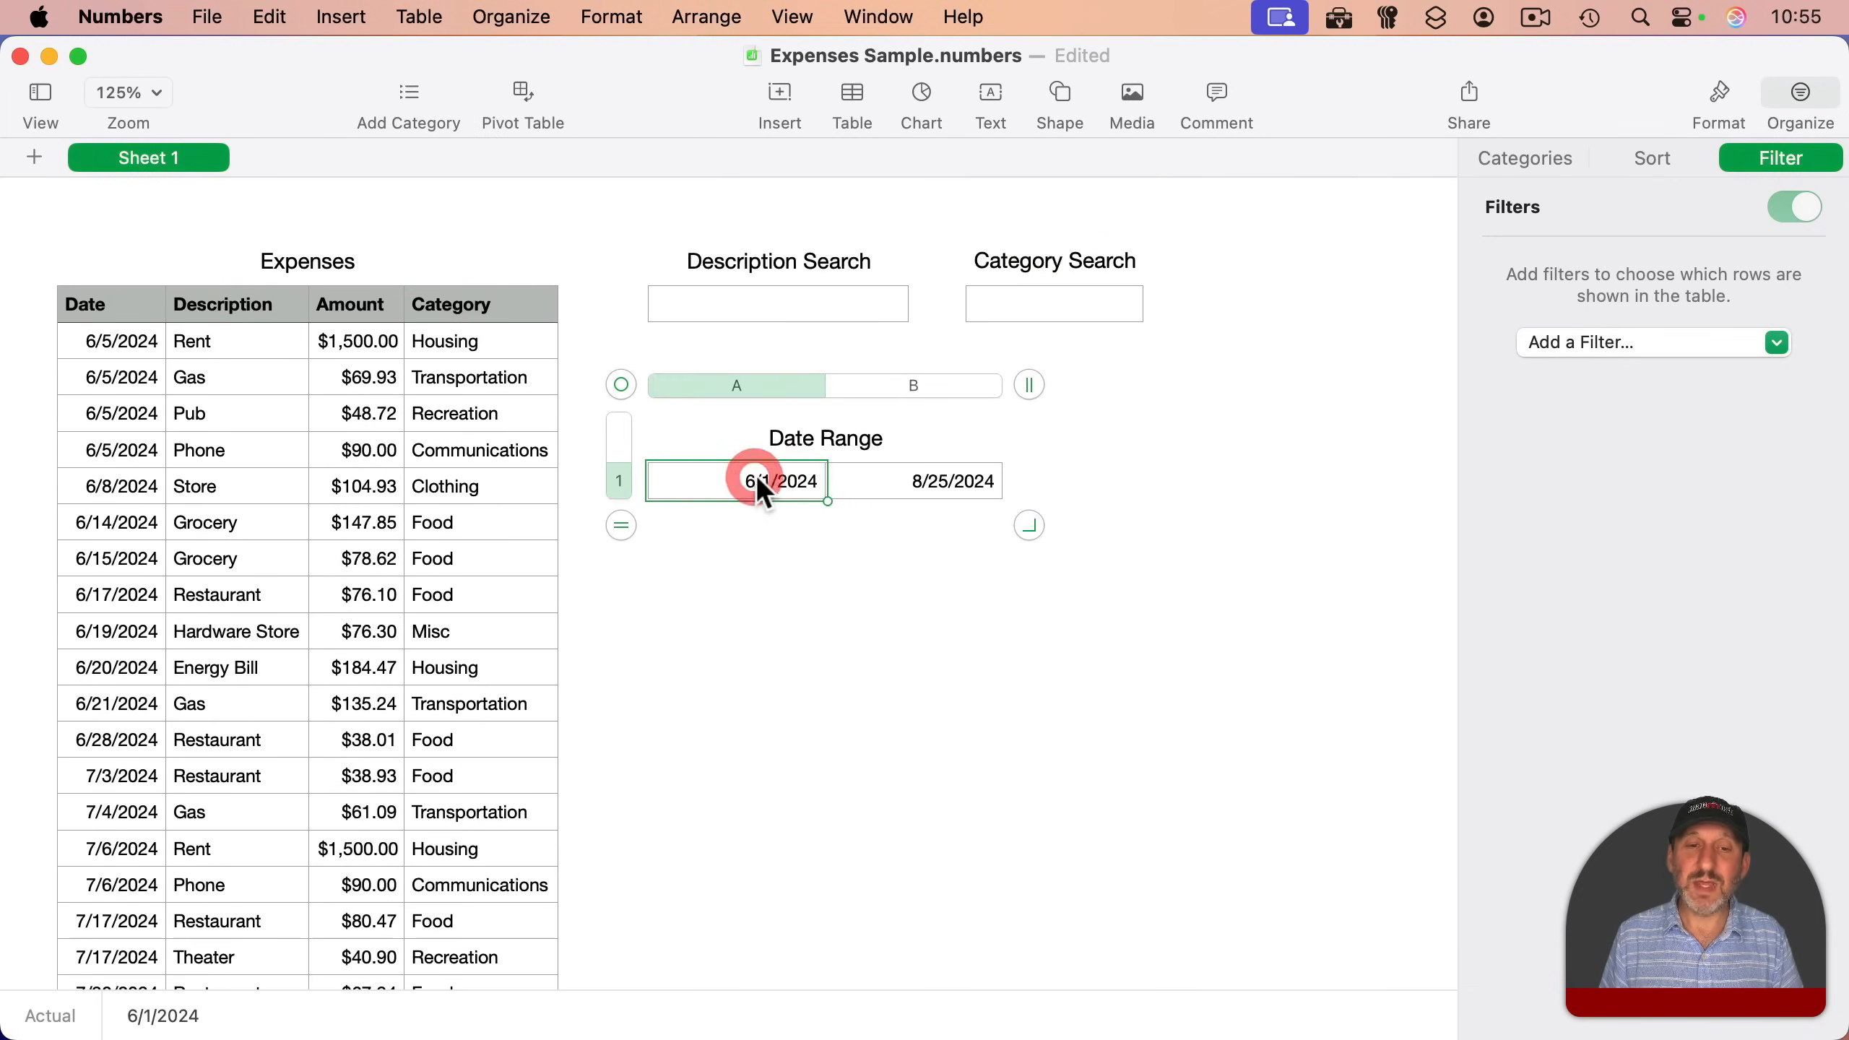
{"action": "left_click", "coordinate": [765, 481]}
{"action": "type", "text": "0"}
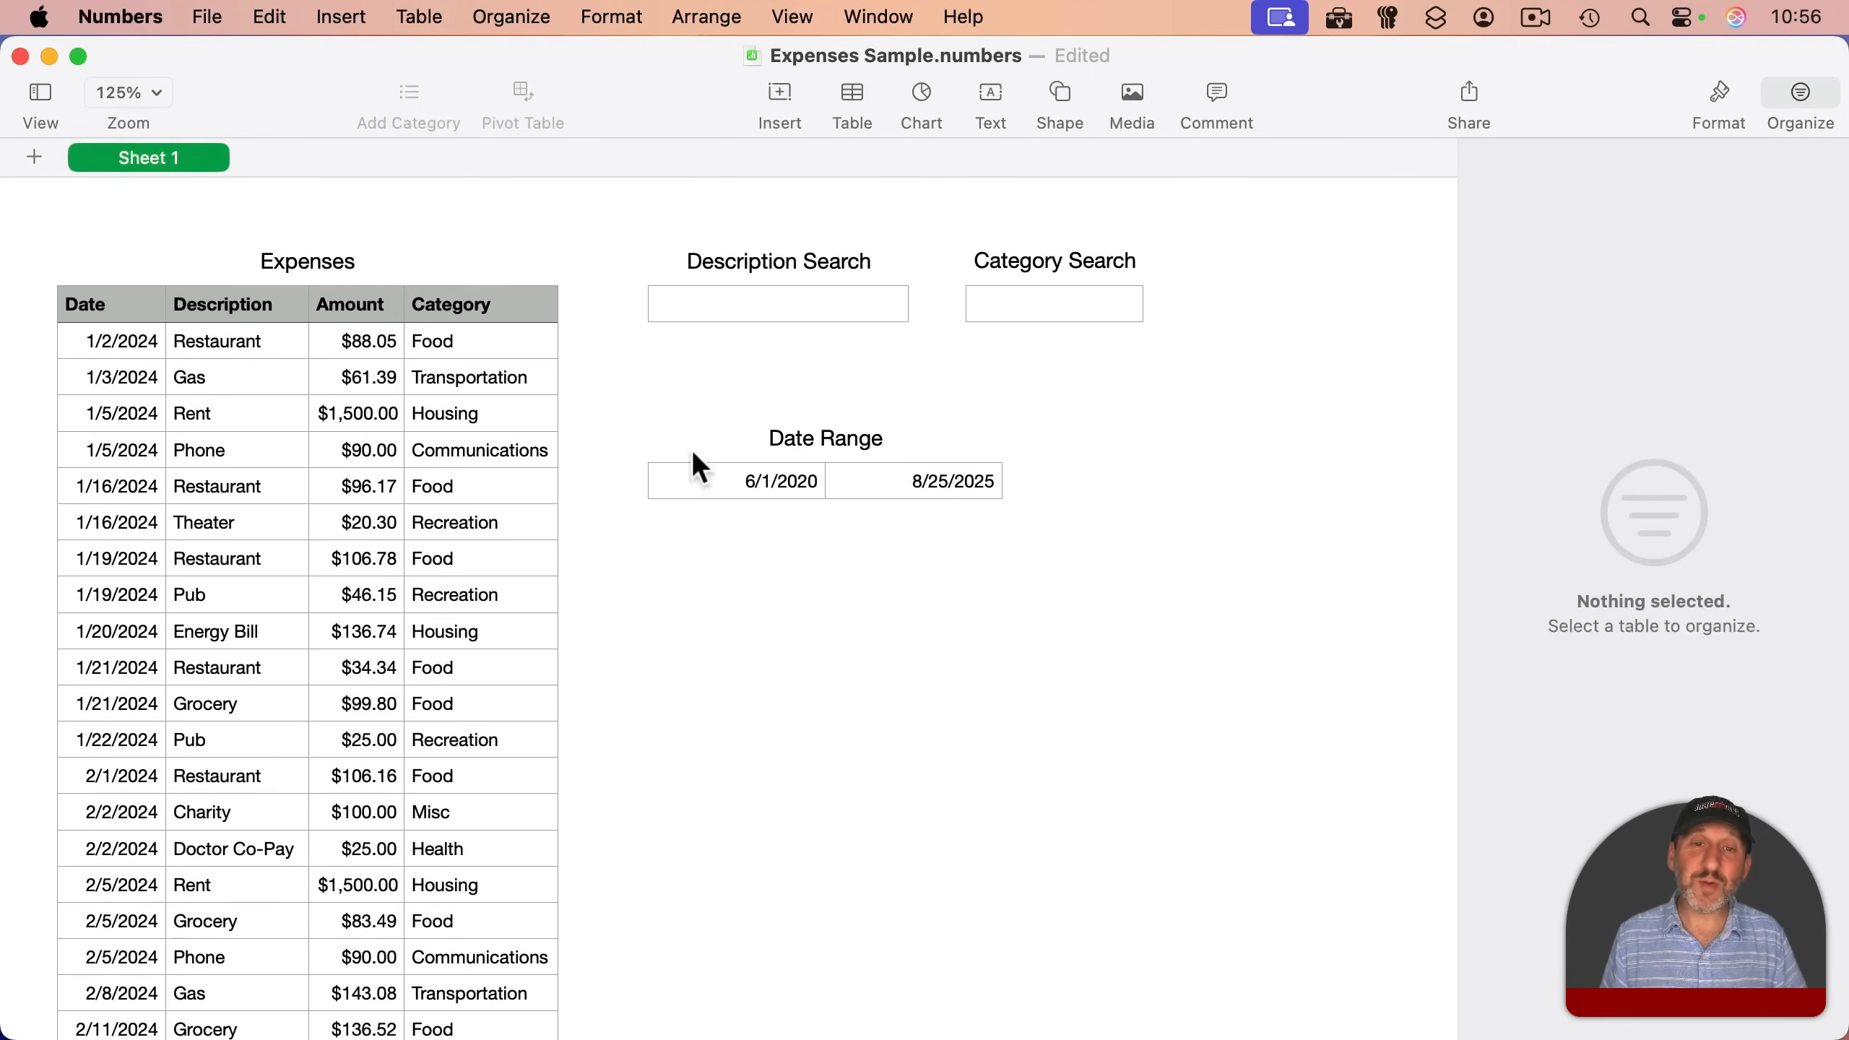
{"action": "mouse_move", "coordinate": [194, 421]}
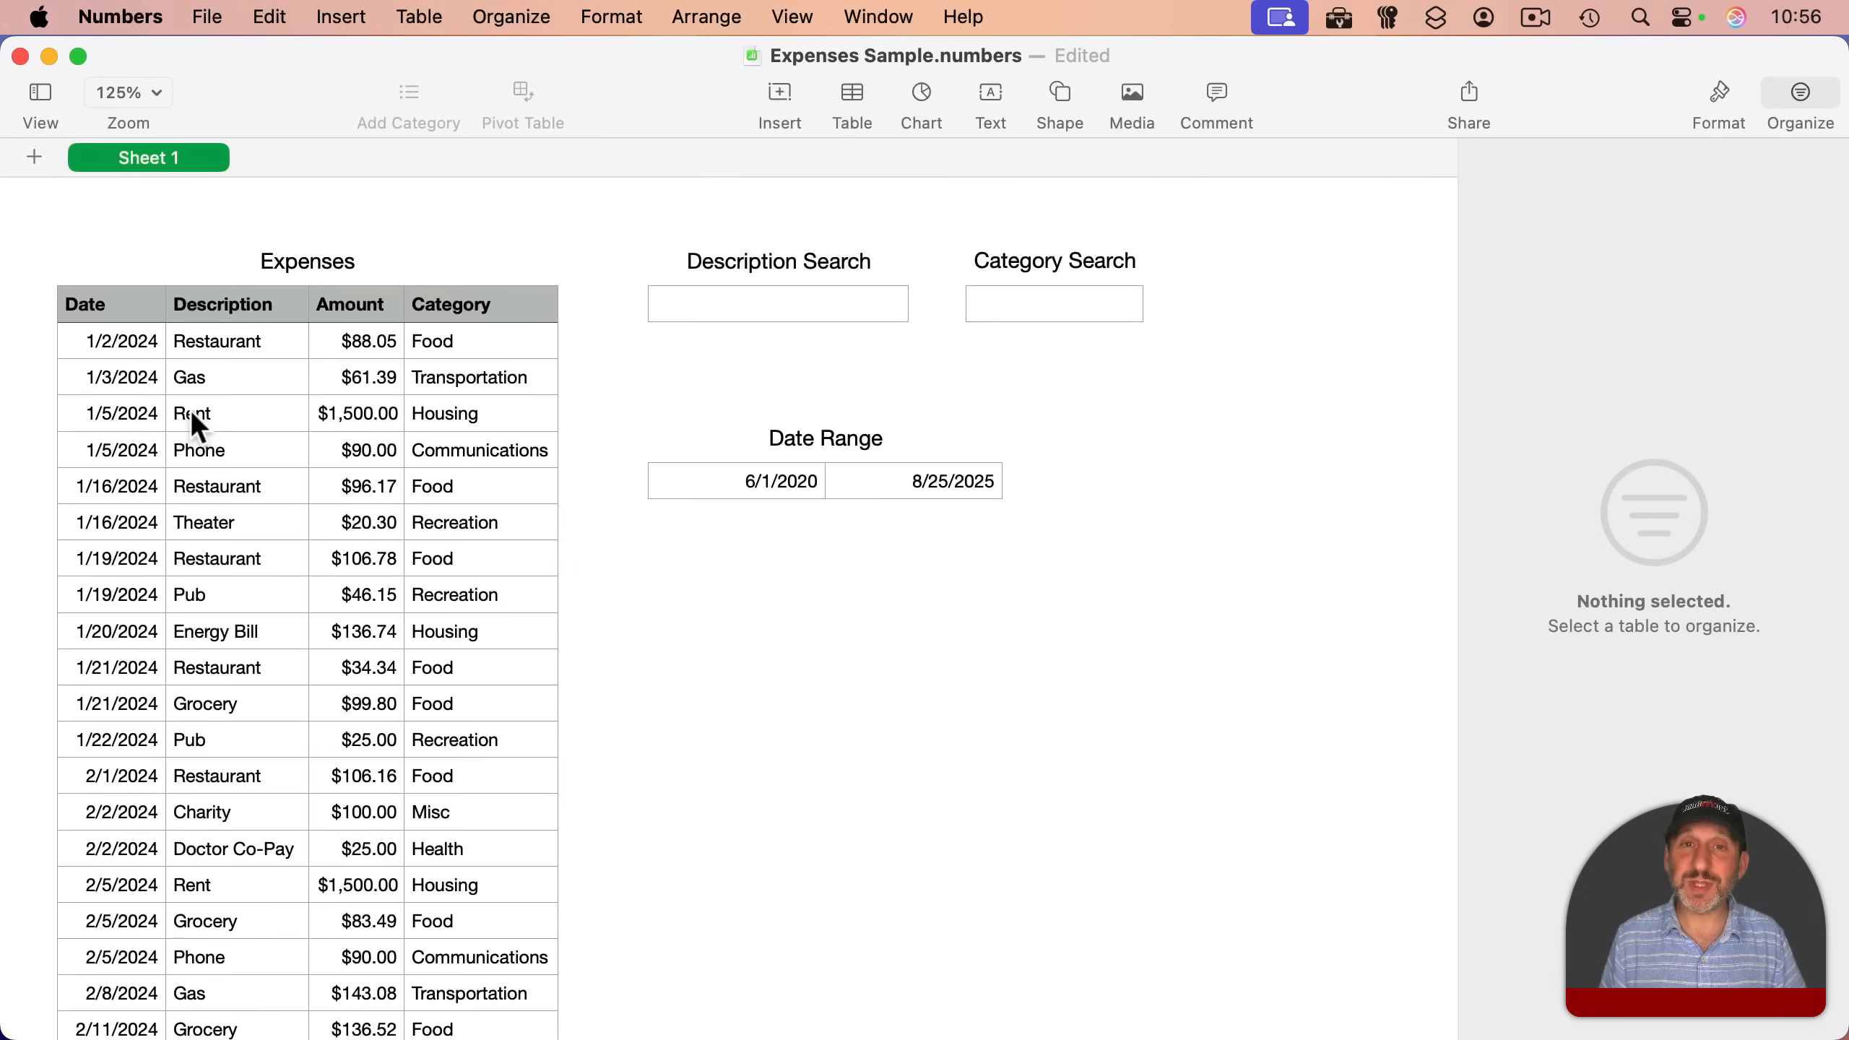
{"action": "mouse_move", "coordinate": [890, 525]}
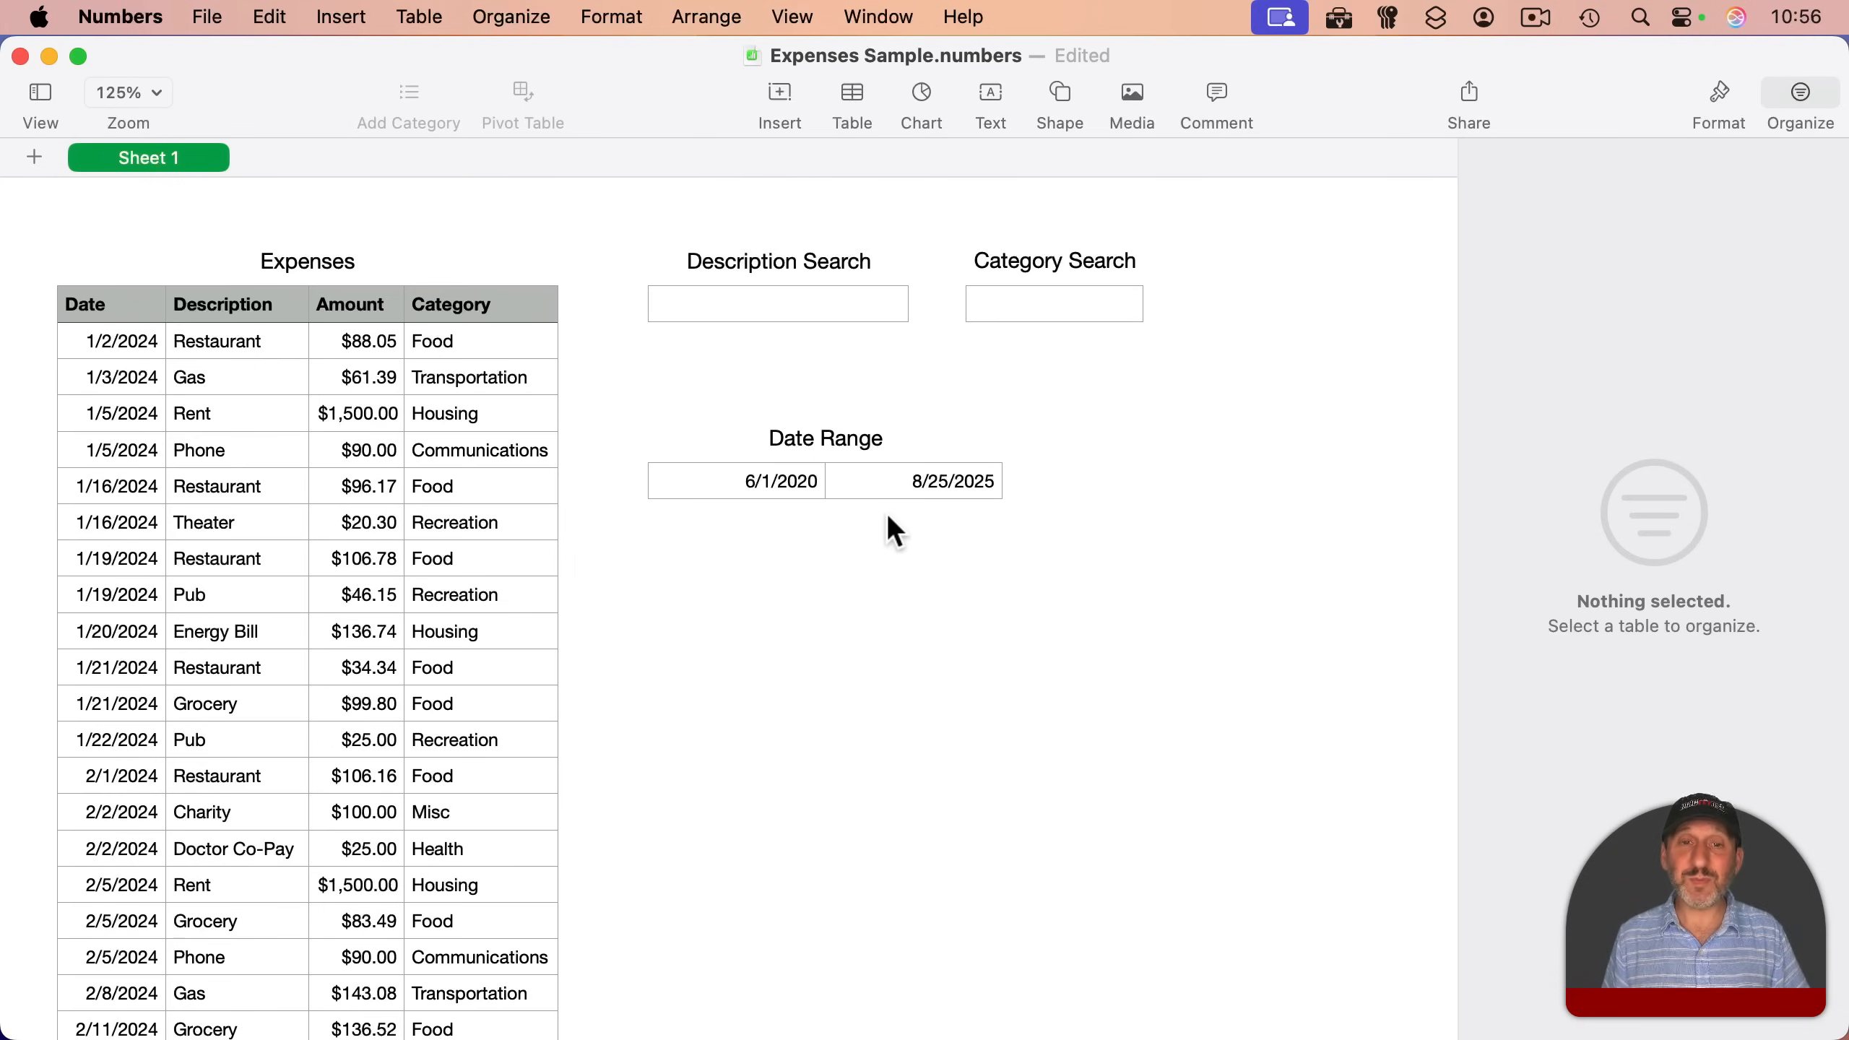